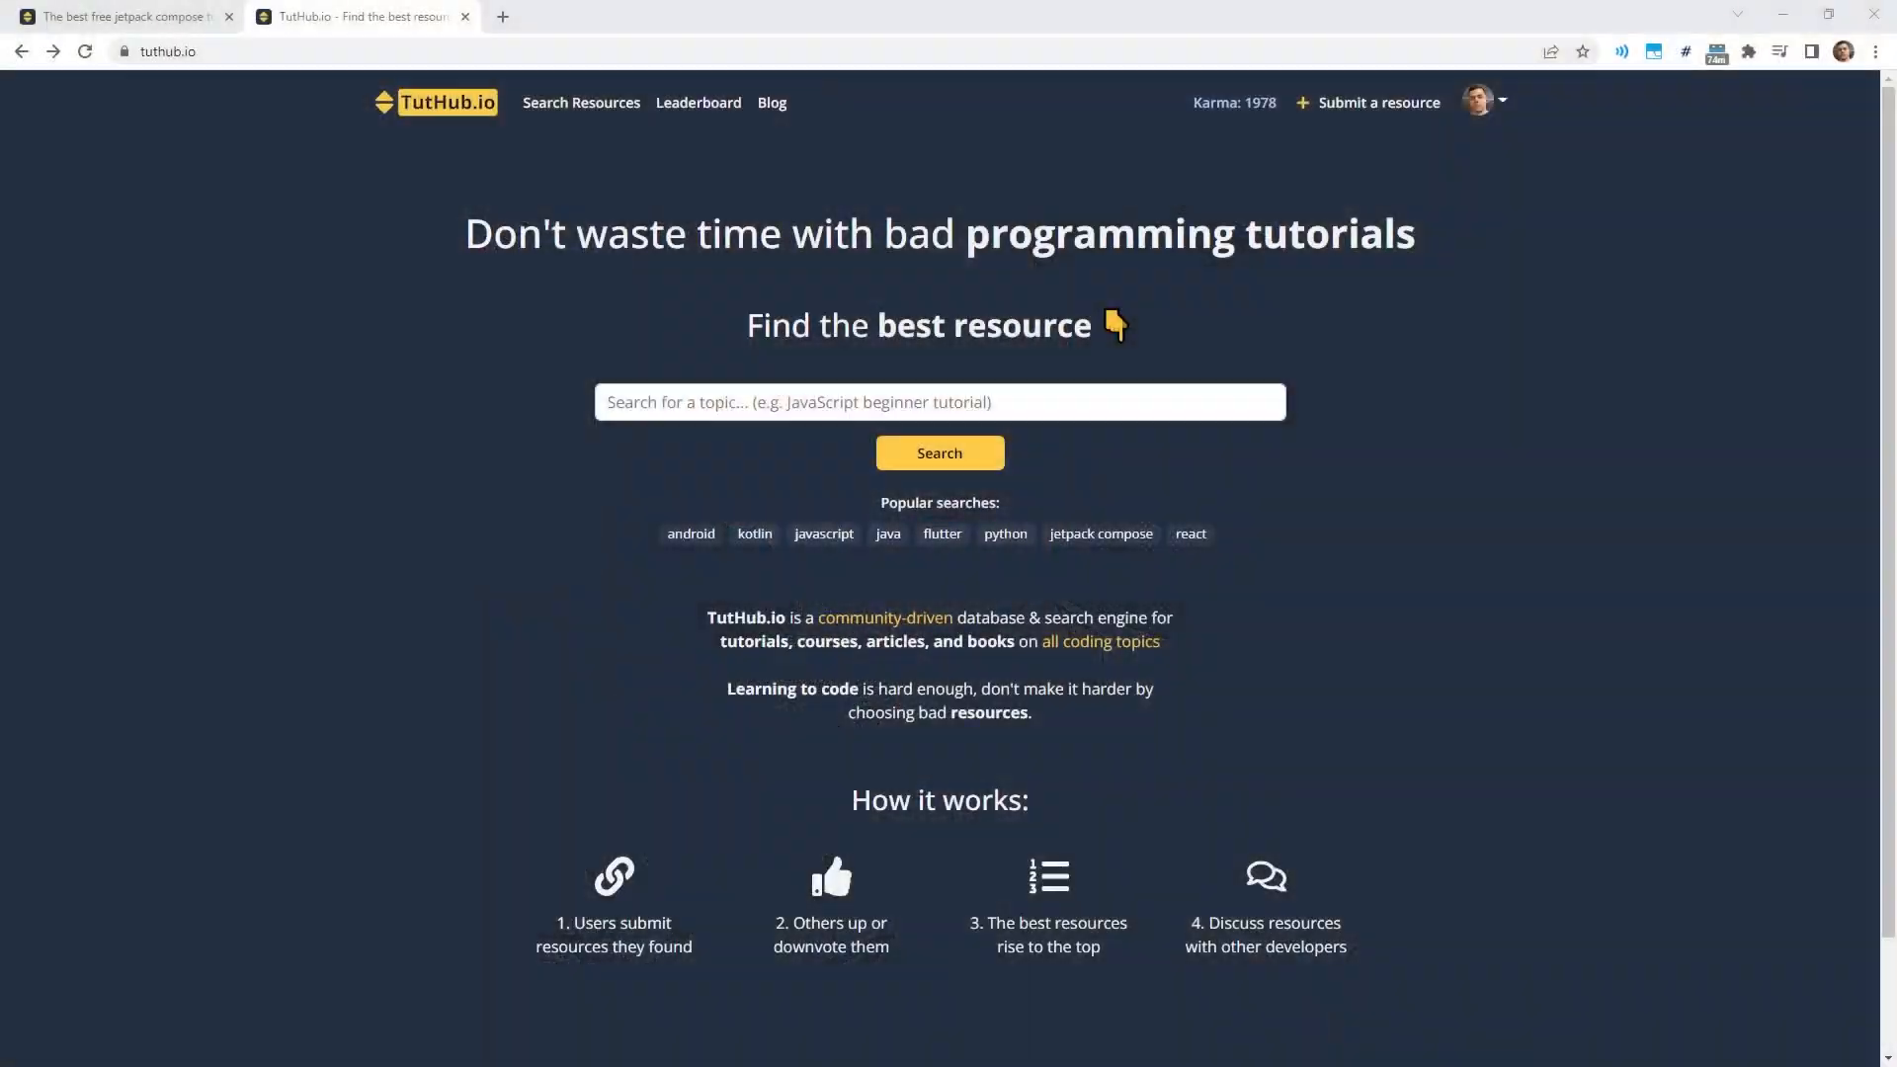
mouse_move(1203, 559)
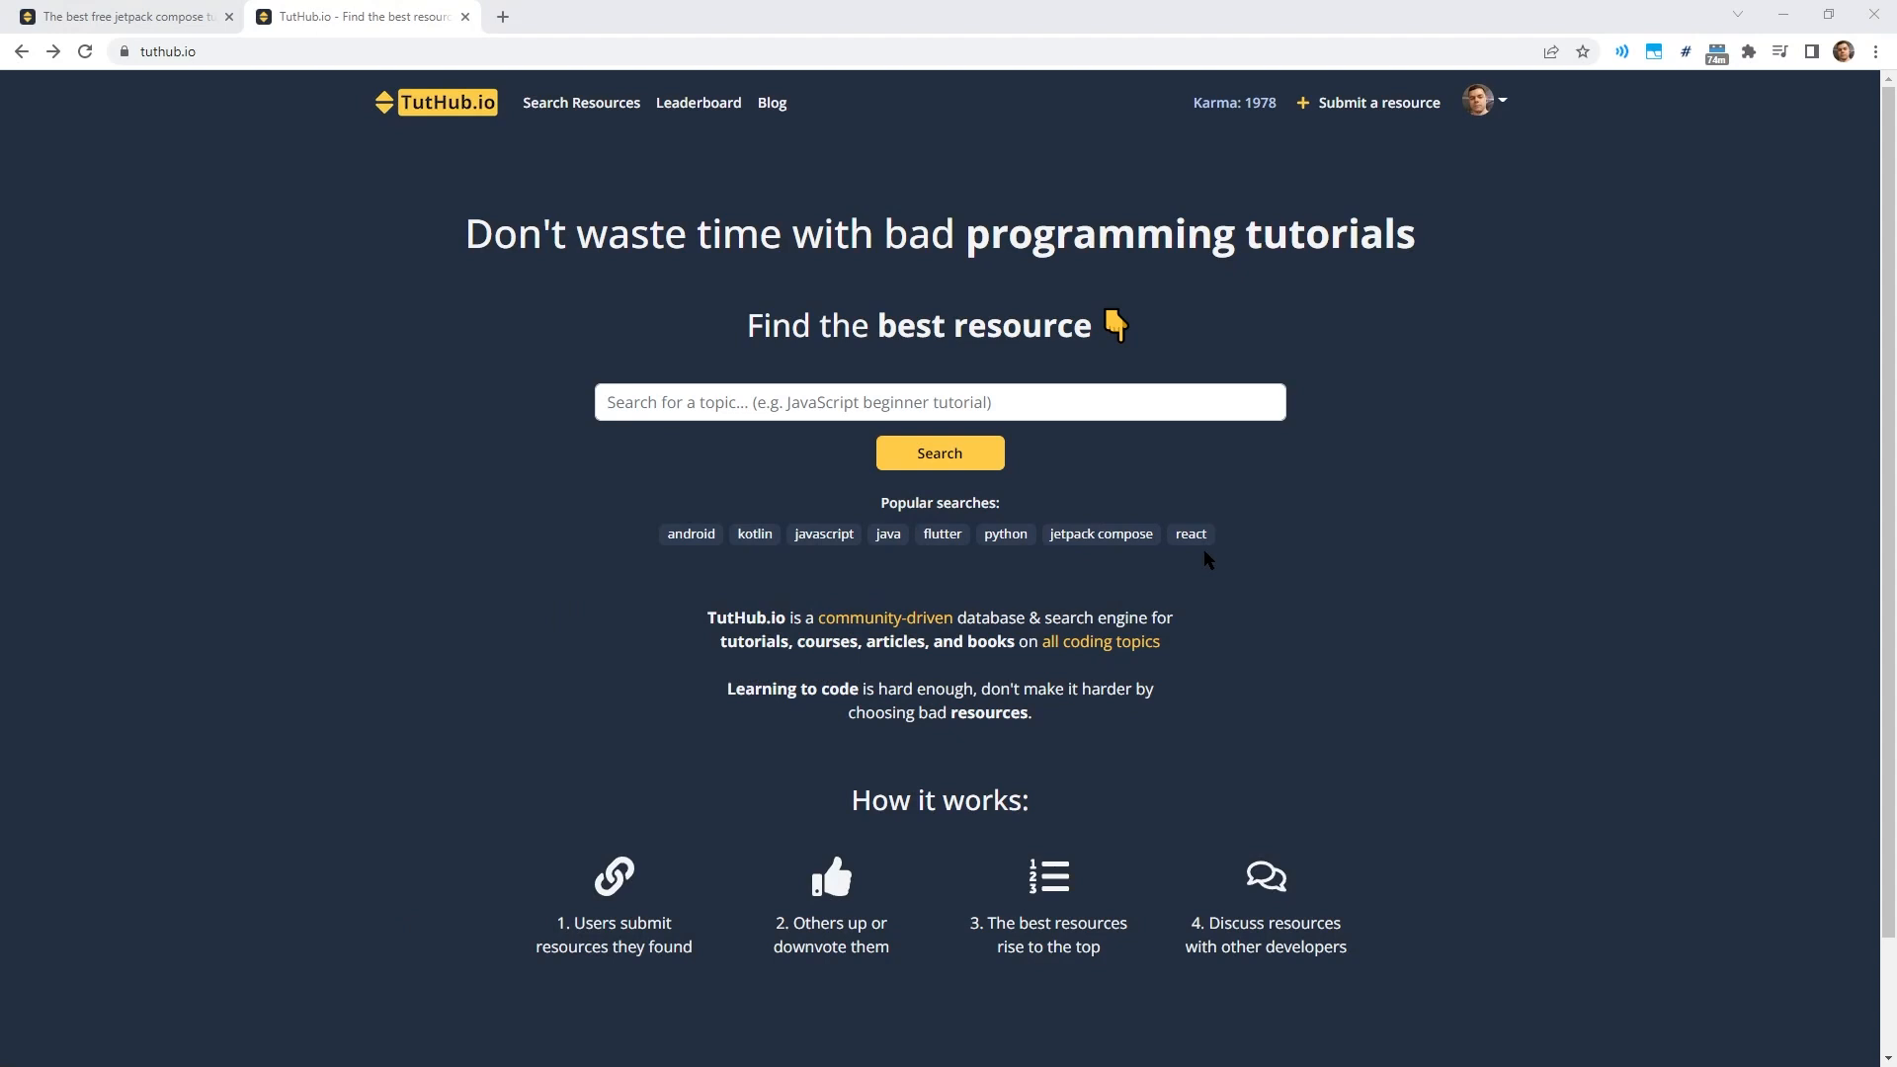
mouse_move(1126, 557)
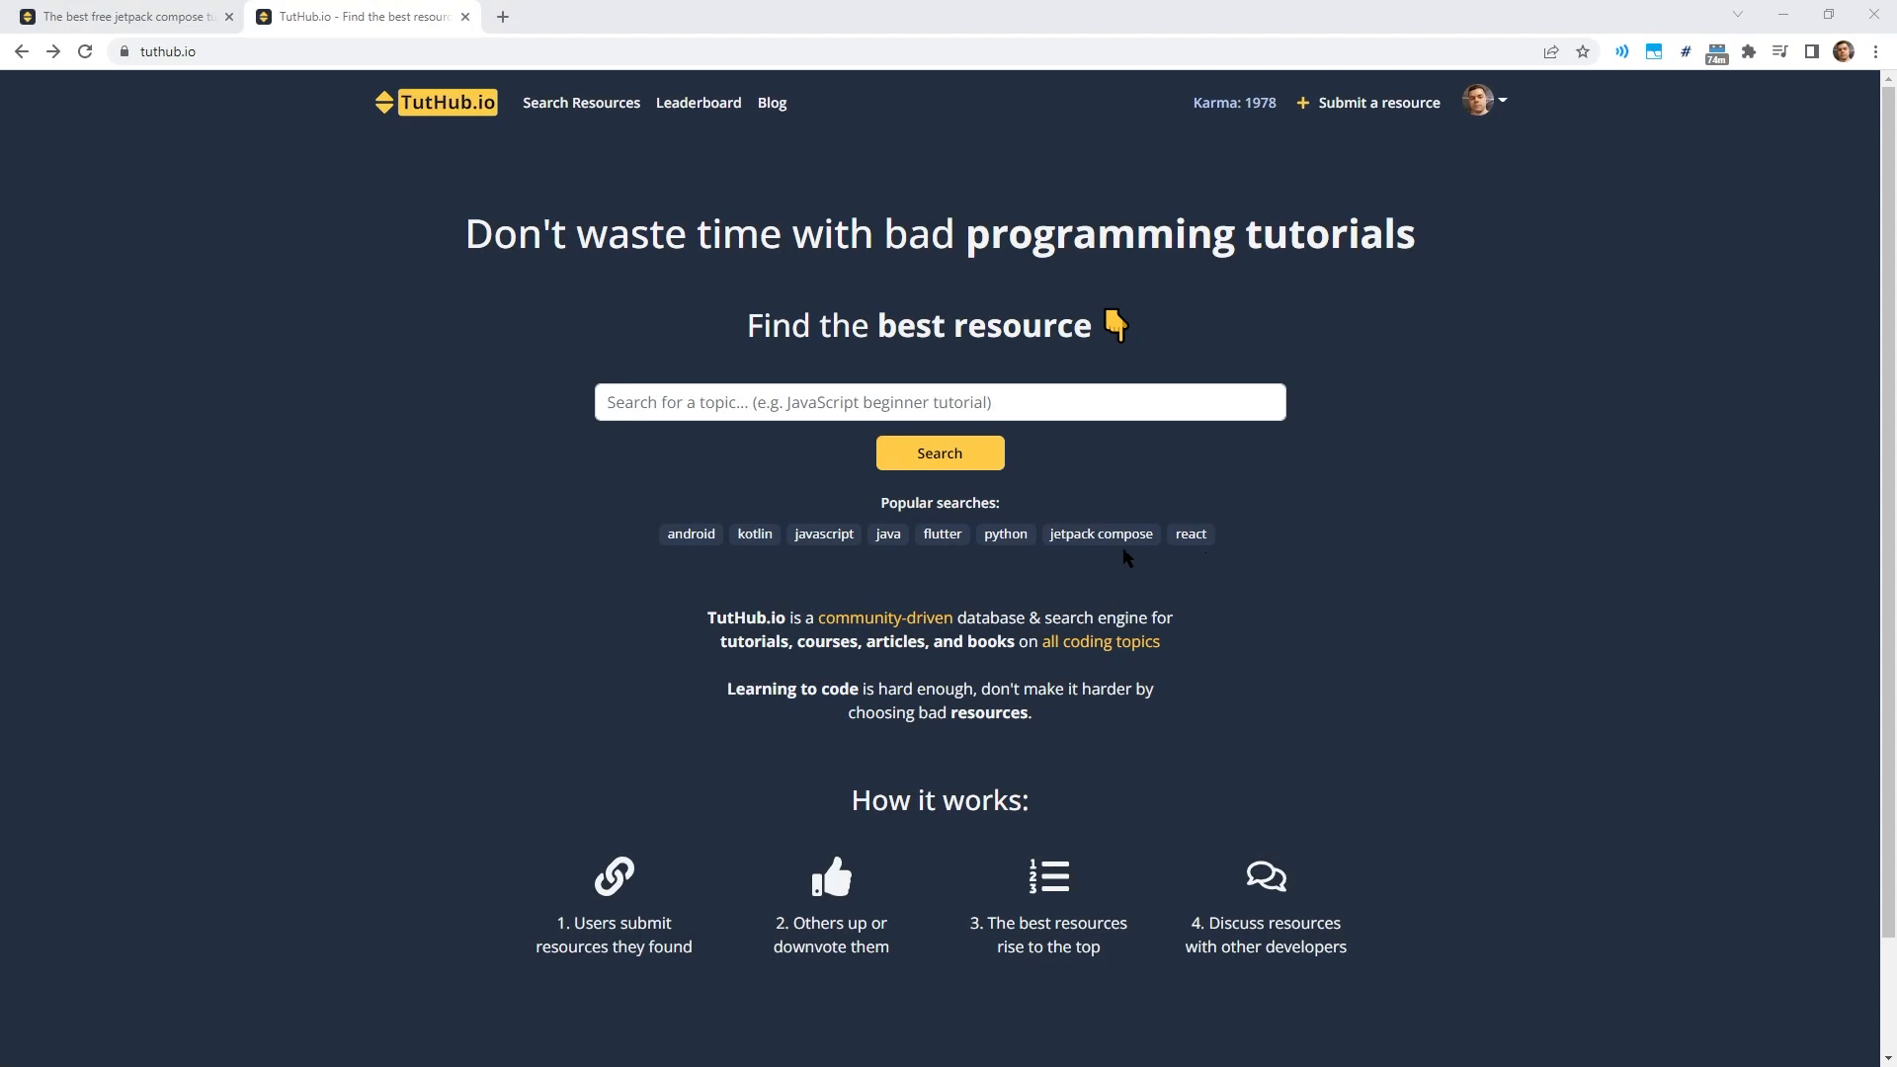
Run the popular 'jetpack compose' search to list its 48 matching tutorials.
left_click(1099, 533)
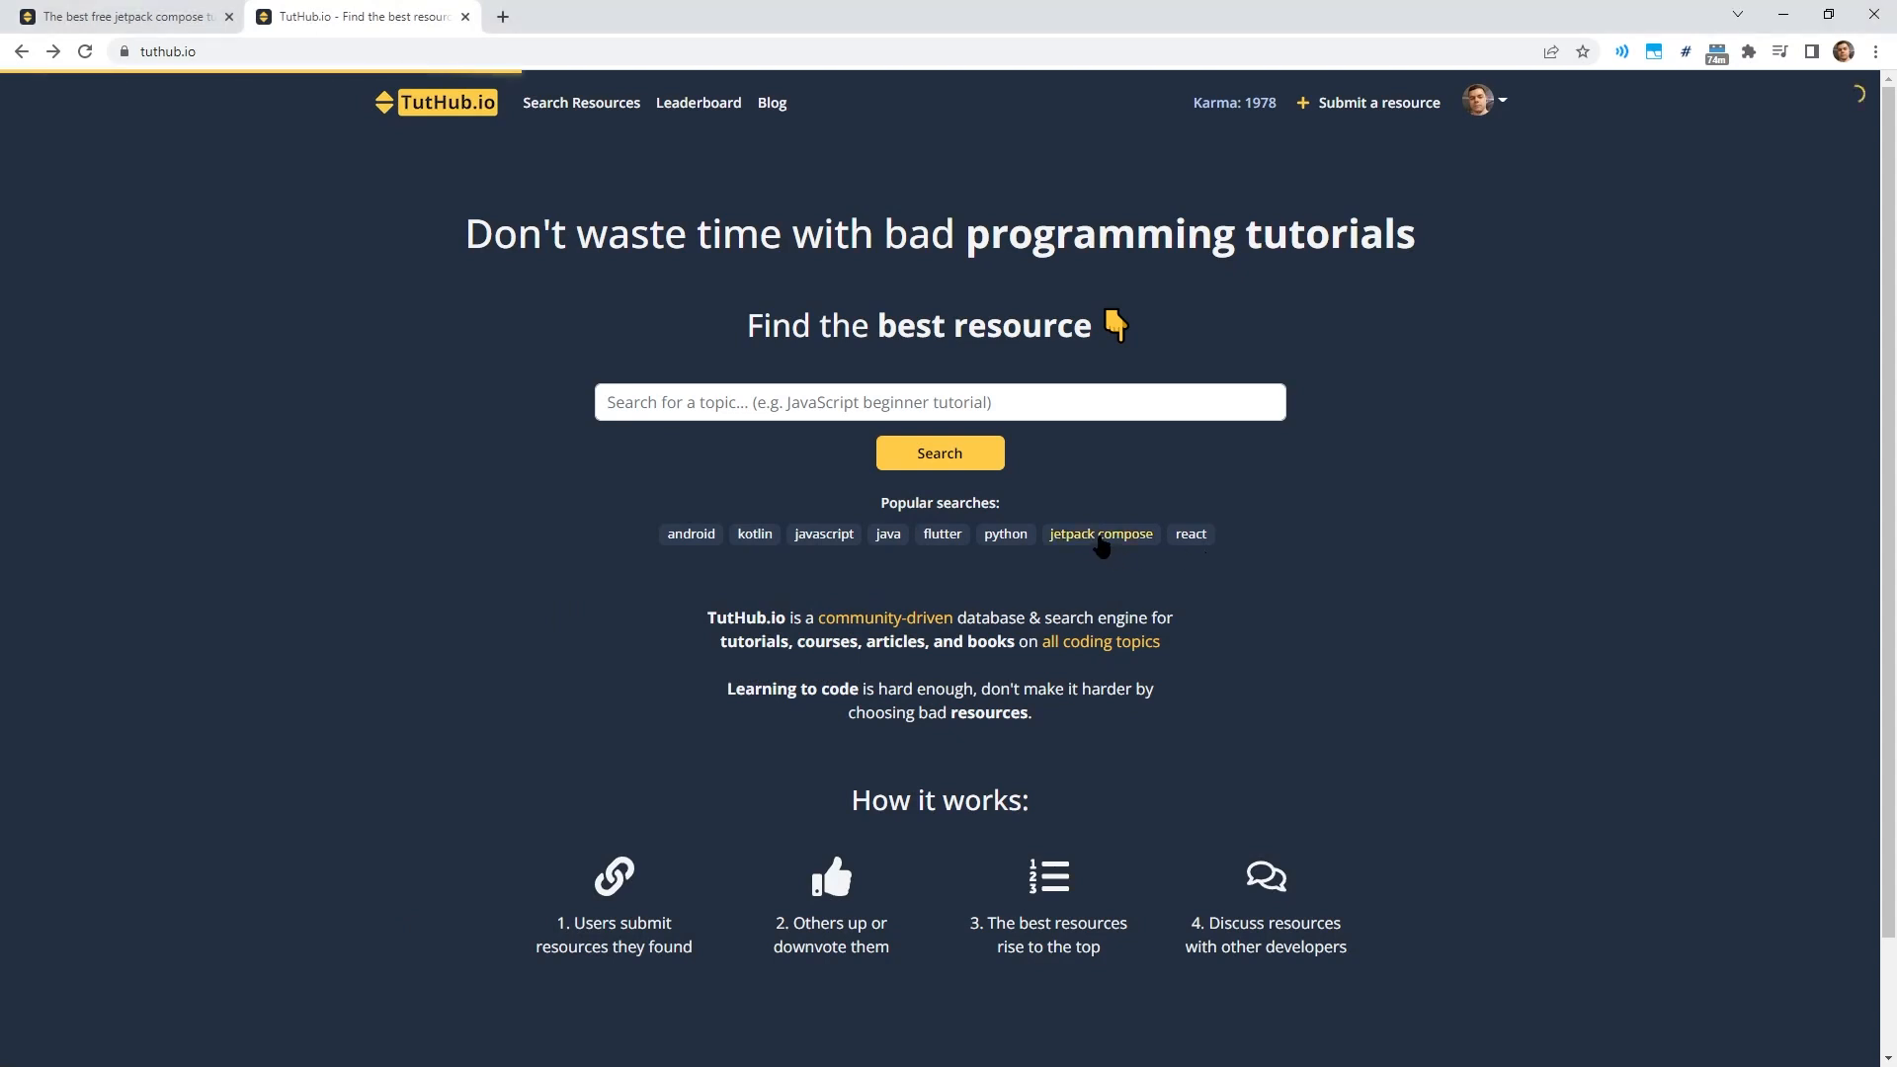
left_click(1100, 534)
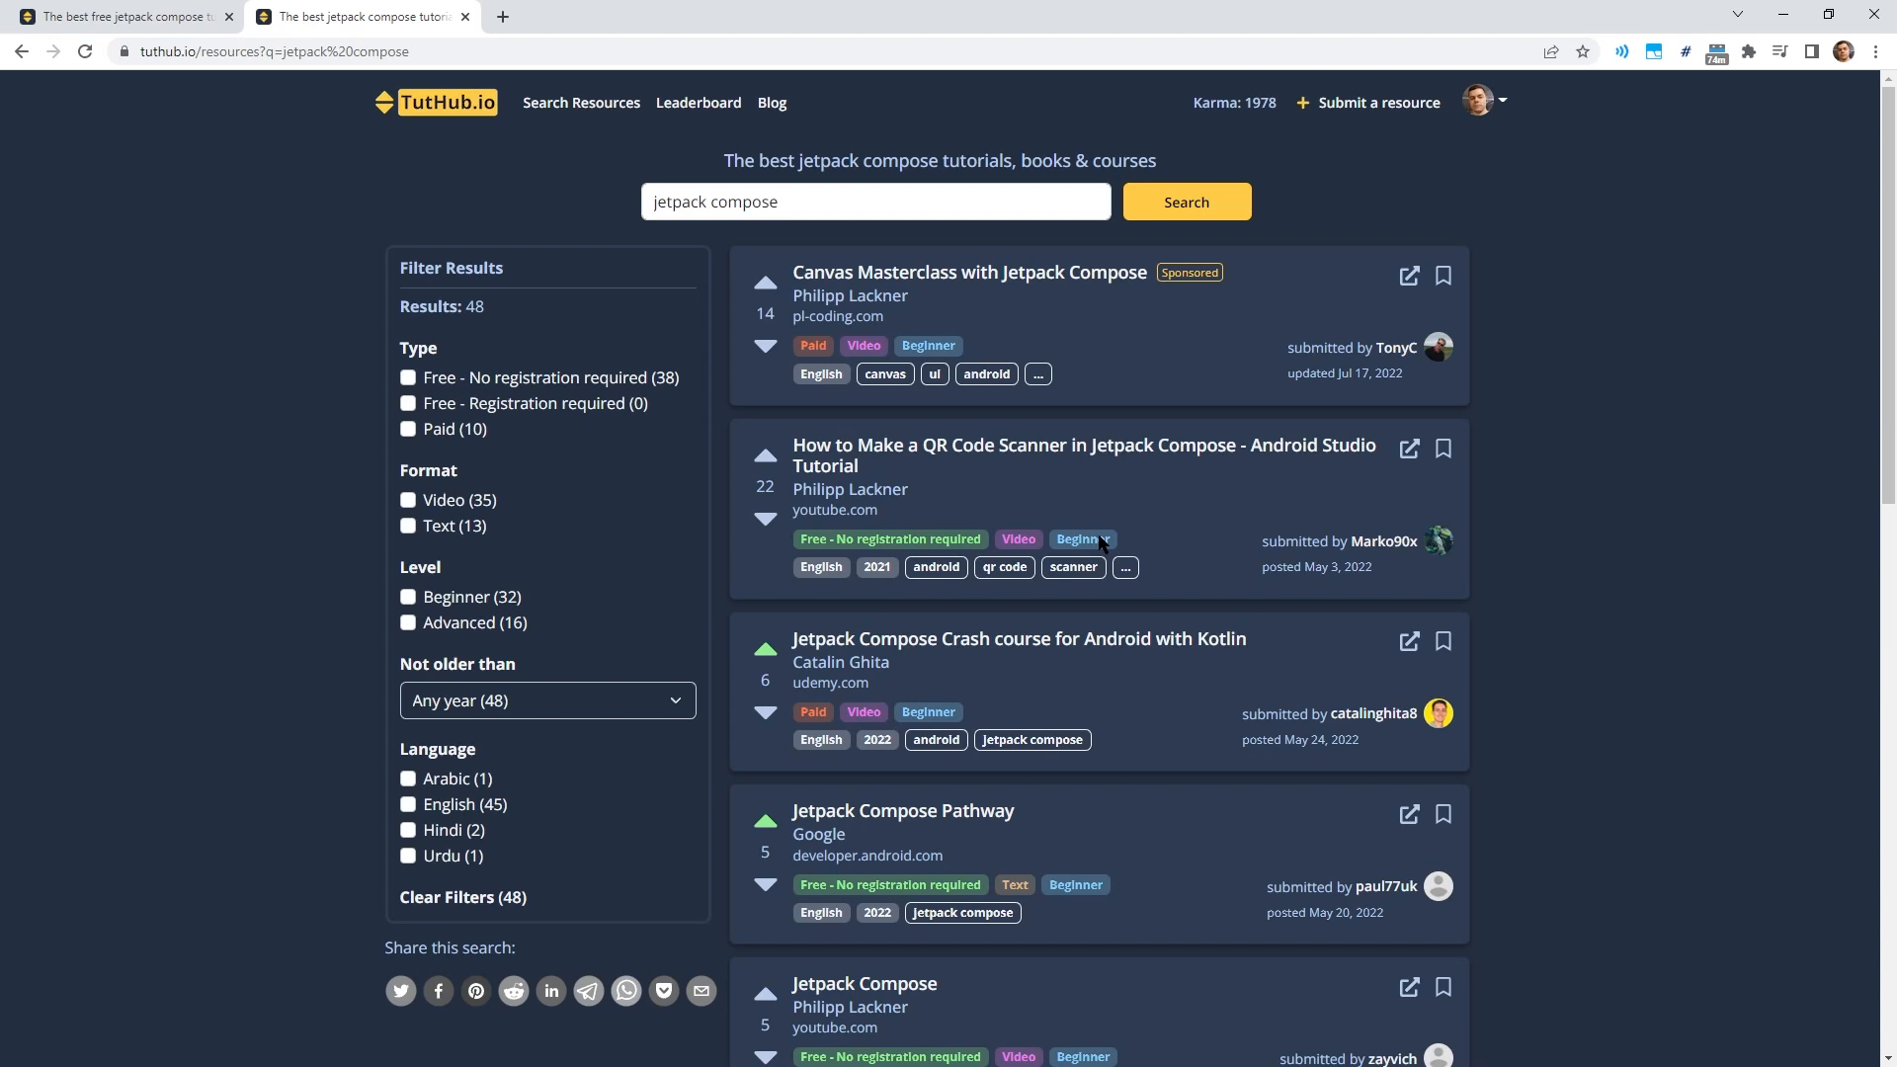
mouse_move(919, 488)
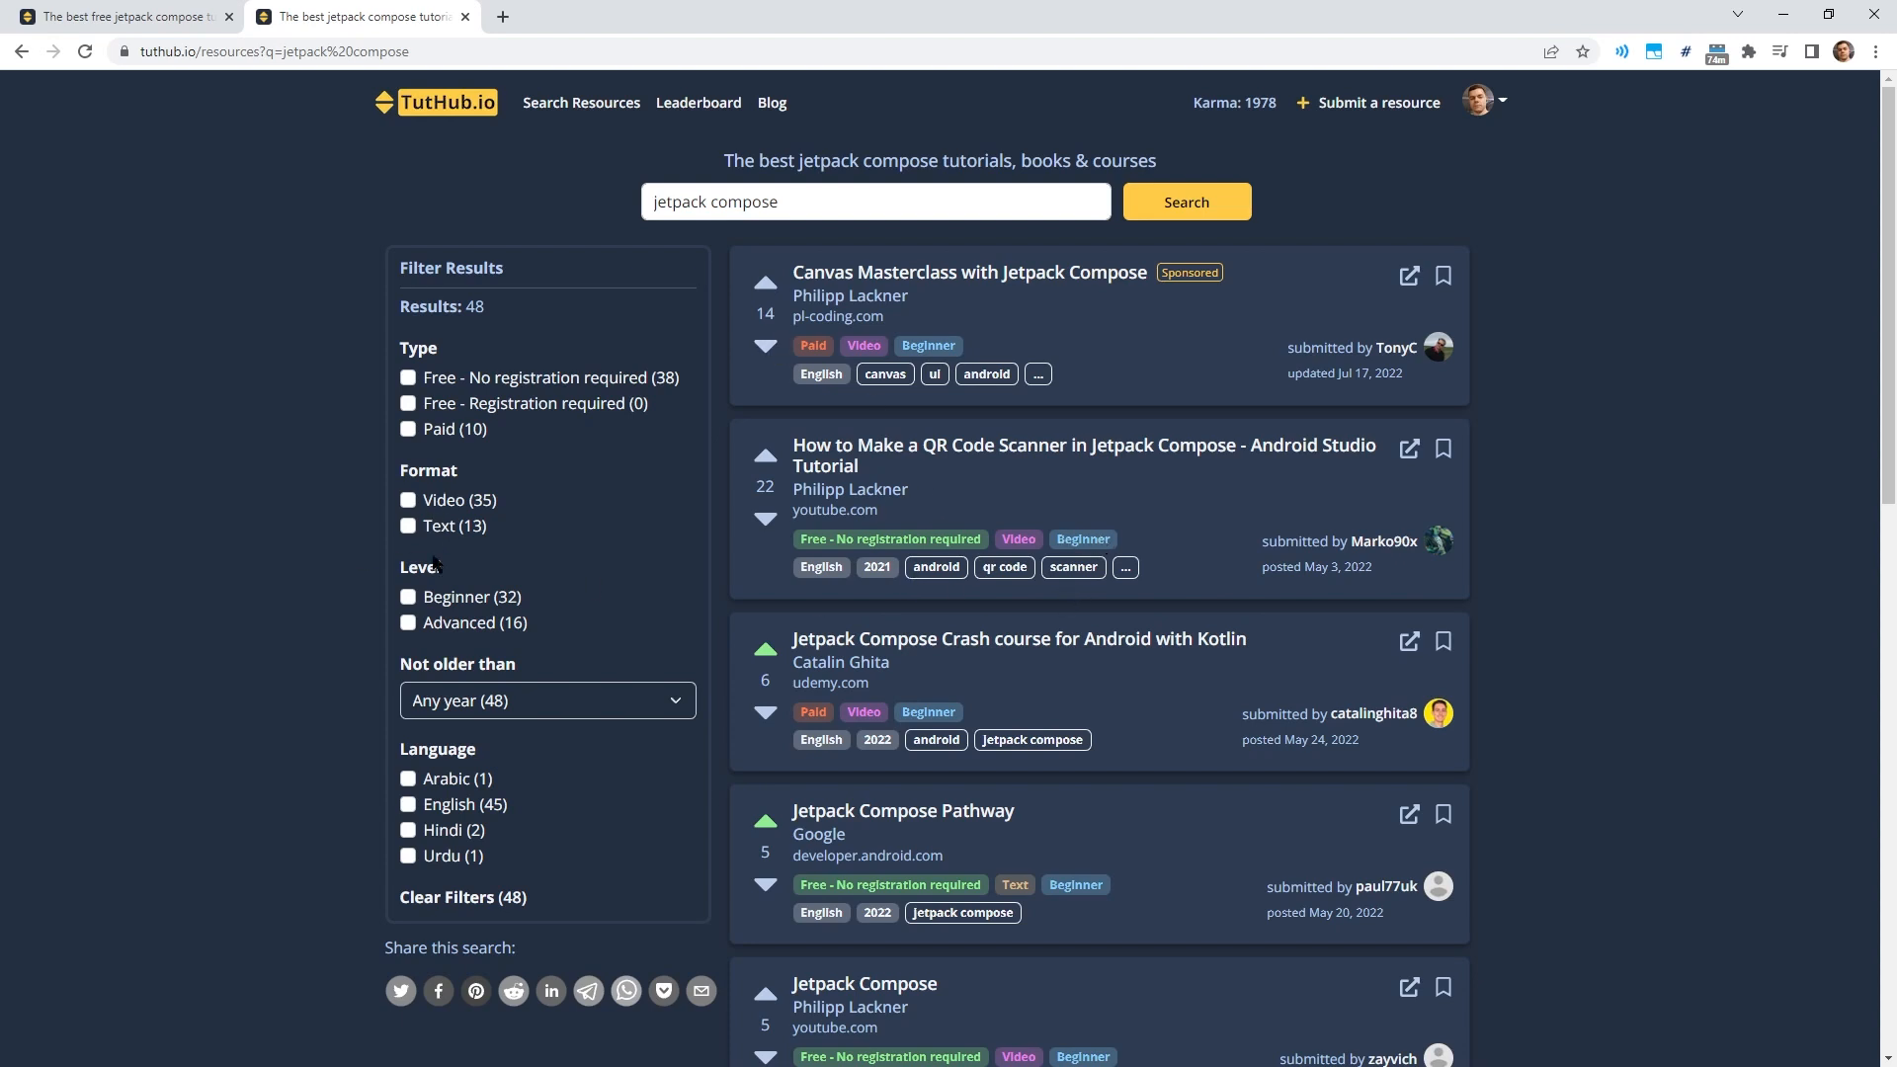
mouse_move(472, 610)
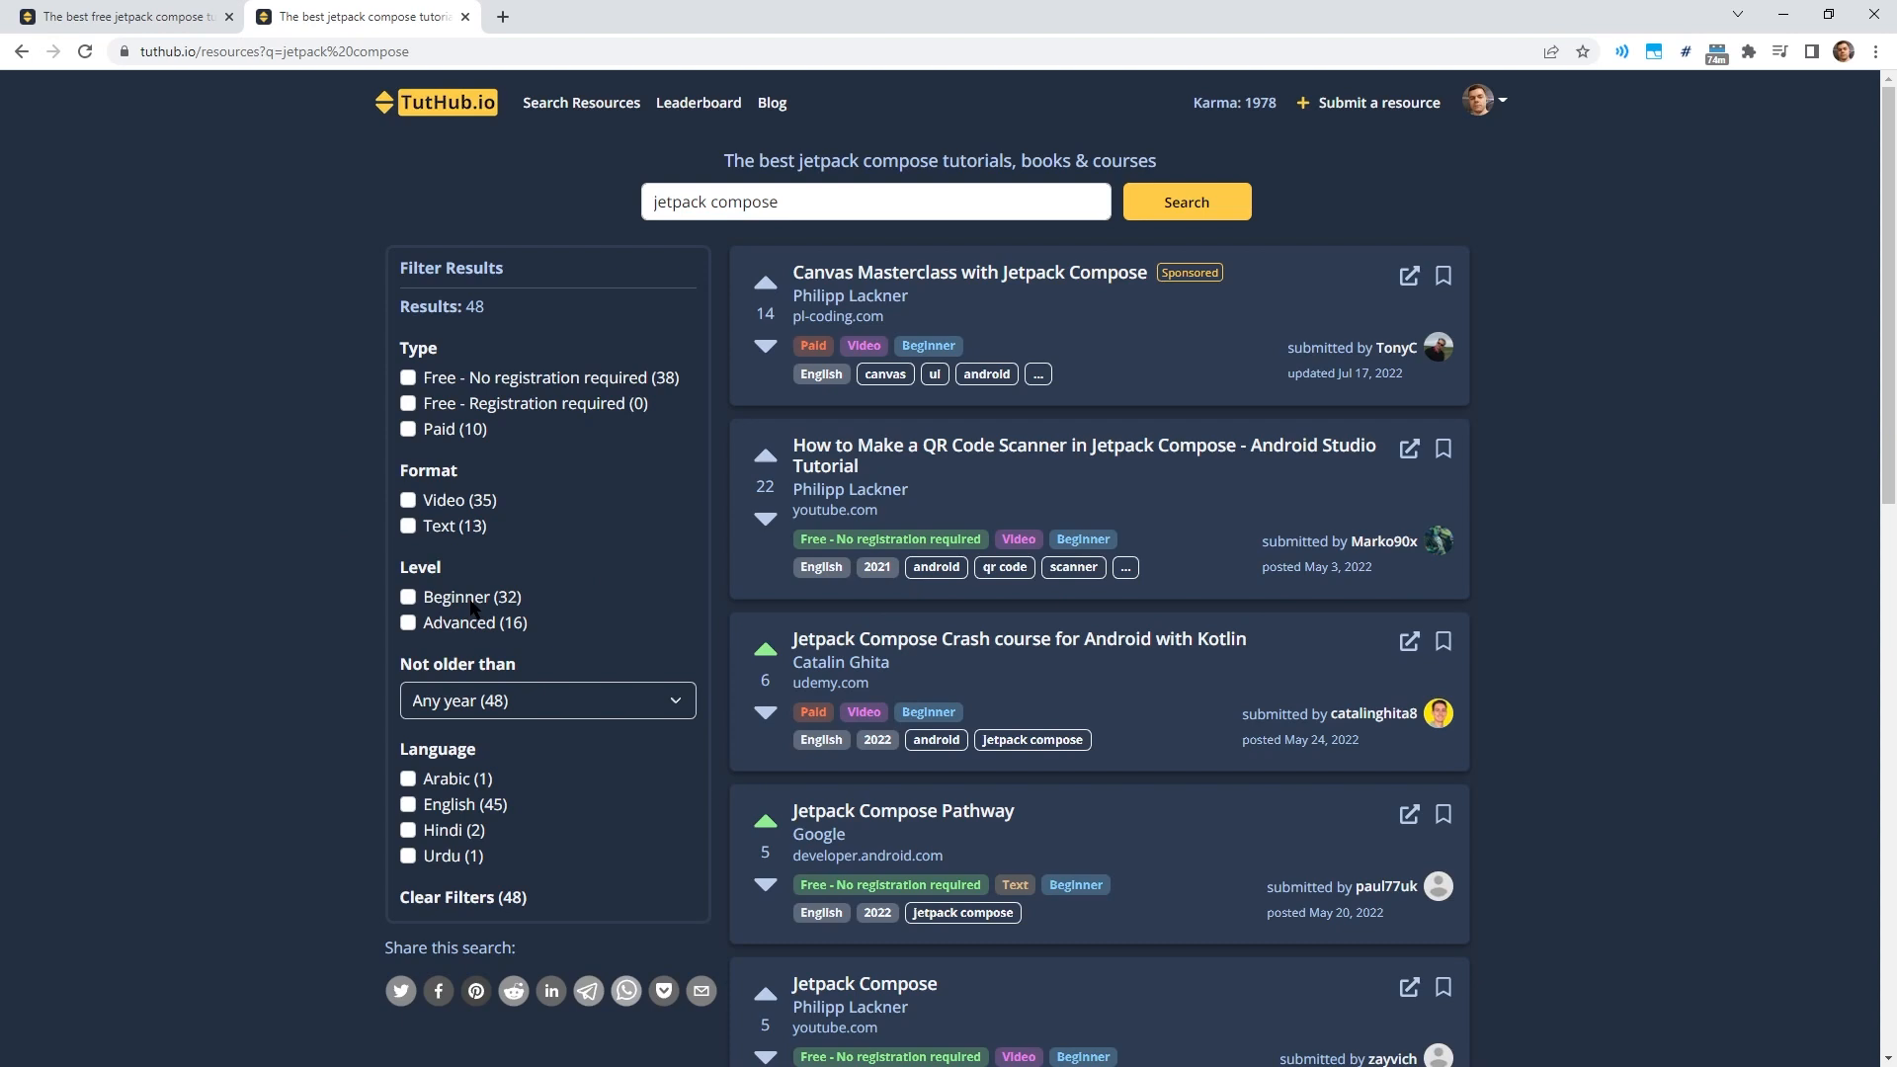
mouse_move(705, 511)
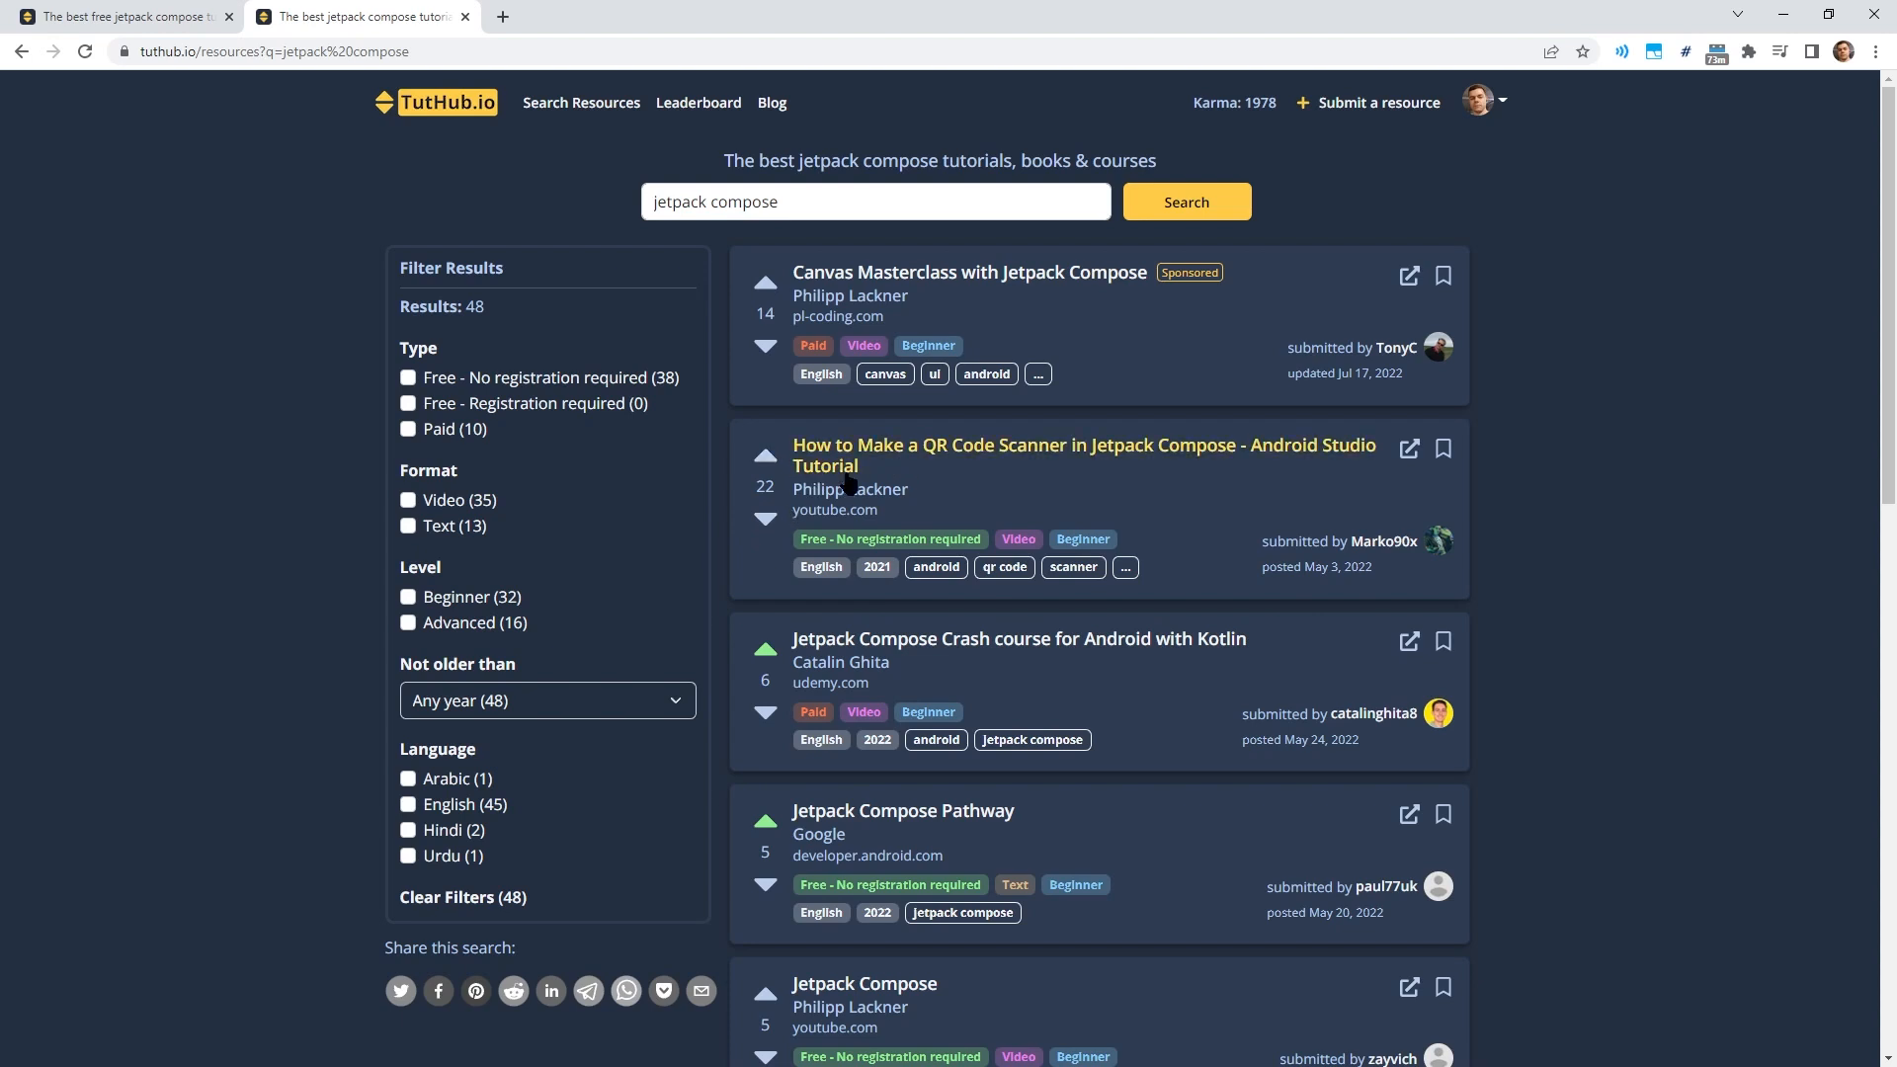
mouse_move(844, 486)
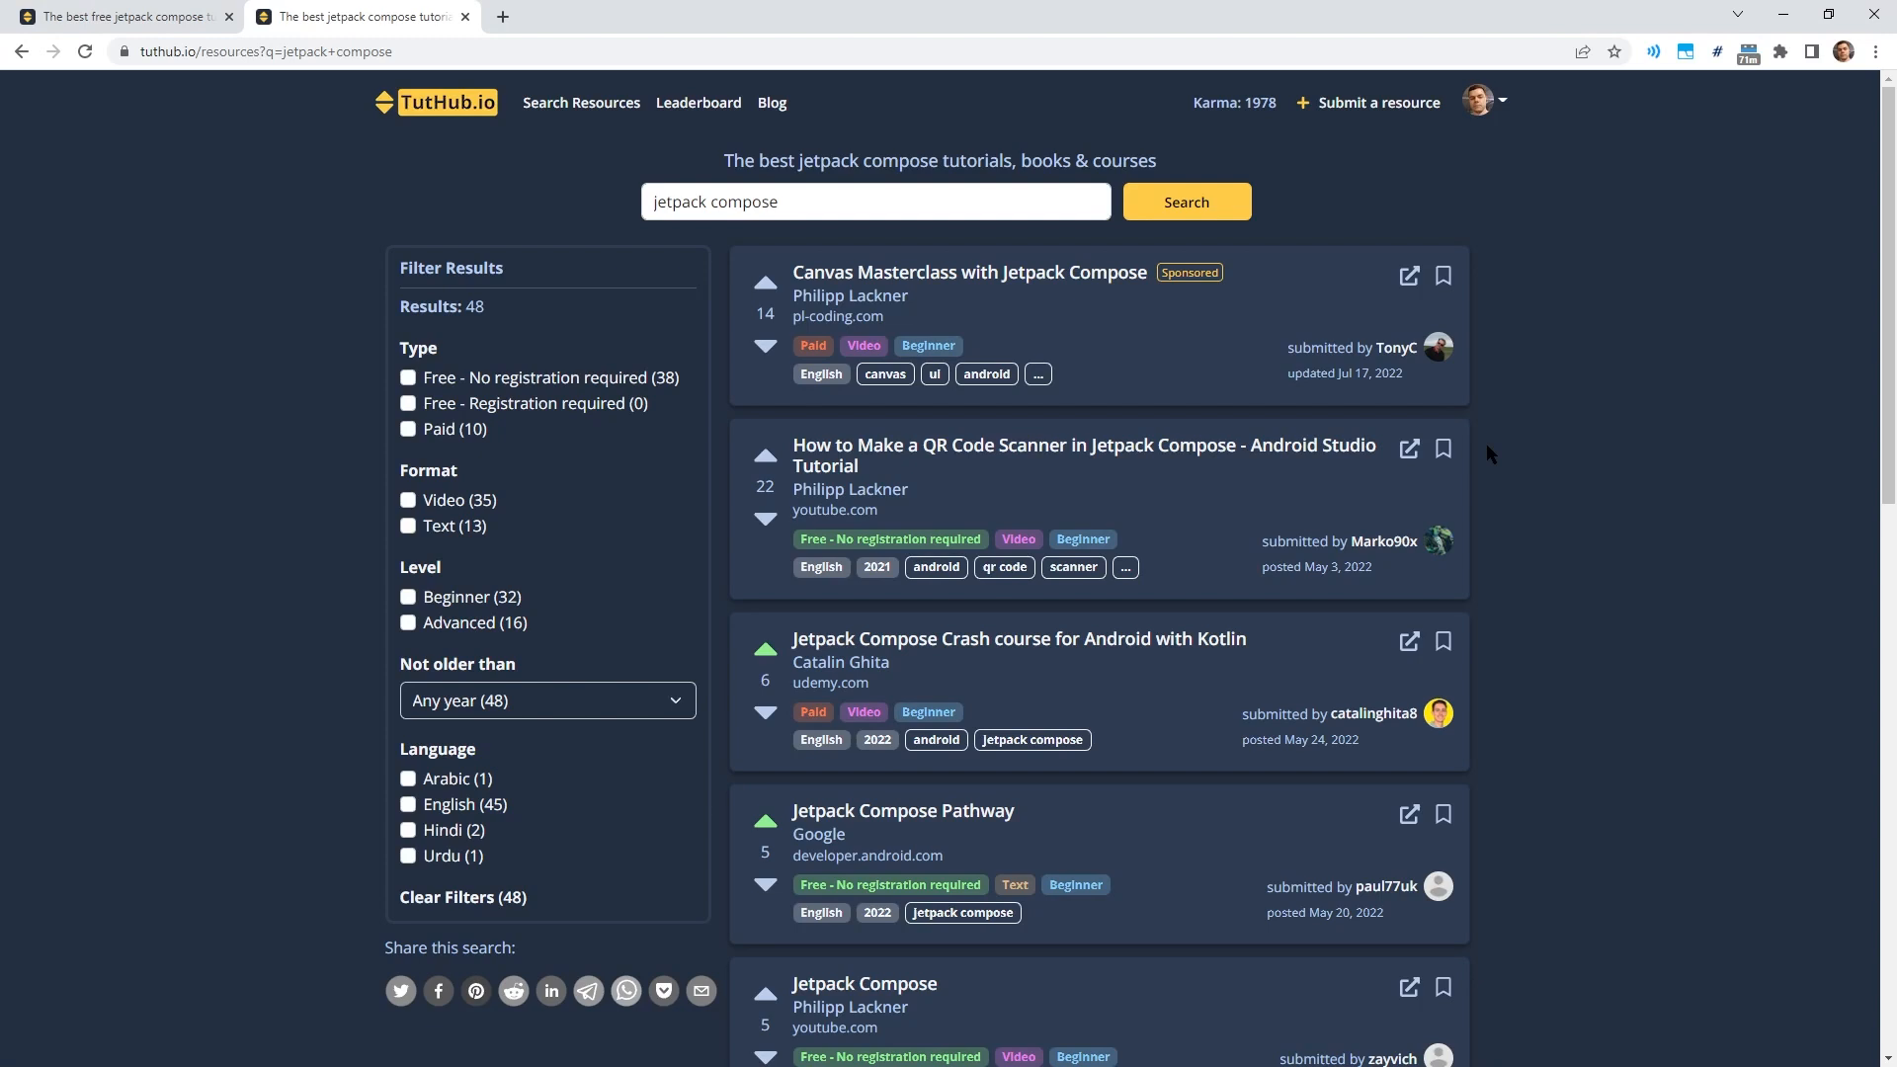
mouse_move(901, 810)
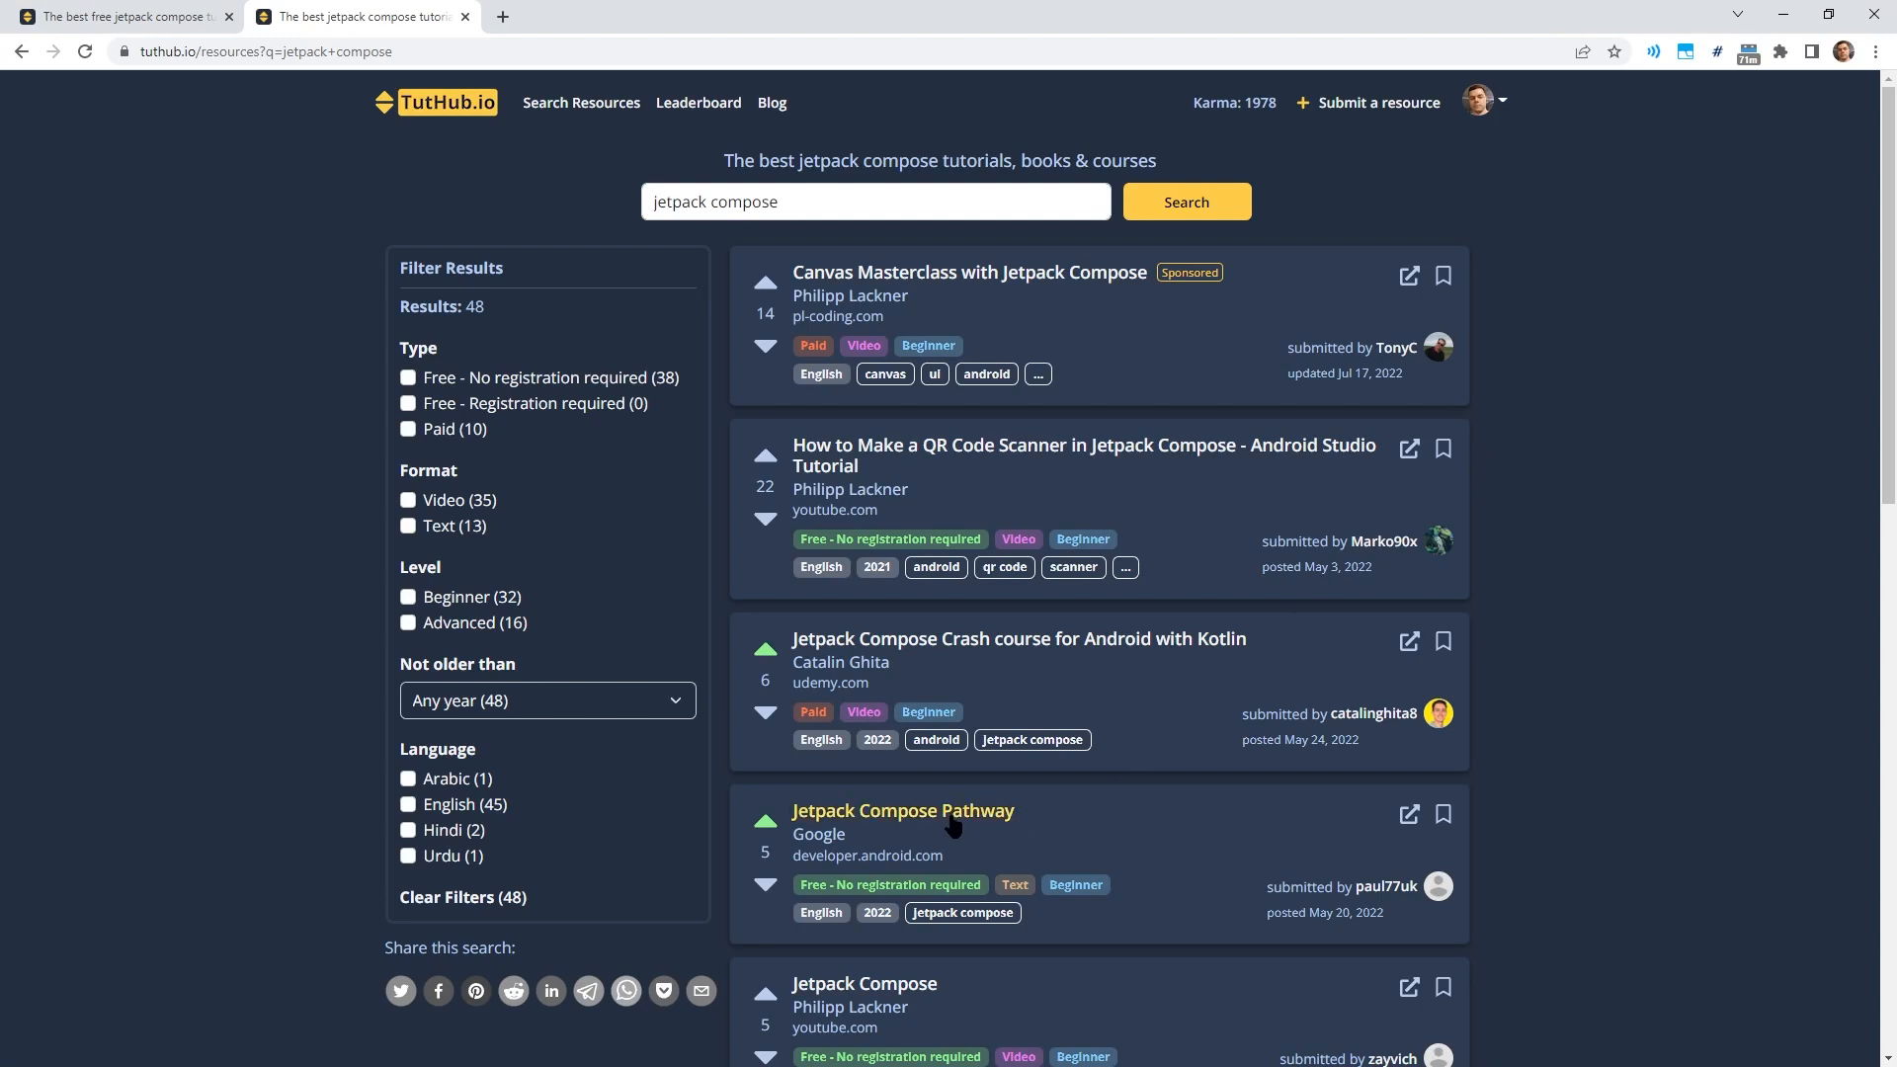
Open the Jetpack Compose Pathway resource, post a 'hi' comment, then type 'hi 2'.
left_click(900, 809)
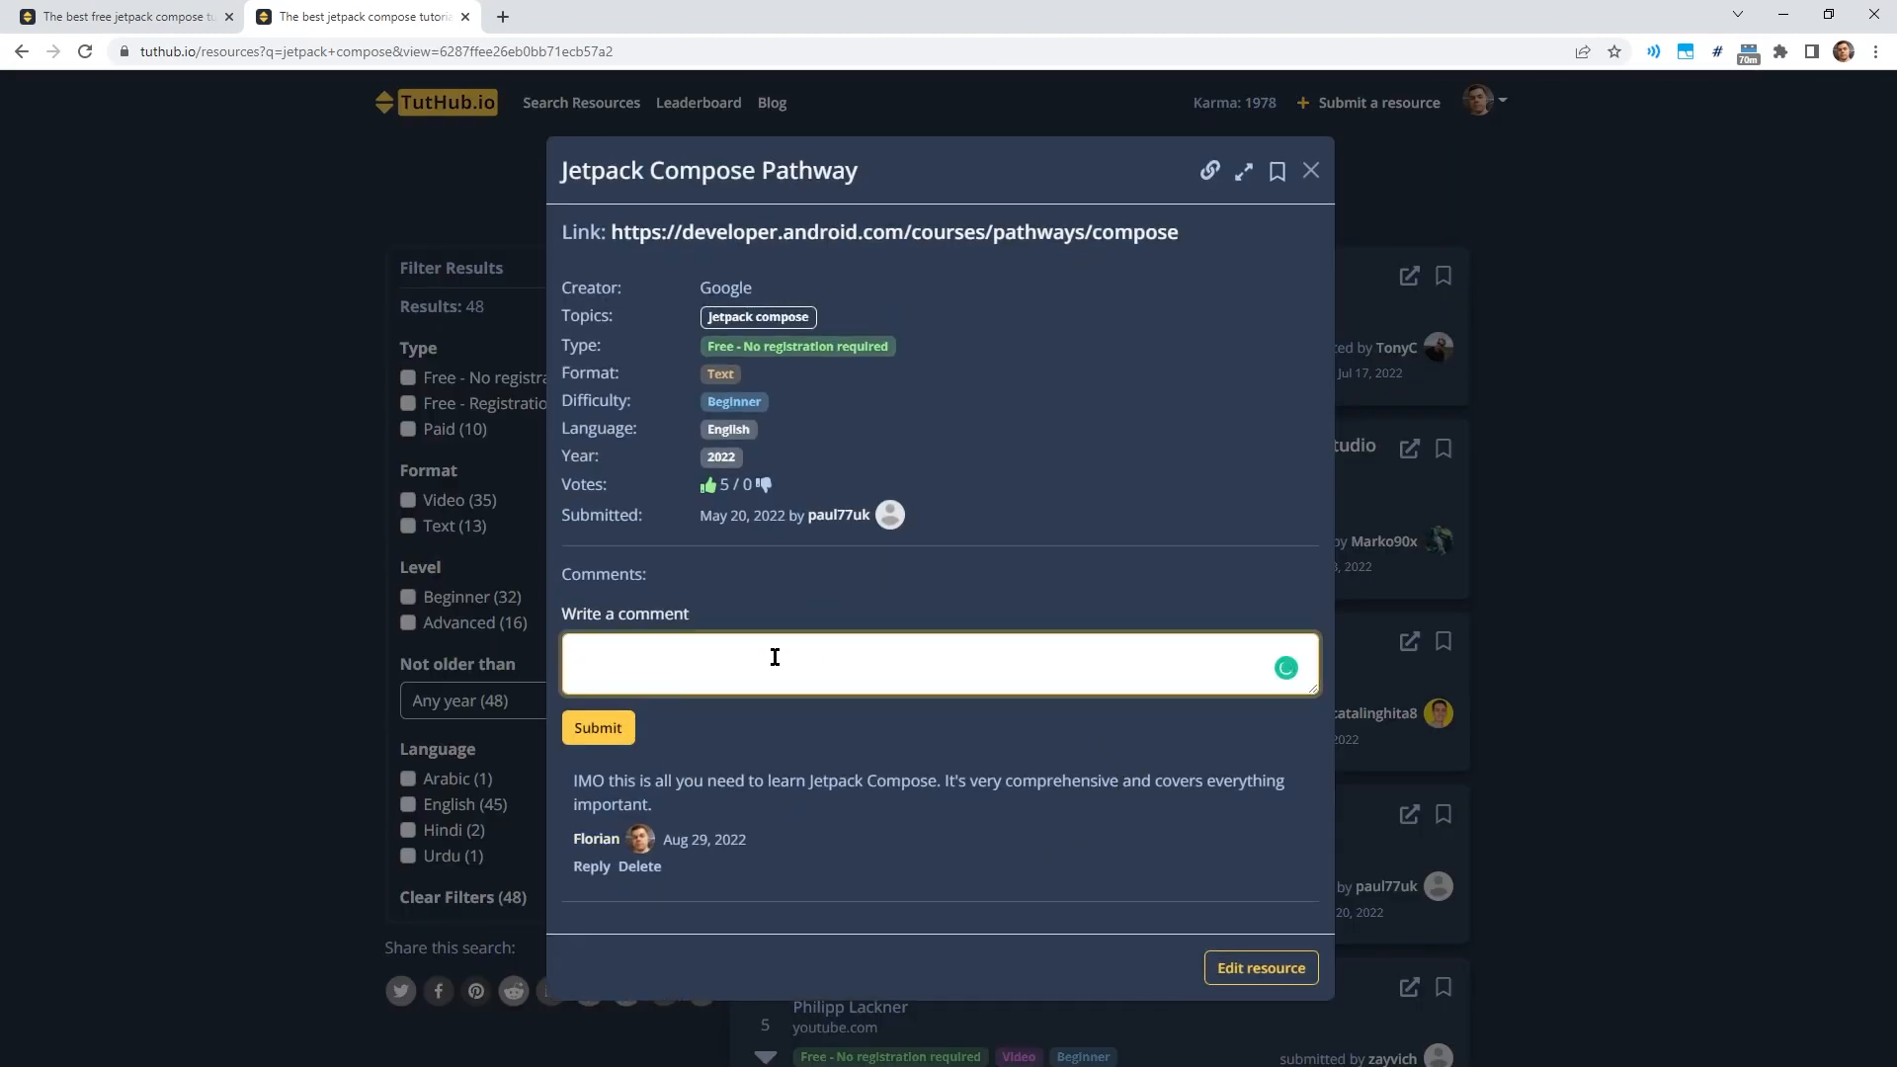
type("hi")
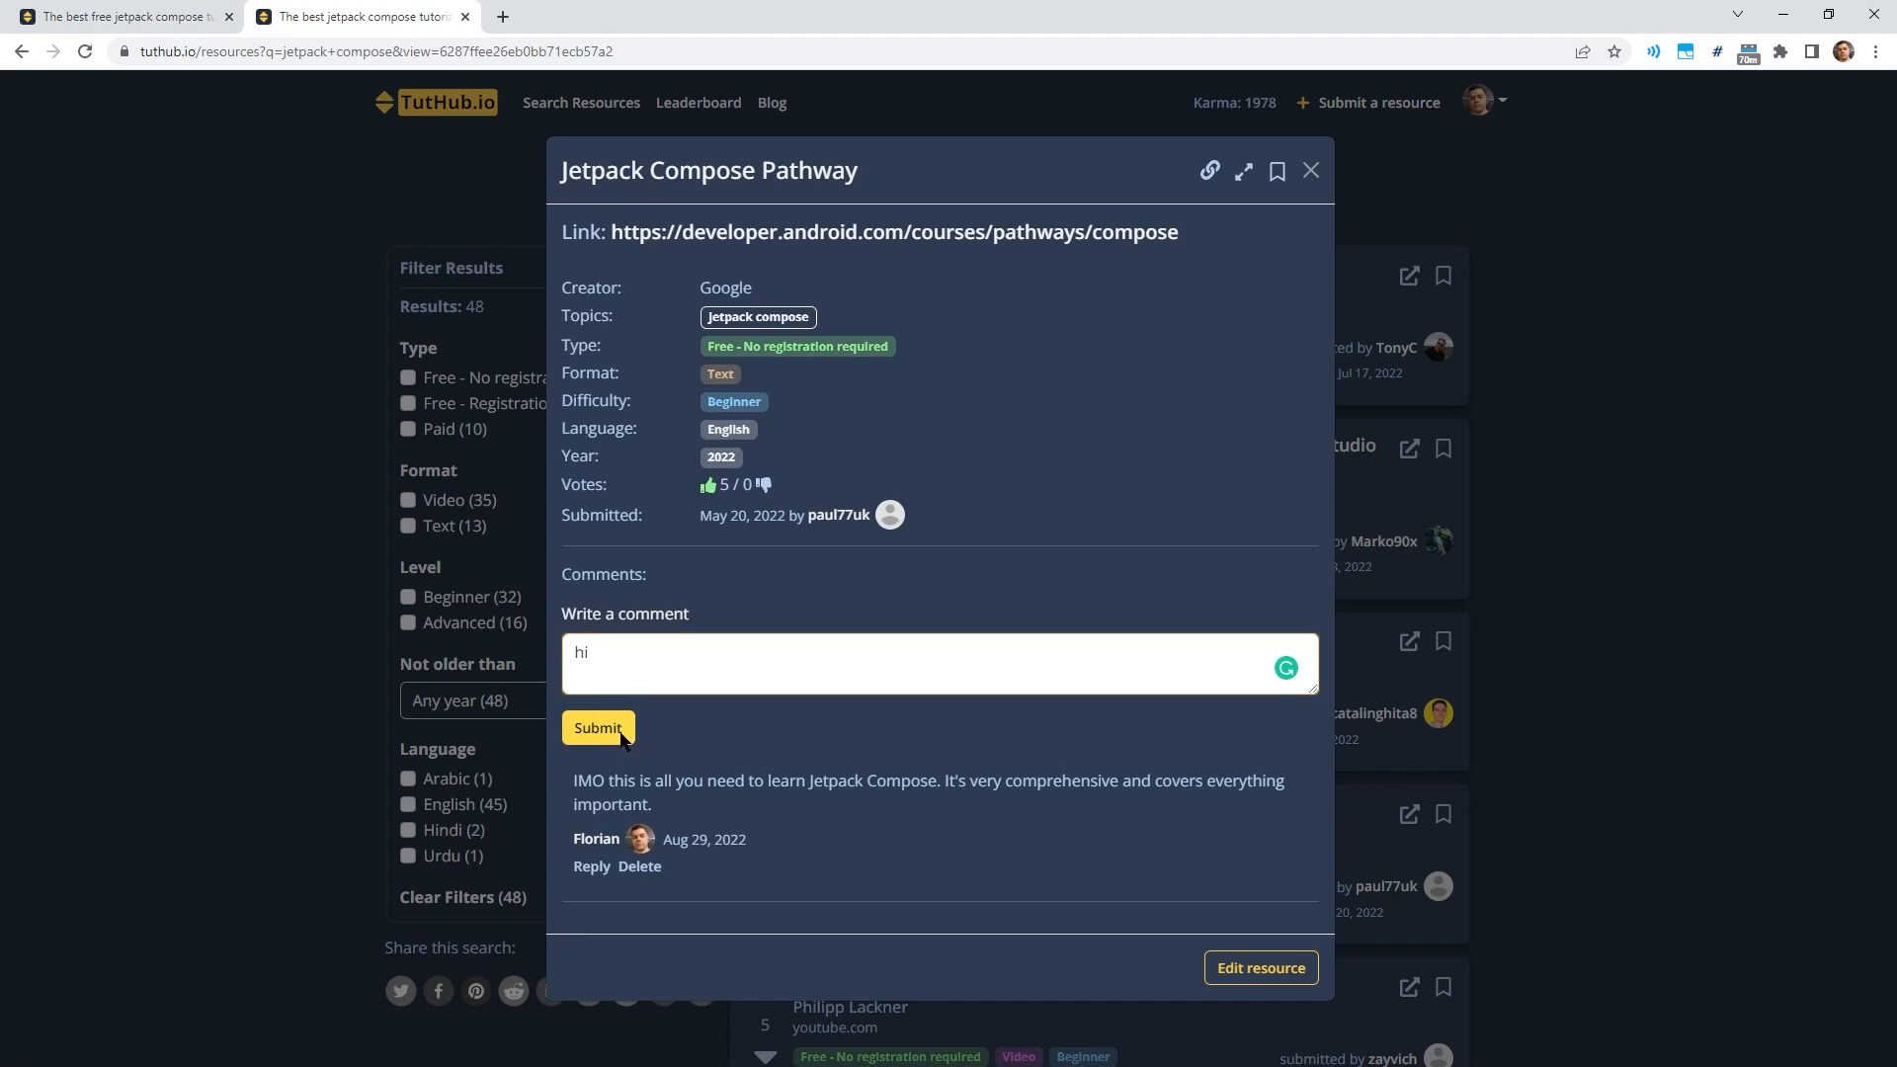
left_click(598, 727)
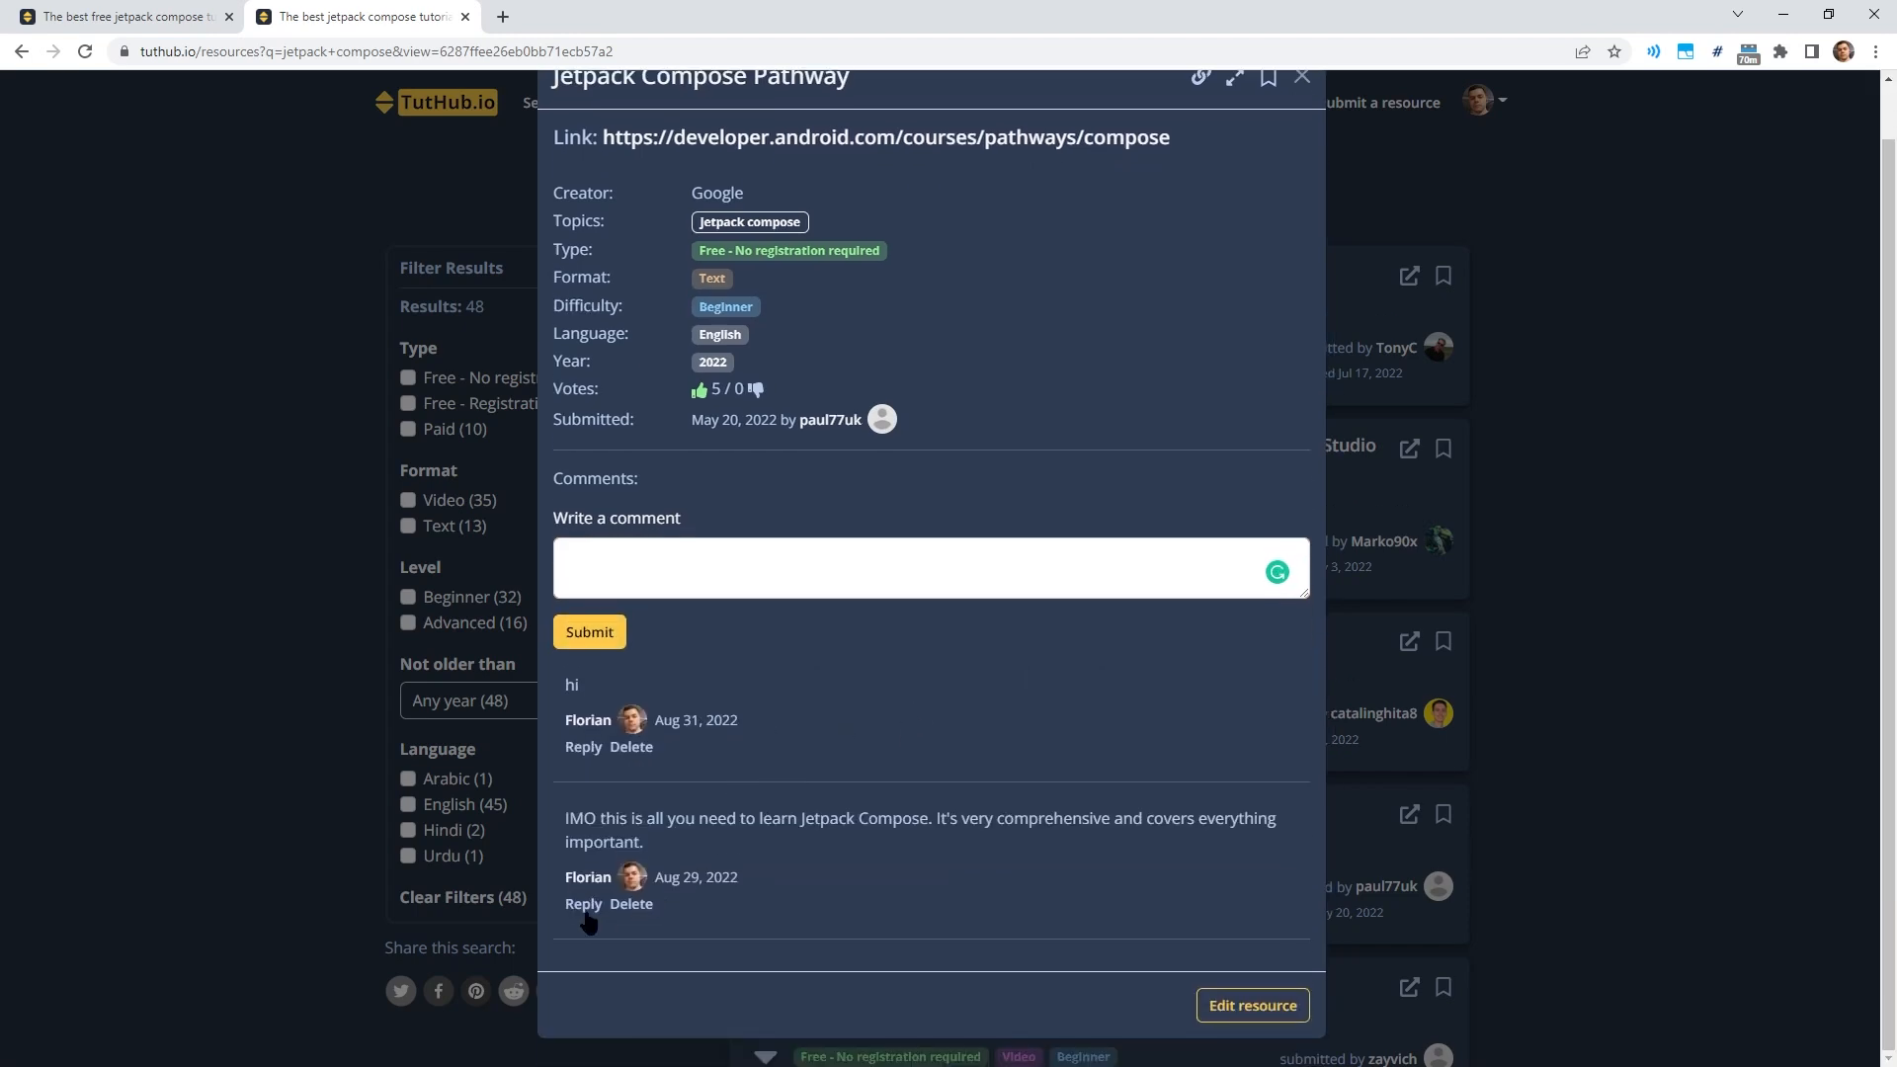
type("hi 2")
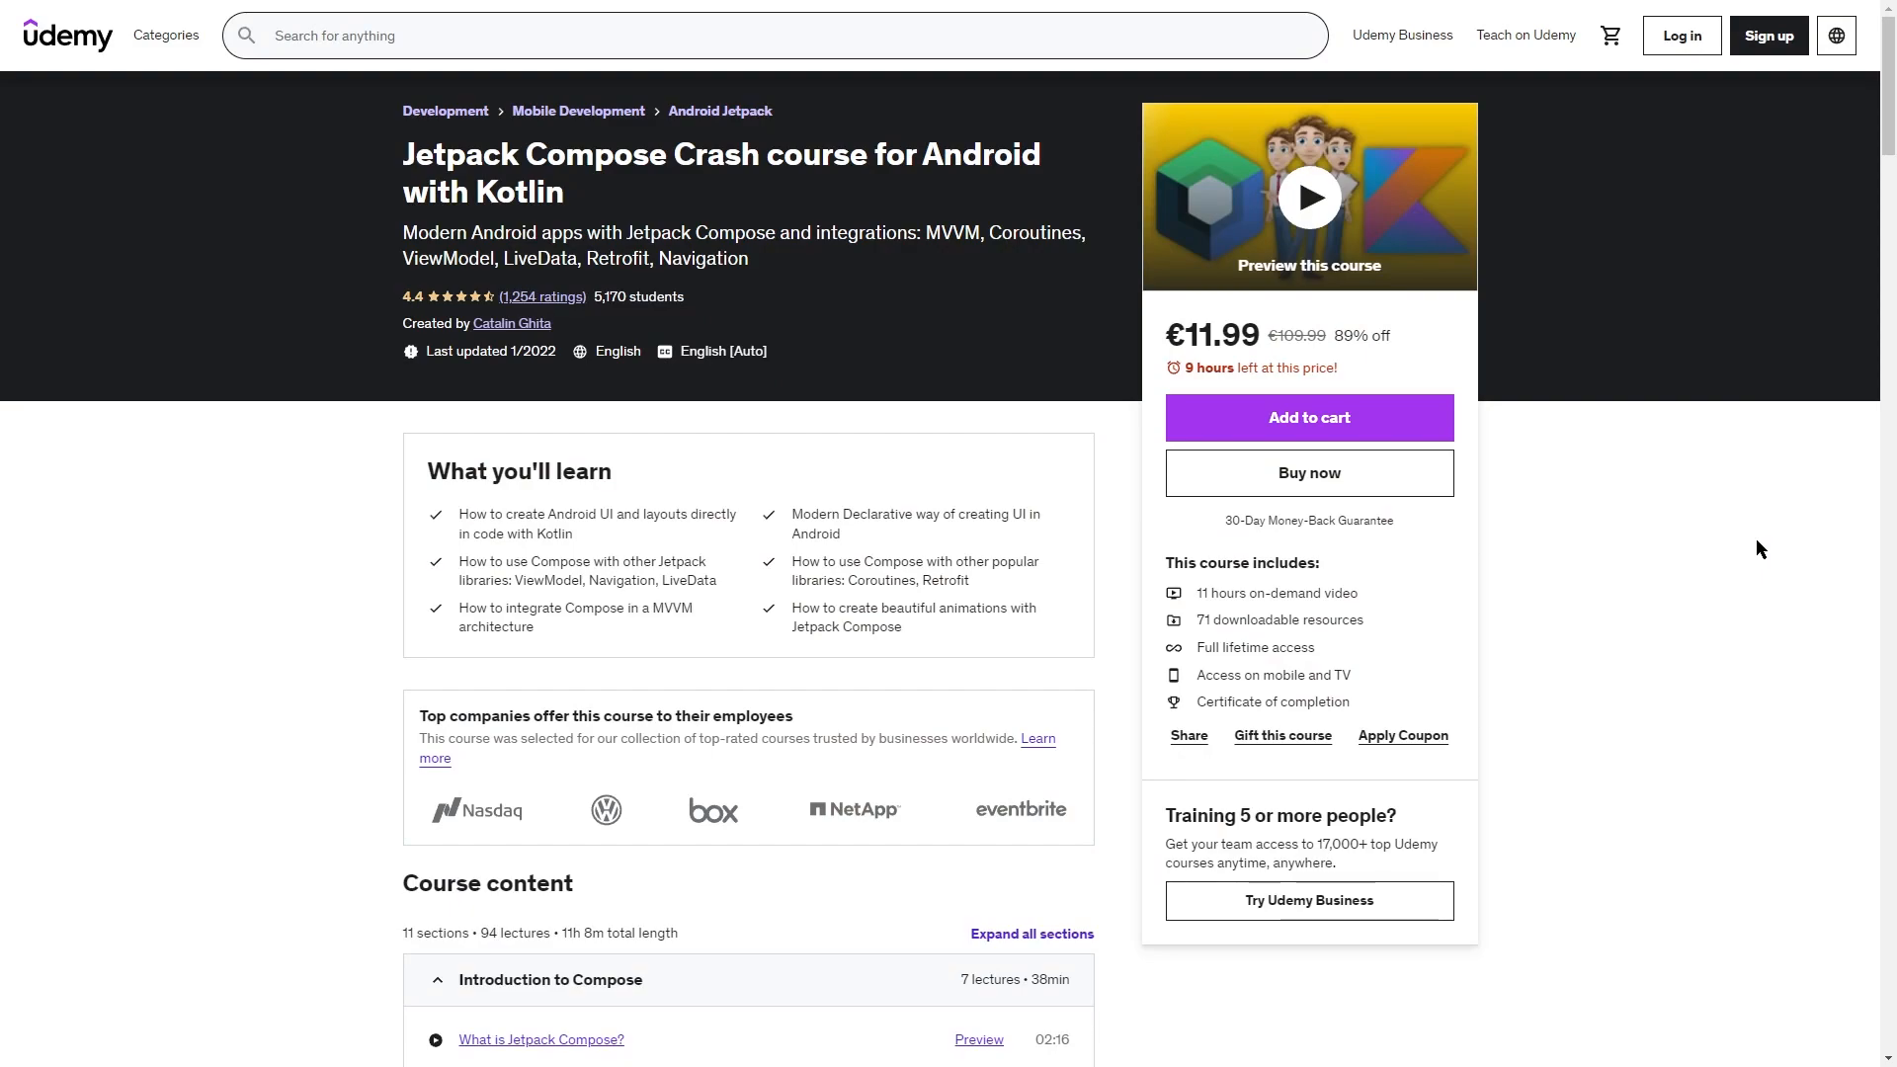
scroll("down", 3)
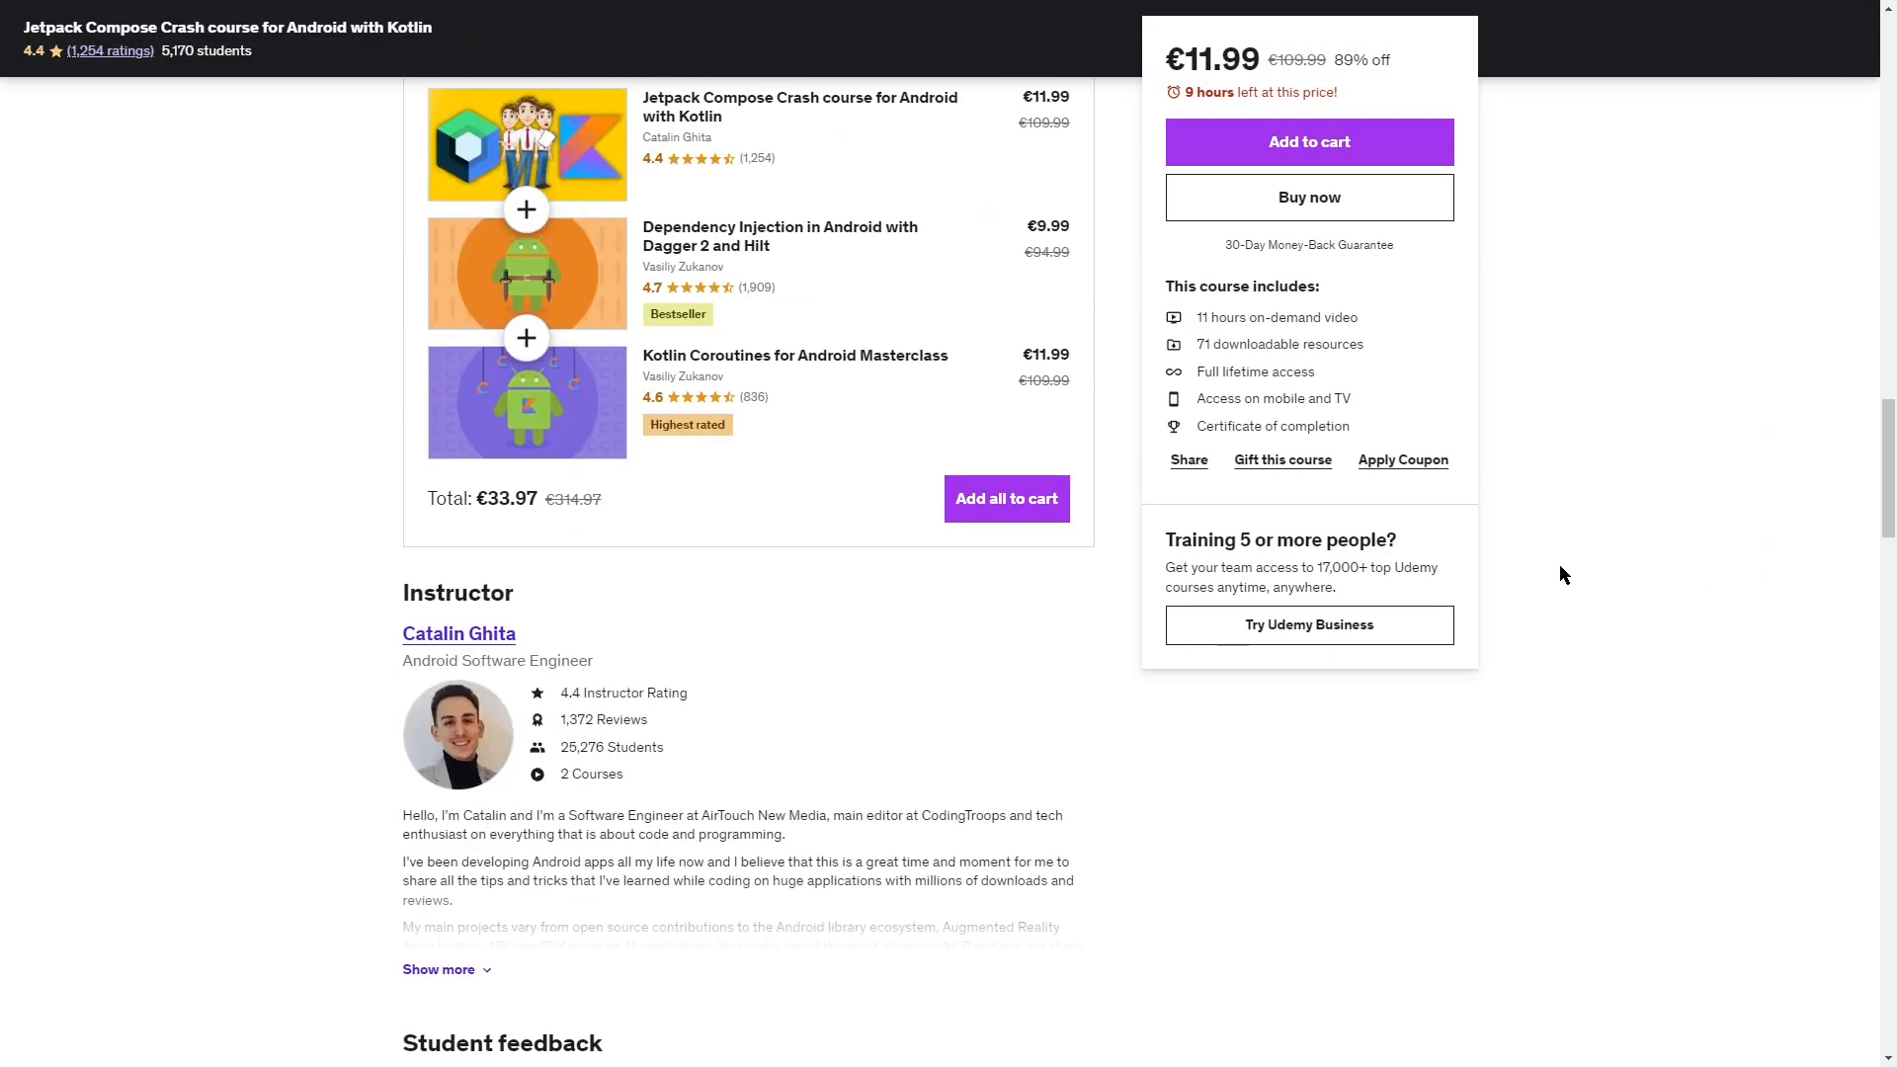
scroll("down", 3)
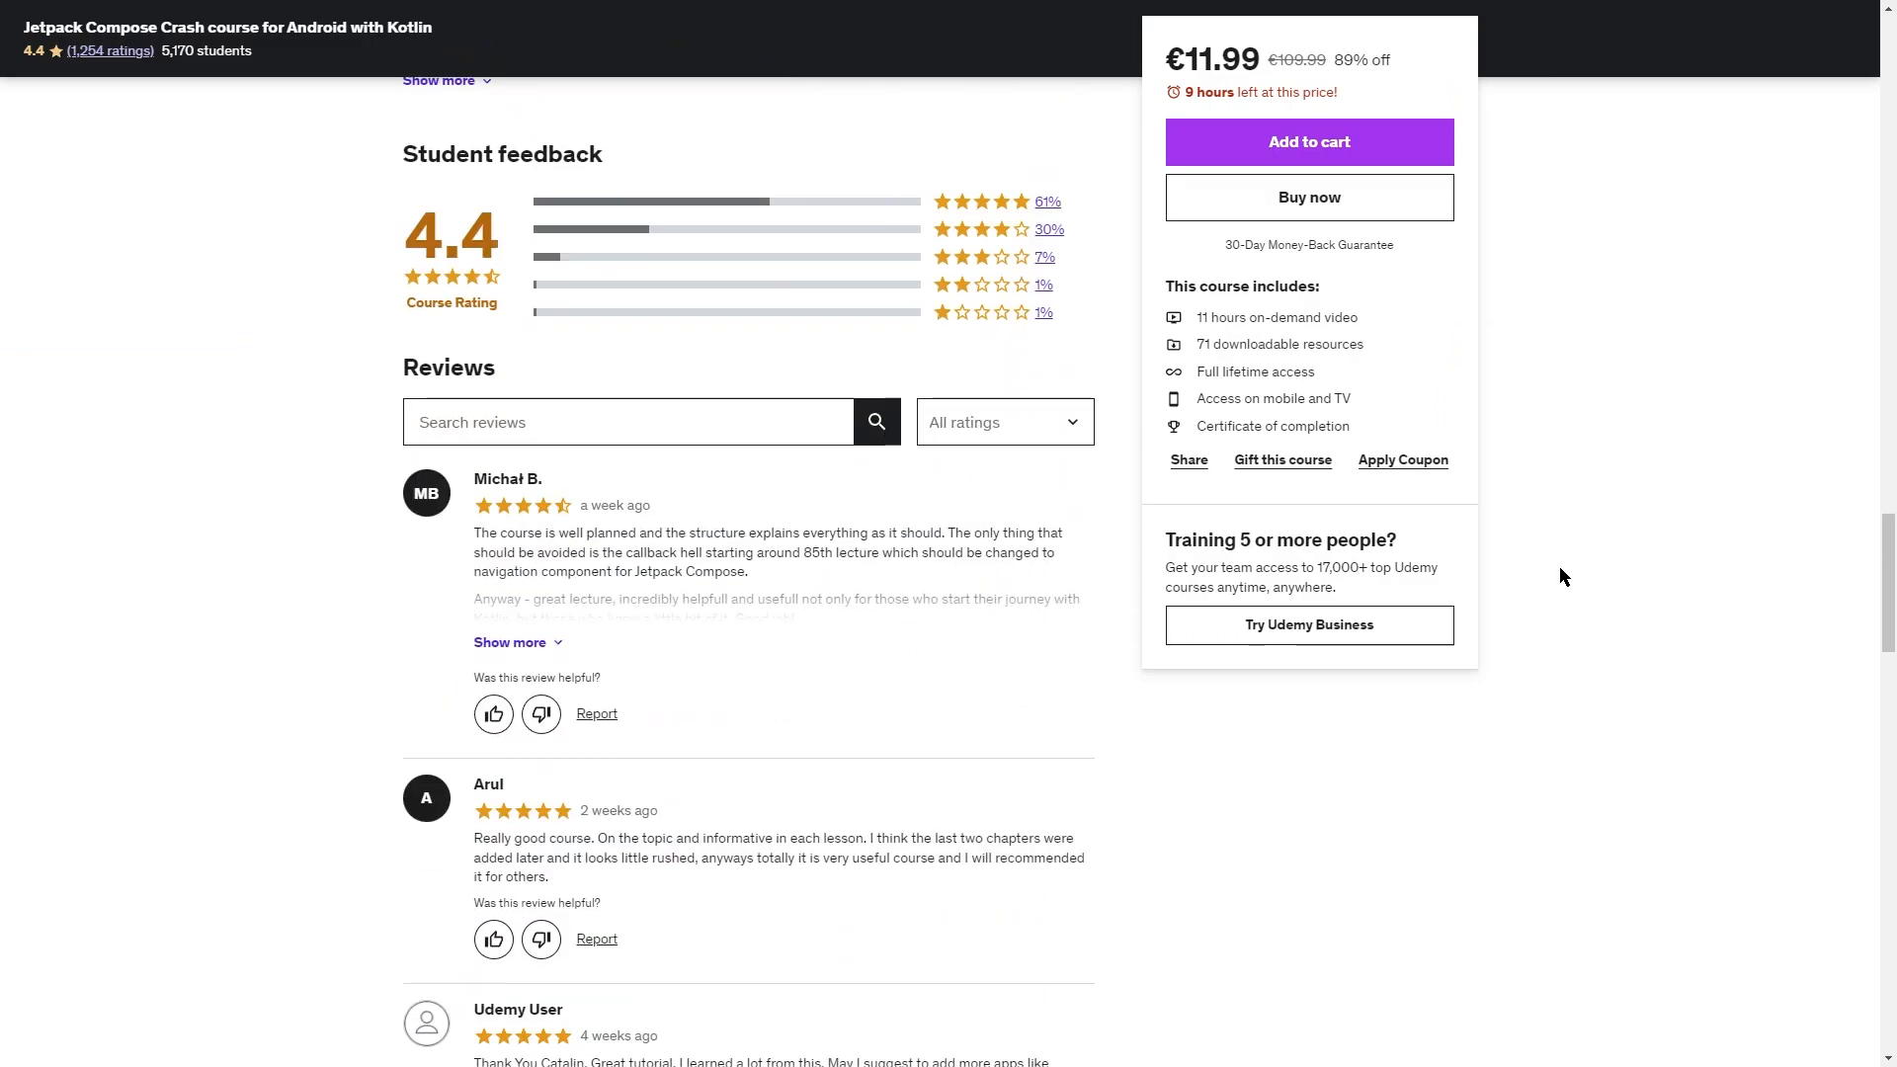
scroll("up", 3)
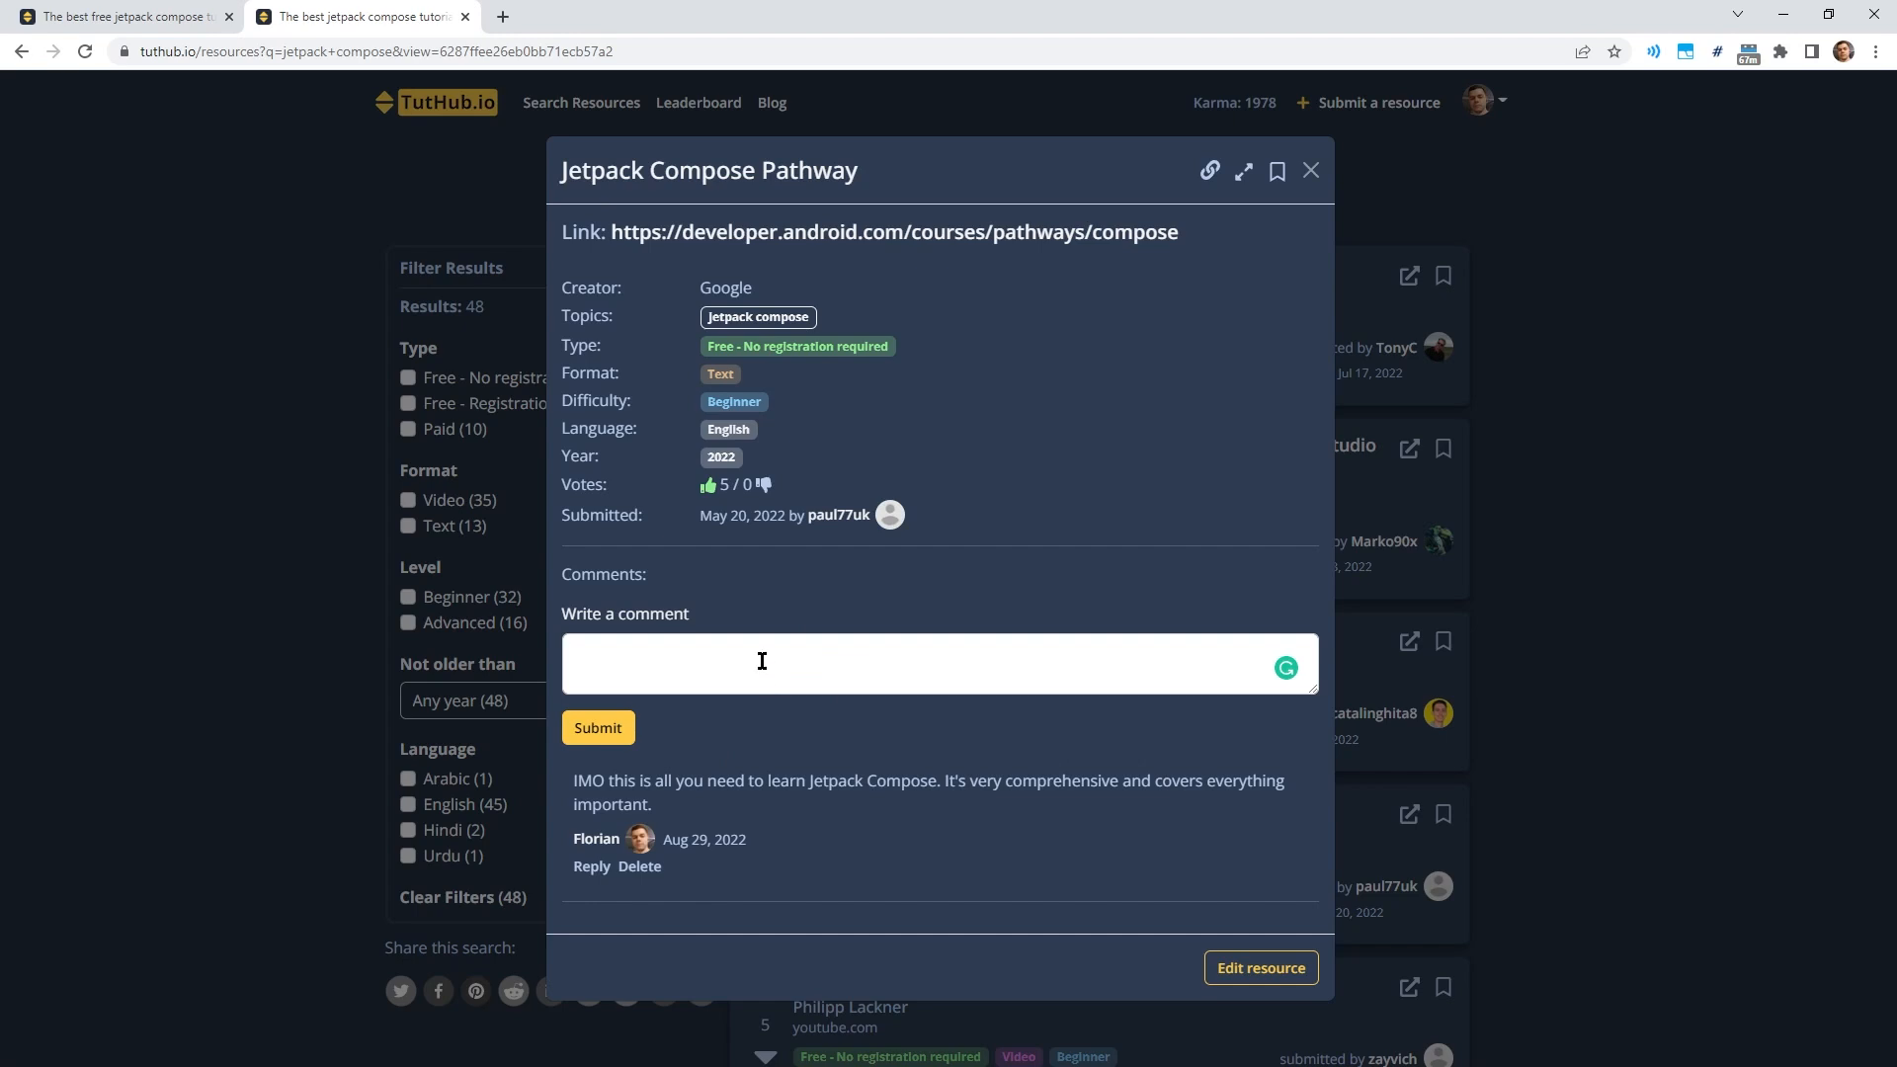
Post a 'hi' reply under Florian's Pathway comment, then delete that reply.
left_click(761, 661)
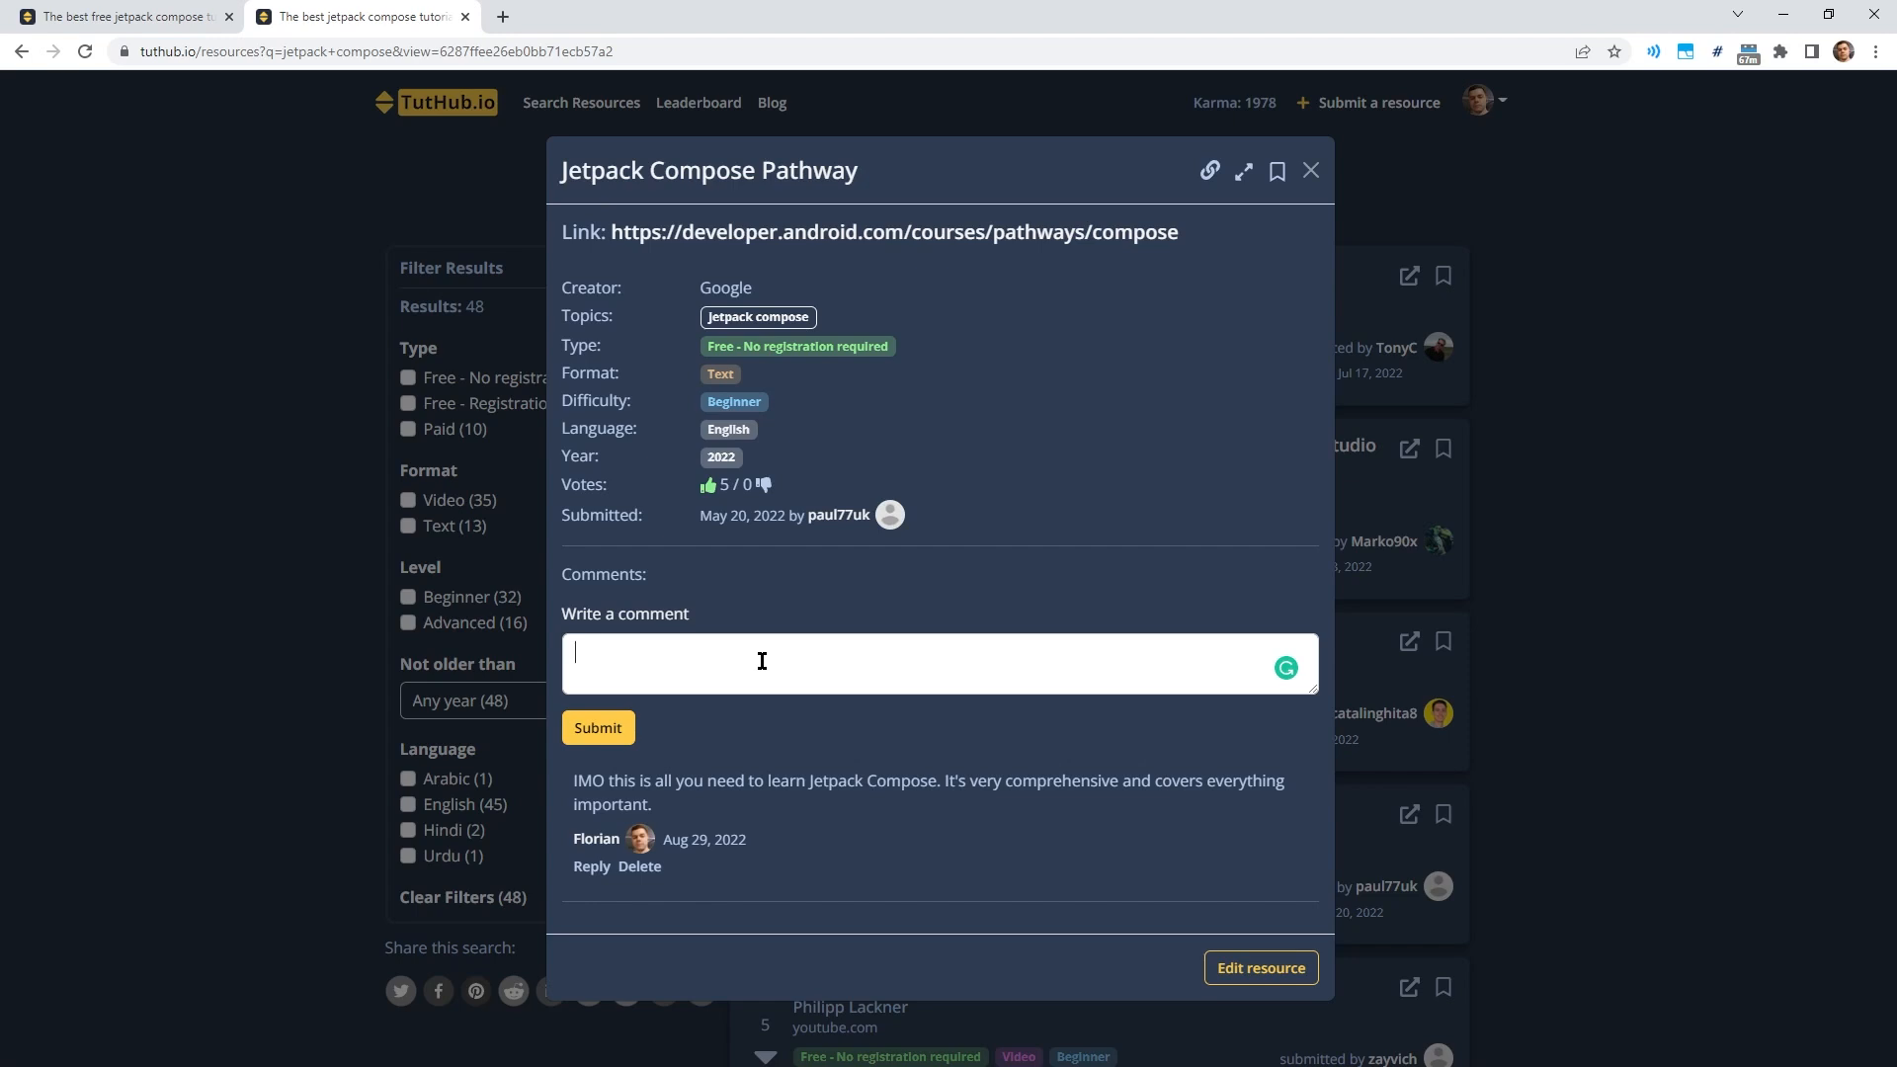
type("hi")
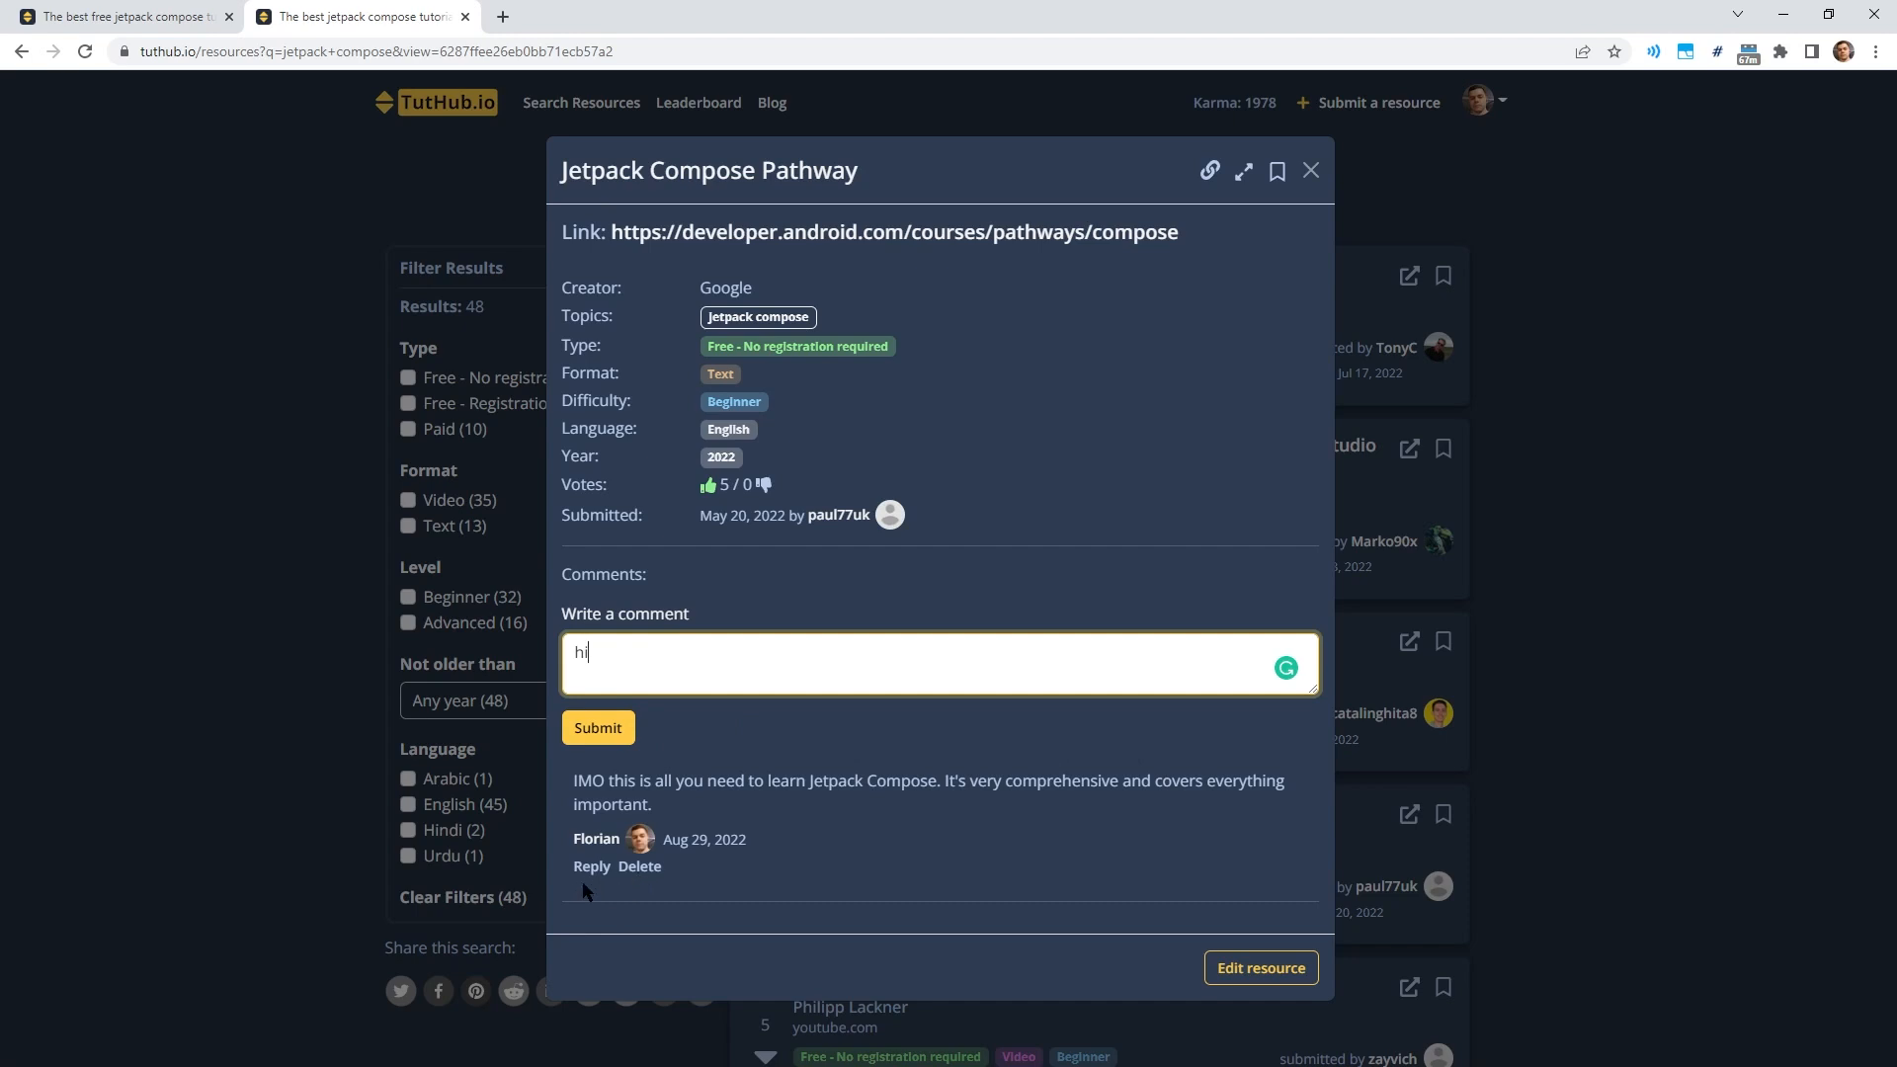
left_click(590, 865)
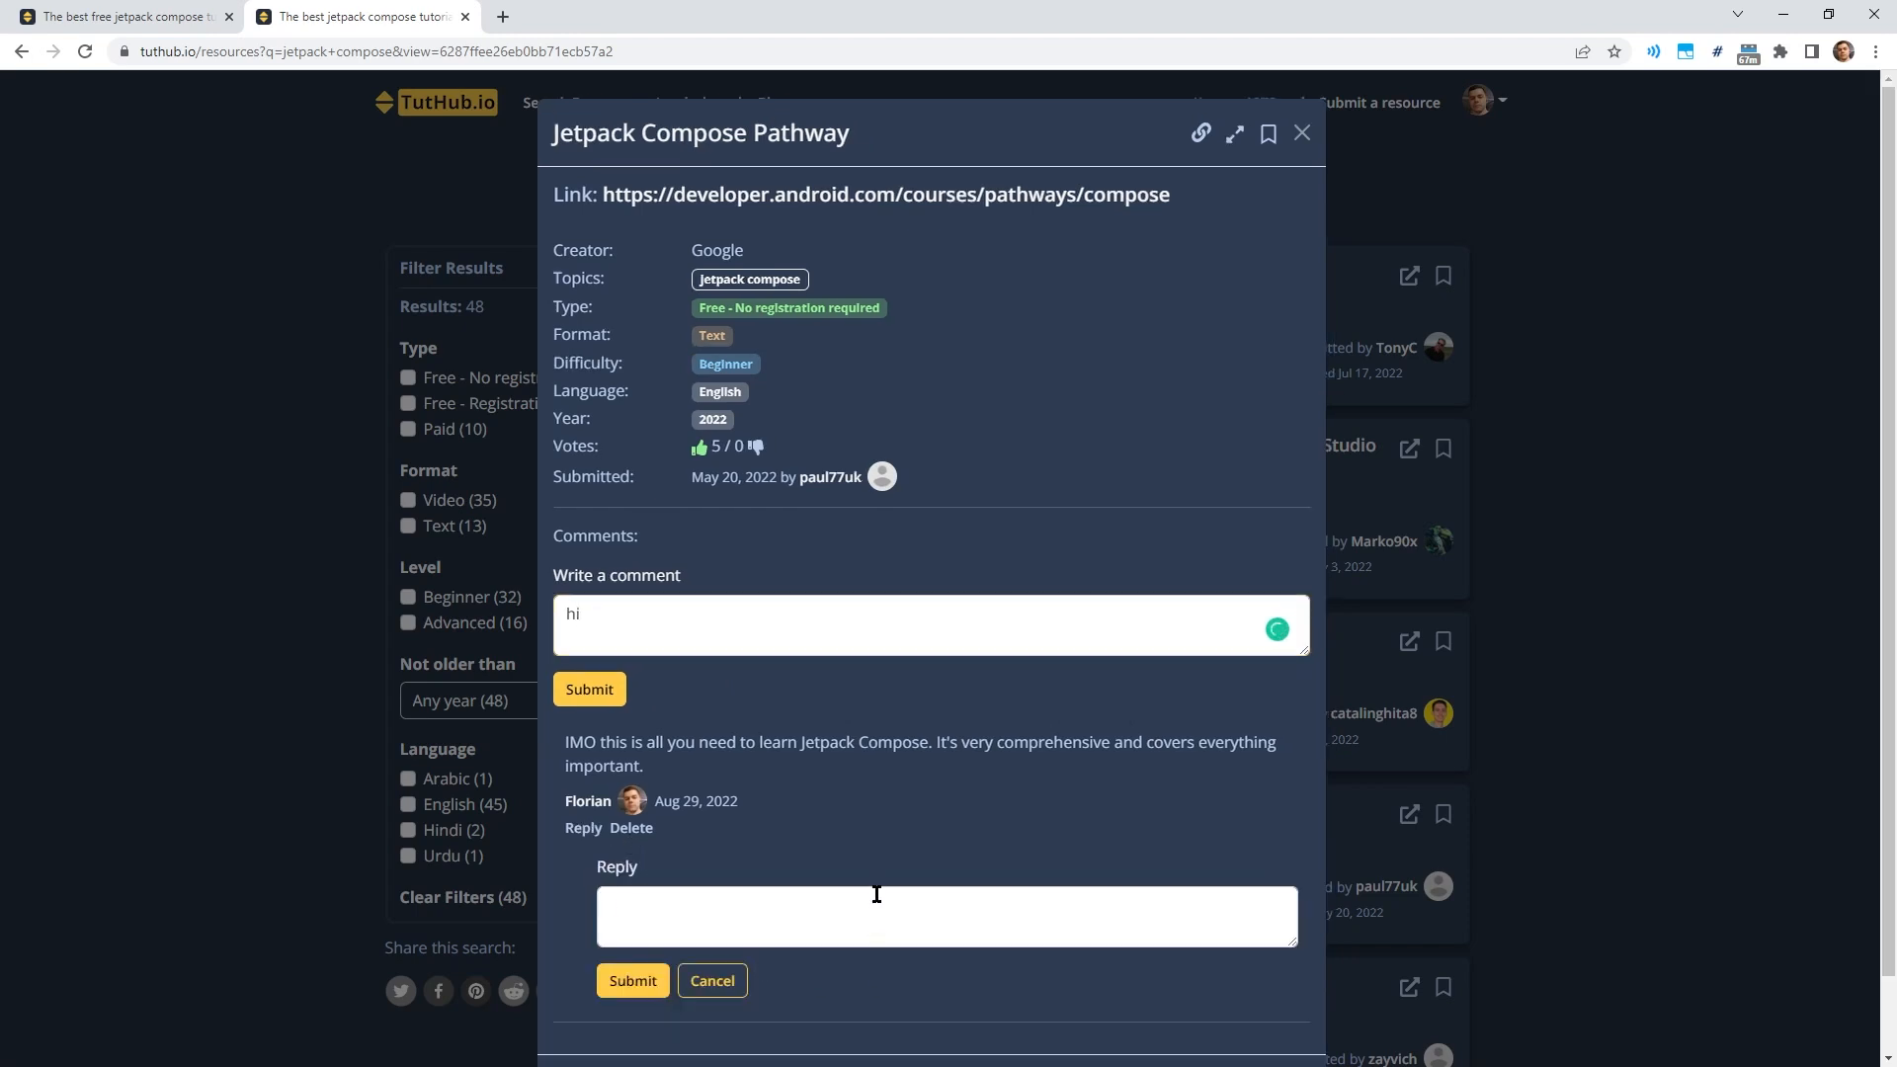
type("hi")
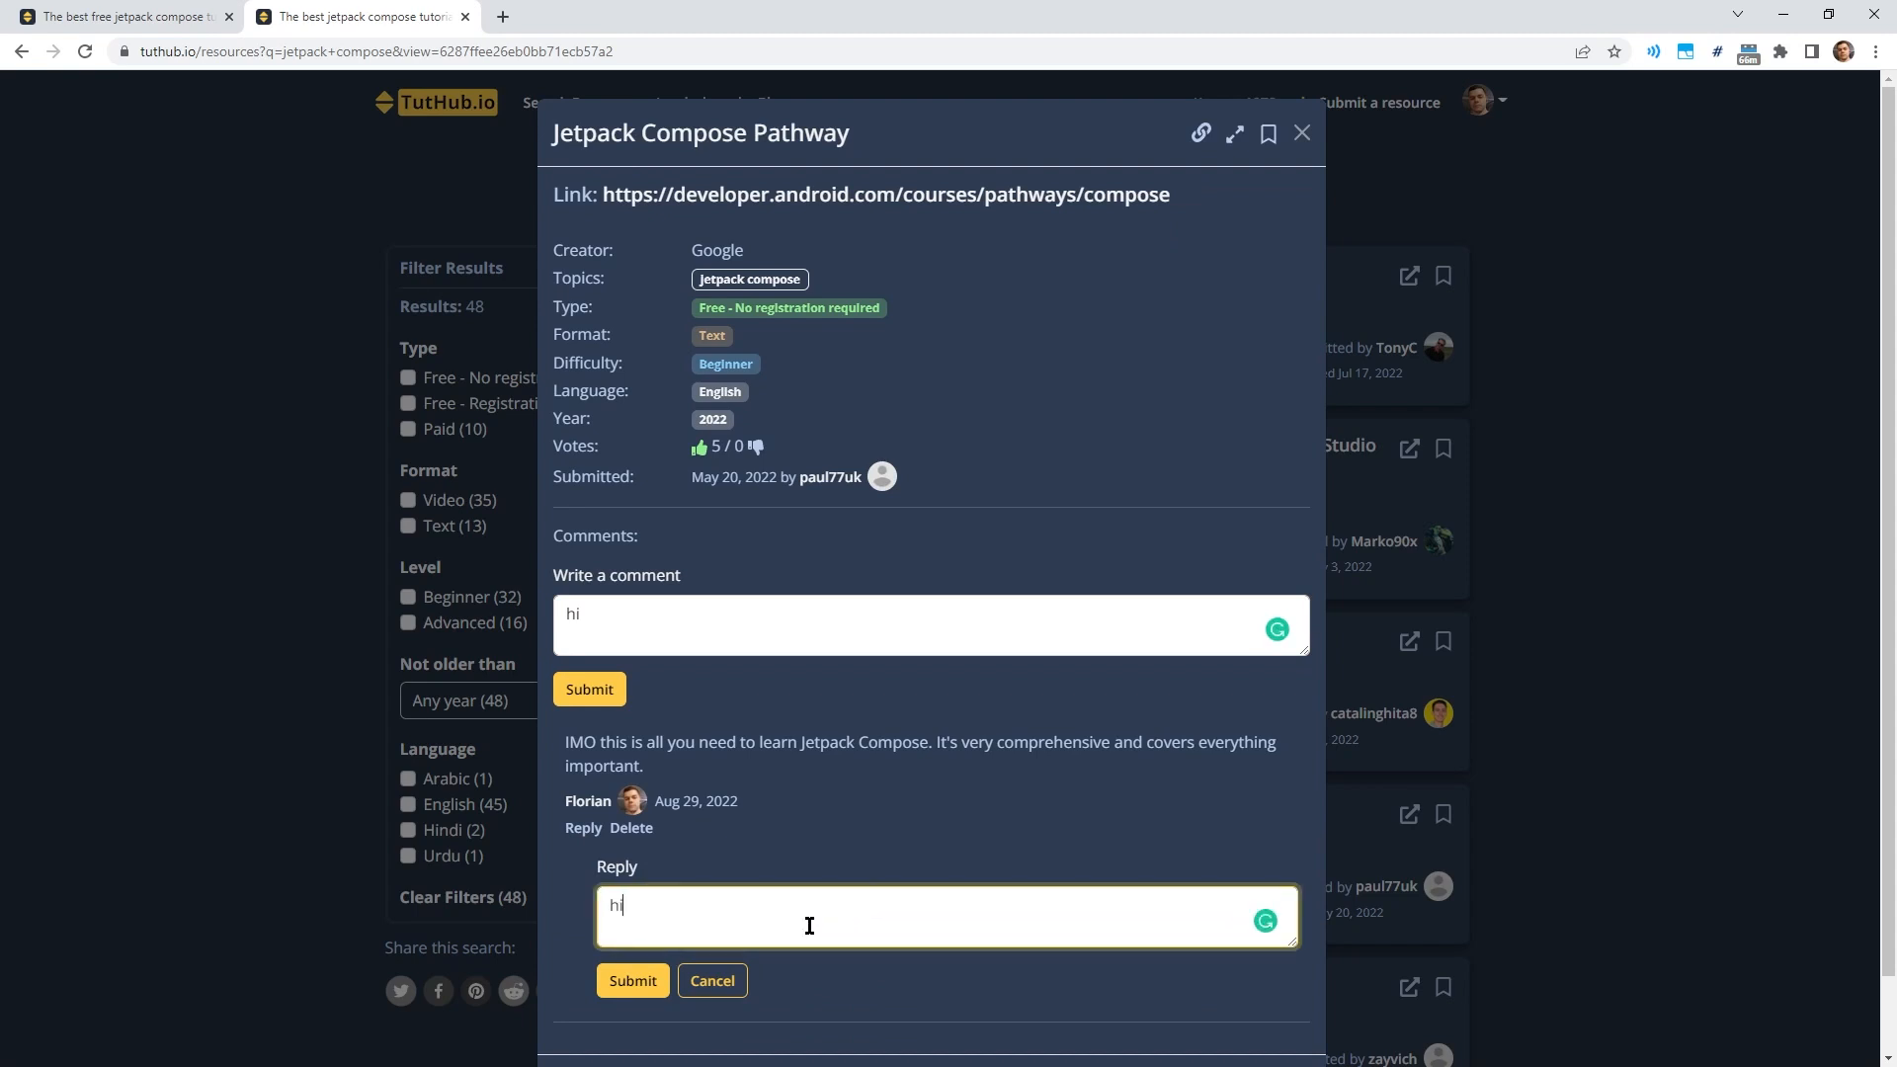
scroll("down", 3)
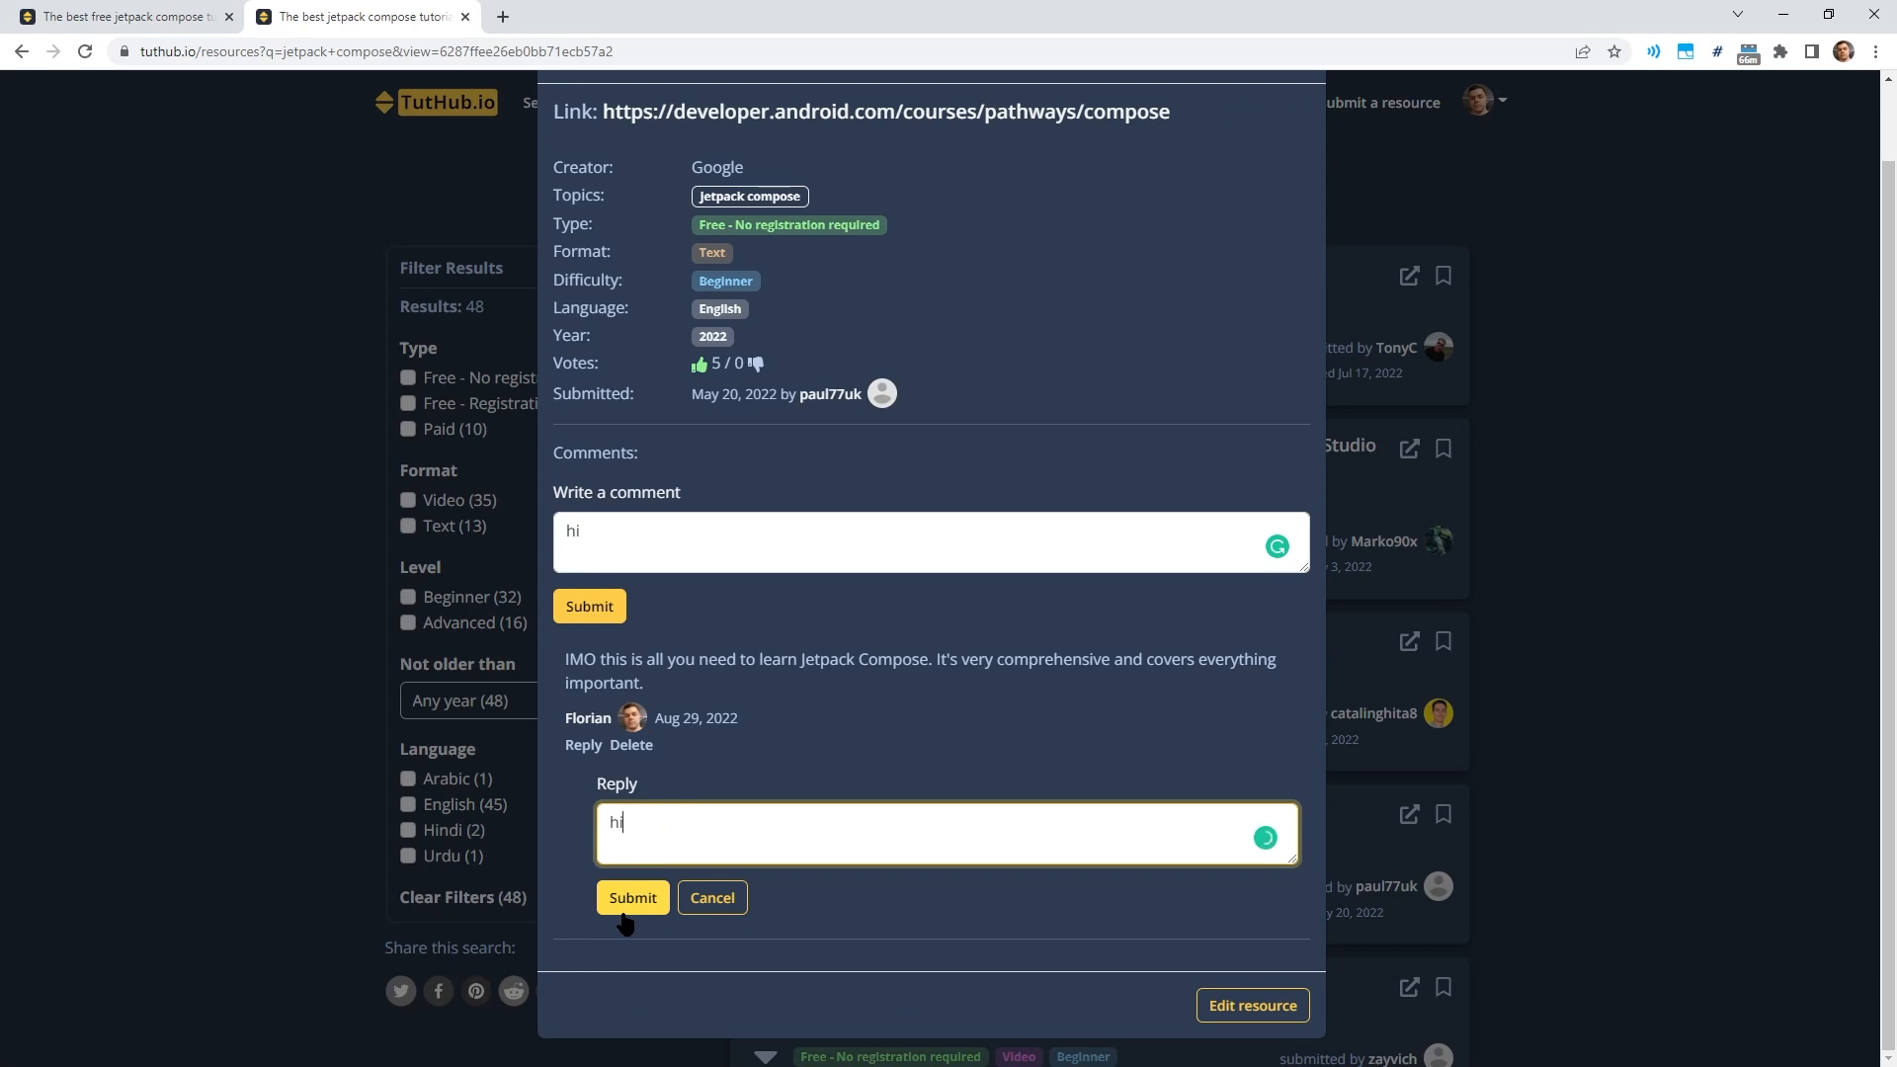
left_click(631, 898)
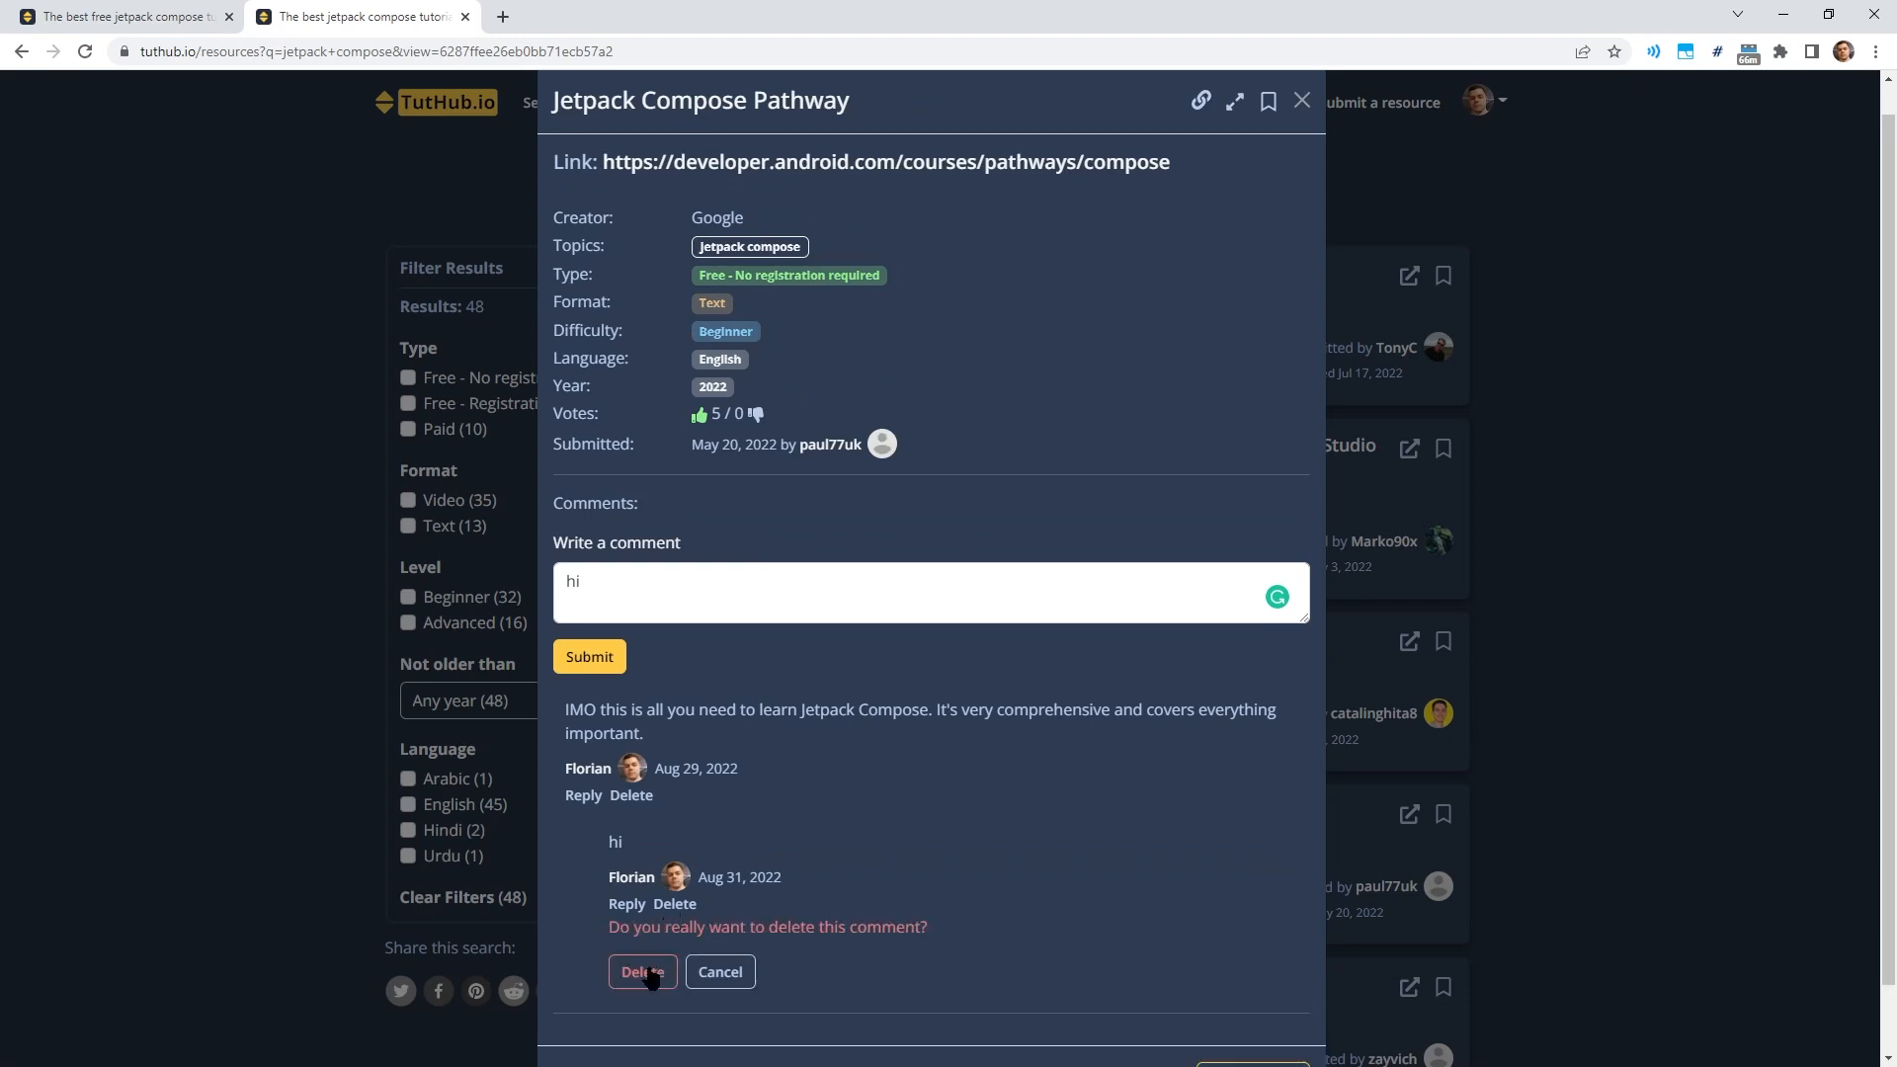
left_click(642, 971)
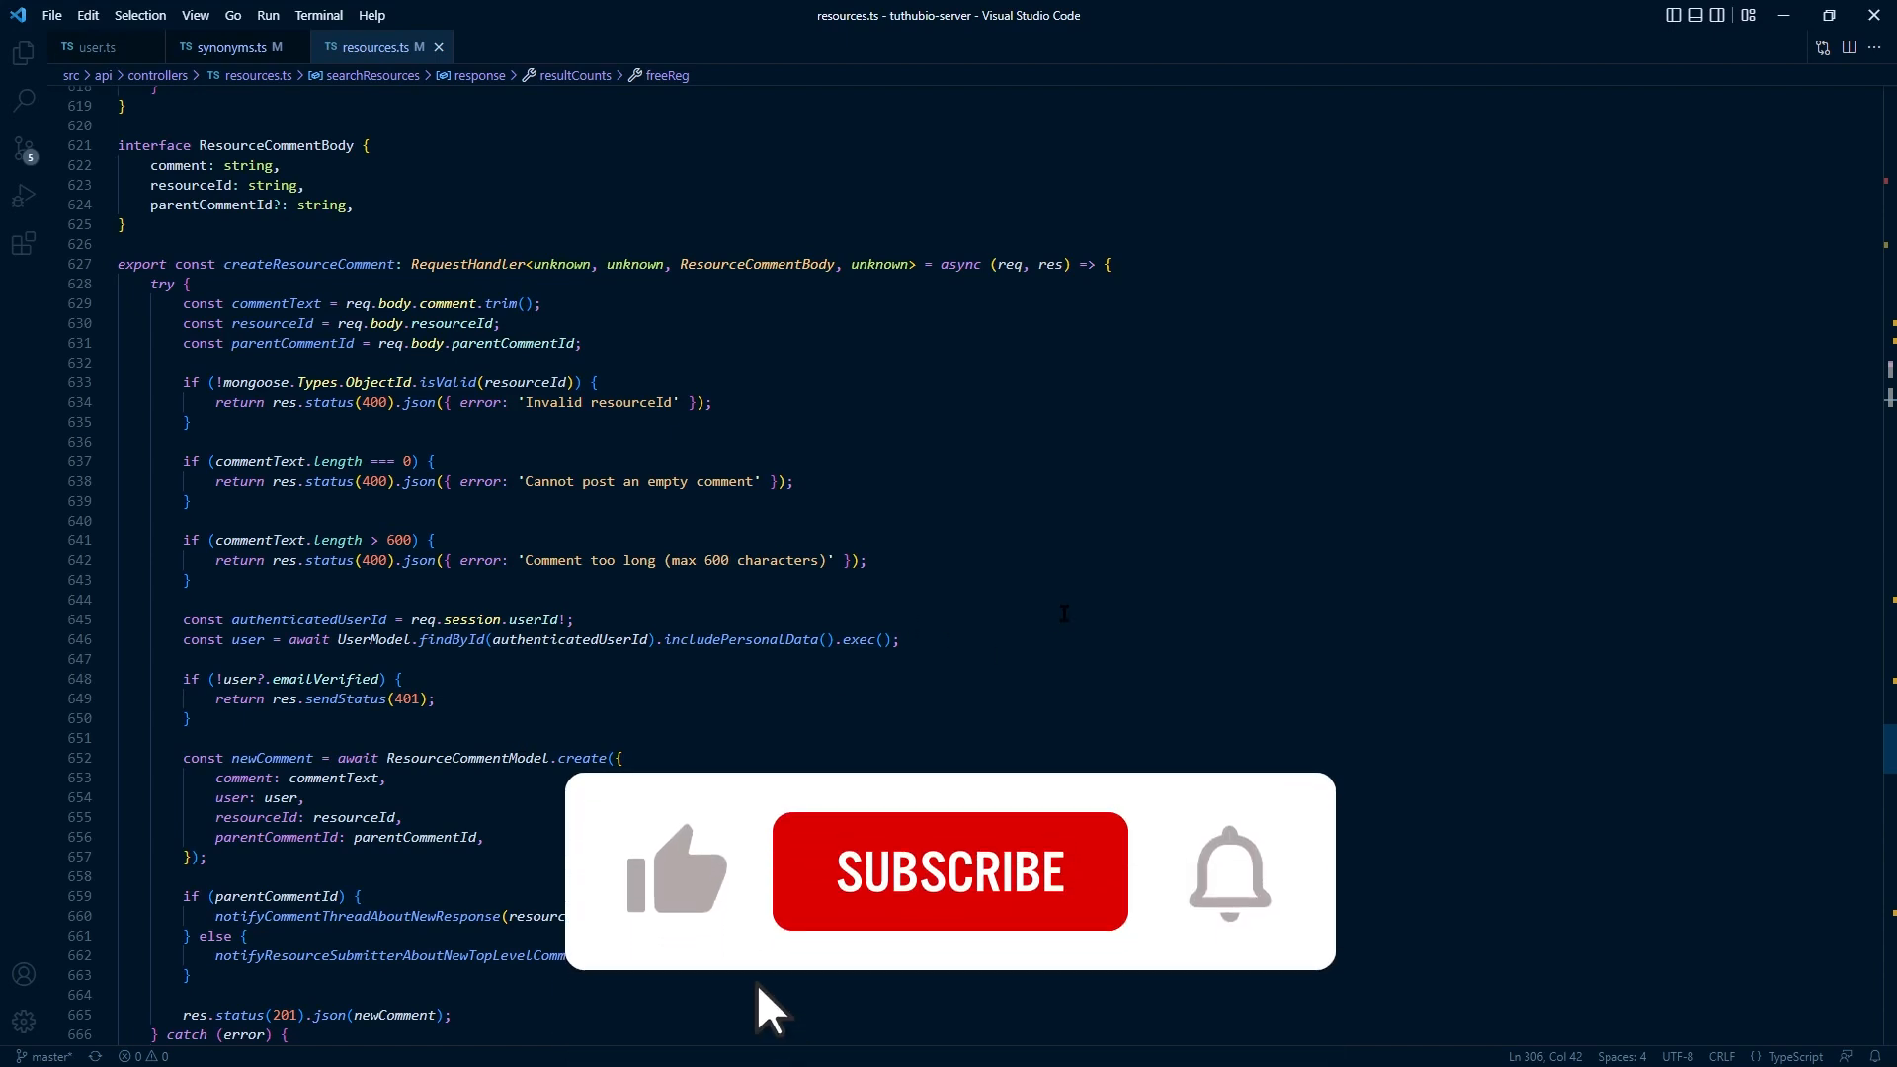
left_click(949, 869)
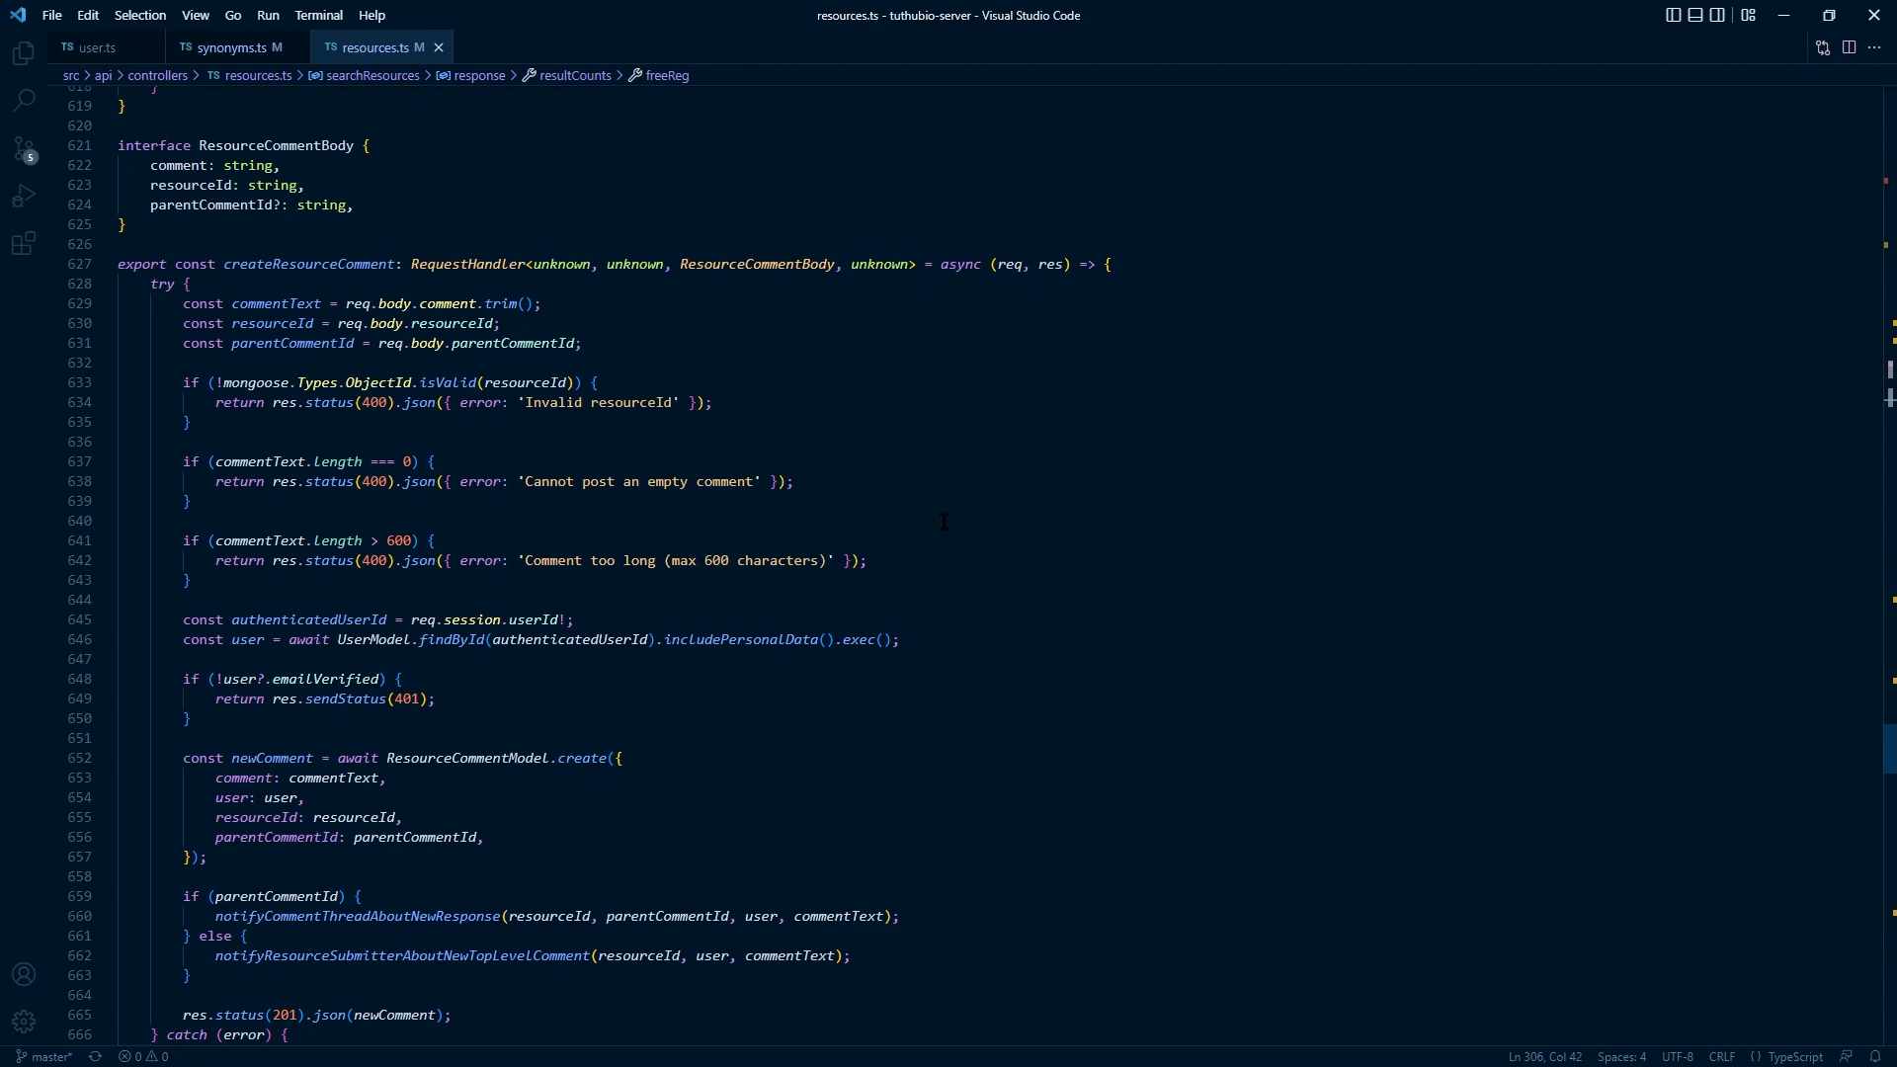
scroll("down", 3)
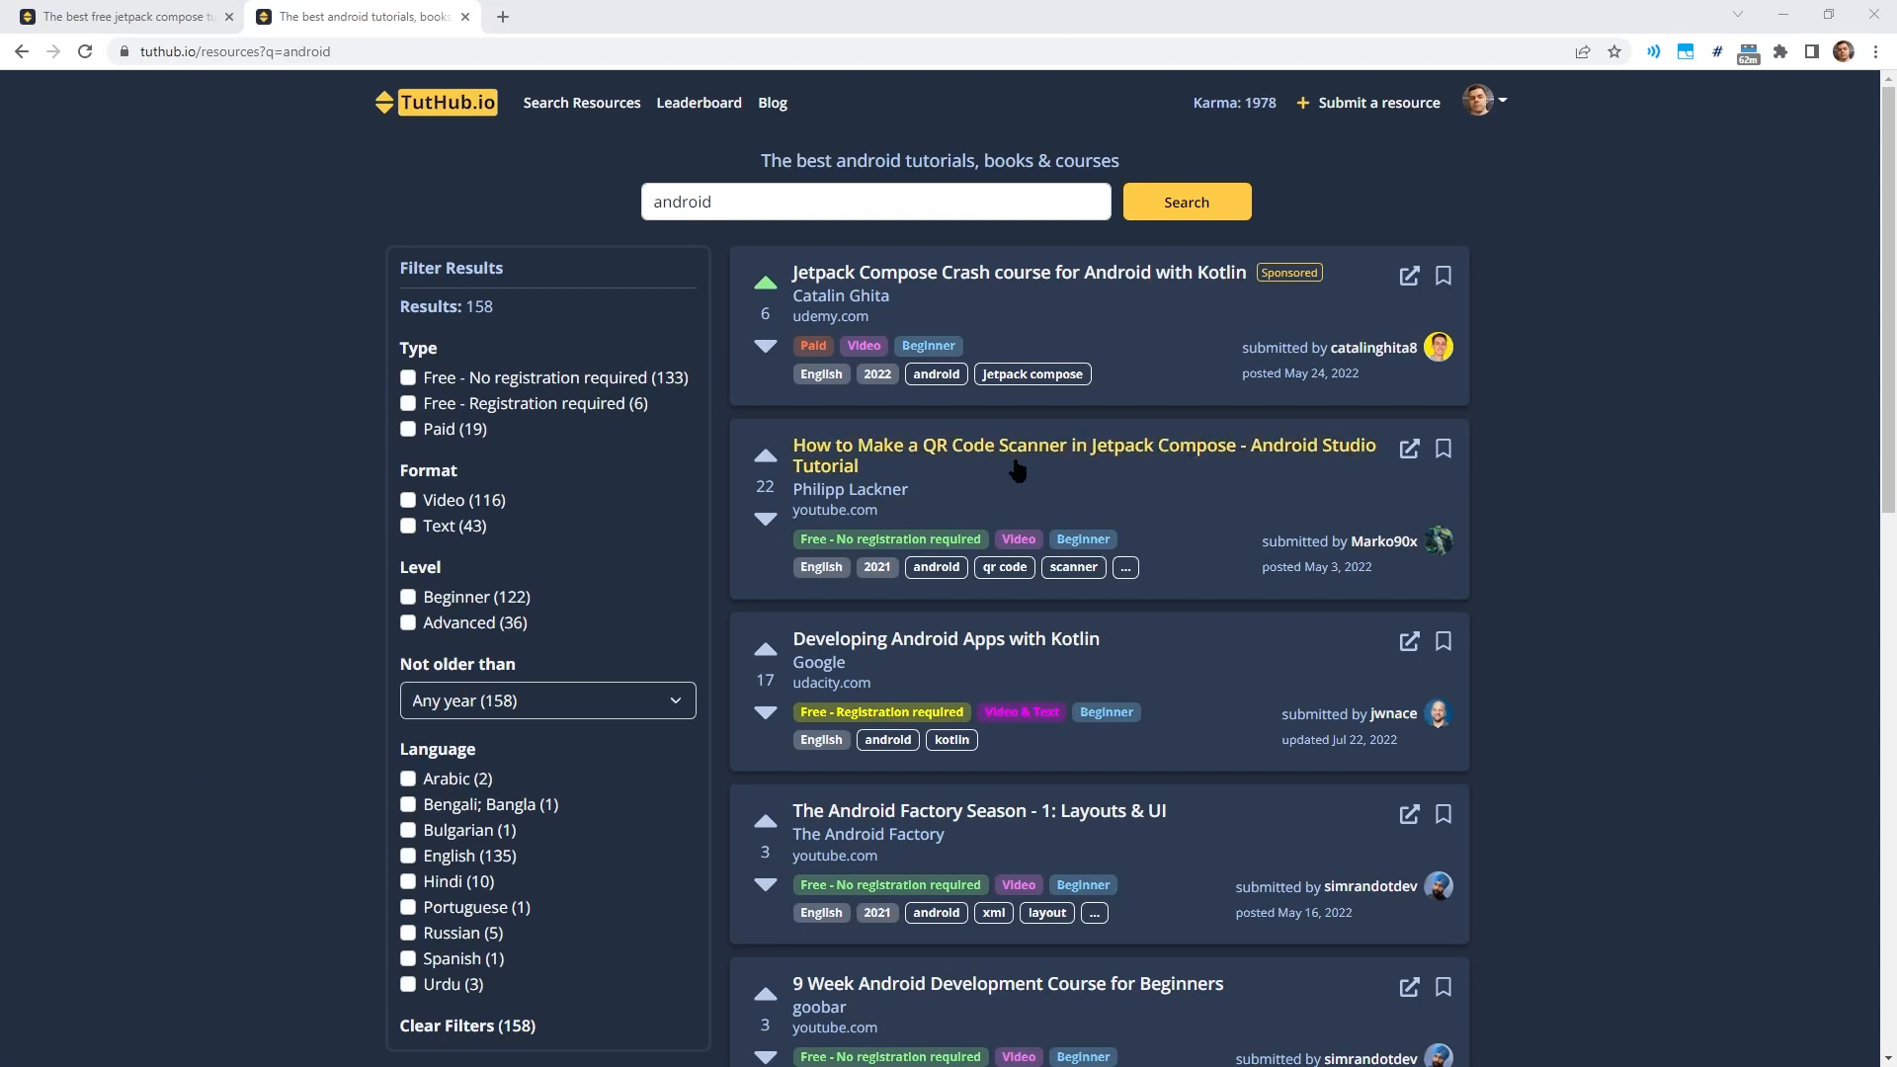
Preview and close the QR Code Scanner details, then list the 'Not older than' years.
left_click(1080, 455)
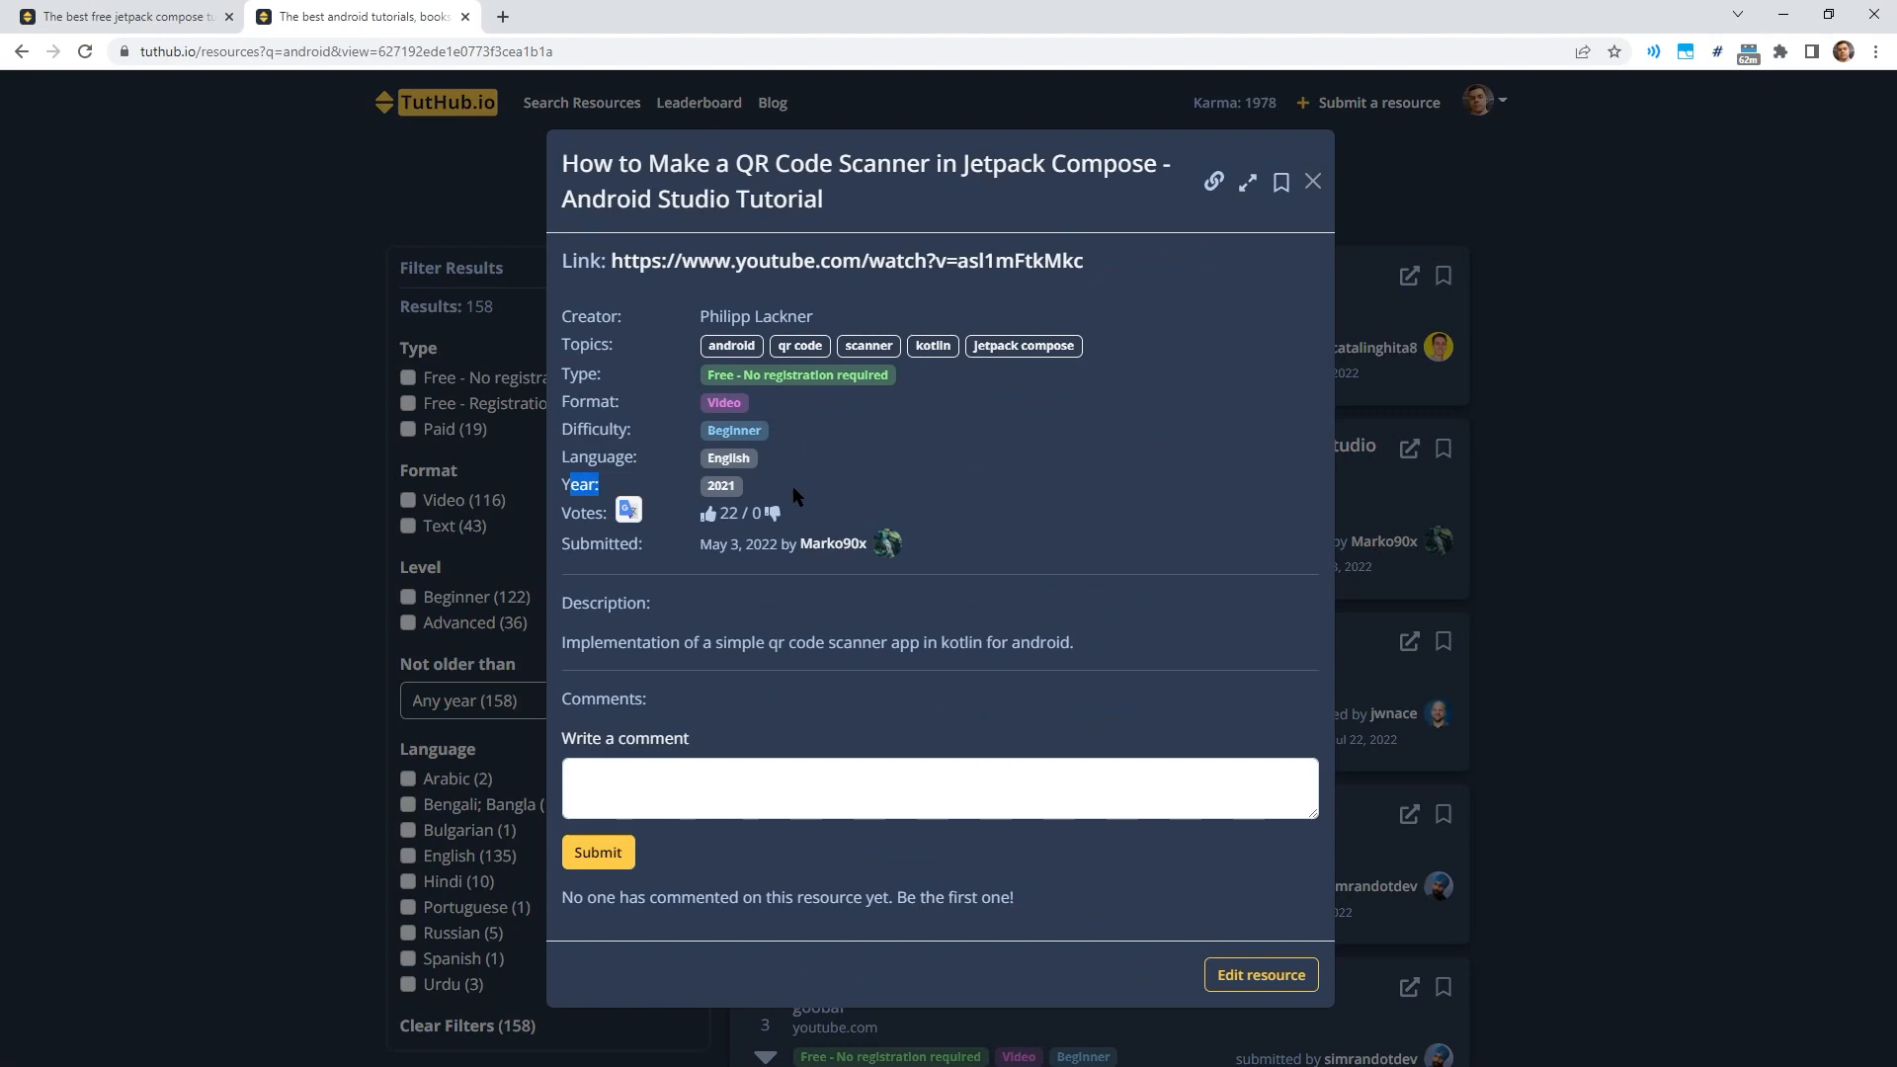
left_click(1314, 182)
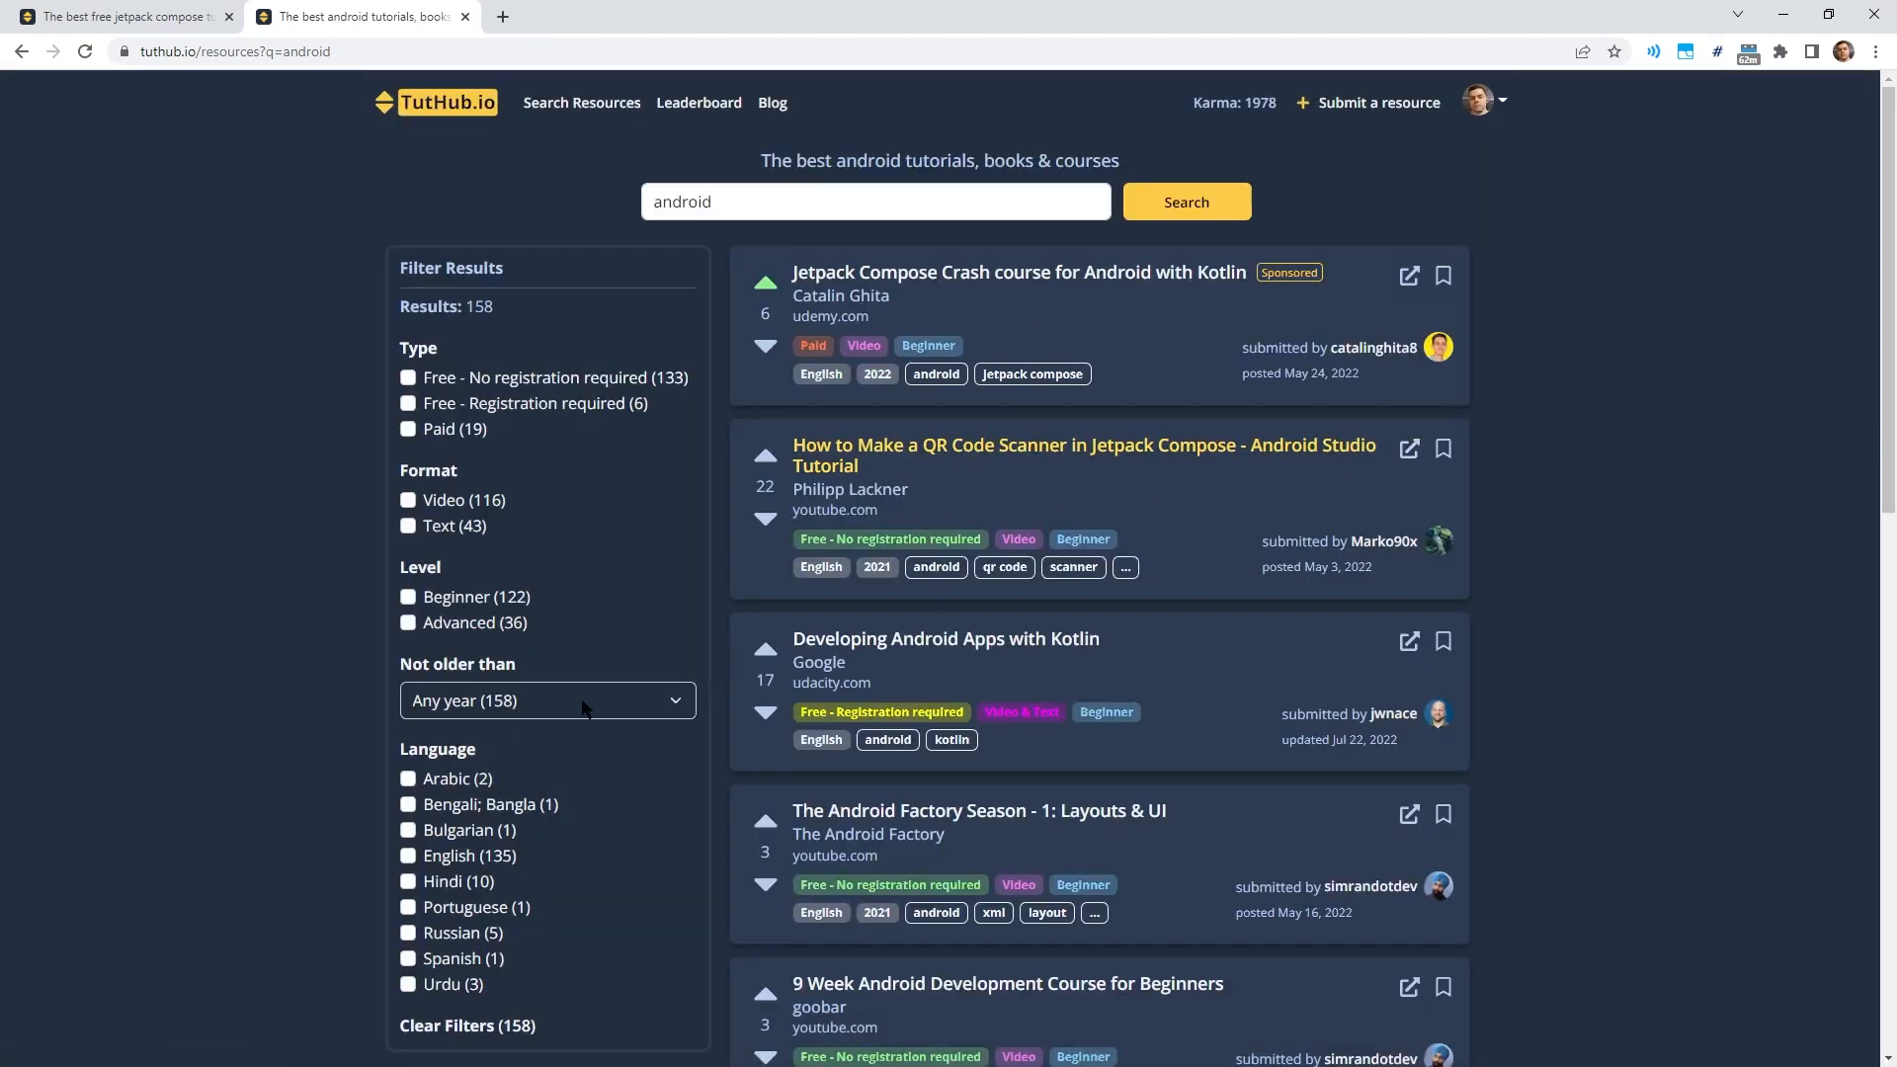
left_click(545, 701)
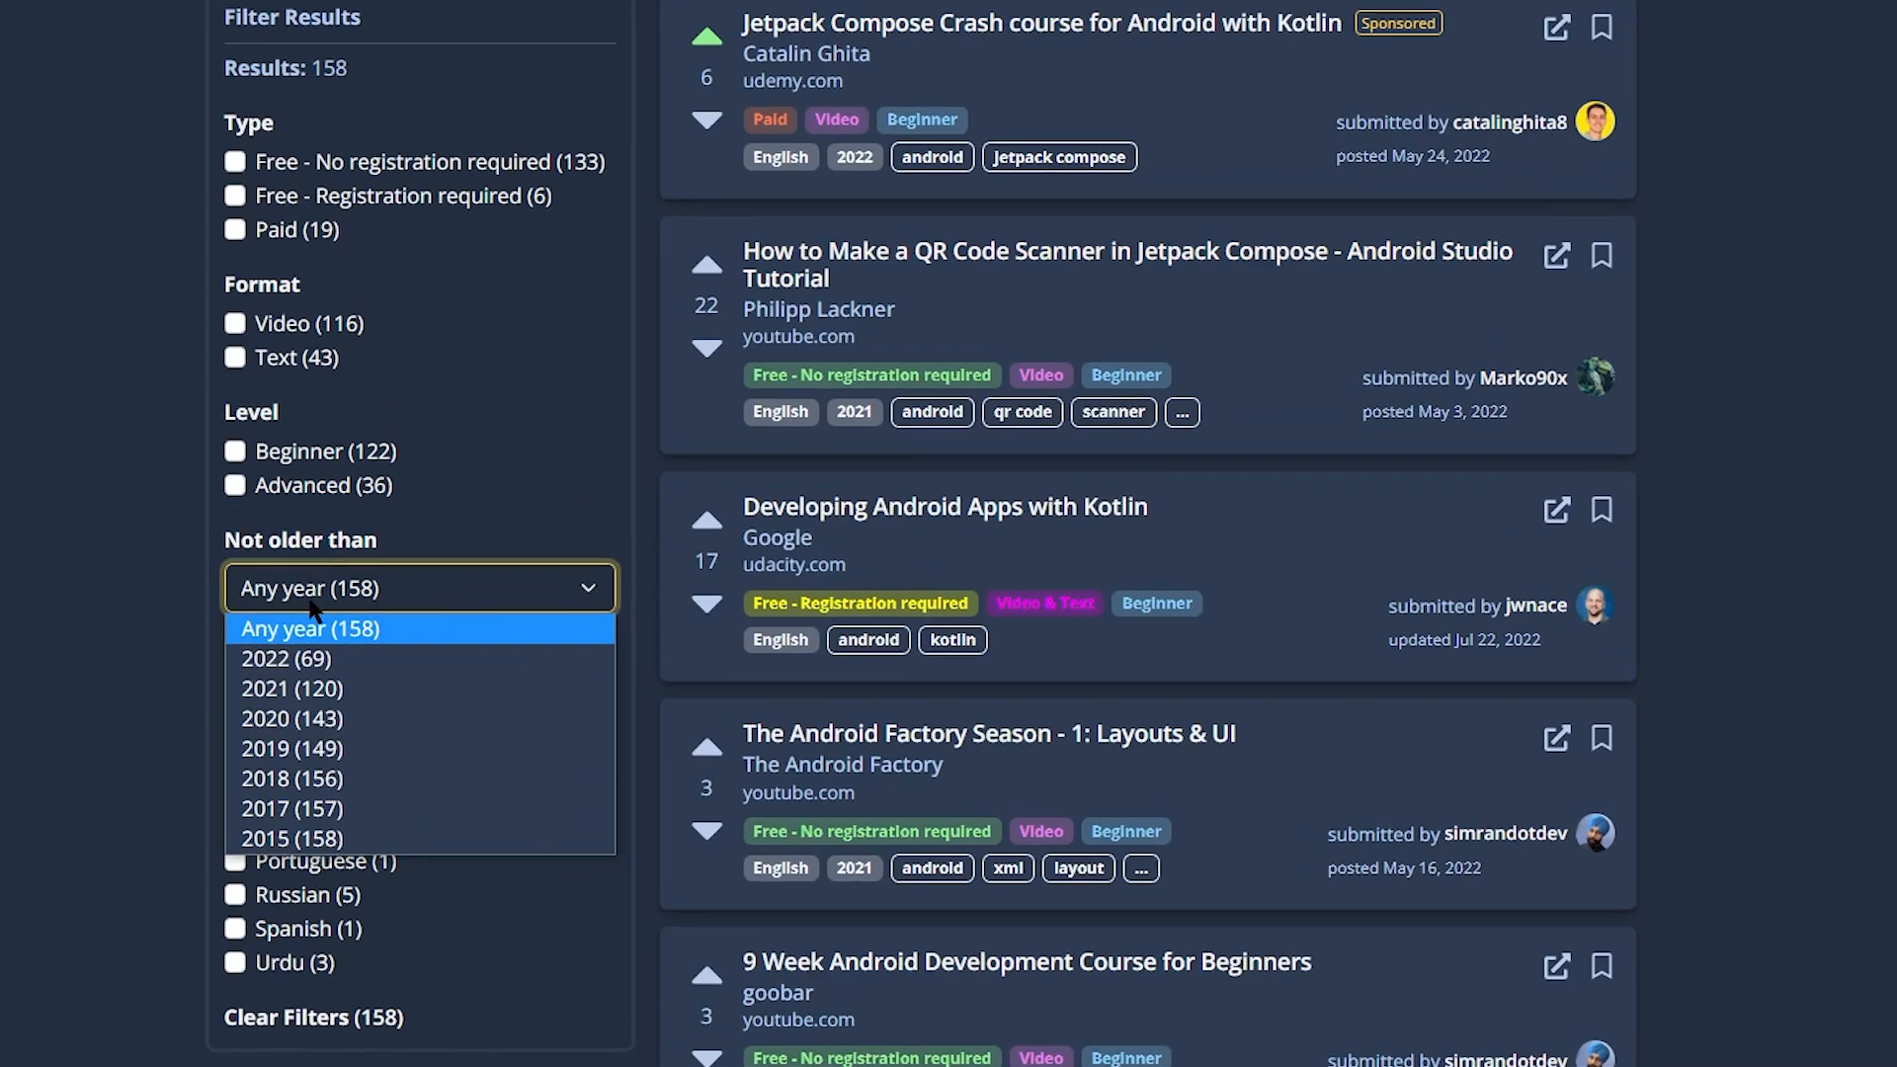
mouse_move(291, 777)
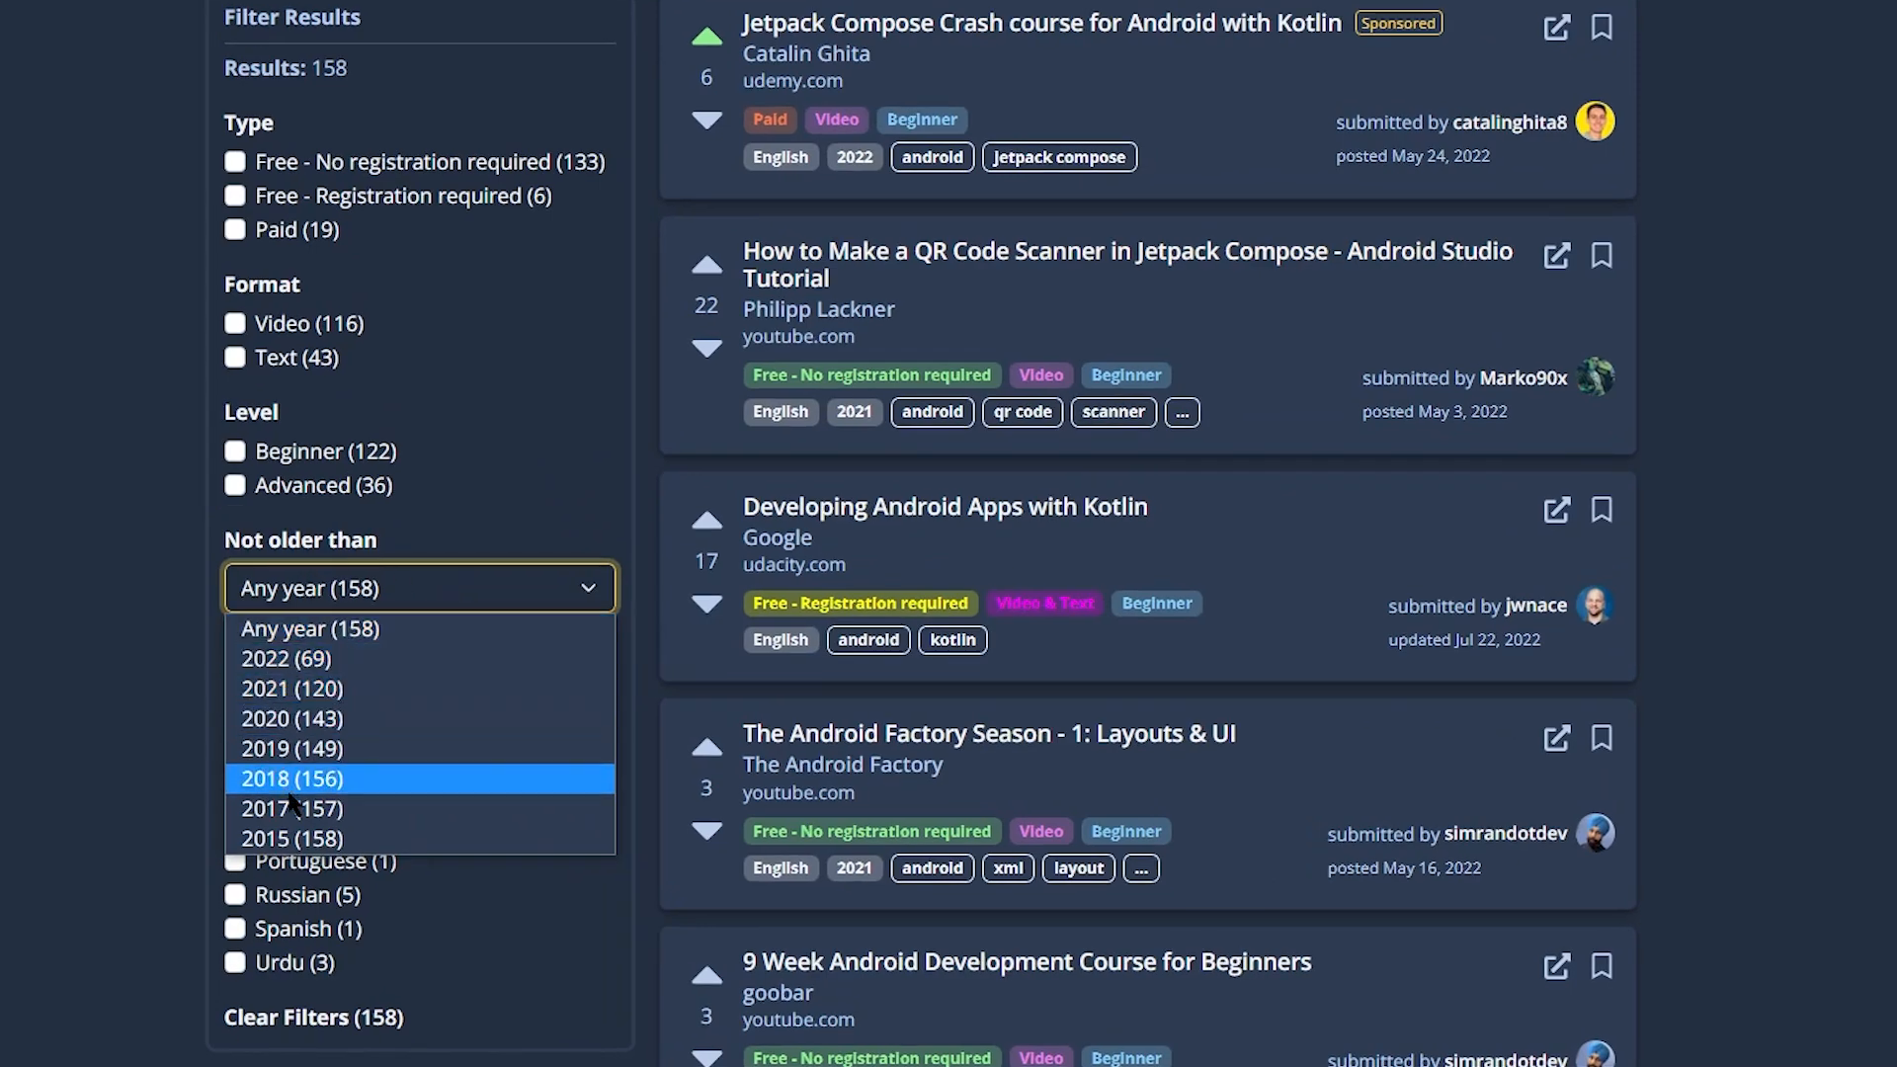
mouse_move(307, 659)
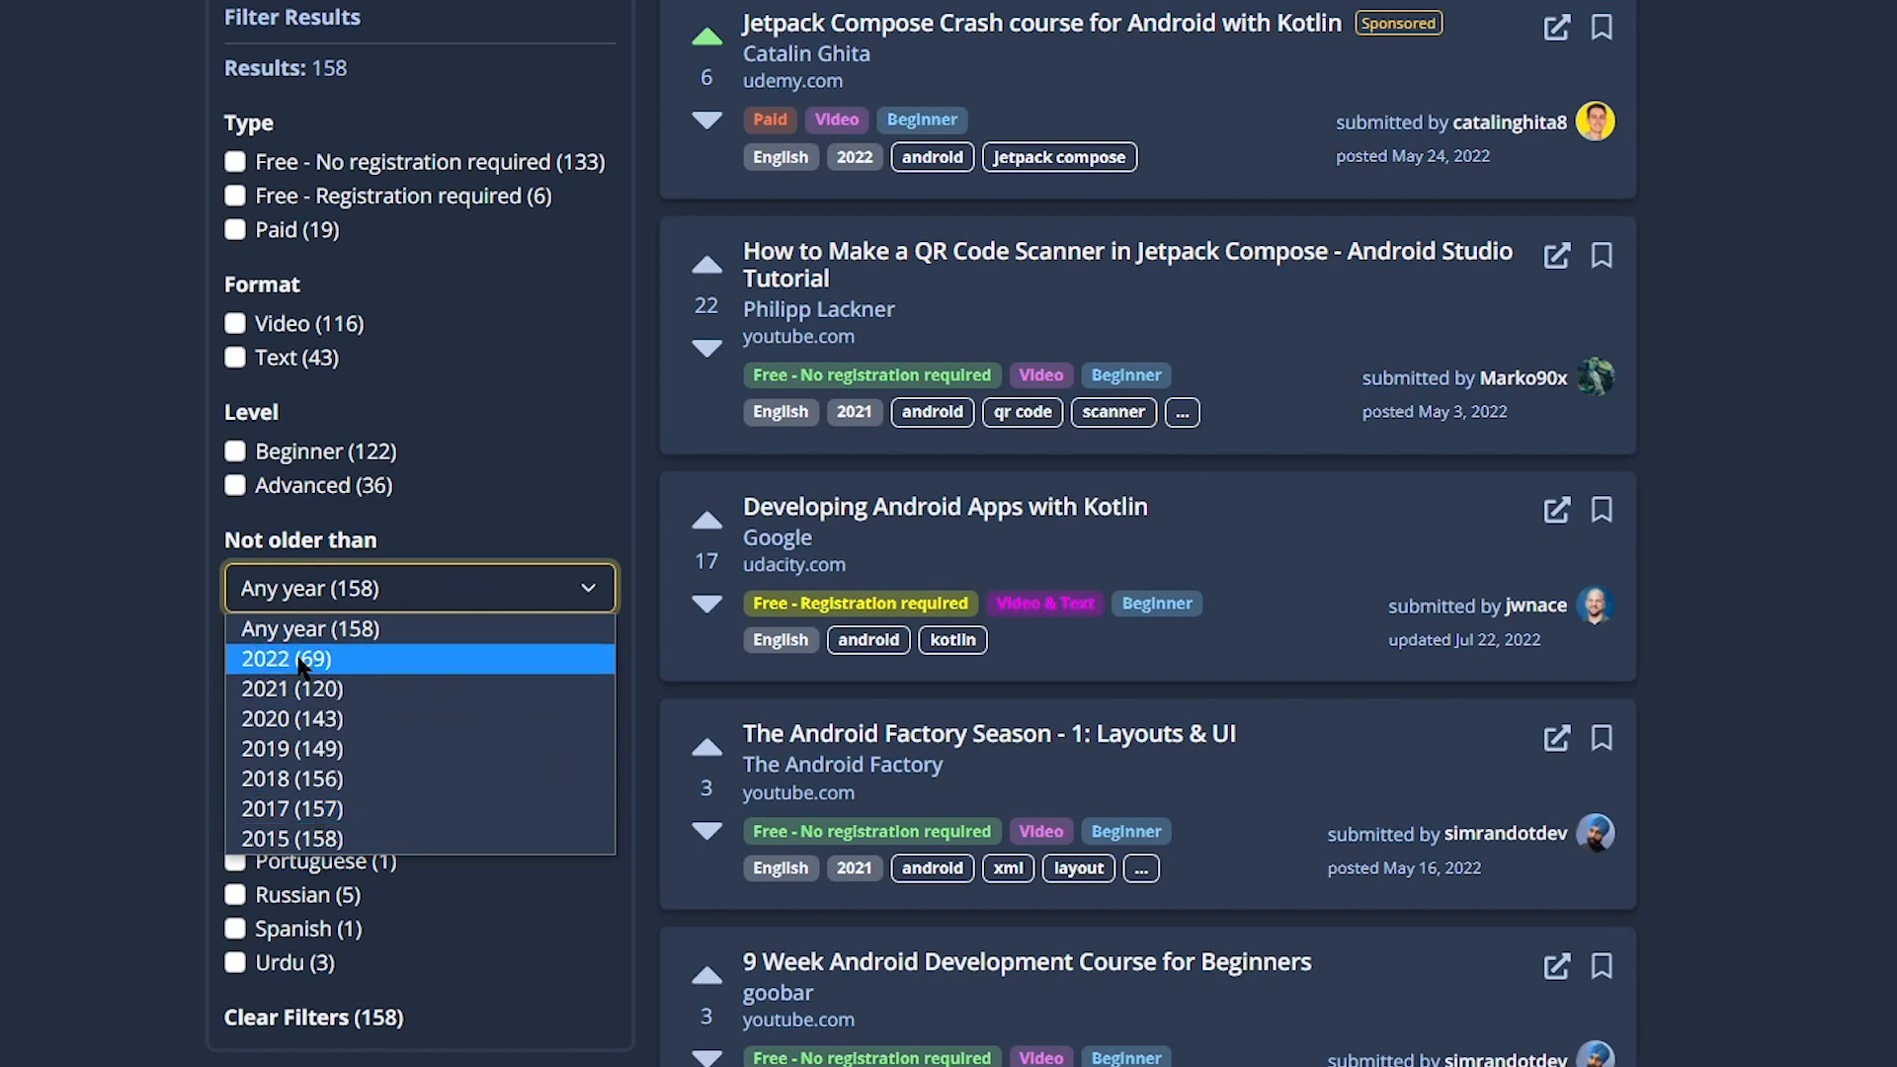
mouse_move(304, 839)
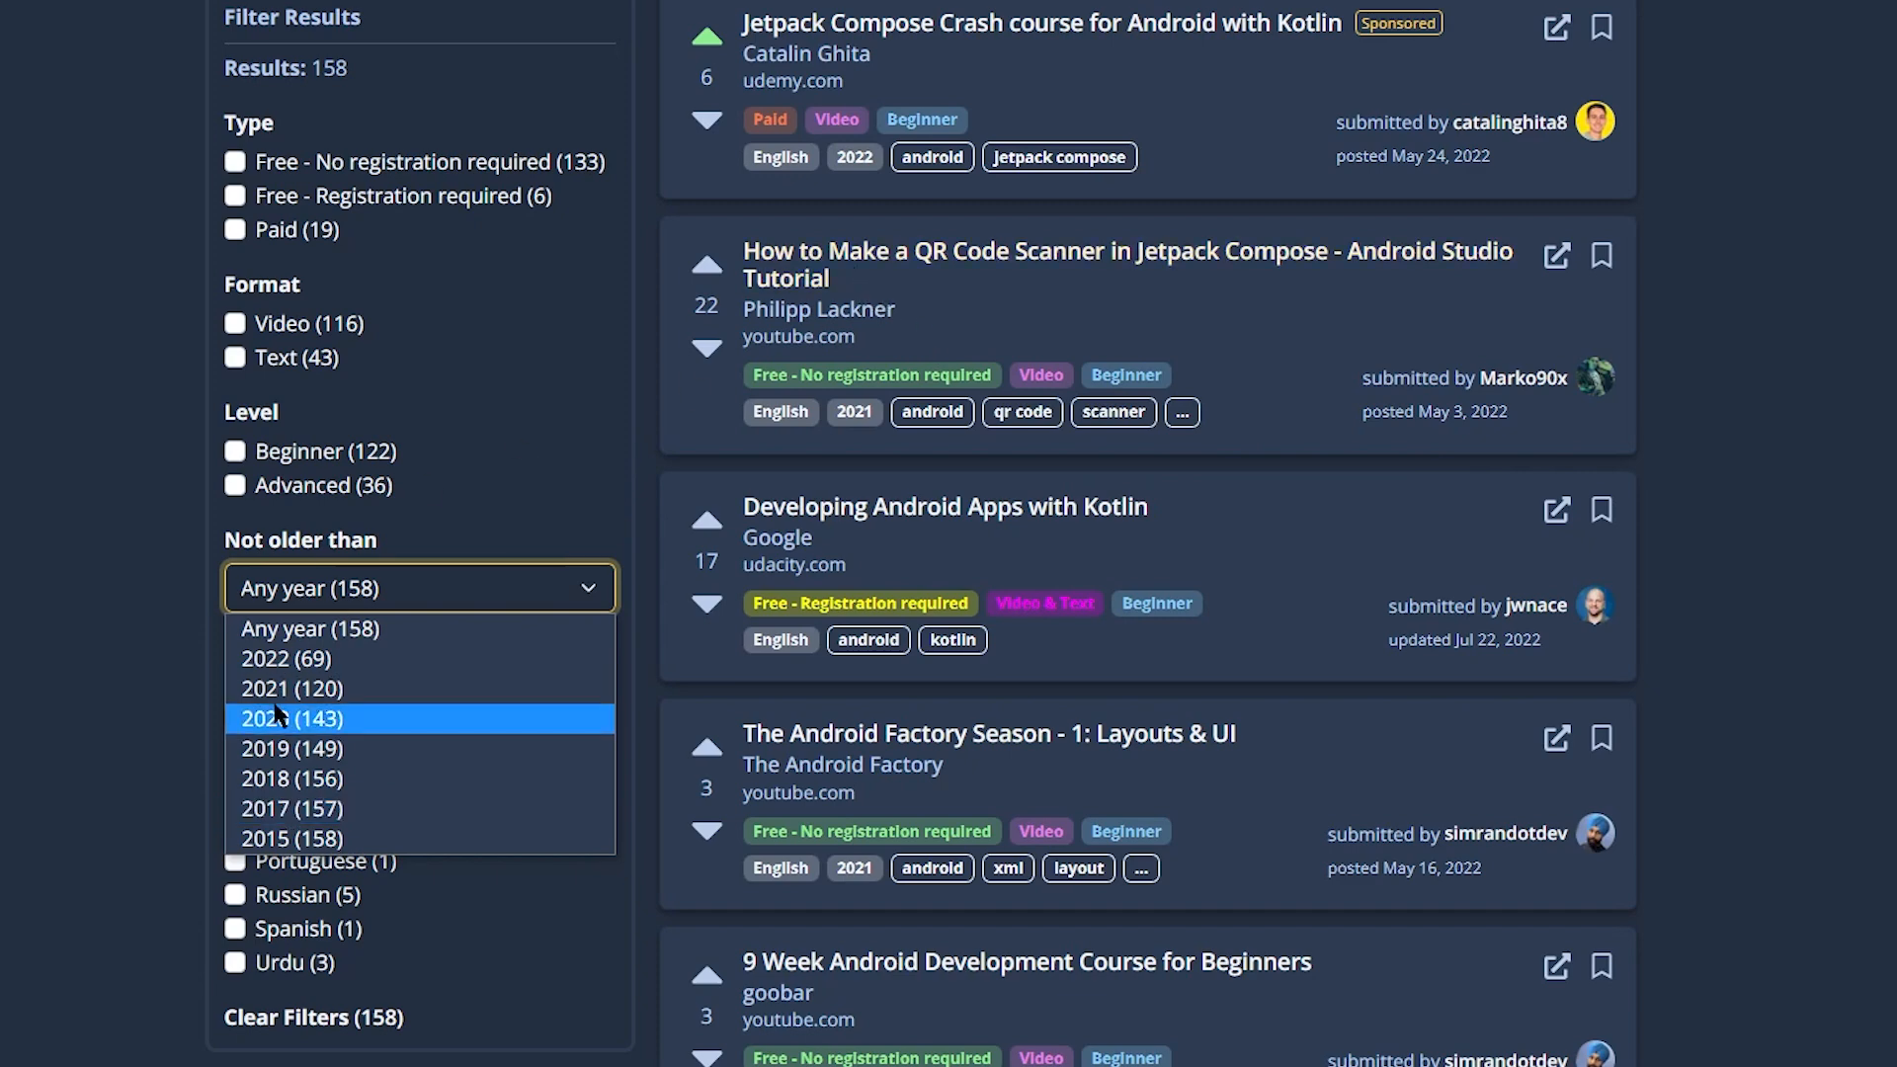
mouse_move(309, 628)
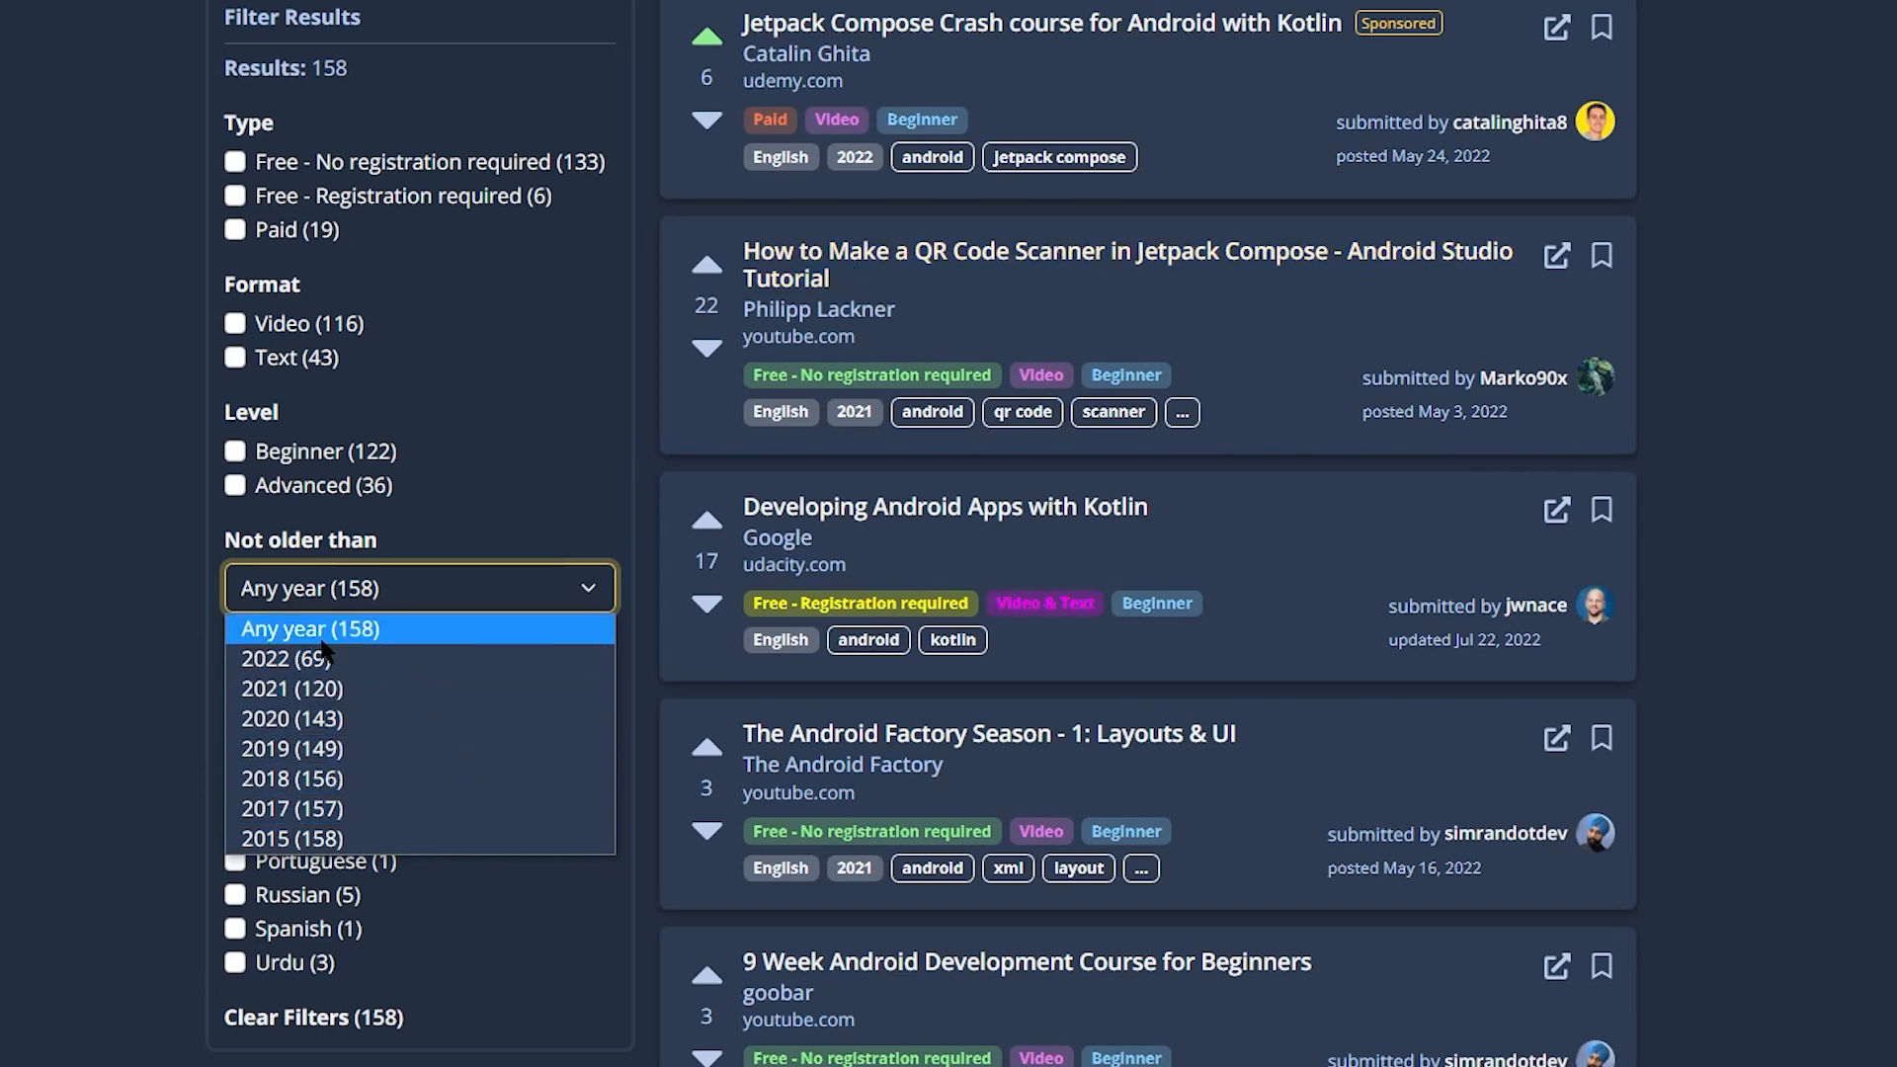
mouse_move(333, 689)
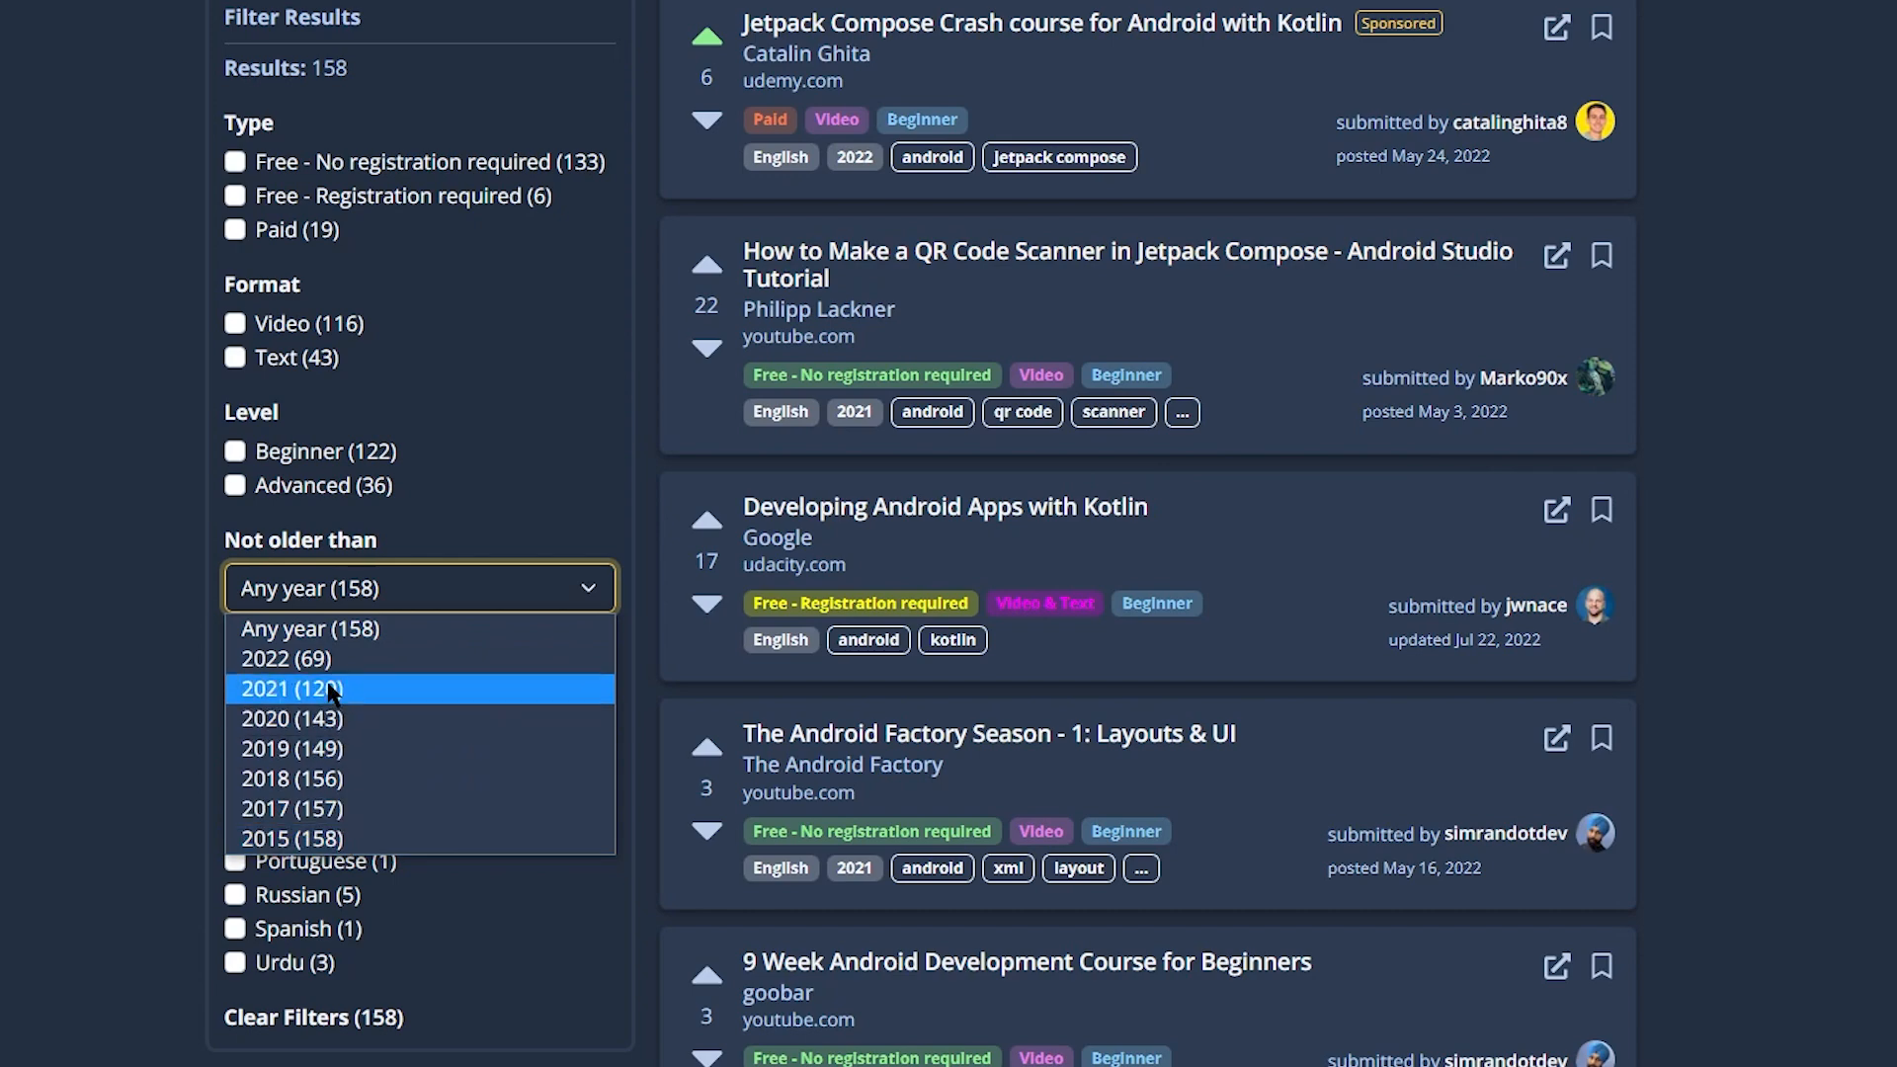
mouse_move(377, 778)
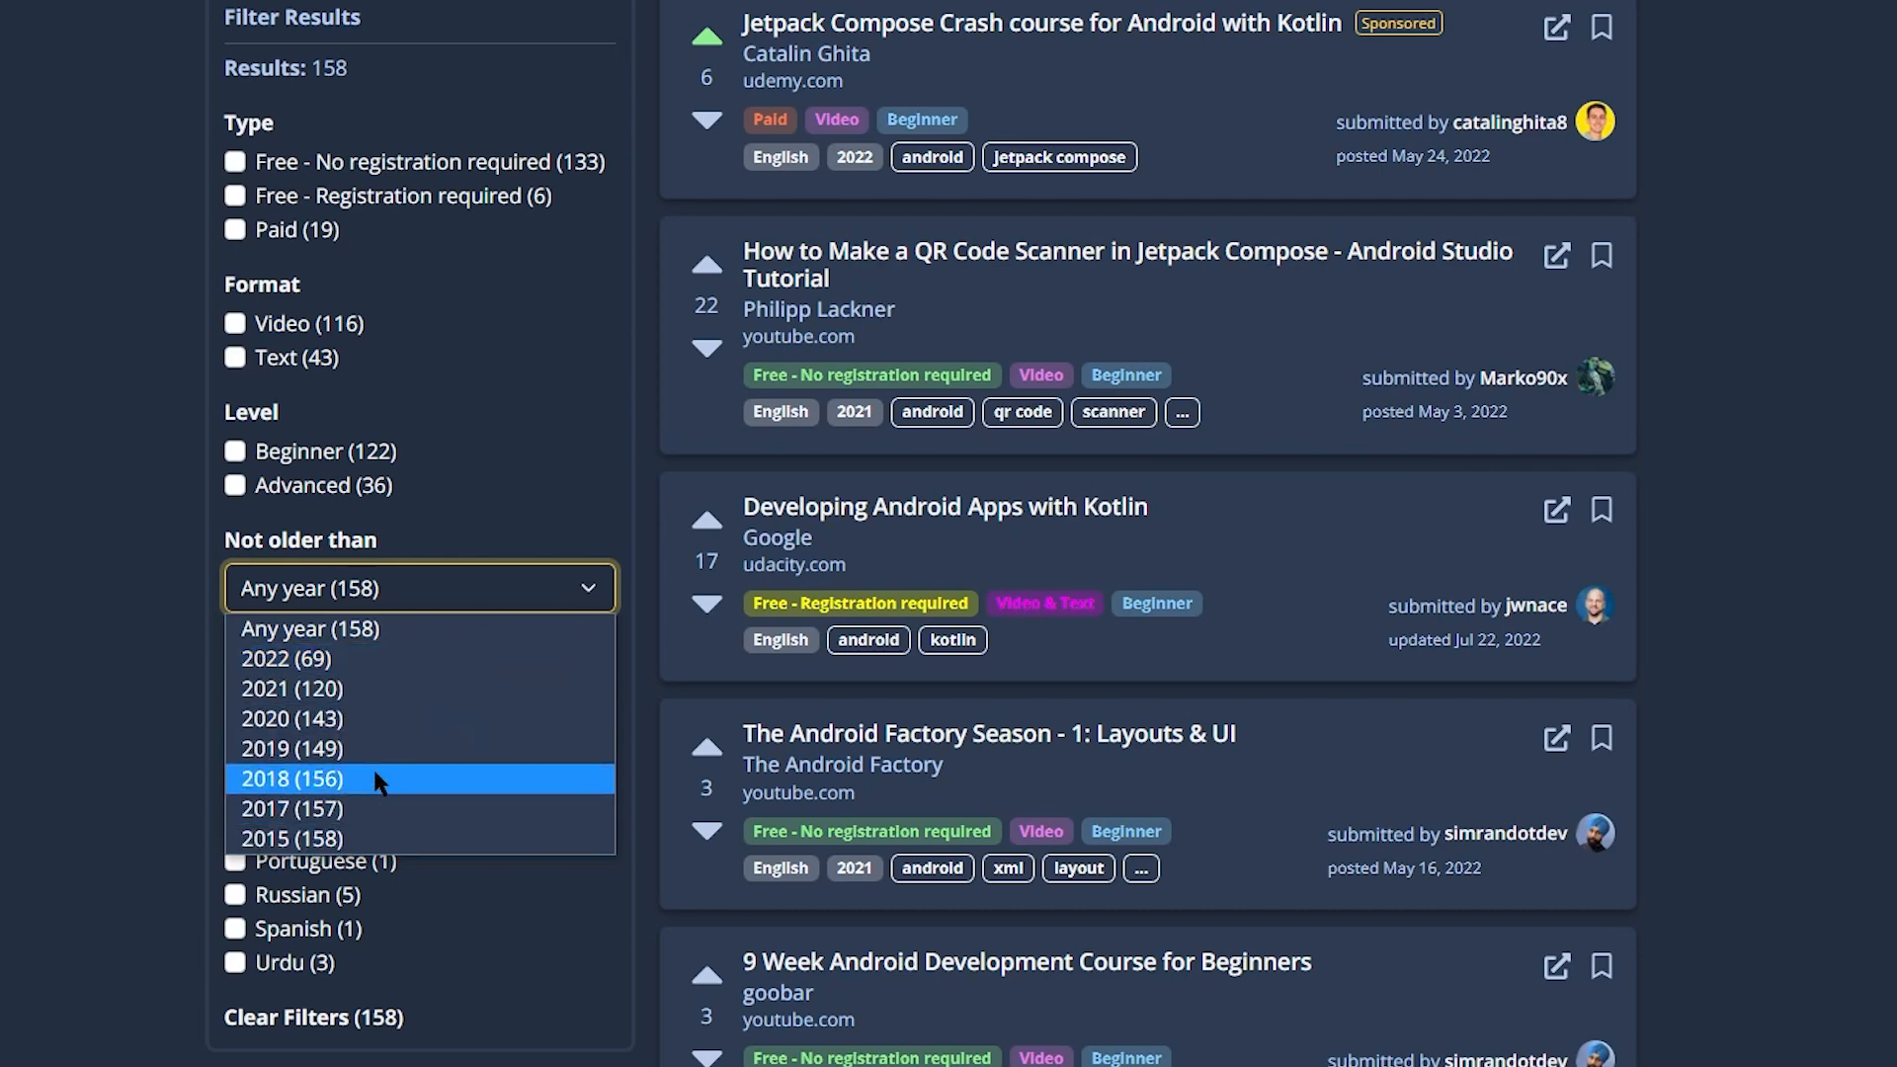
mouse_move(400, 783)
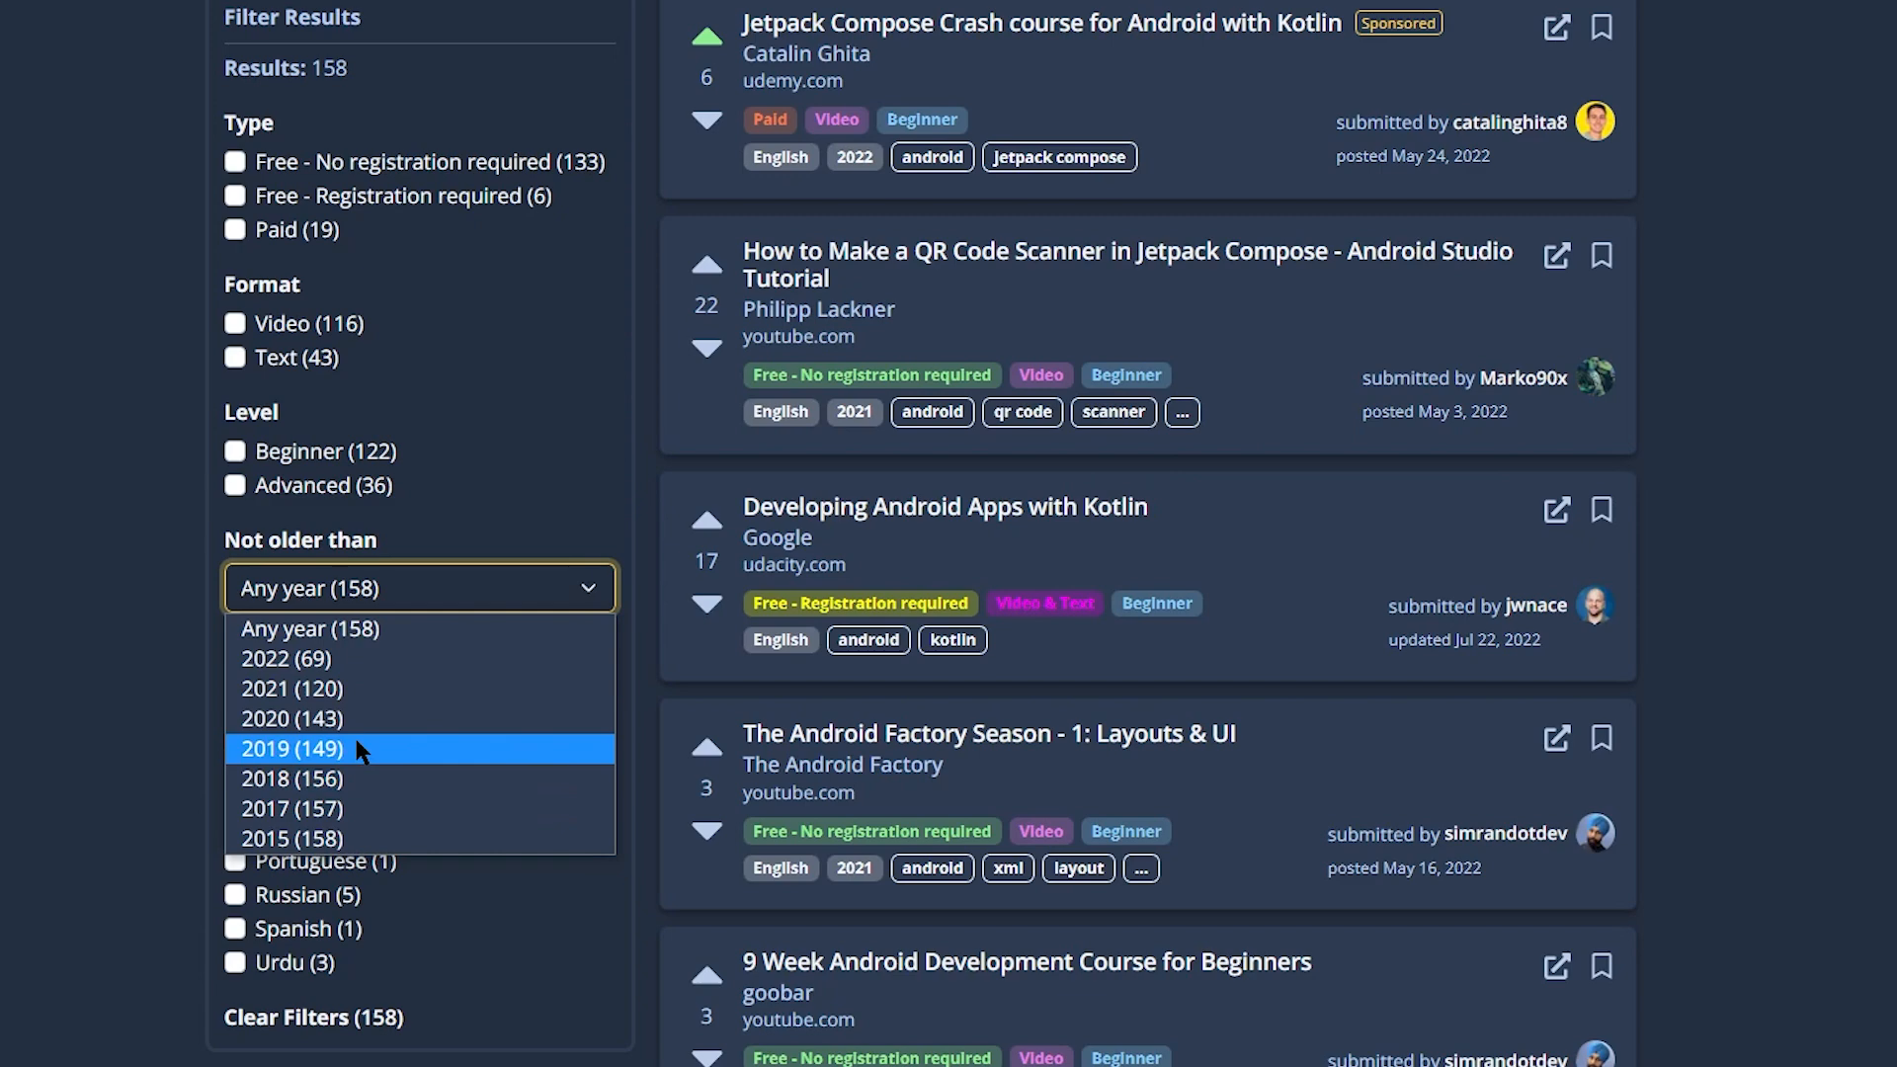
mouse_move(351, 629)
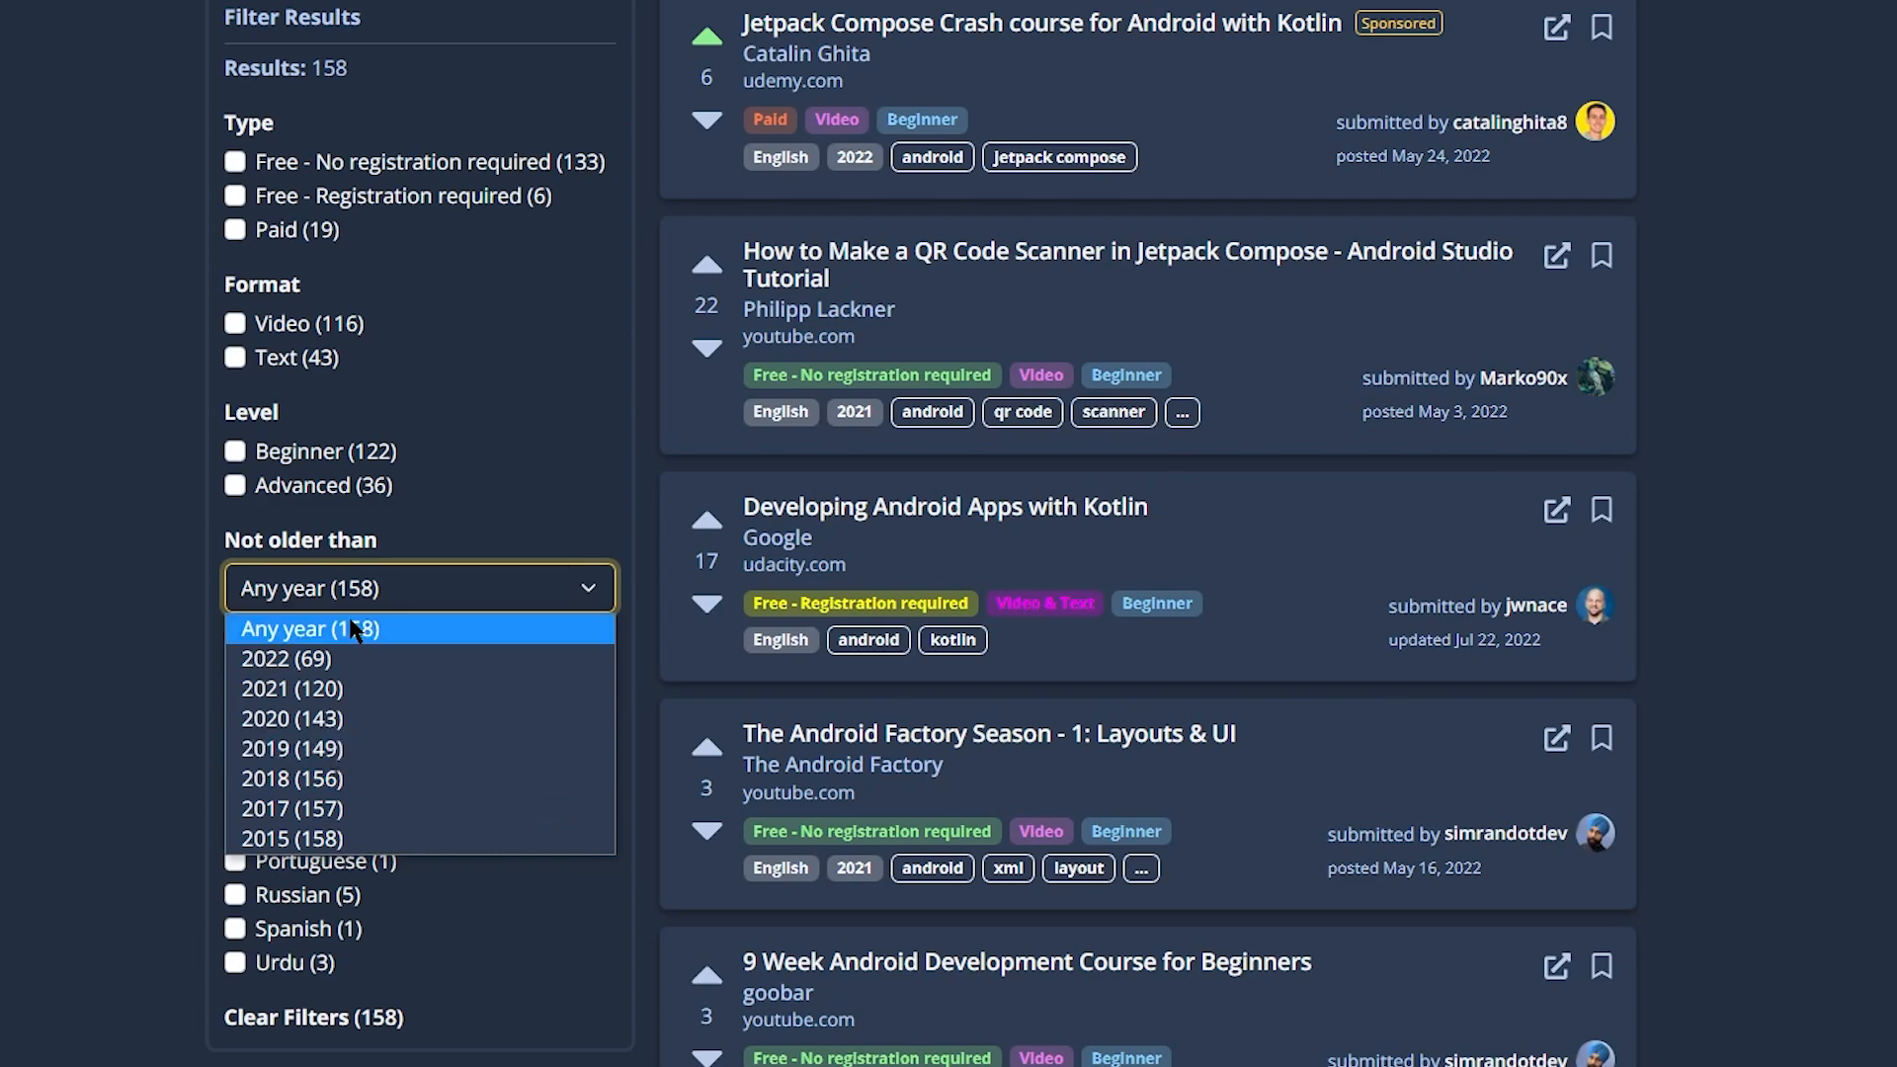
mouse_move(308, 747)
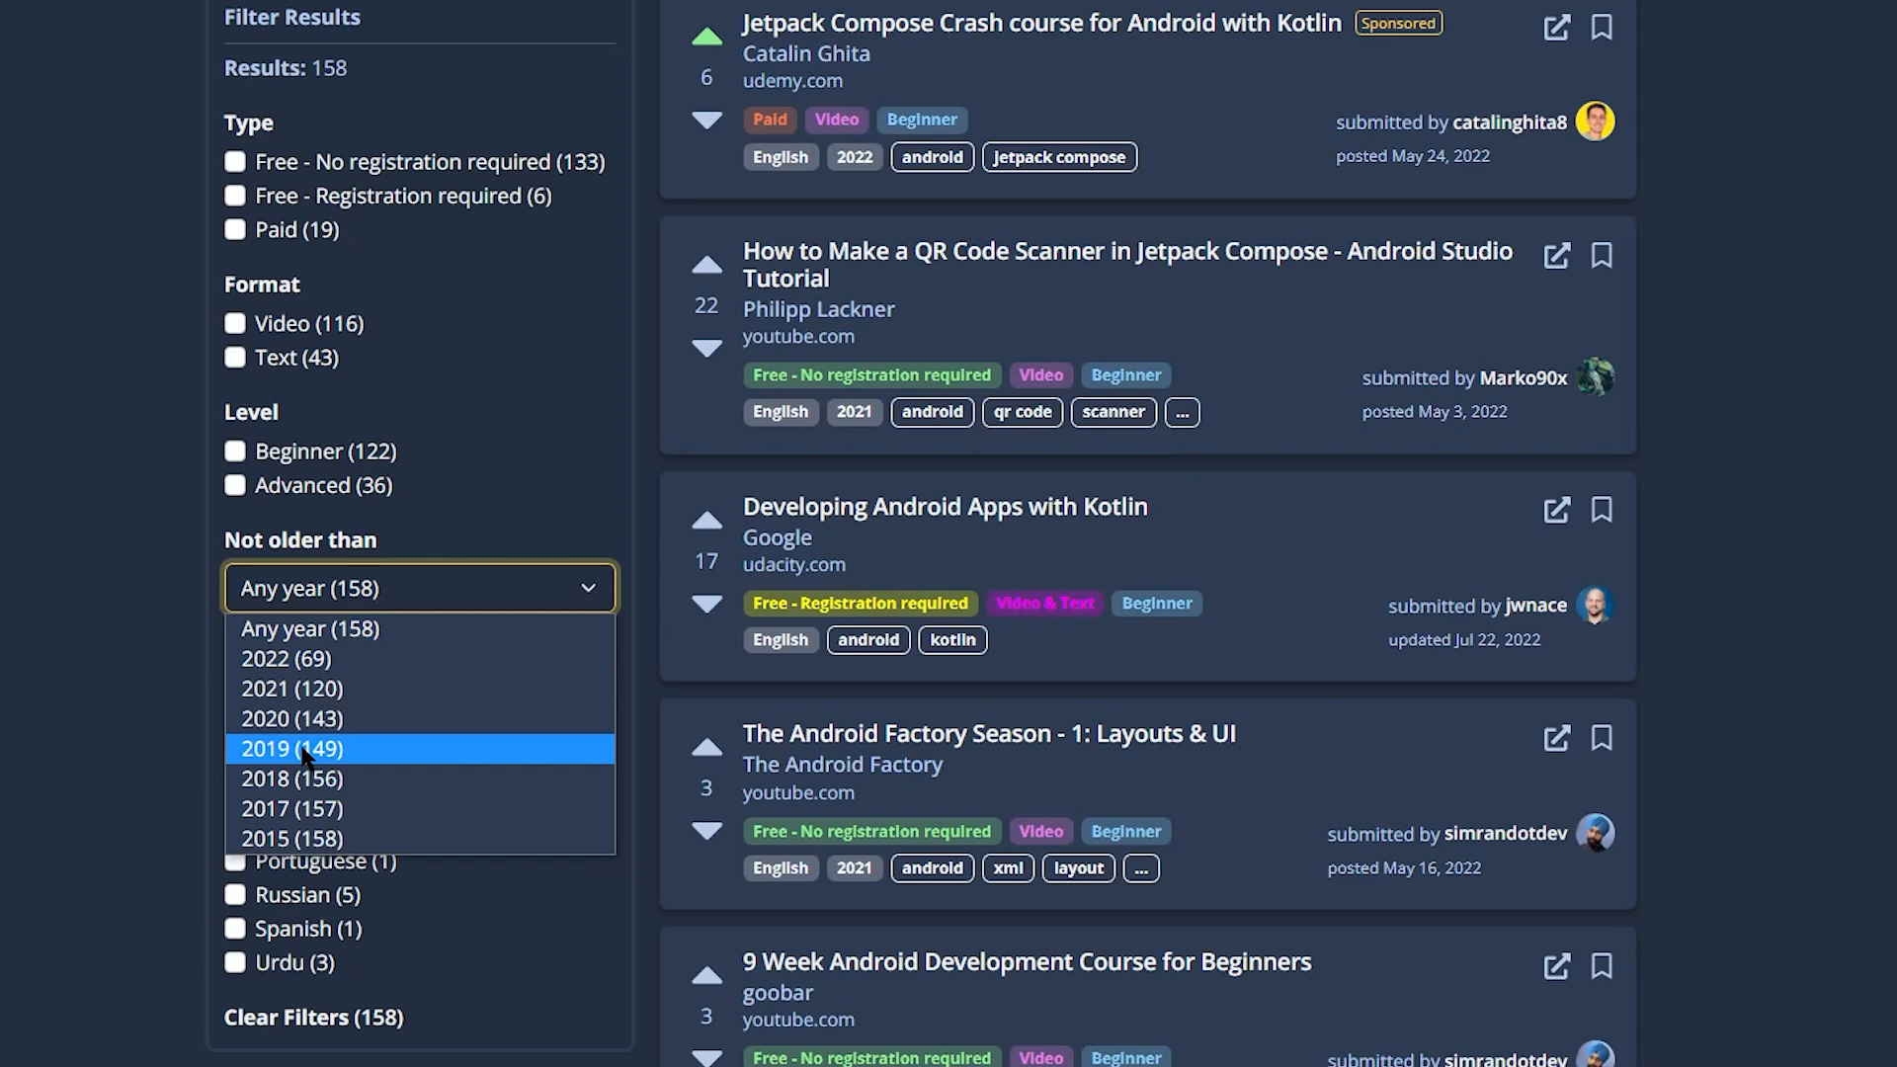
Filter android results to 2019 or newer, excluding unknown years, leaving 144 tutorials.
left_click(290, 748)
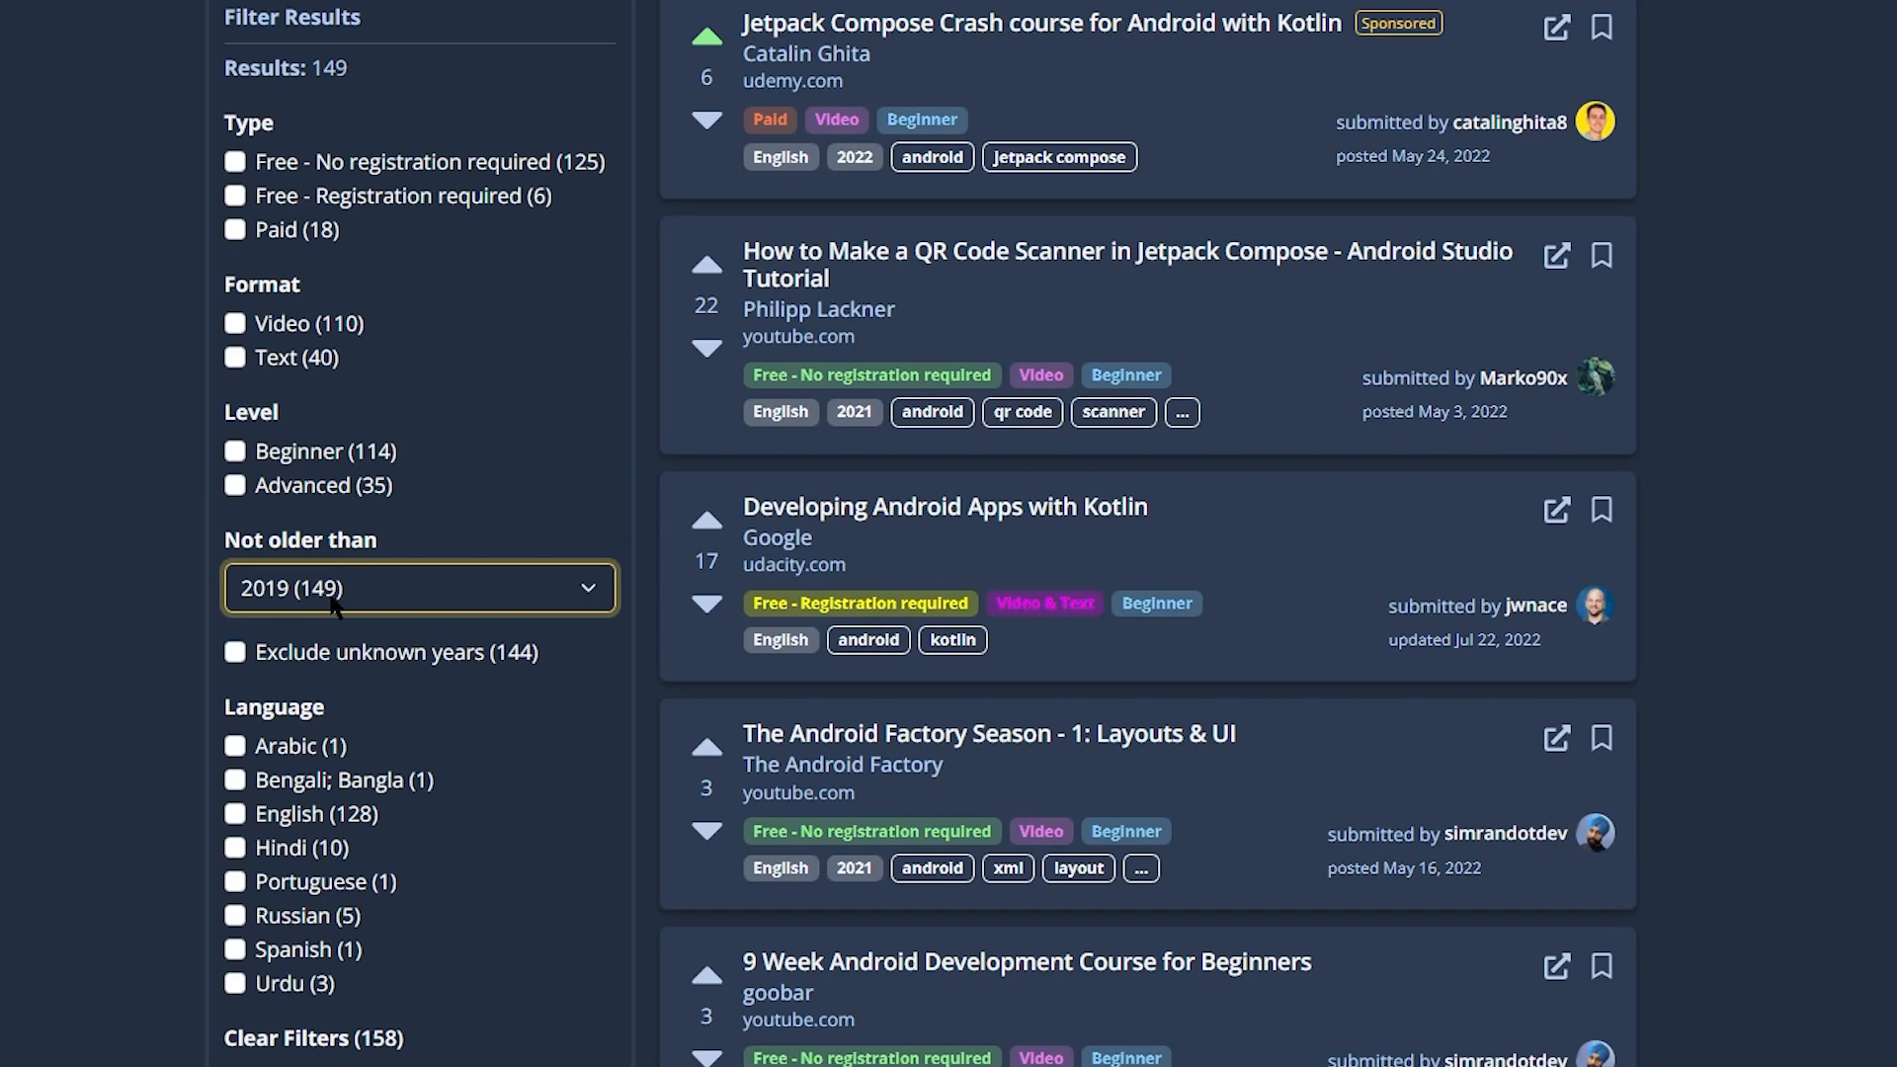
mouse_move(517, 674)
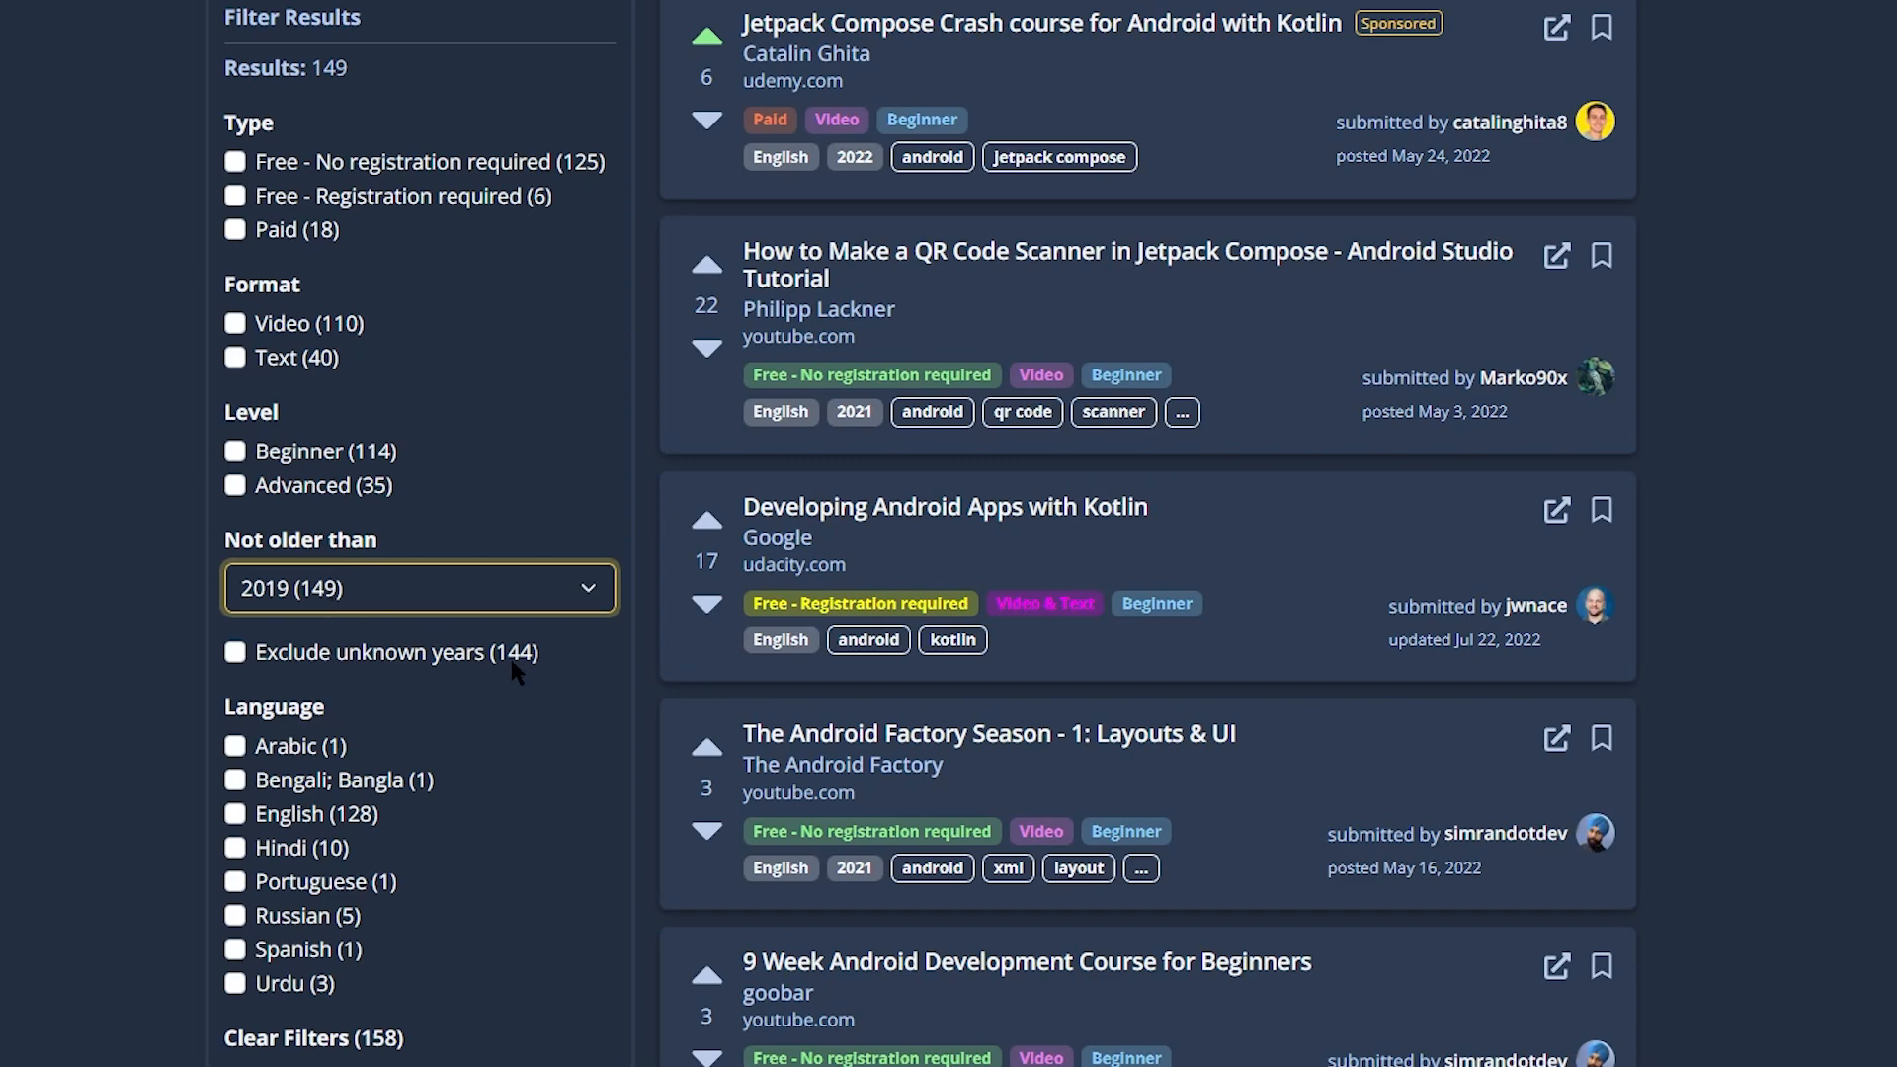
mouse_move(394, 669)
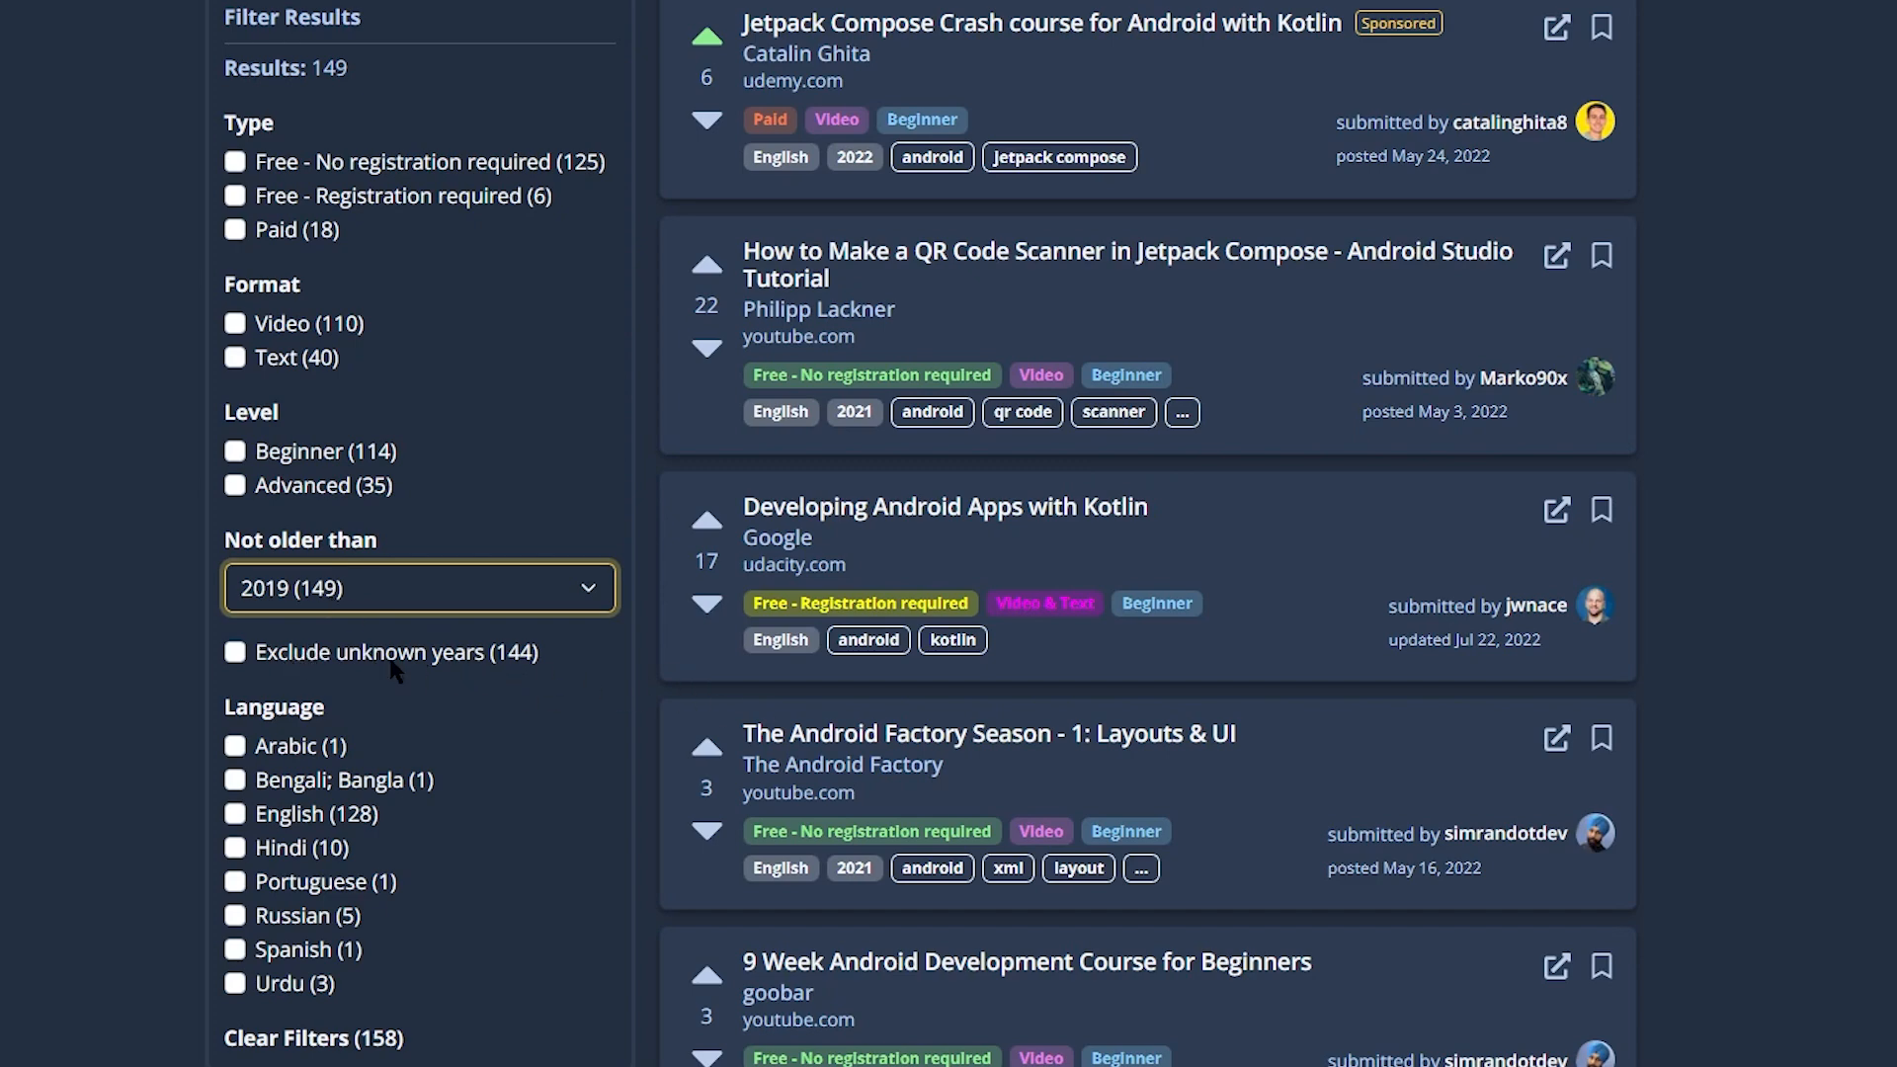
mouse_move(351, 683)
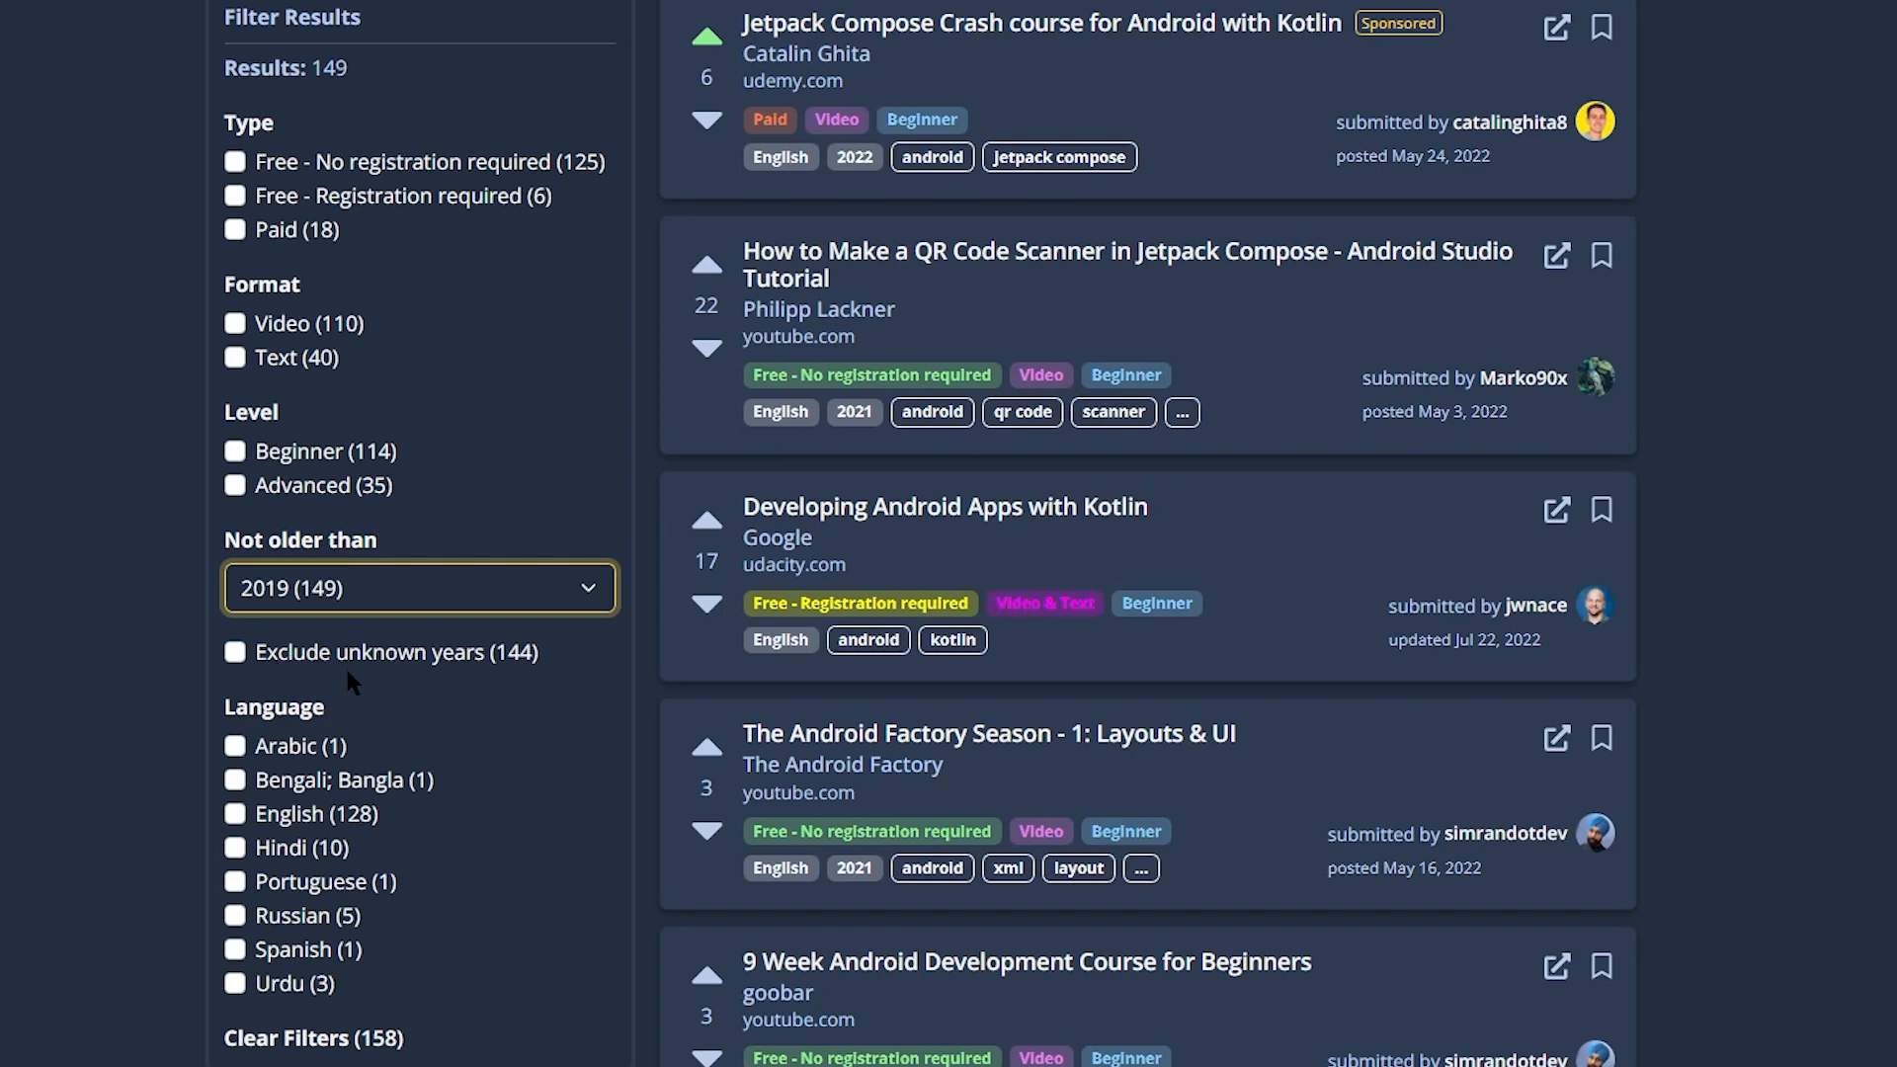
mouse_move(578, 594)
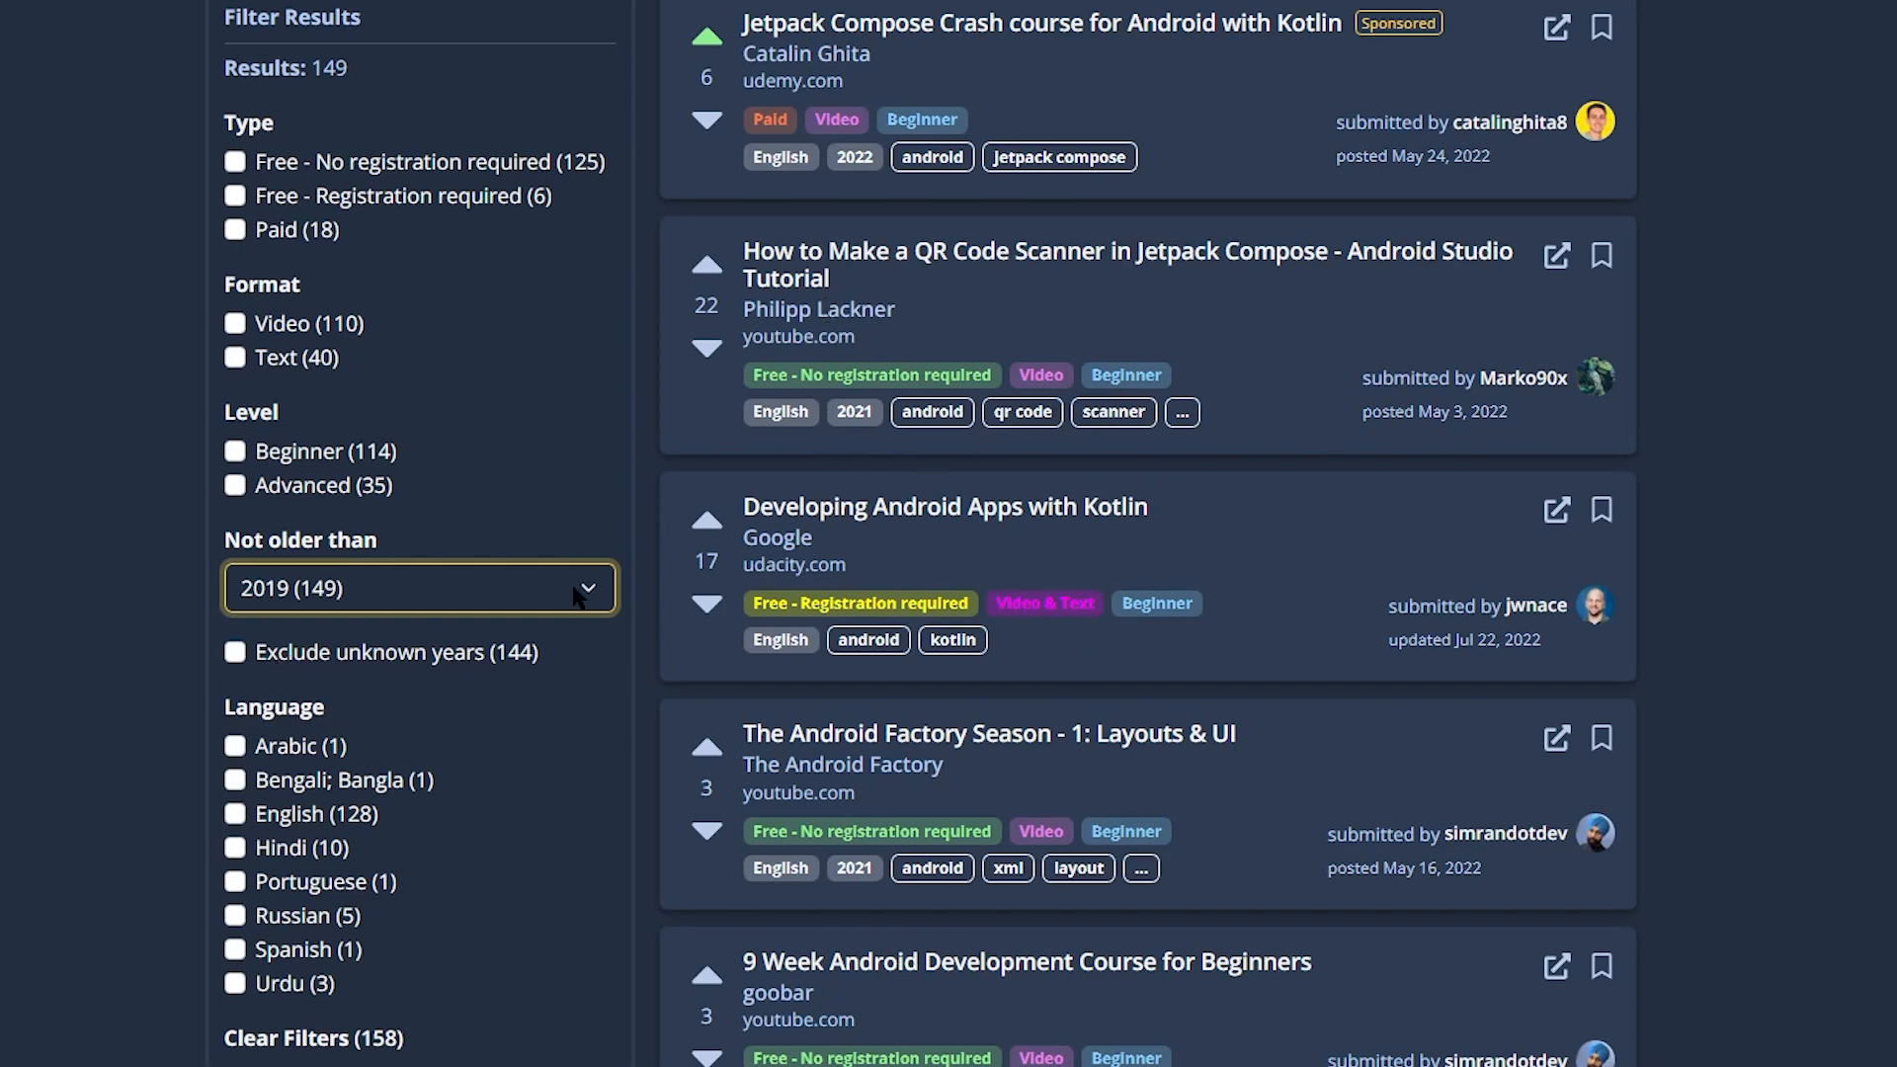
mouse_move(820, 657)
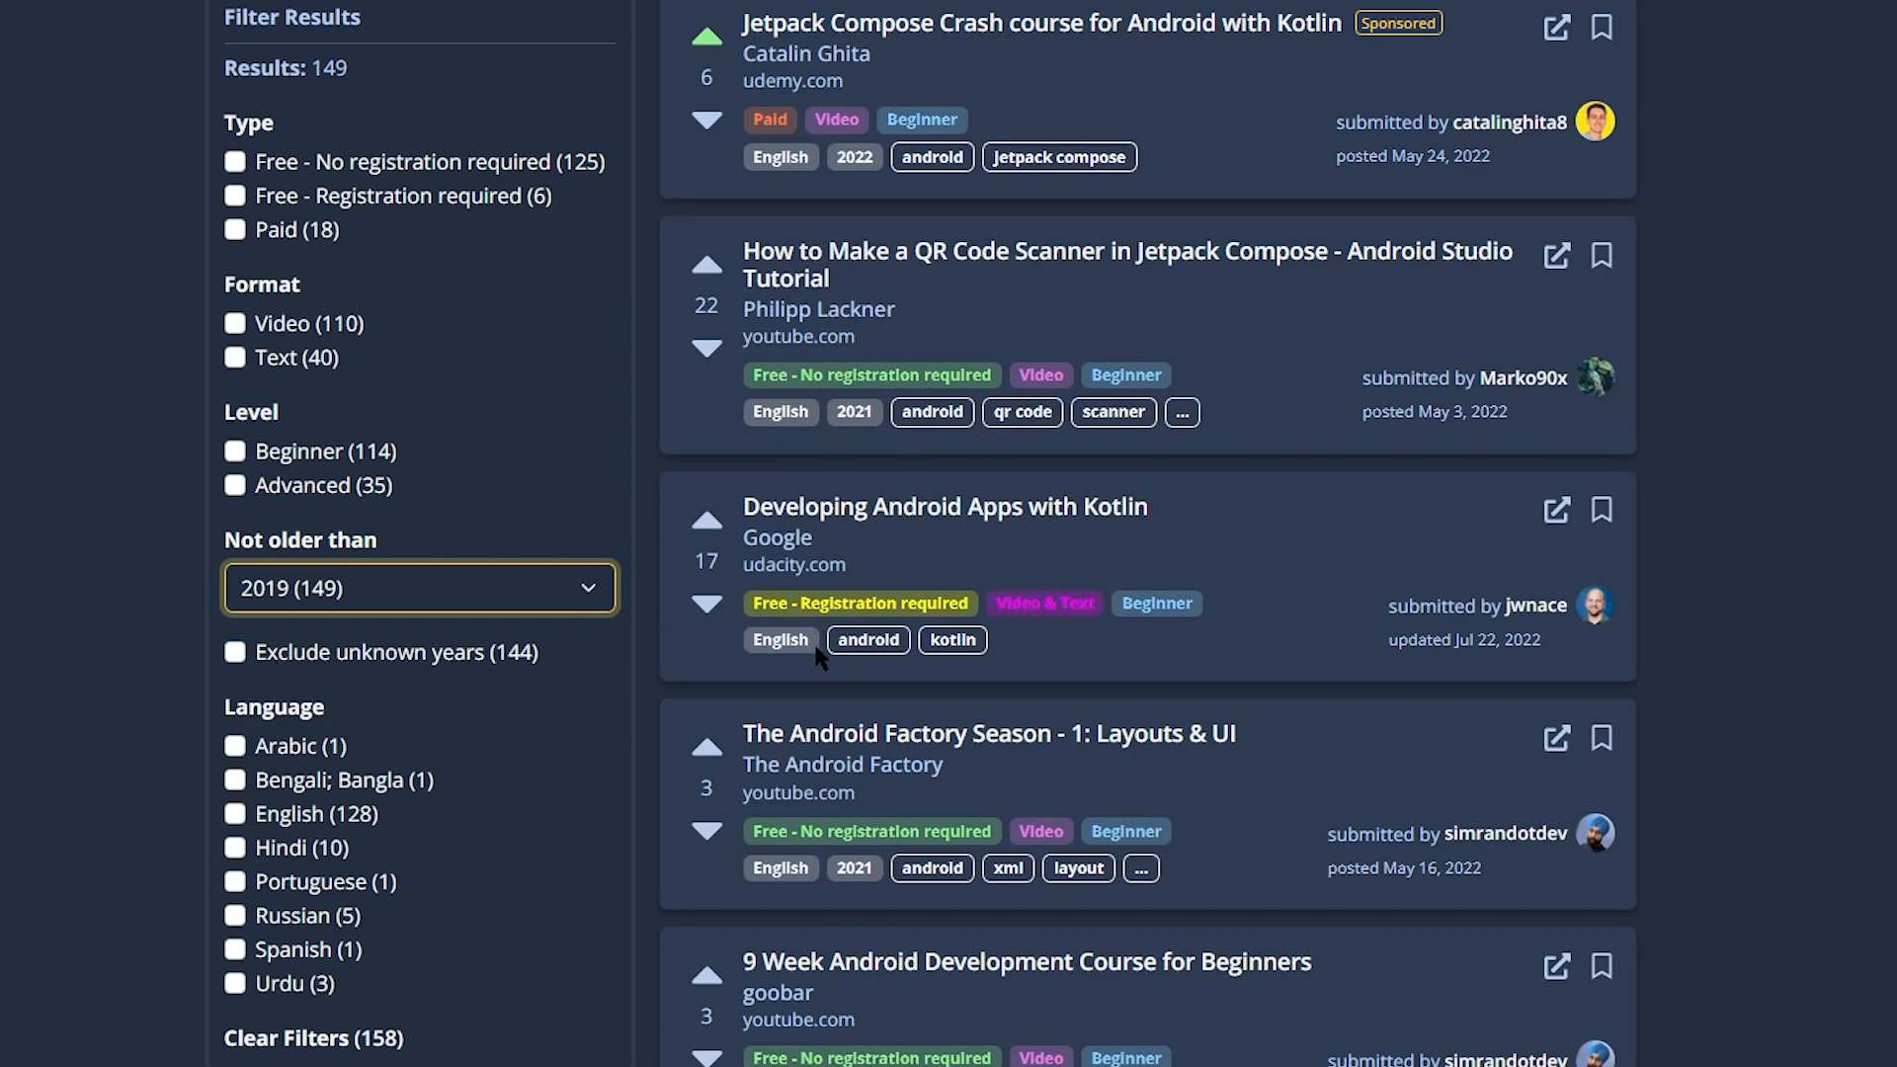
mouse_move(473, 669)
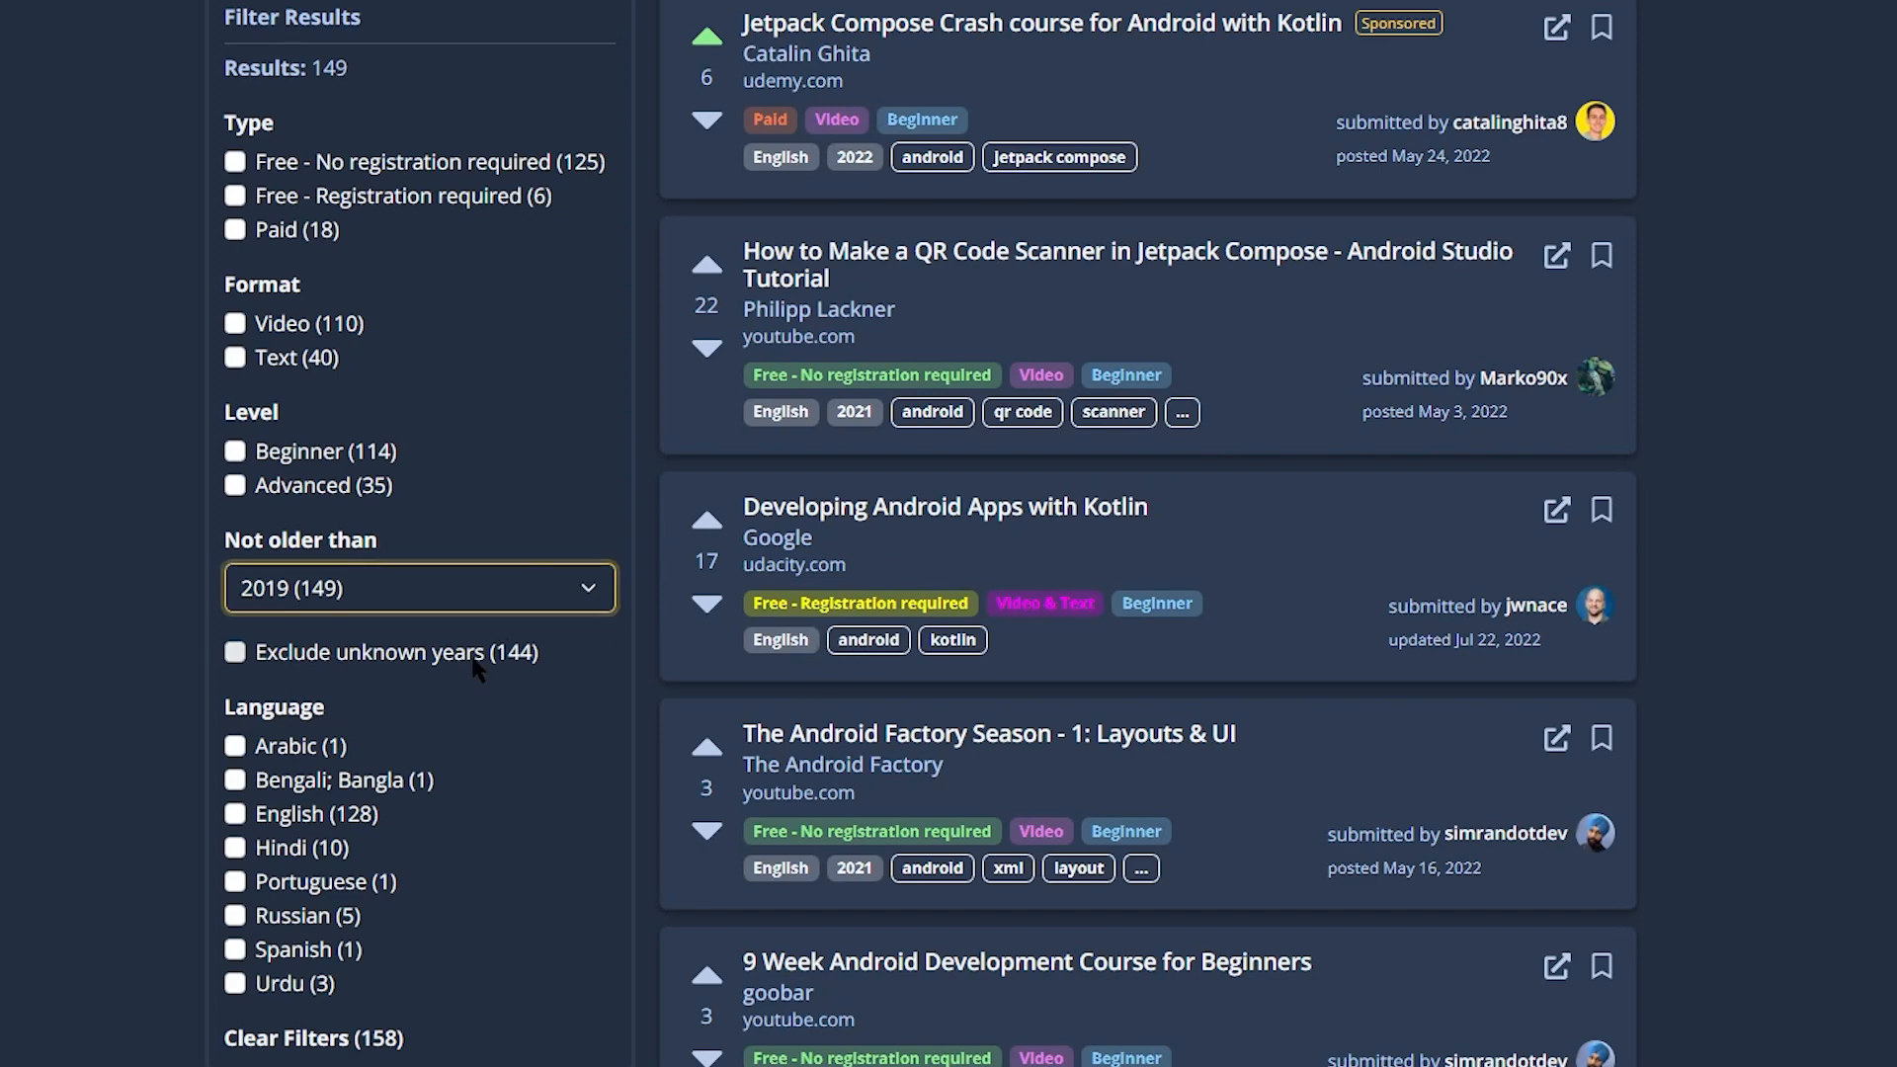
left_click(235, 652)
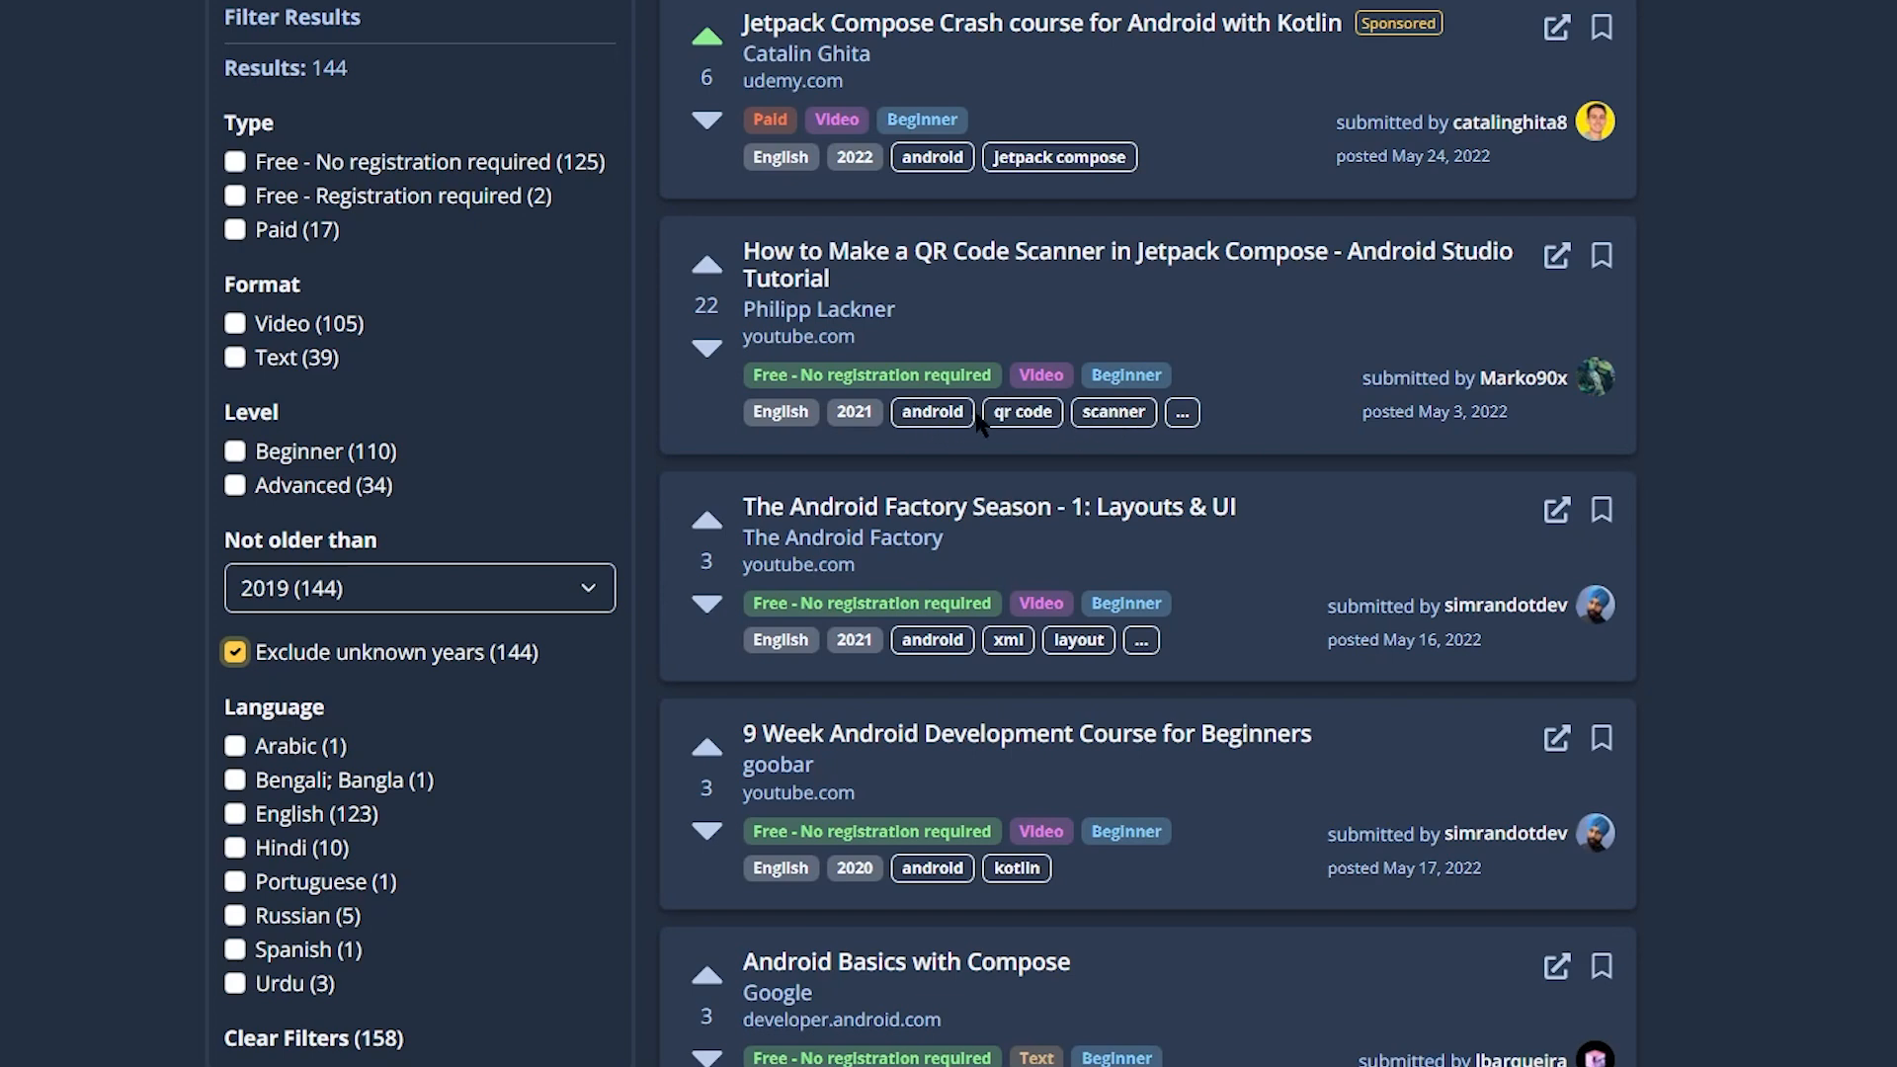
mouse_move(1047, 572)
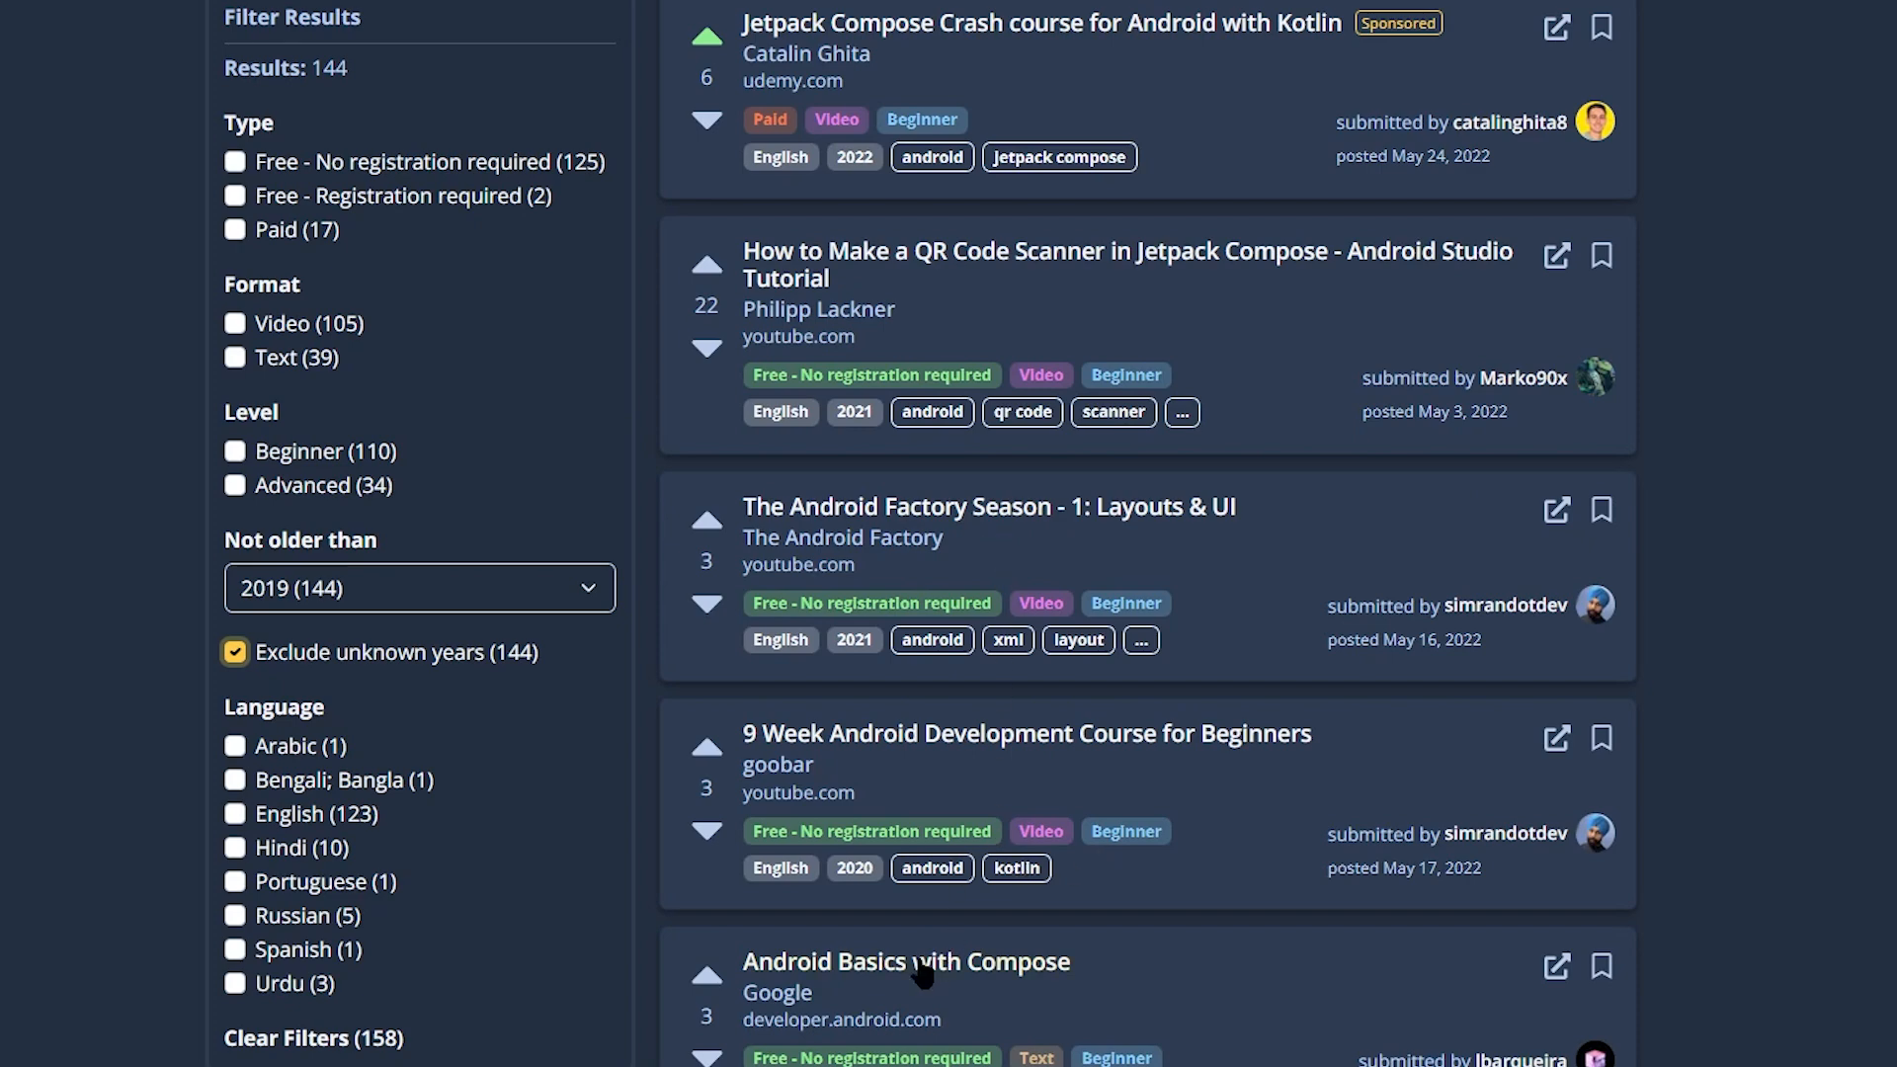
Open the 'How to Make a QR Code Scanner in Jetpack Compose' details, then close them.
scroll("down", 3)
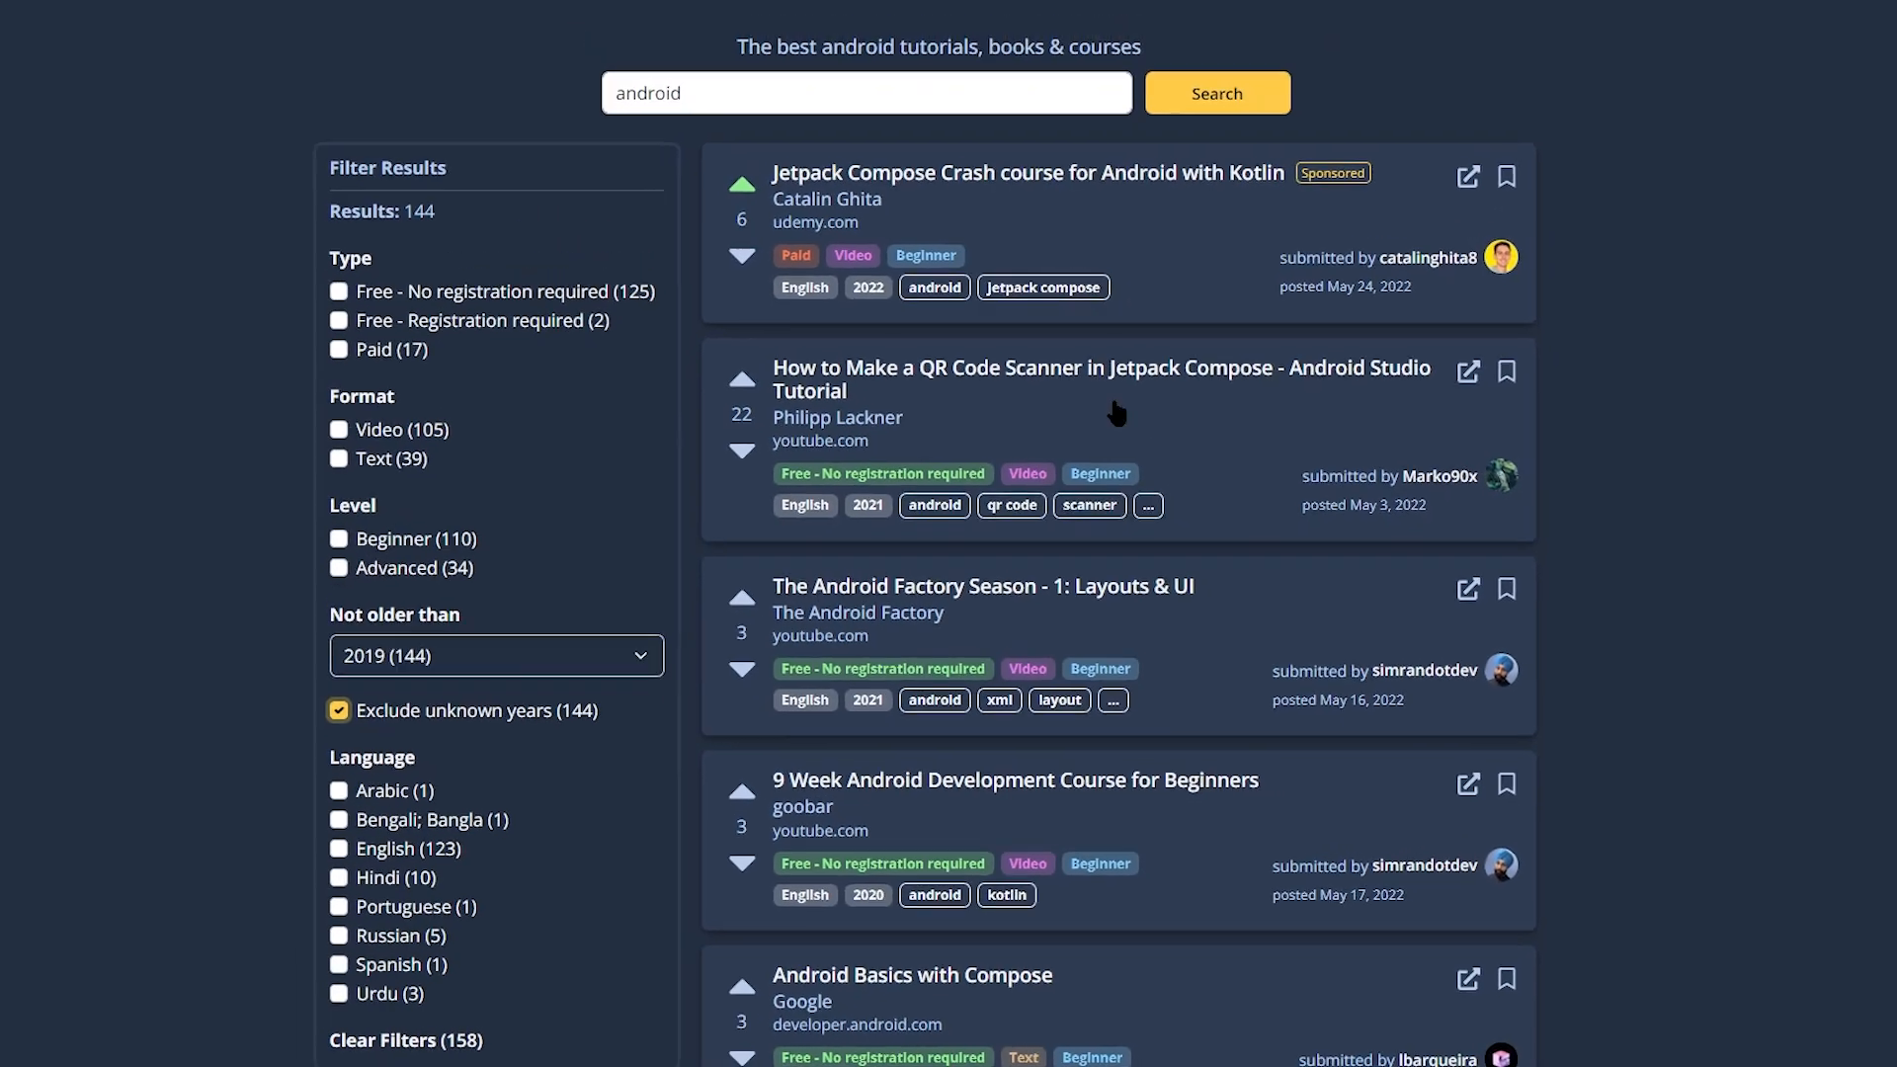
left_click(1099, 378)
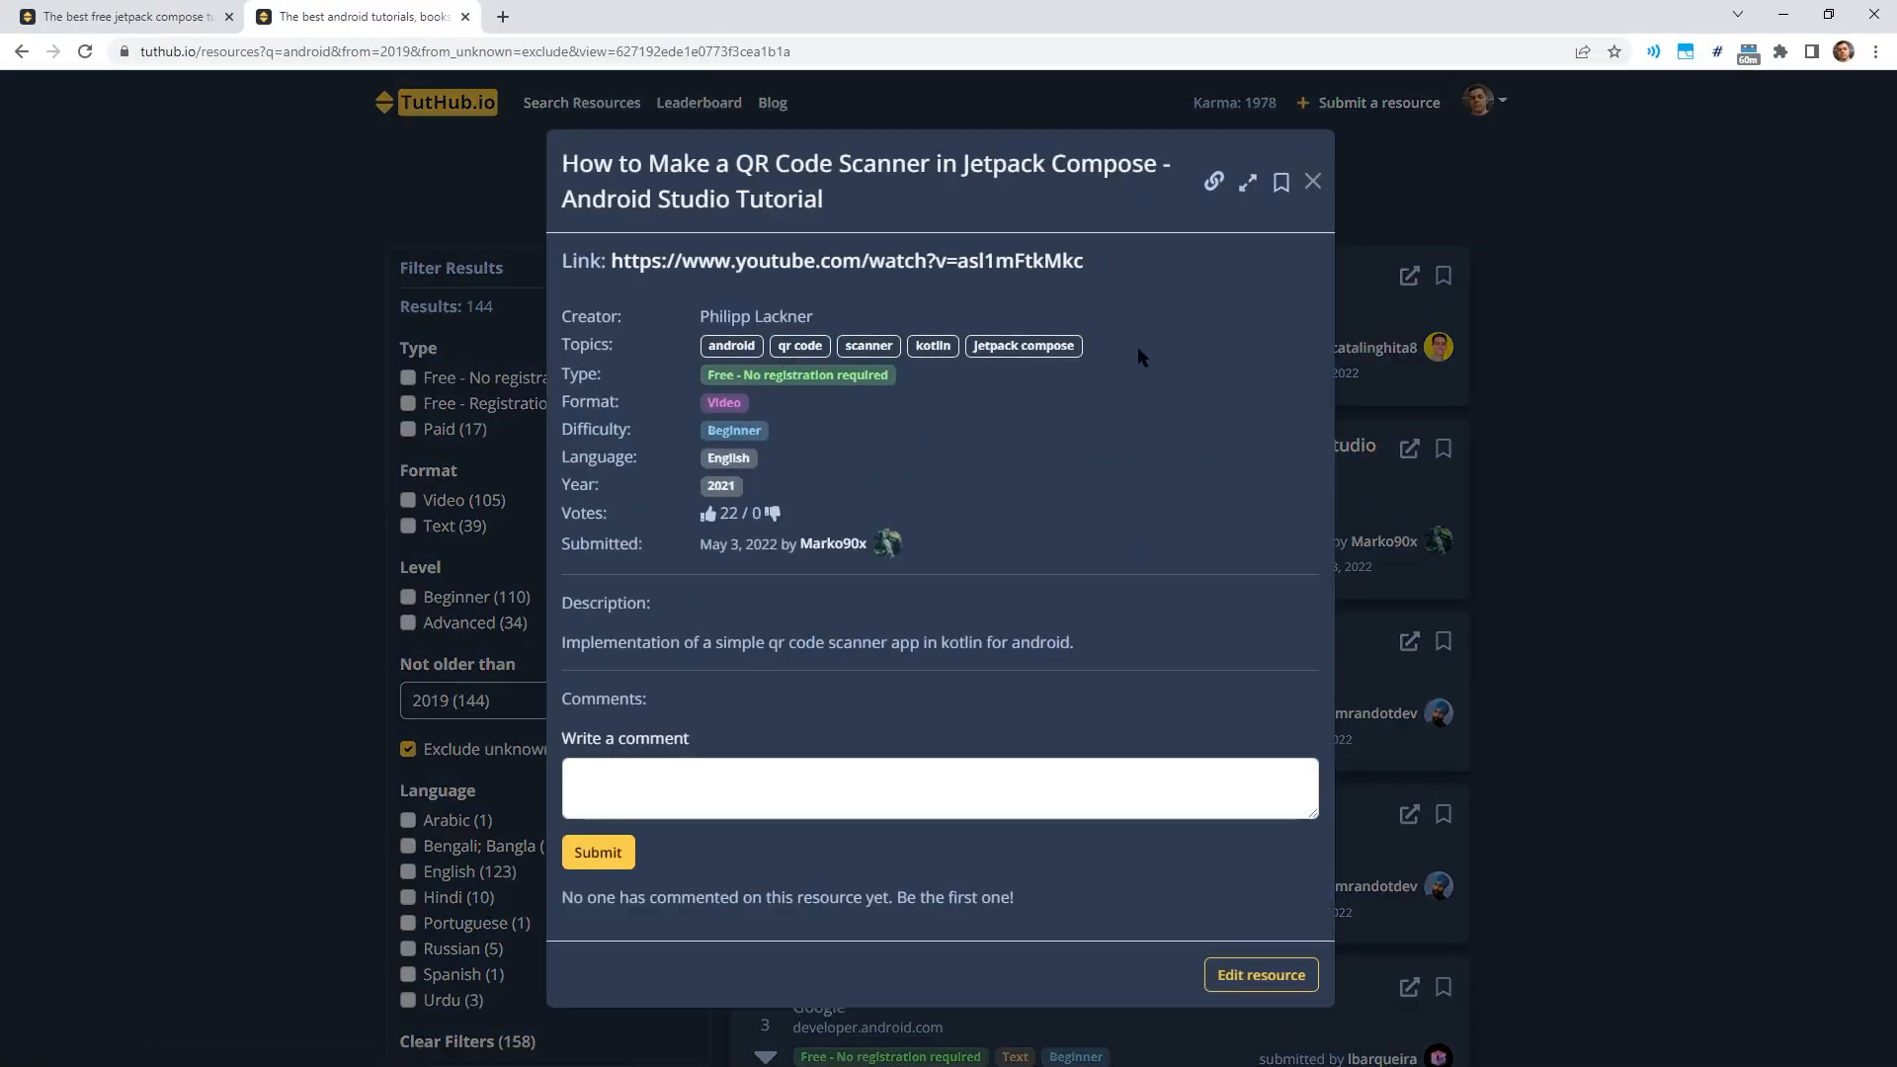
mouse_move(968, 371)
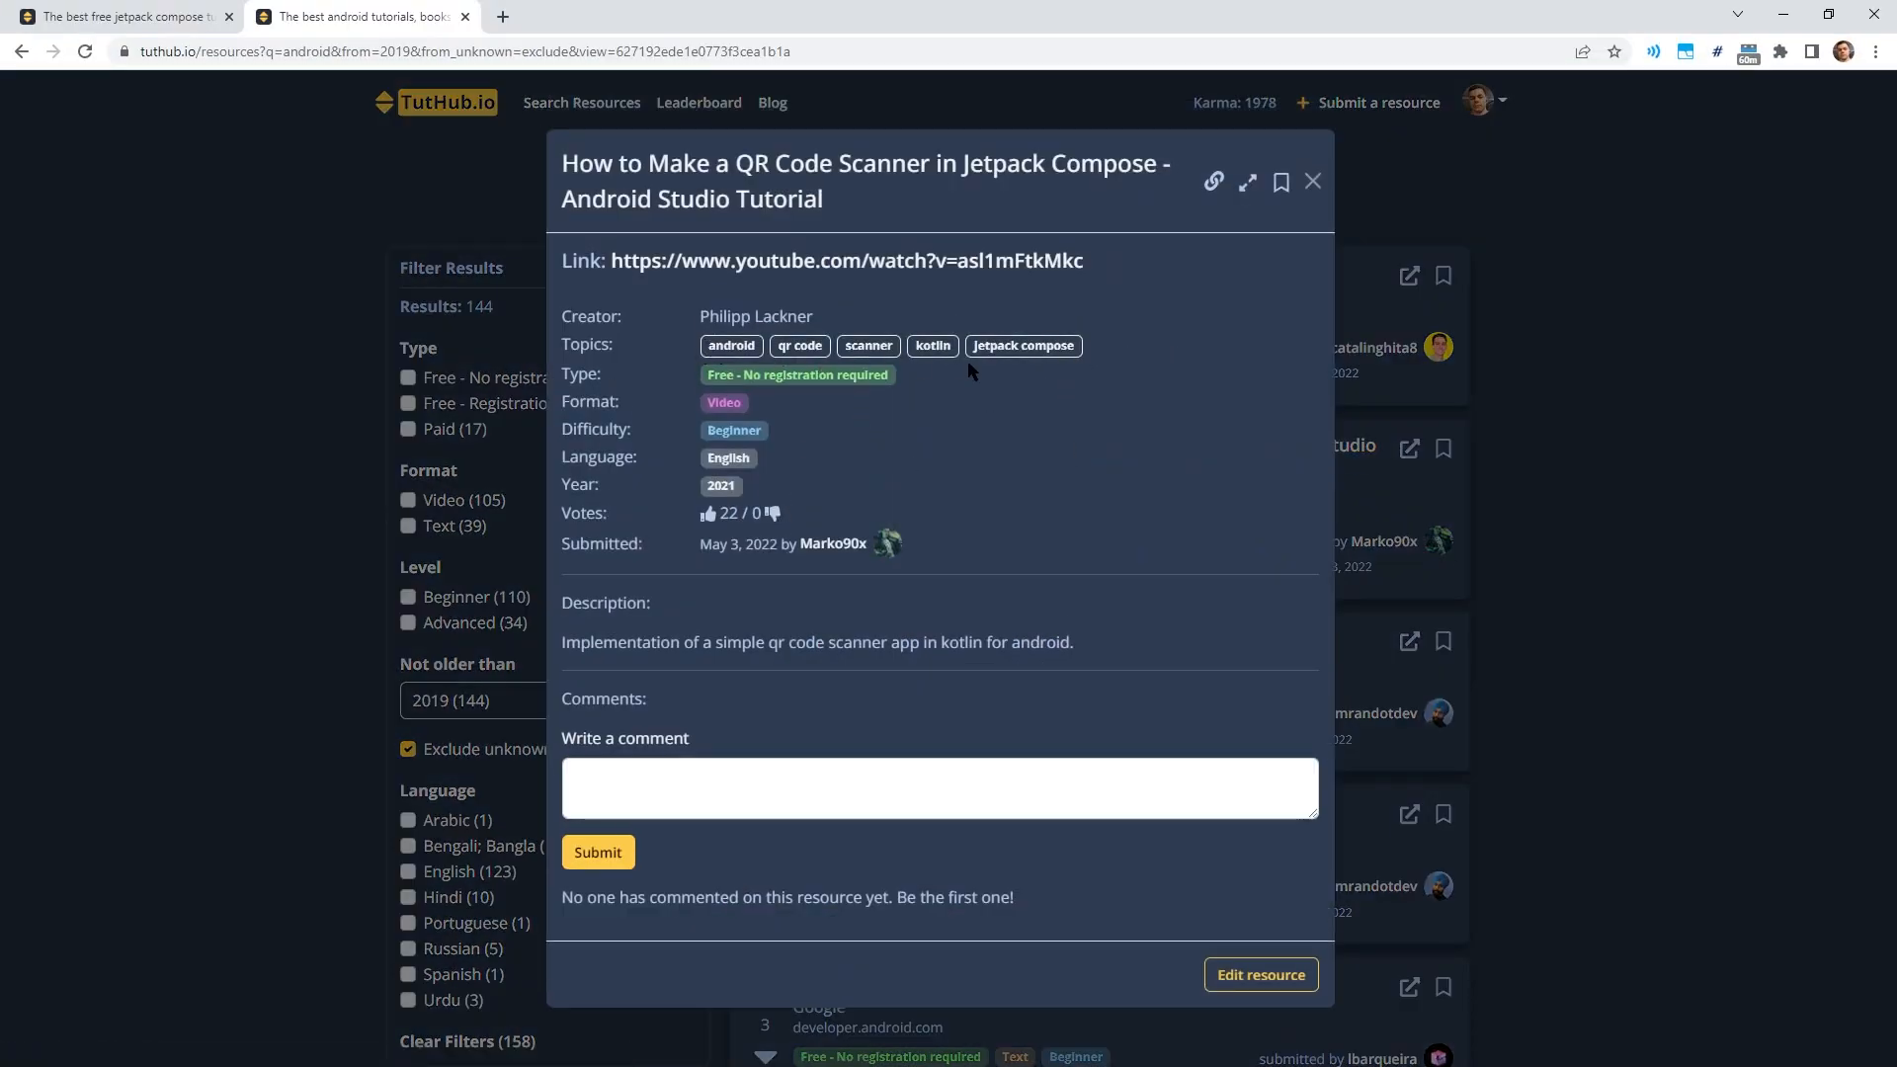
left_click(1313, 182)
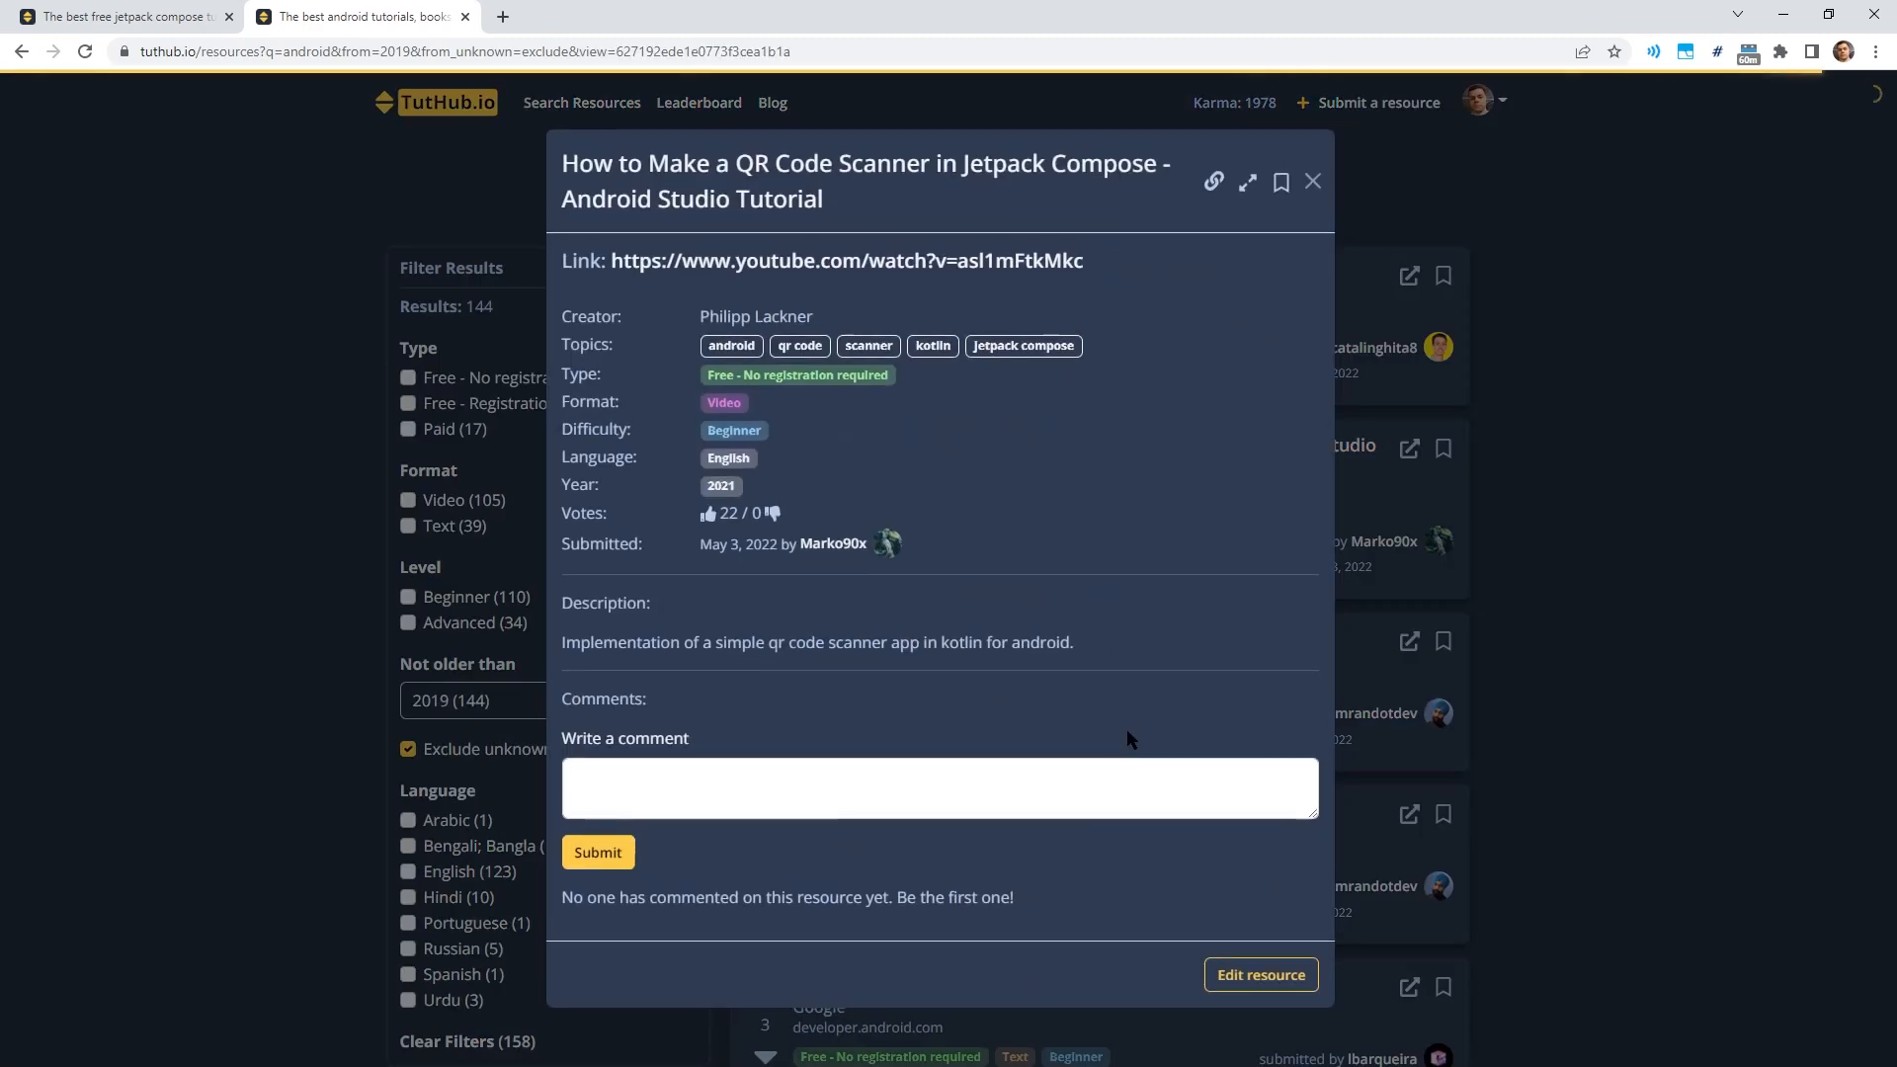
mouse_move(1591, 570)
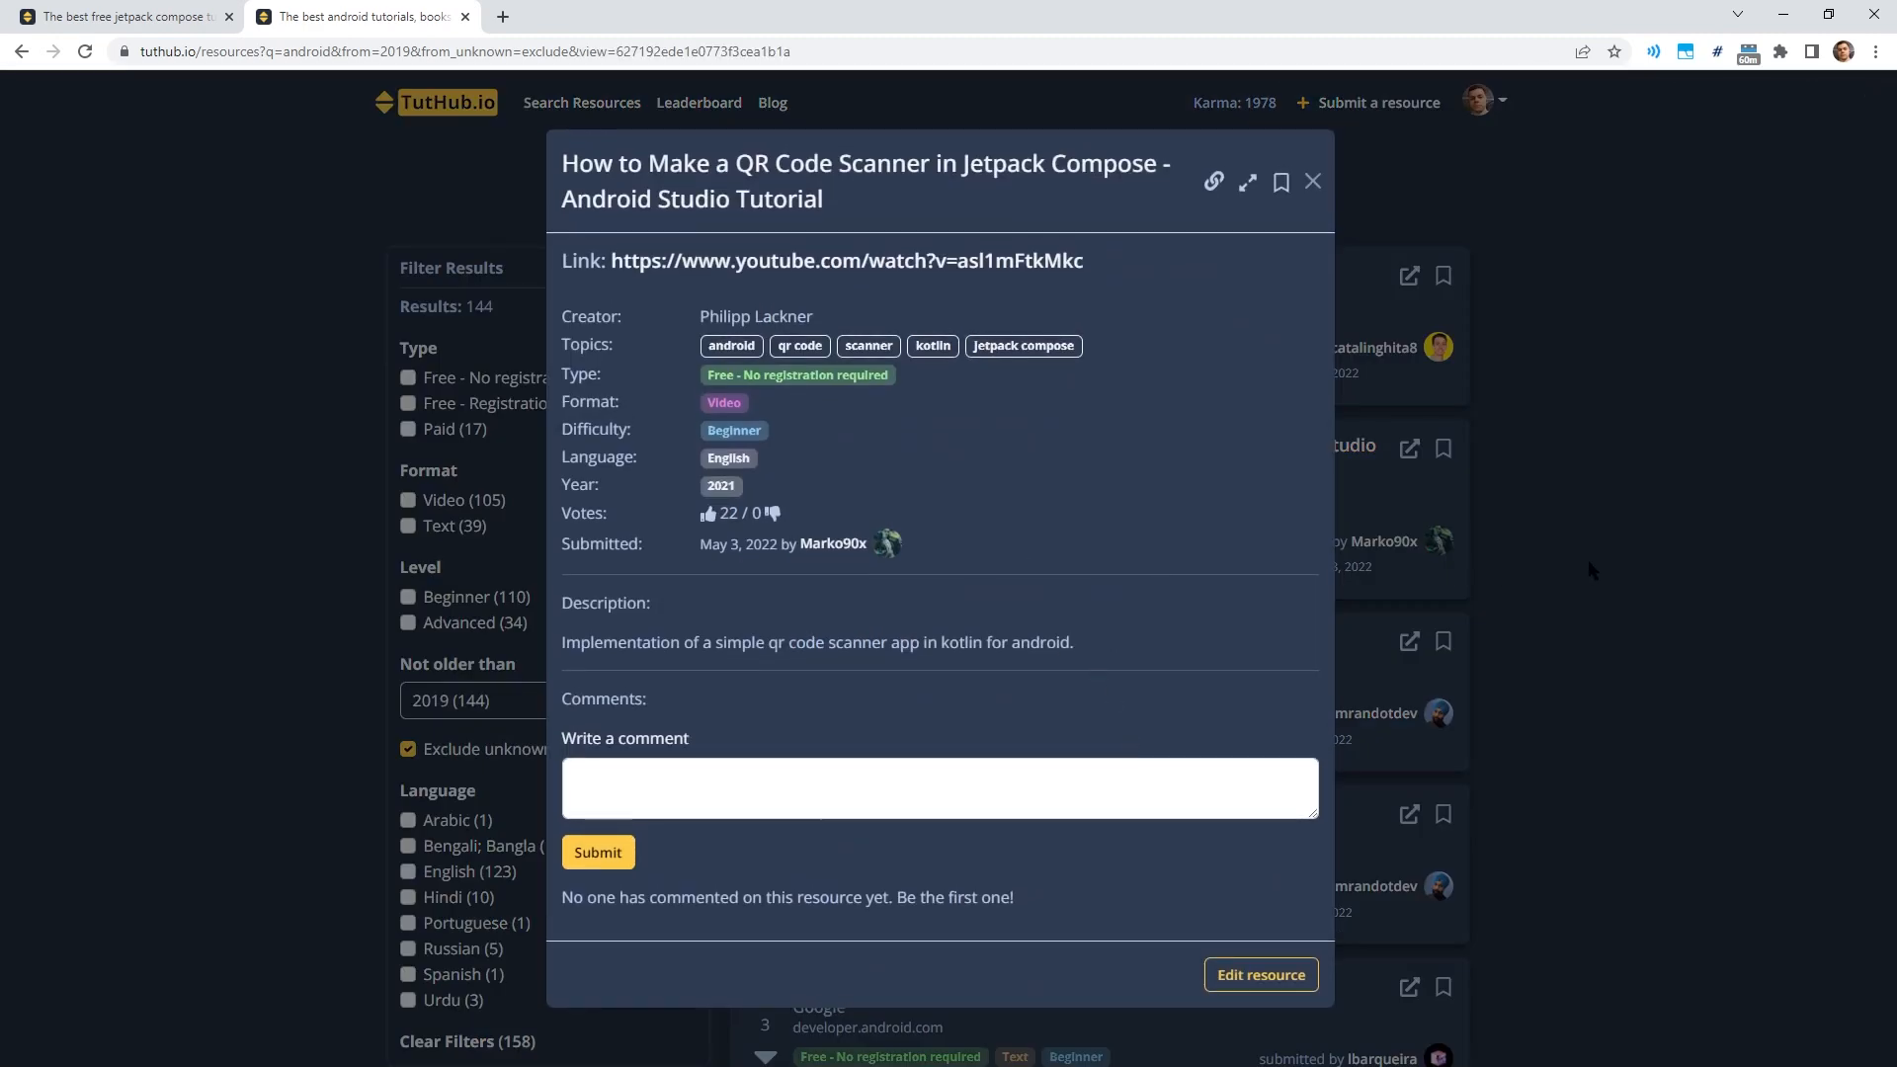
left_click(1314, 182)
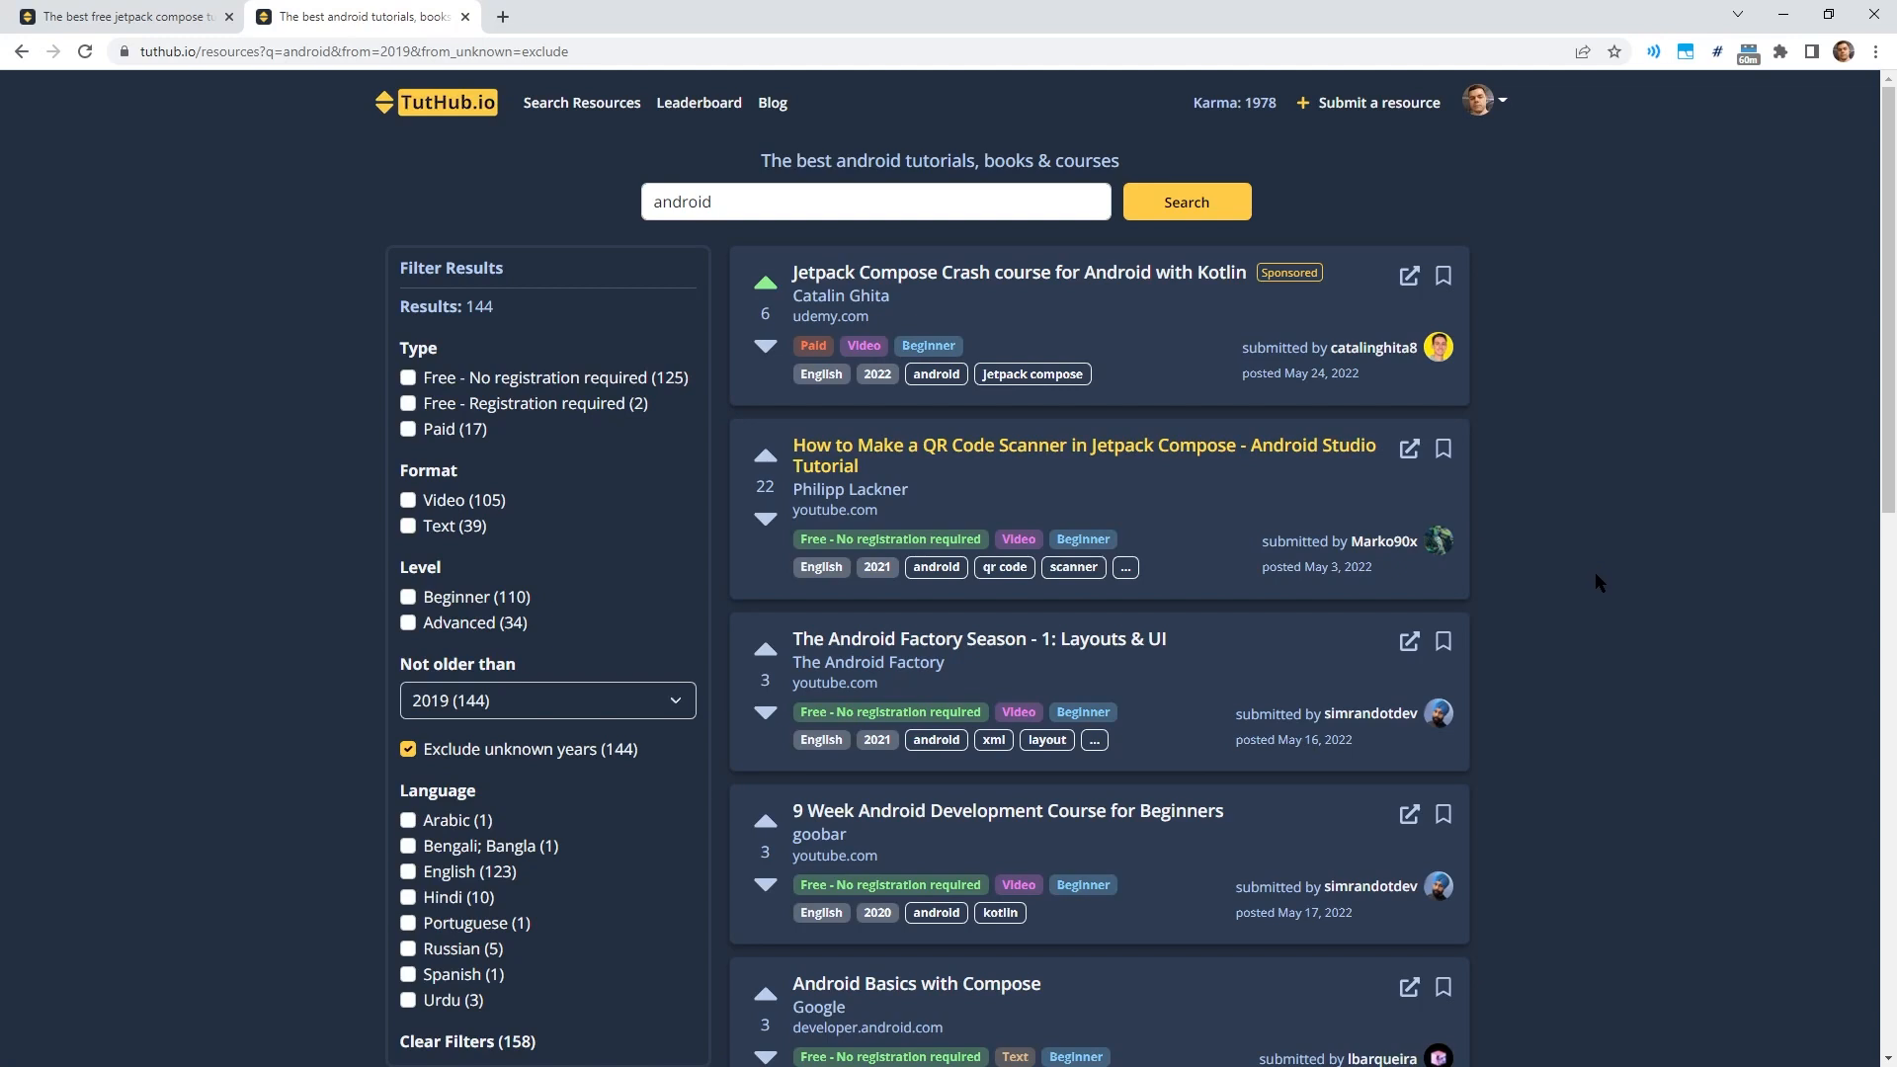
mouse_move(1162, 521)
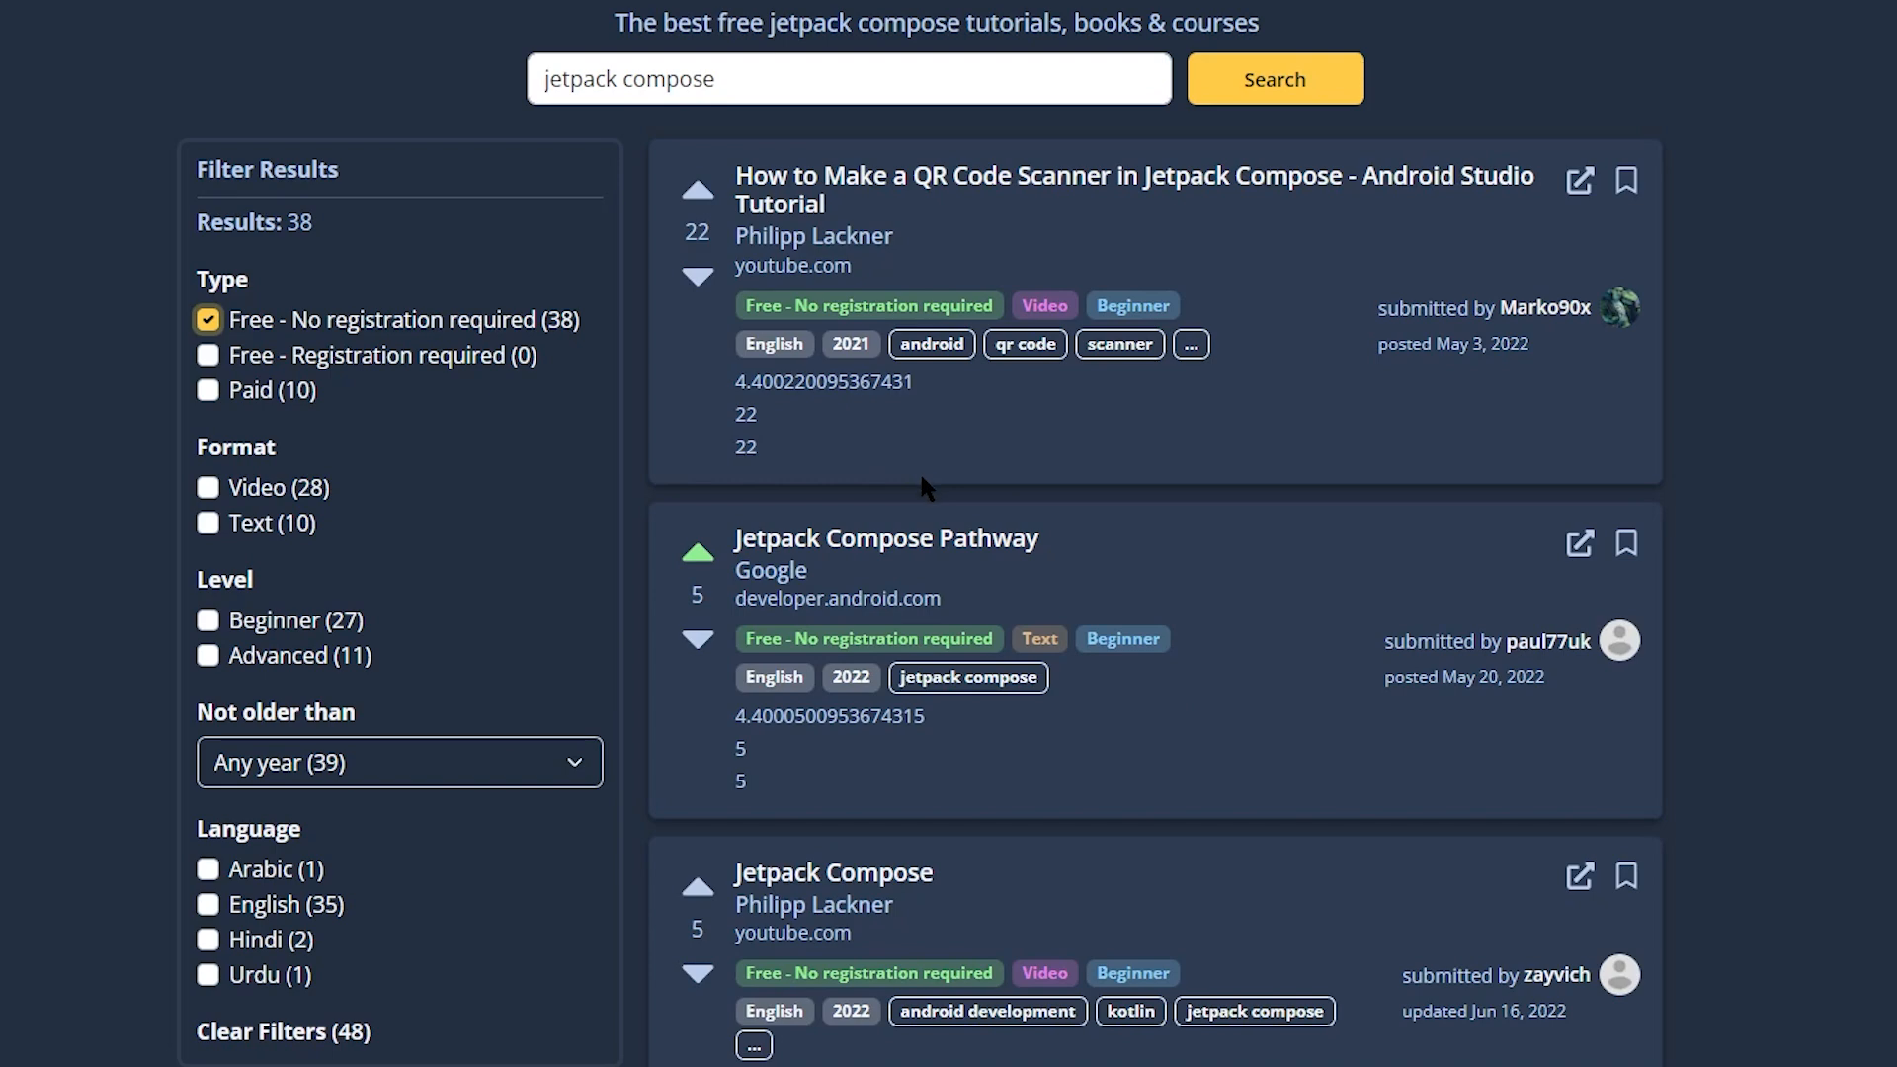
mouse_move(657, 335)
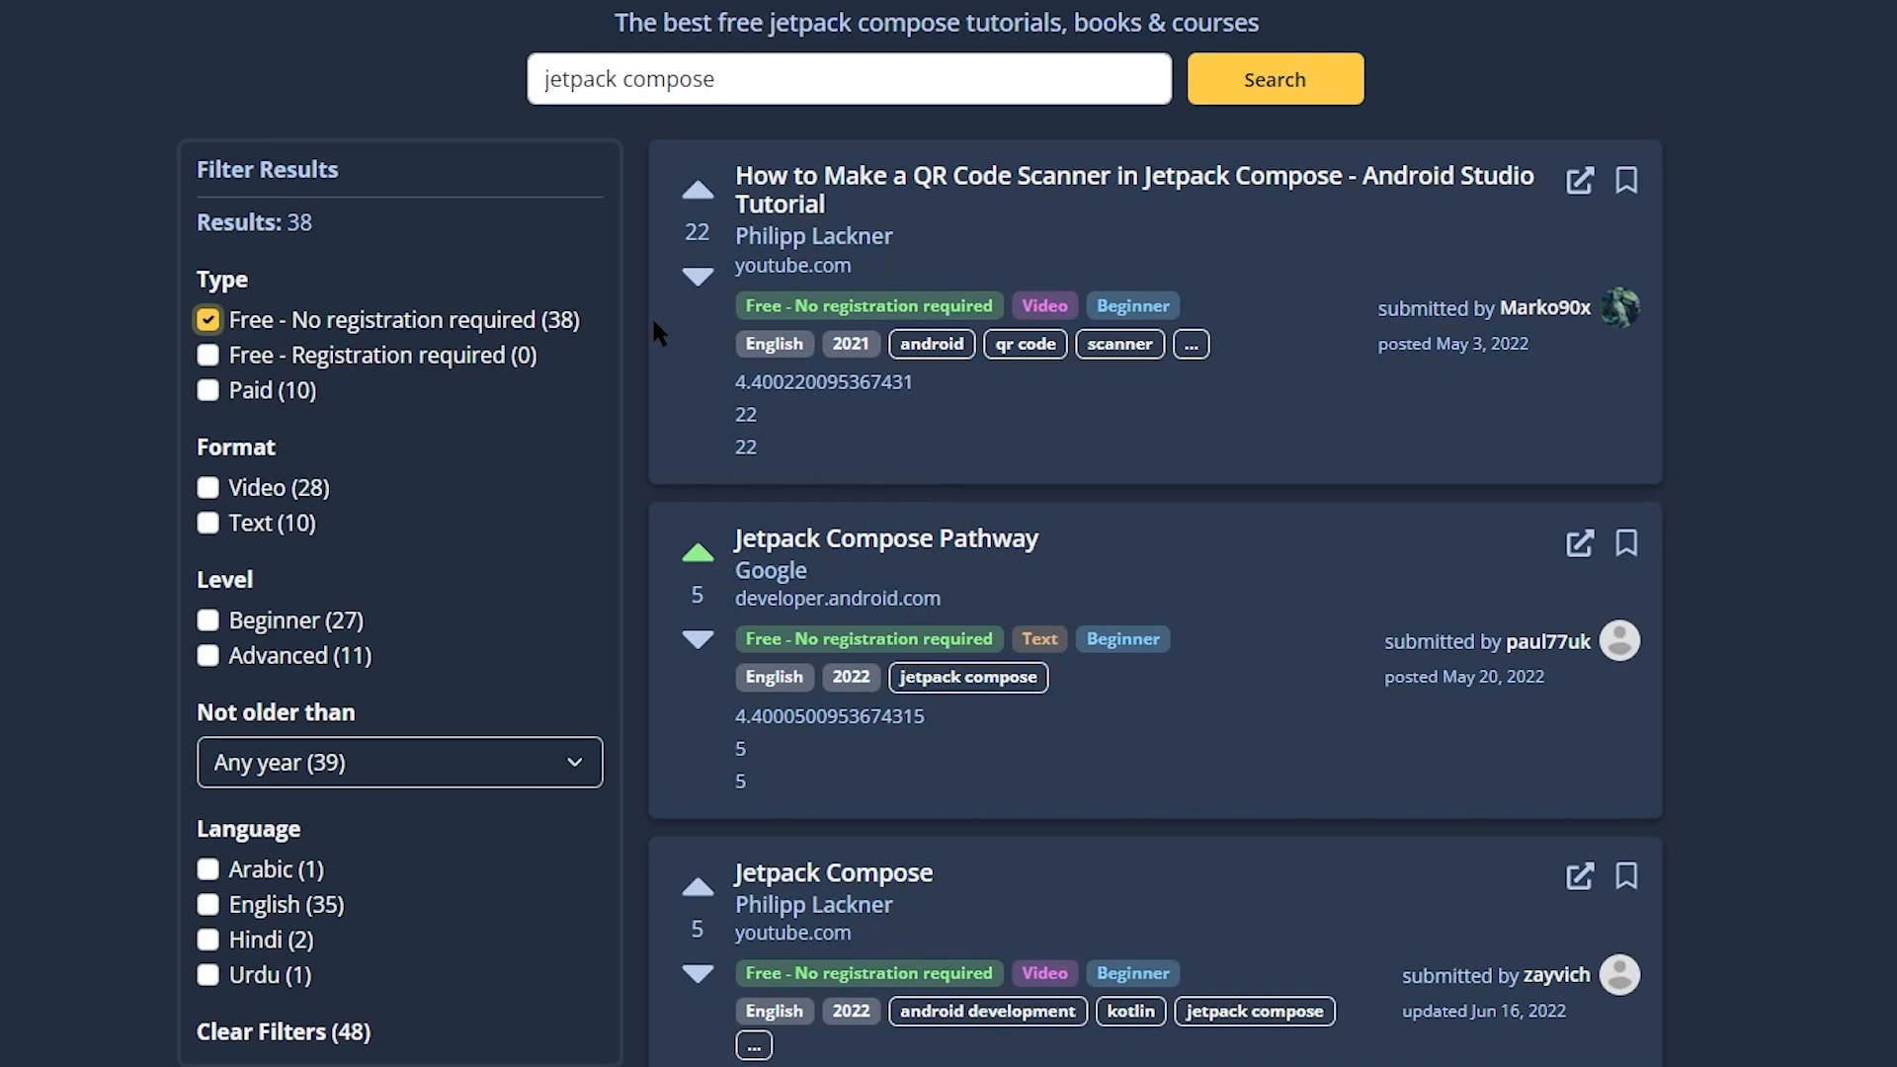
mouse_move(729, 394)
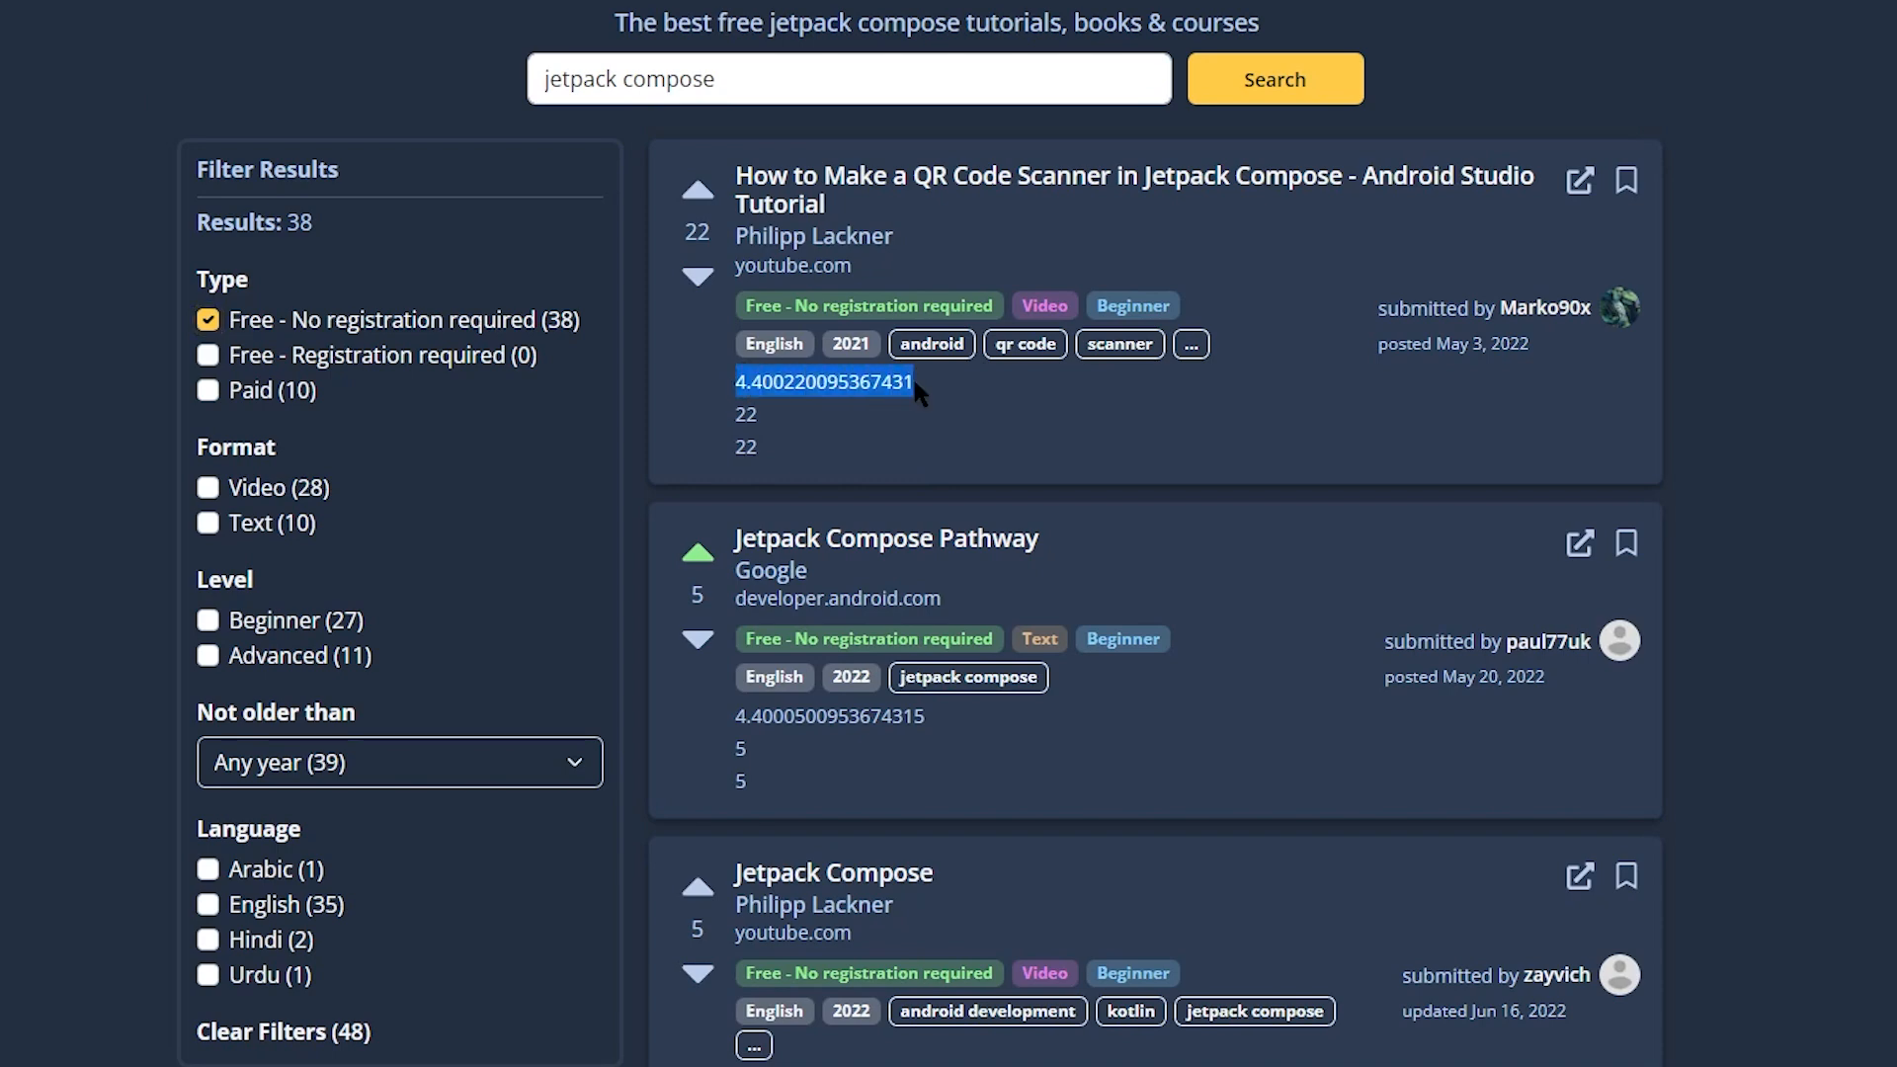
mouse_move(781, 436)
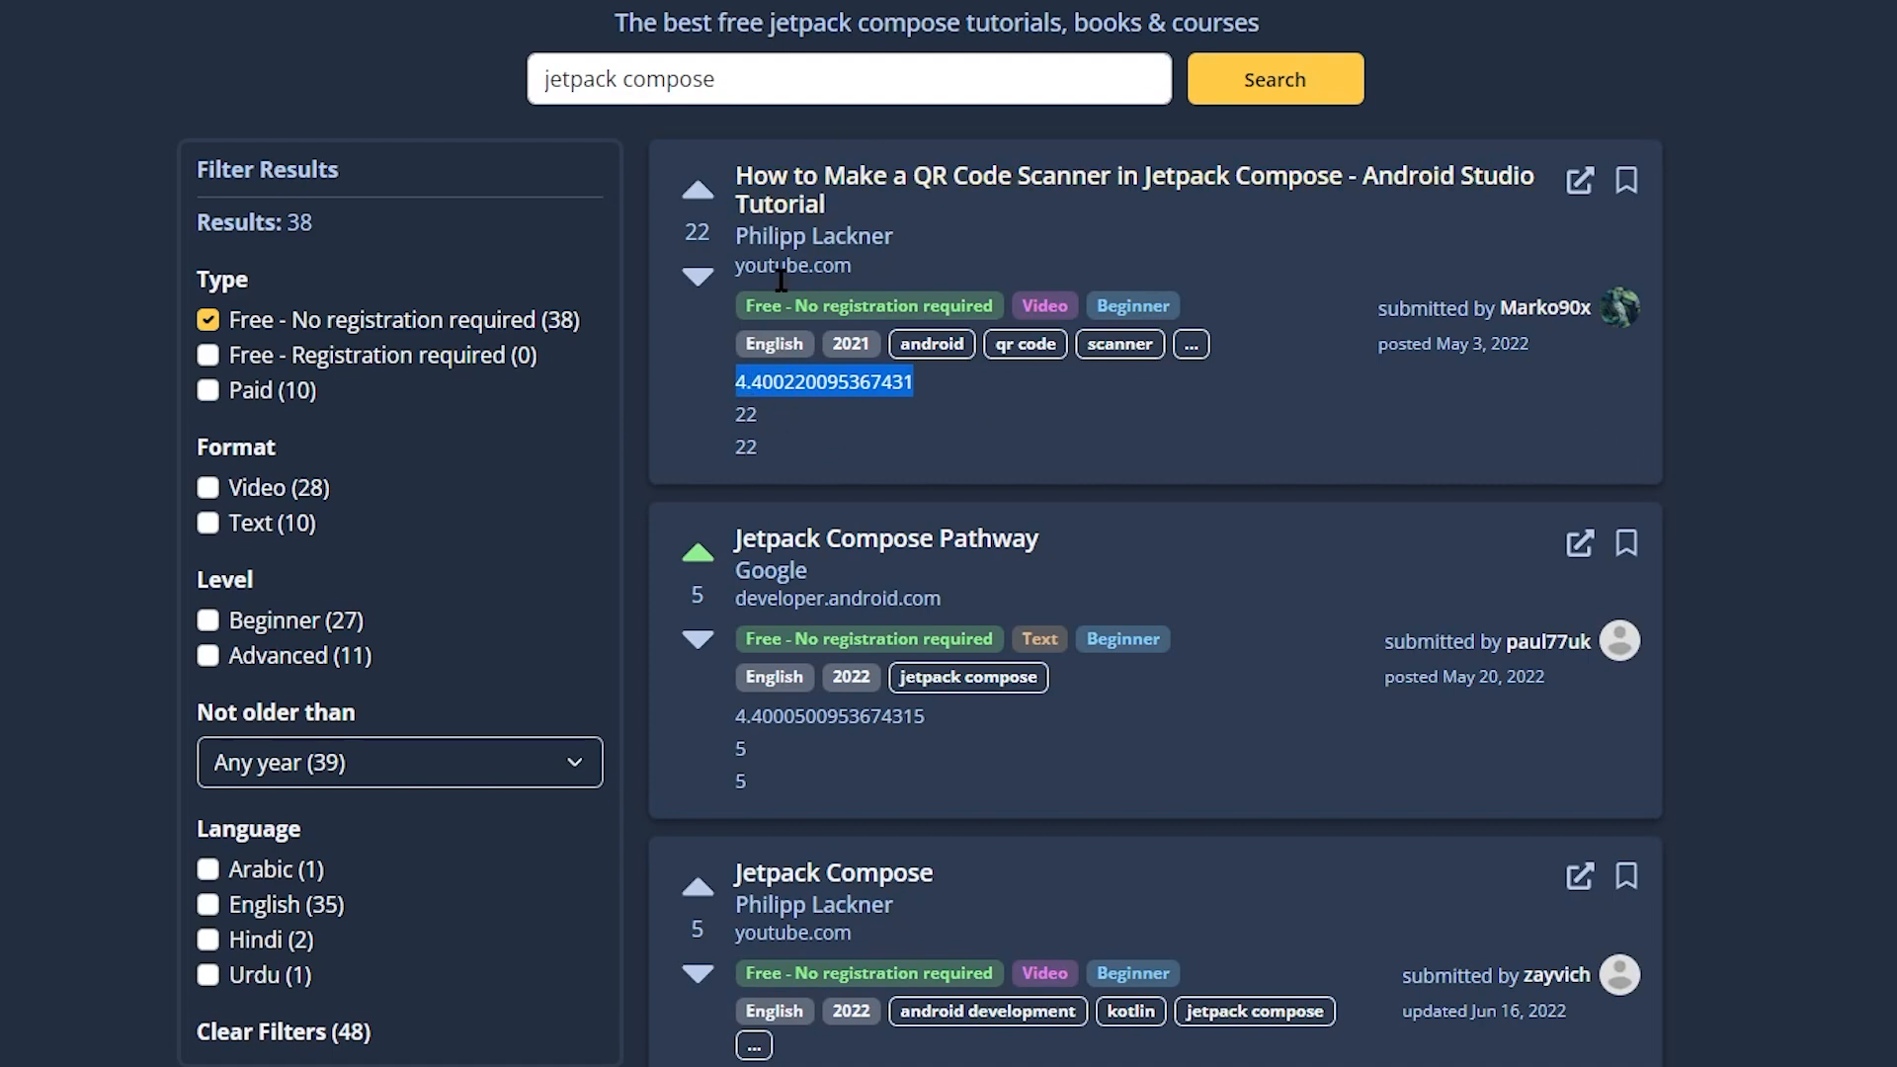
mouse_move(1143, 450)
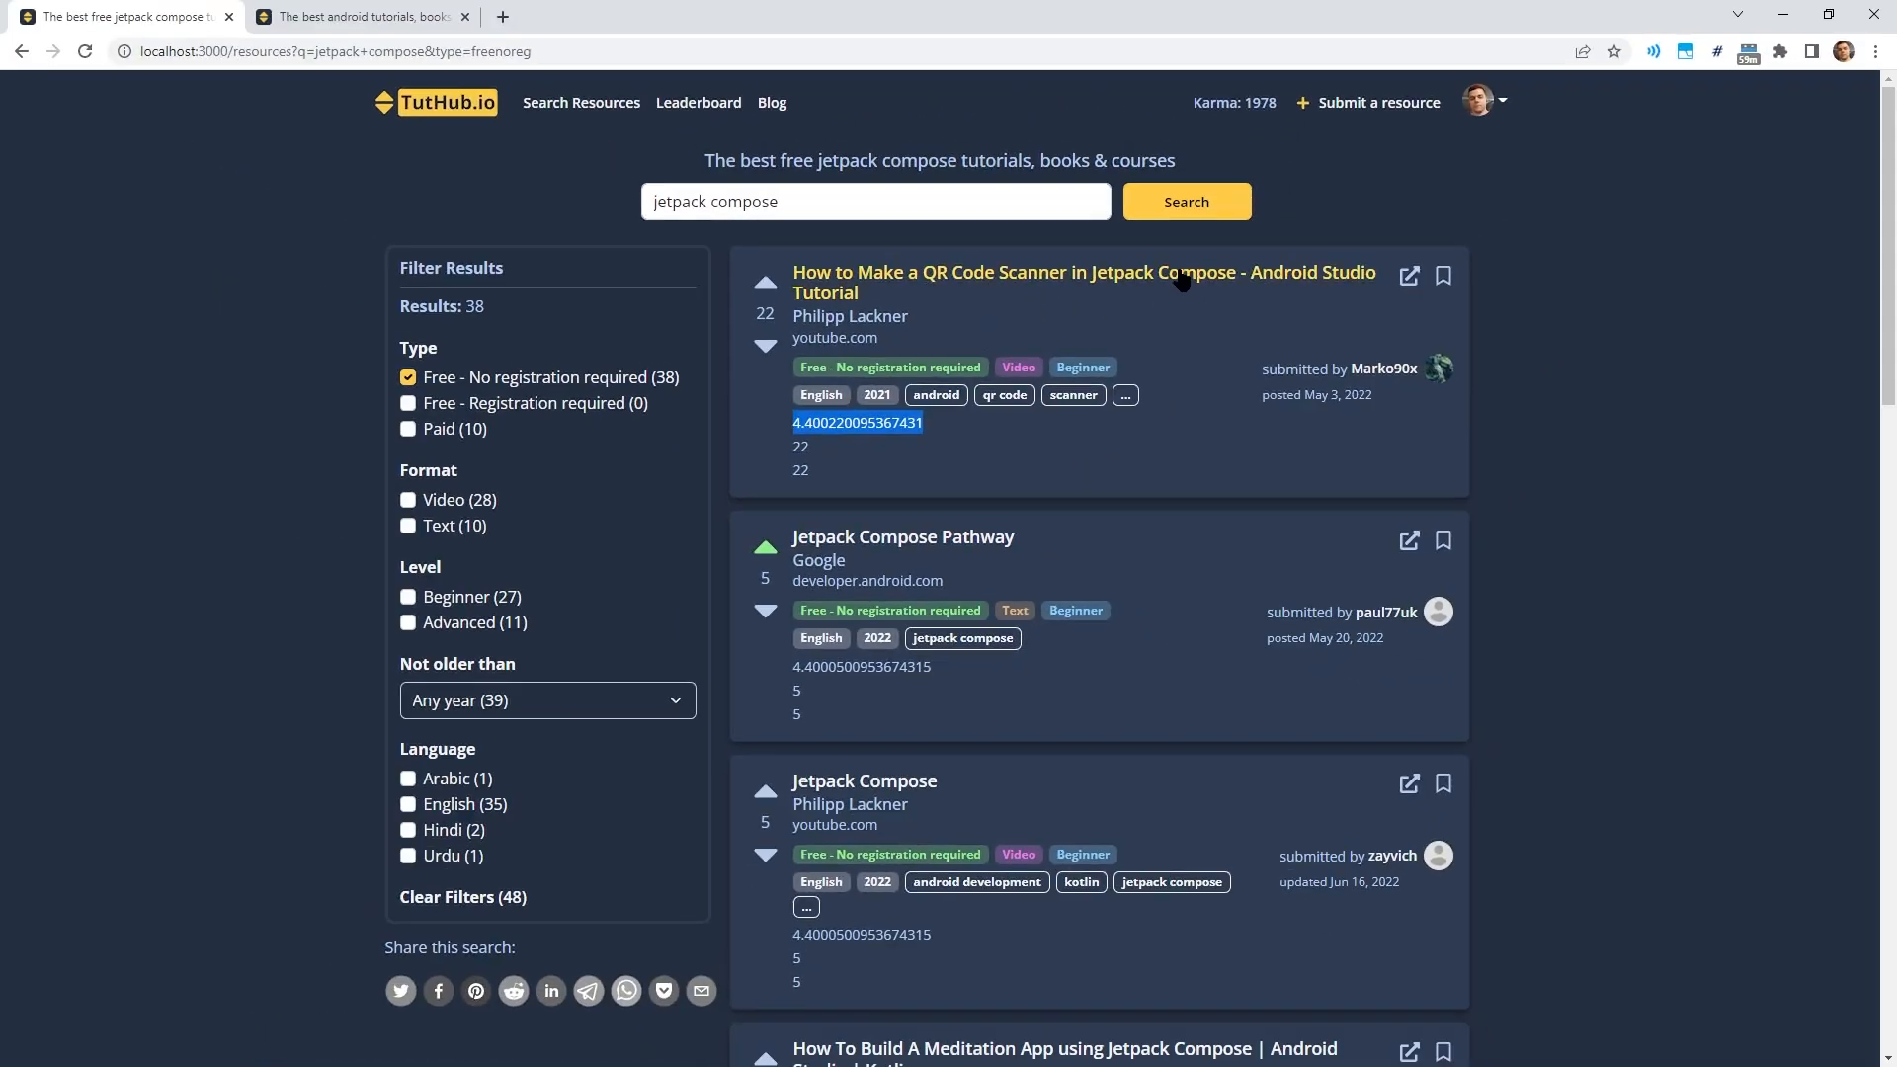
Close the QR Code Scanner details, back to the 38 free jetpack compose results.
left_click(1083, 282)
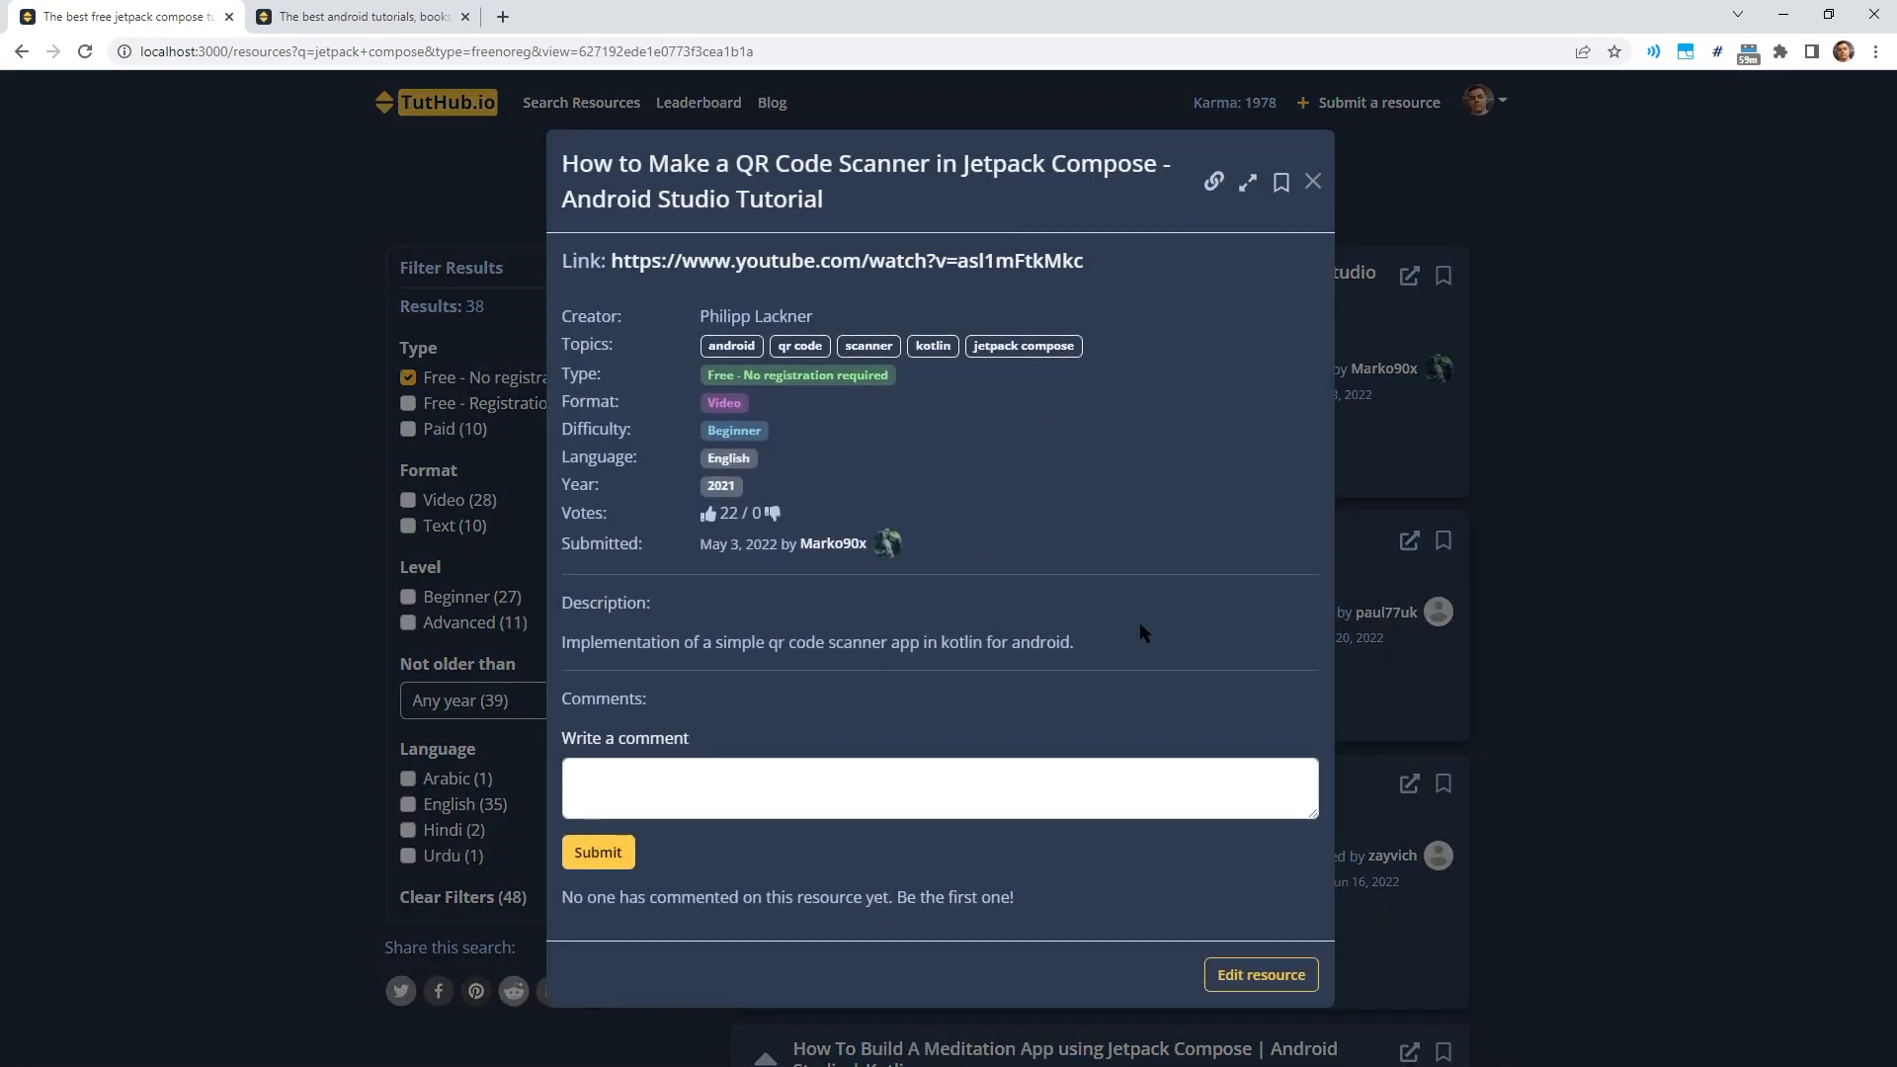
mouse_move(1535, 593)
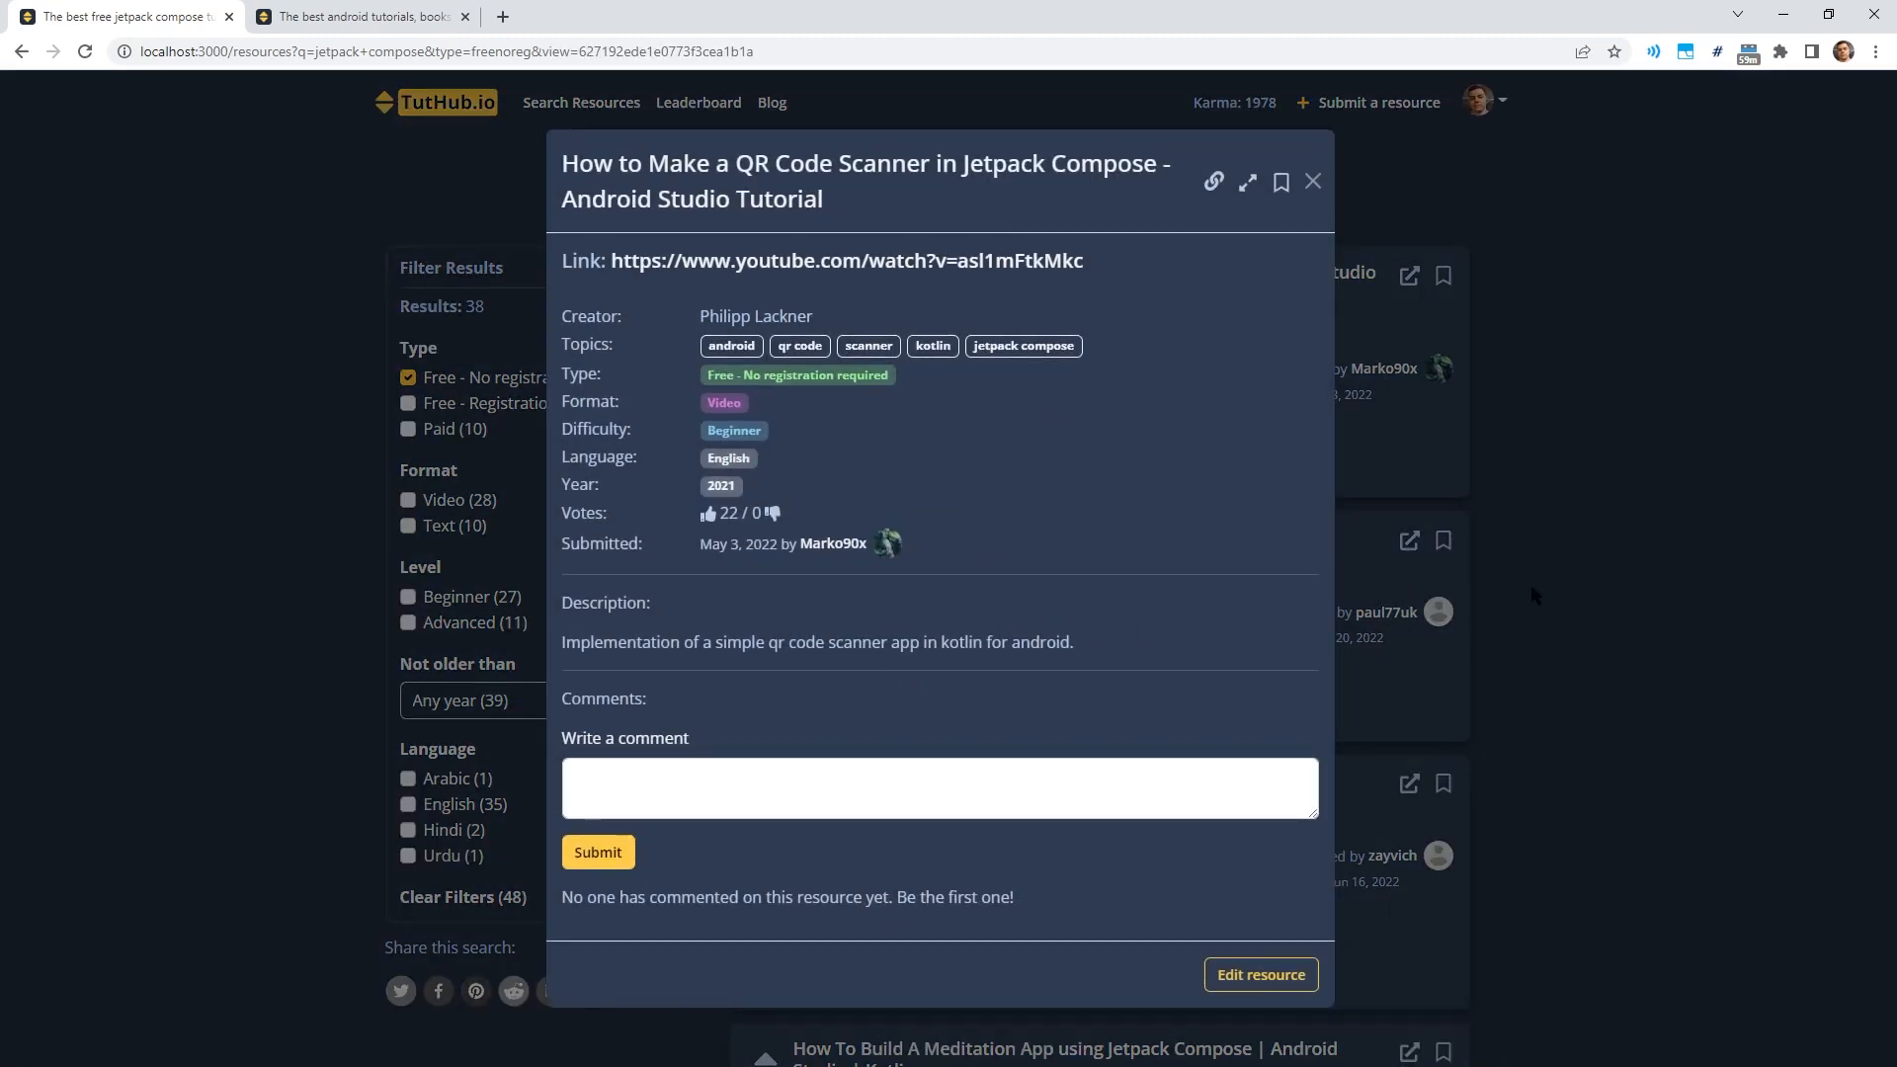
mouse_move(1214, 549)
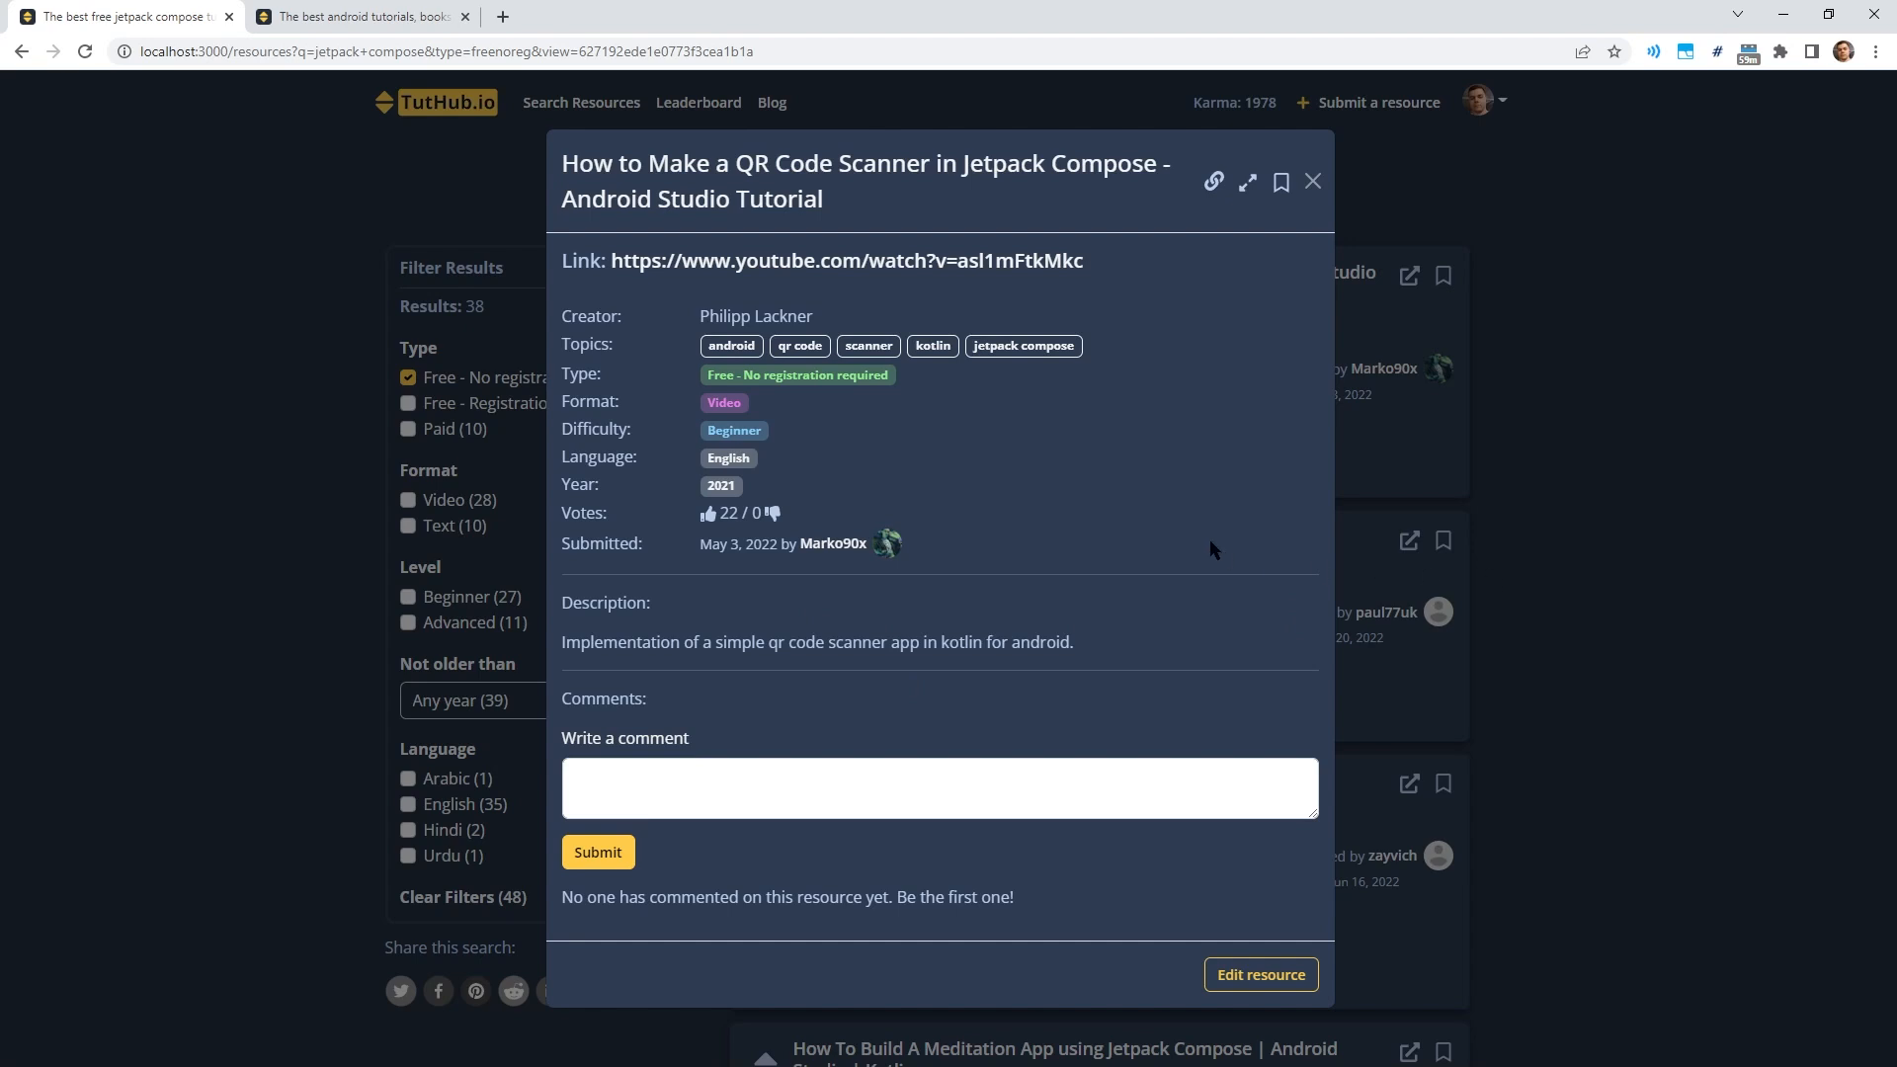
mouse_move(867, 258)
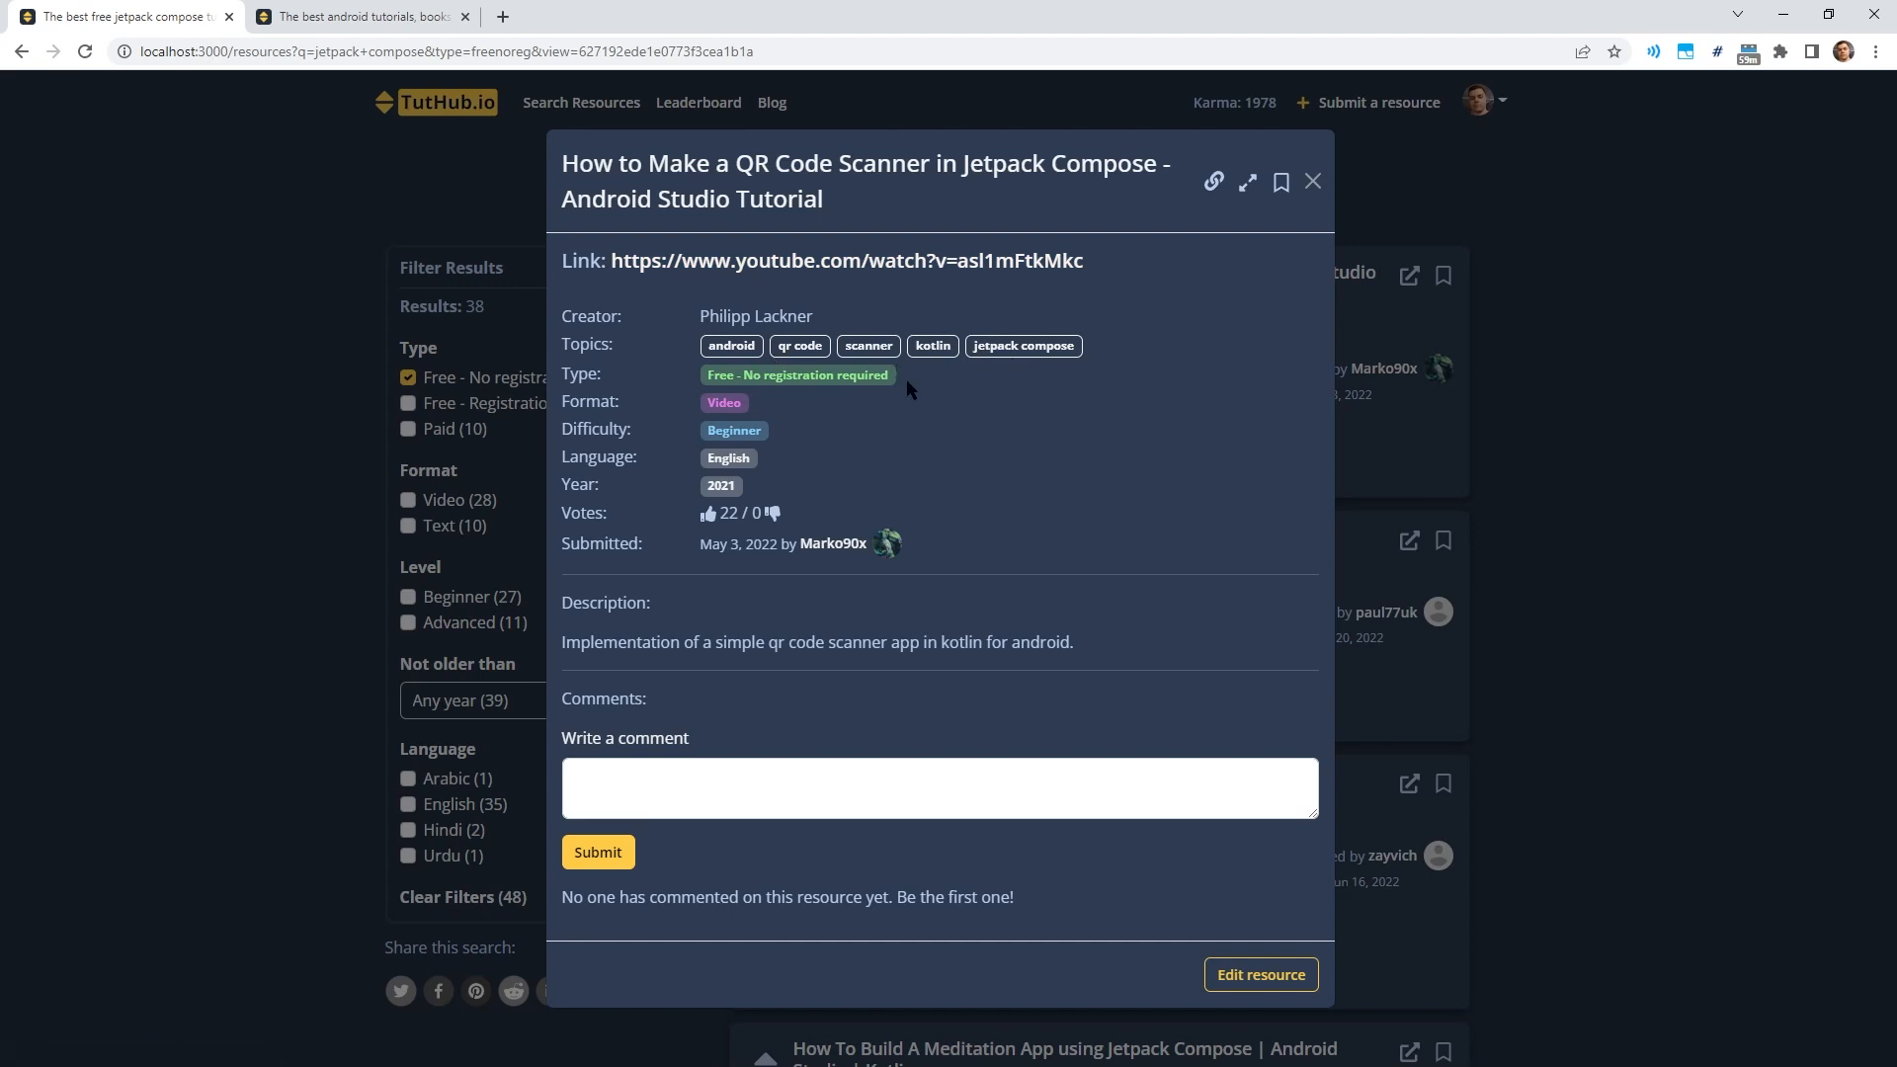
left_click(1314, 180)
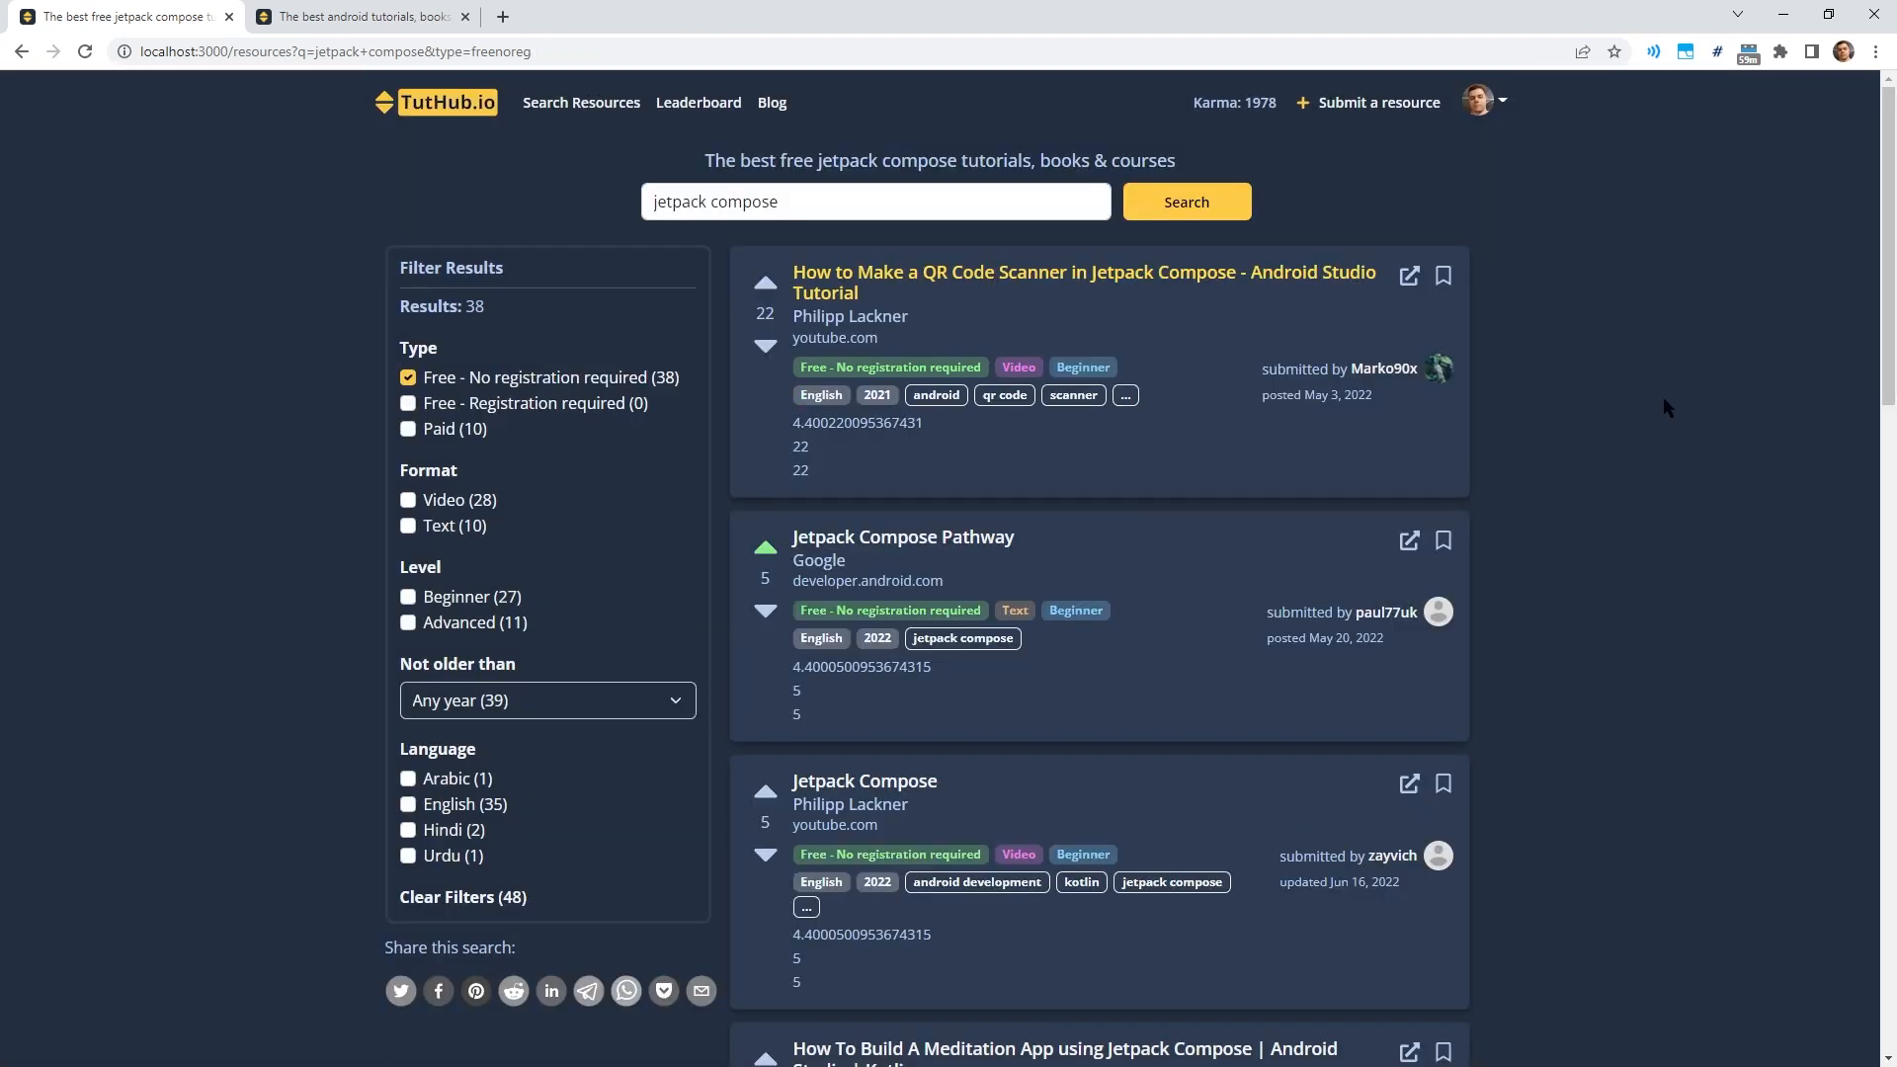
mouse_move(1340, 515)
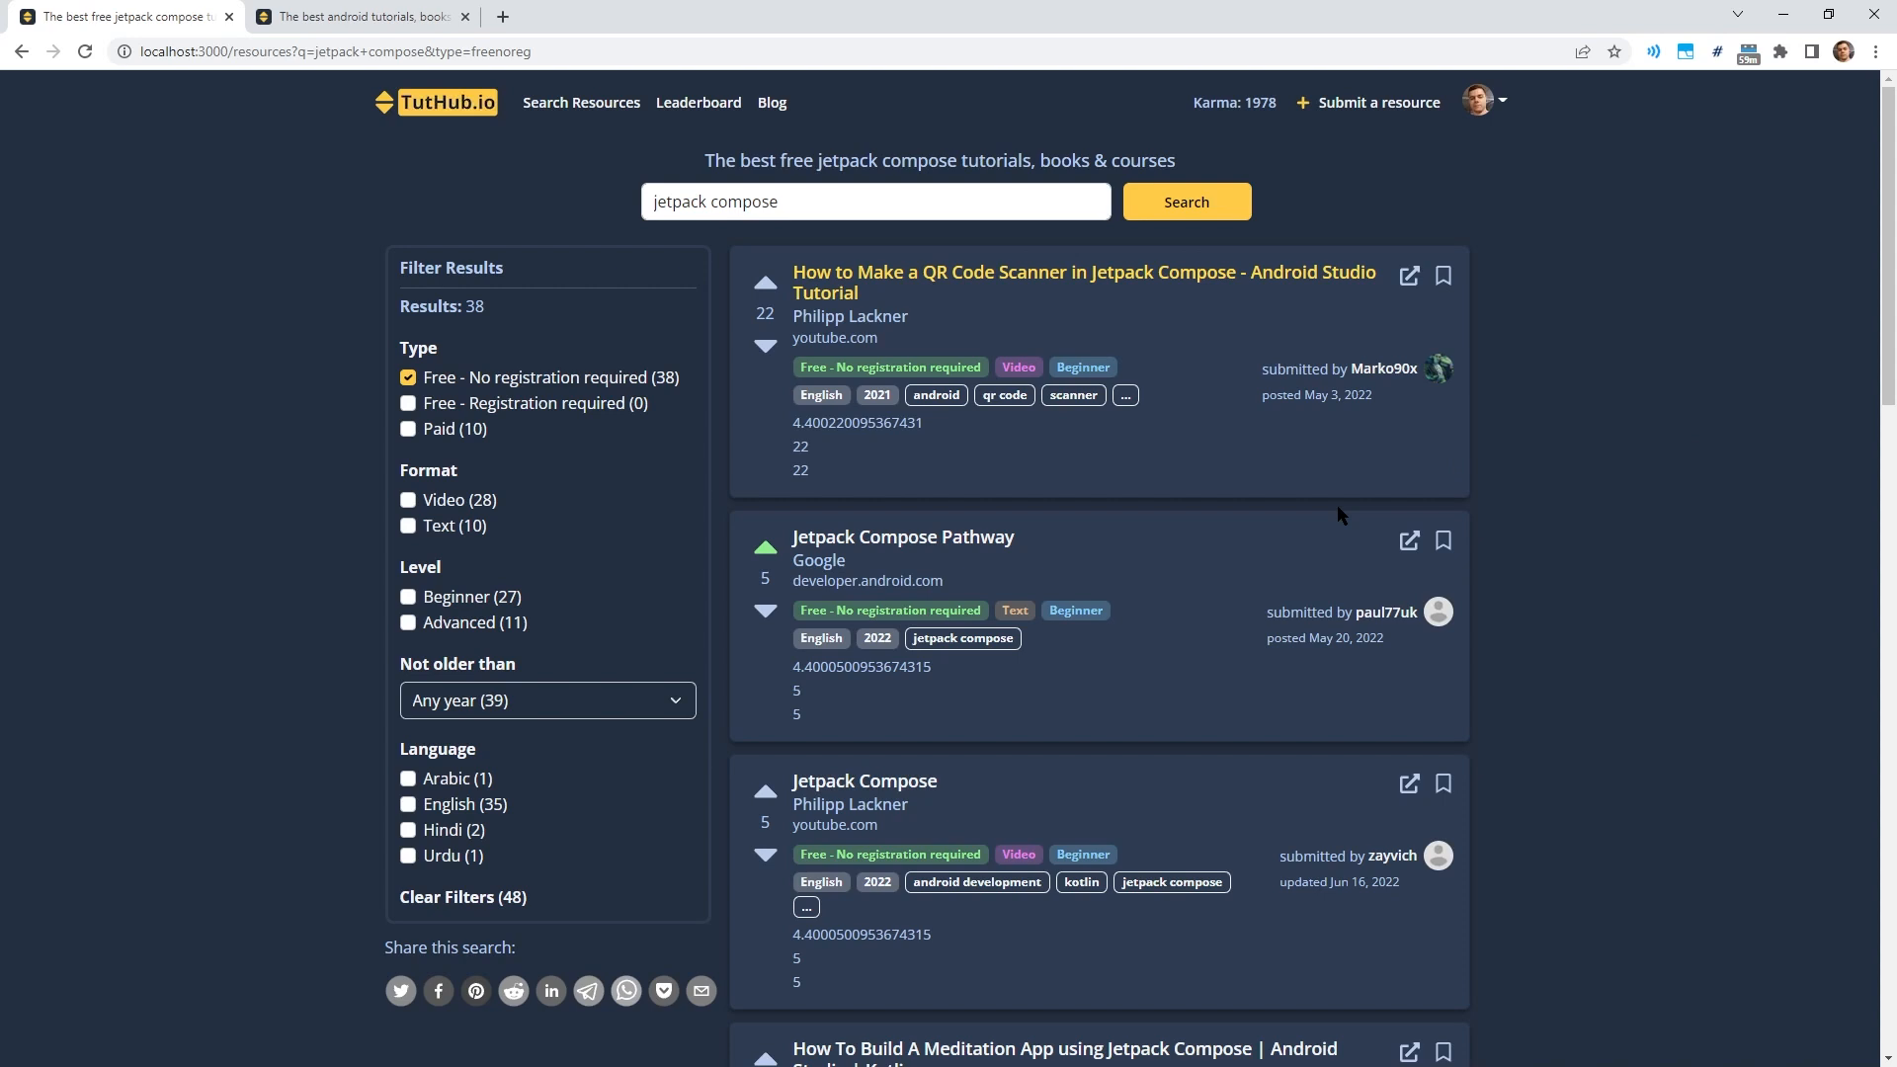
mouse_move(1165, 490)
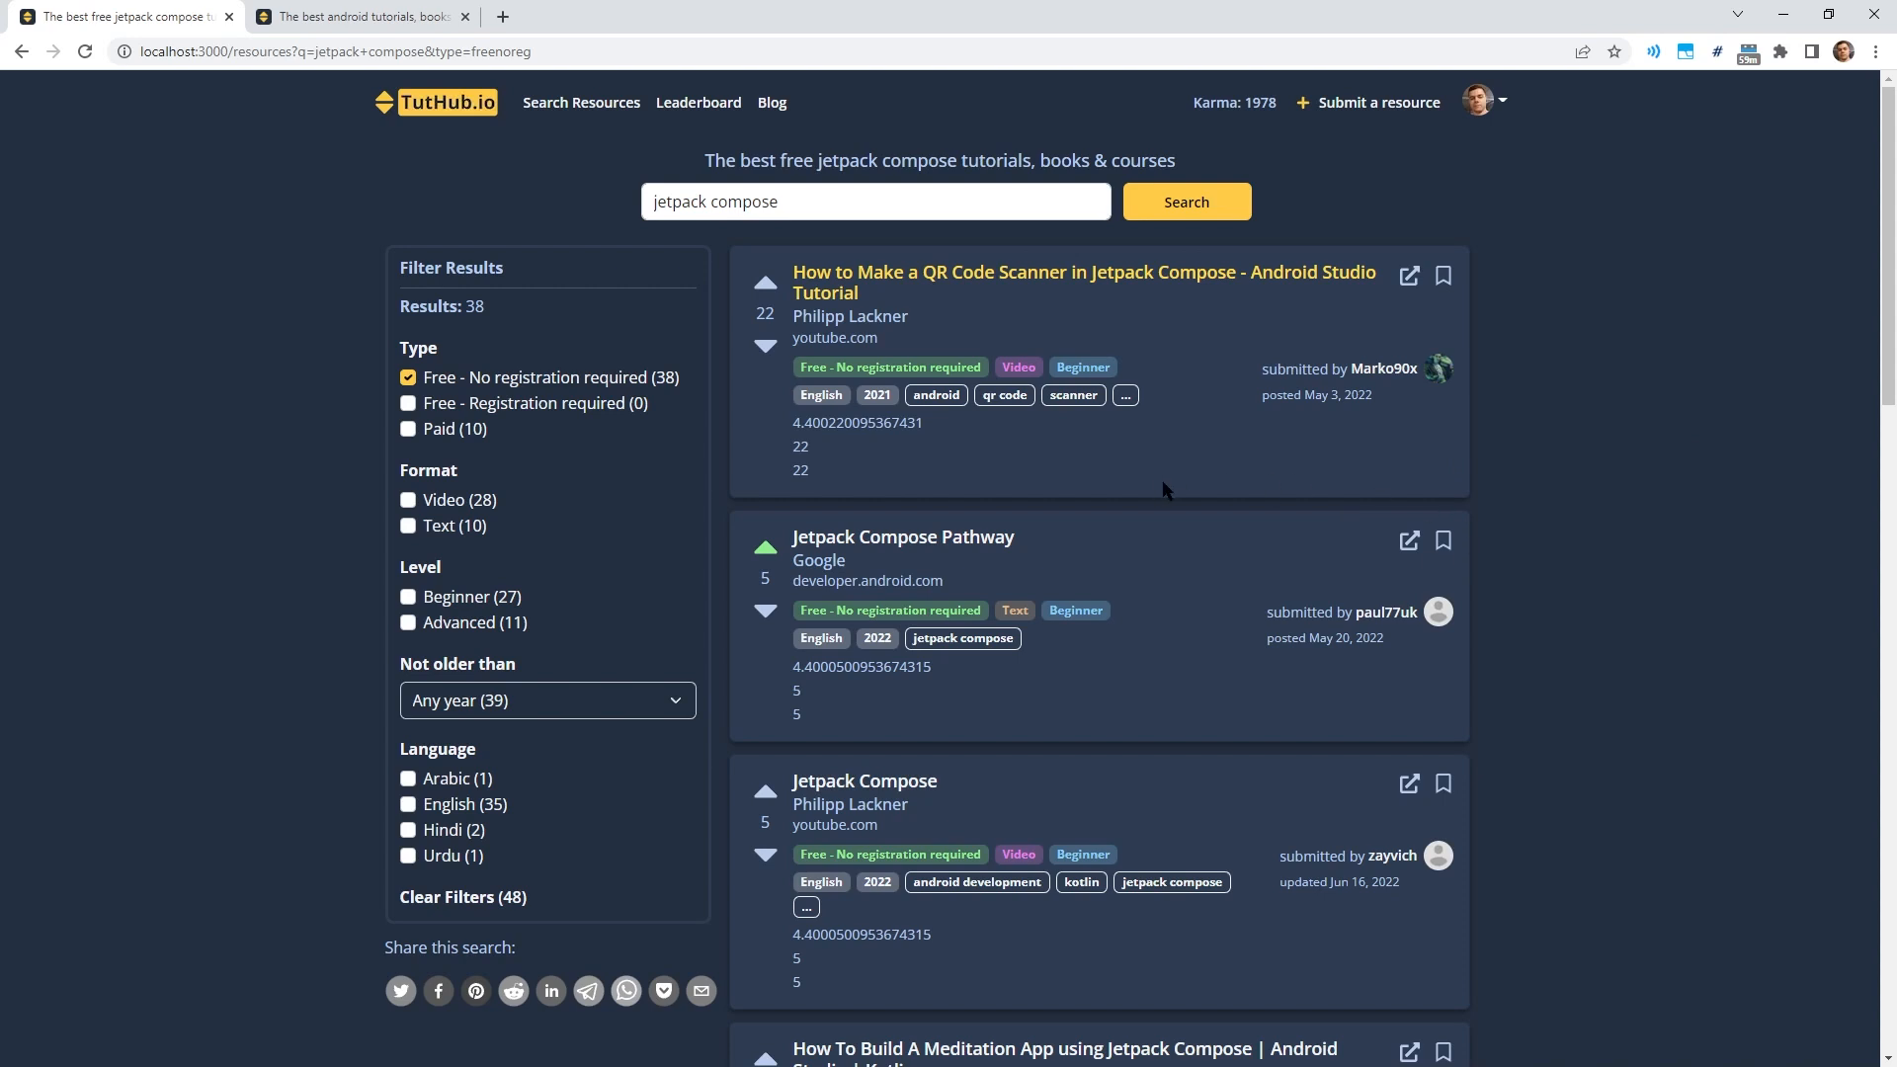
mouse_move(1606, 496)
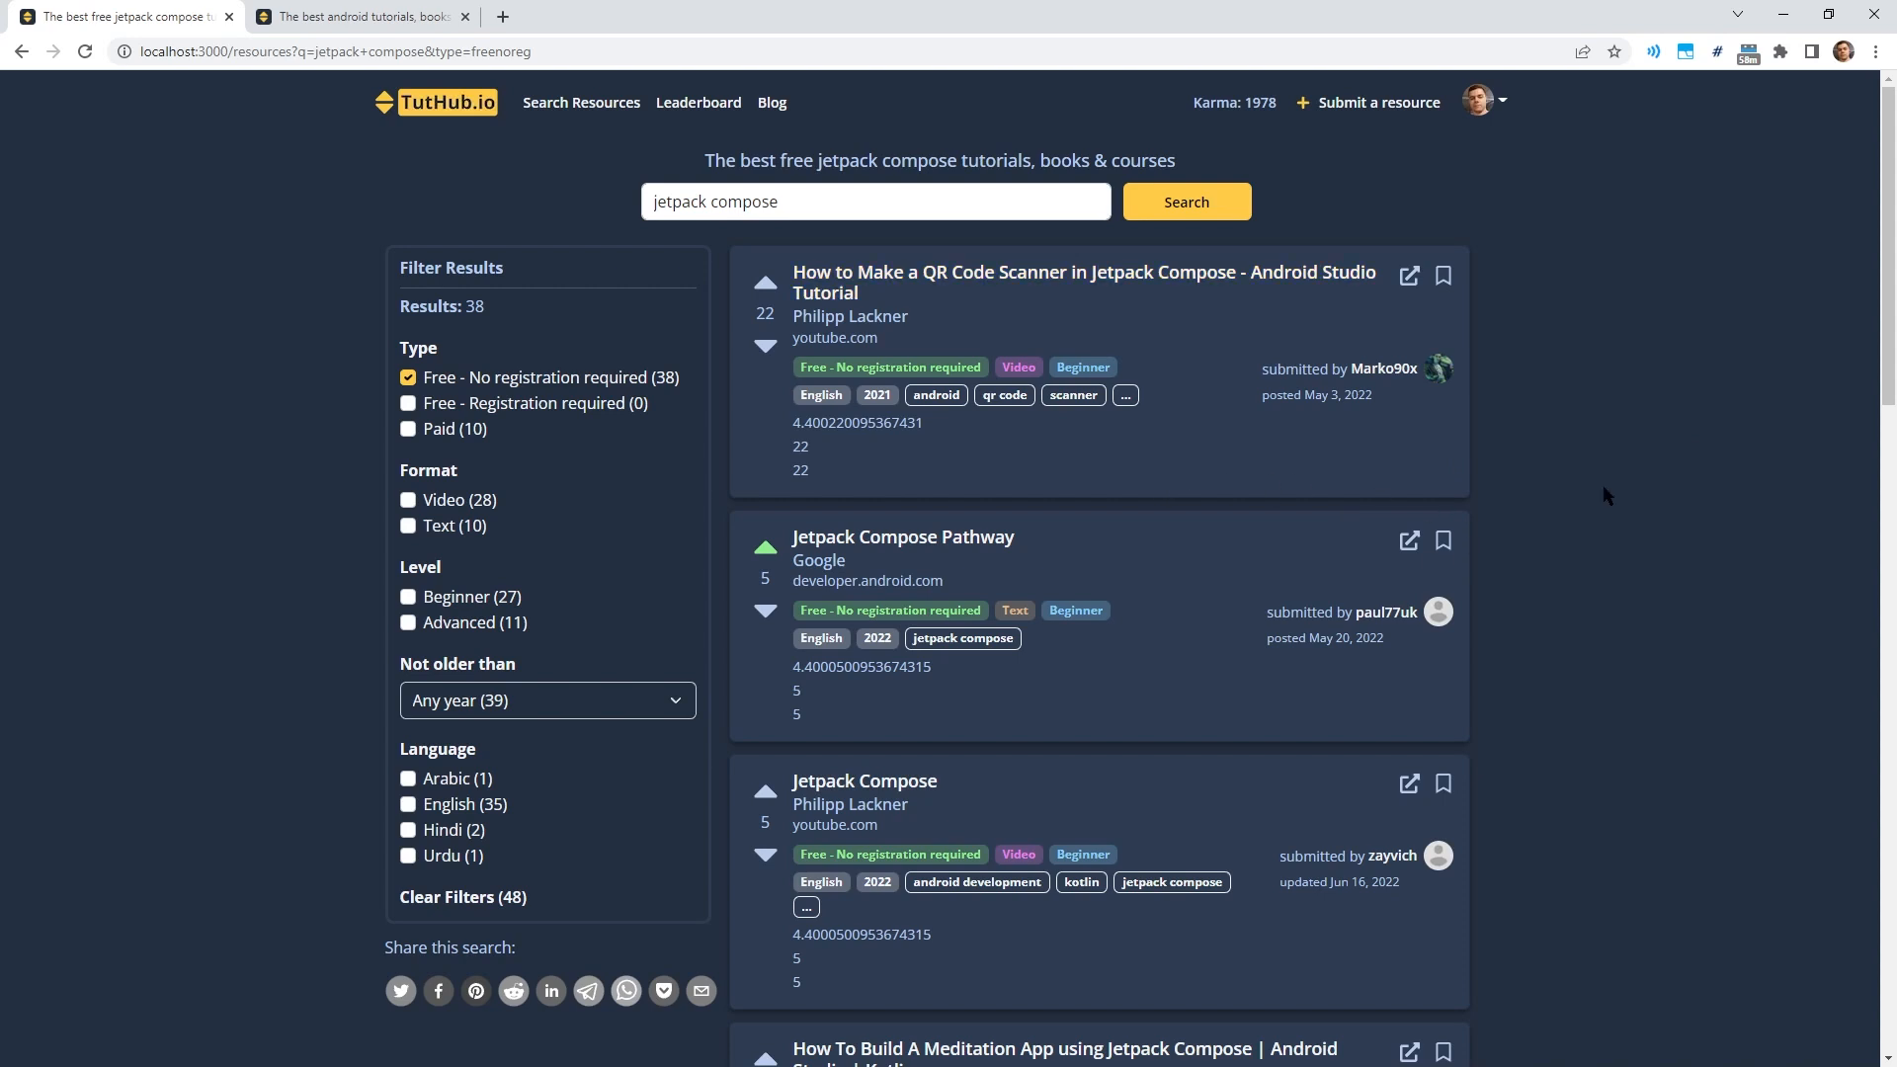
mouse_move(1197, 350)
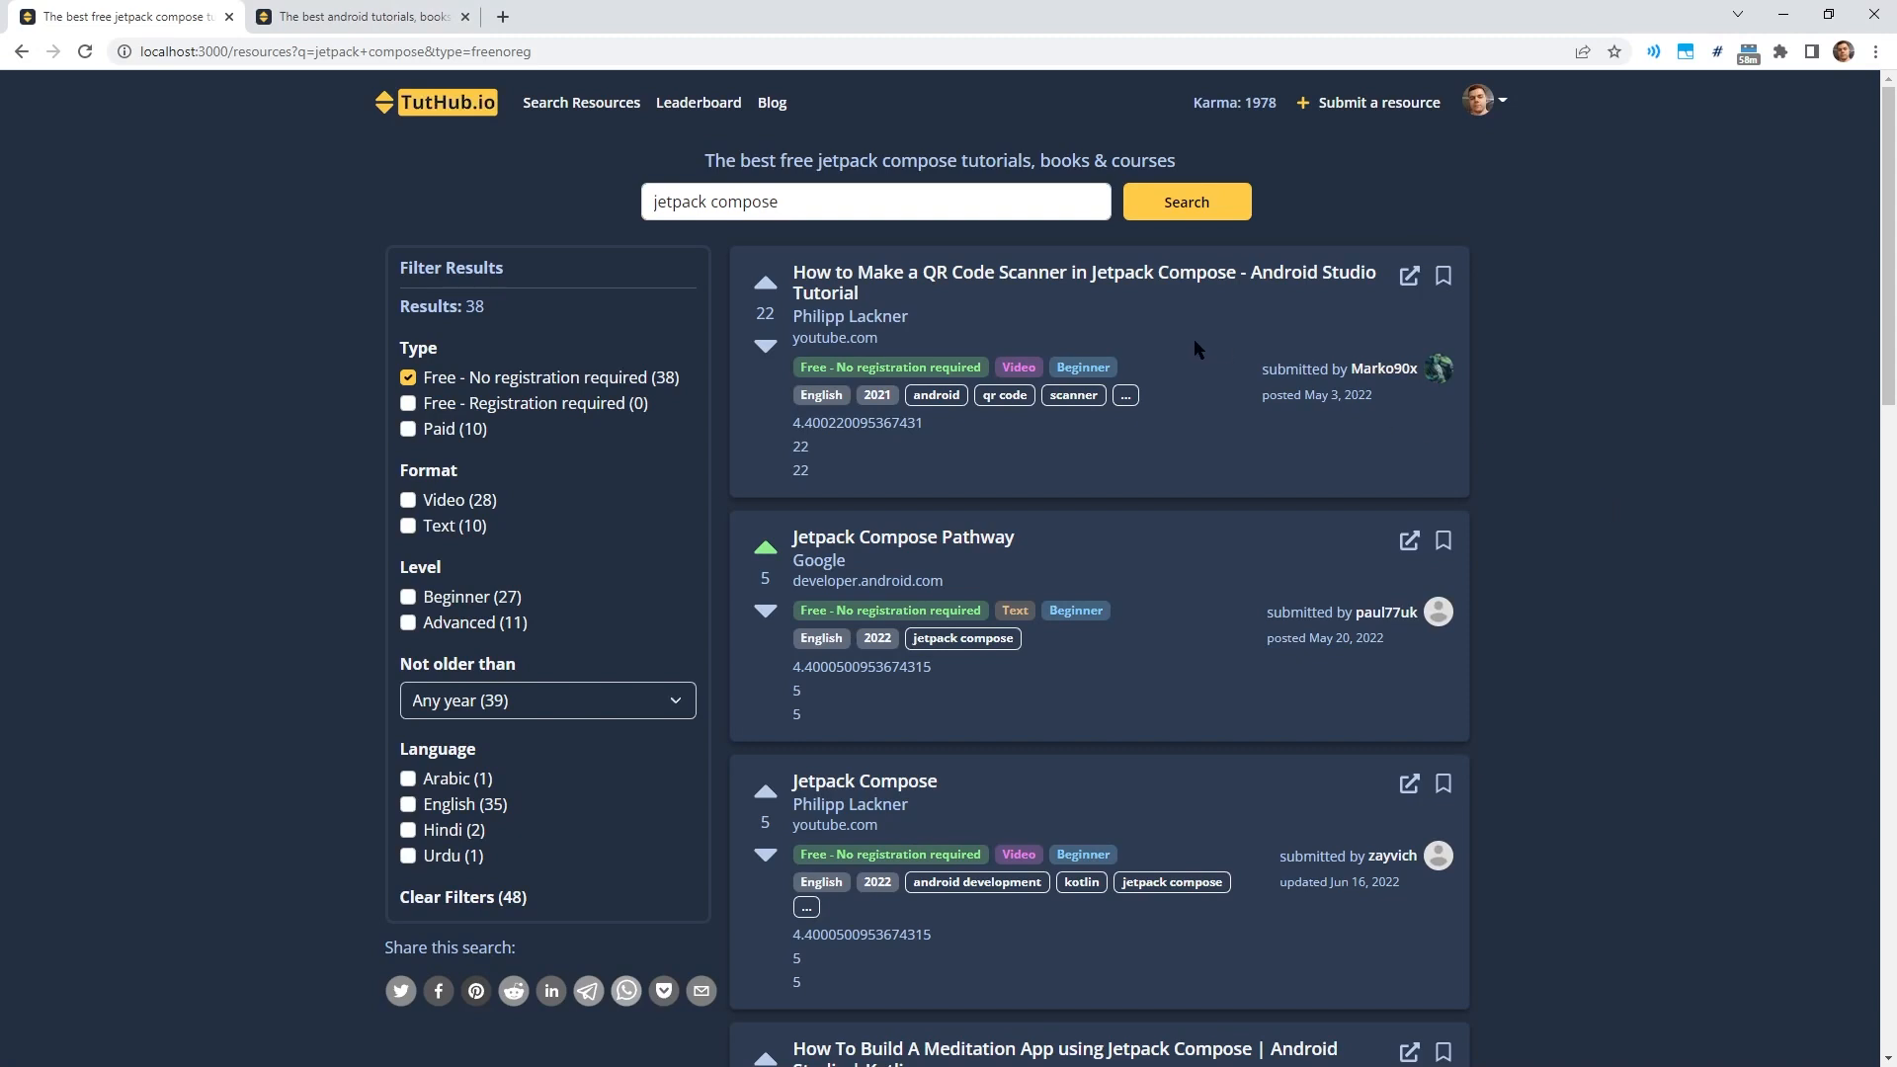
mouse_move(853, 492)
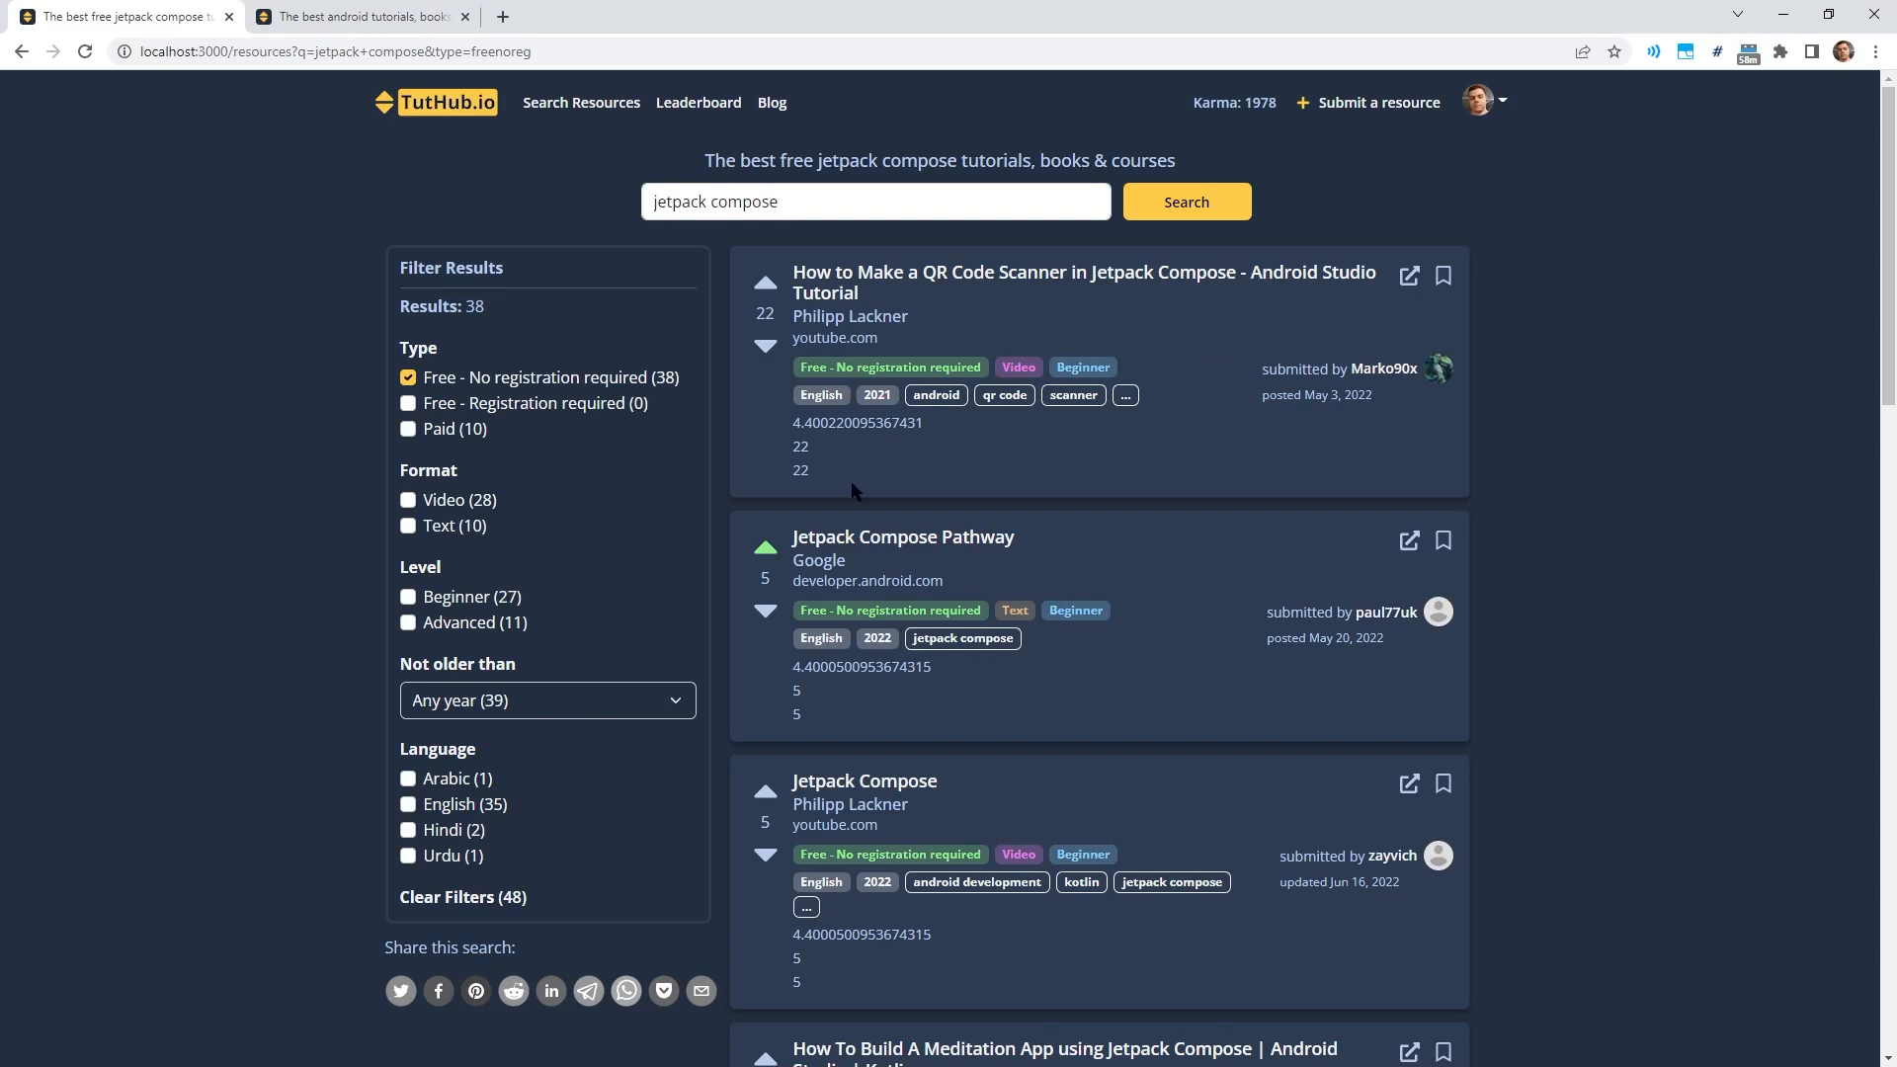
left_click(809, 200)
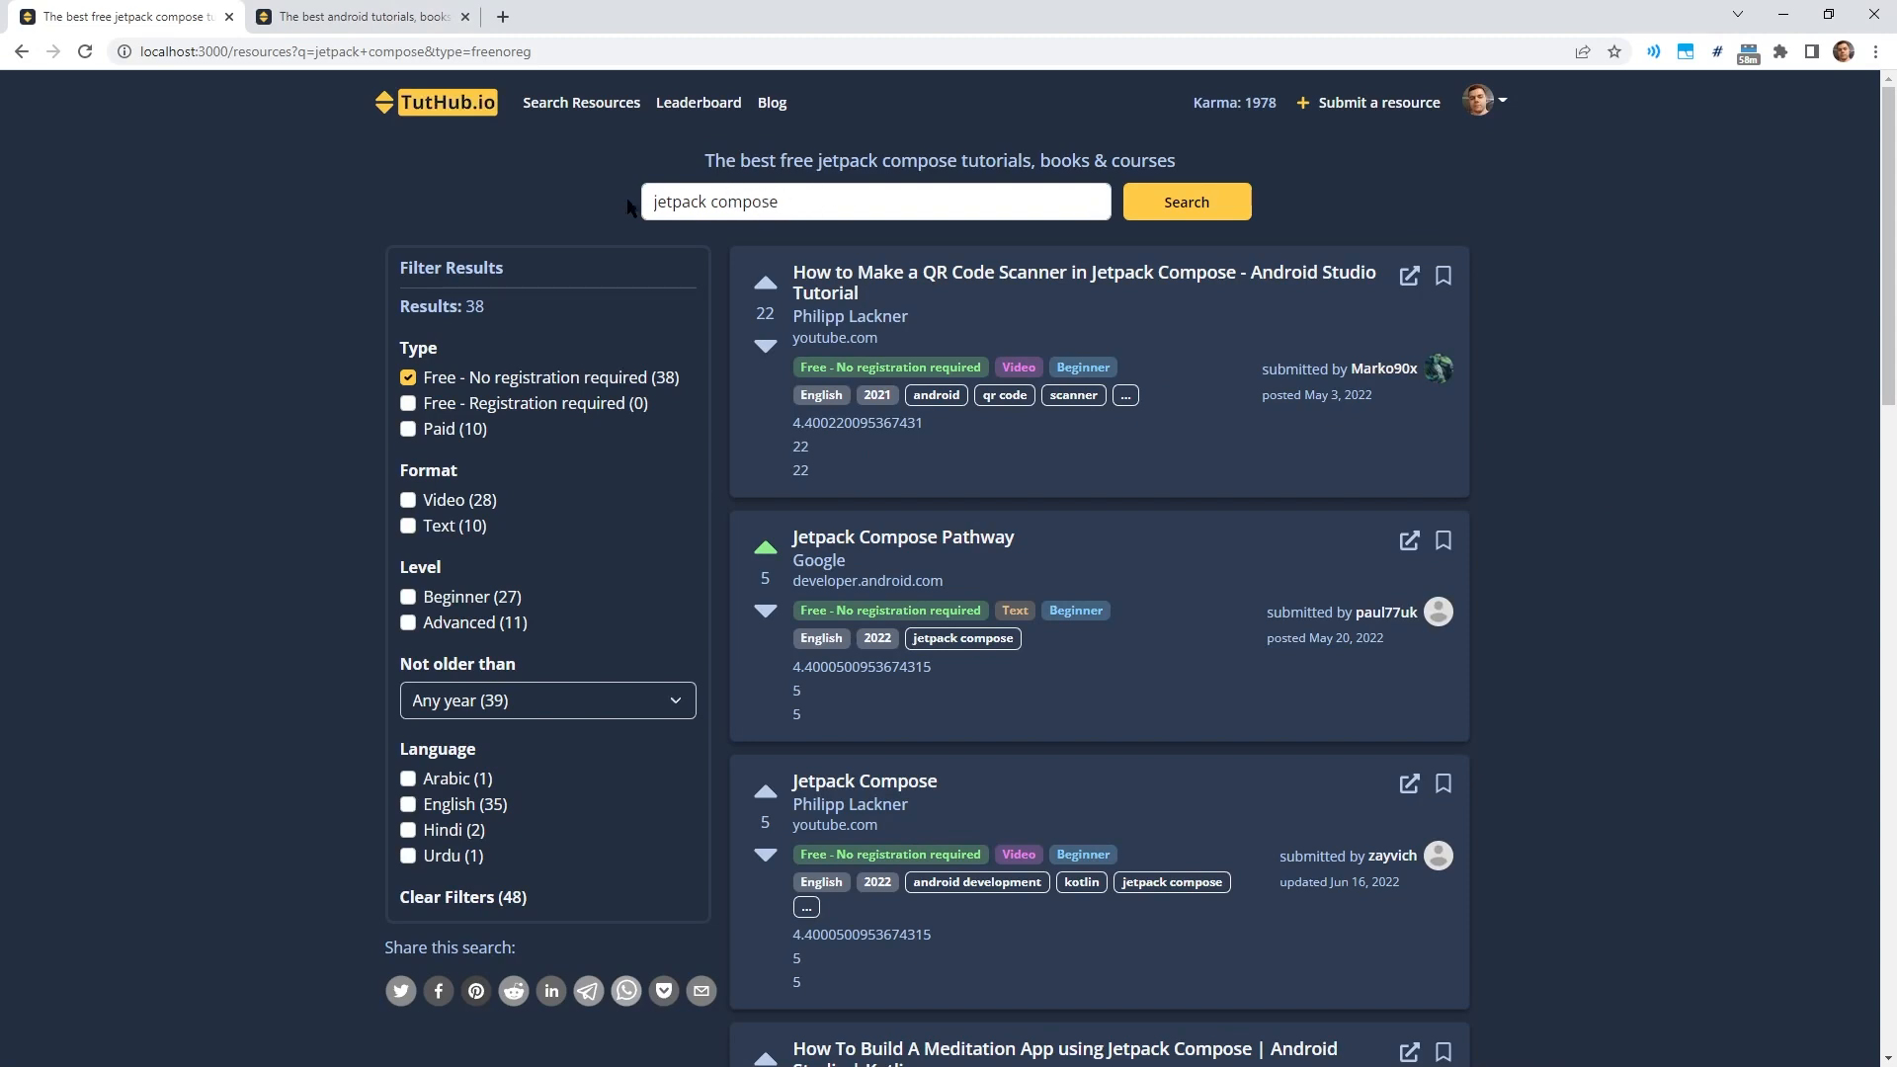
mouse_move(1102, 282)
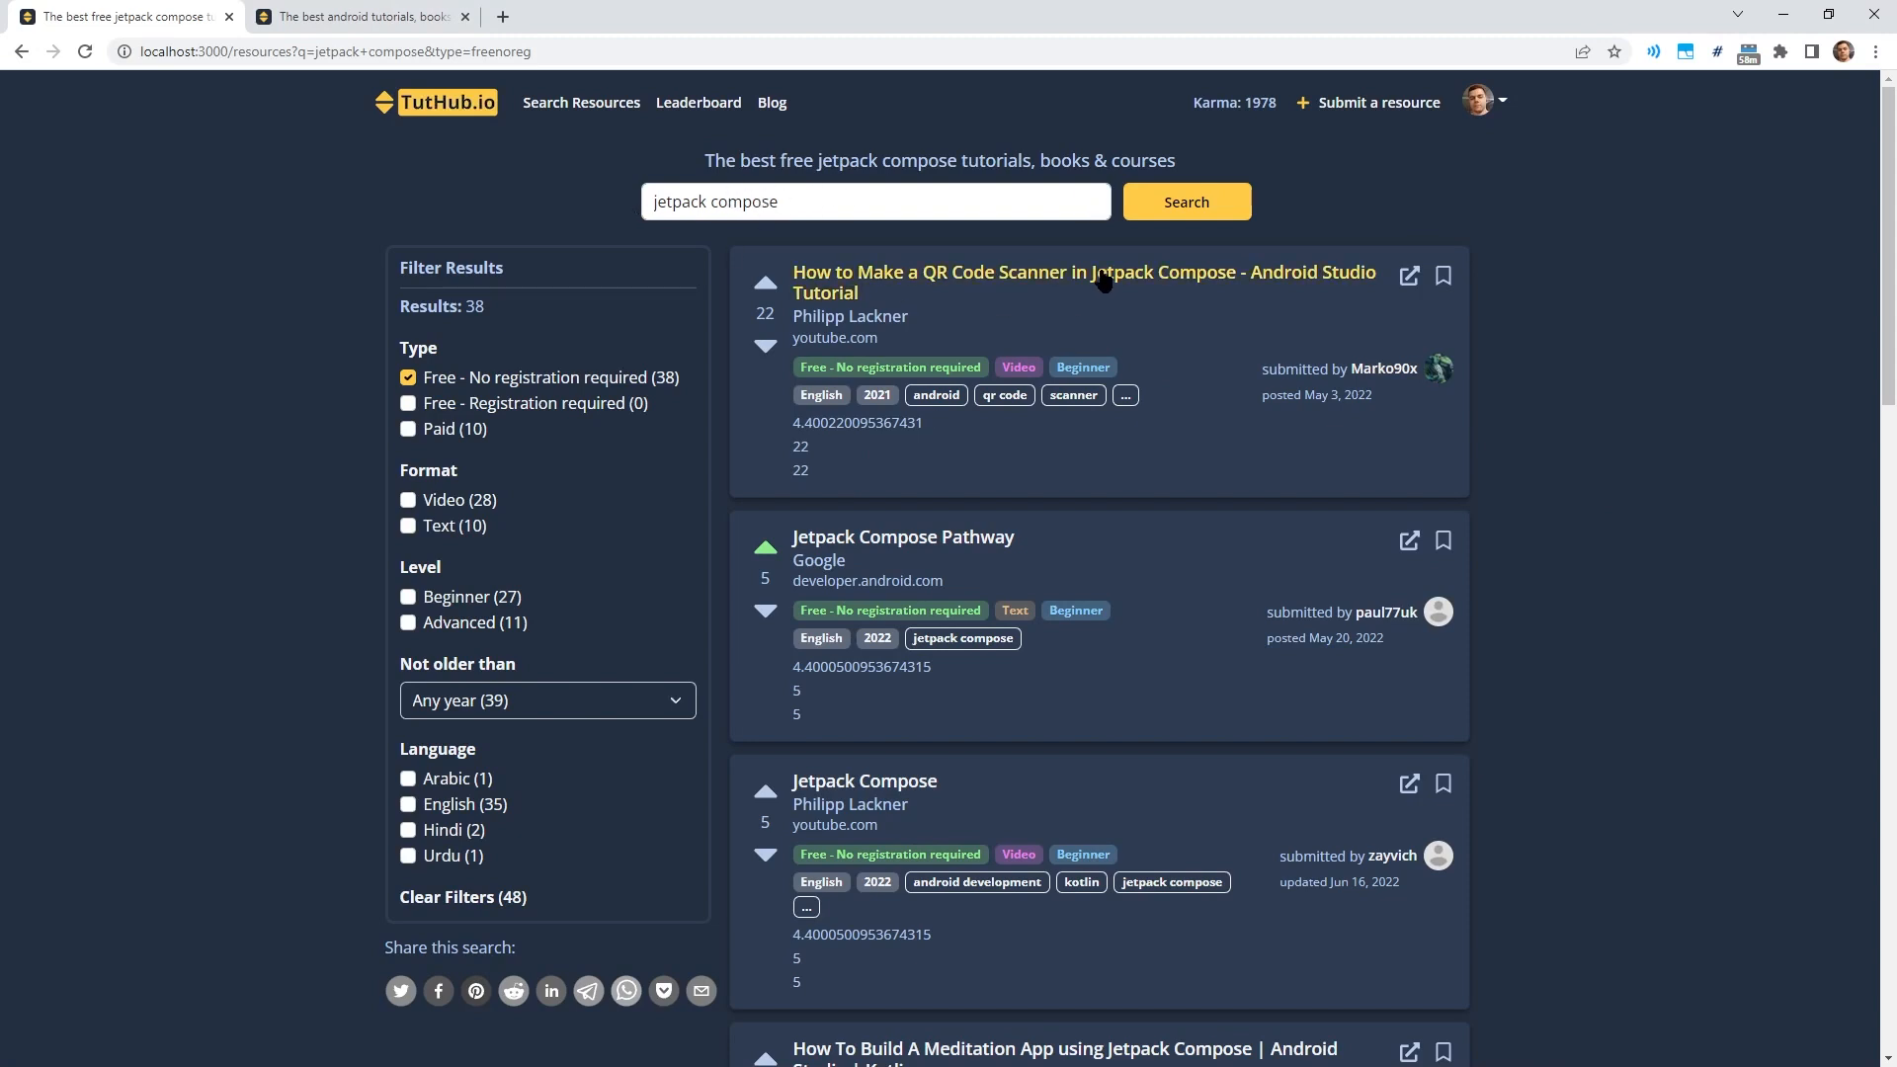
mouse_move(982, 433)
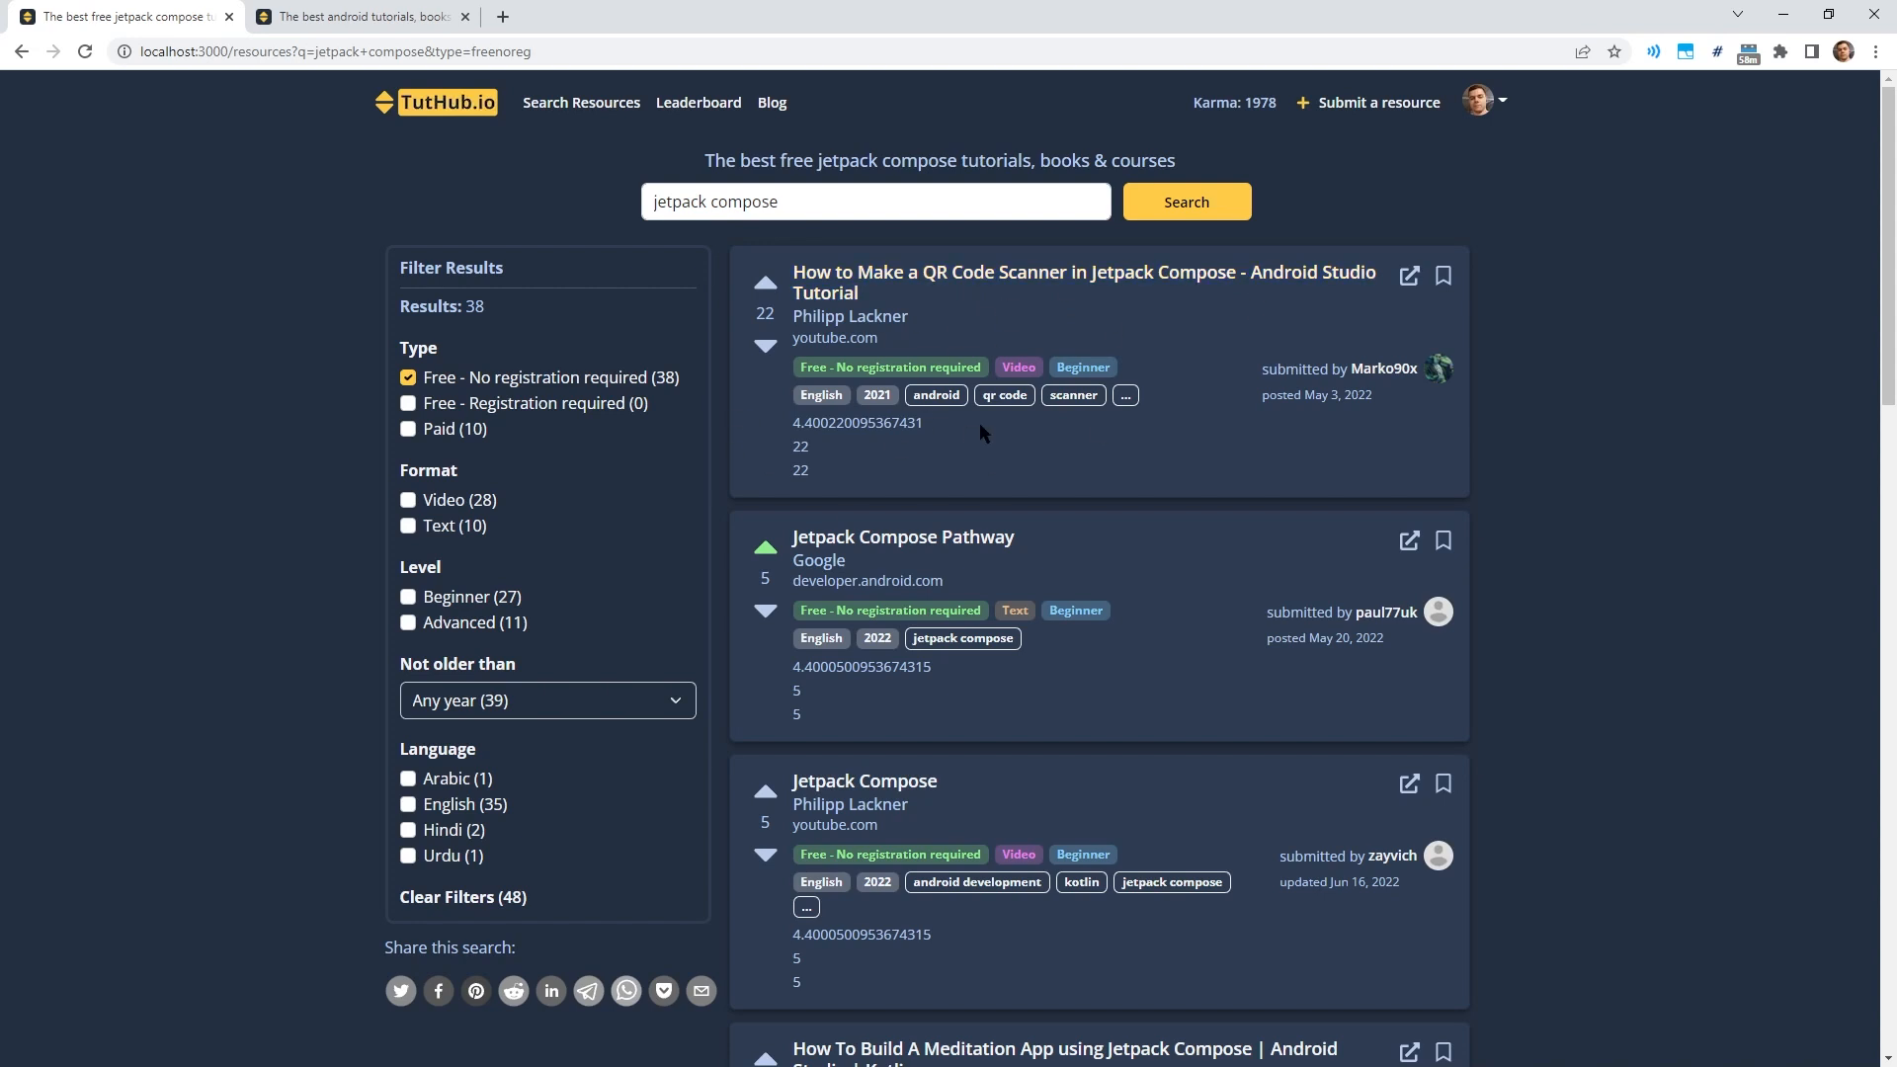
mouse_move(1150, 383)
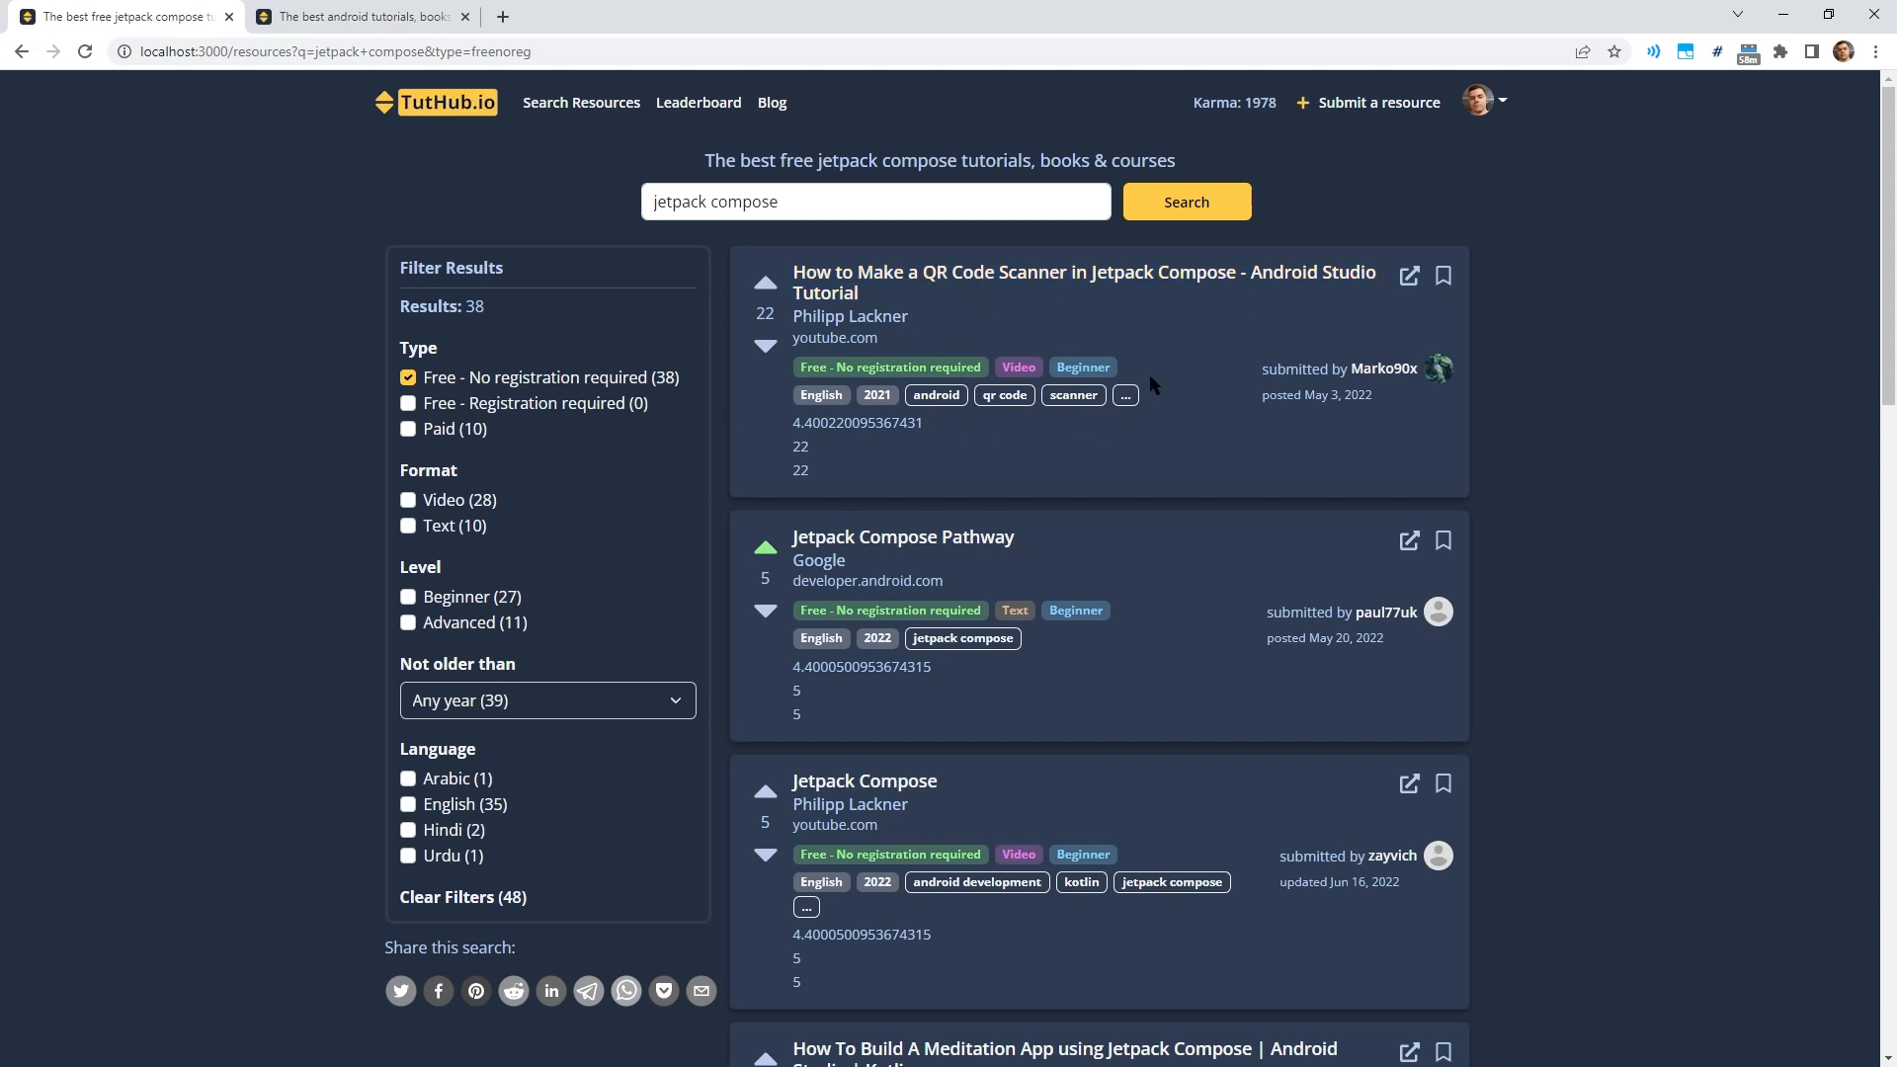
mouse_move(1083, 281)
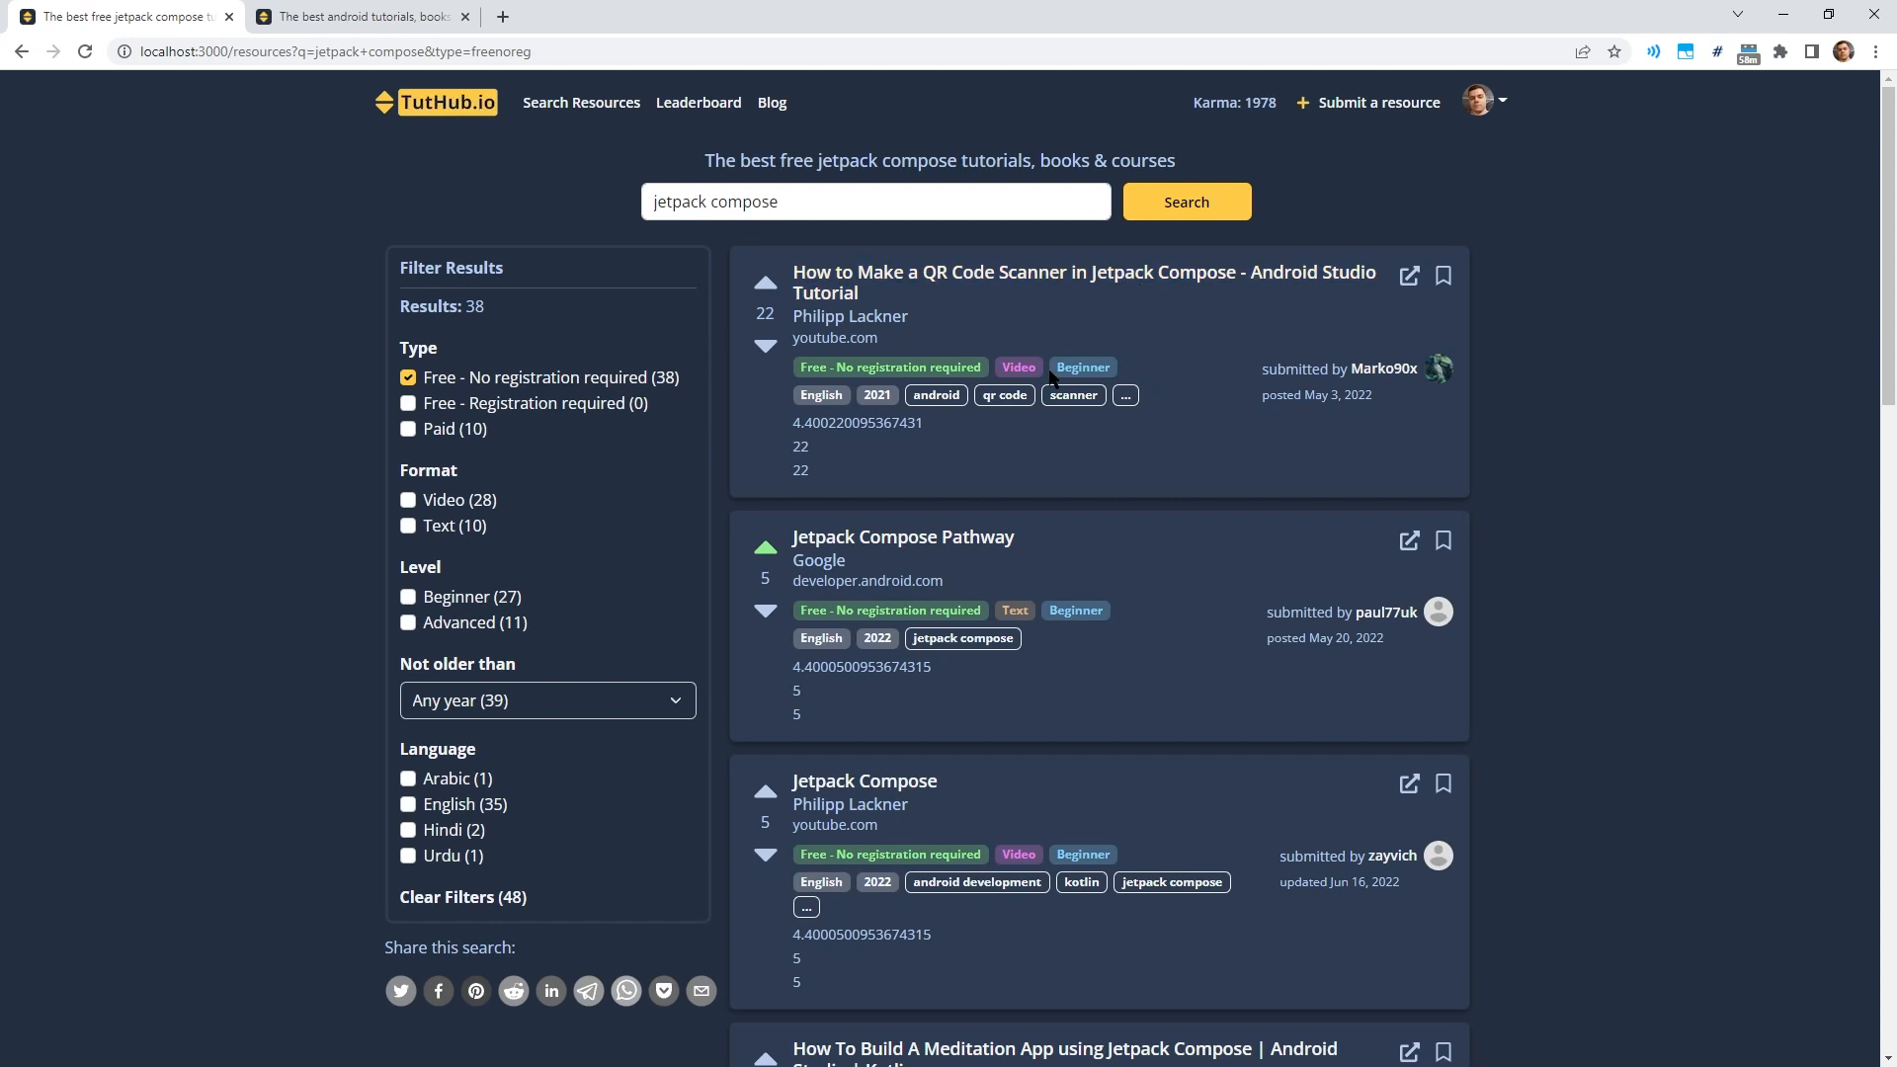
mouse_move(729, 232)
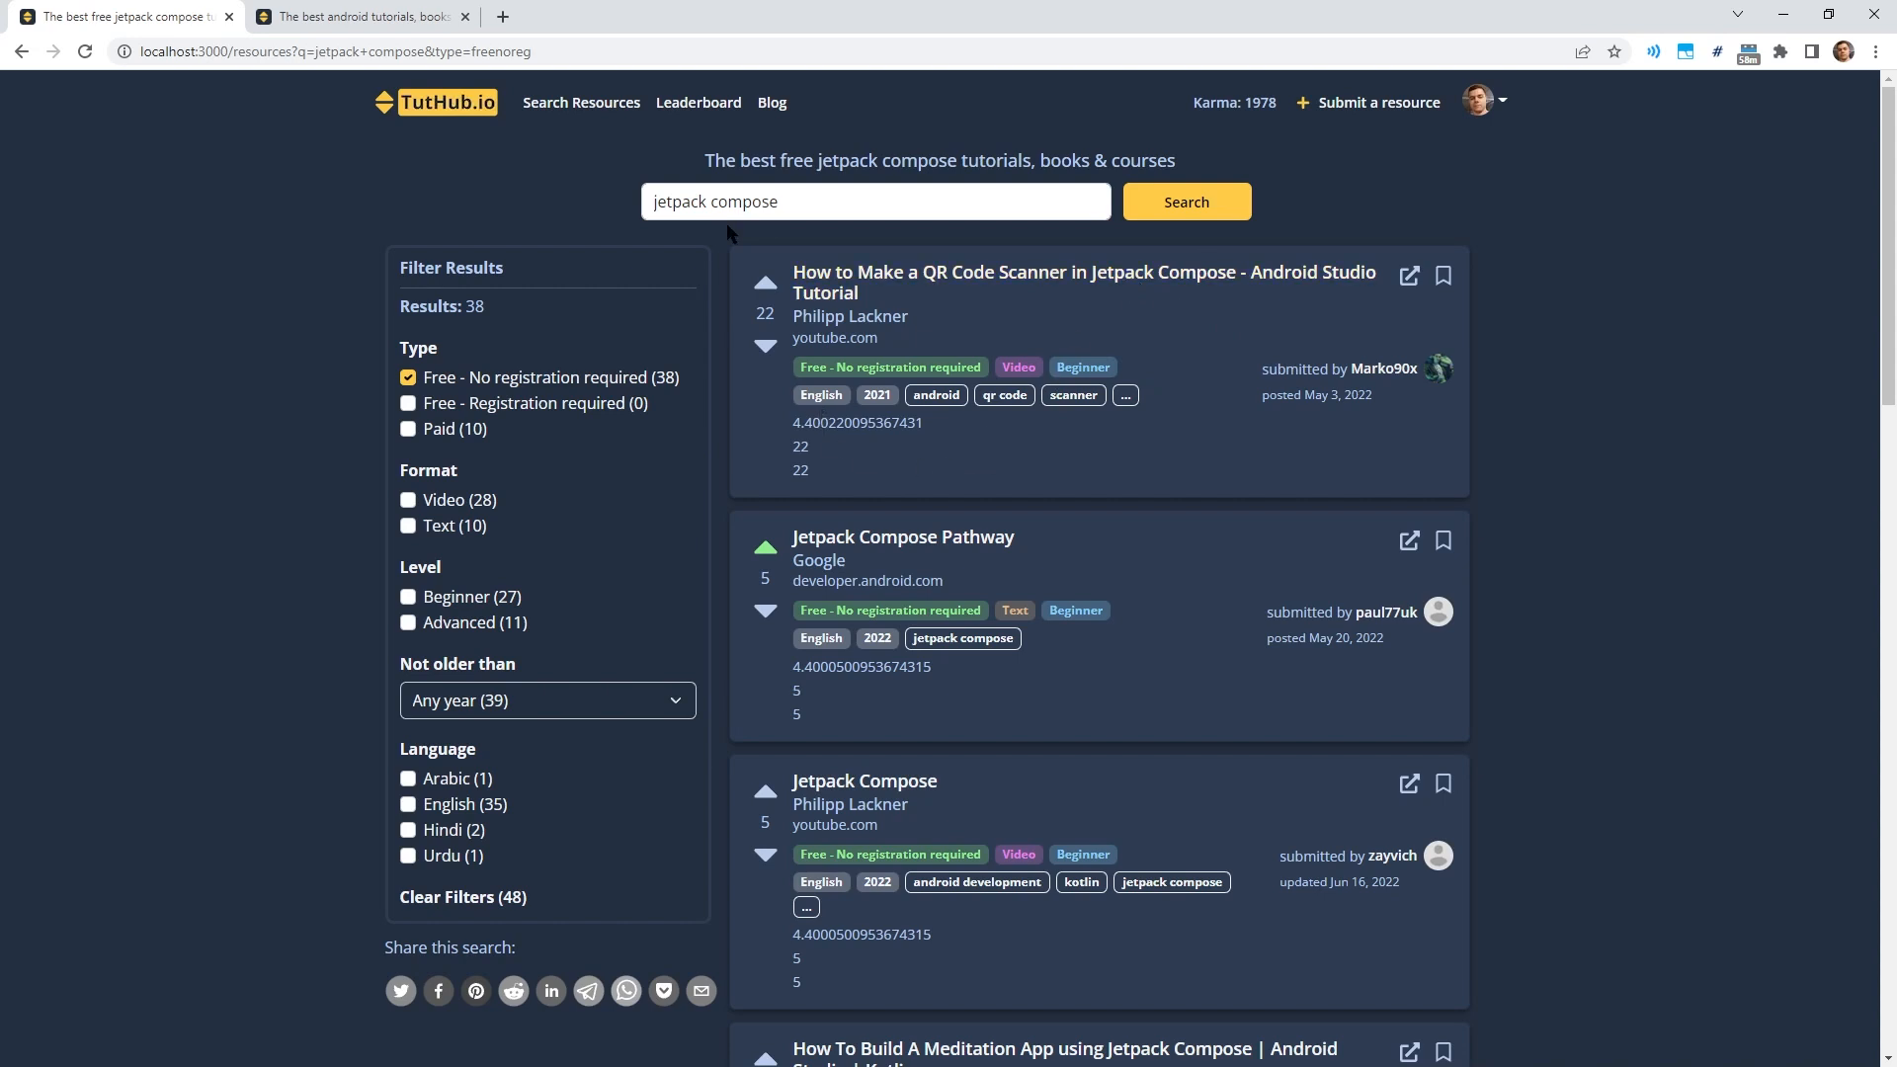
mouse_move(1240, 358)
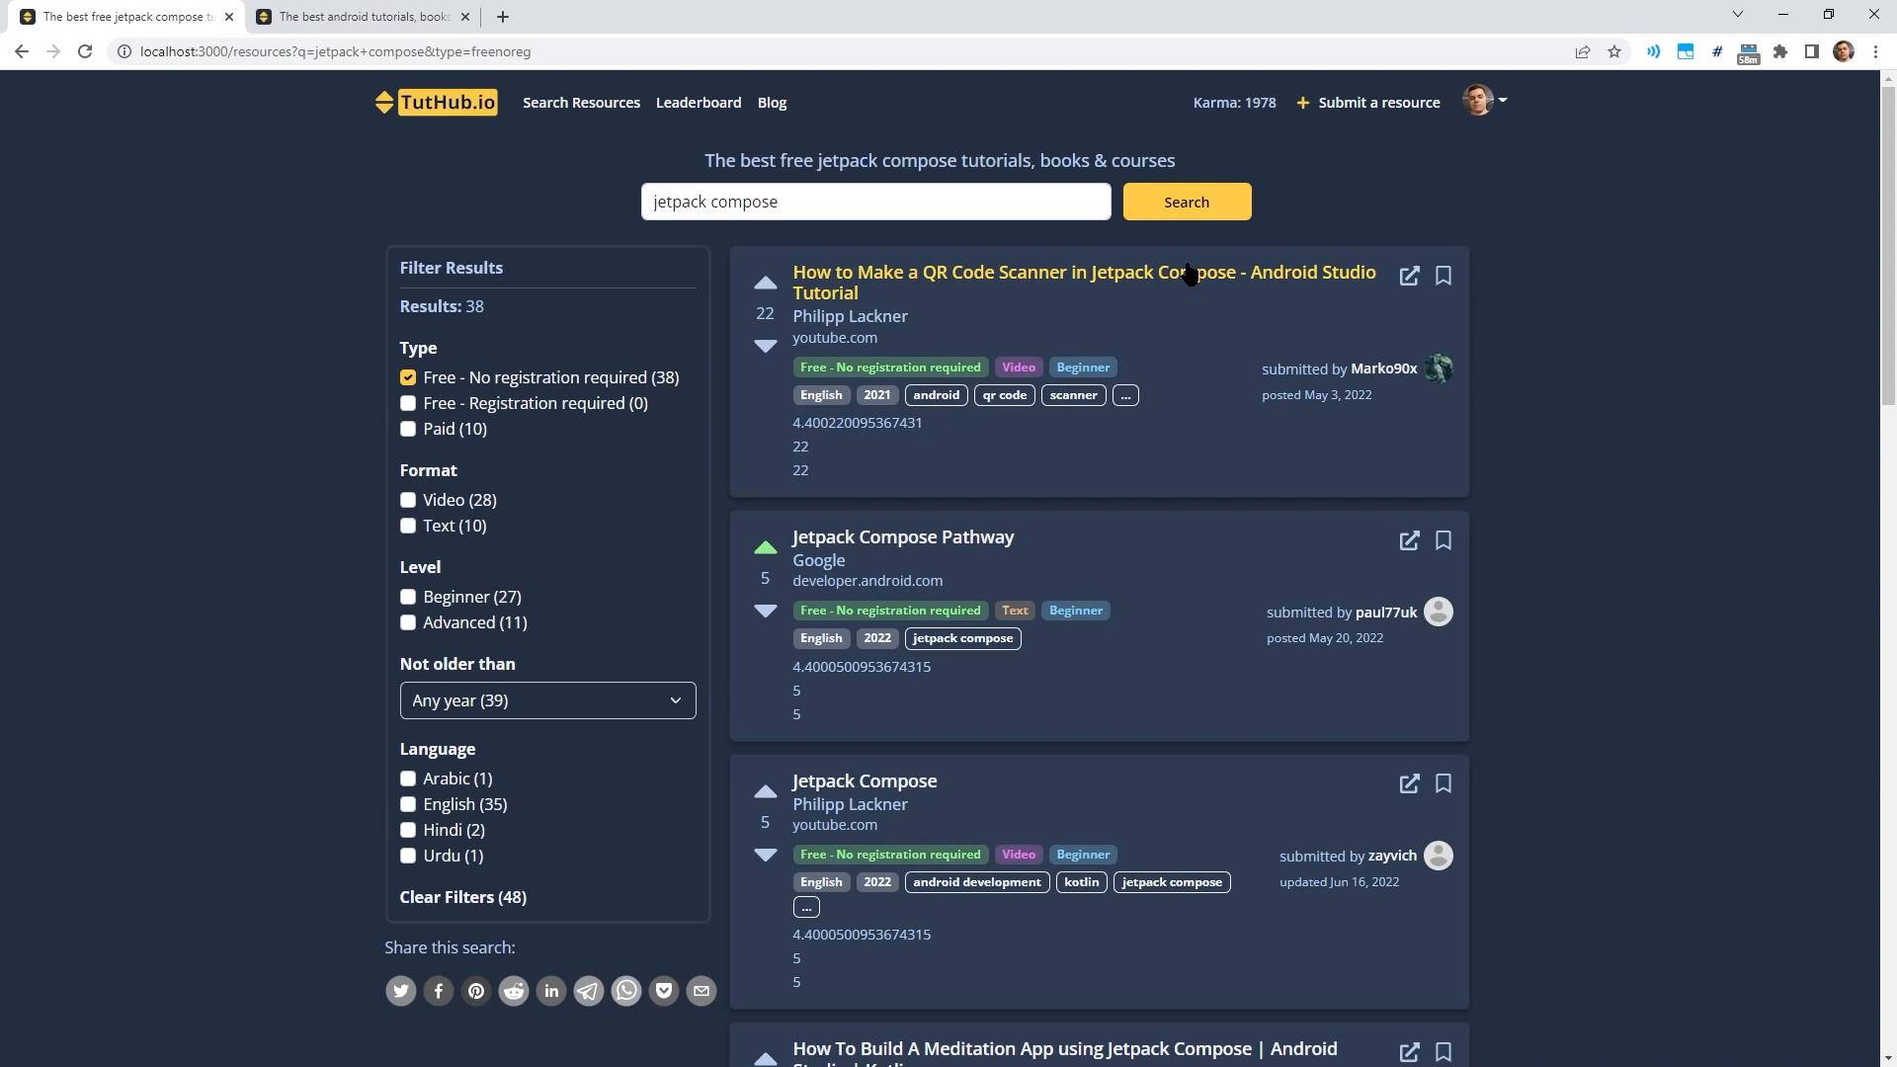
mouse_move(1051, 327)
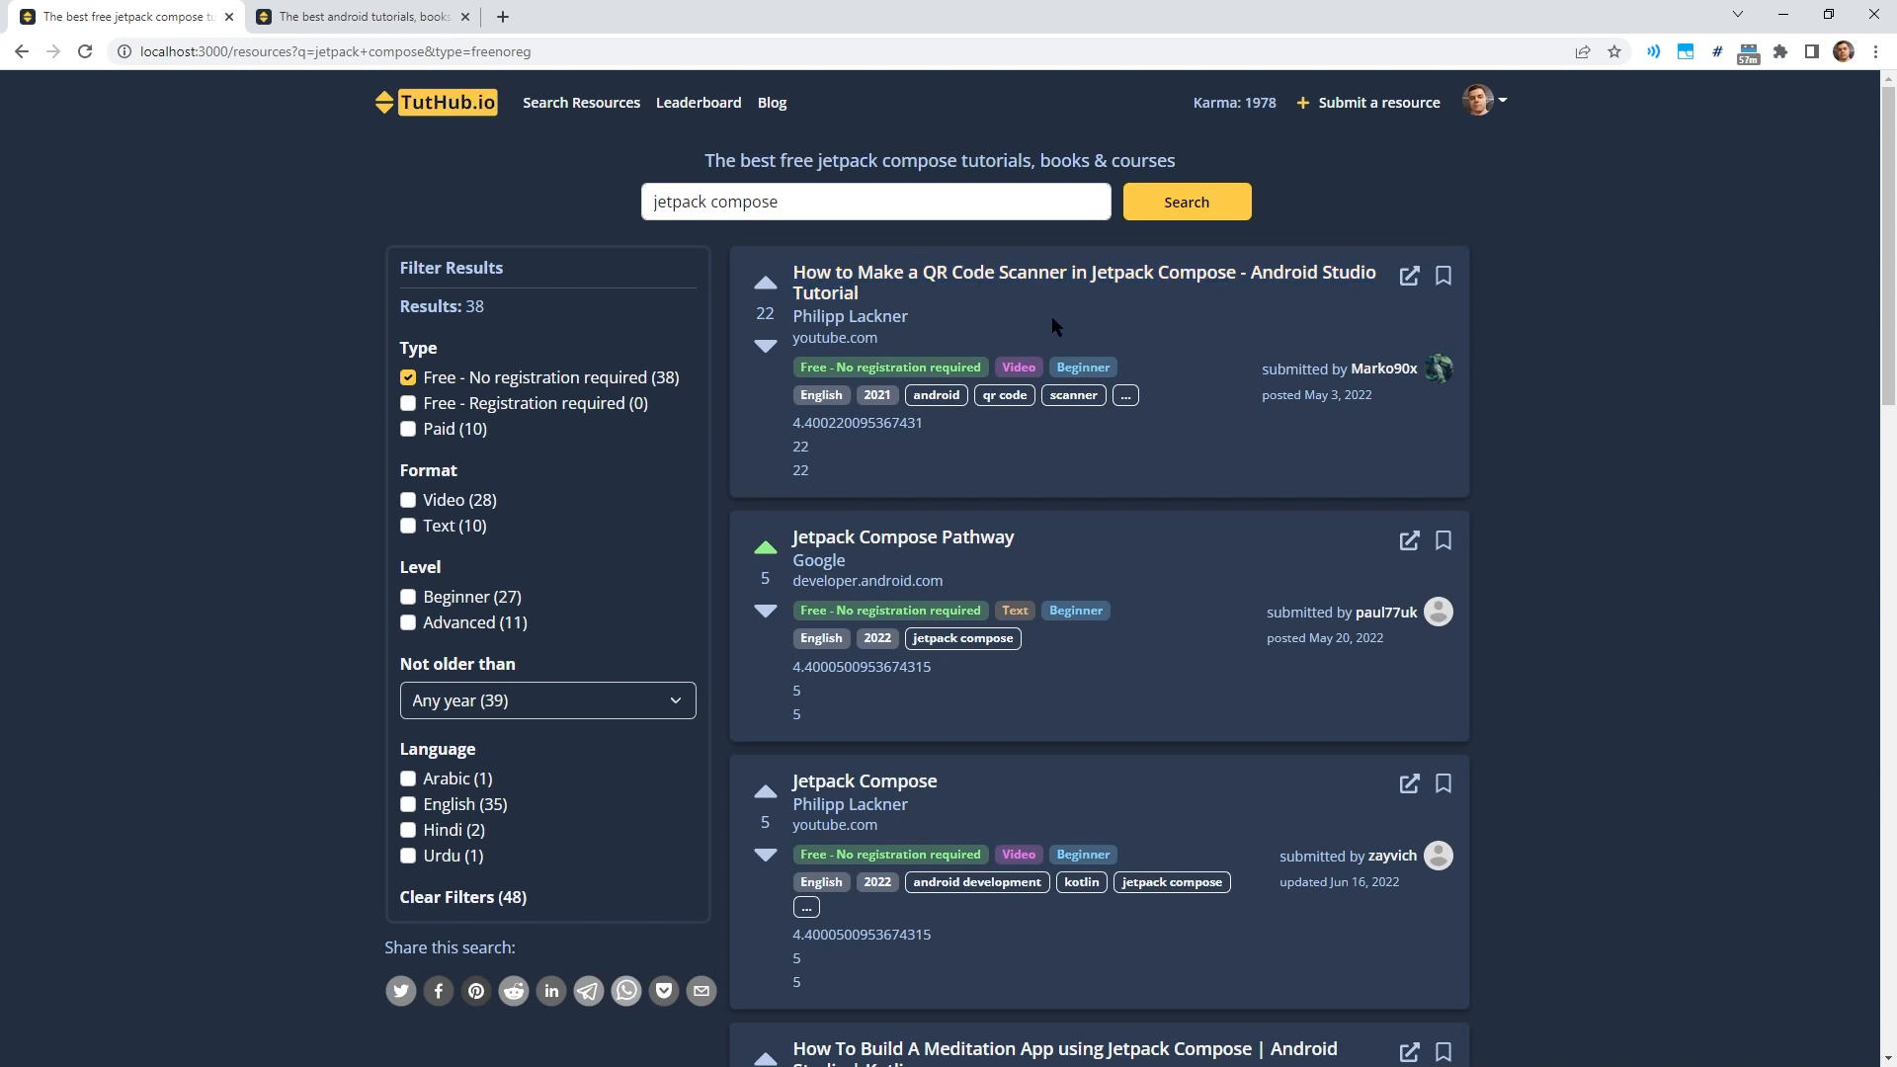
mouse_move(1030, 419)
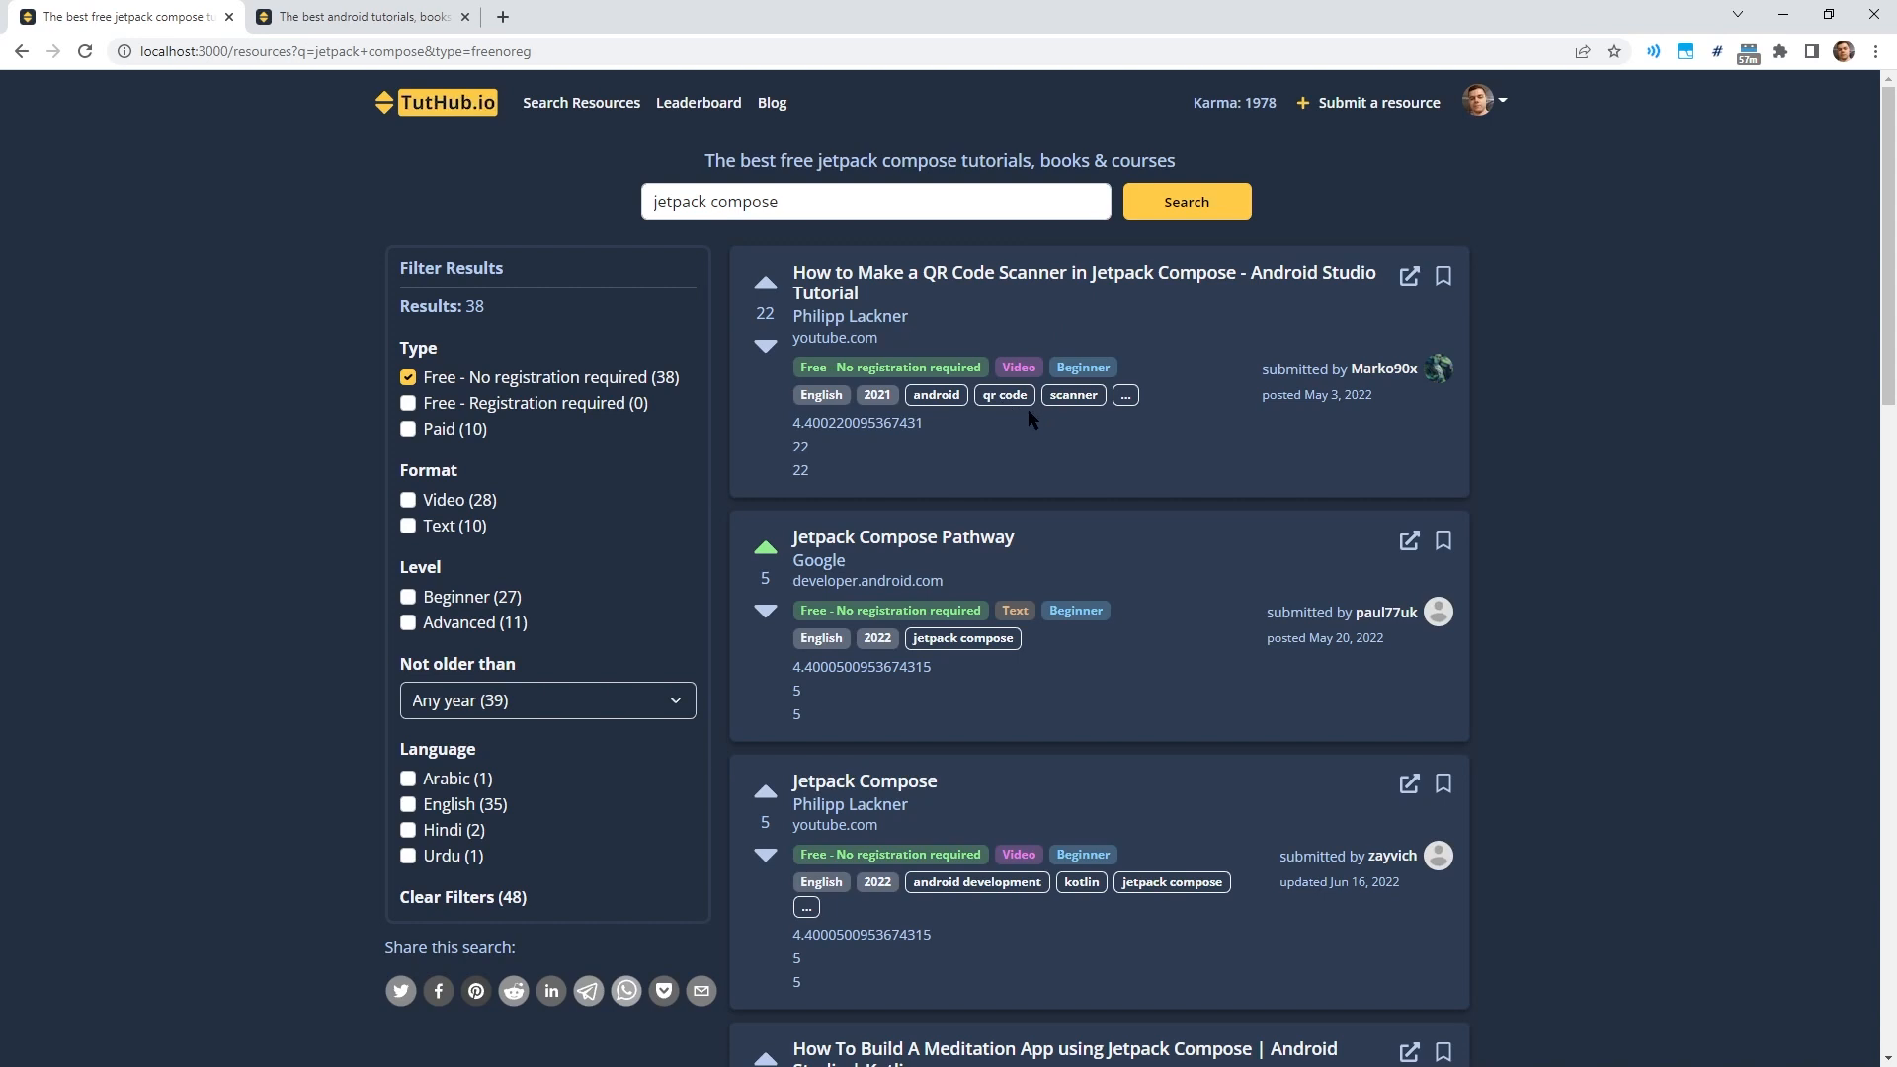
mouse_move(1048, 411)
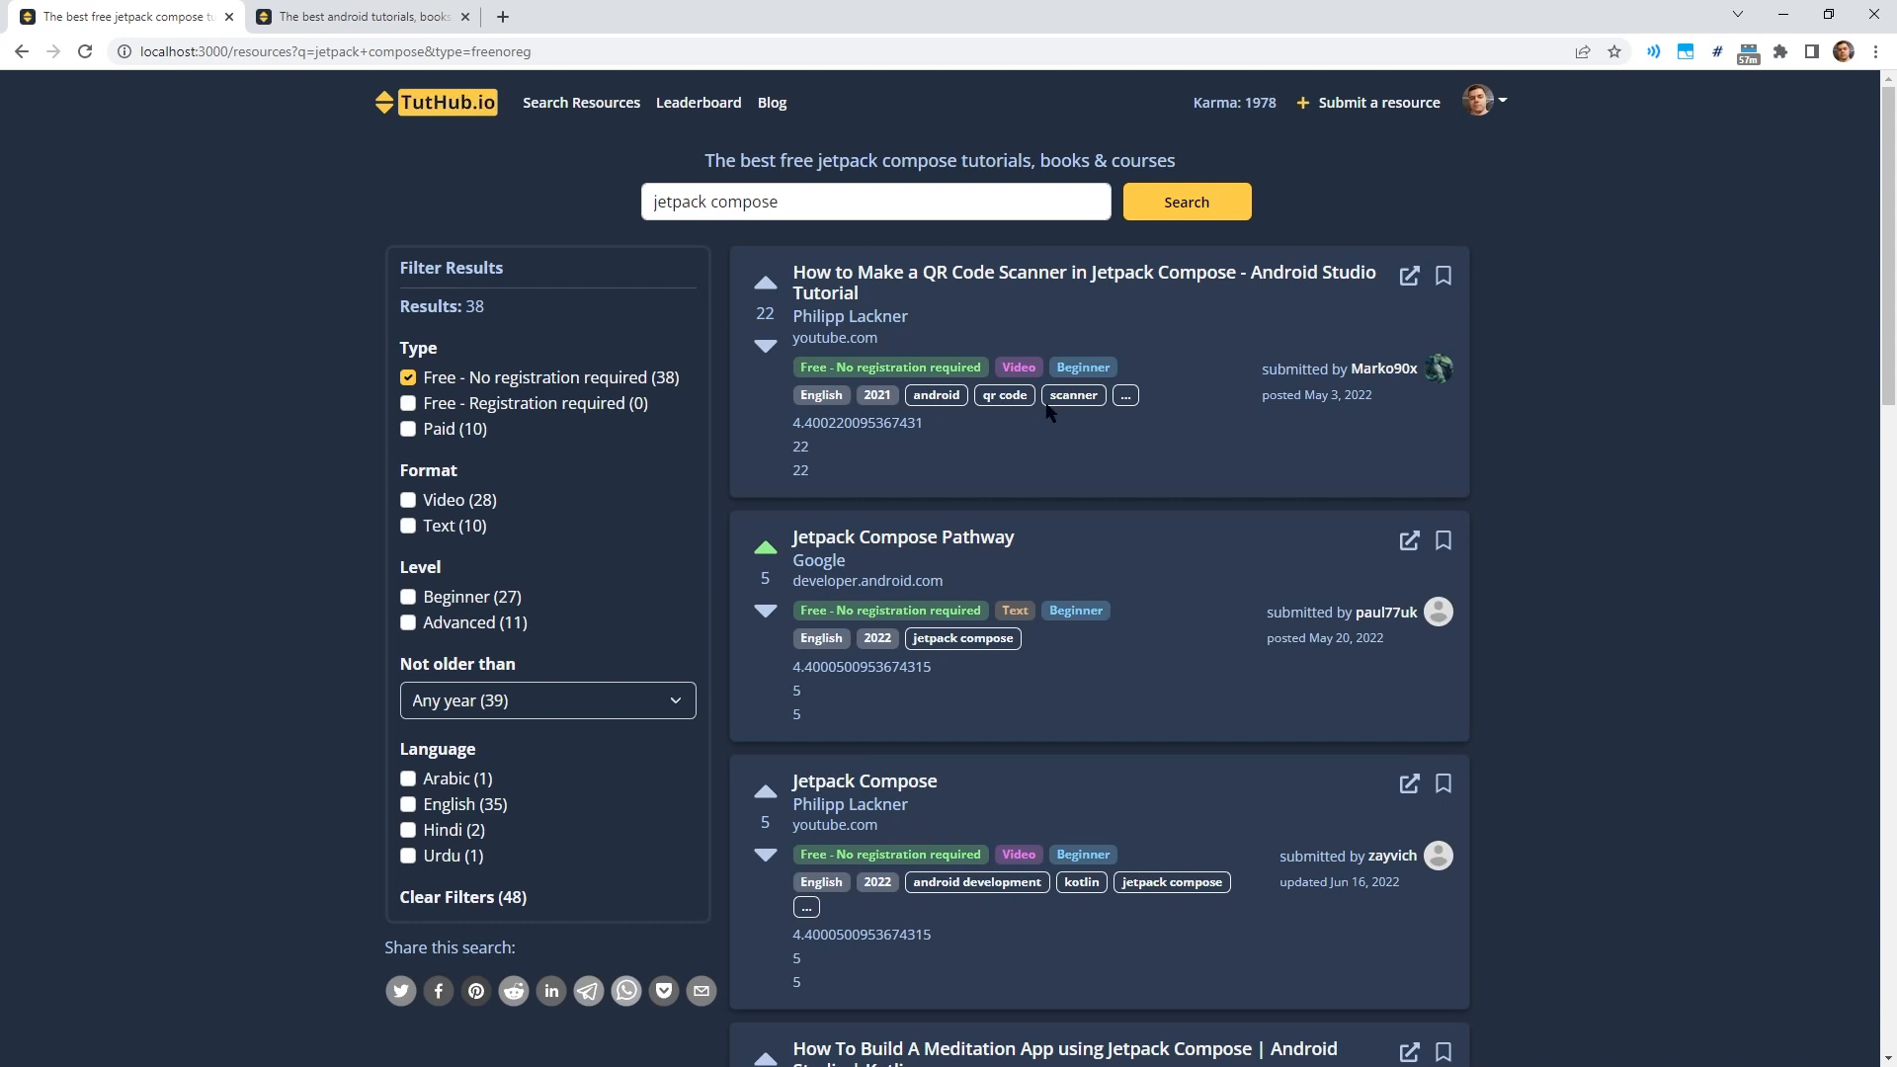
mouse_move(901, 535)
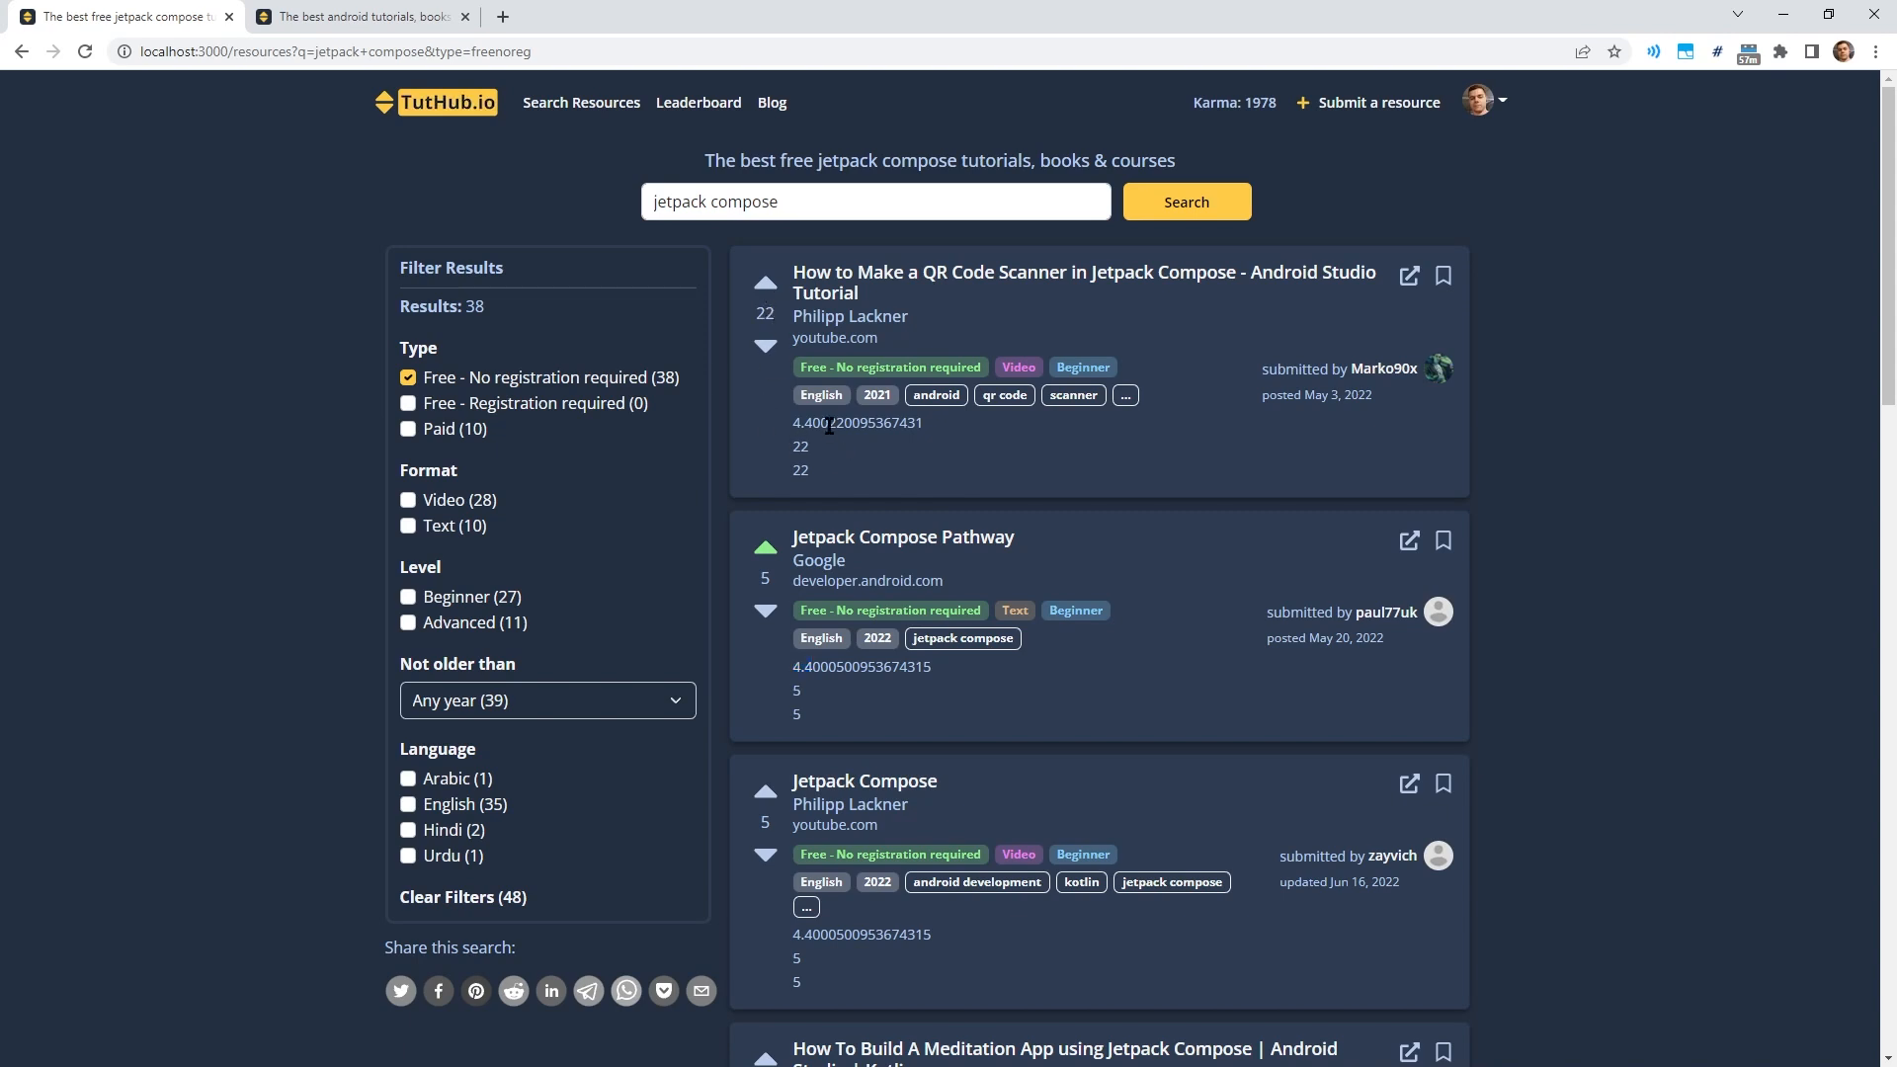
double_click(835, 421)
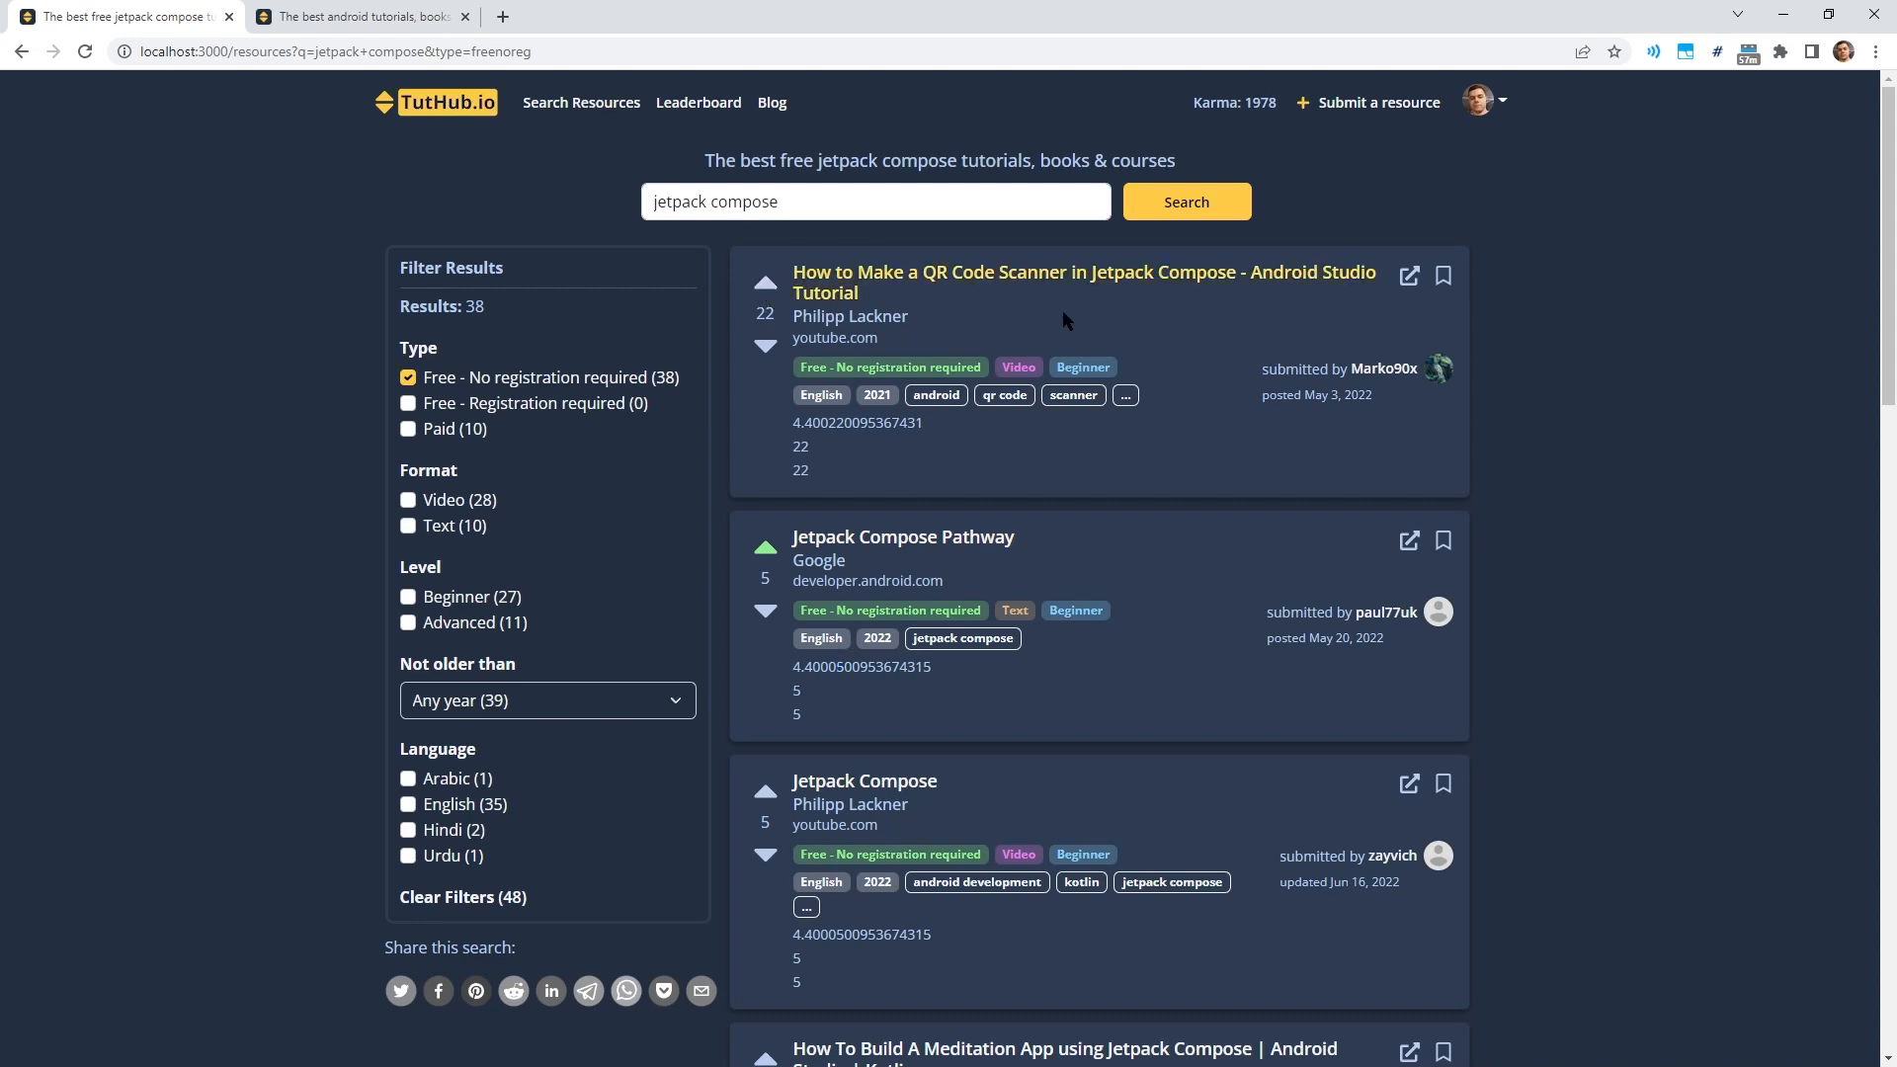
mouse_move(1129, 285)
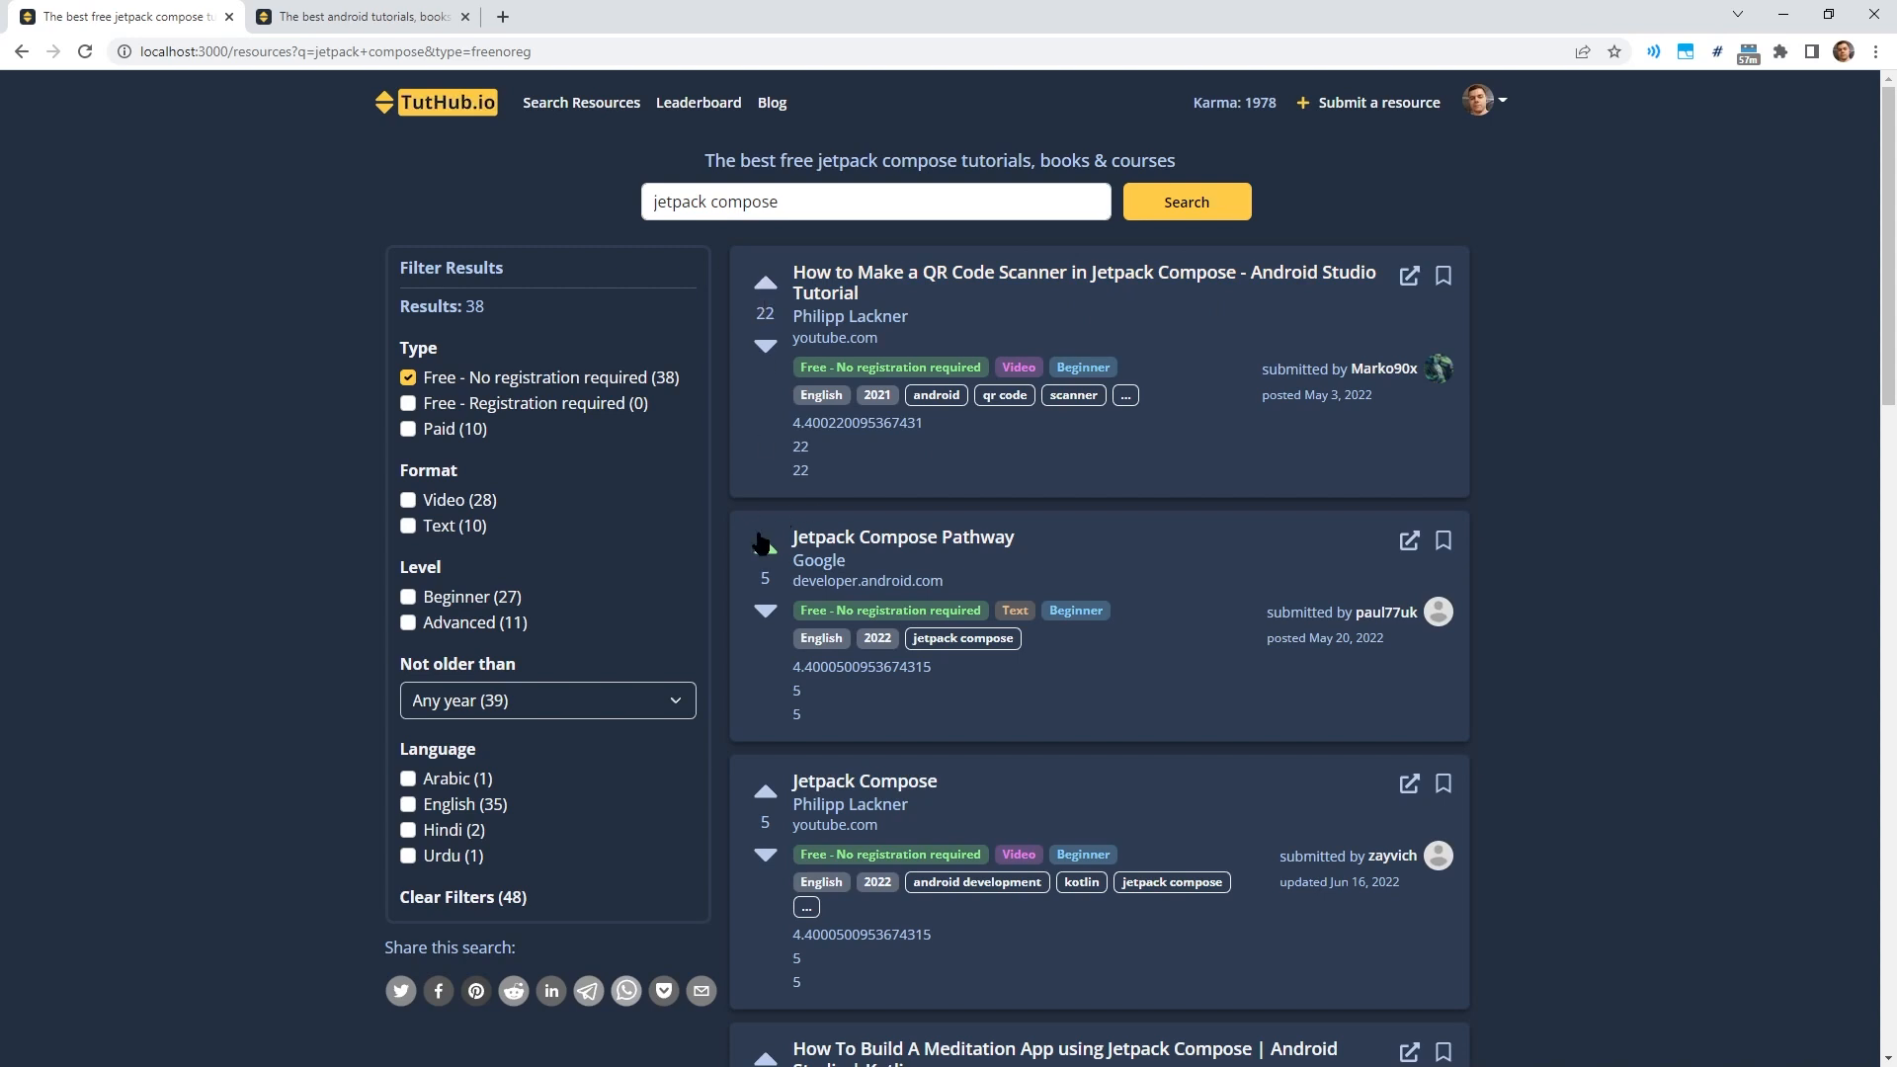
left_click(764, 542)
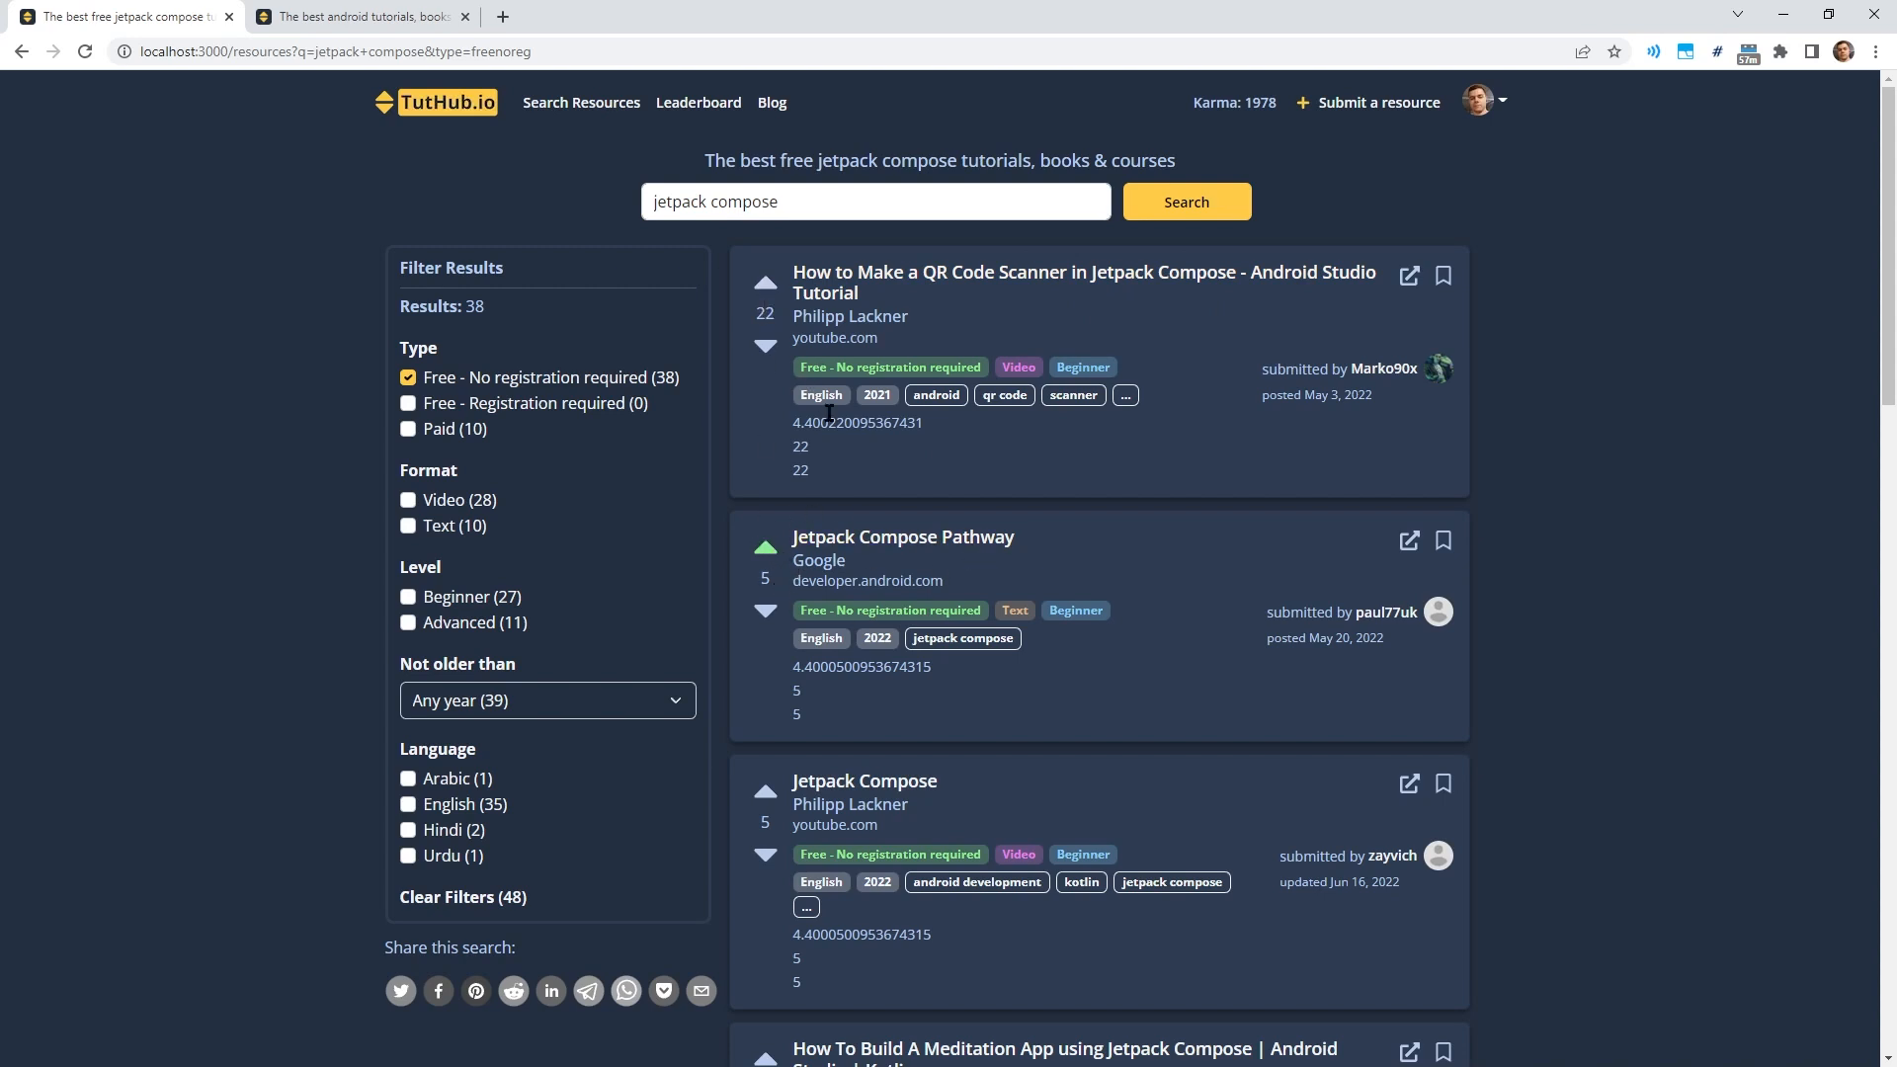
mouse_move(839, 697)
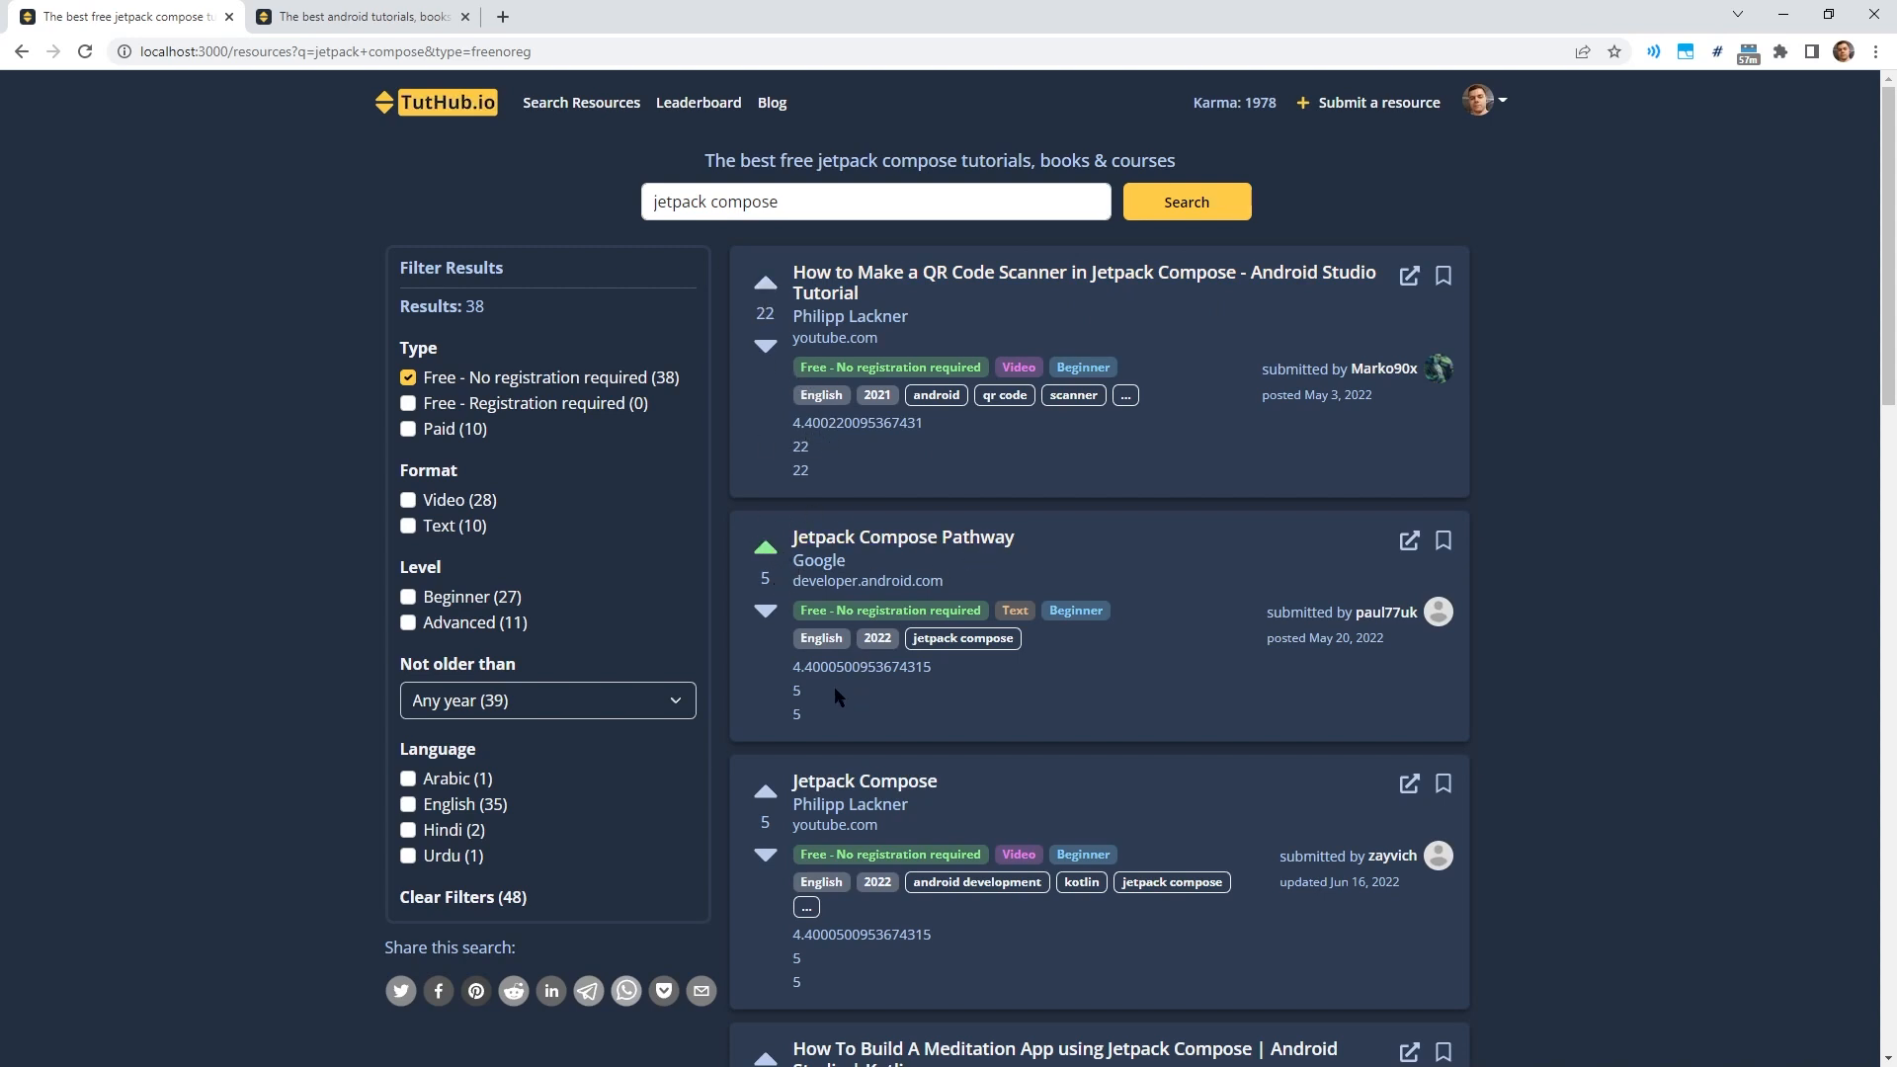
Scroll through results page 2, then advance through pages 3 and 4 of the free results.
scroll("down", 3)
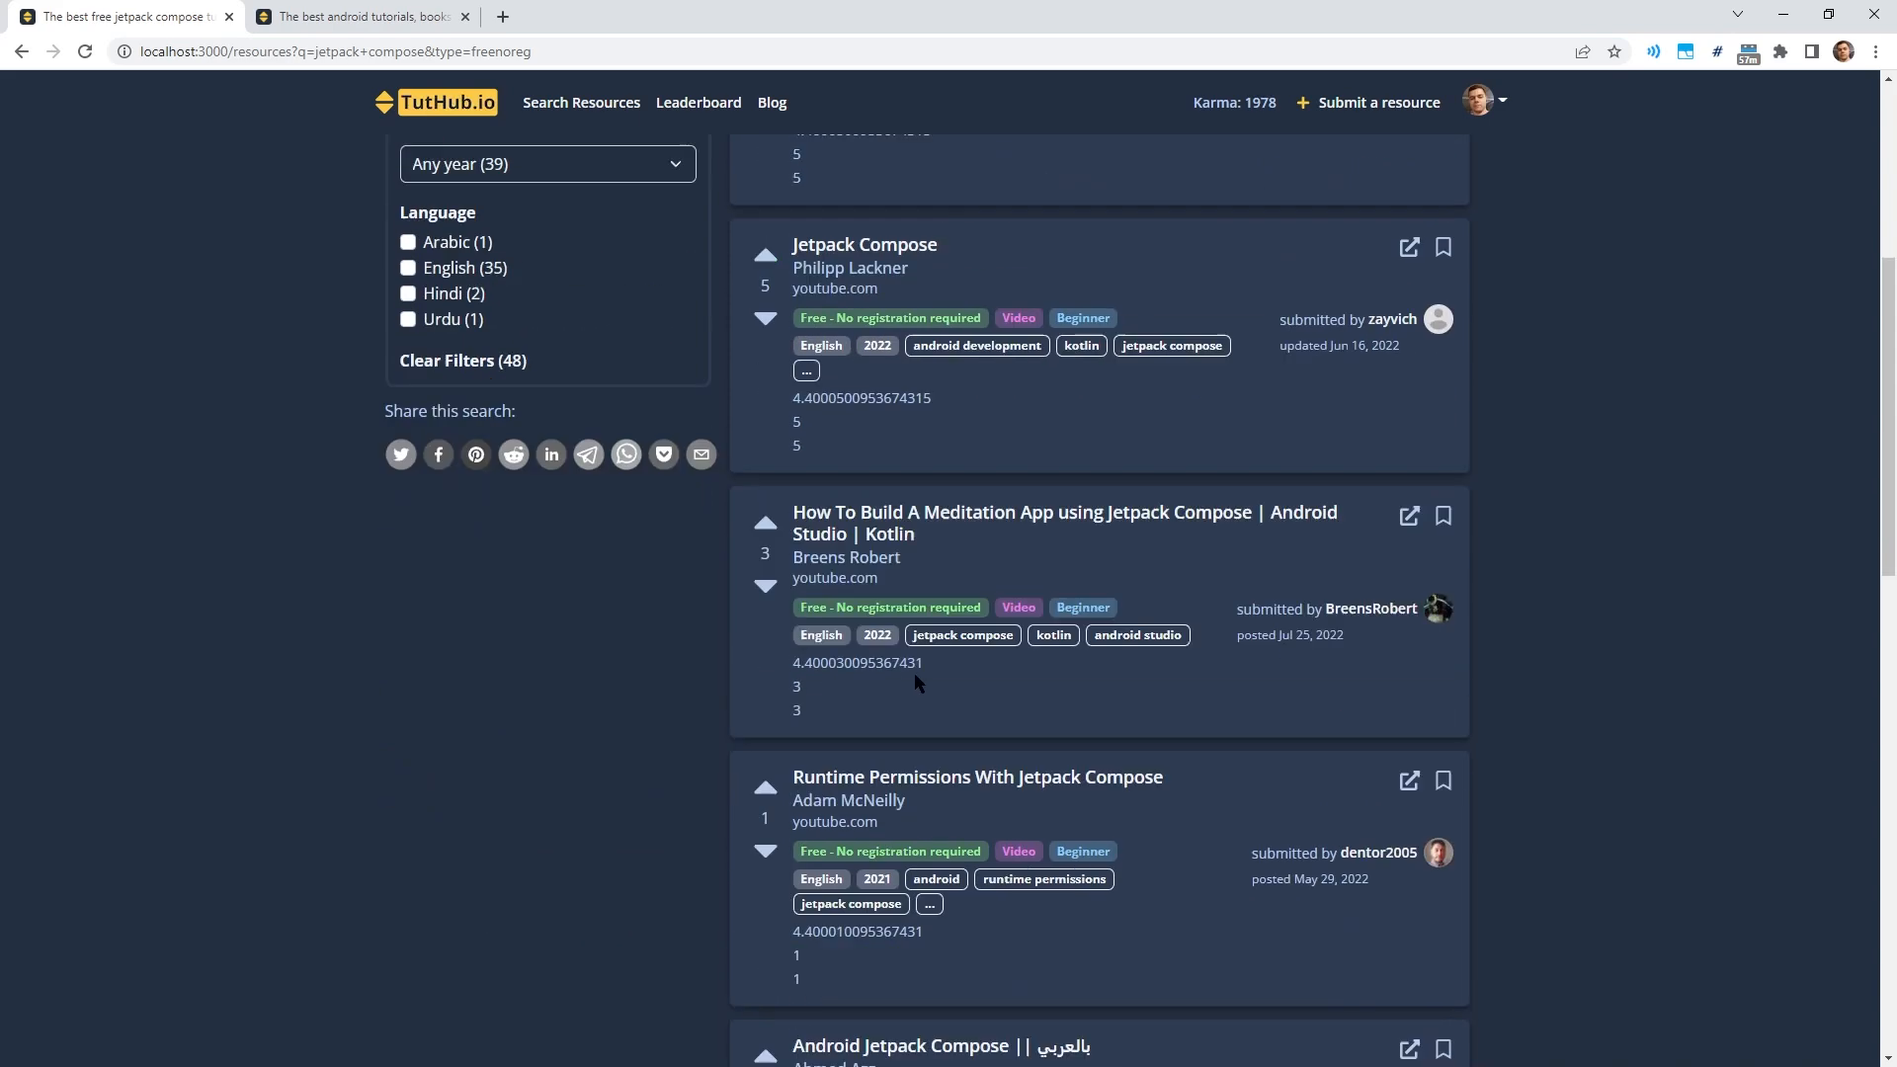
scroll("down", 3)
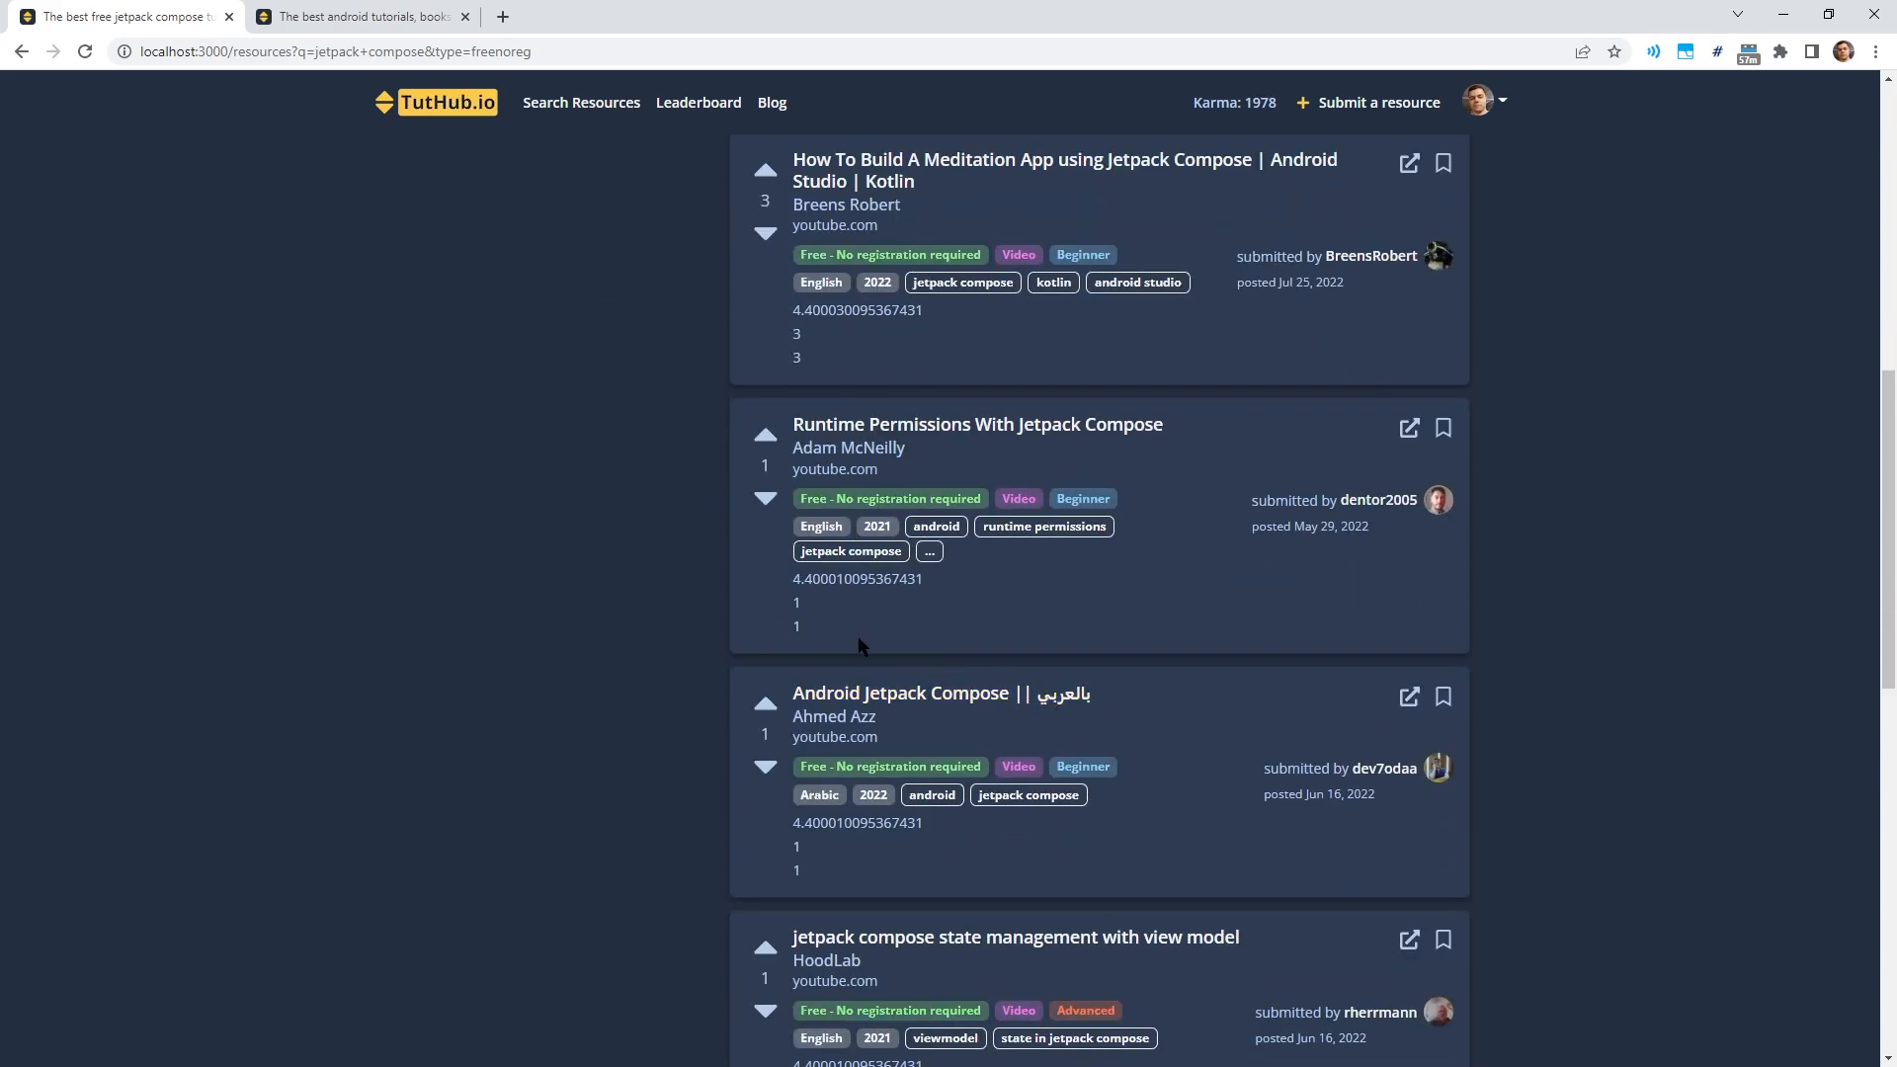
scroll("down", 3)
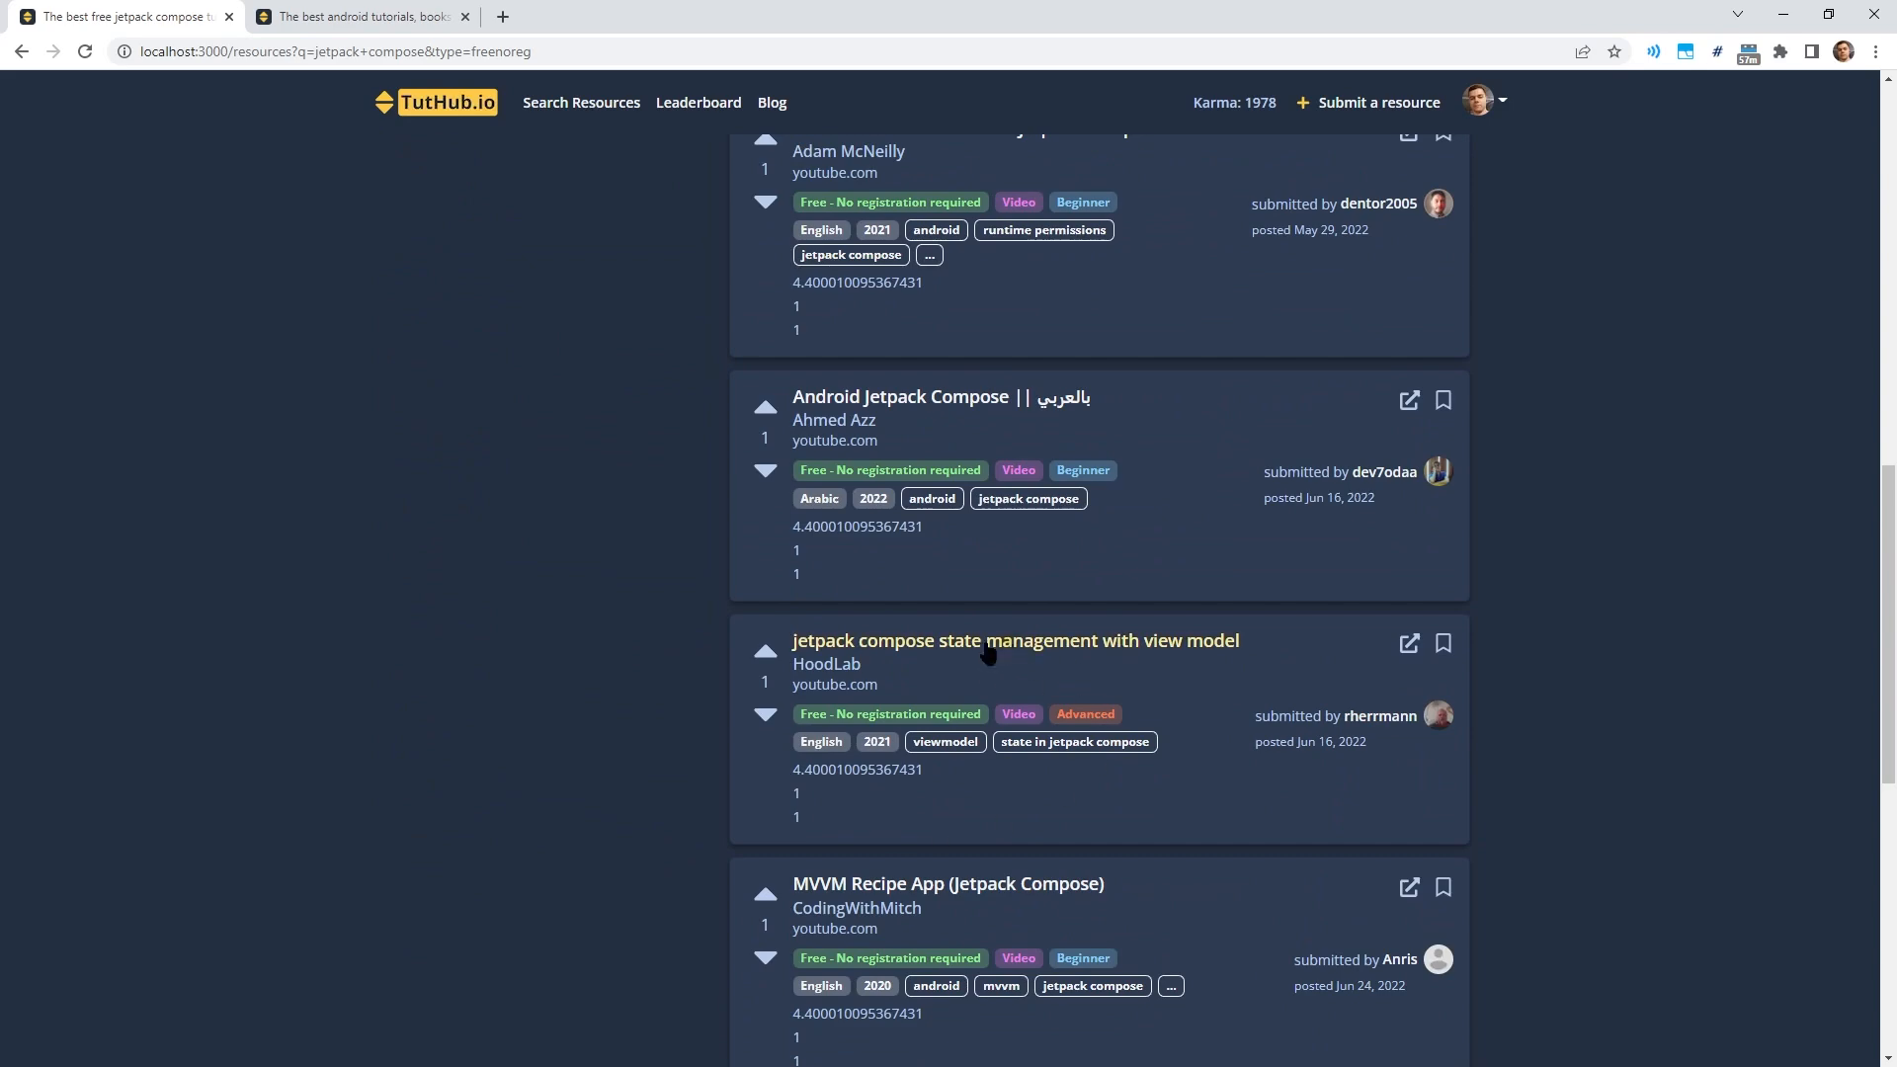
scroll("down", 3)
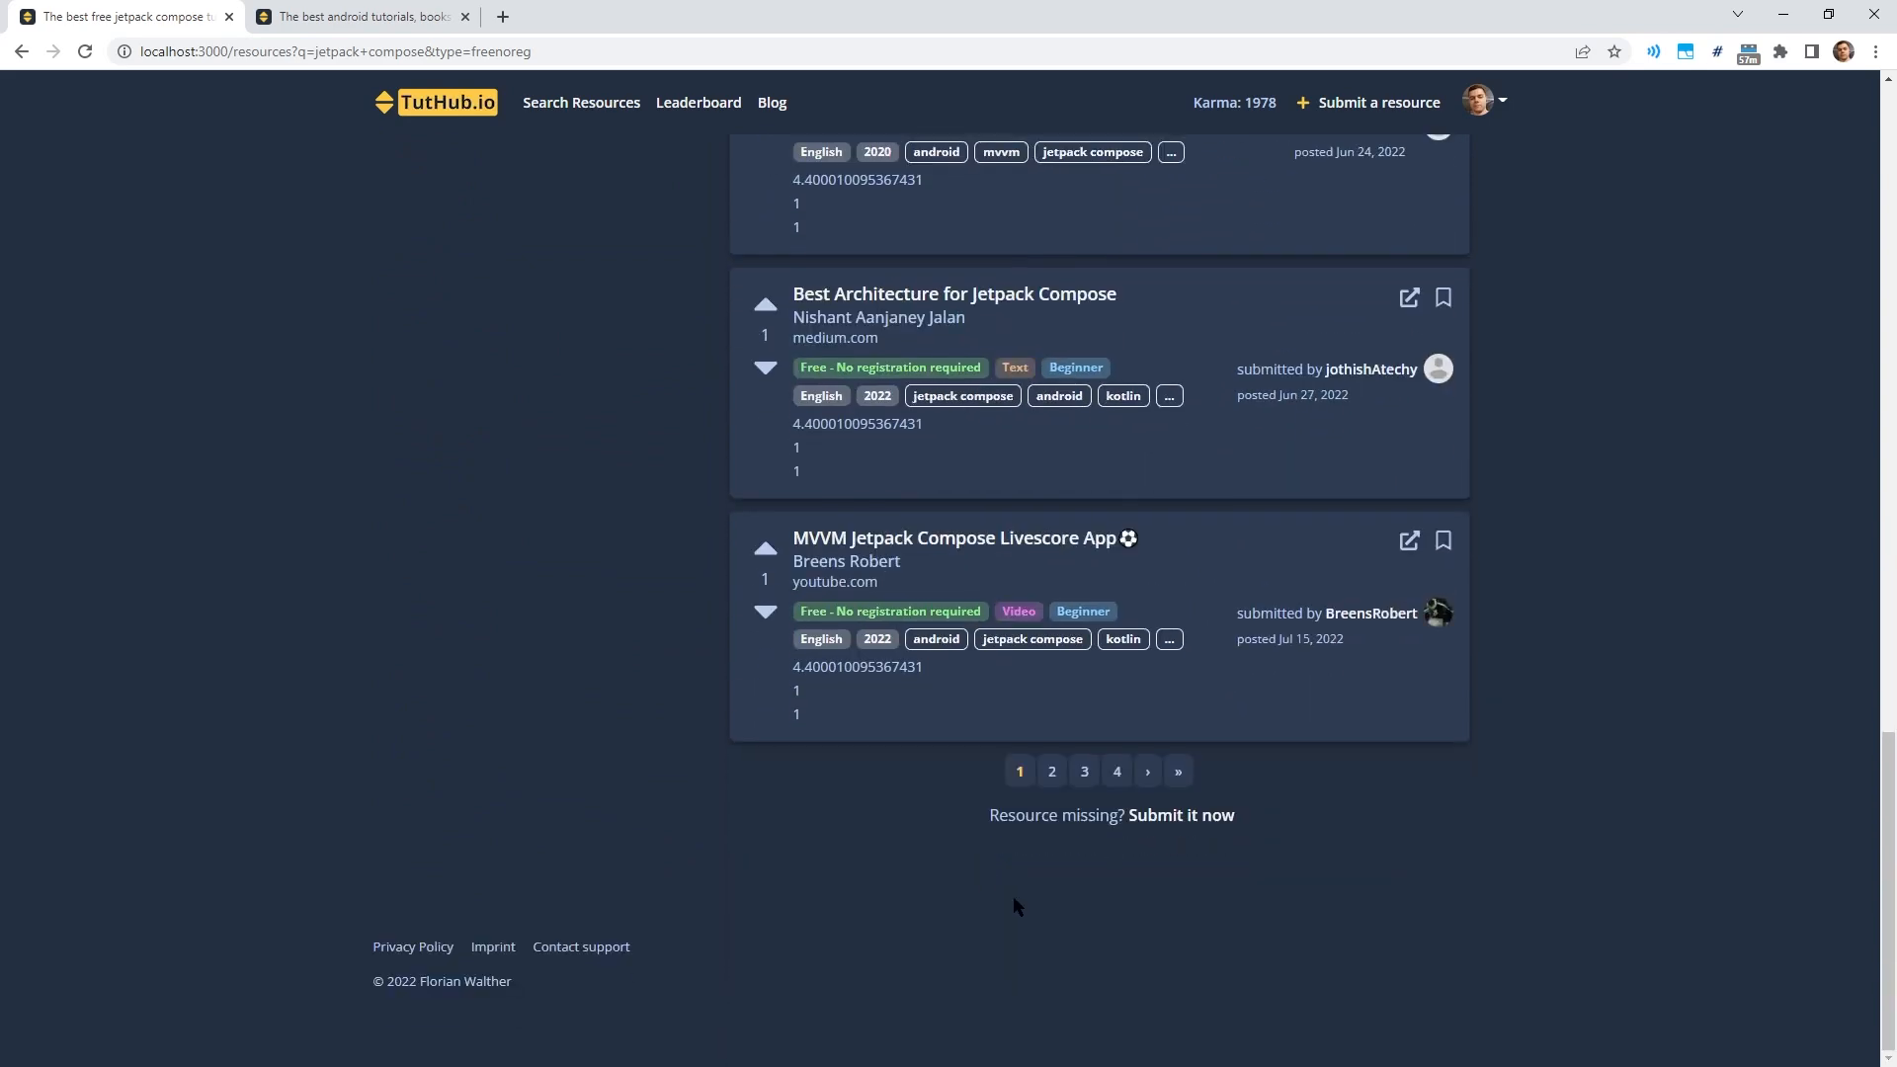
left_click(1052, 771)
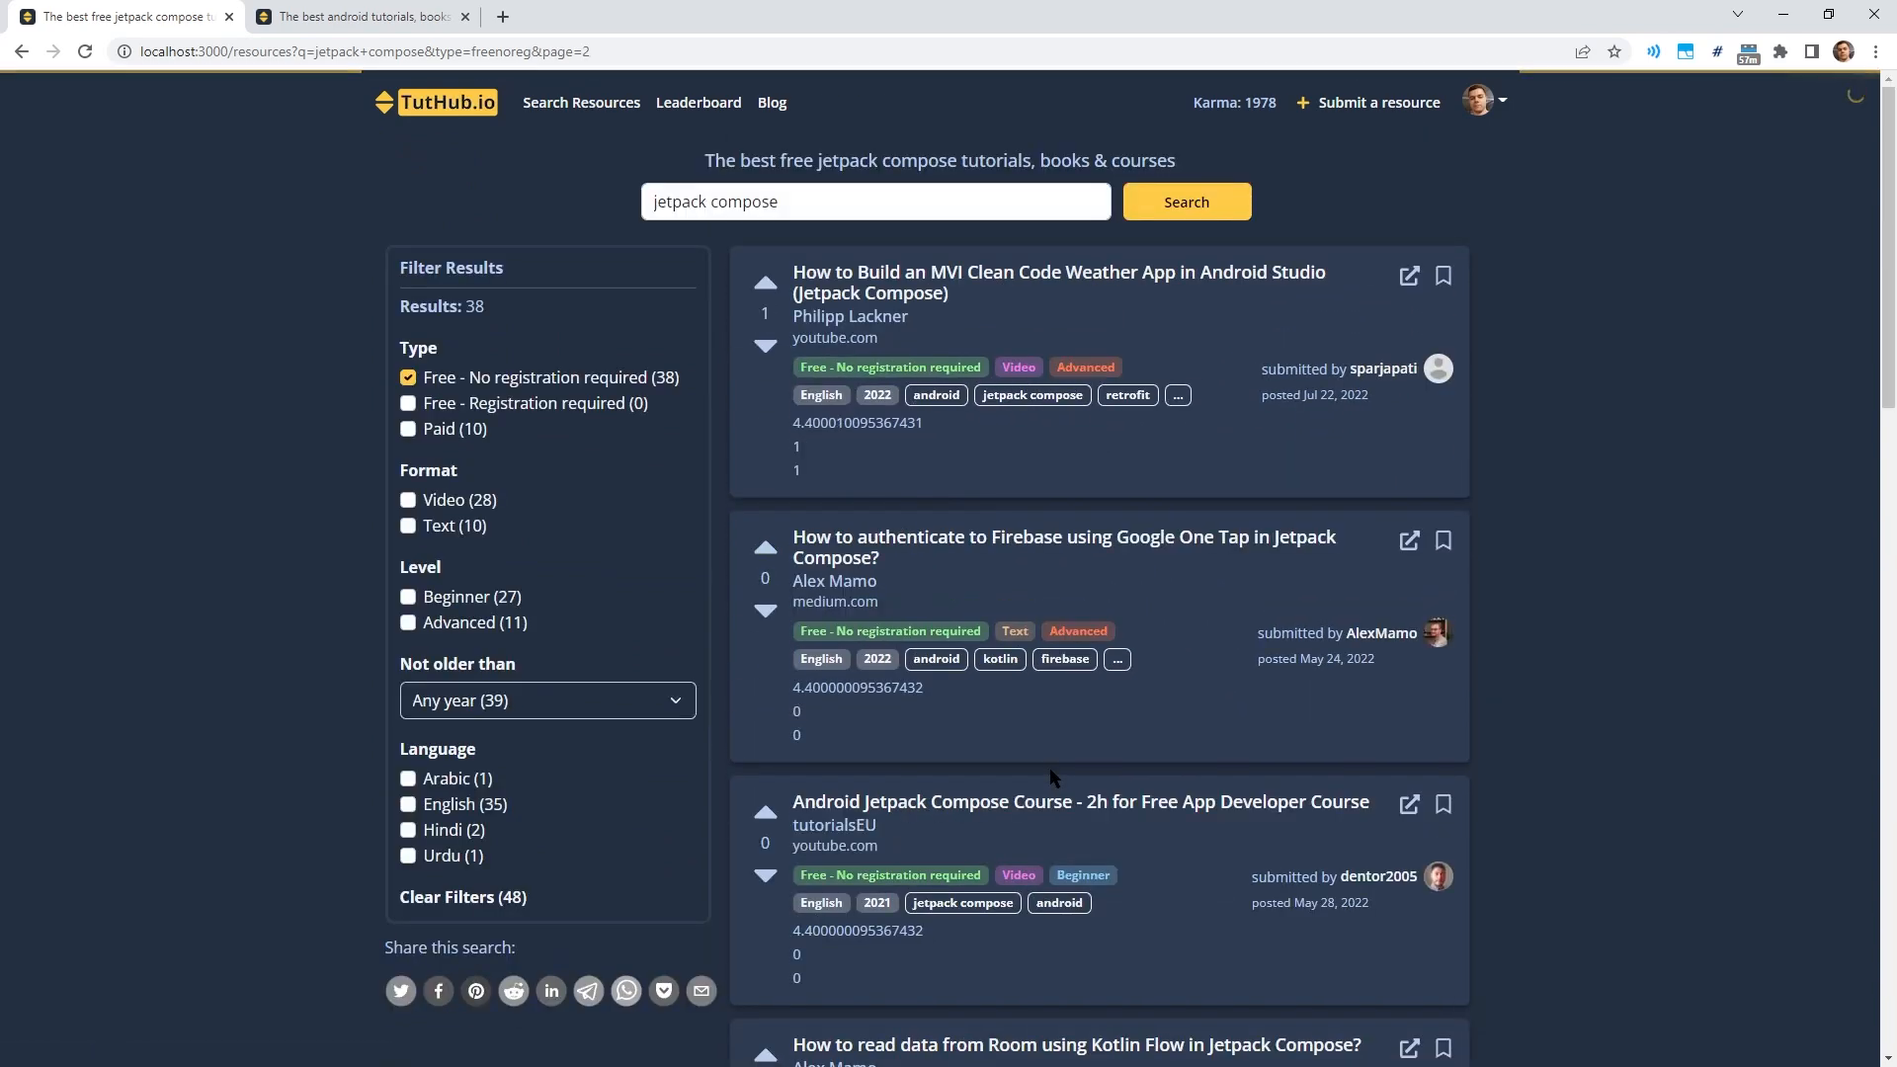
scroll("down", 3)
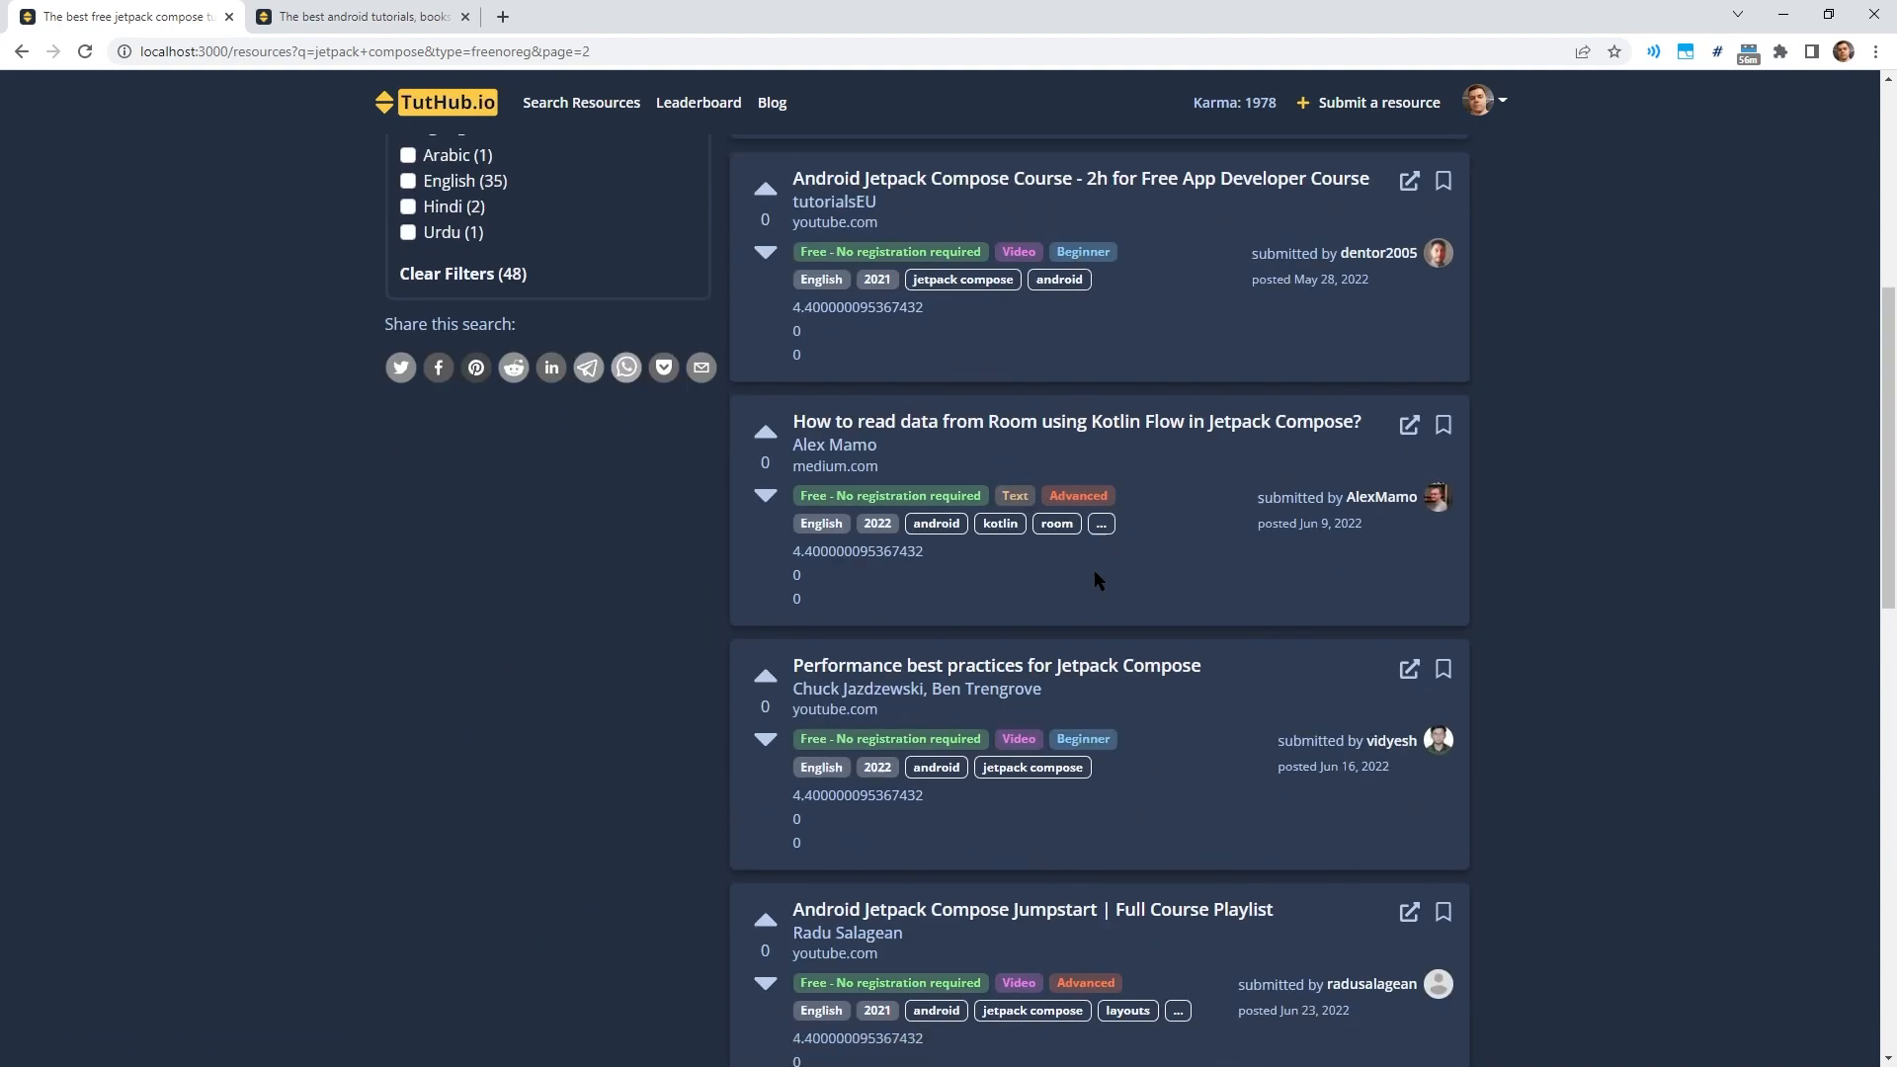
scroll("down", 3)
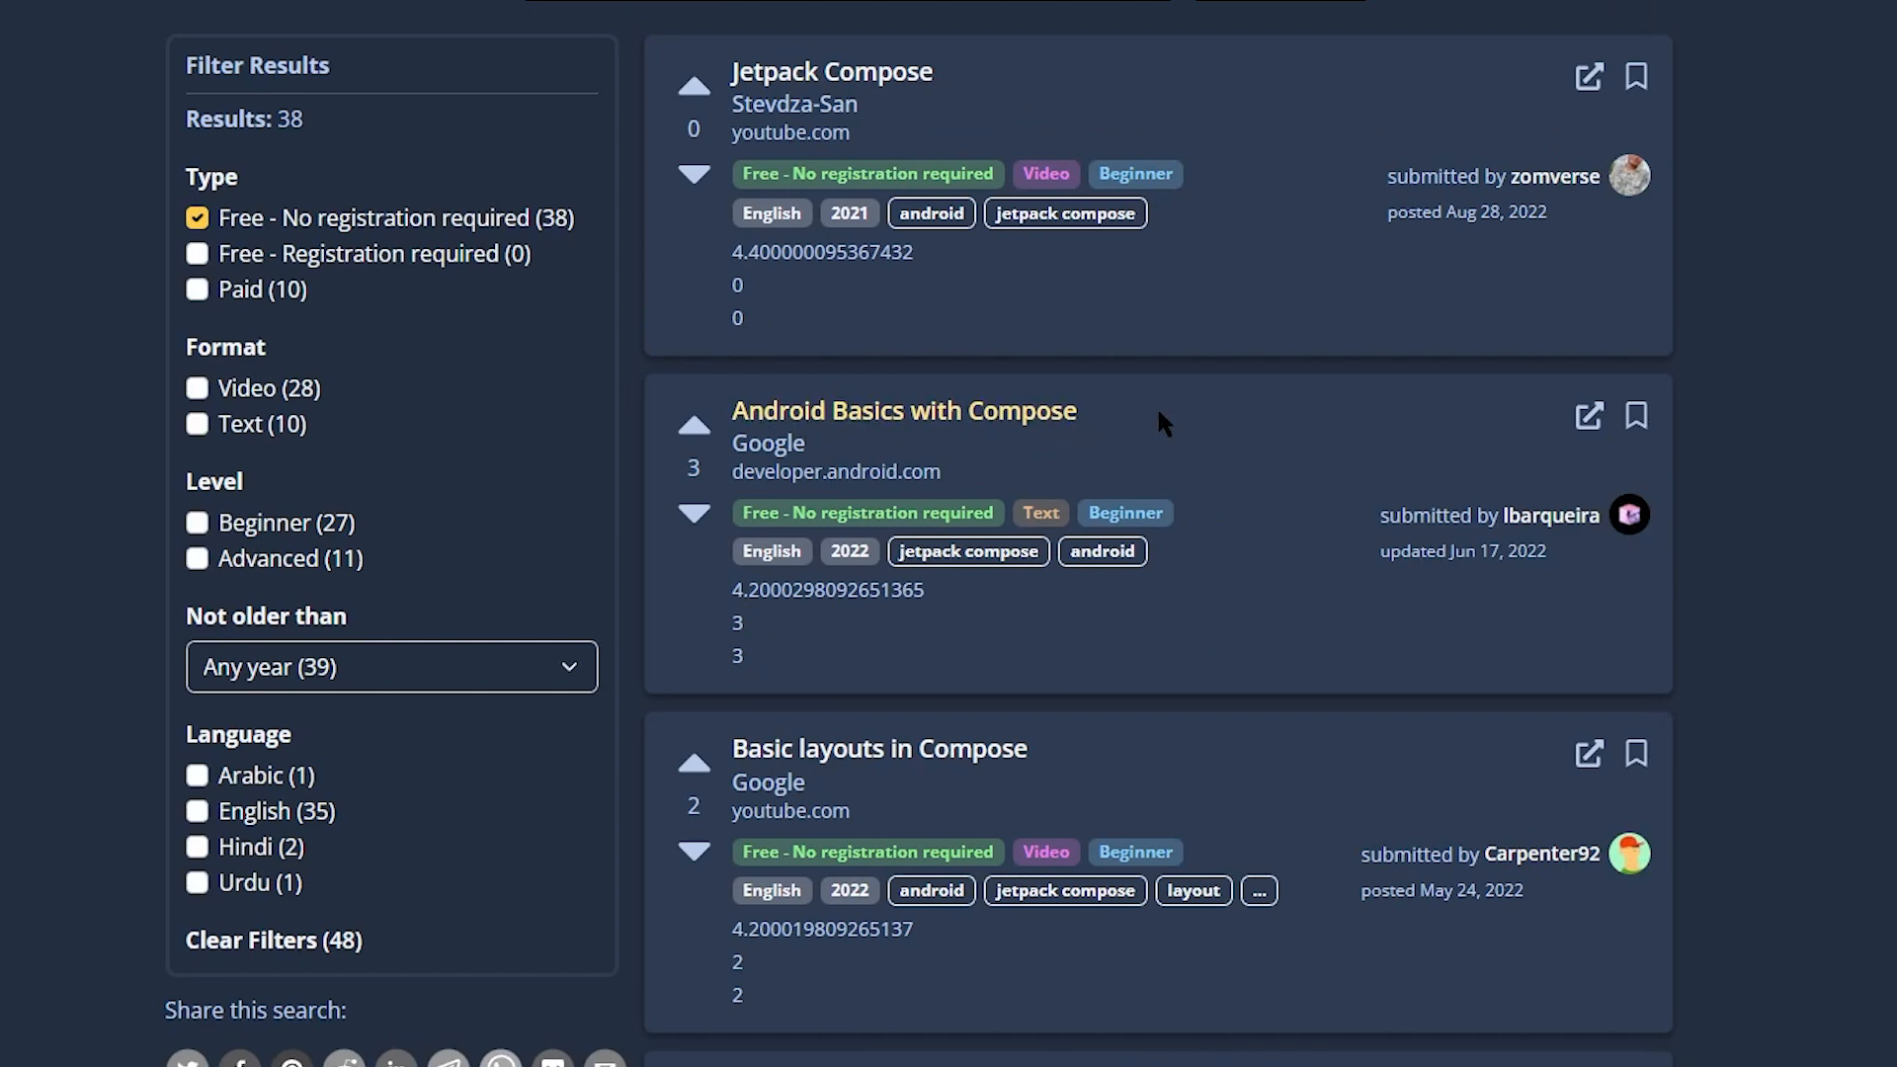
mouse_move(1110, 416)
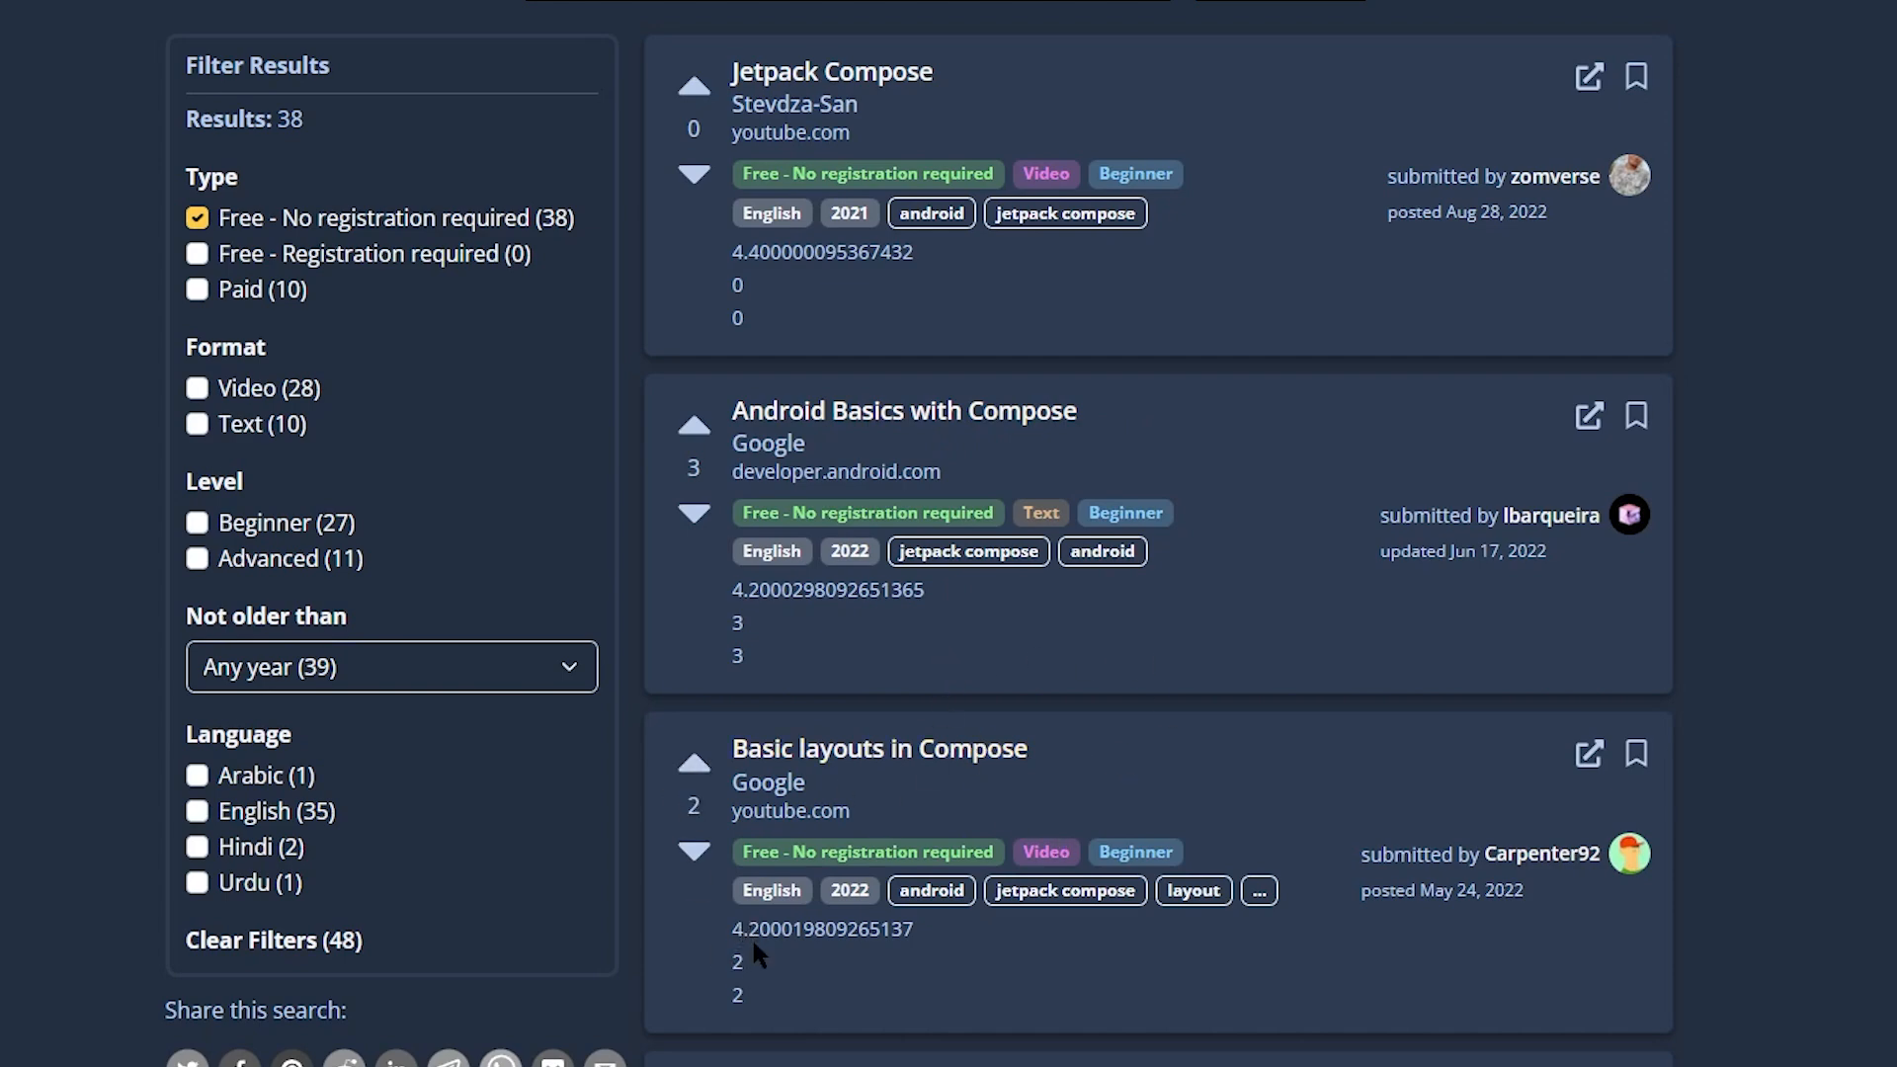
mouse_move(744, 420)
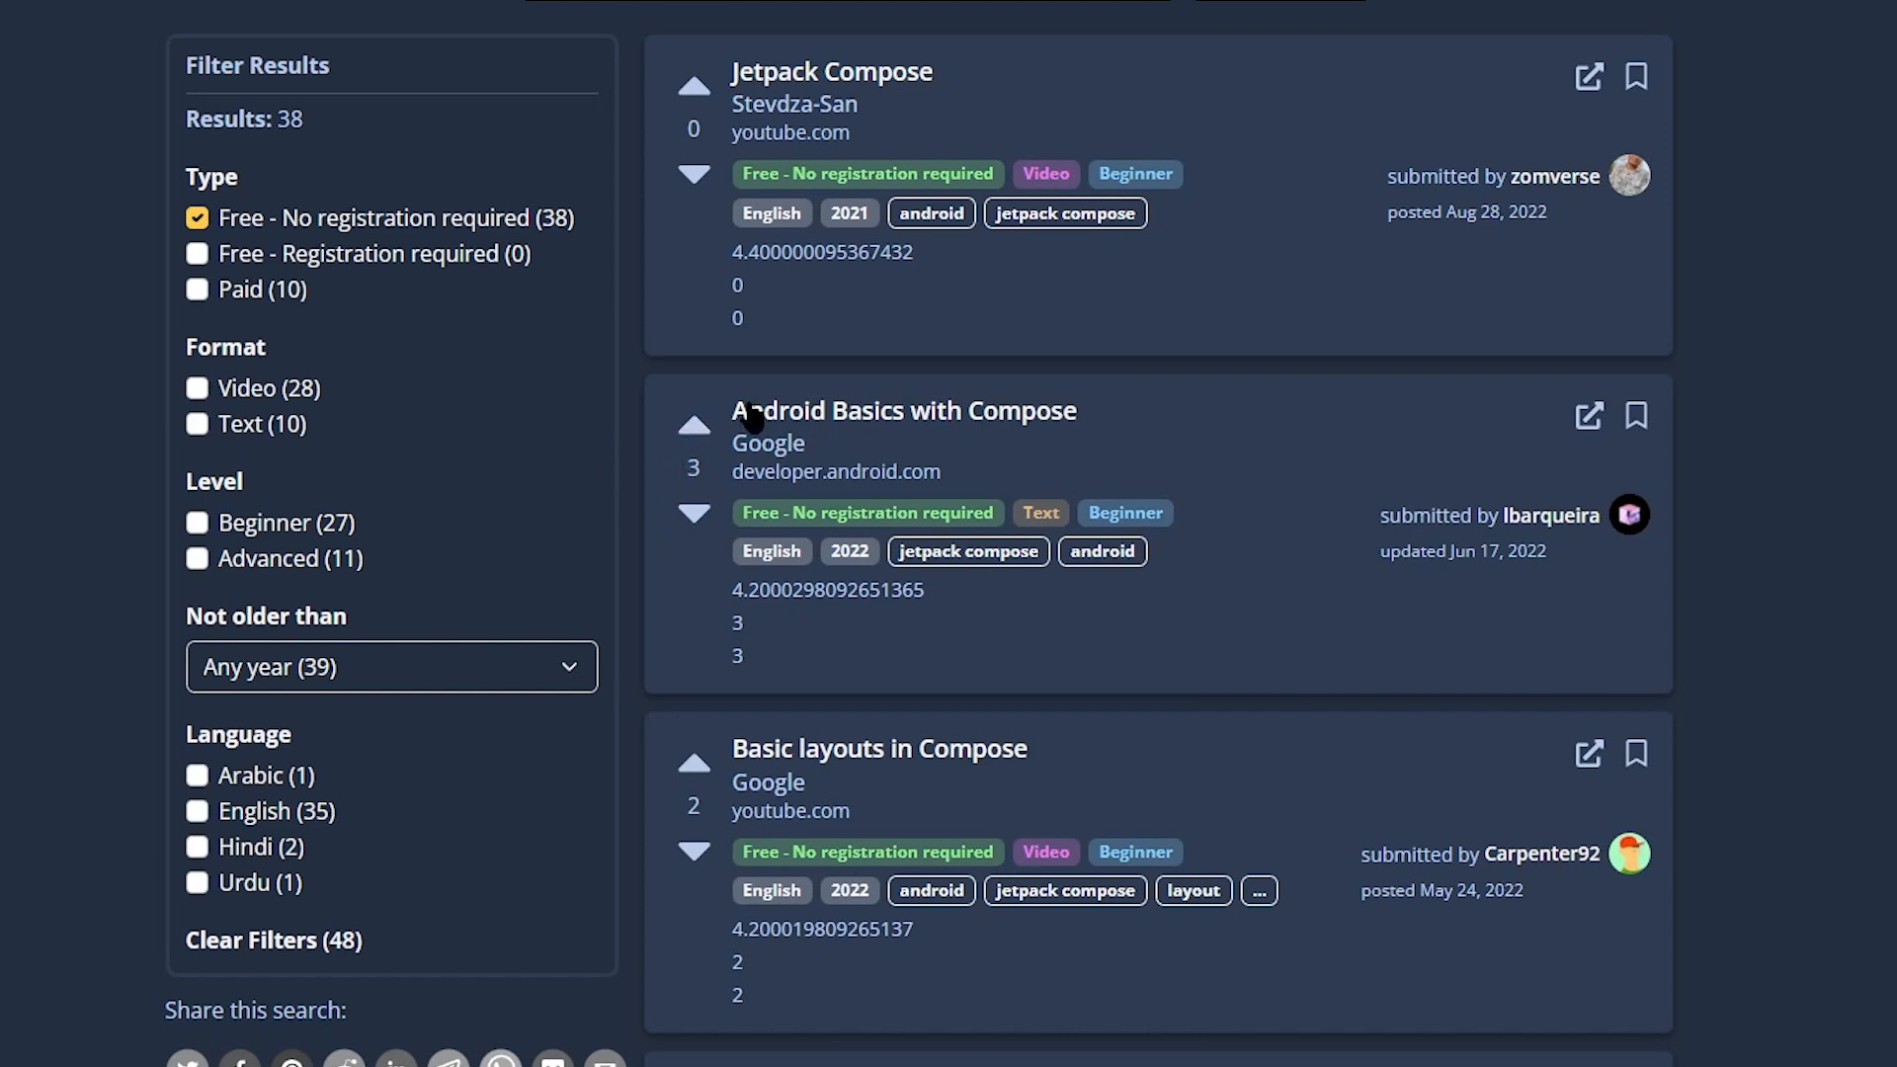
mouse_move(1104, 621)
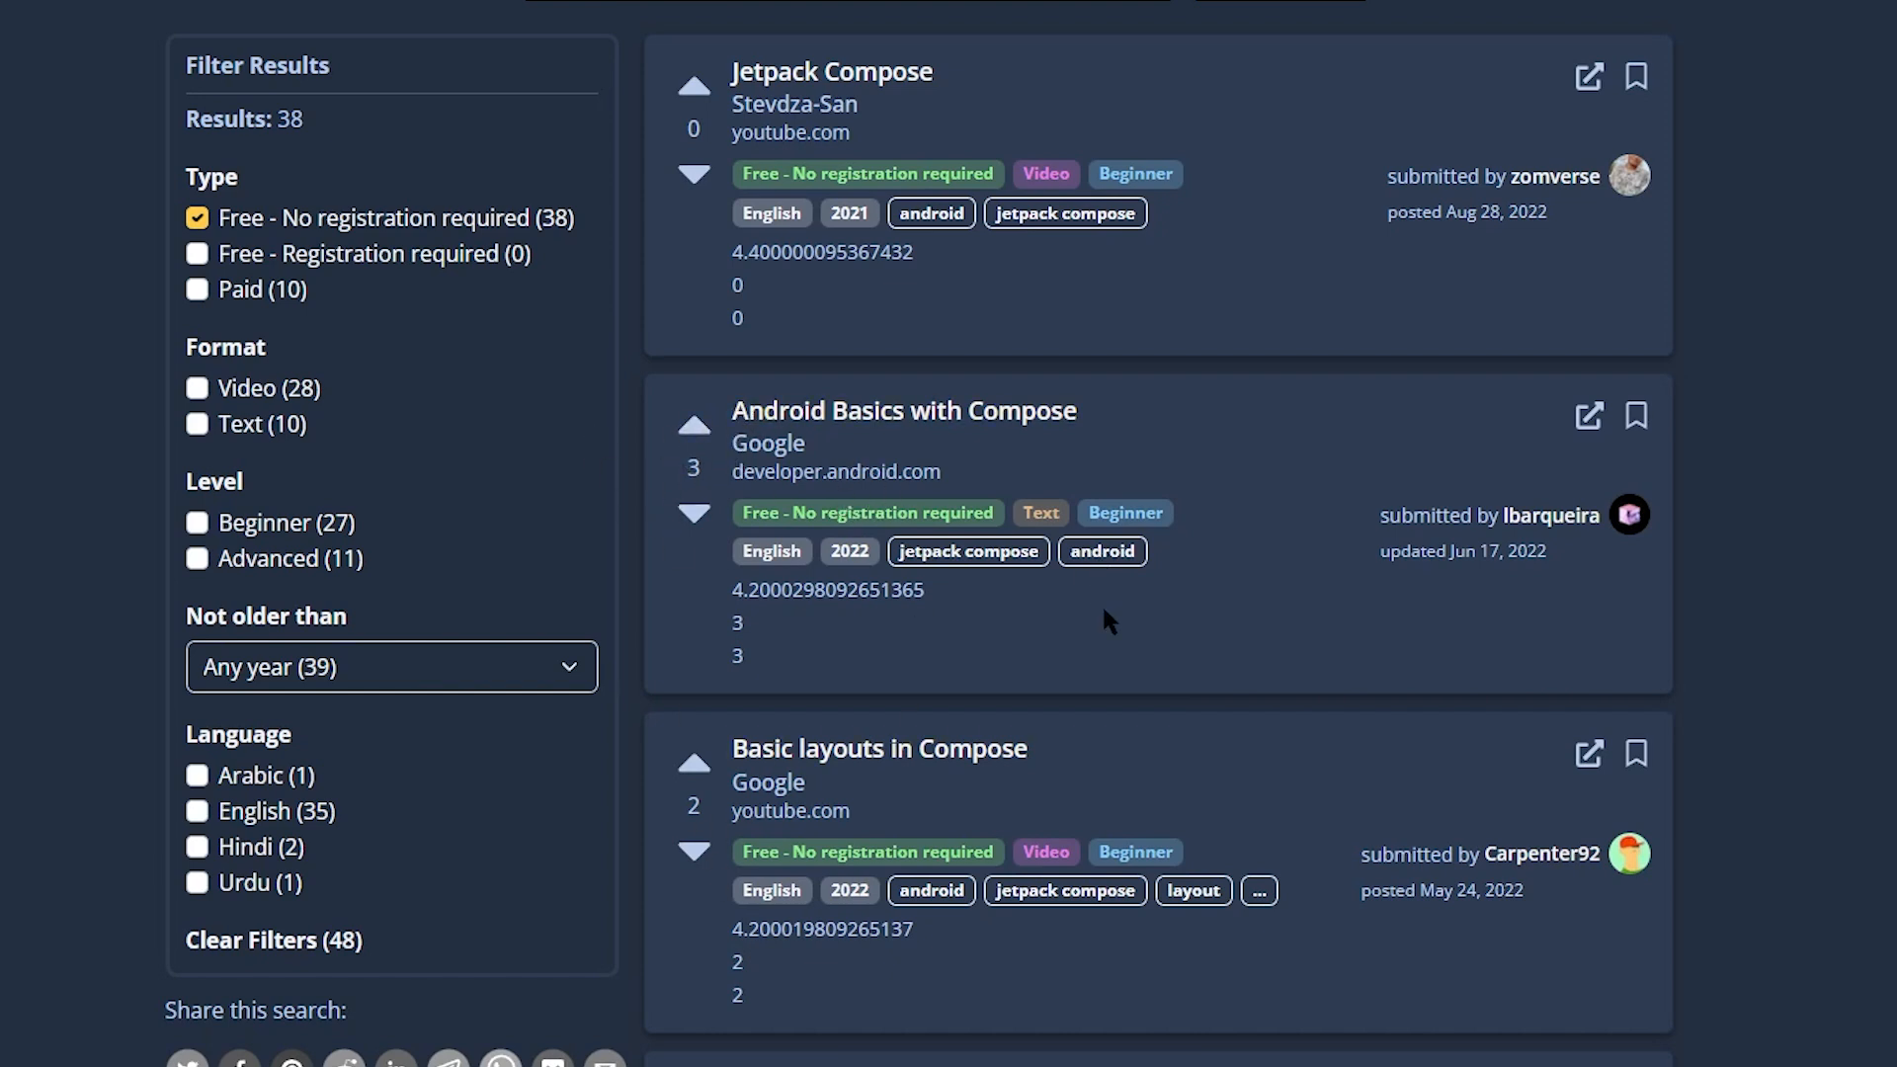
mouse_move(1148, 677)
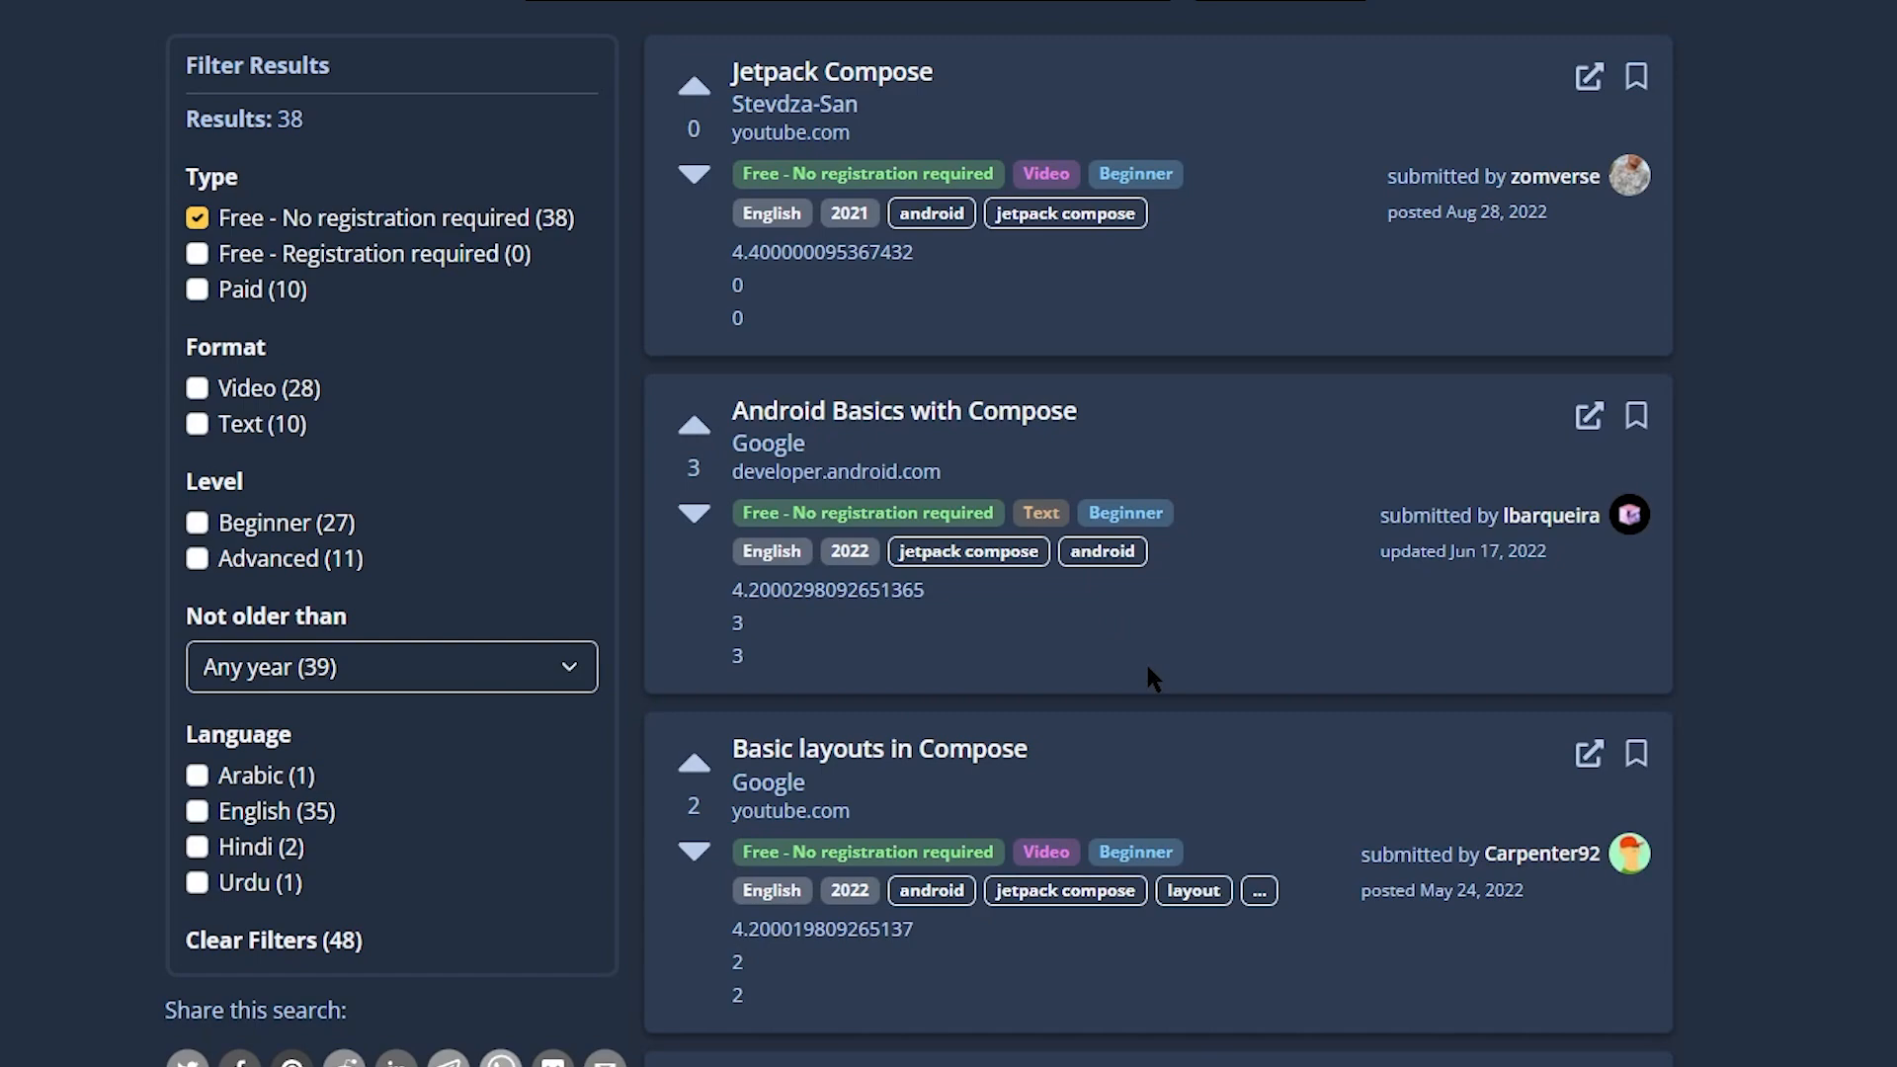
scroll("down", 3)
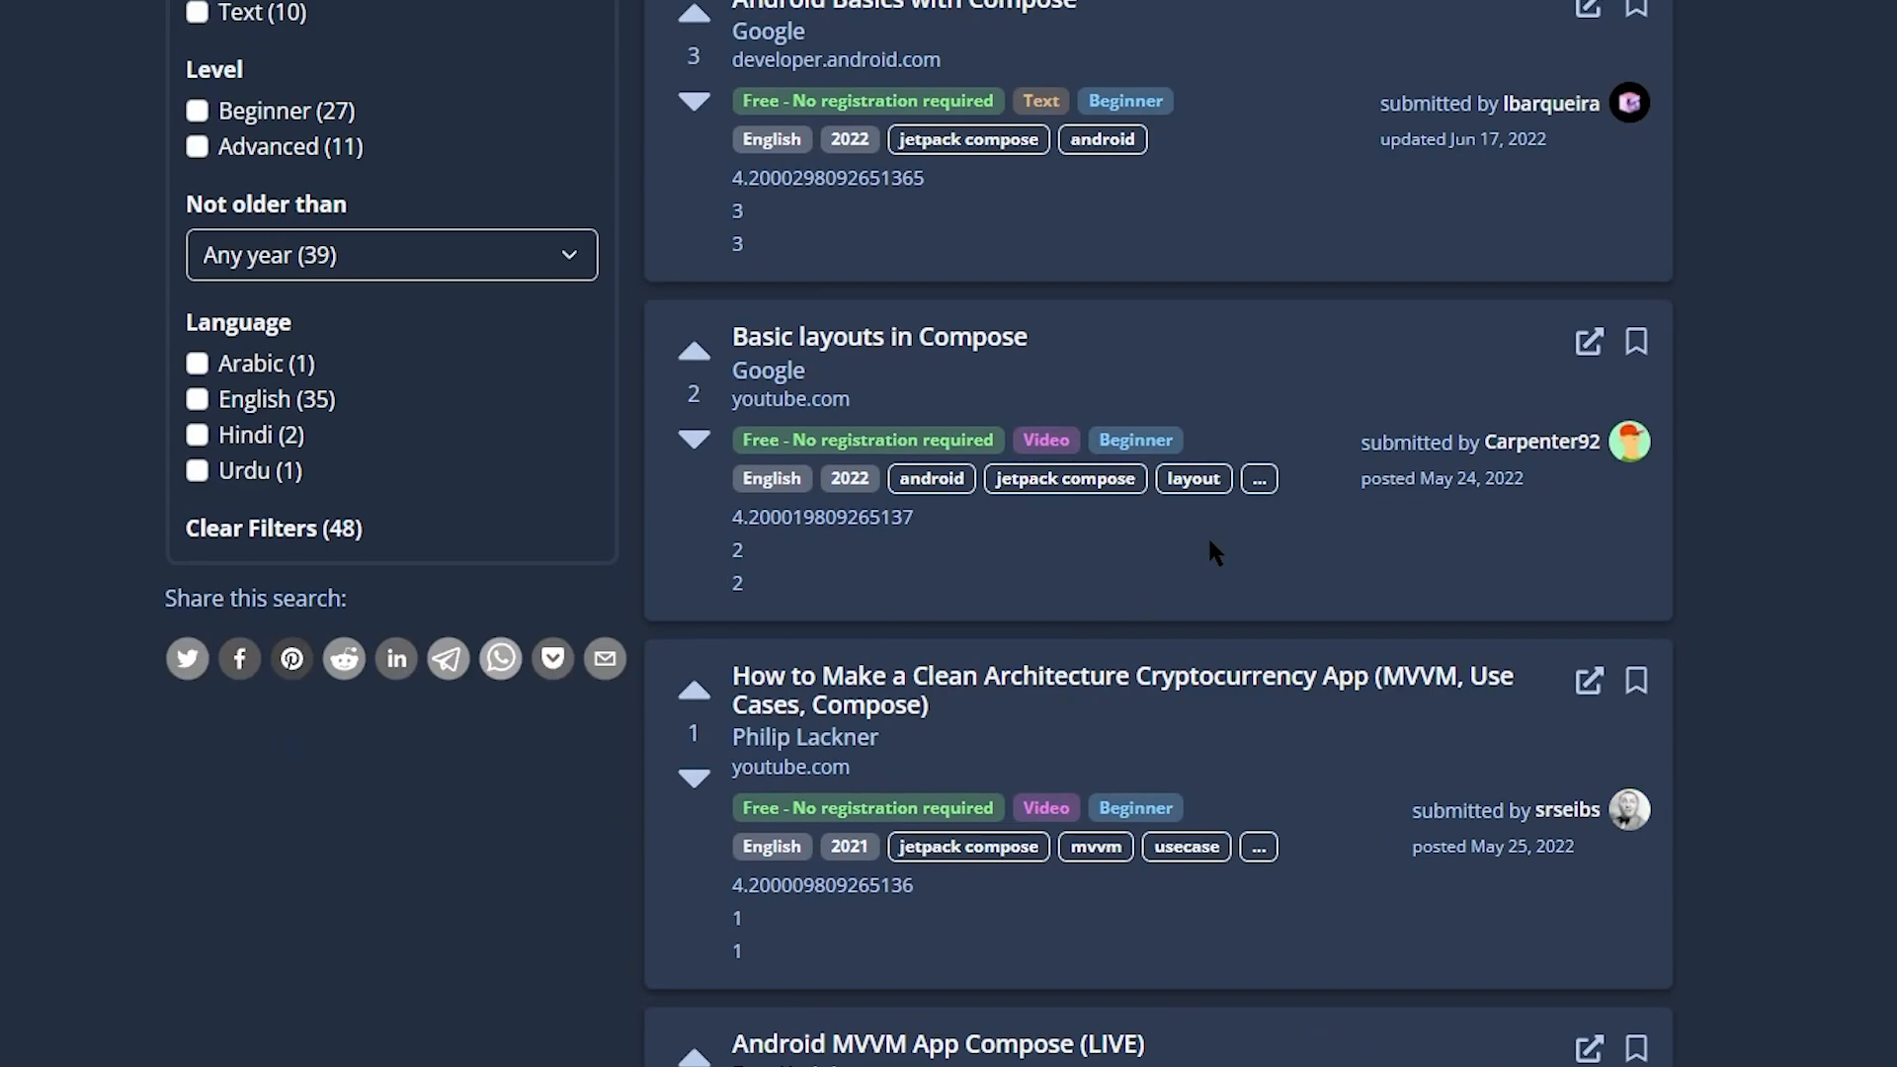
scroll("down", 3)
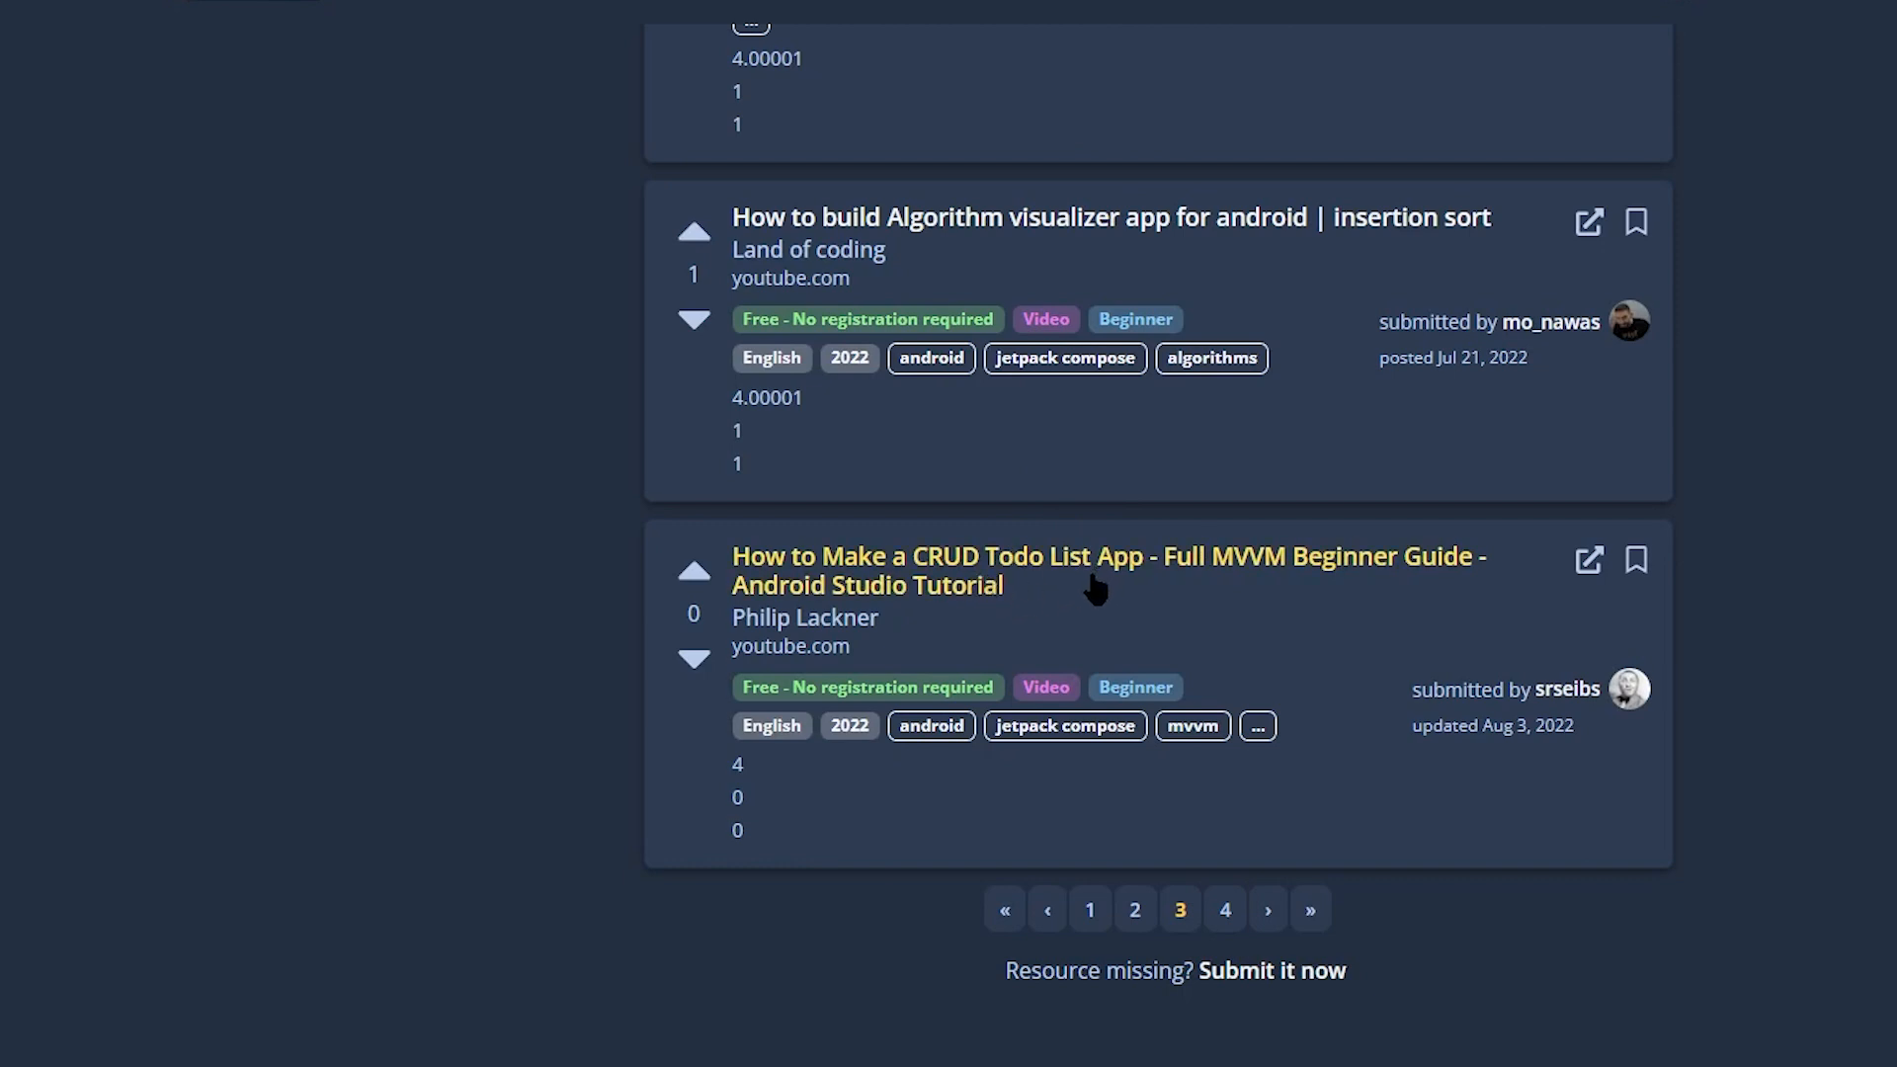
mouse_move(999, 748)
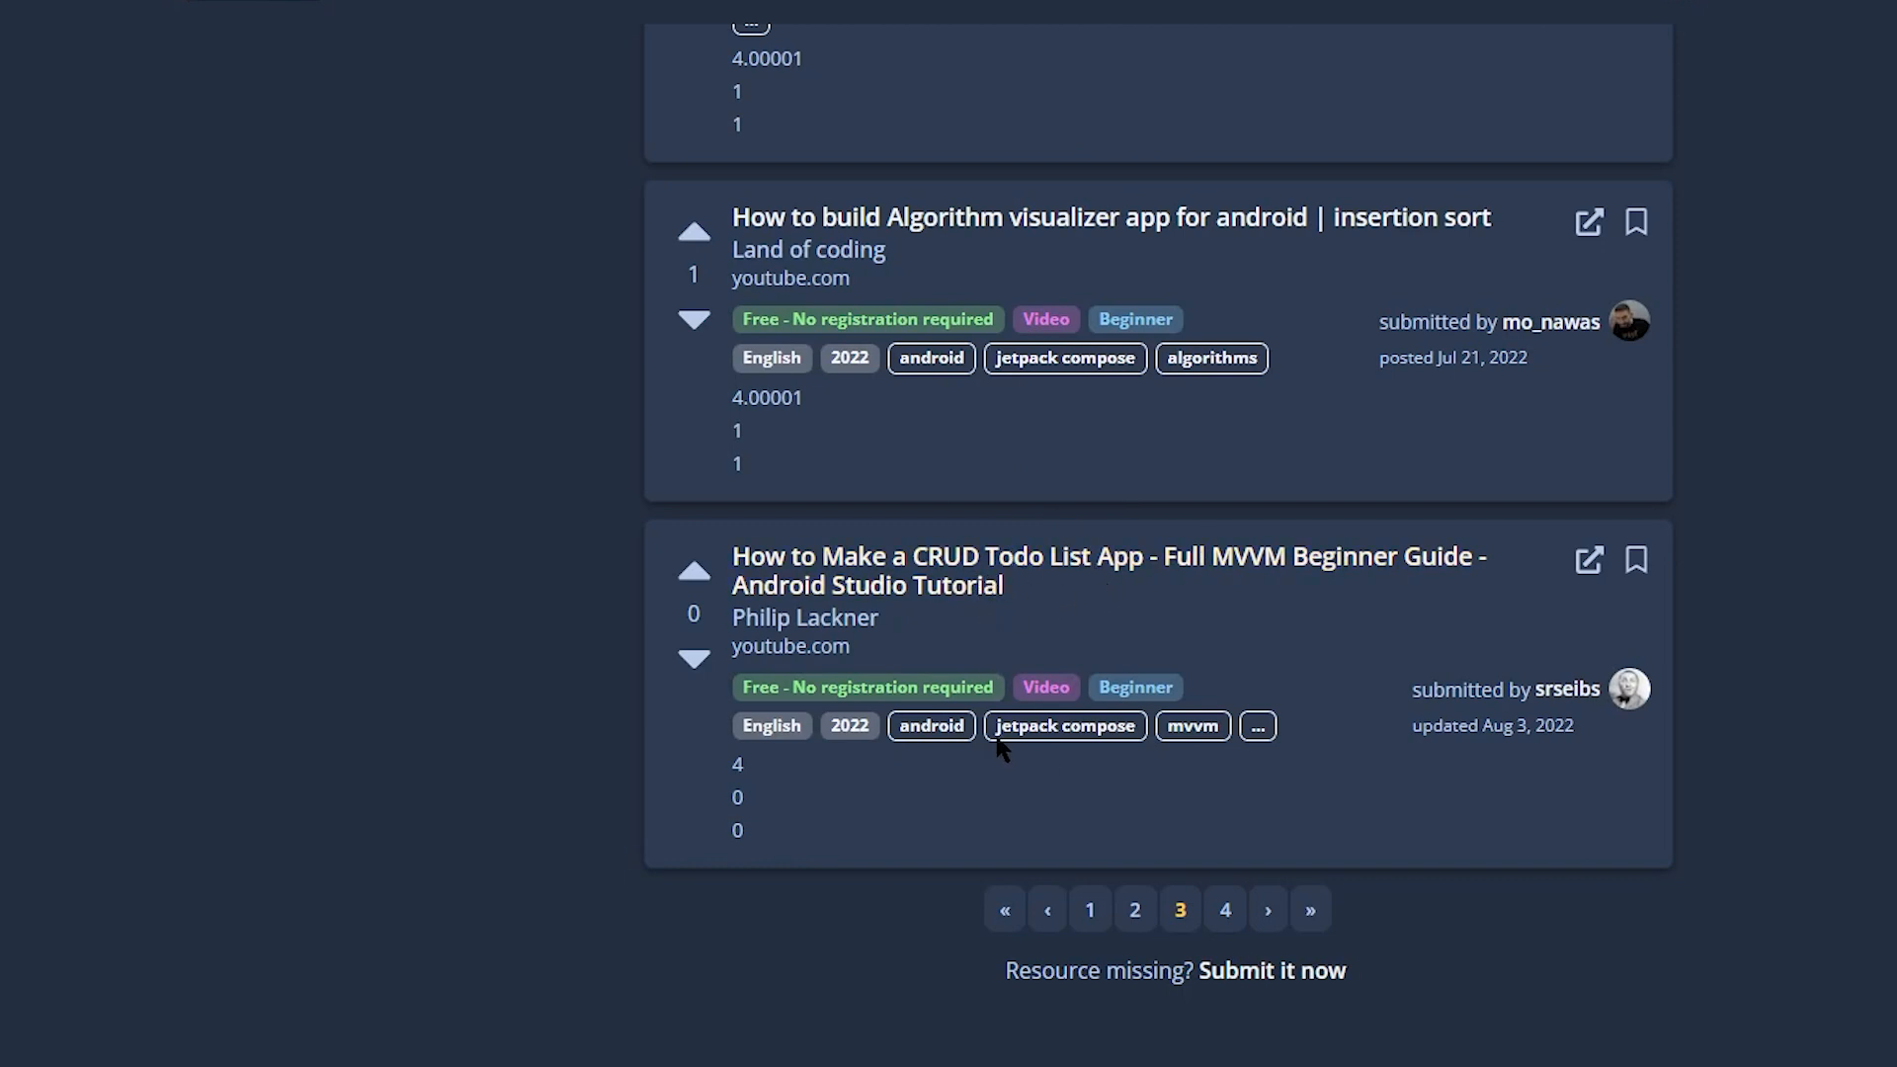
mouse_move(1023, 369)
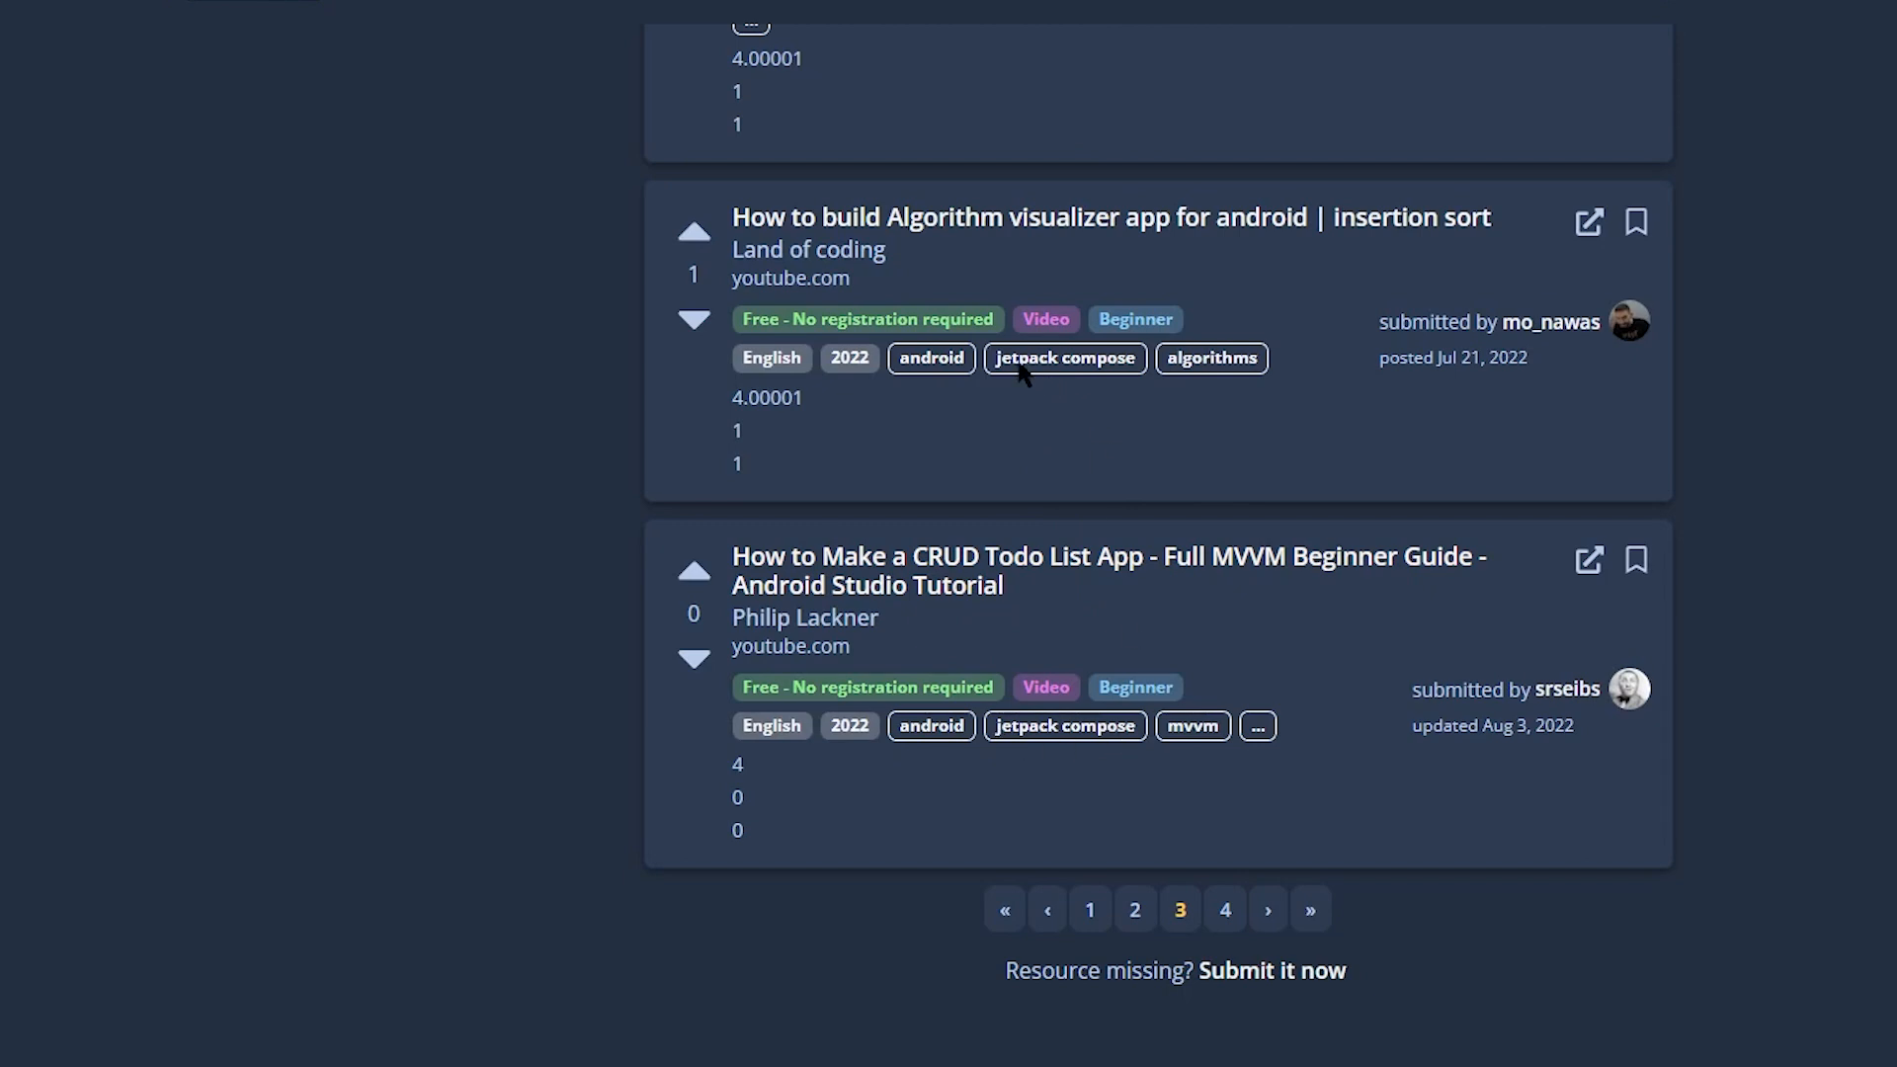
mouse_move(777, 438)
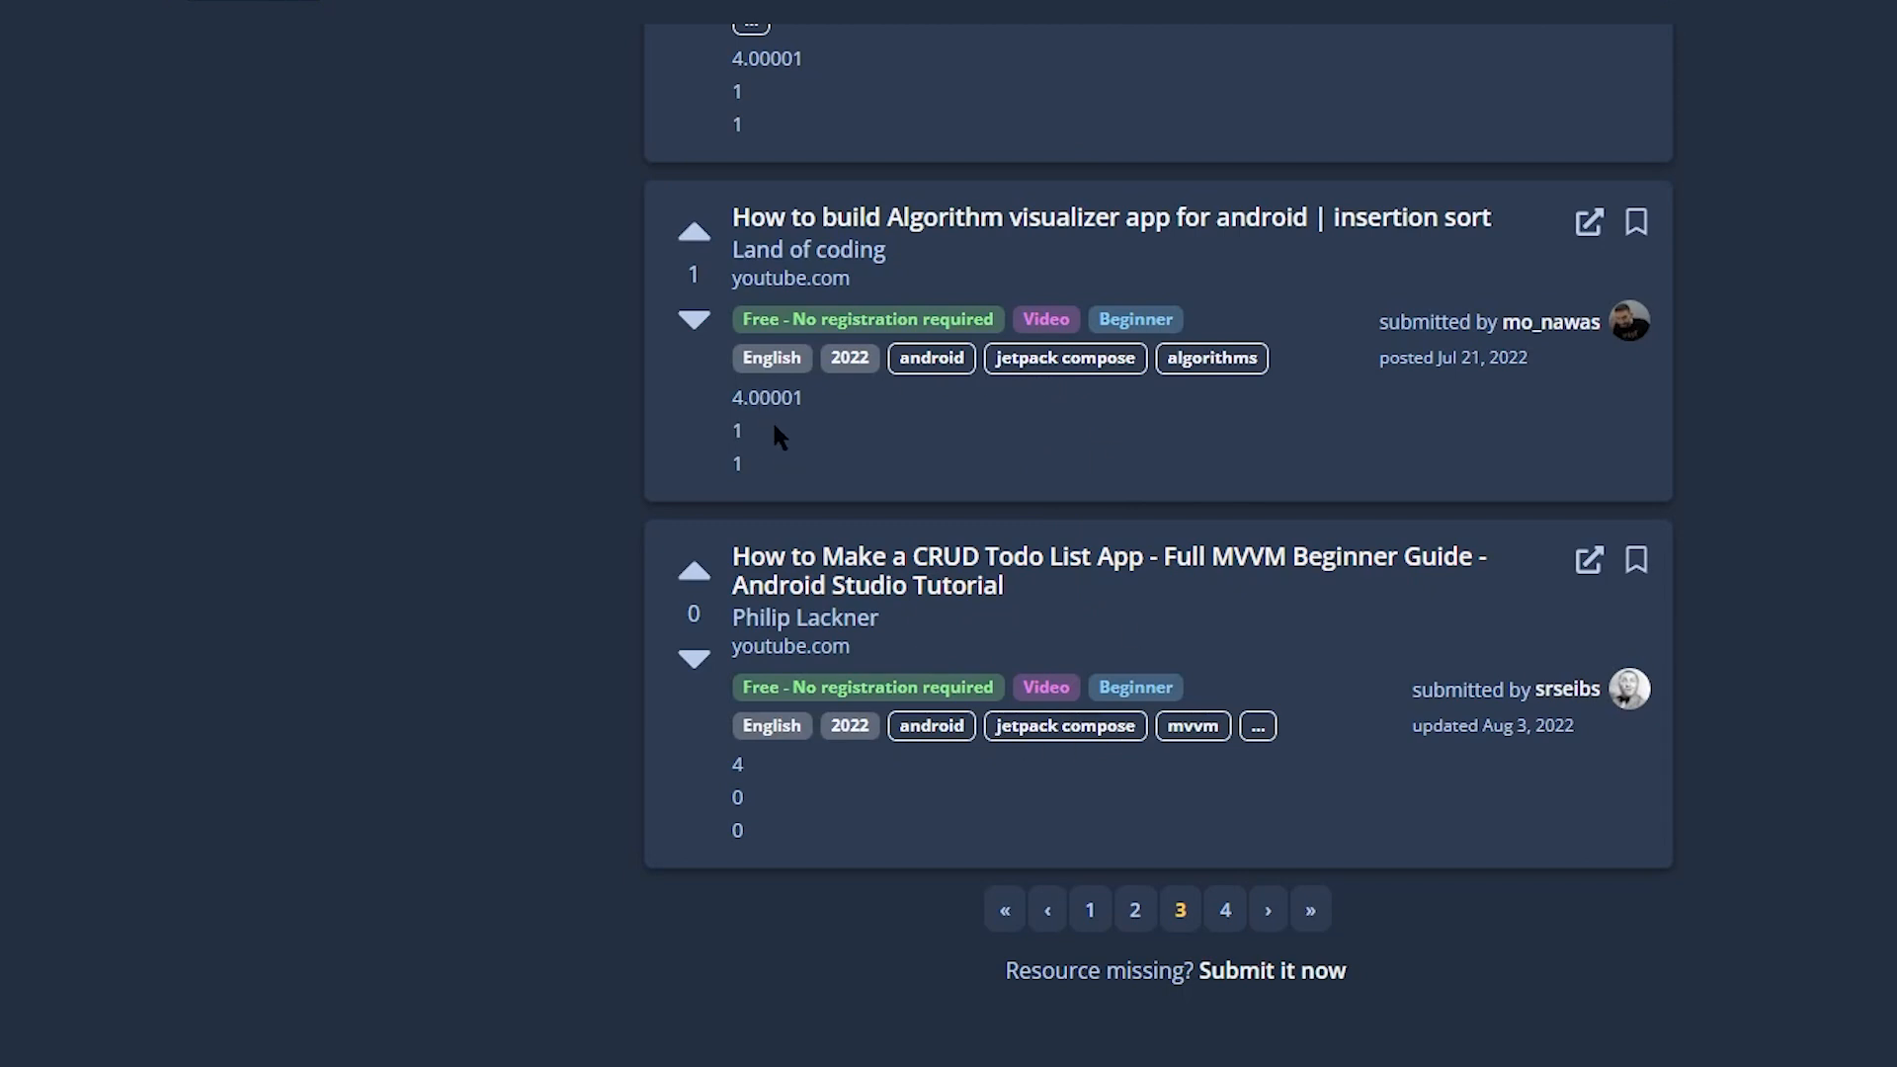
mouse_move(1056, 216)
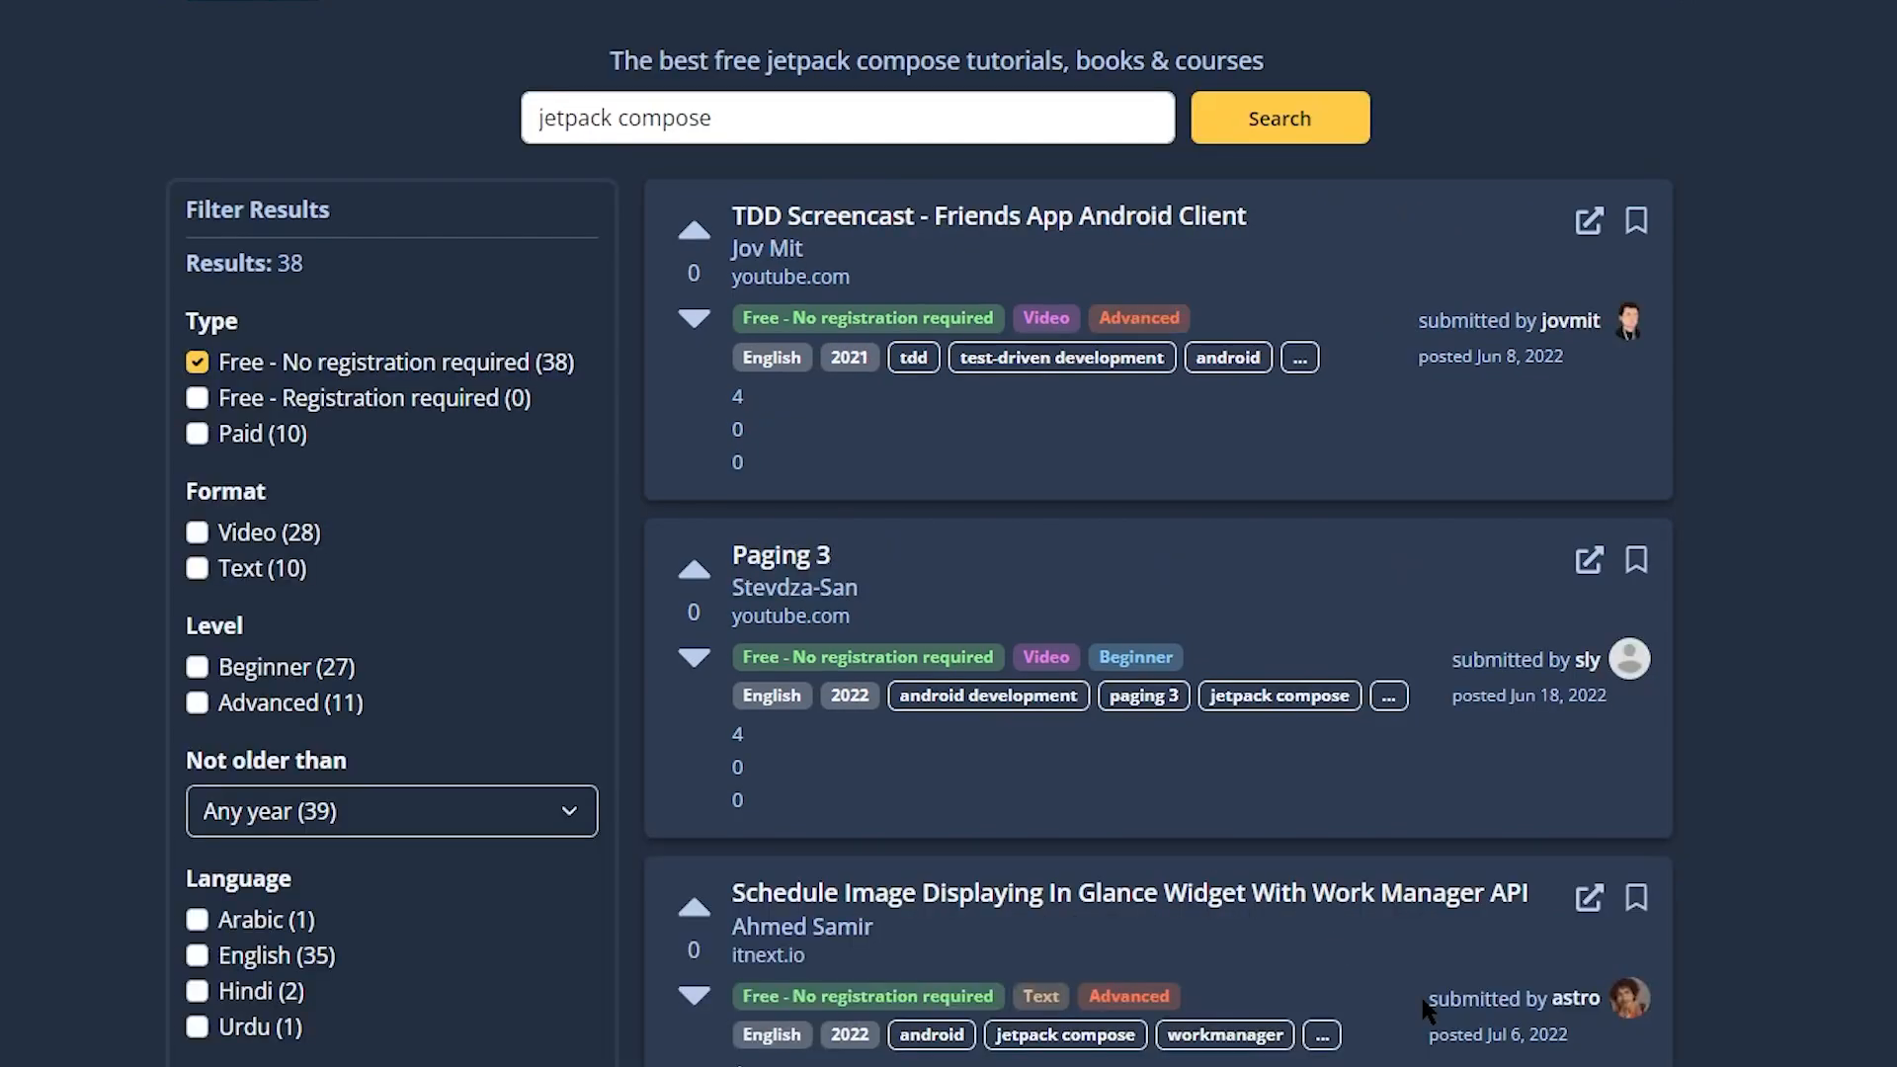
scroll("down", 3)
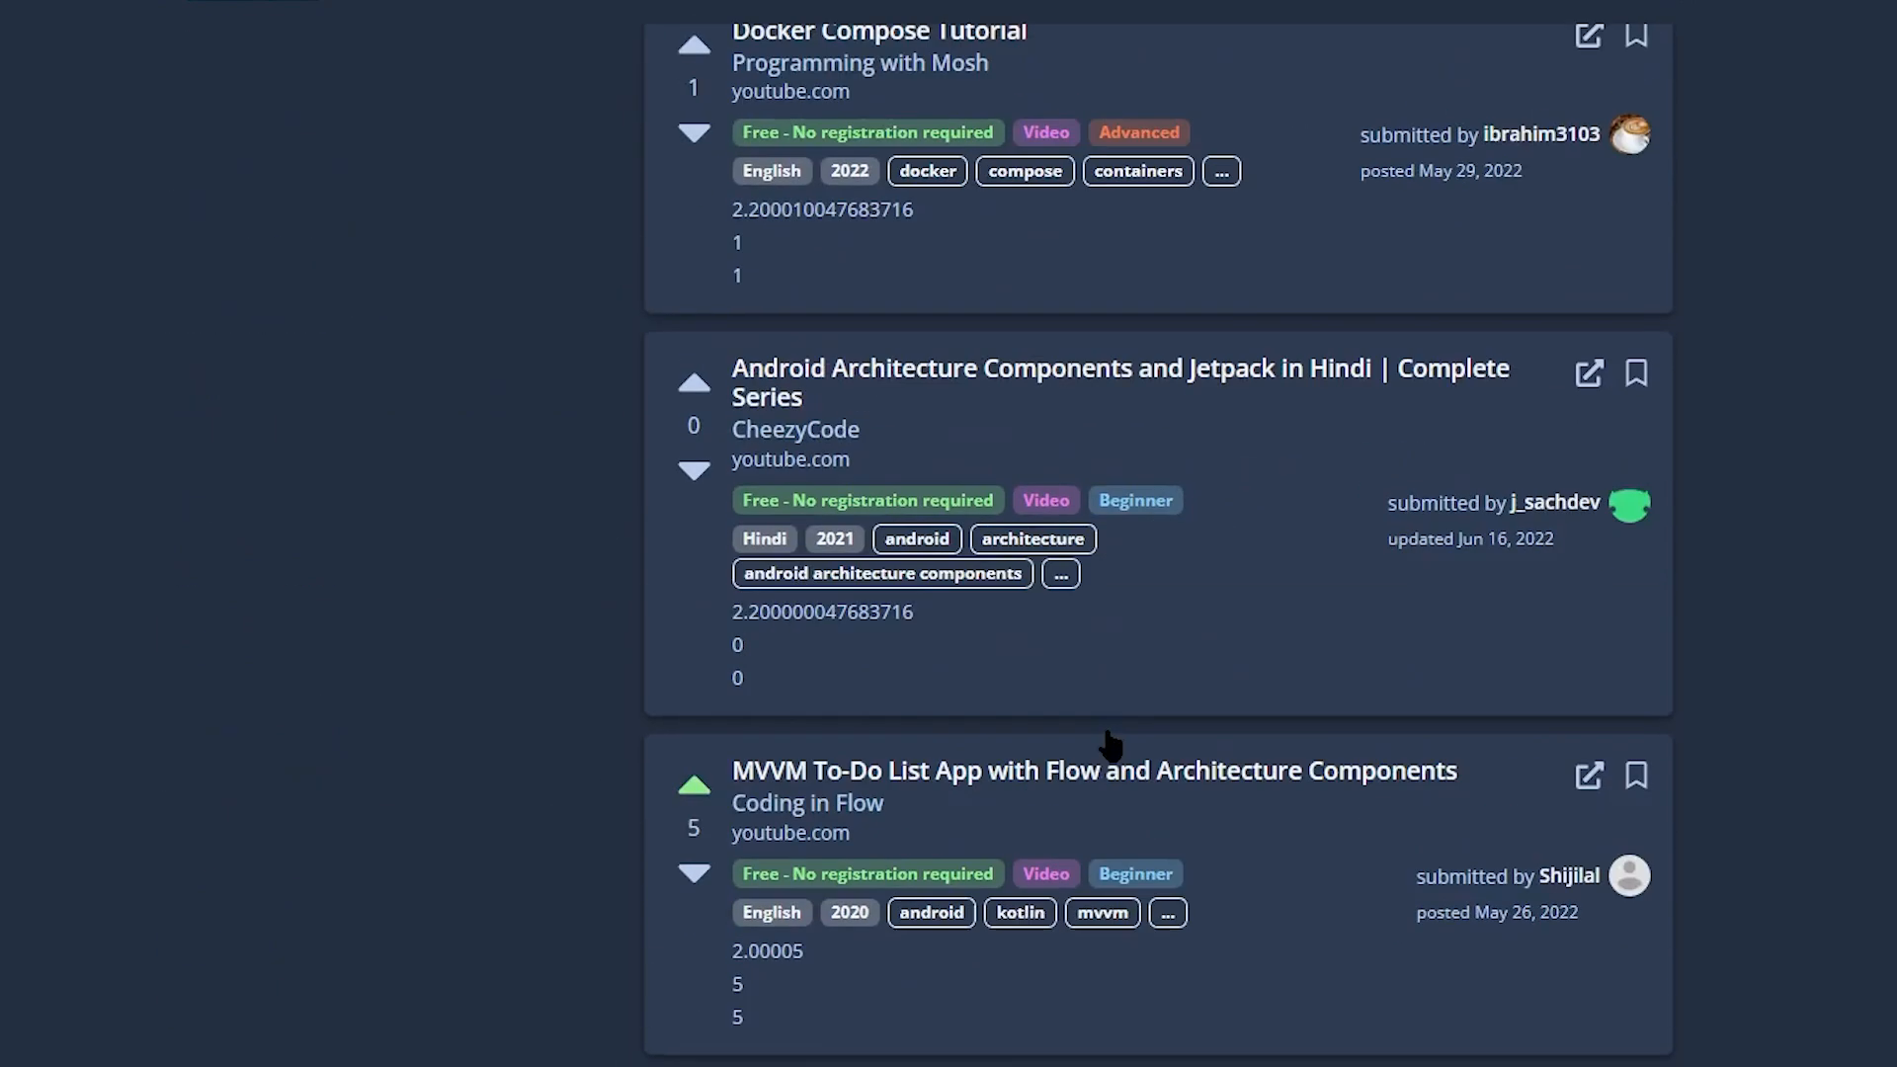
scroll("down", 3)
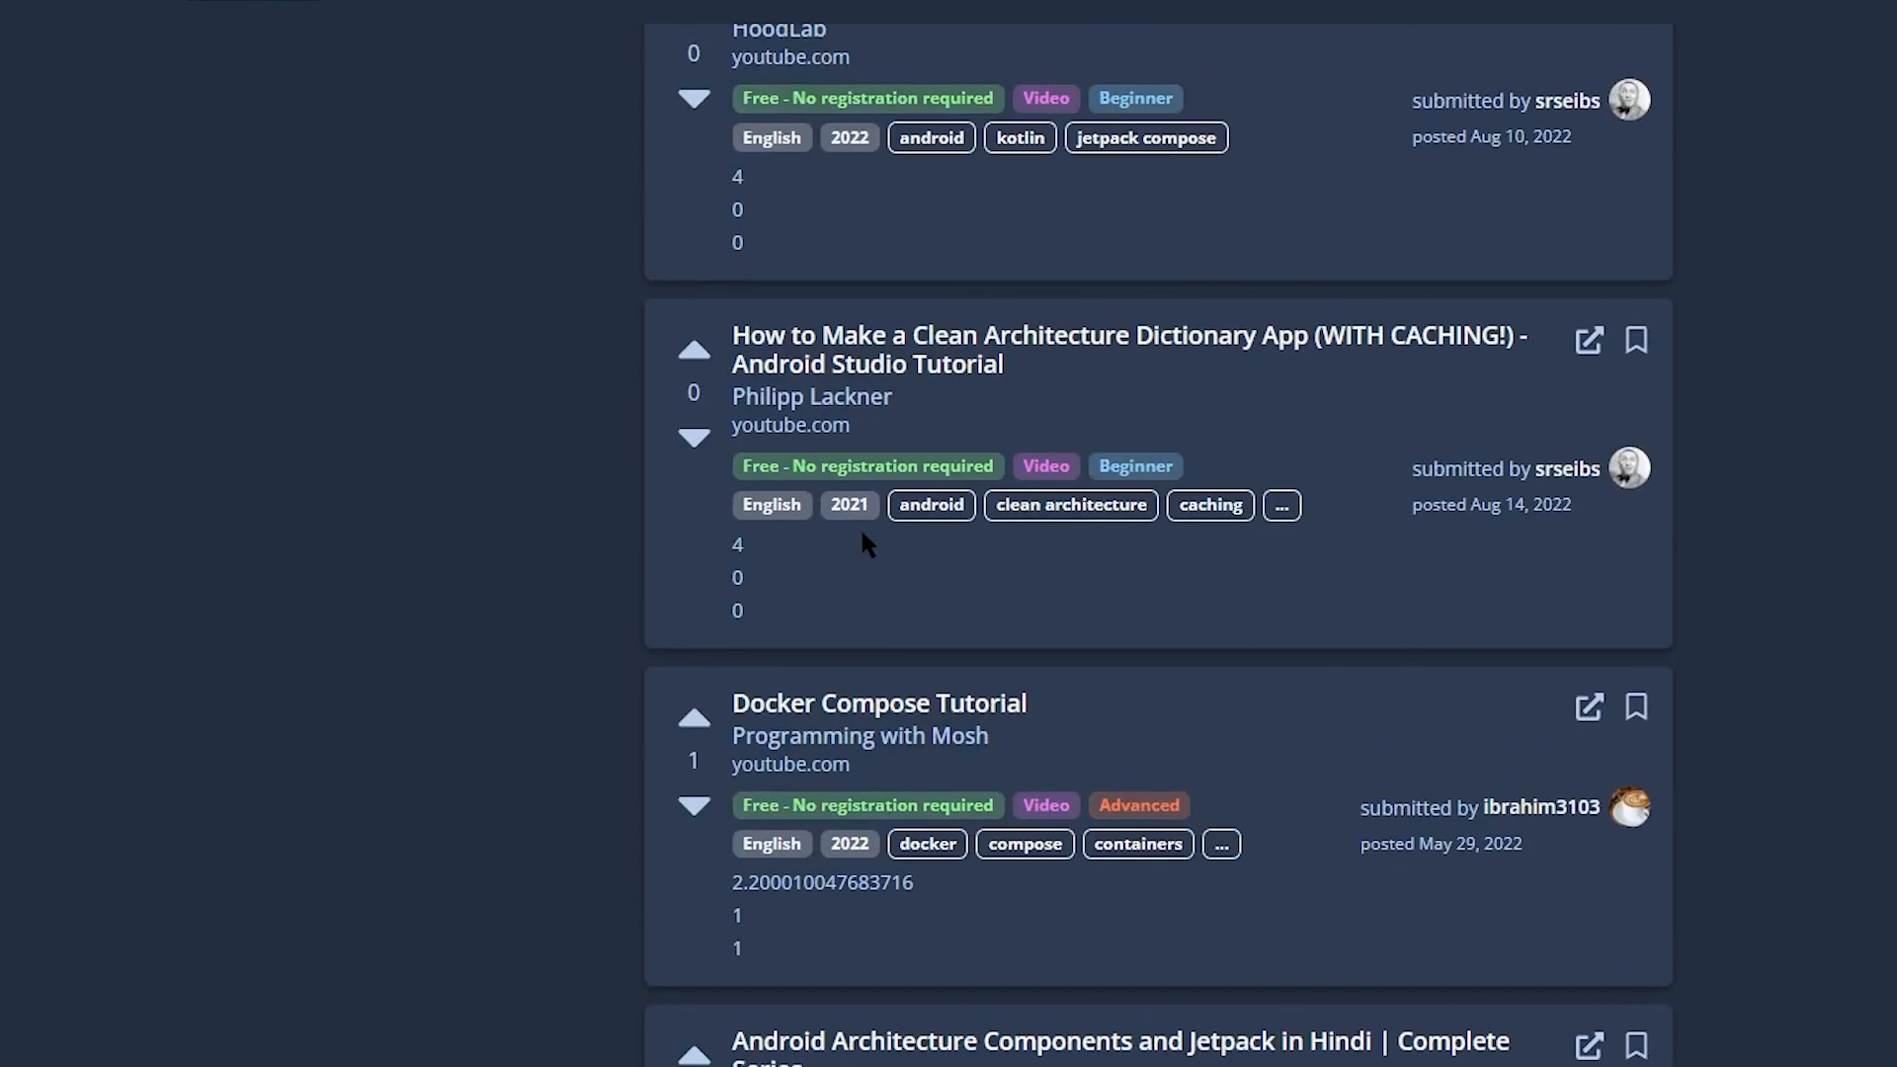
left_click(1127, 349)
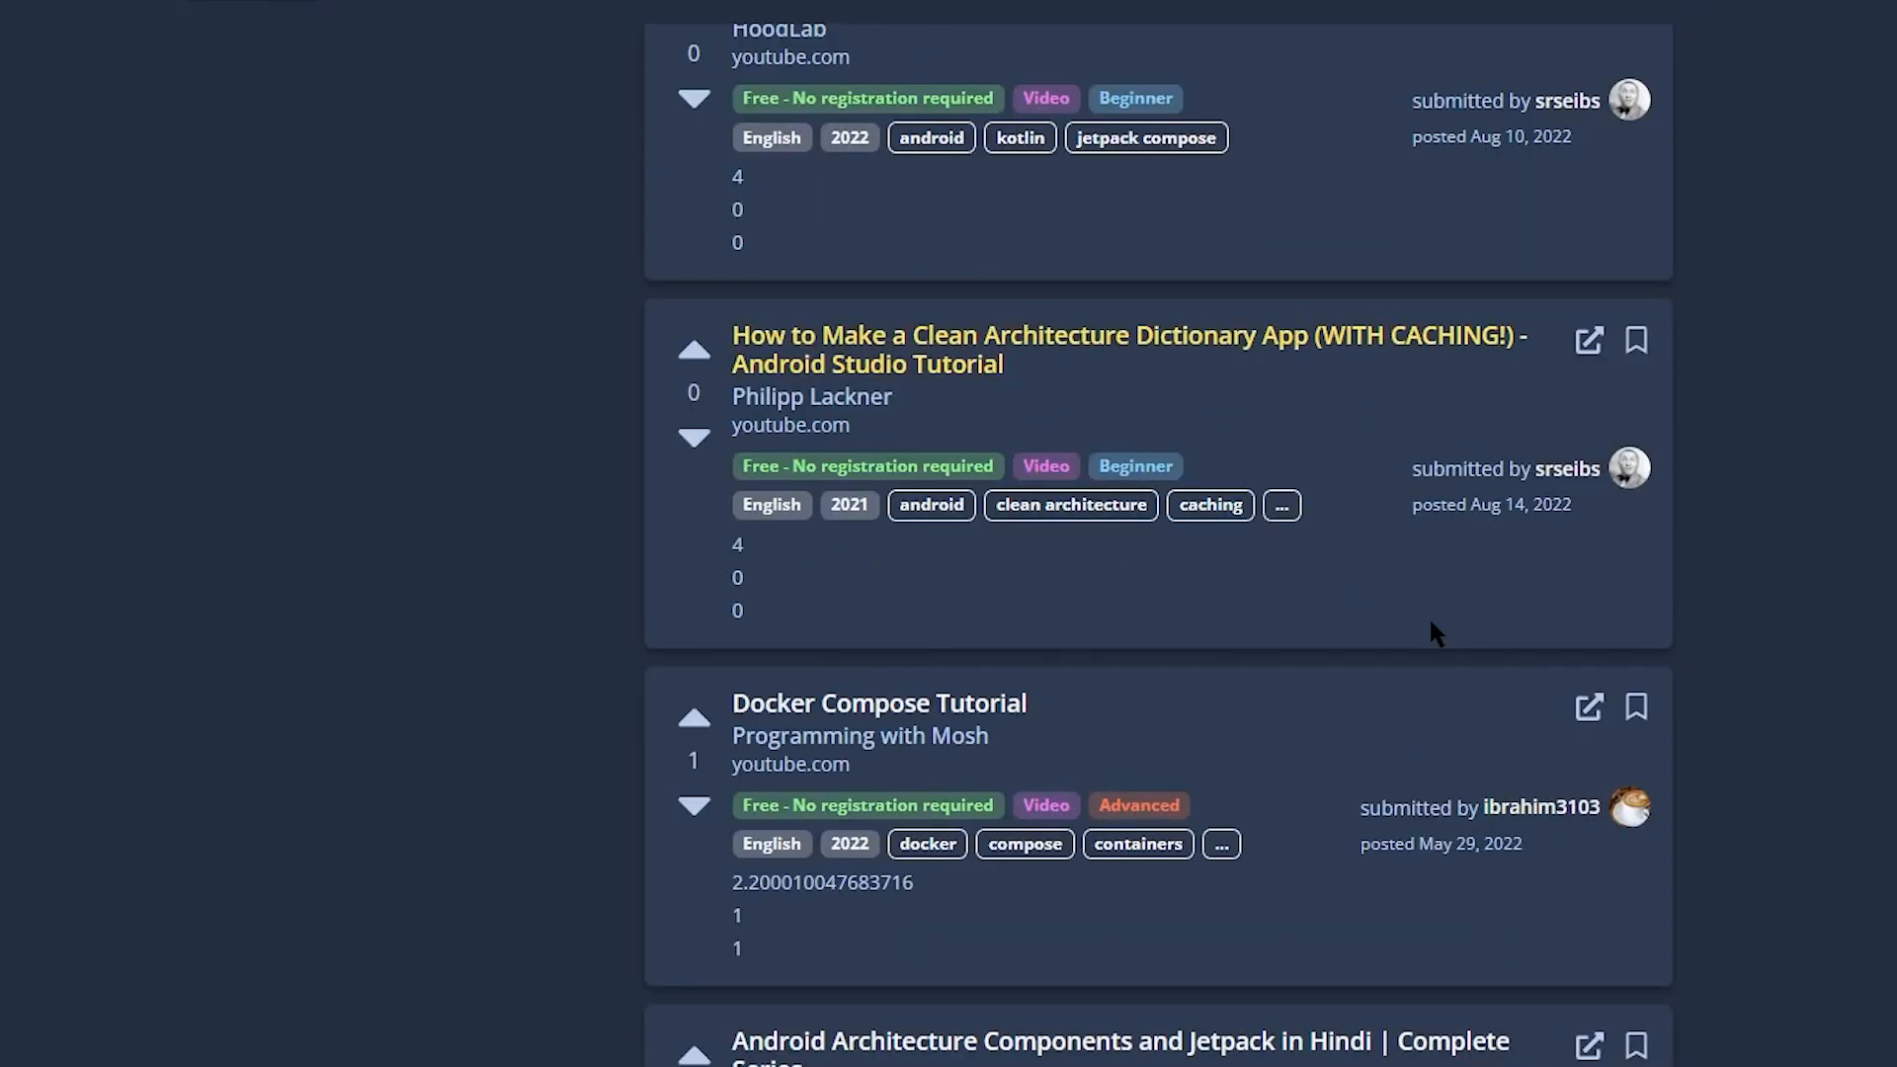
mouse_move(782, 927)
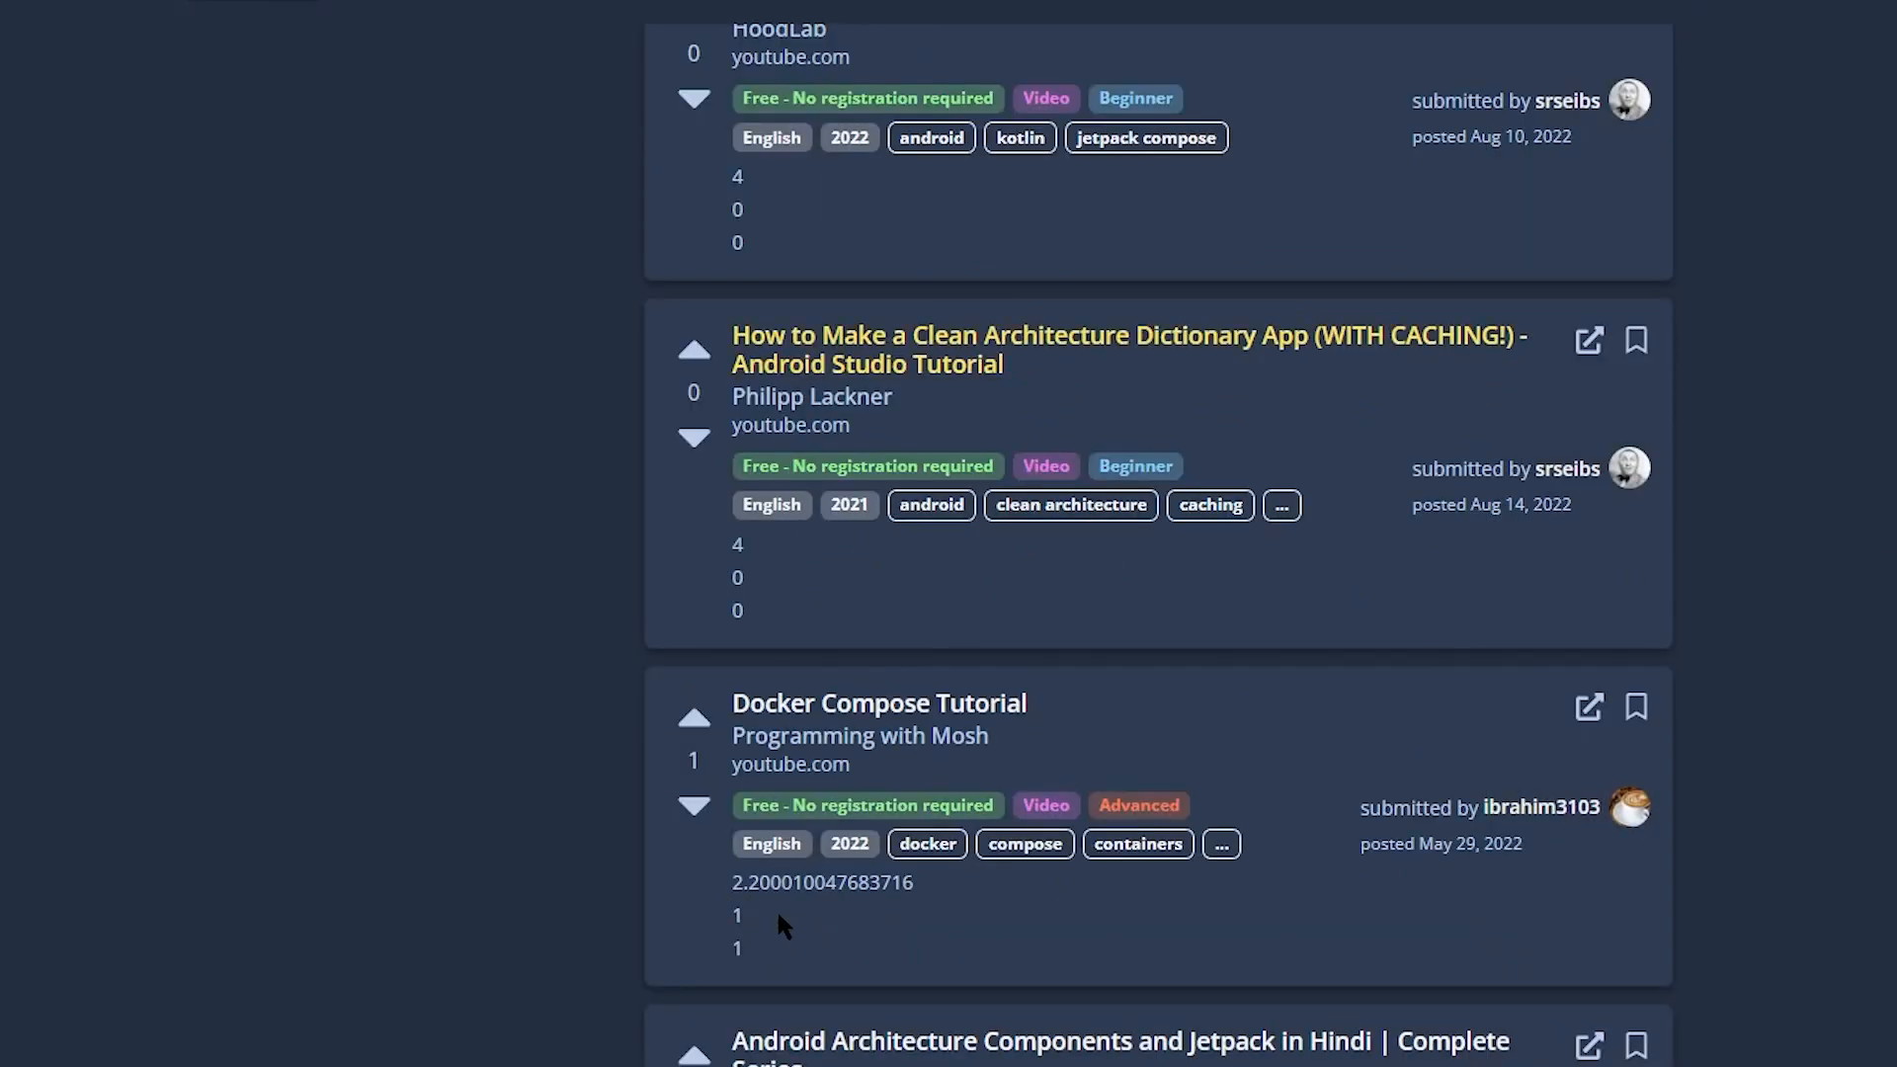
mouse_move(938, 732)
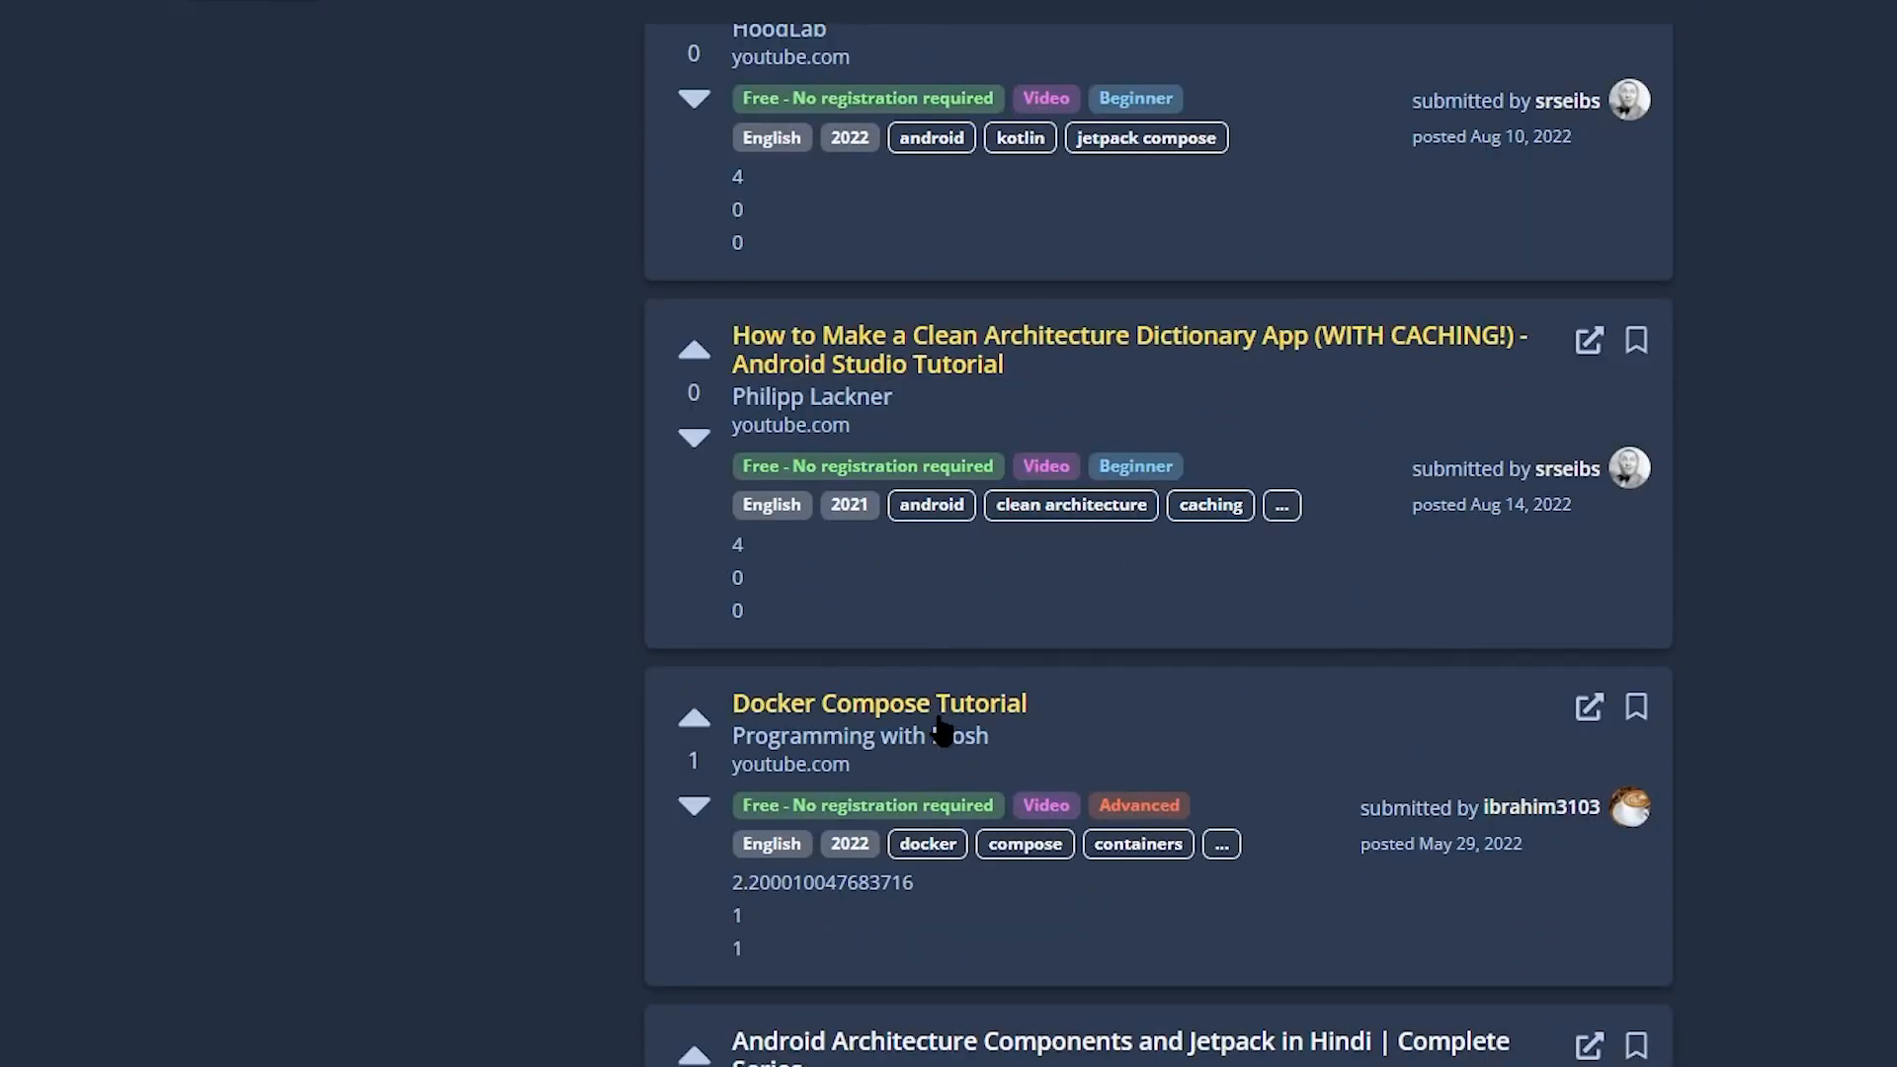
left_click(878, 702)
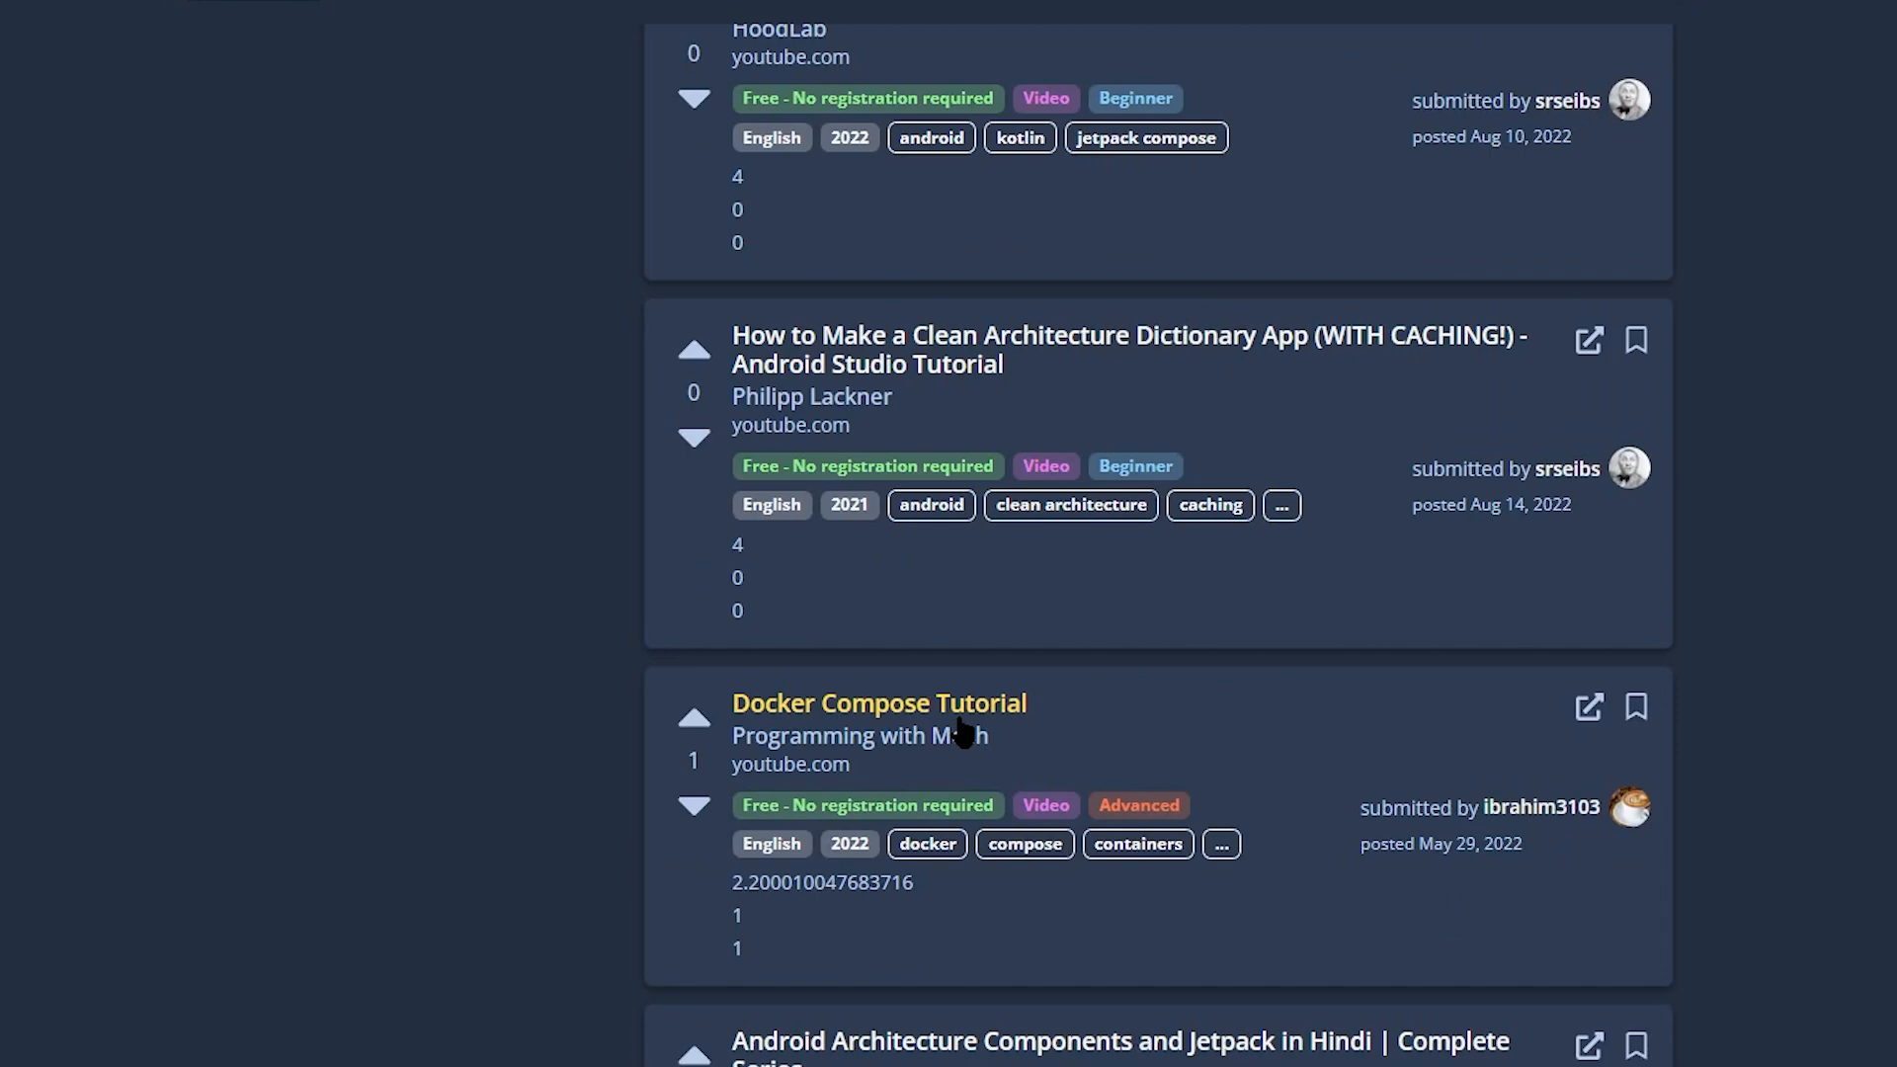
left_click(880, 703)
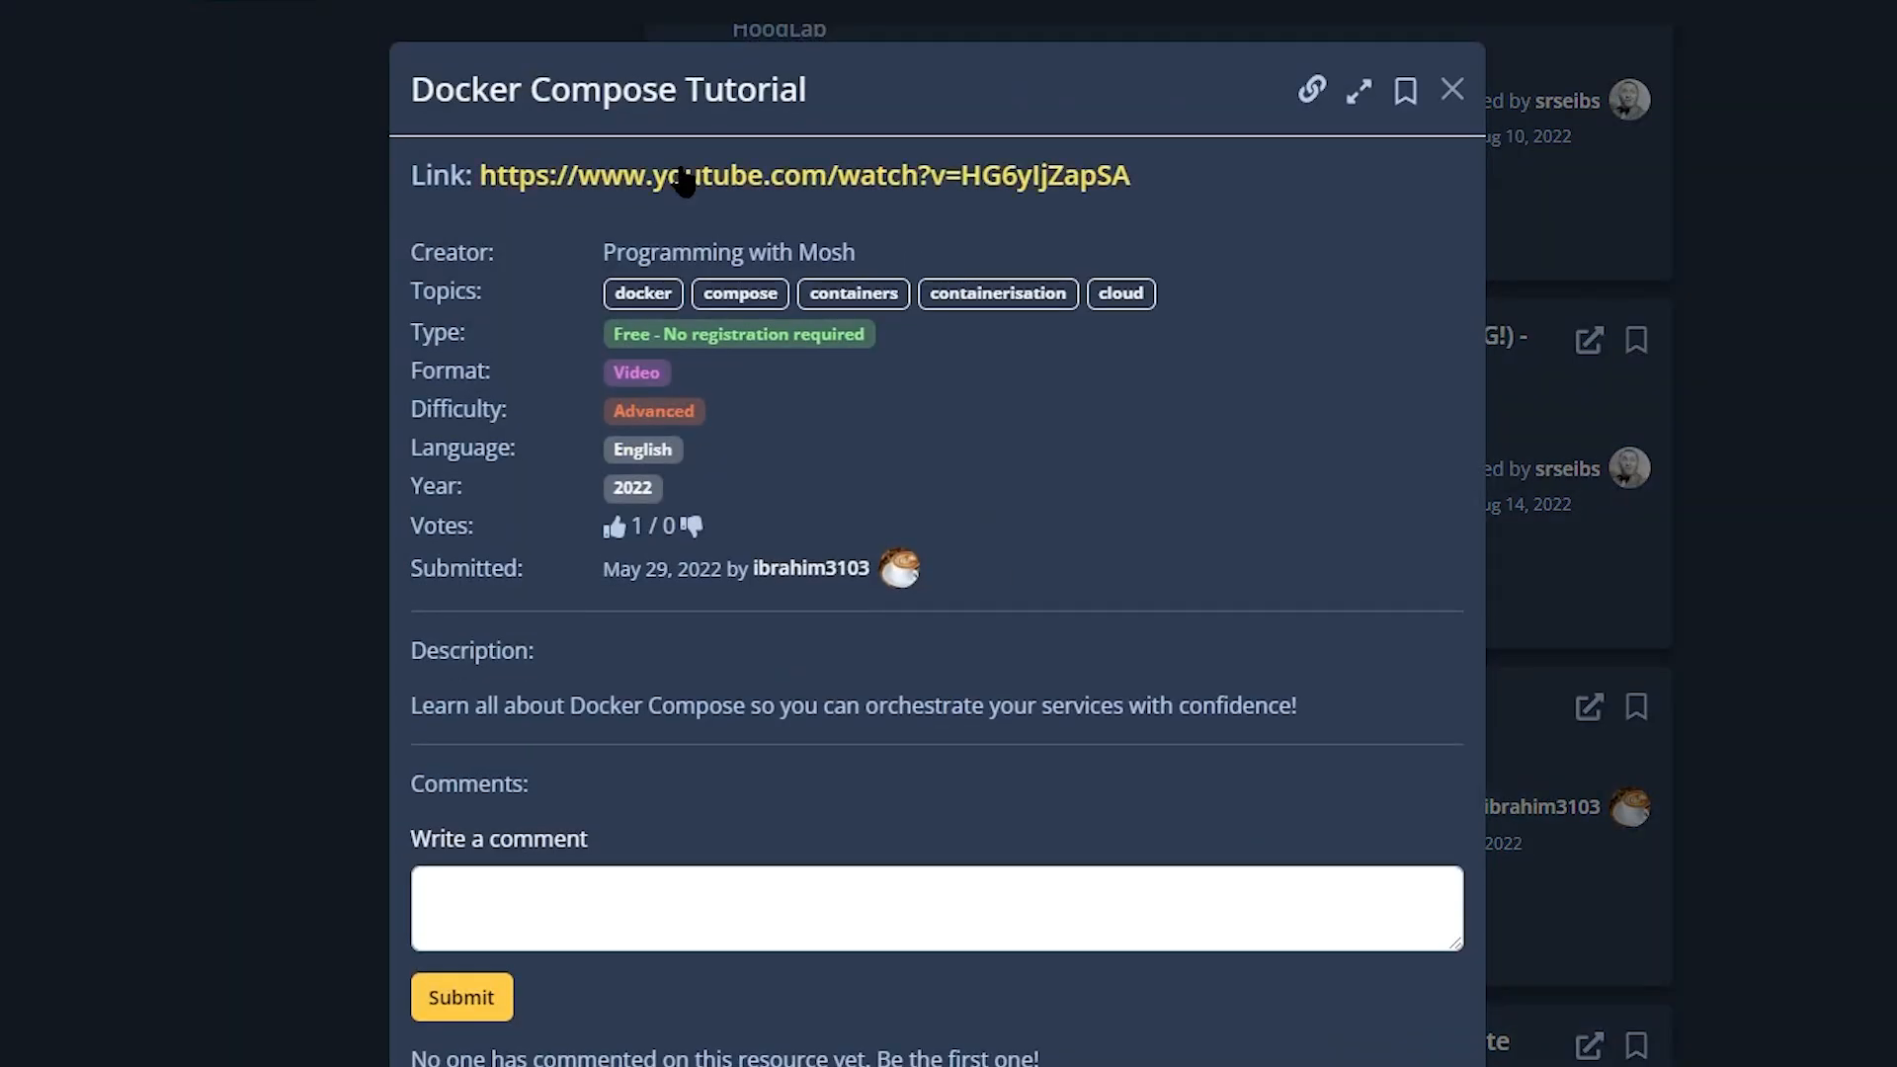
left_click(1451, 88)
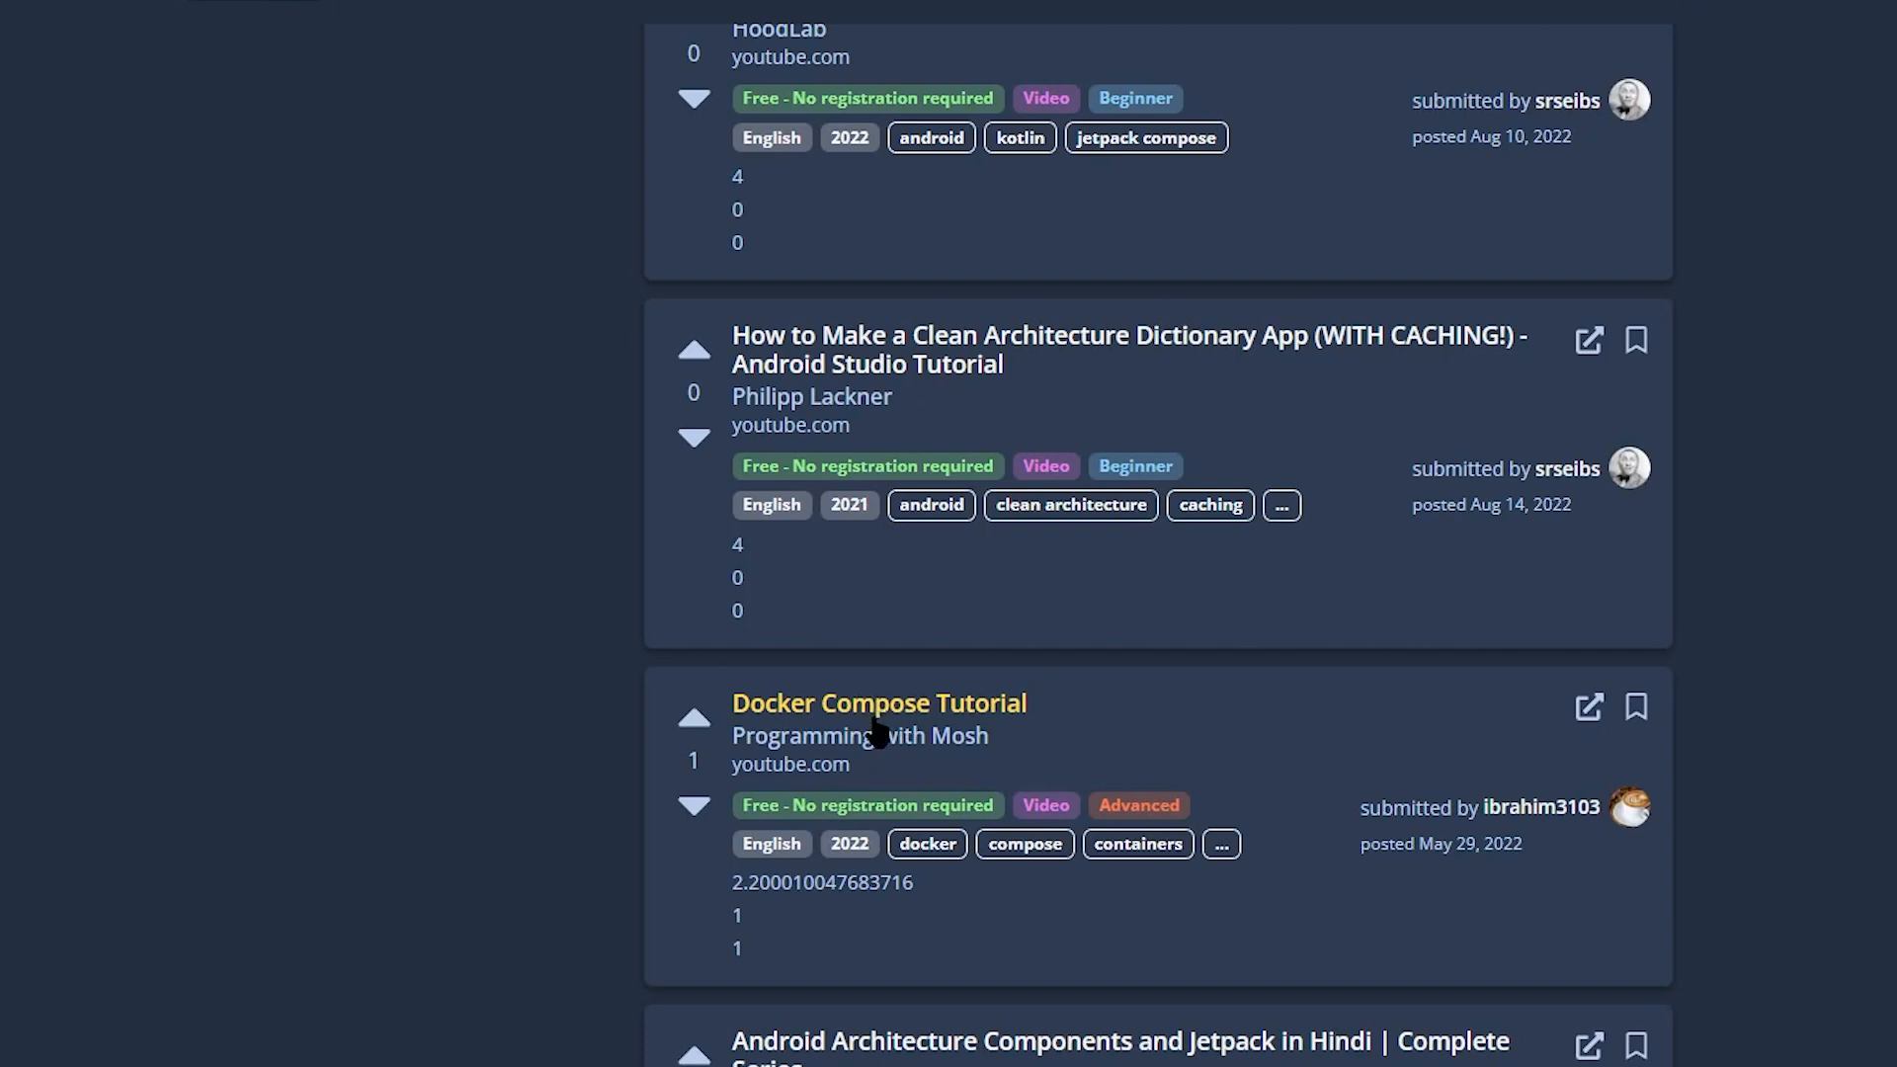
mouse_move(932, 732)
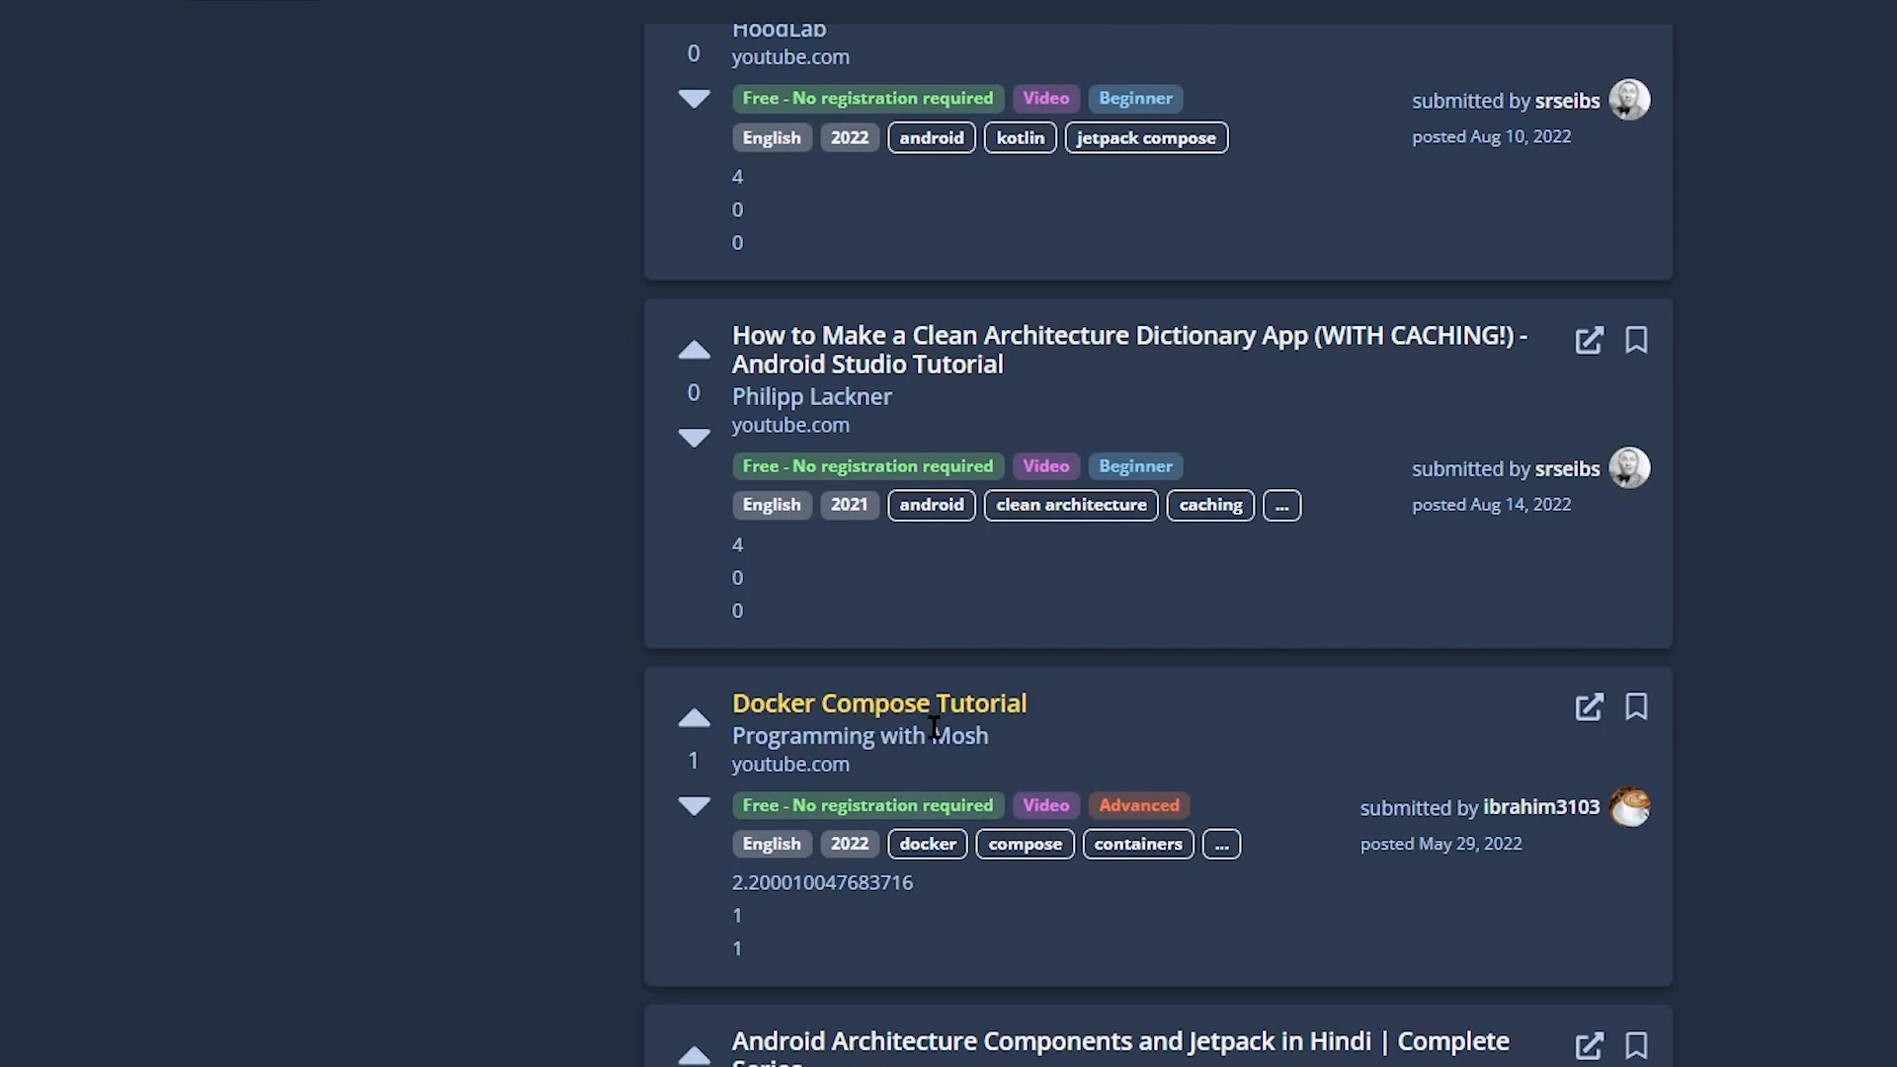
mouse_move(985, 889)
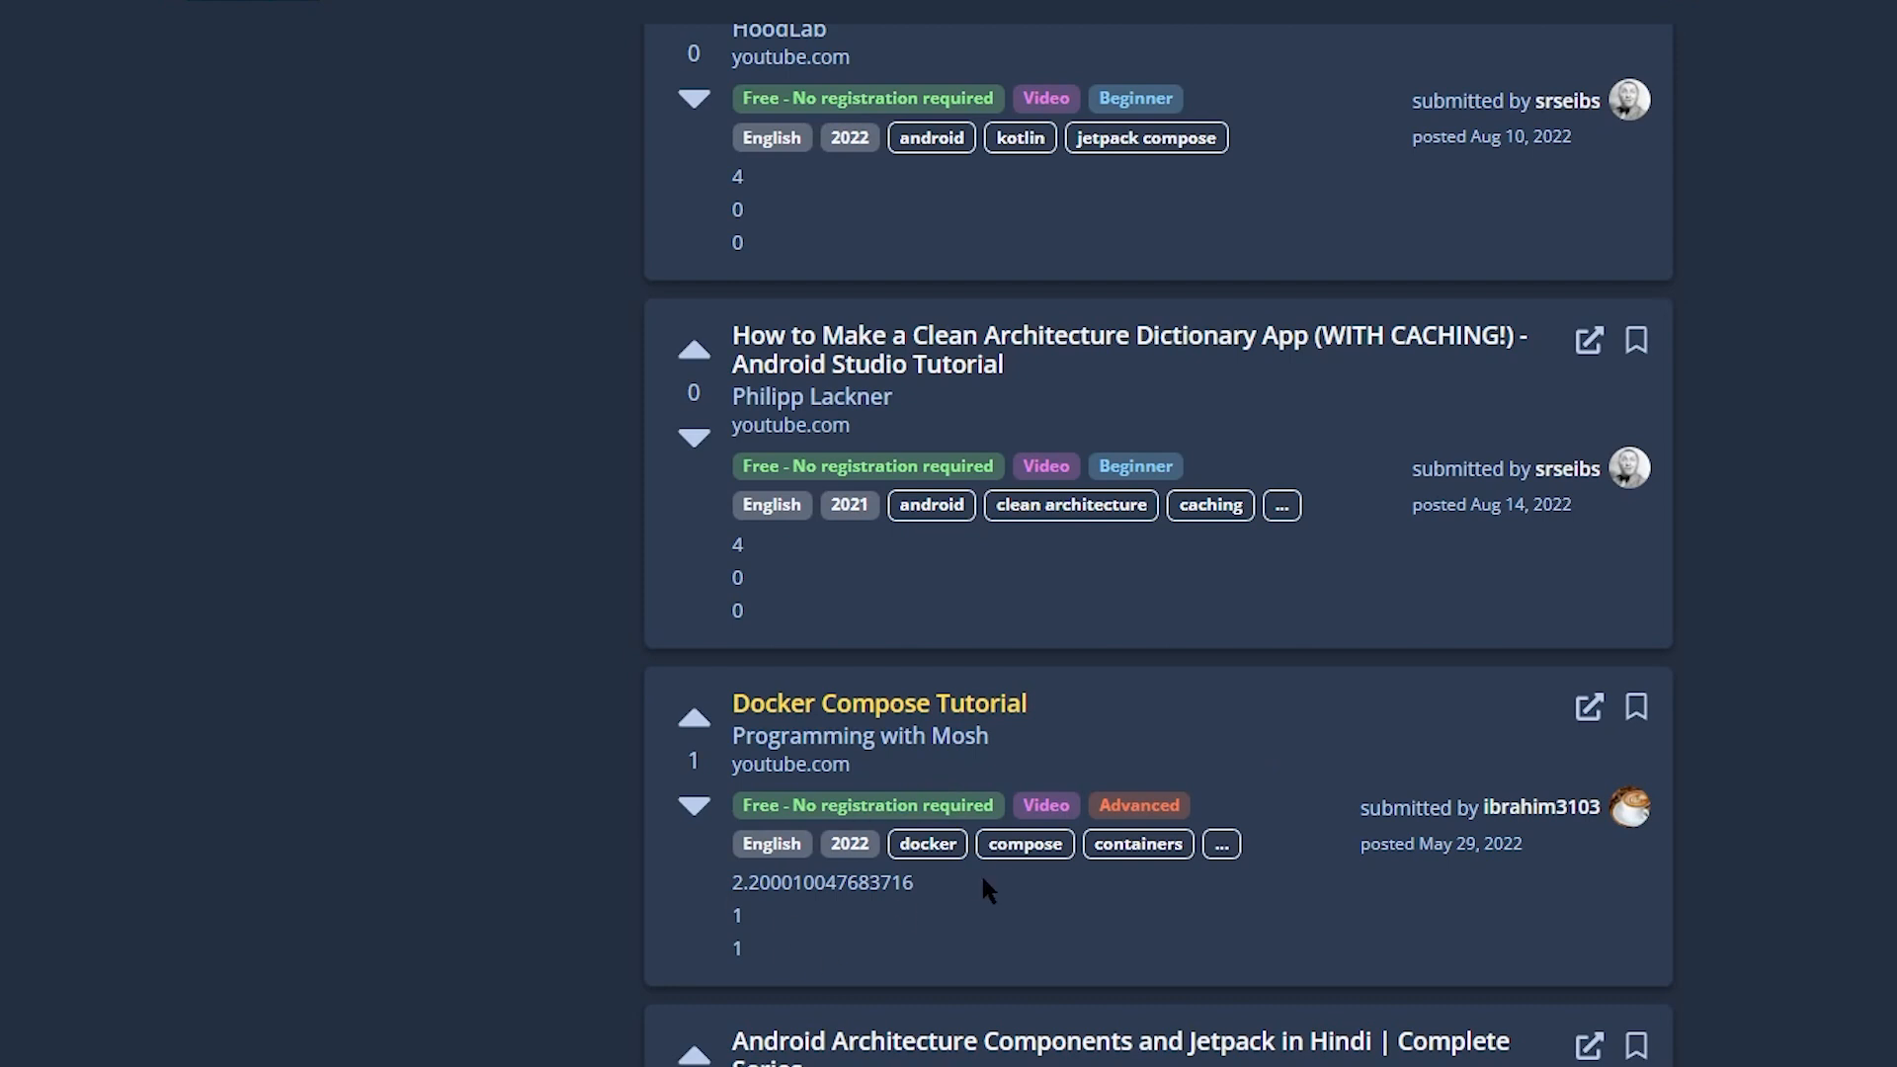
mouse_move(911, 927)
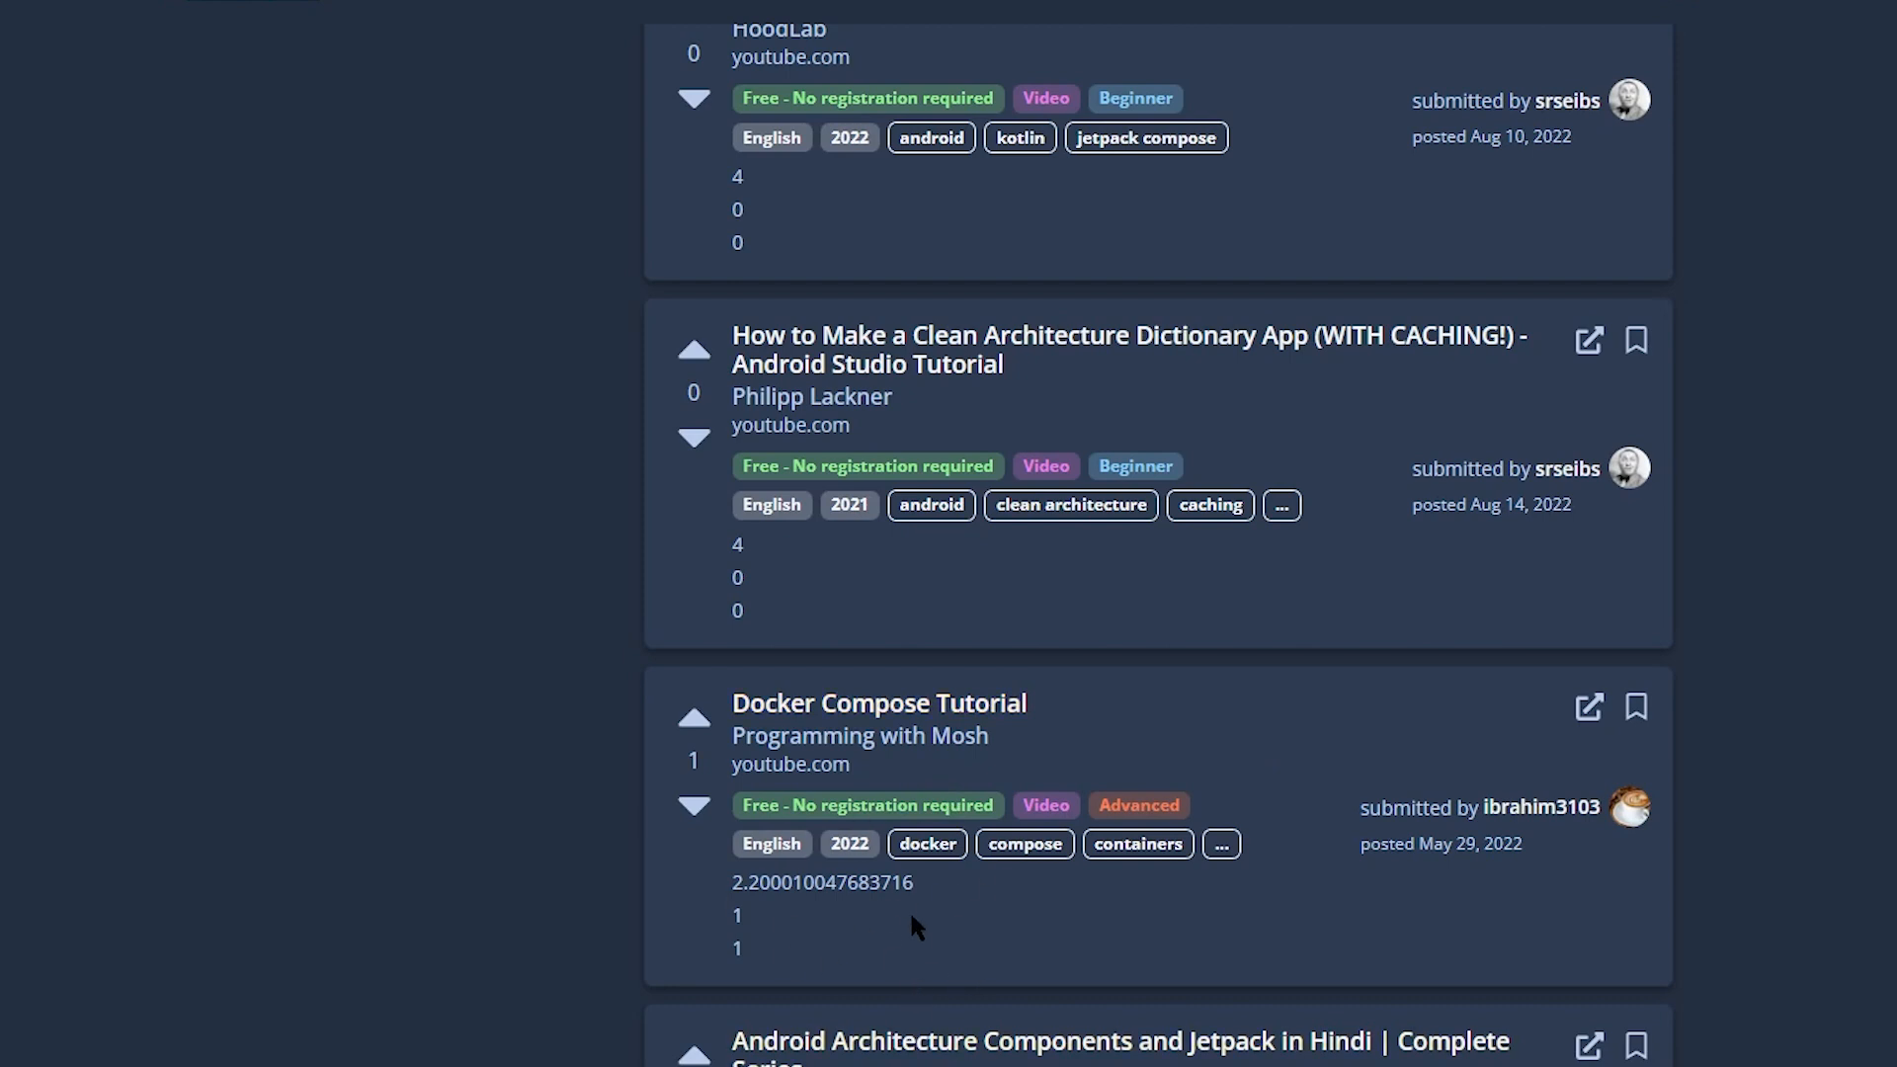
mouse_move(1058, 865)
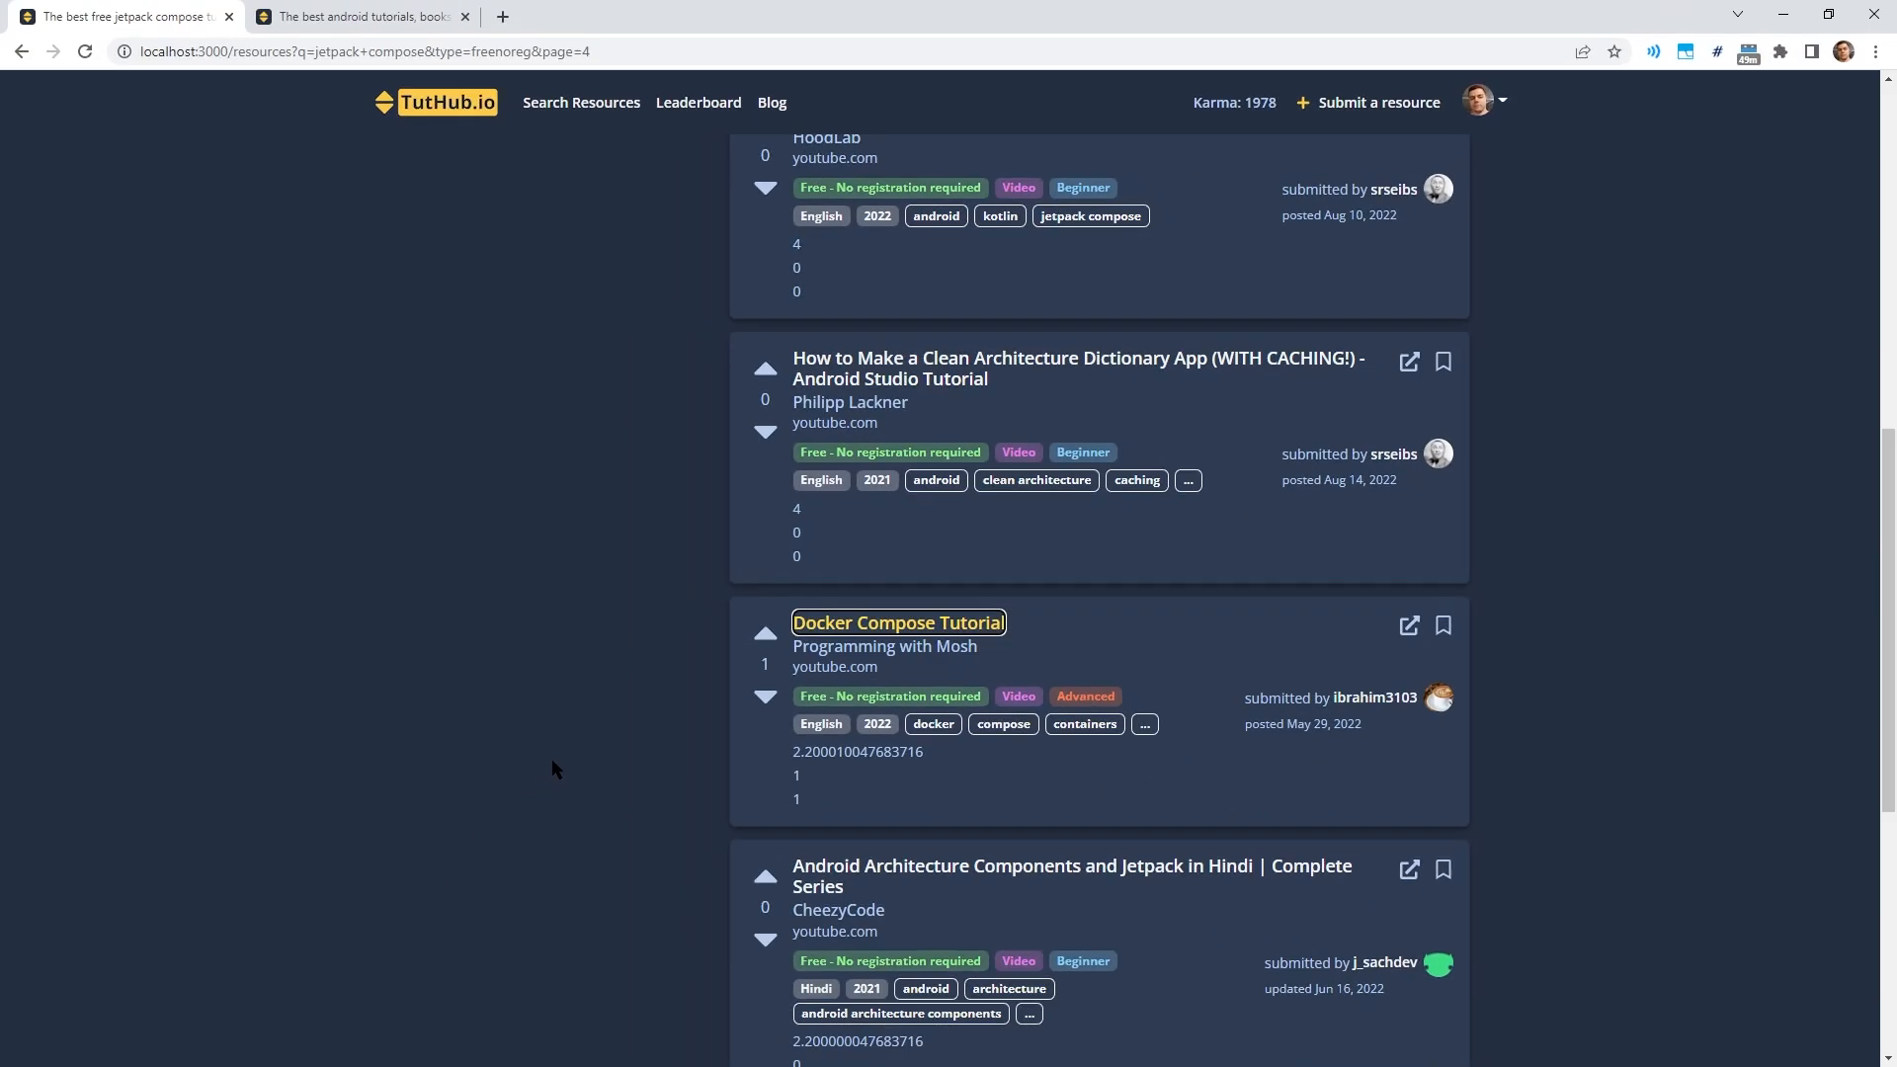
mouse_move(592, 794)
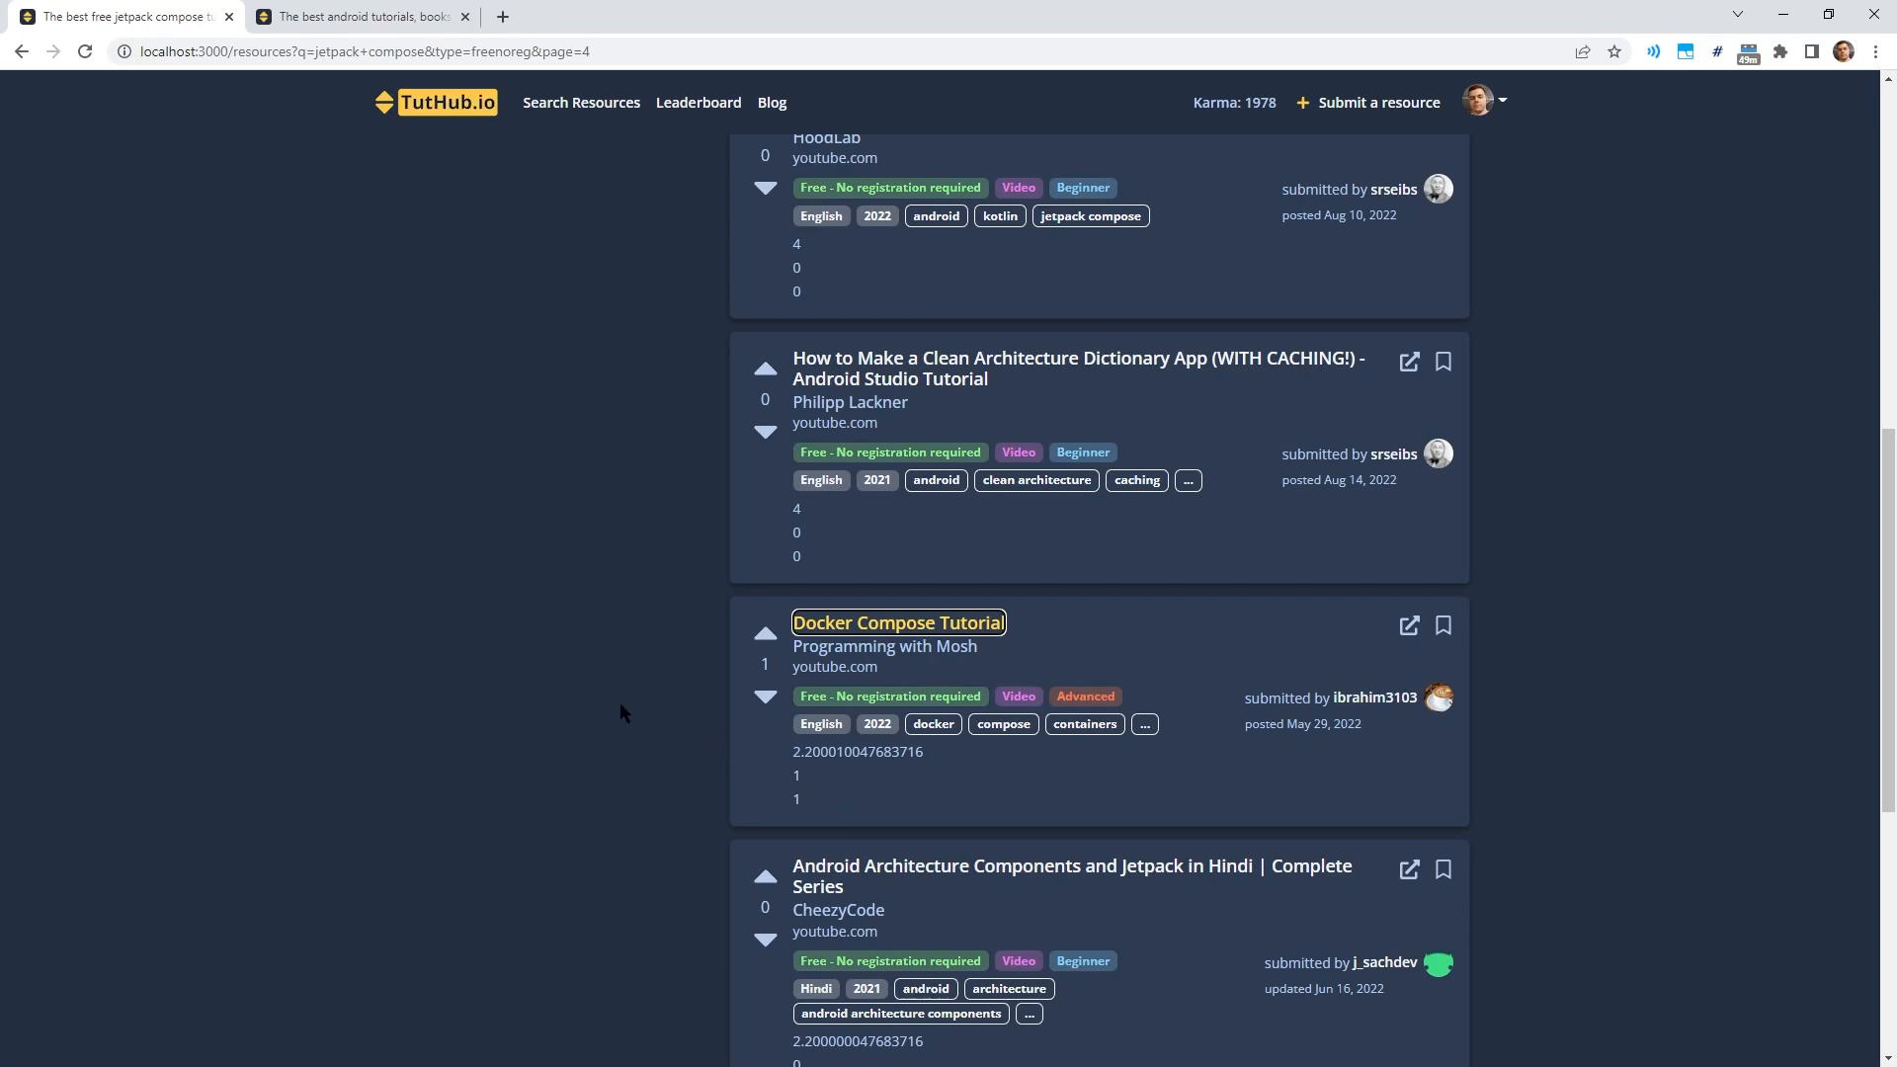
mouse_move(701, 678)
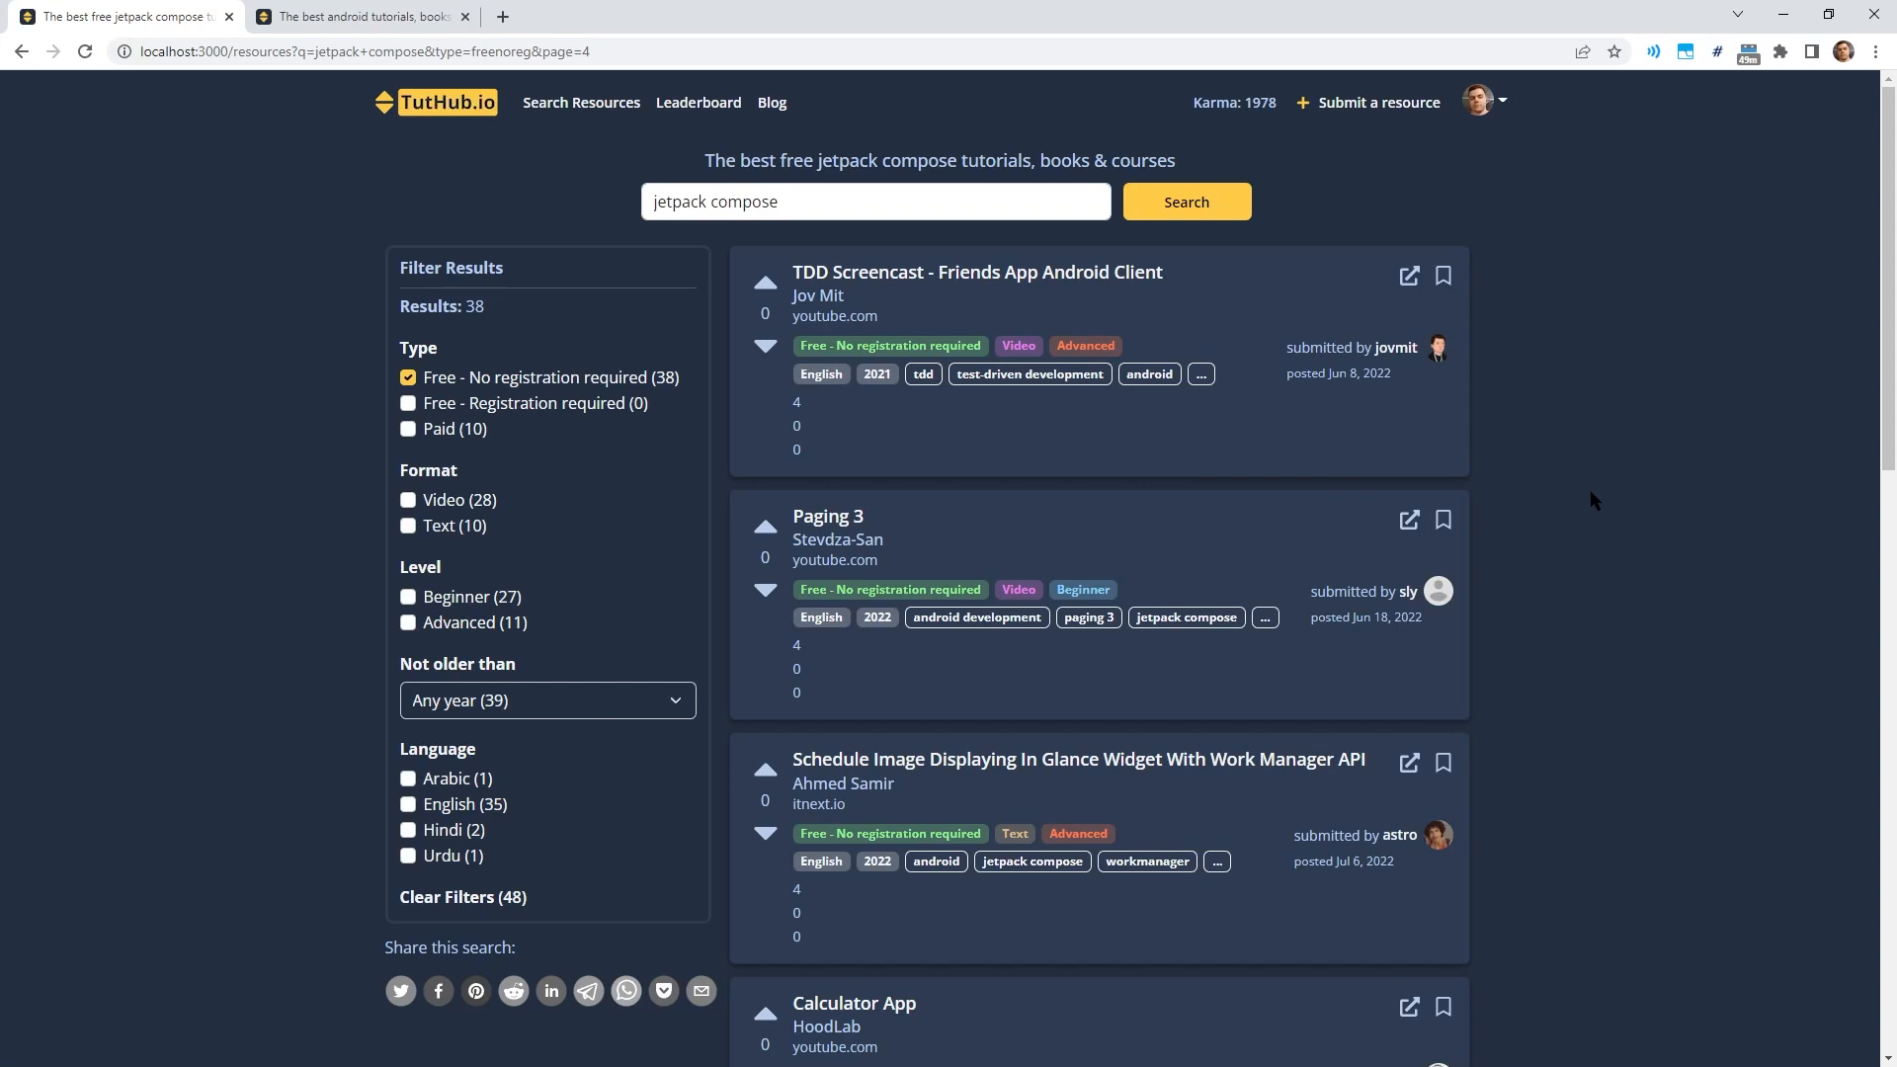
mouse_move(524, 522)
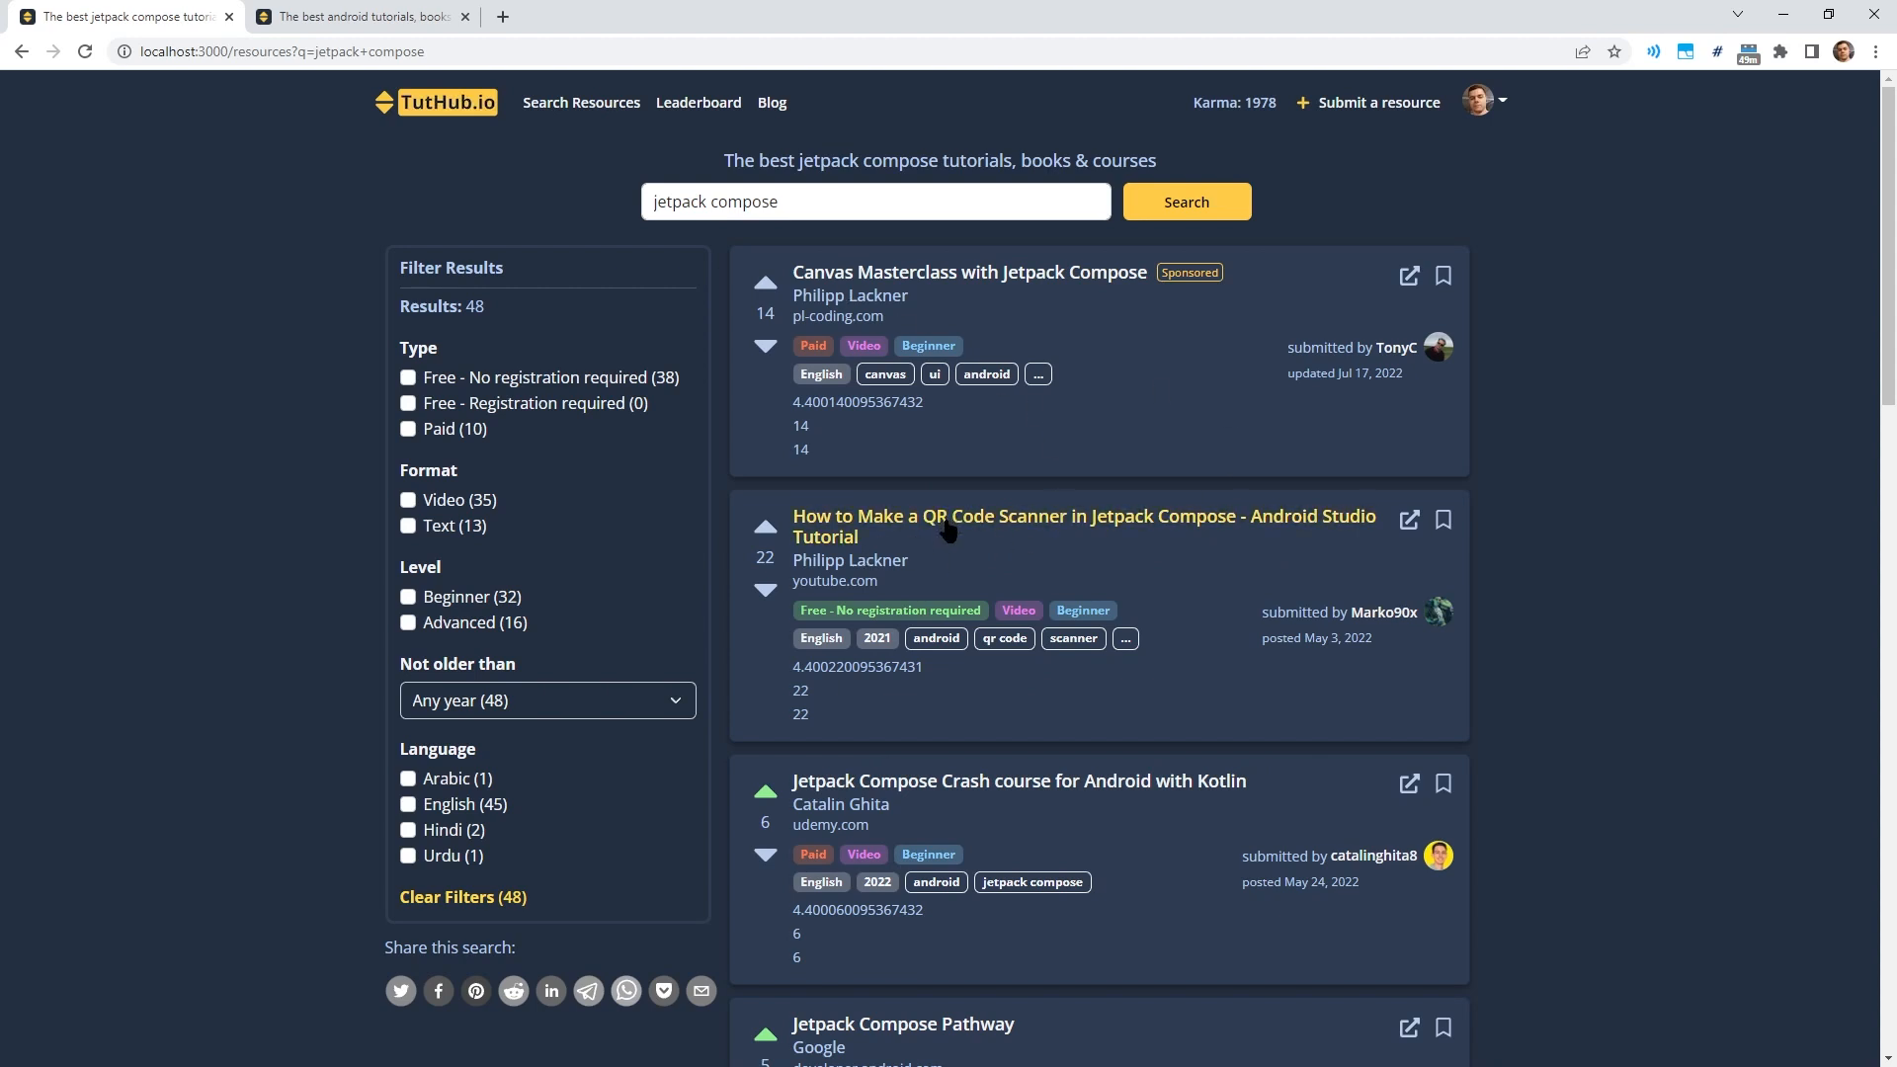
mouse_move(1106, 556)
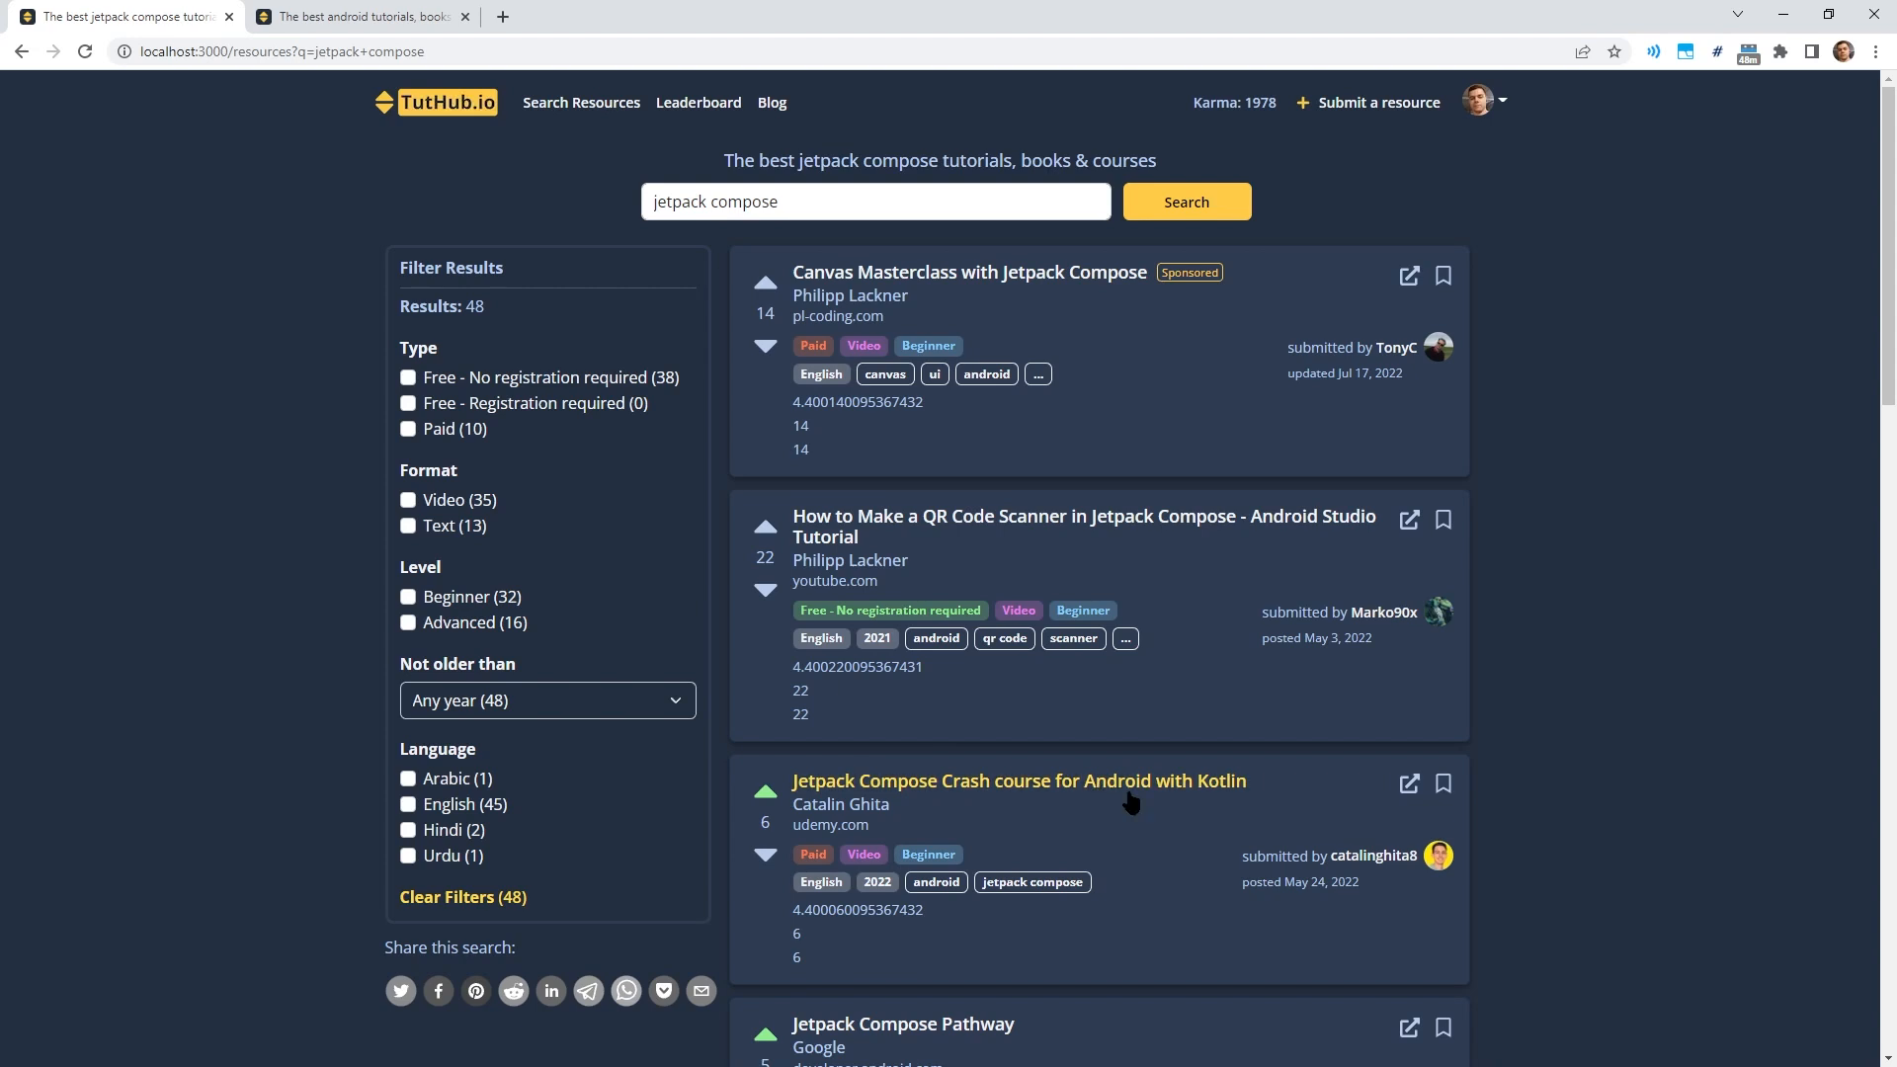
mouse_move(1004, 802)
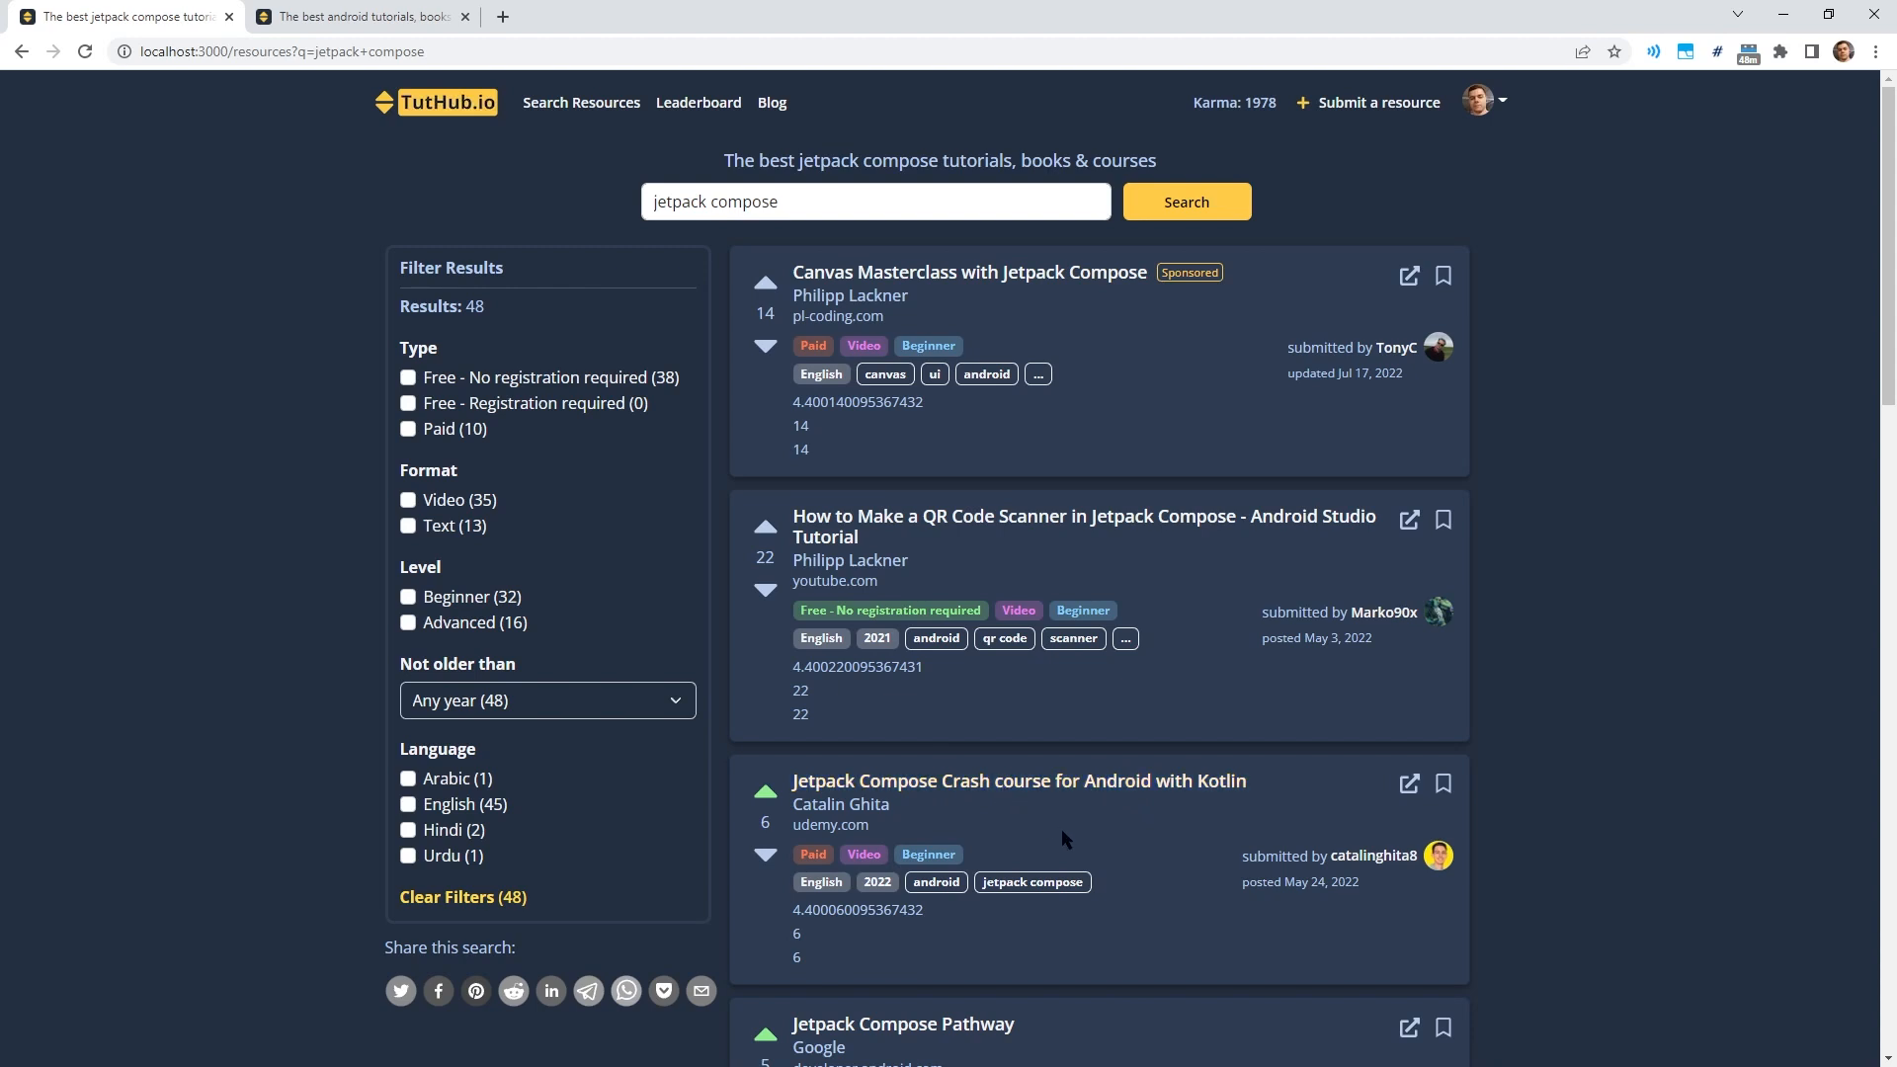
mouse_move(448, 376)
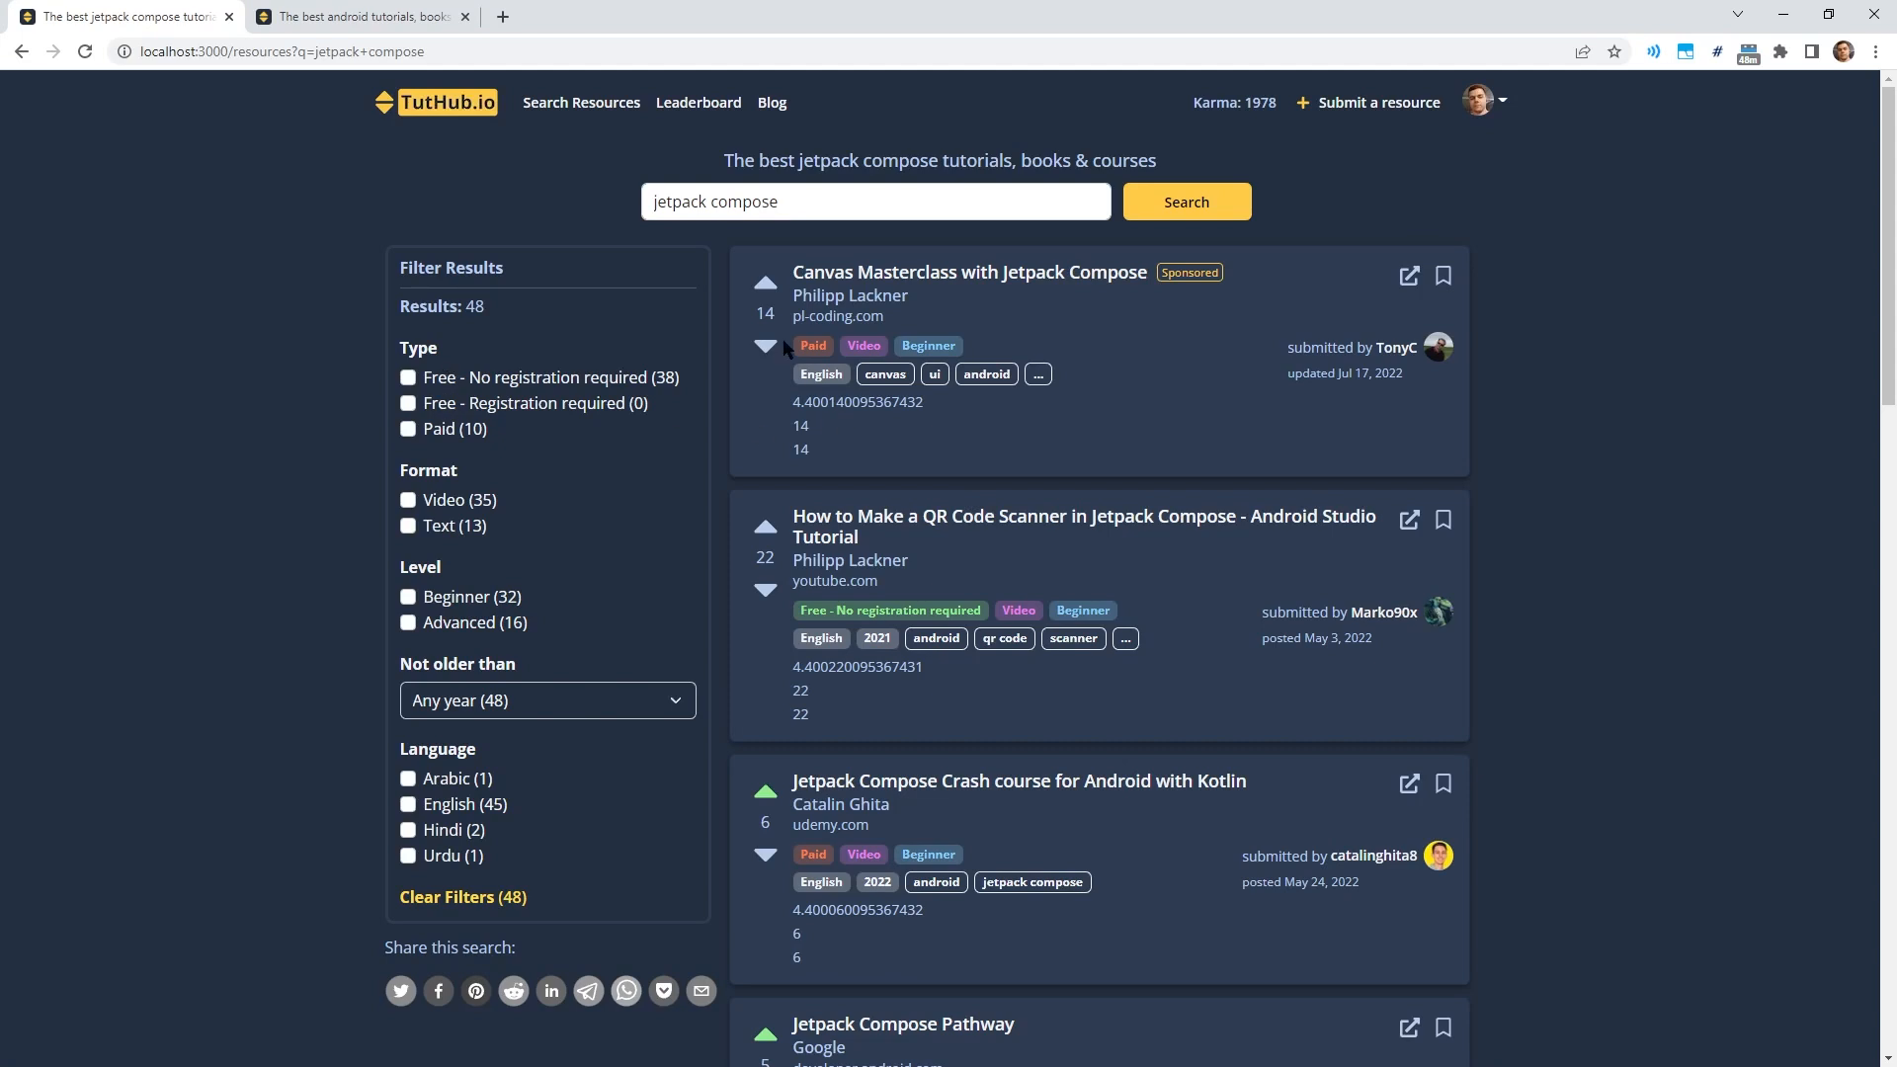
mouse_move(707, 368)
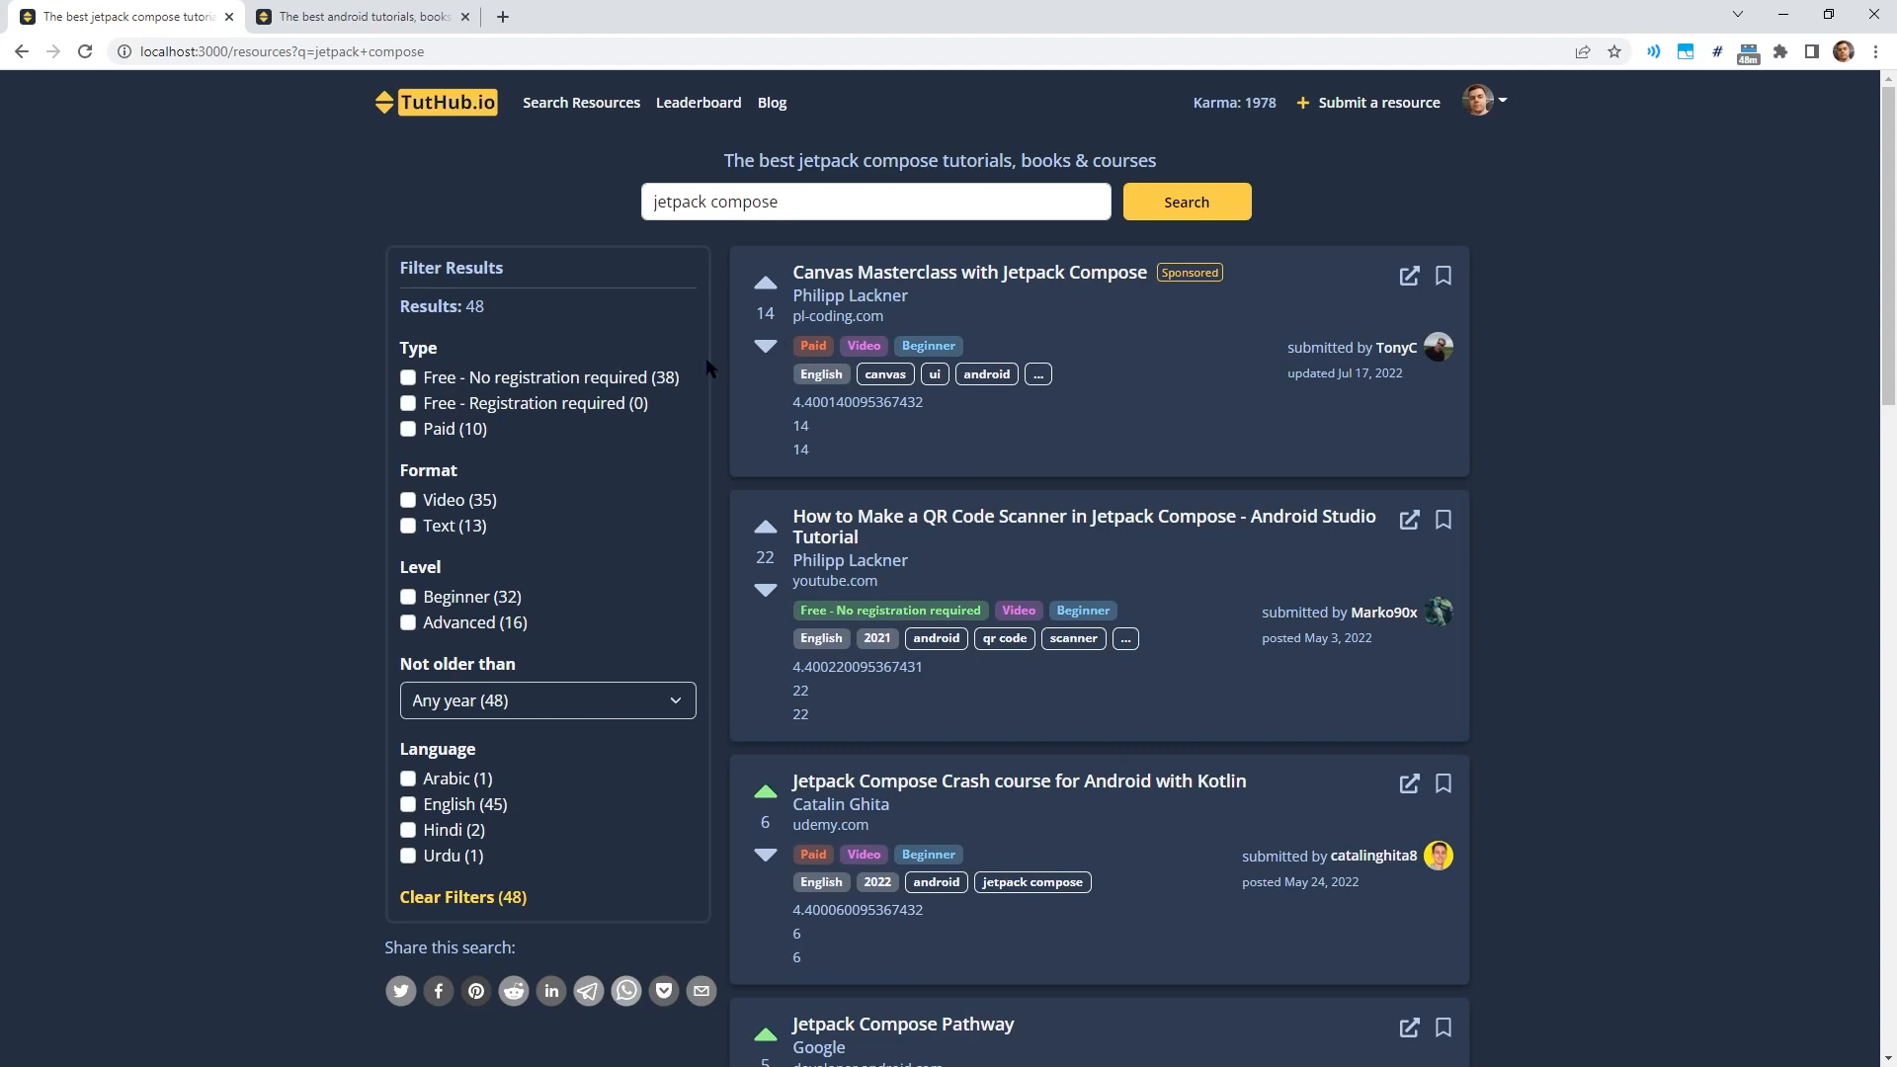
mouse_move(1024, 802)
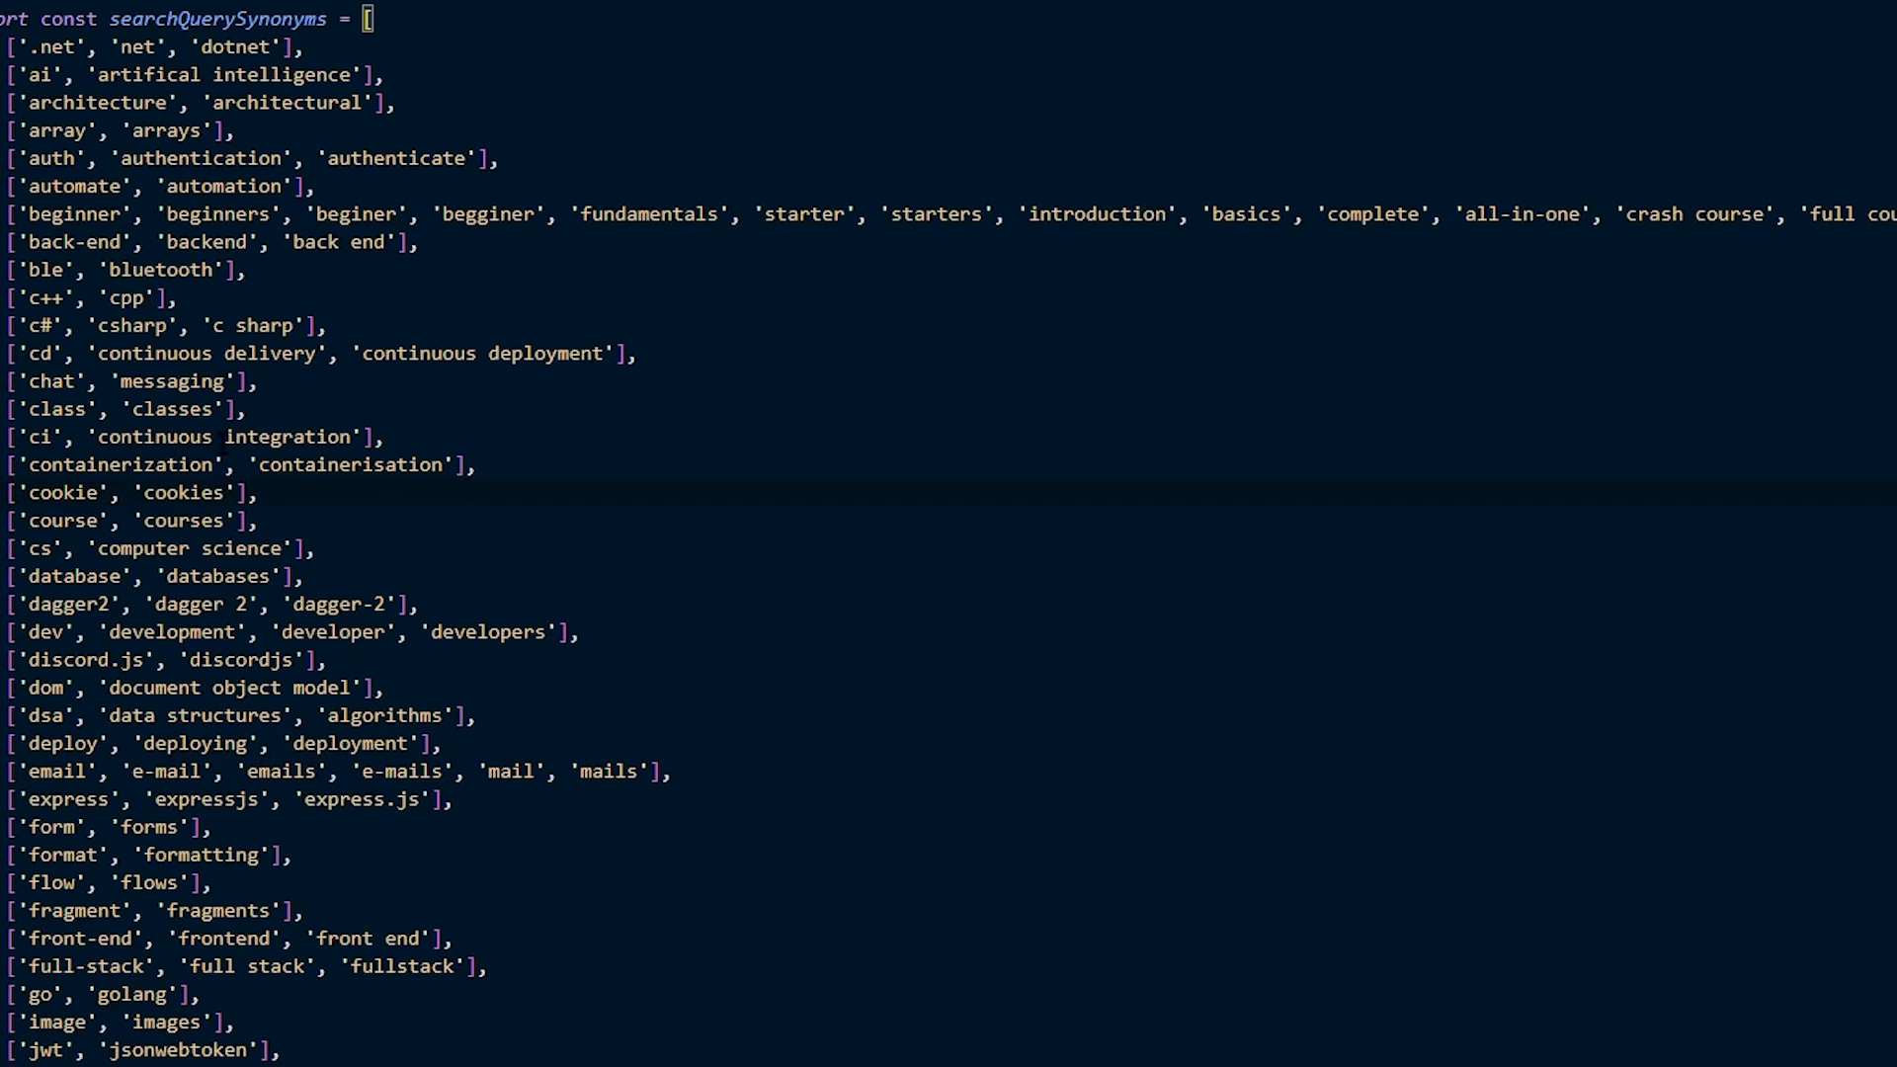
Select the misspelling 'beginer' in the beginner entry of searchQuerySynonyms.
left_click(254, 491)
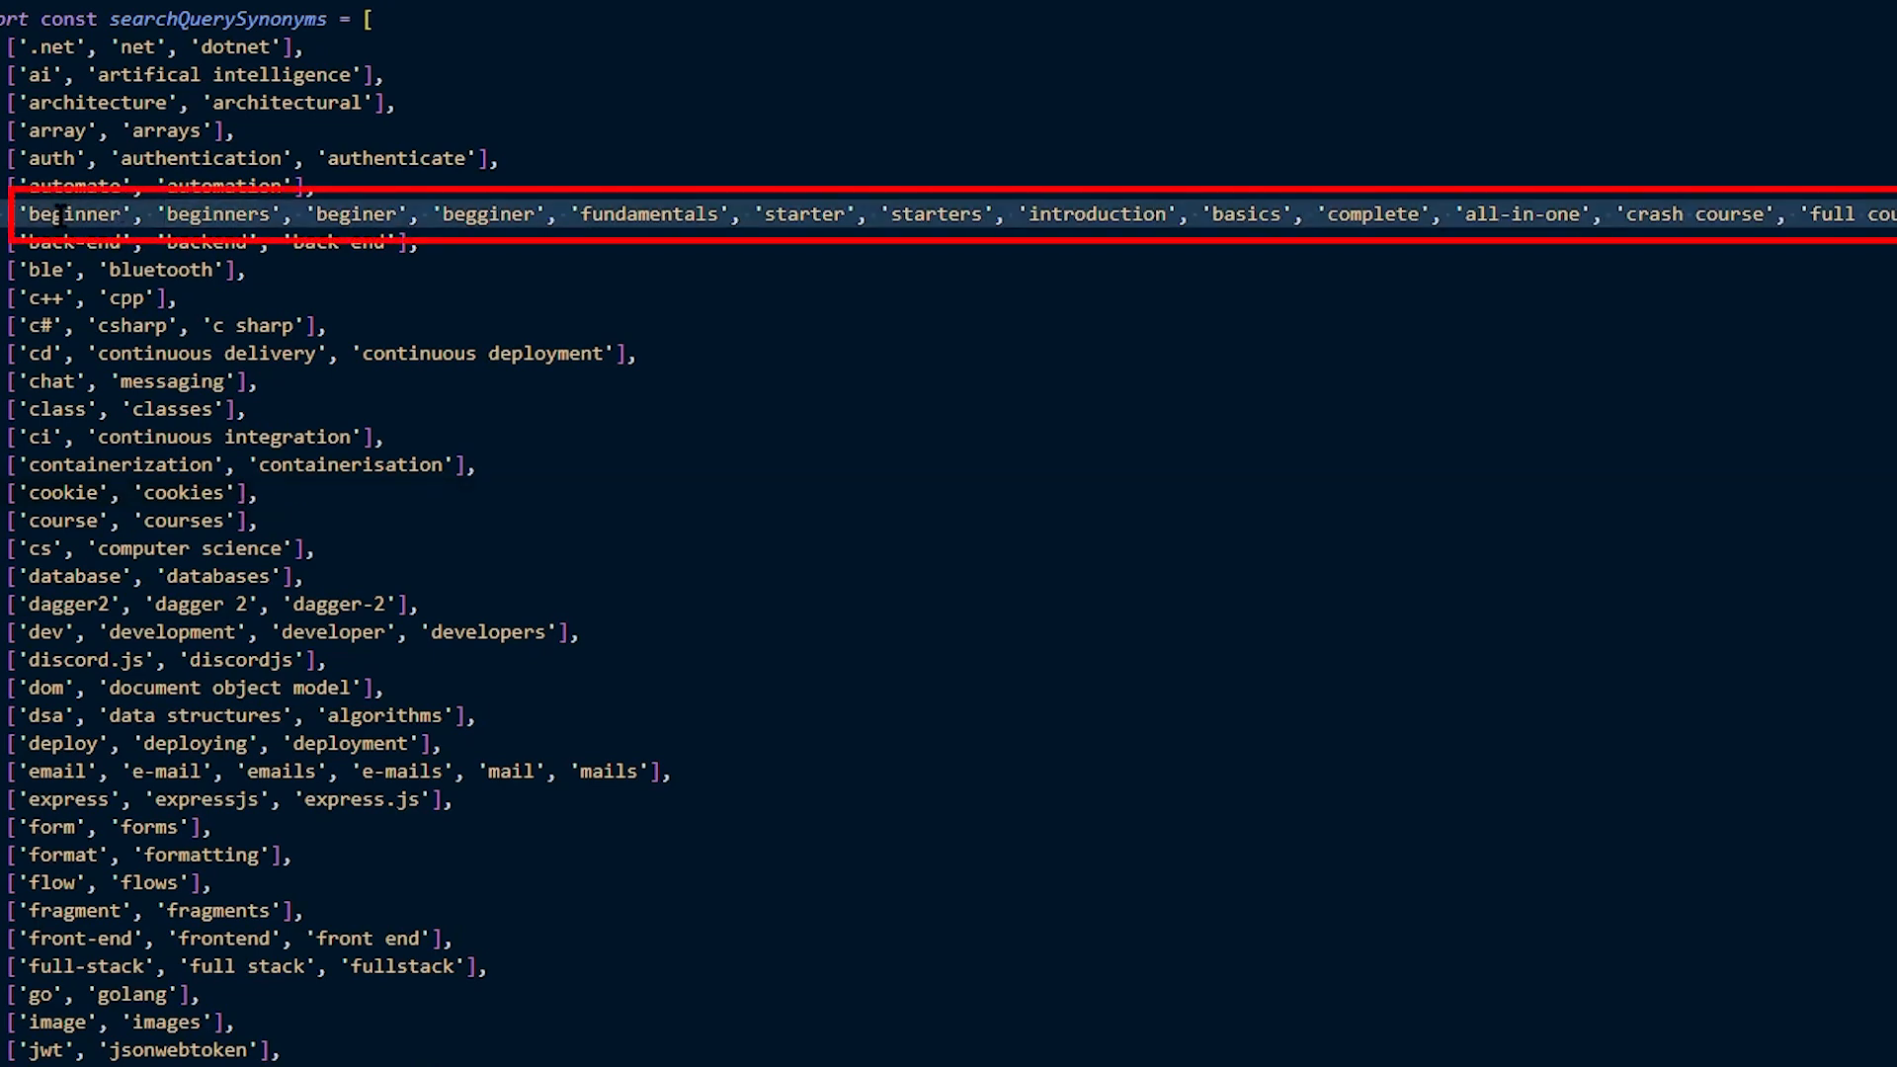
double_click(216, 215)
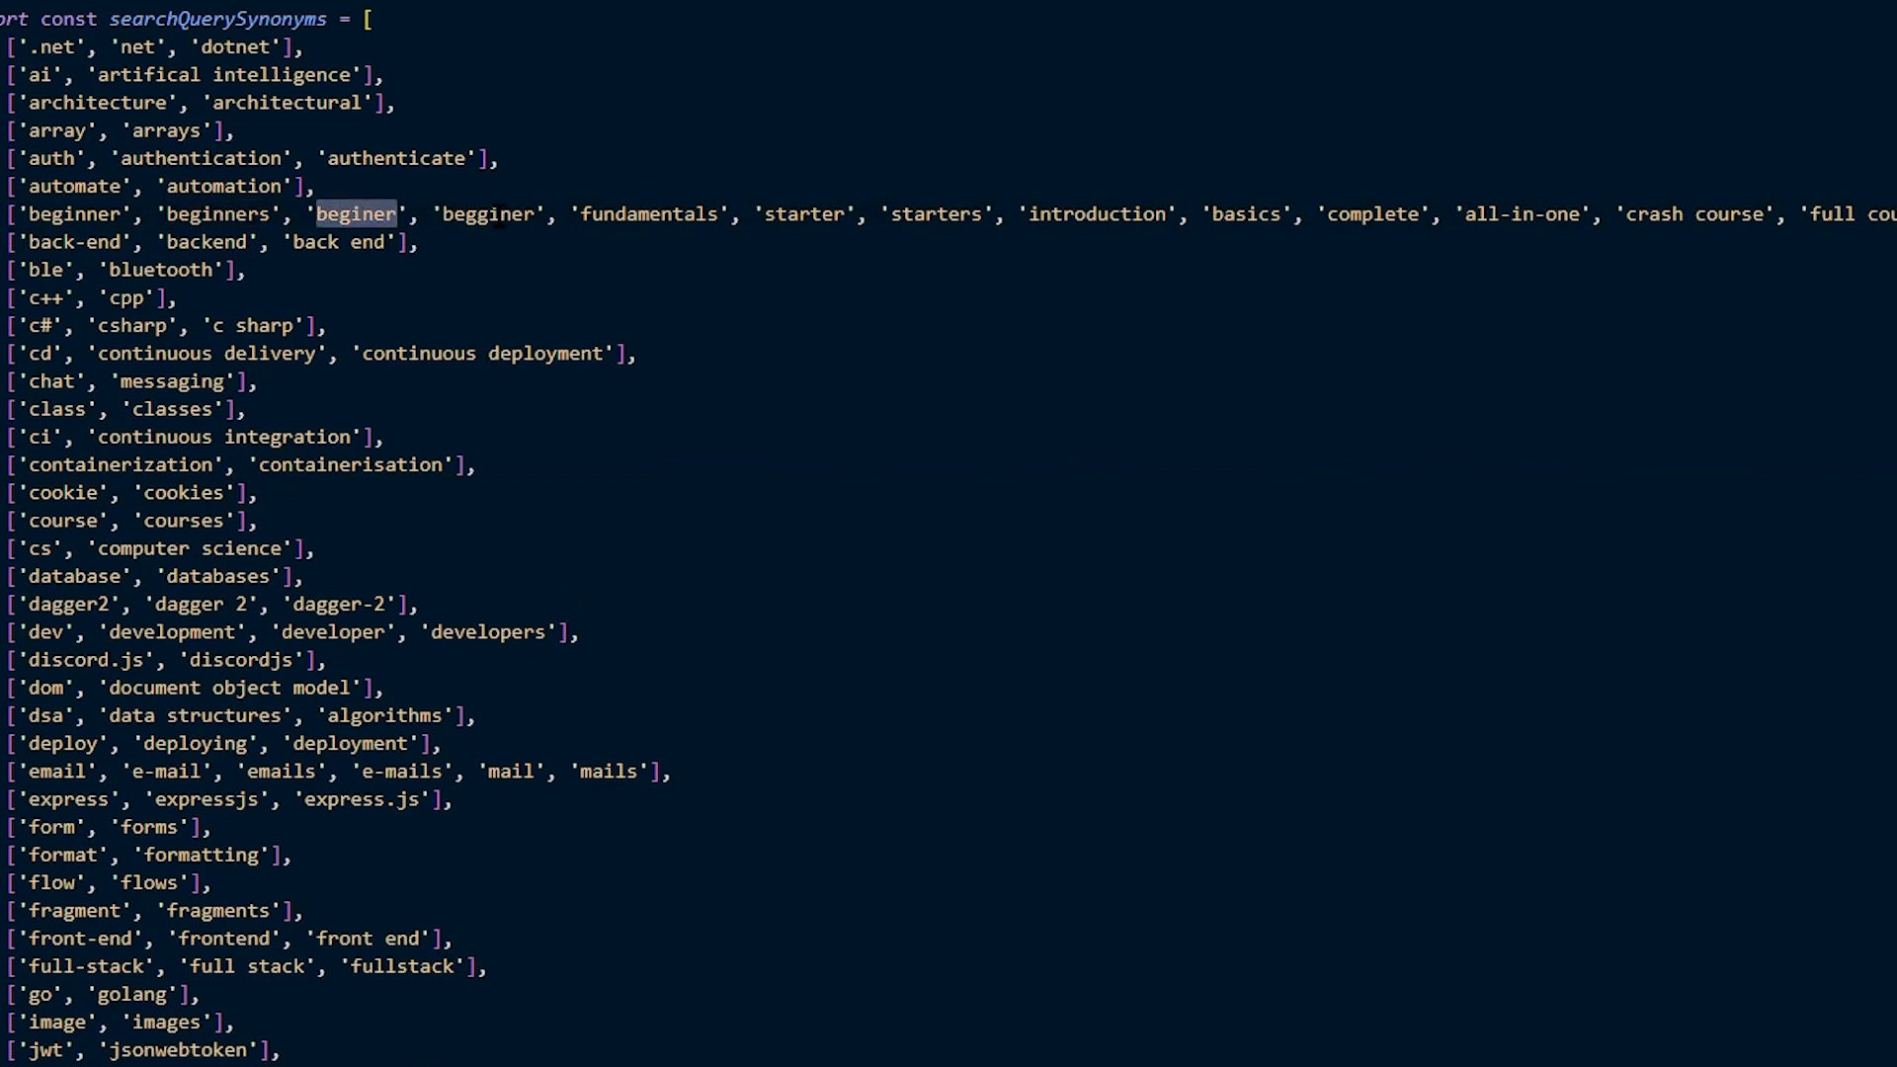
mouse_move(564, 241)
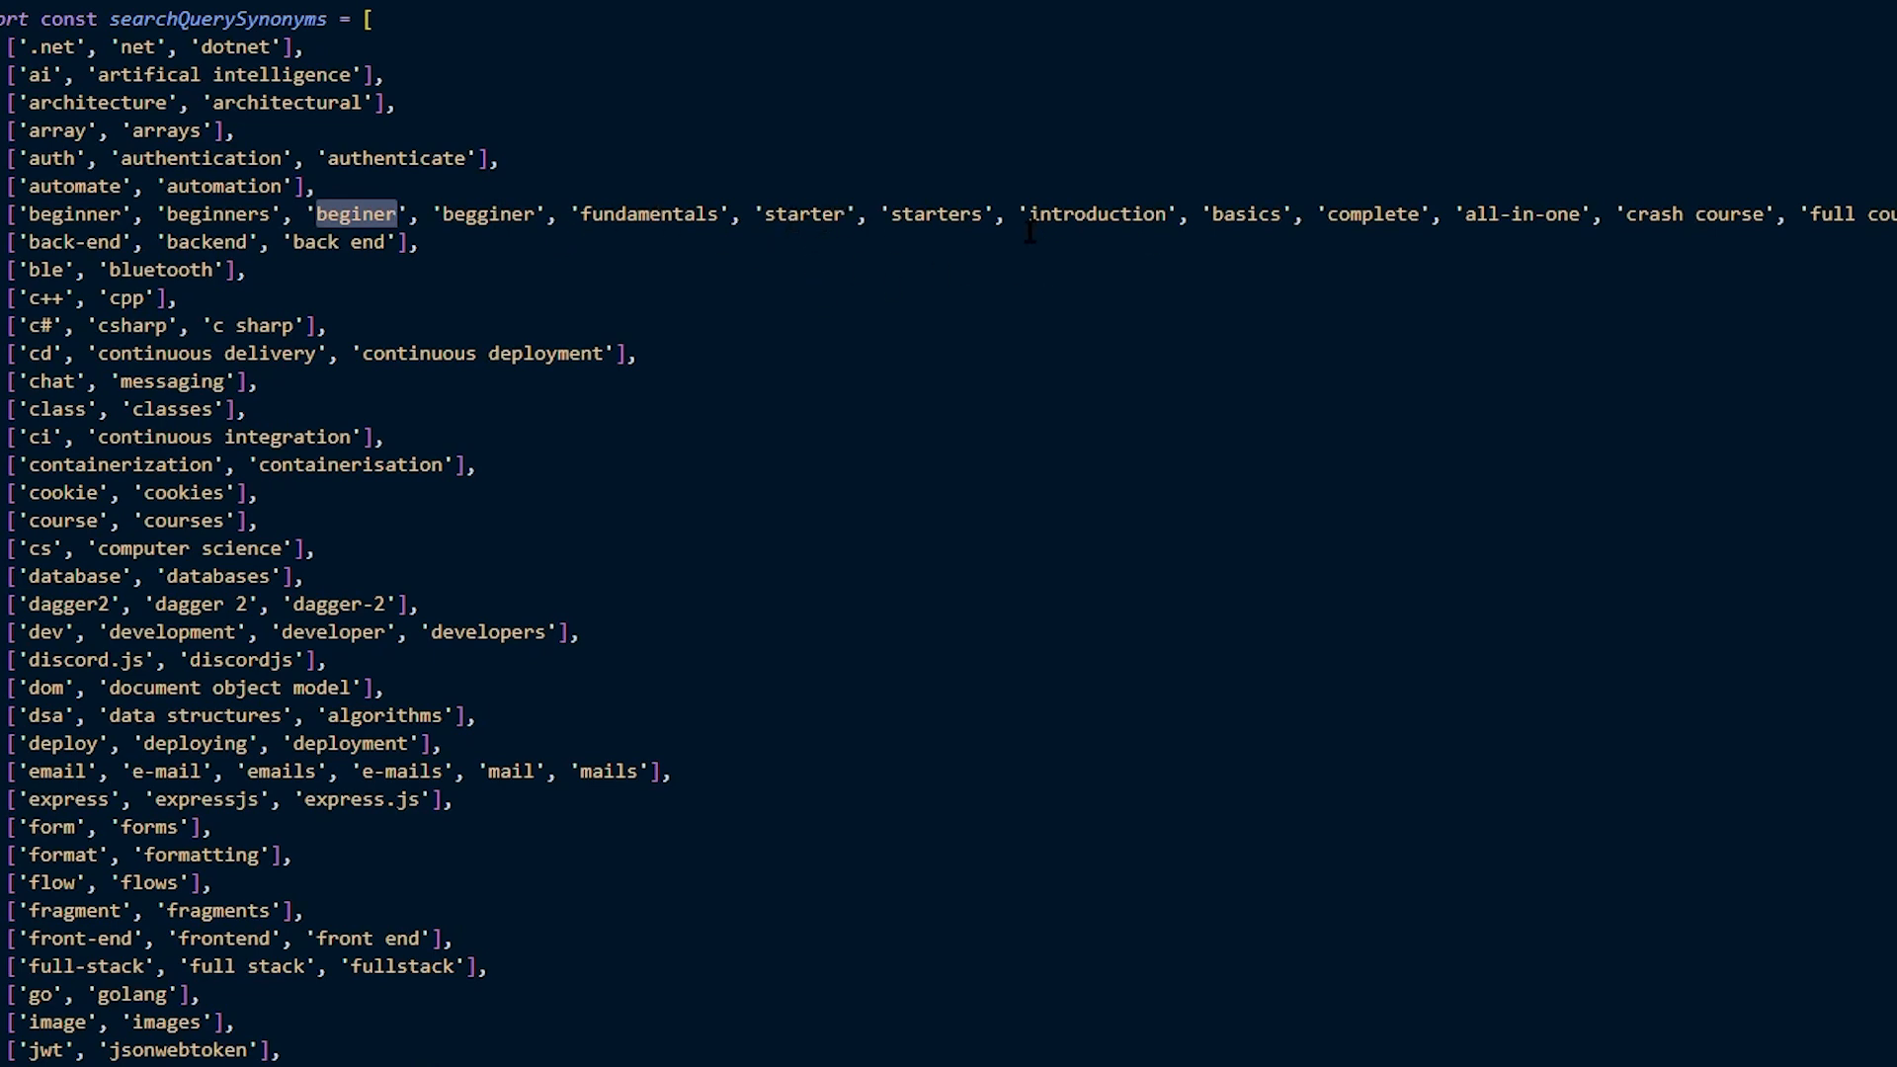
scroll("right", 3)
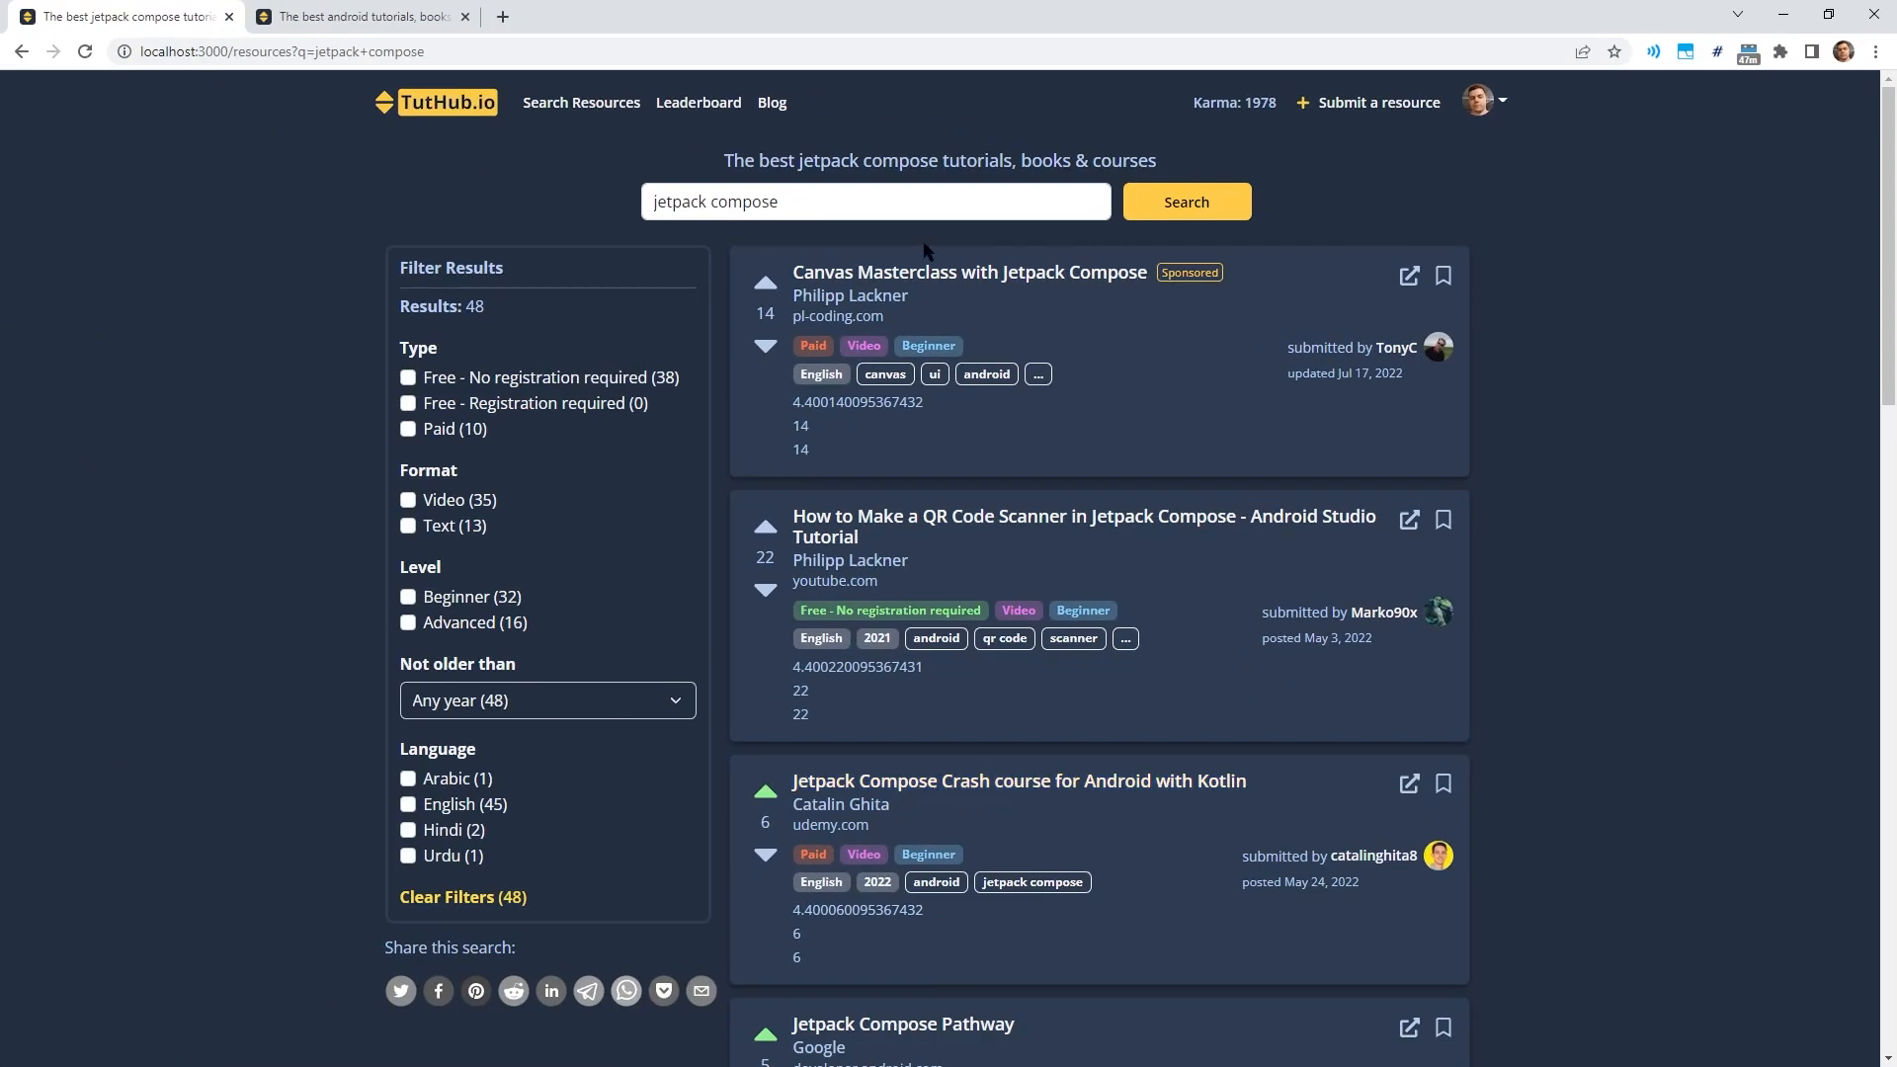
Search 'jetpack compose beginner' from the suggestions, putting the Kotlin crash course first.
left_click(874, 200)
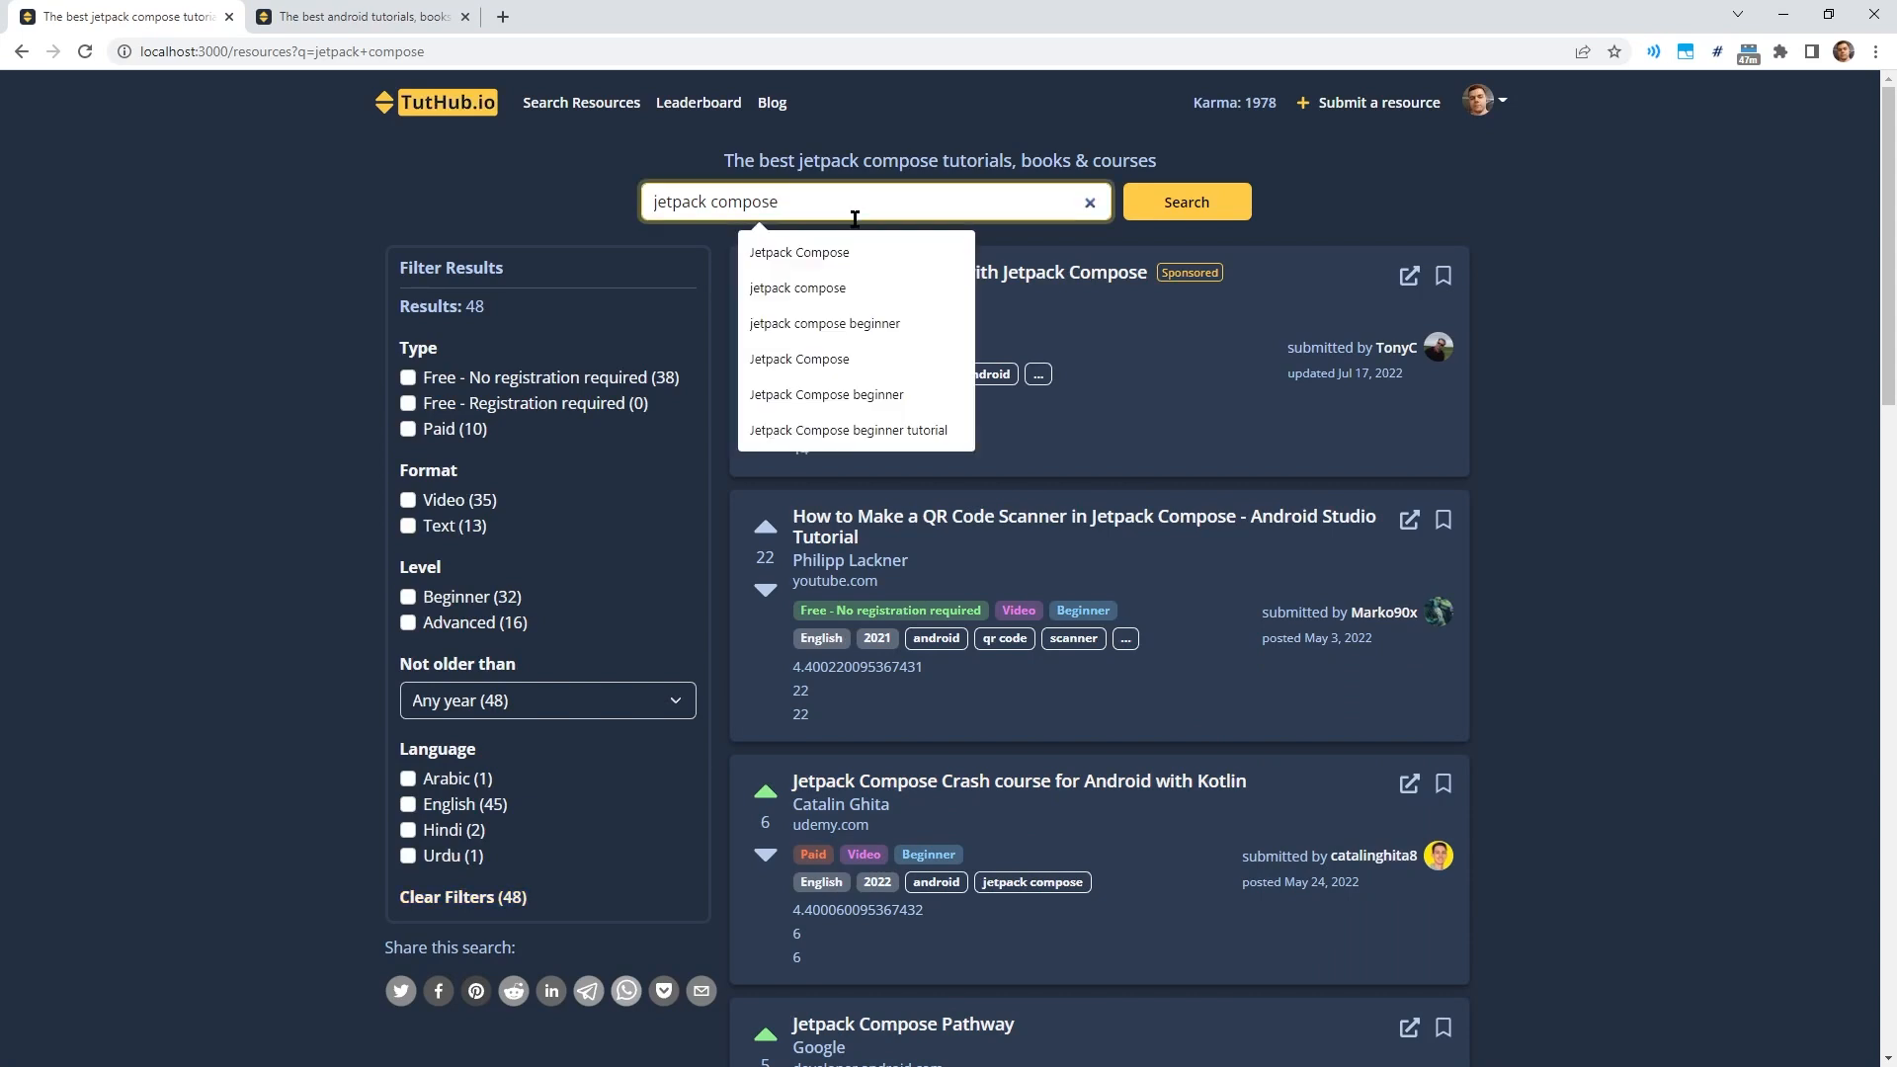
left_click(825, 324)
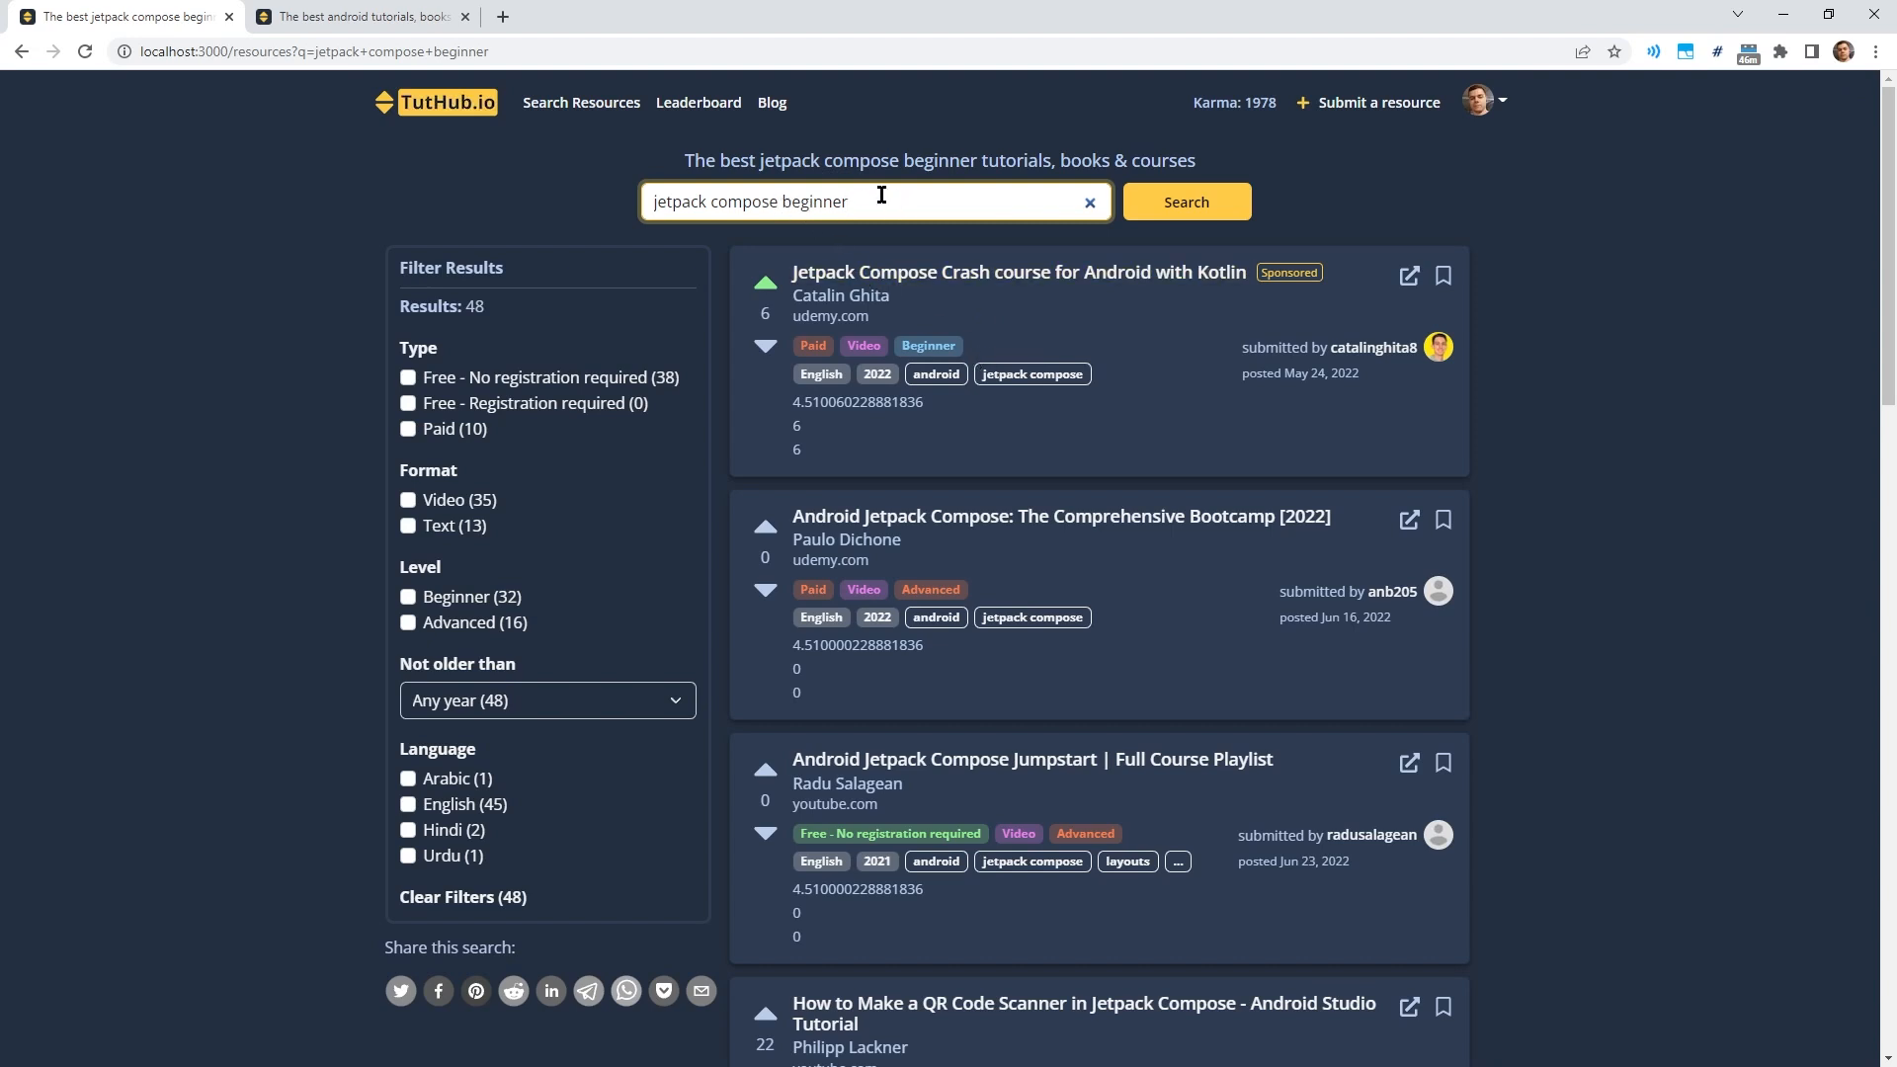
mouse_move(1019, 273)
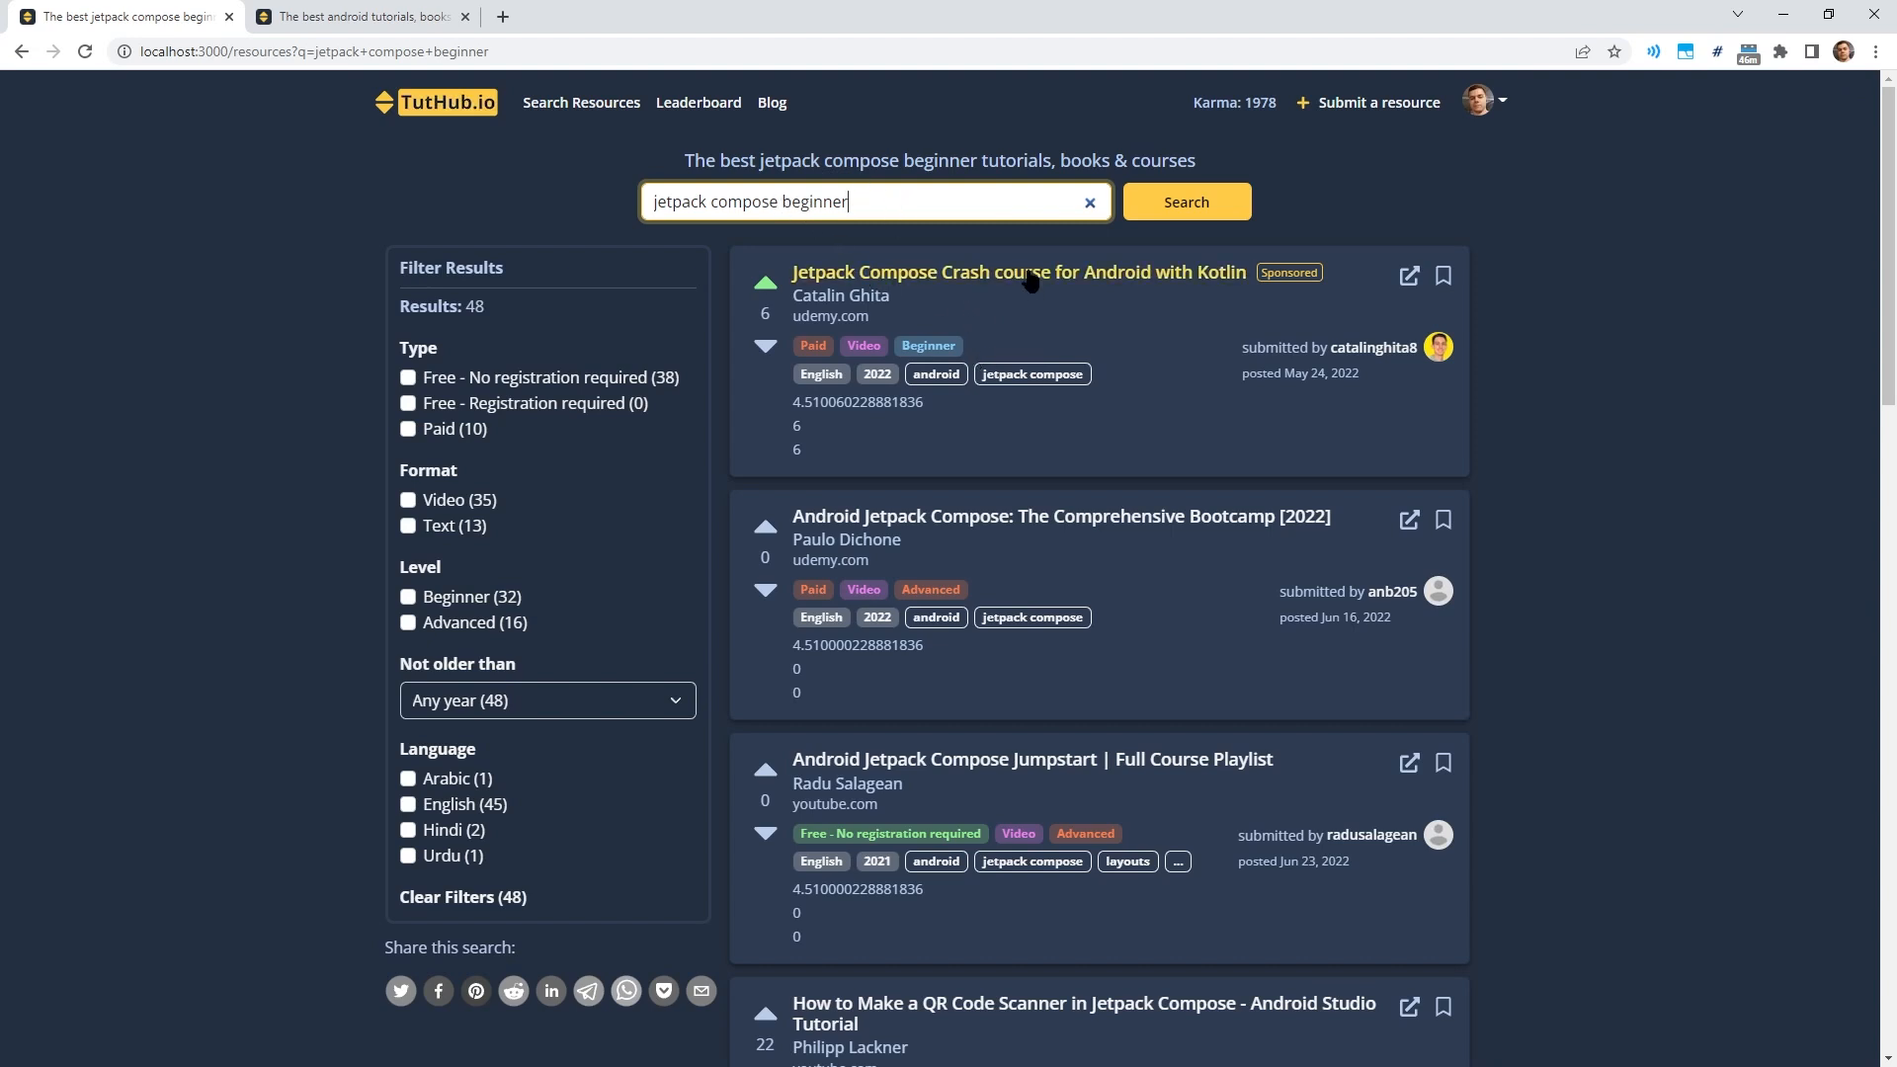
mouse_move(1227, 529)
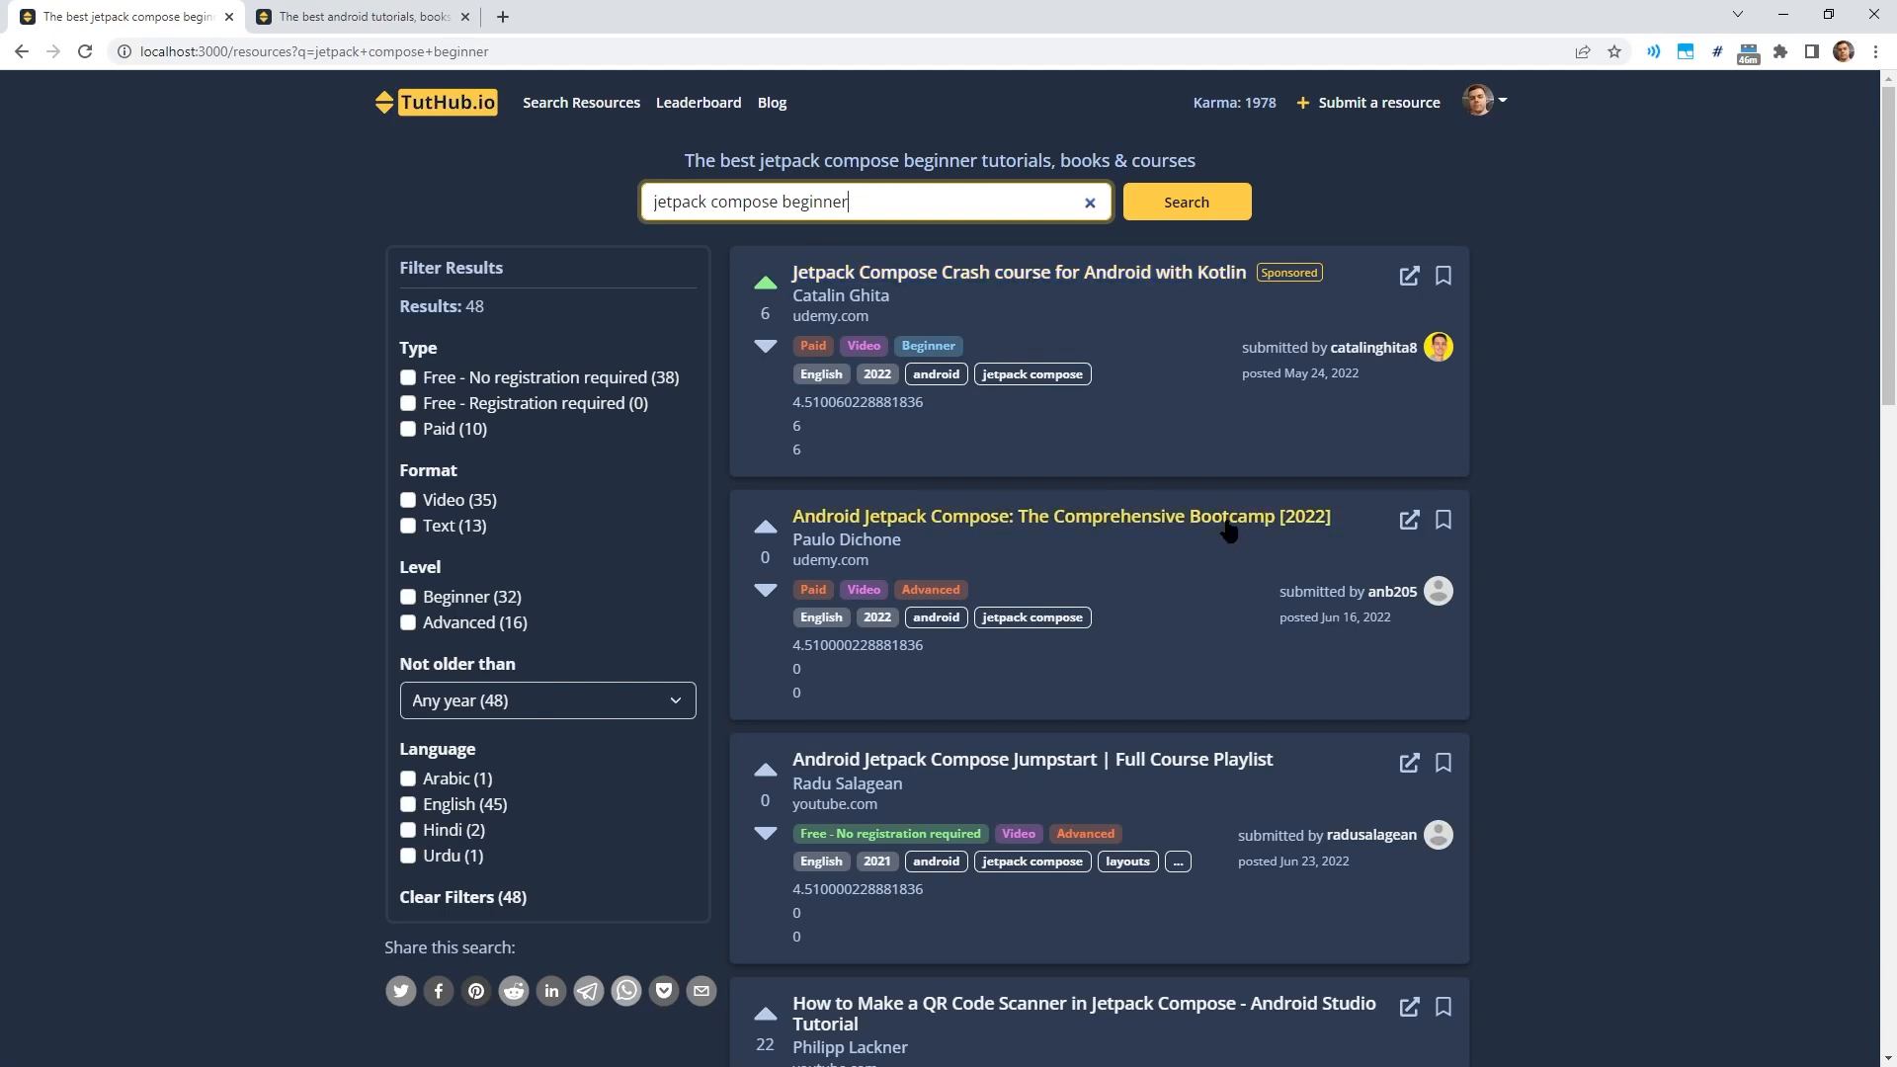
mouse_move(1149, 771)
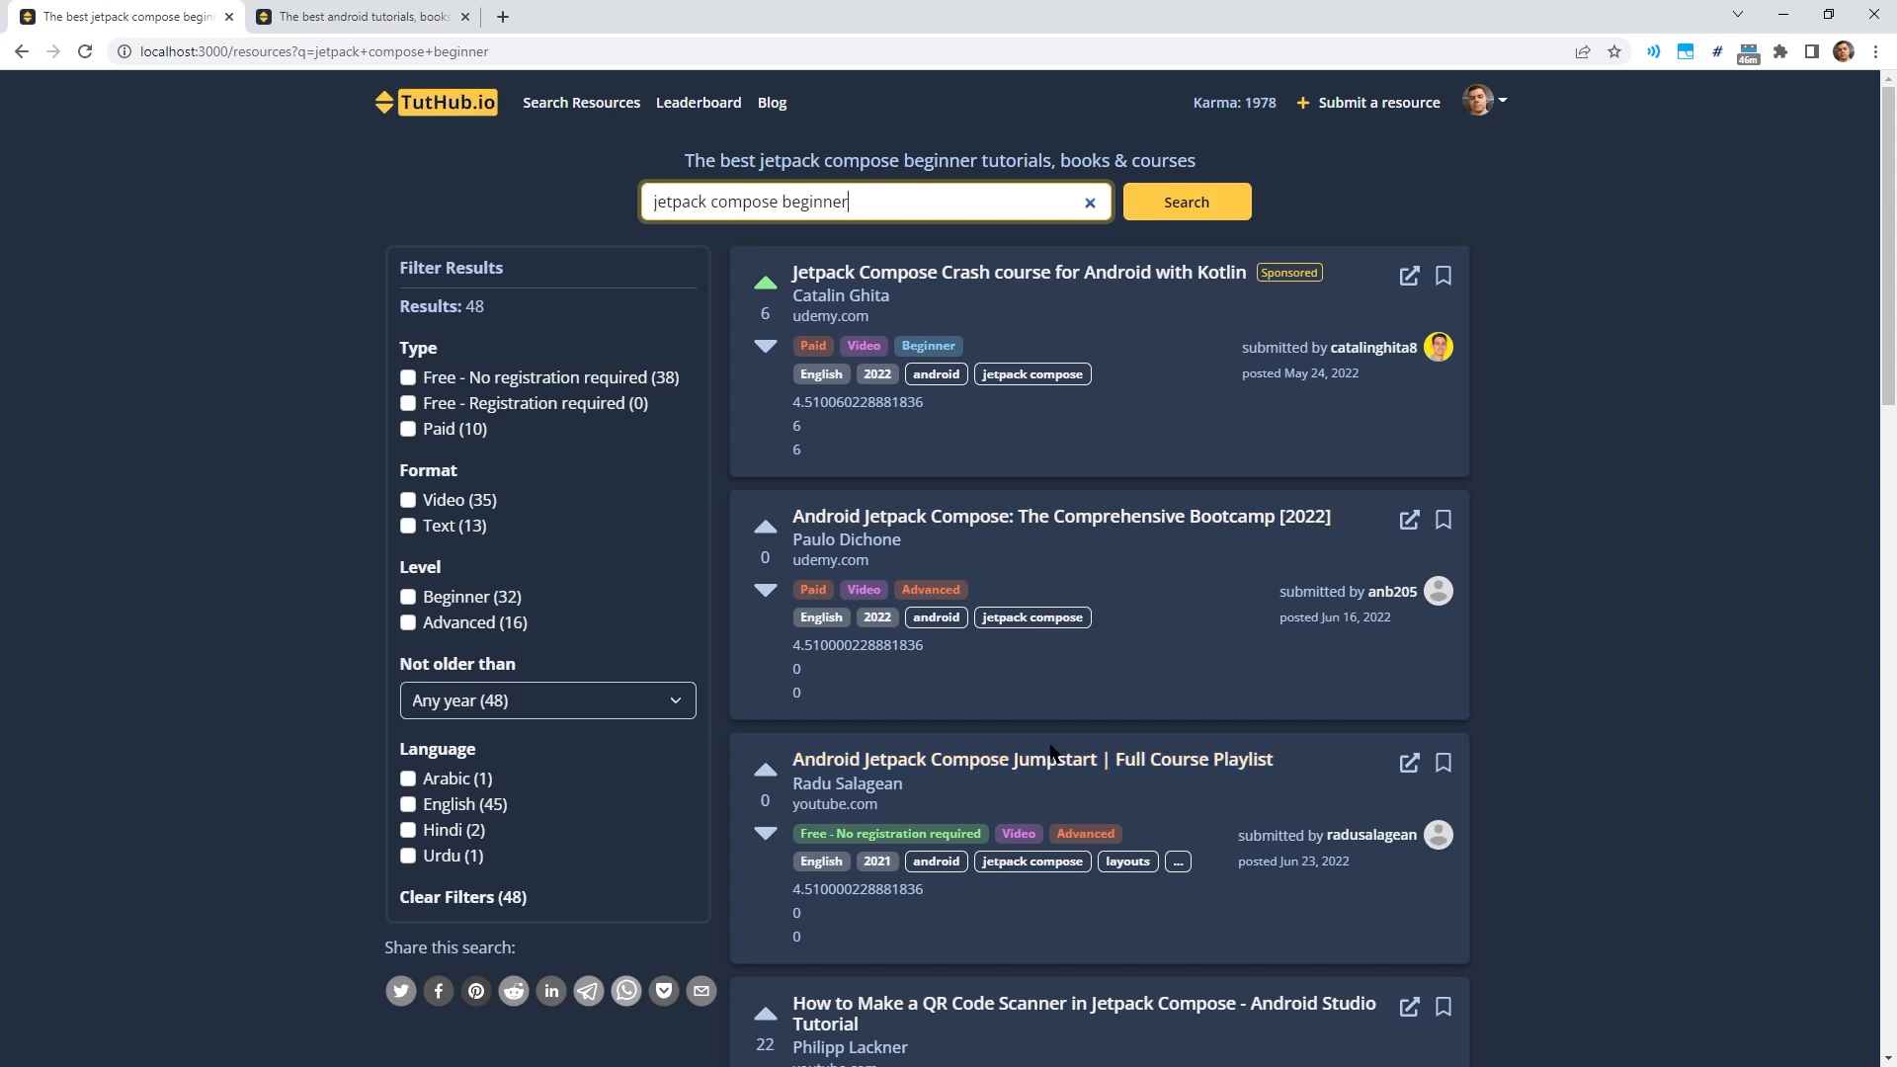
mouse_move(1060, 792)
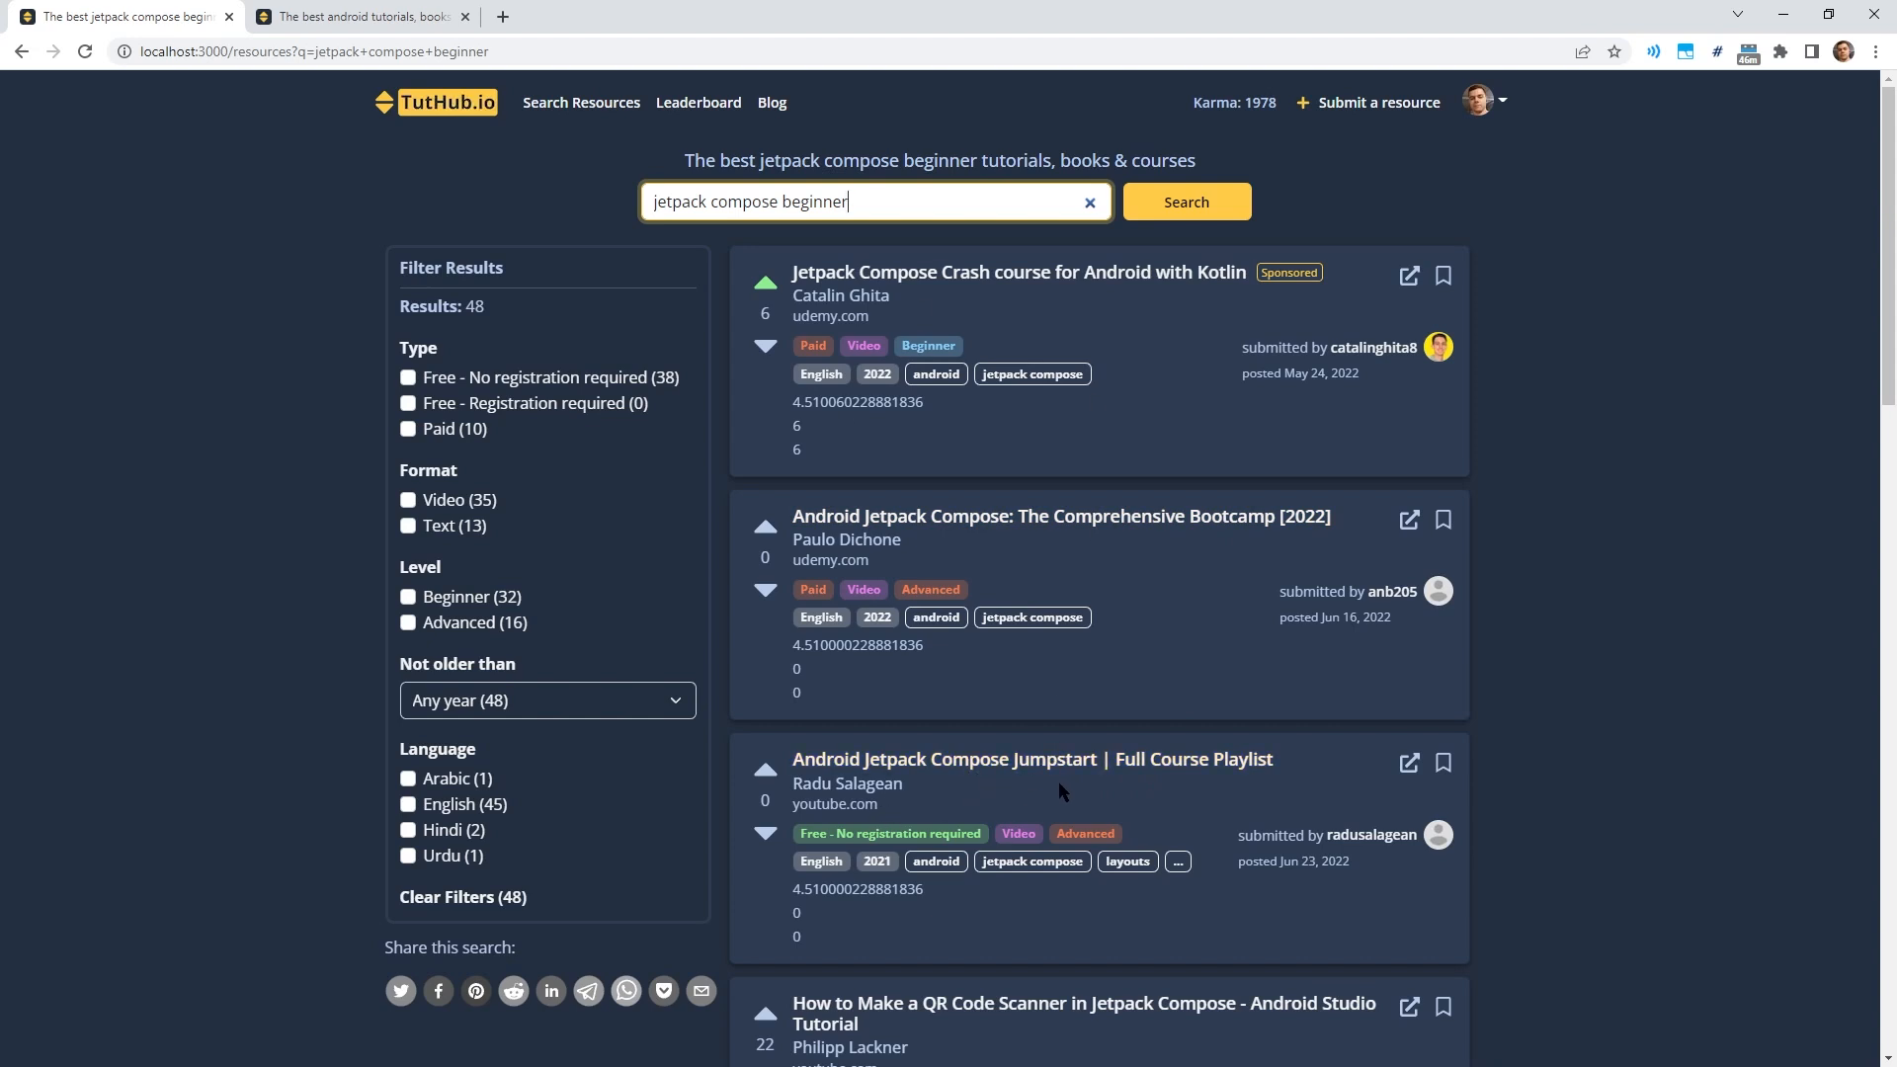
mouse_move(1064, 788)
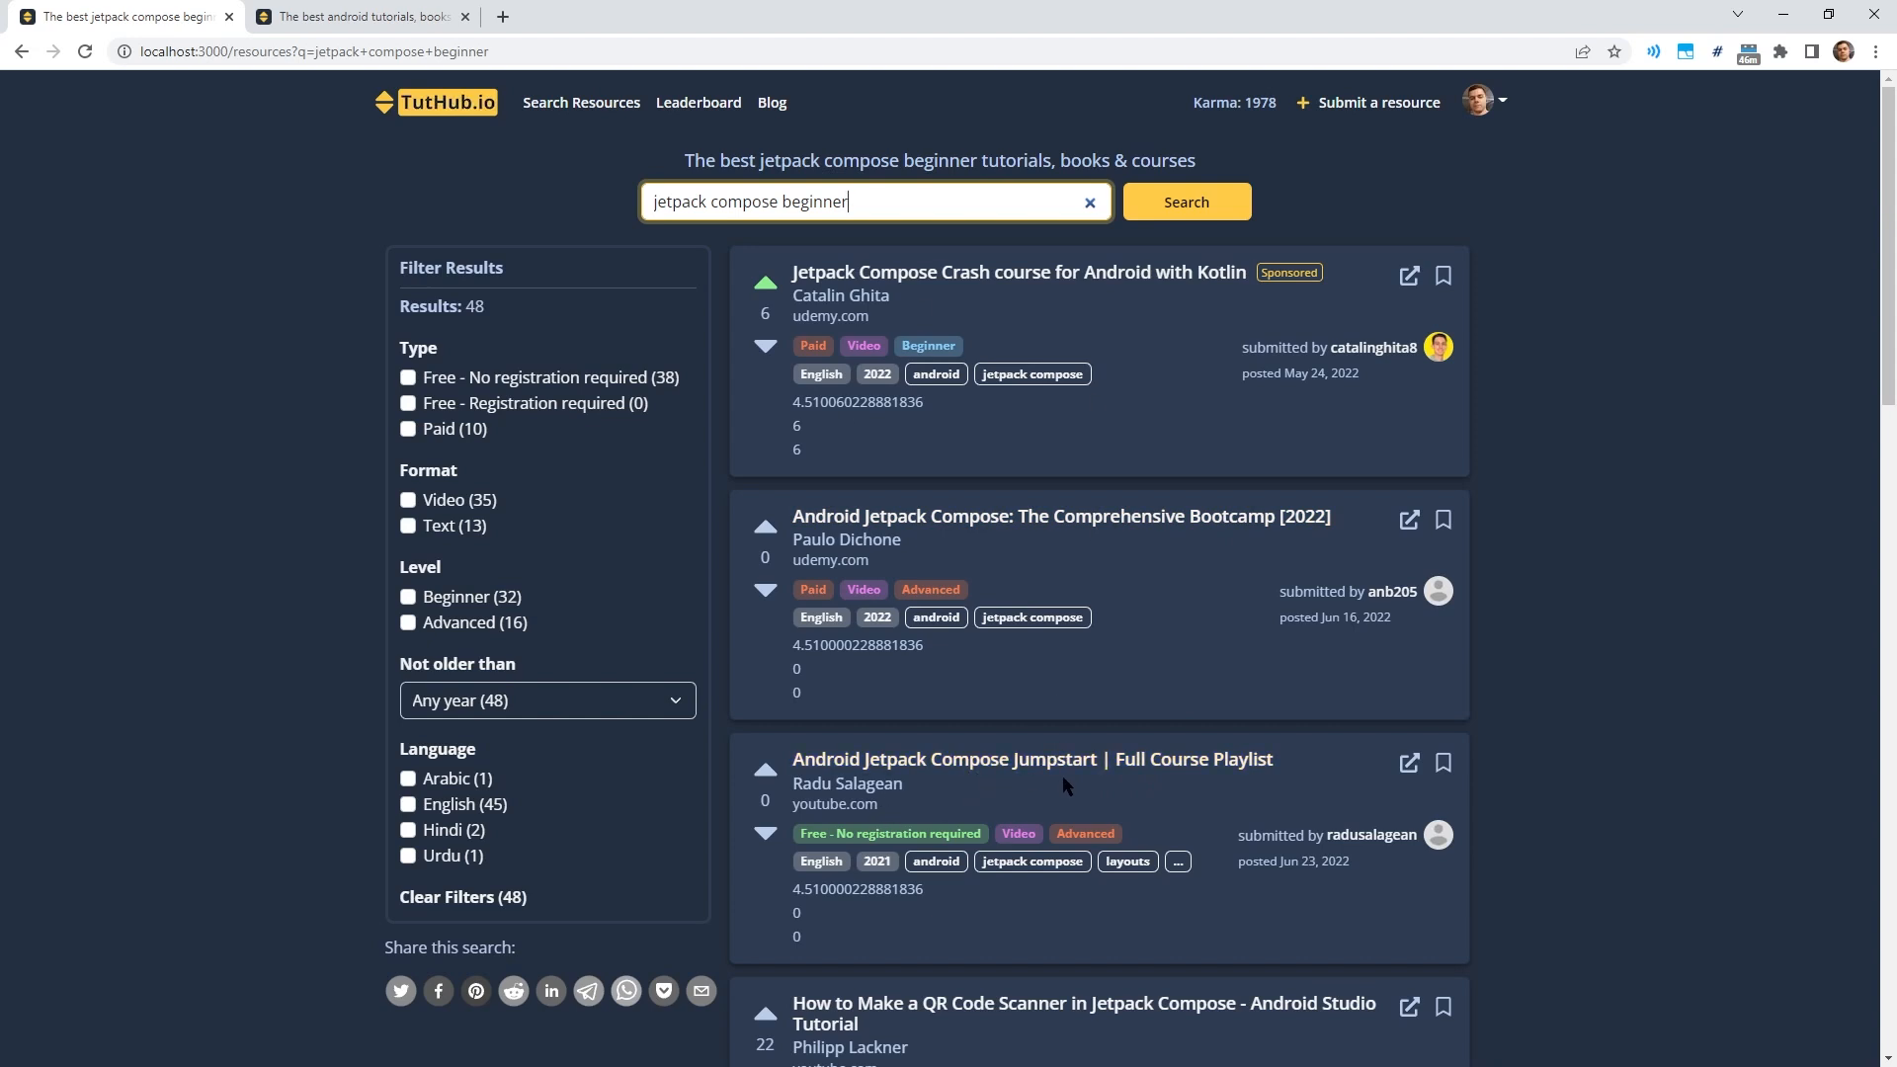
mouse_move(1012, 571)
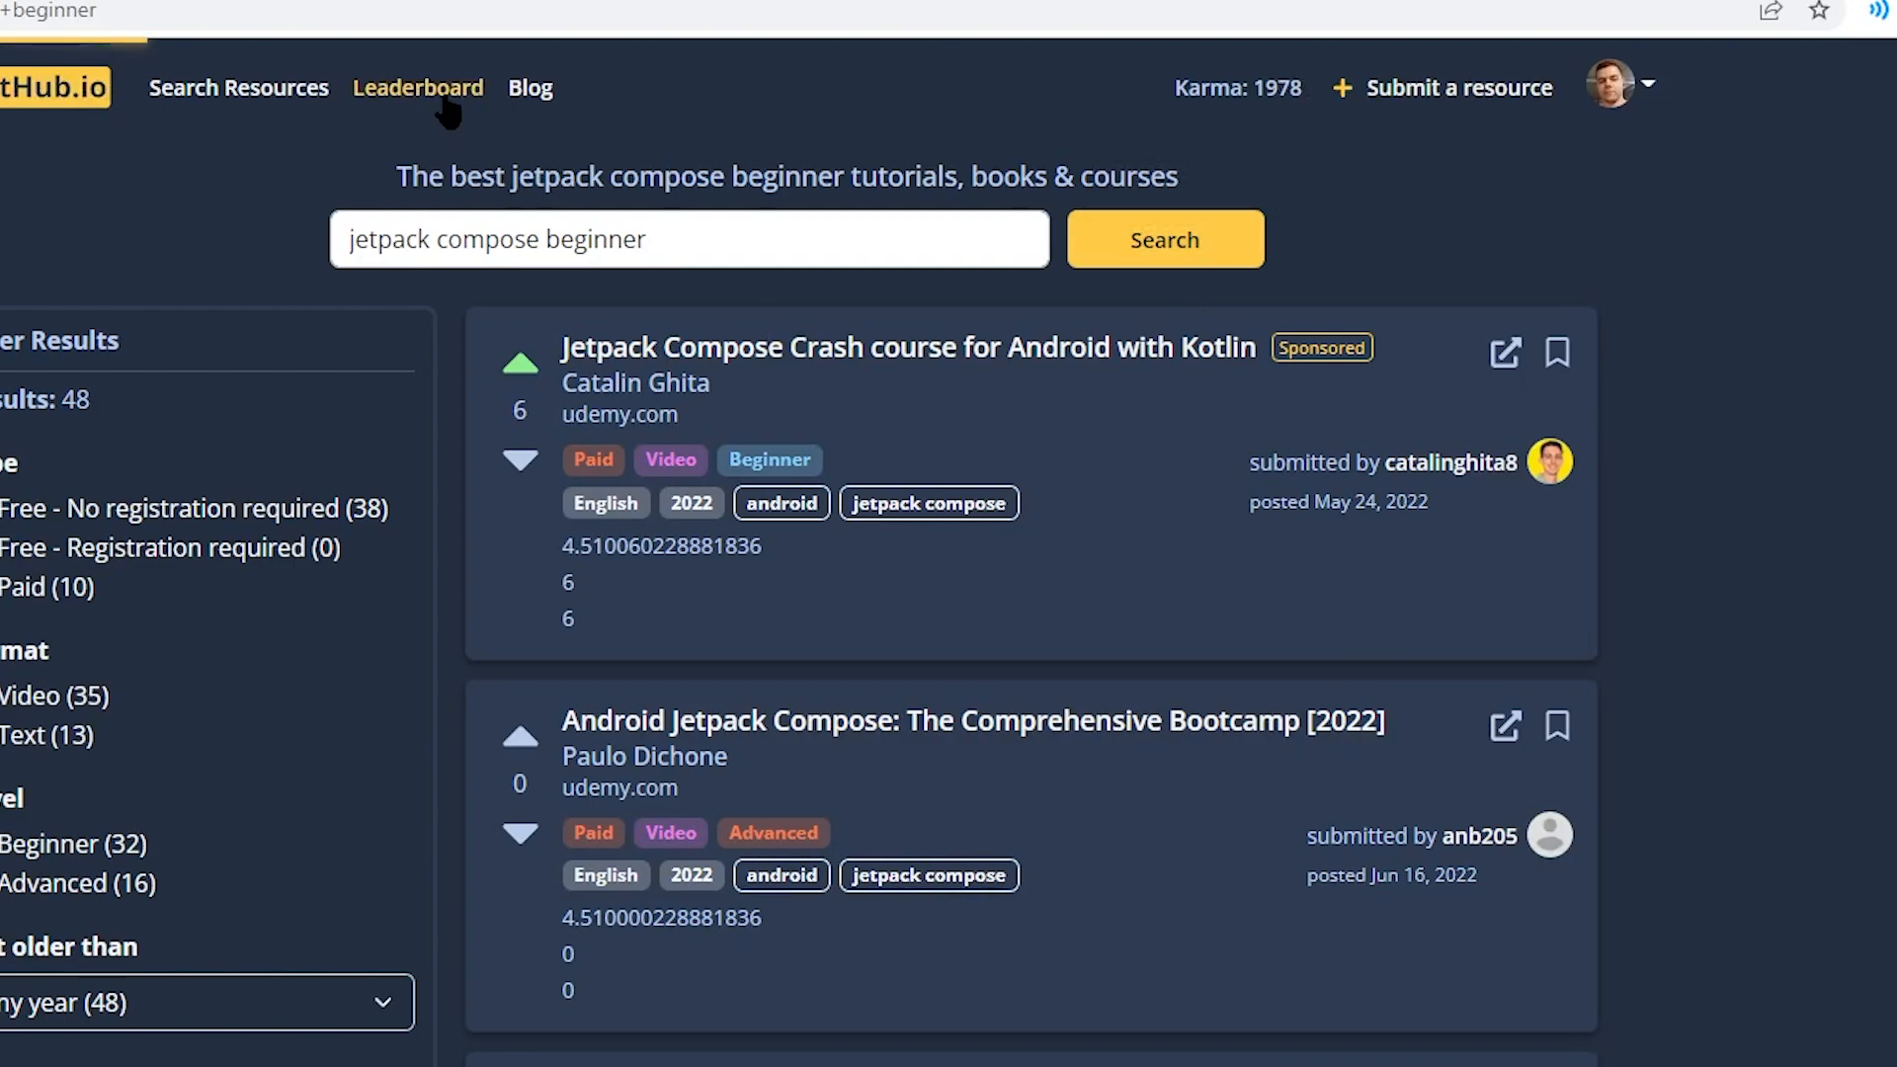
left_click(417, 87)
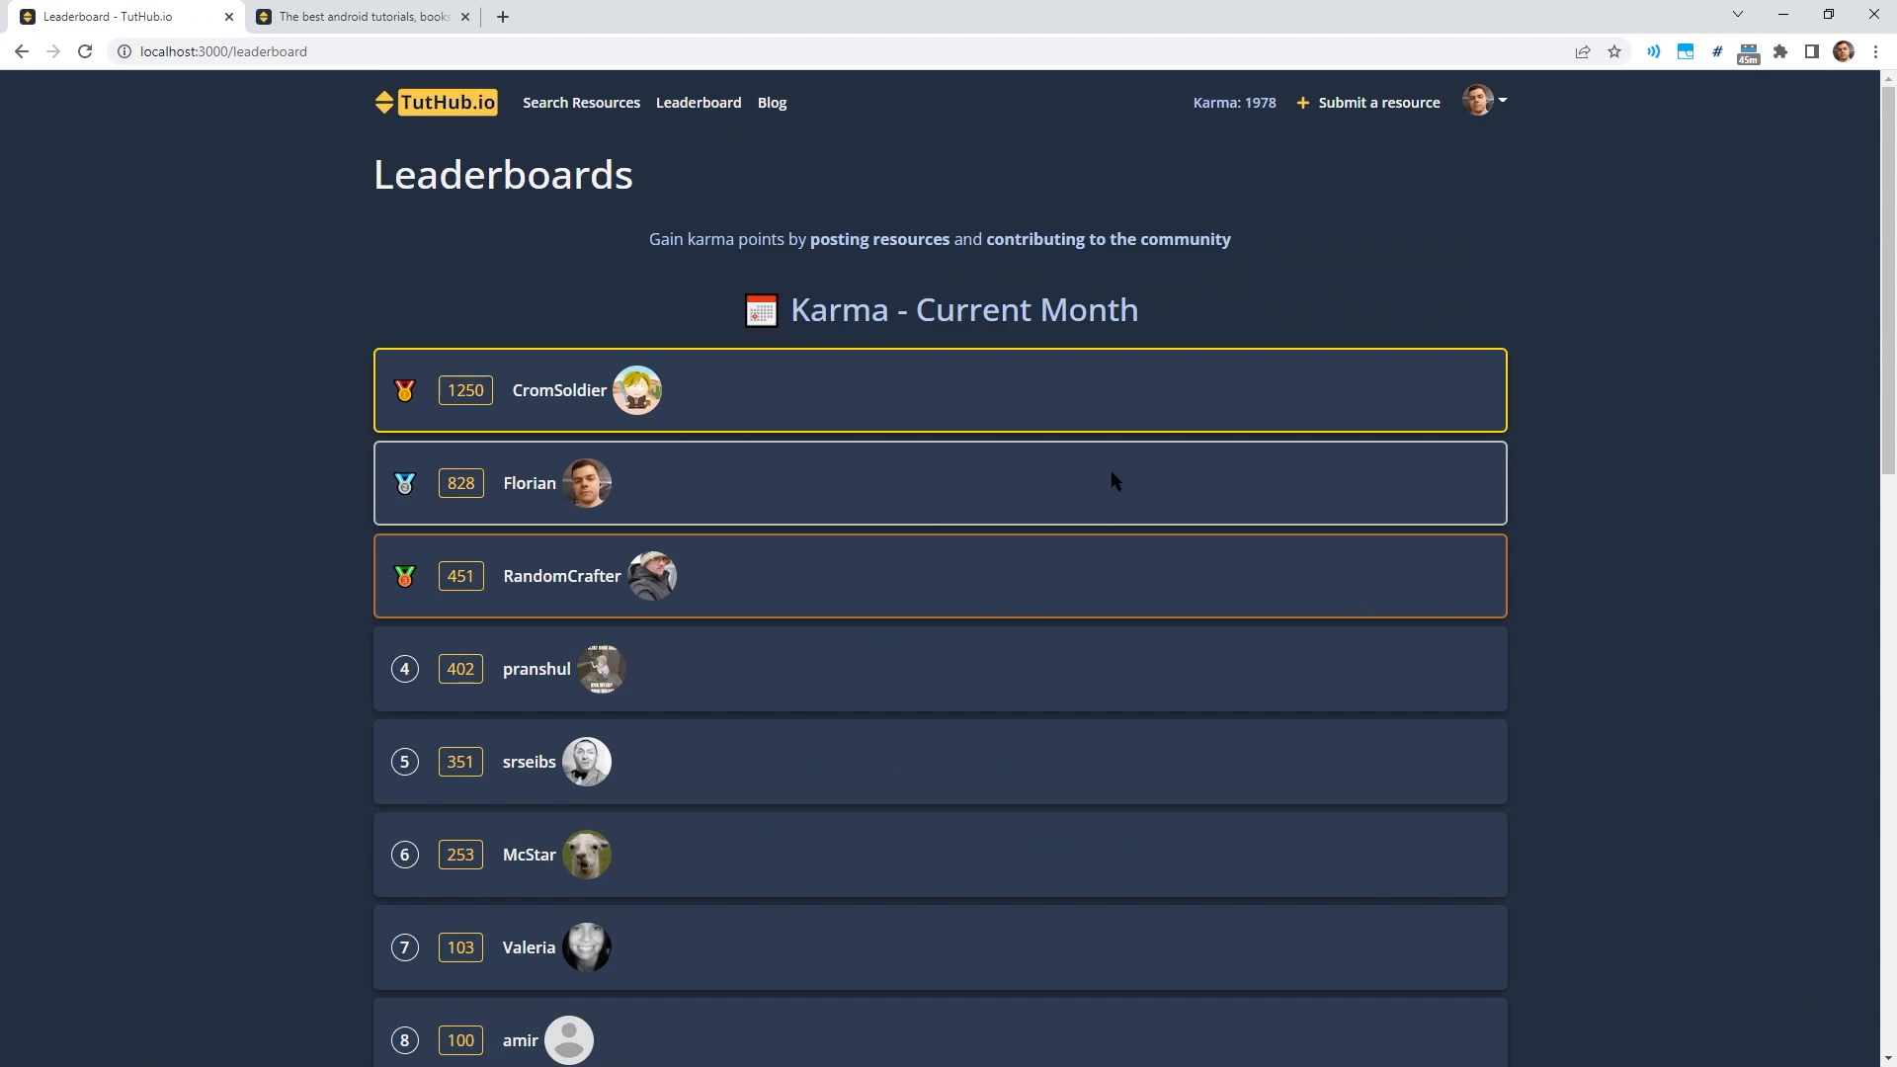
mouse_move(680, 473)
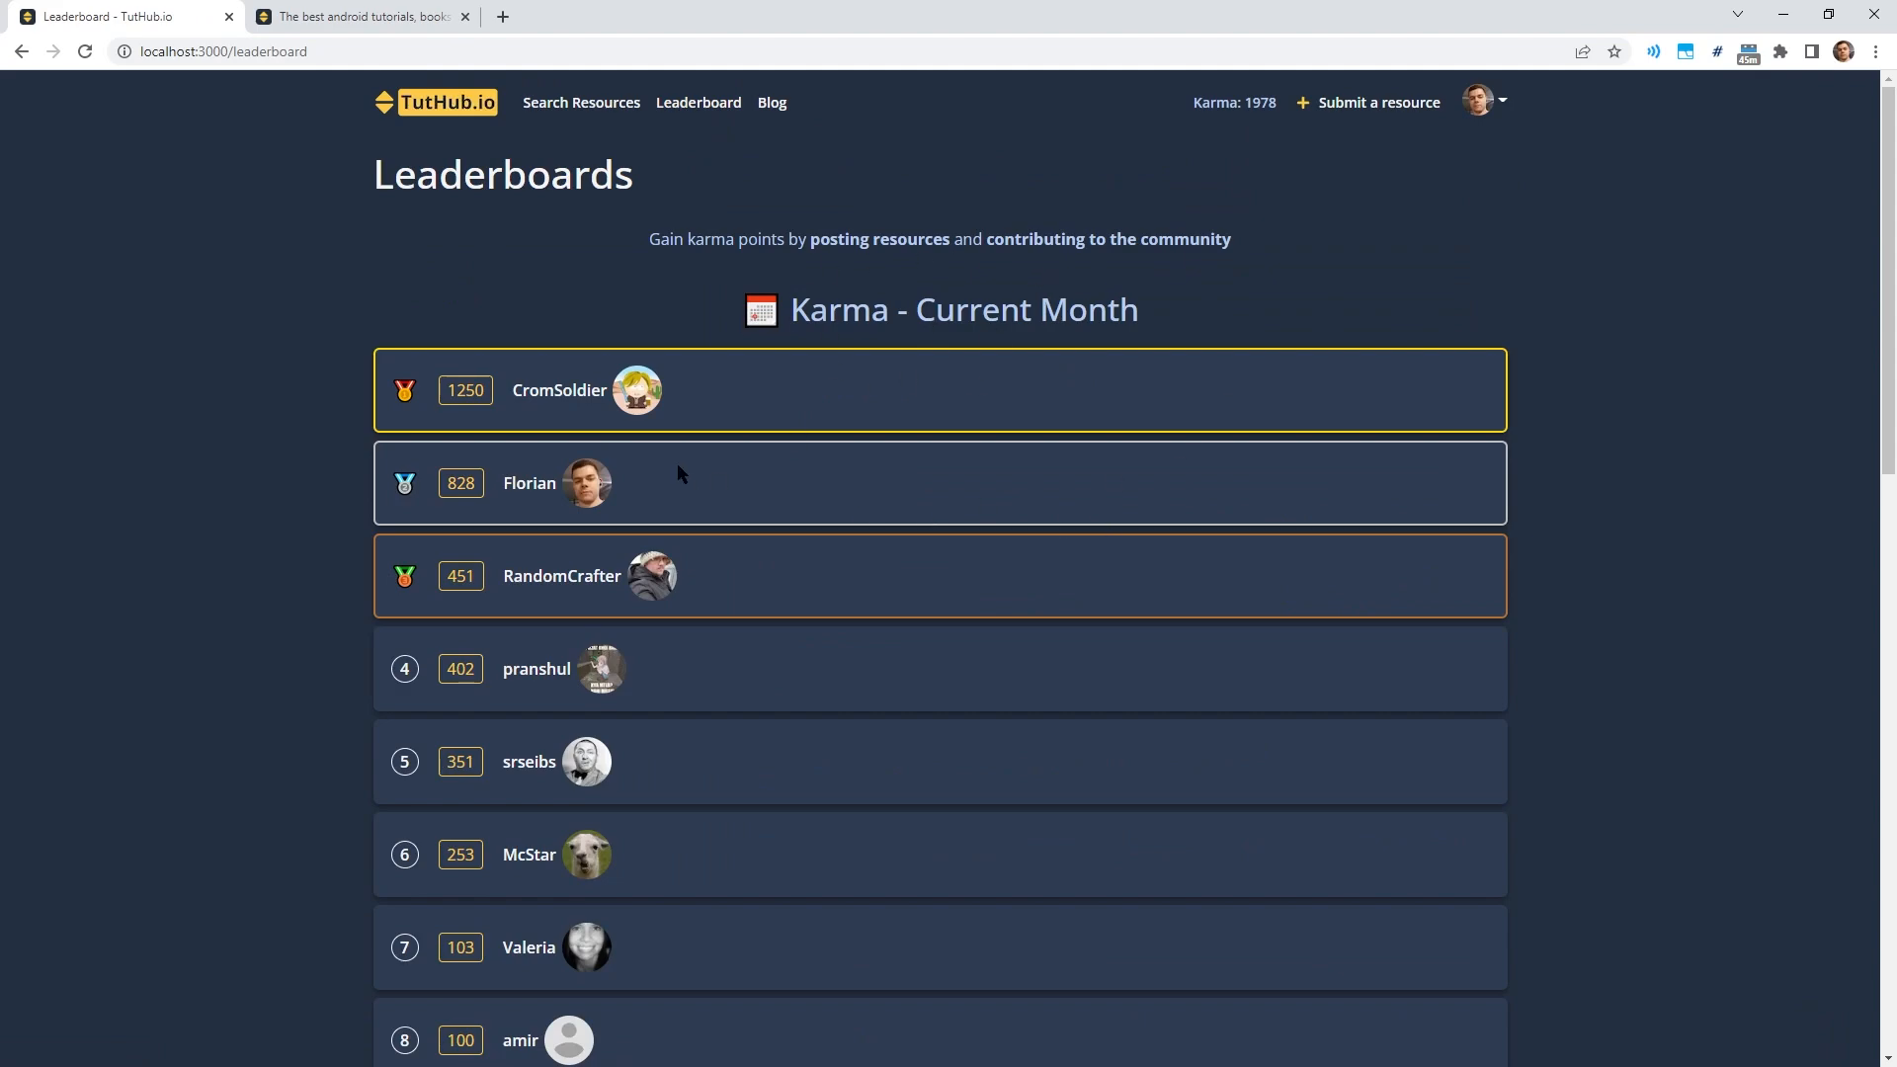
mouse_move(707, 378)
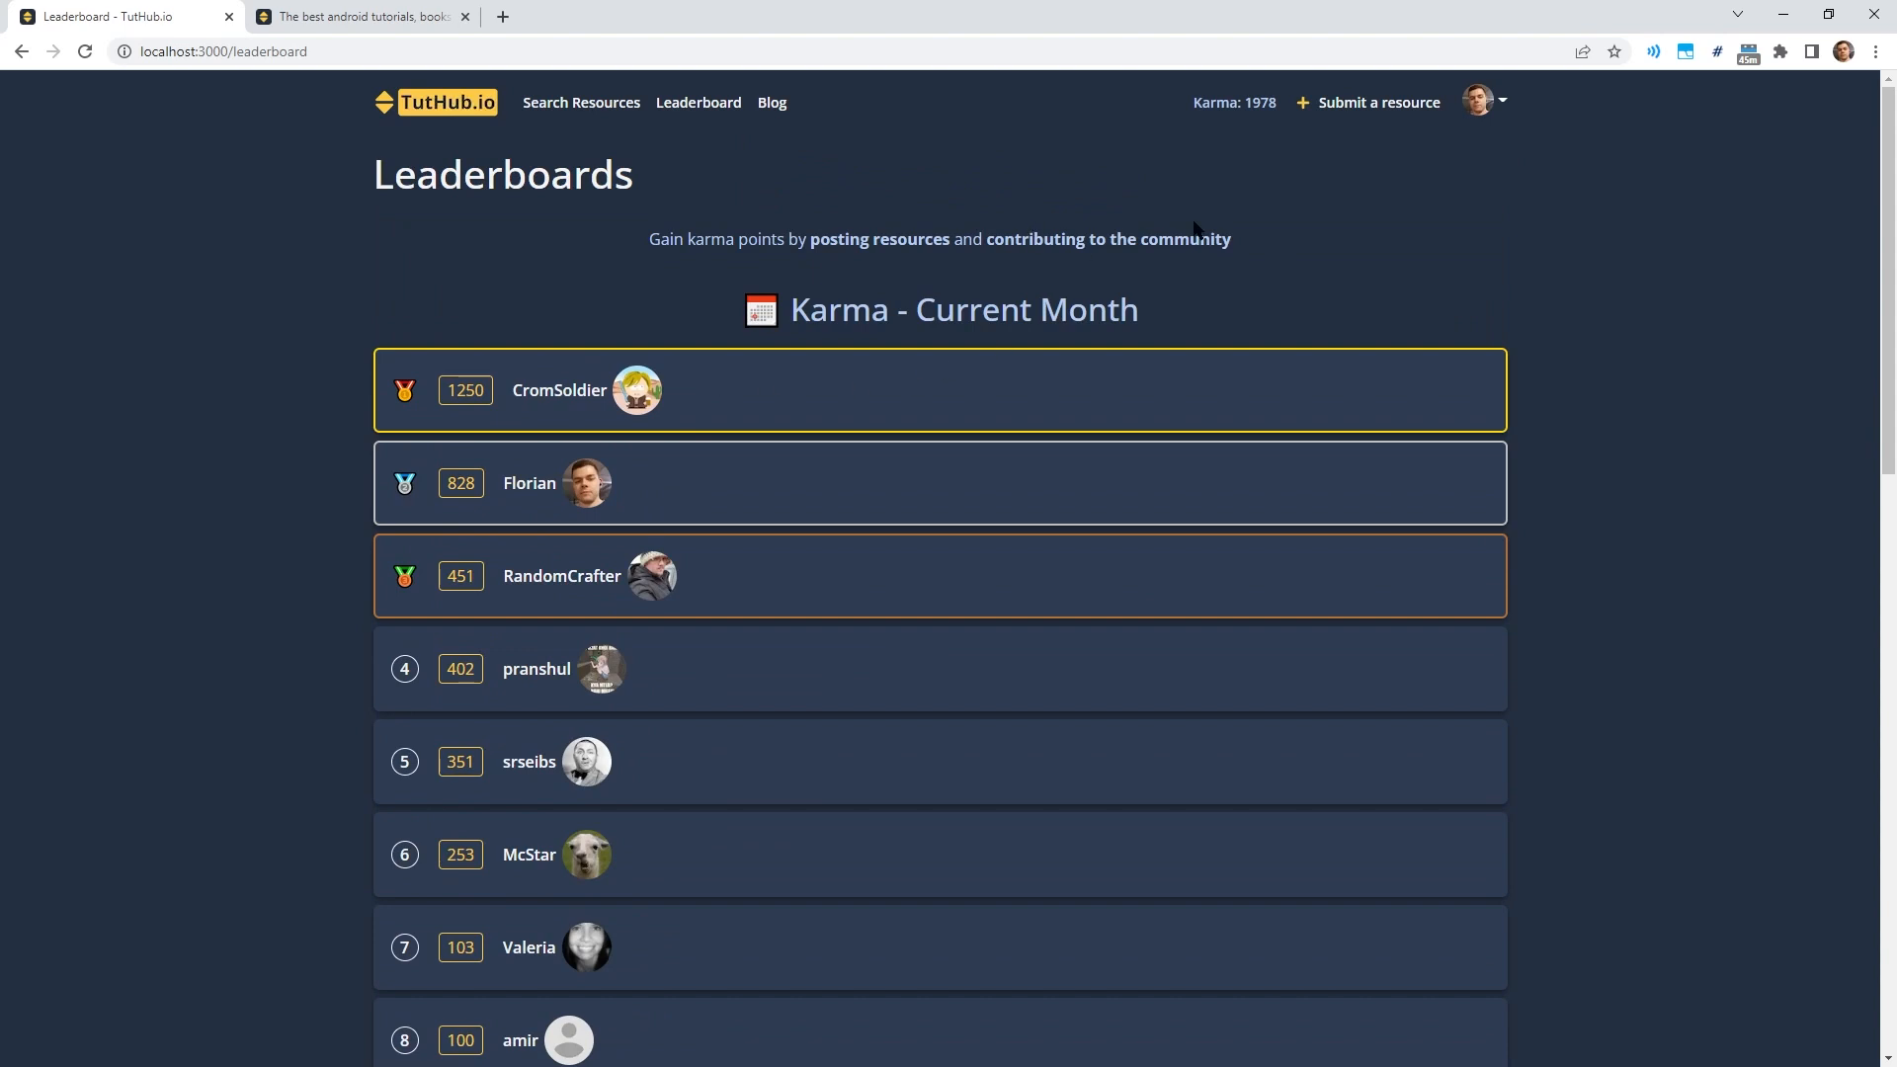
mouse_move(967, 213)
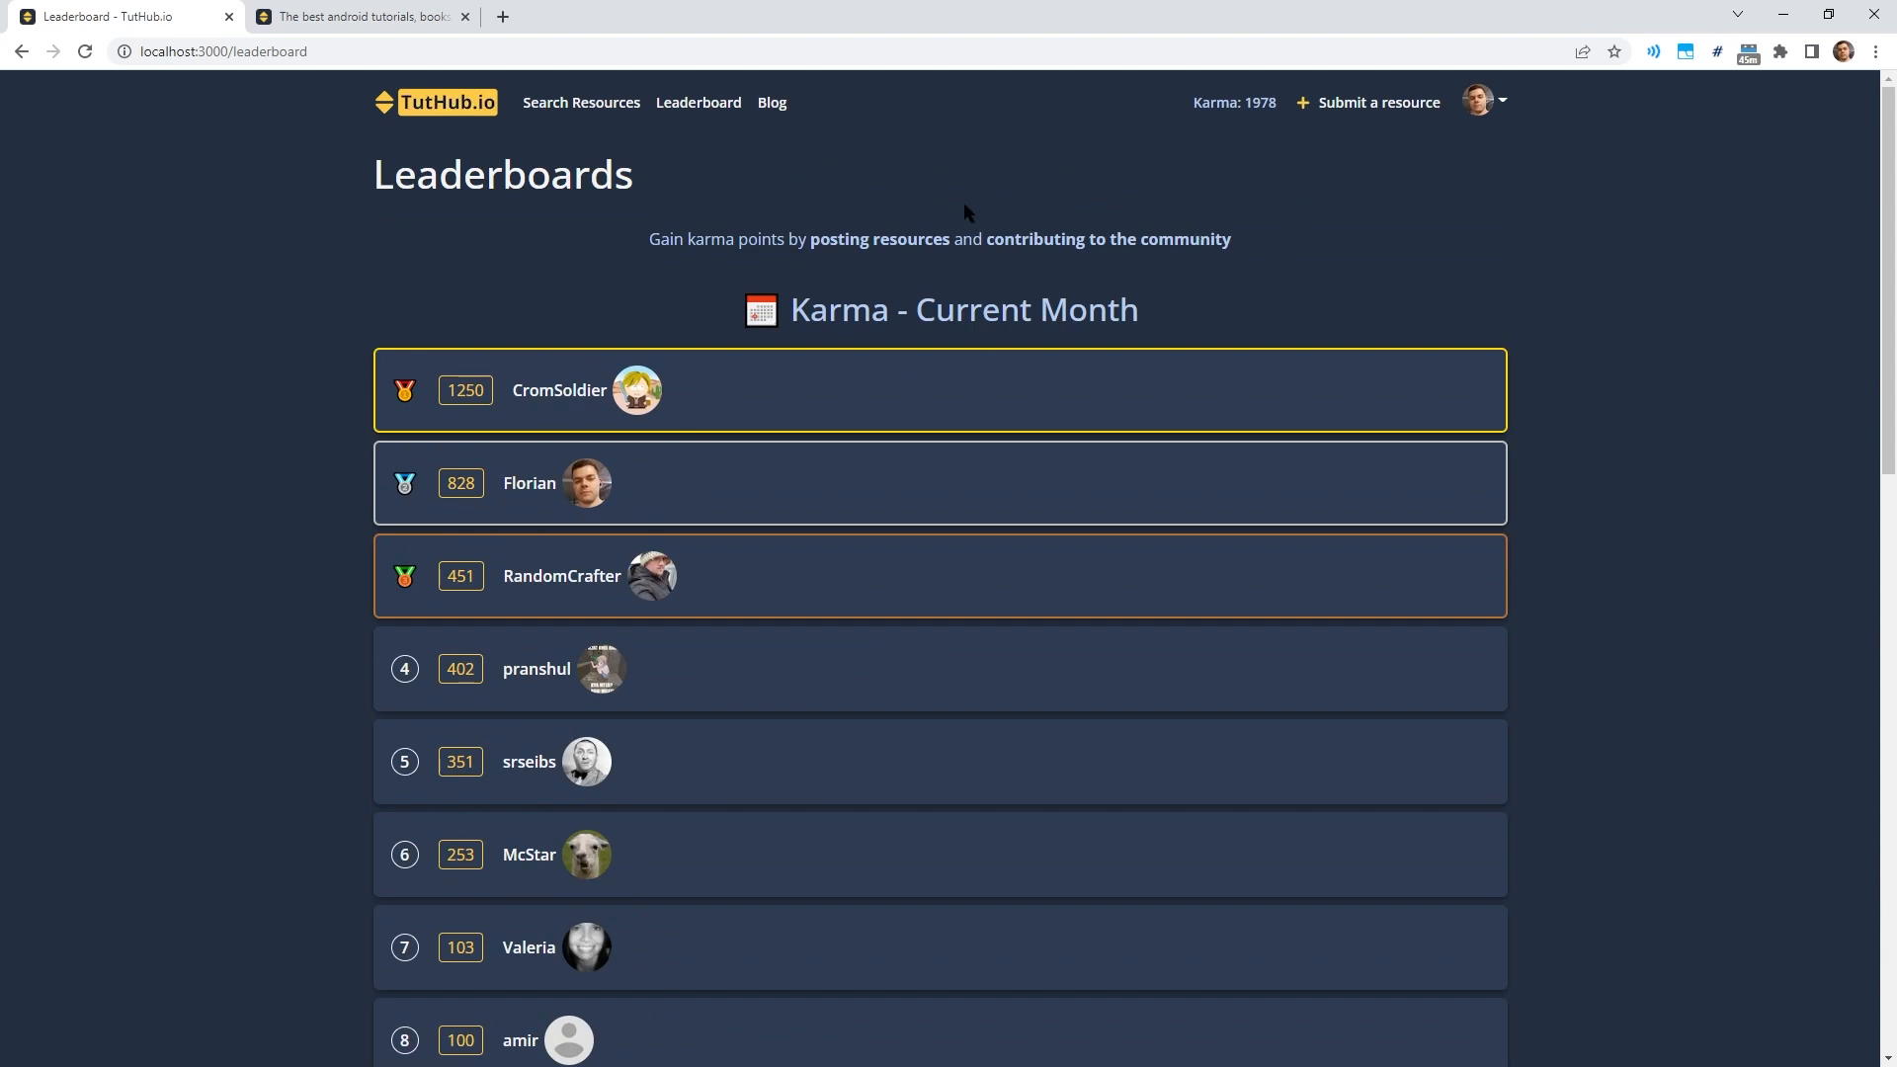
mouse_move(1158, 408)
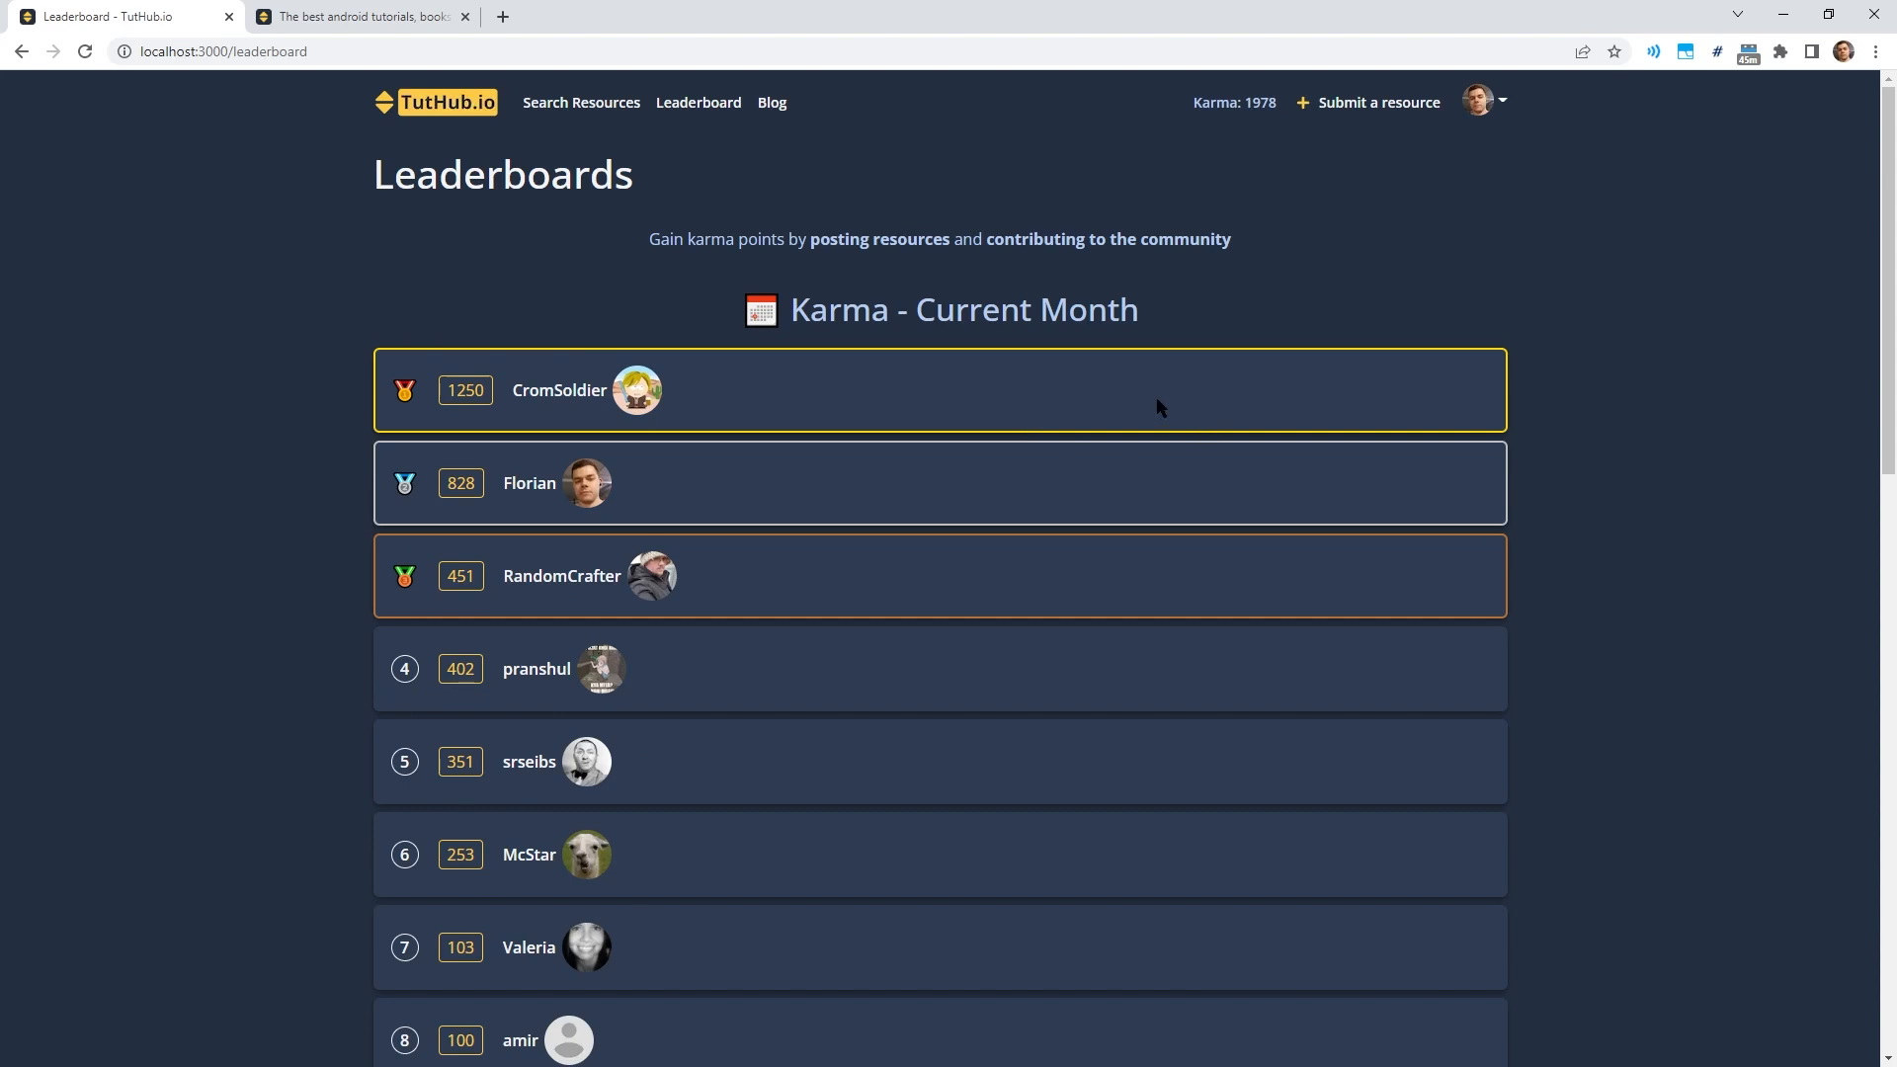
mouse_move(1037, 415)
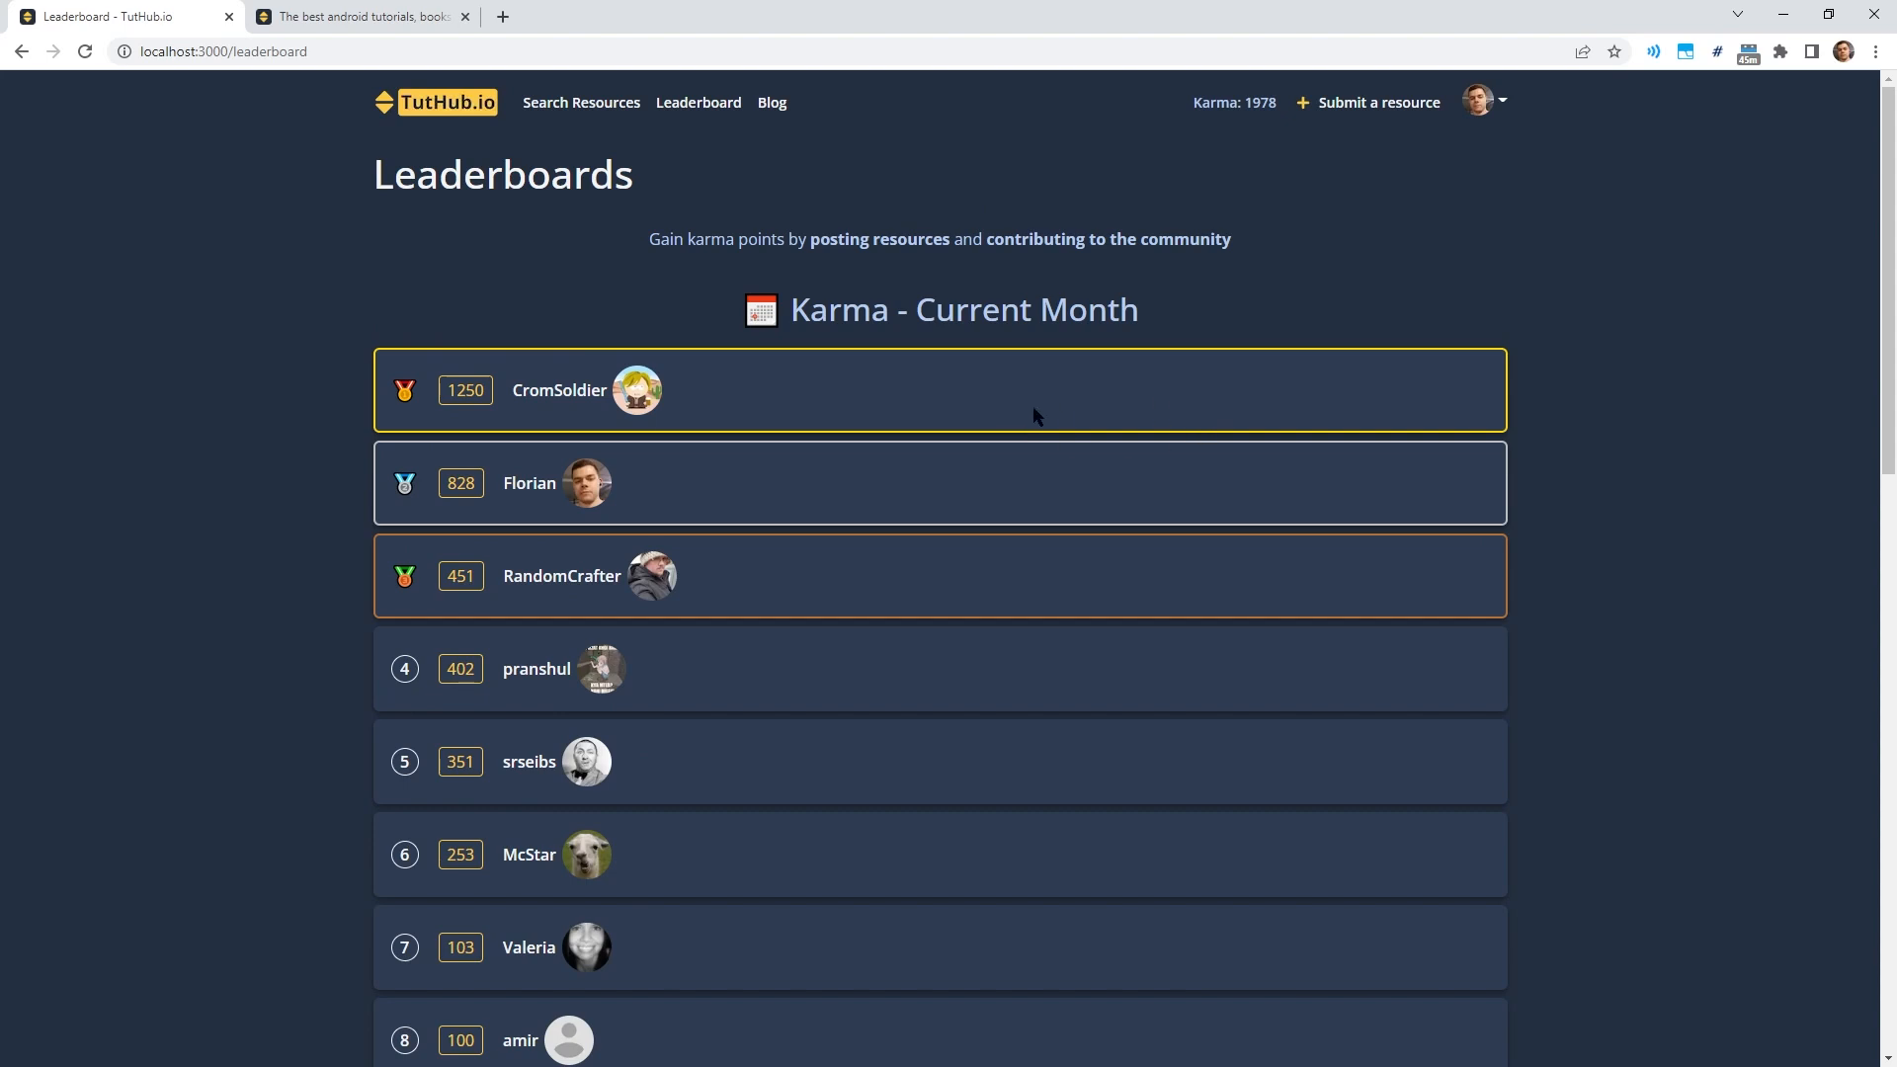
scroll("down", 3)
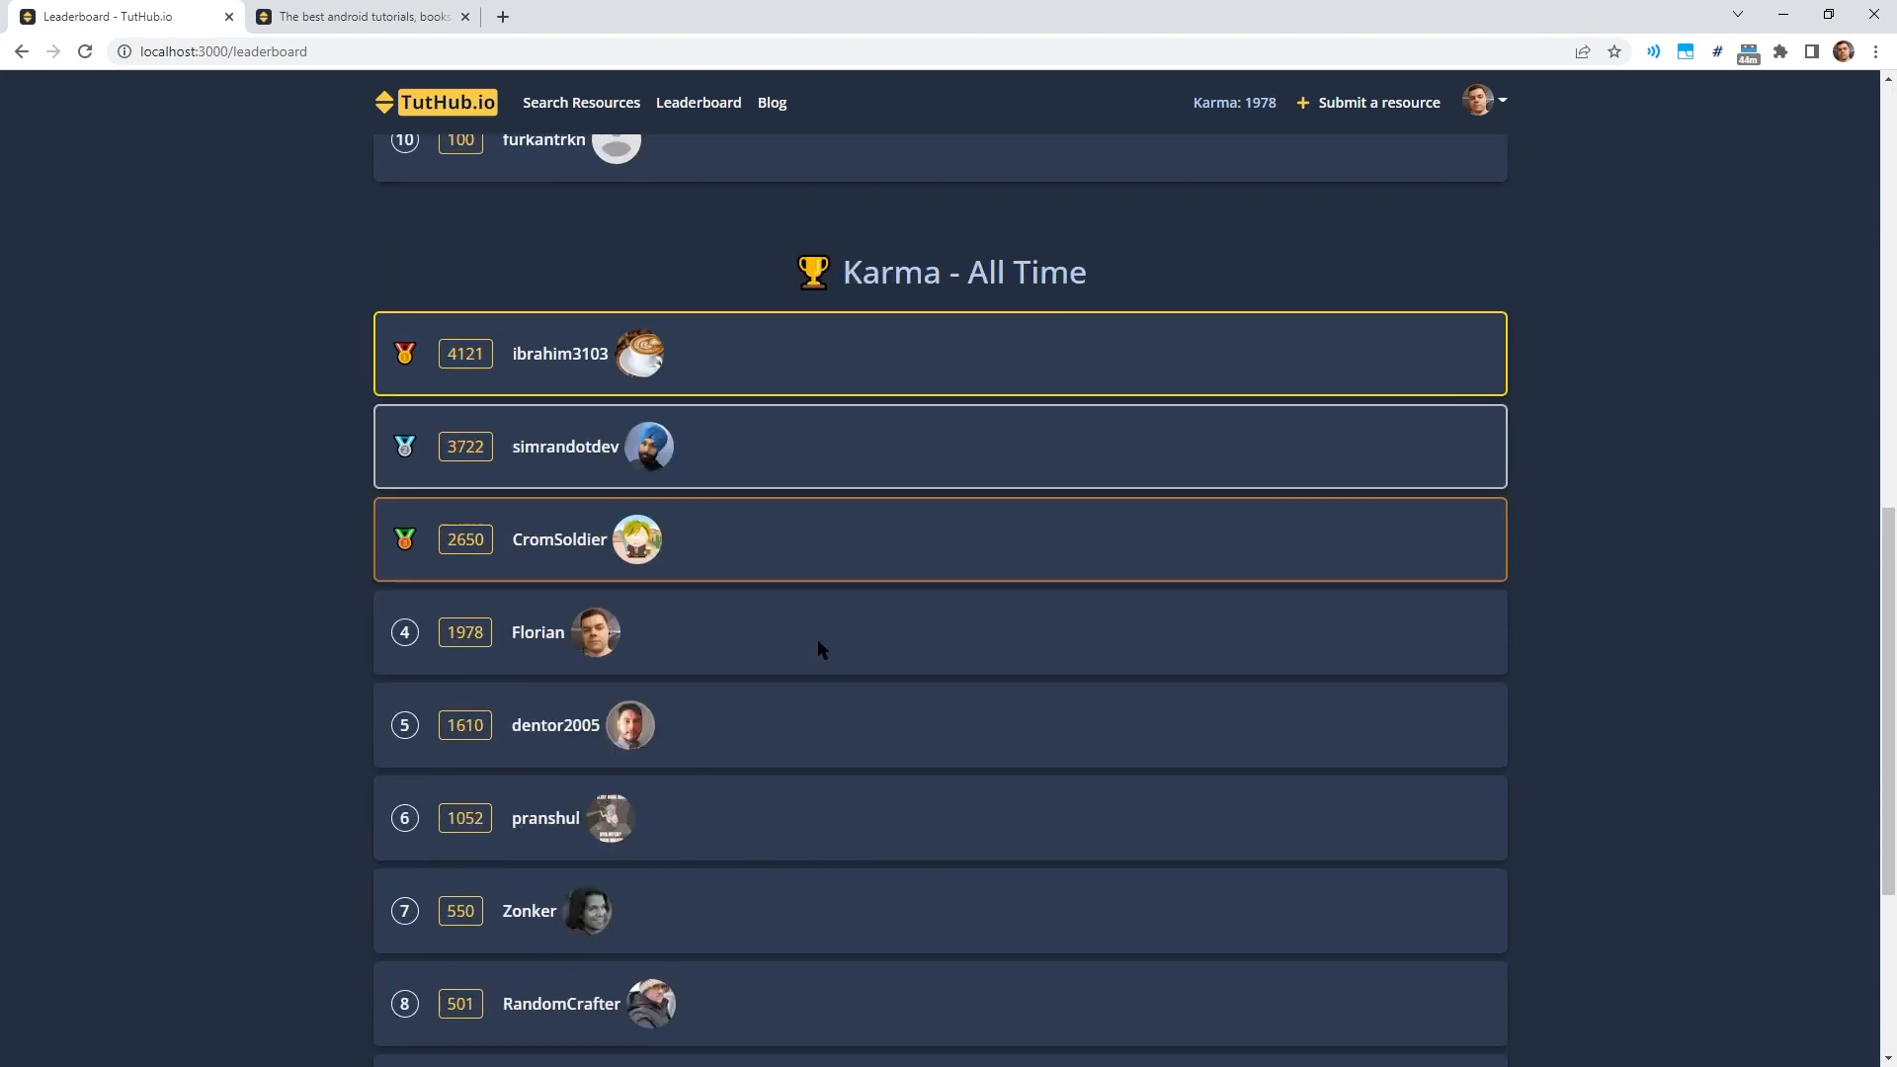
mouse_move(869, 445)
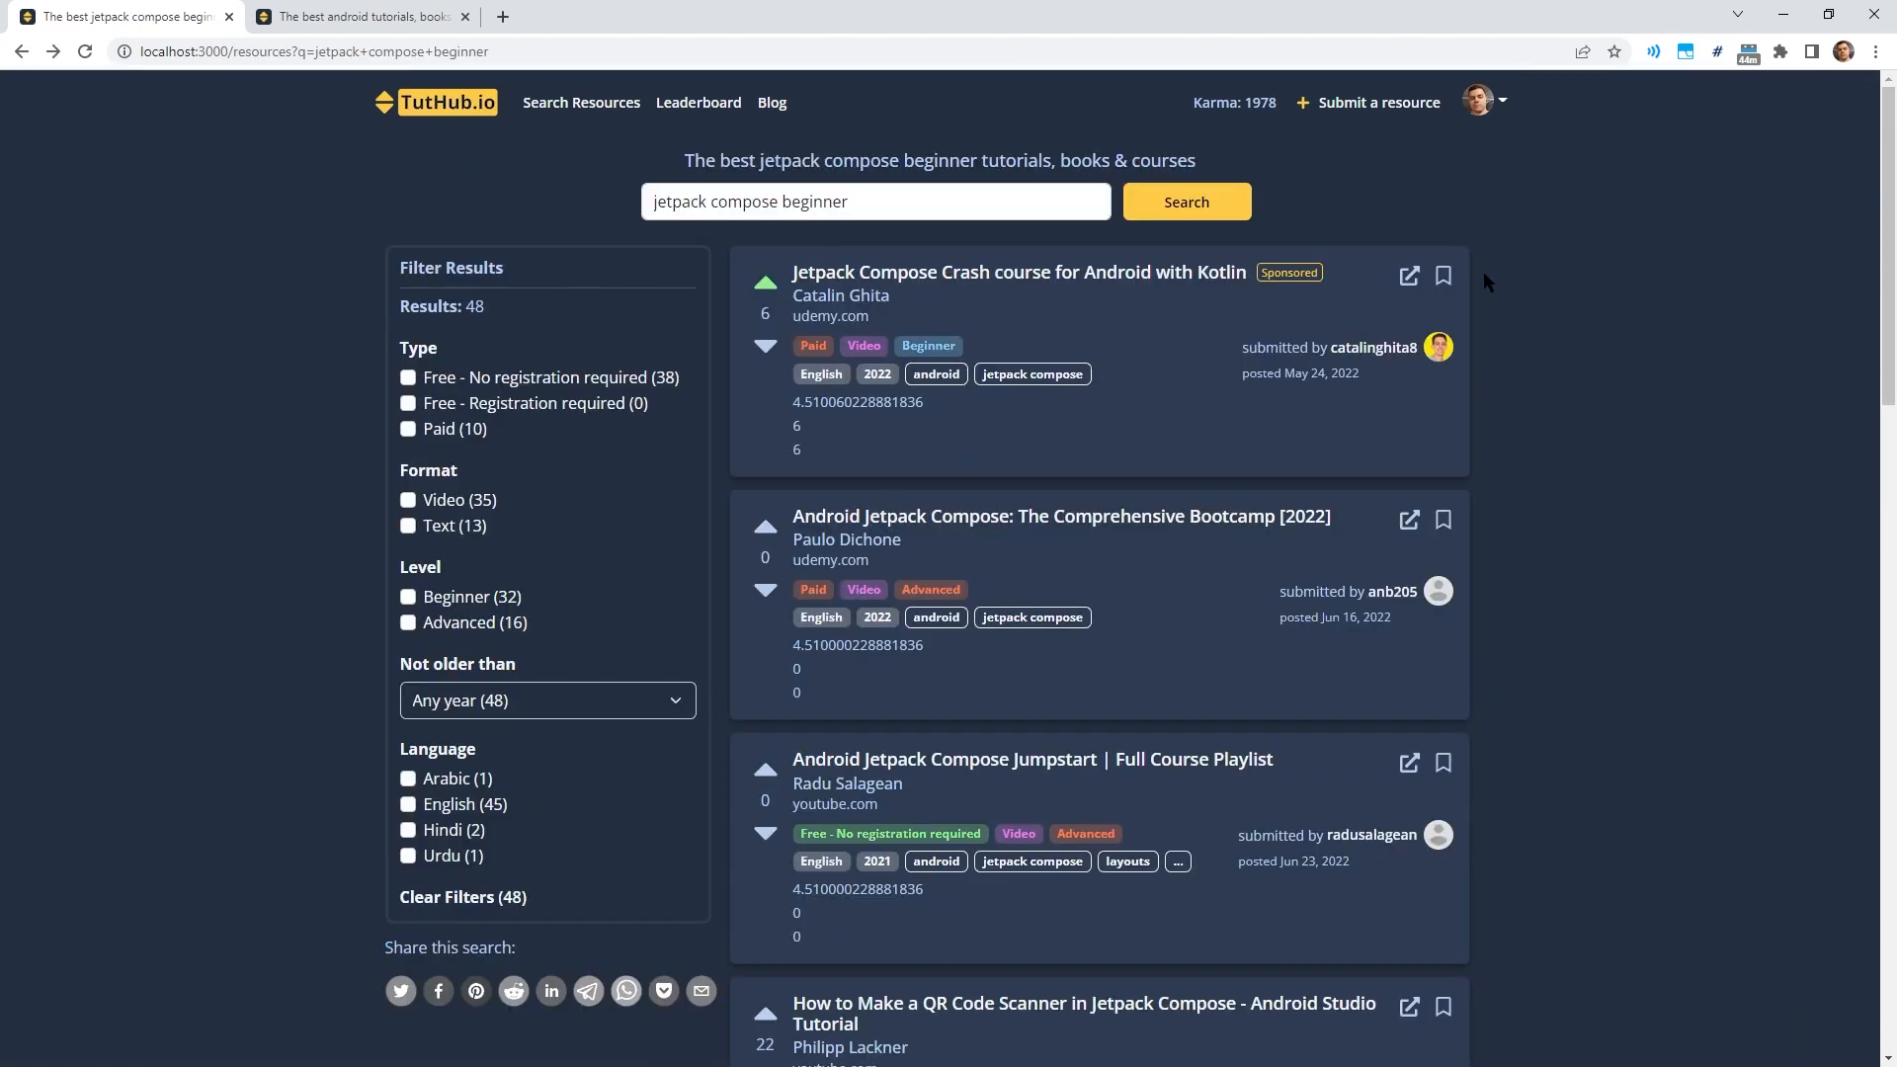
mouse_move(1234, 102)
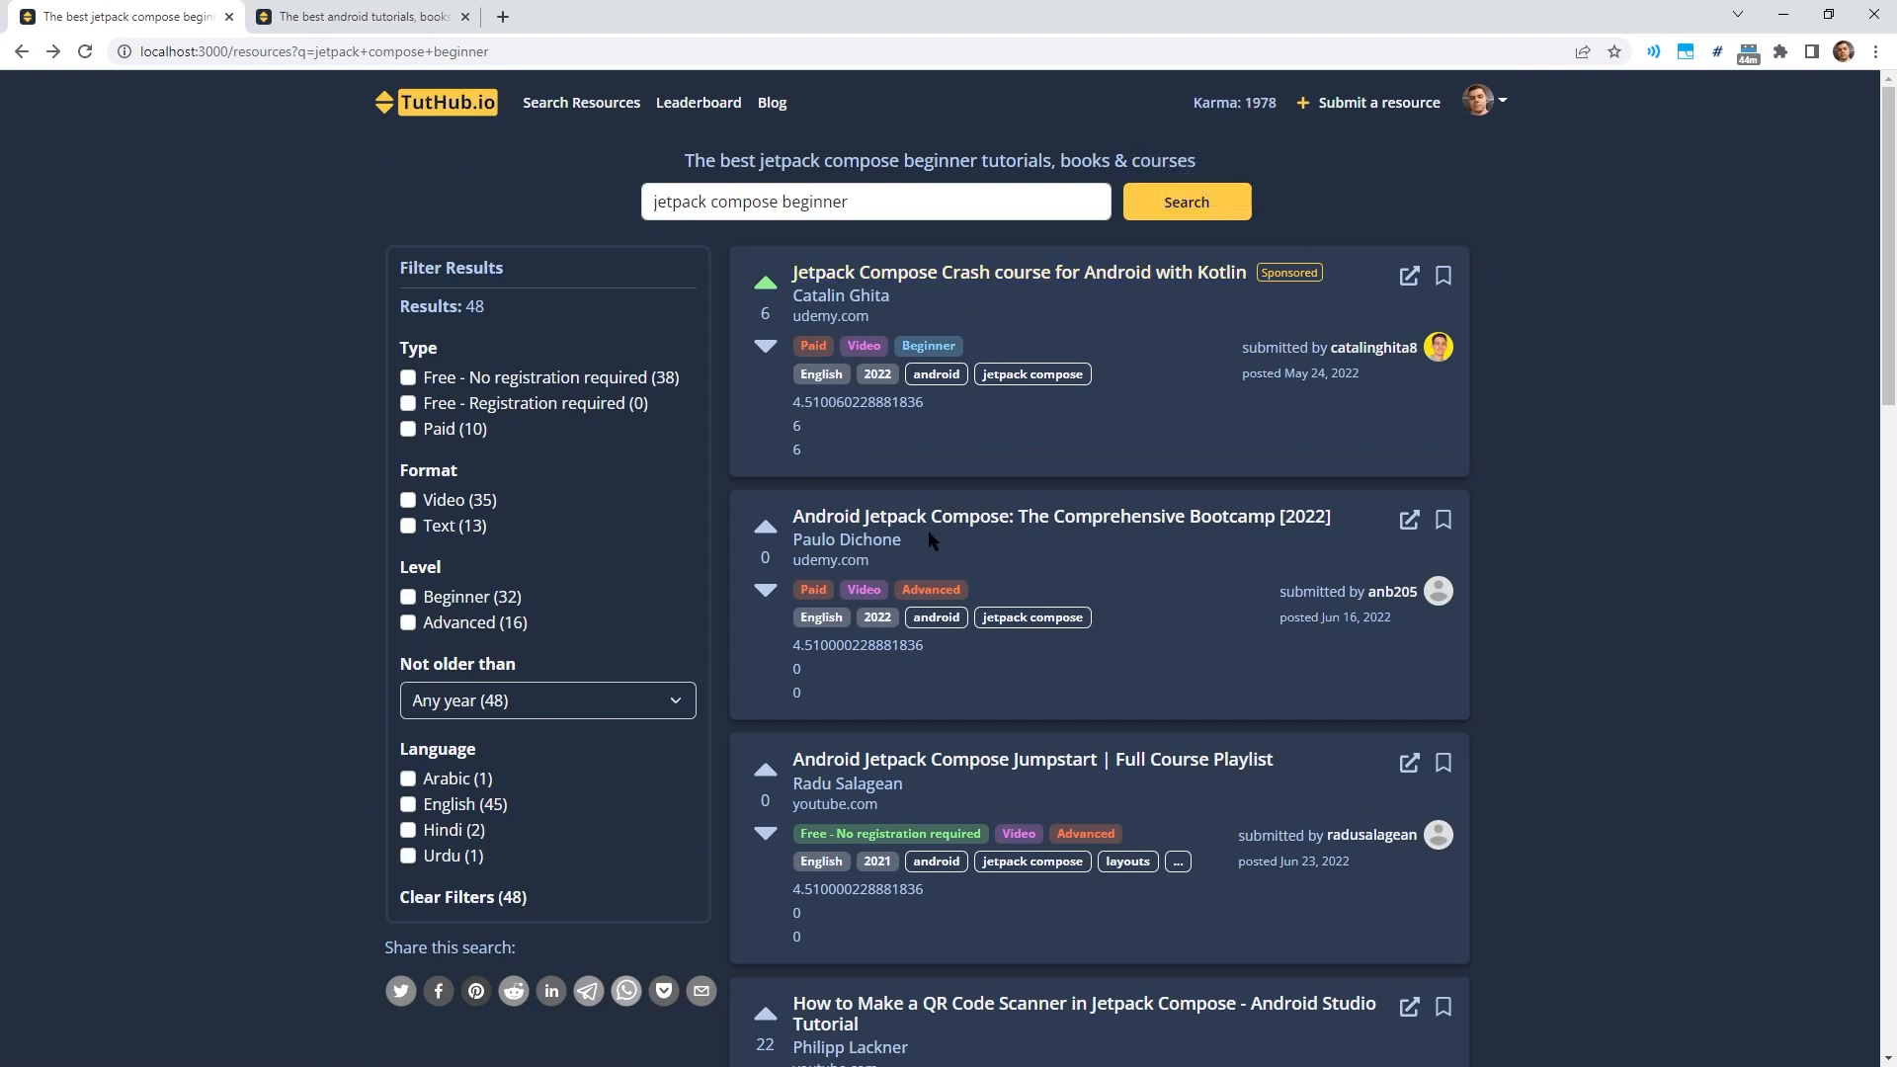
mouse_move(1396, 264)
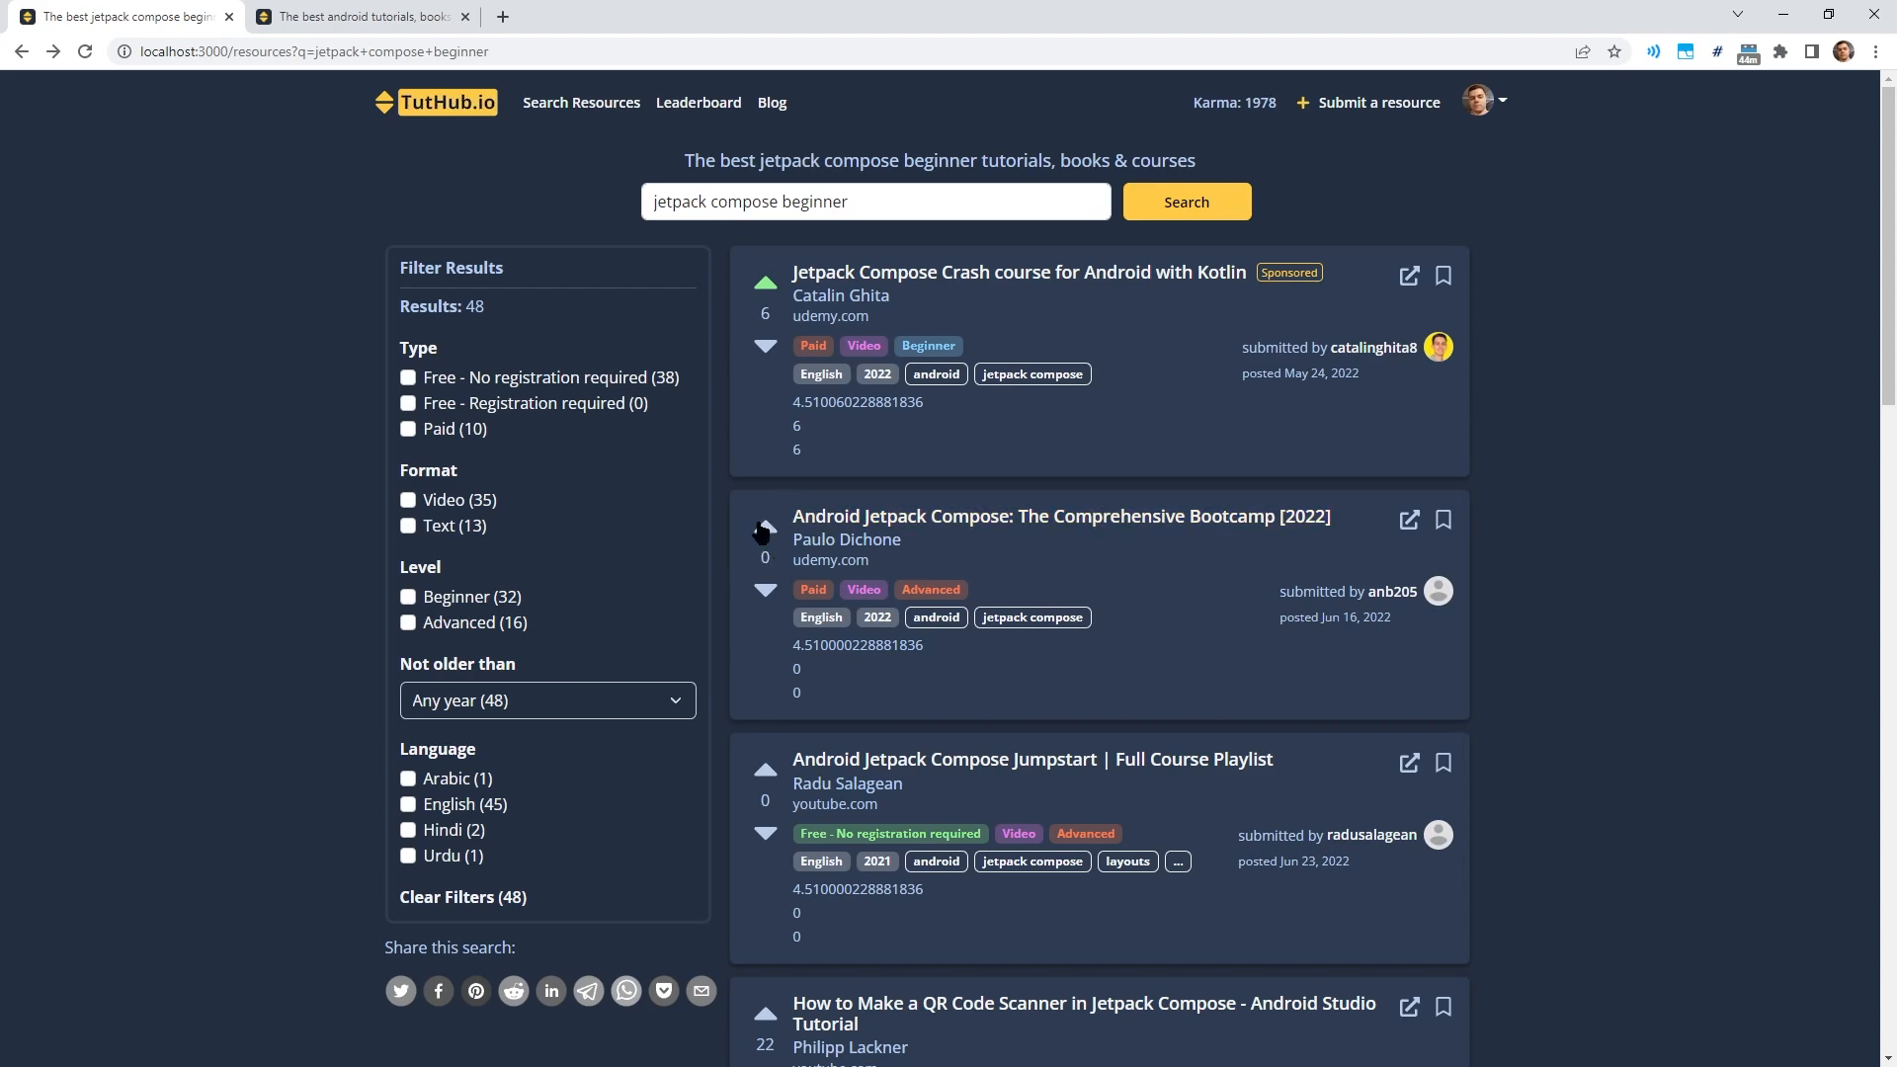
scroll("down", 3)
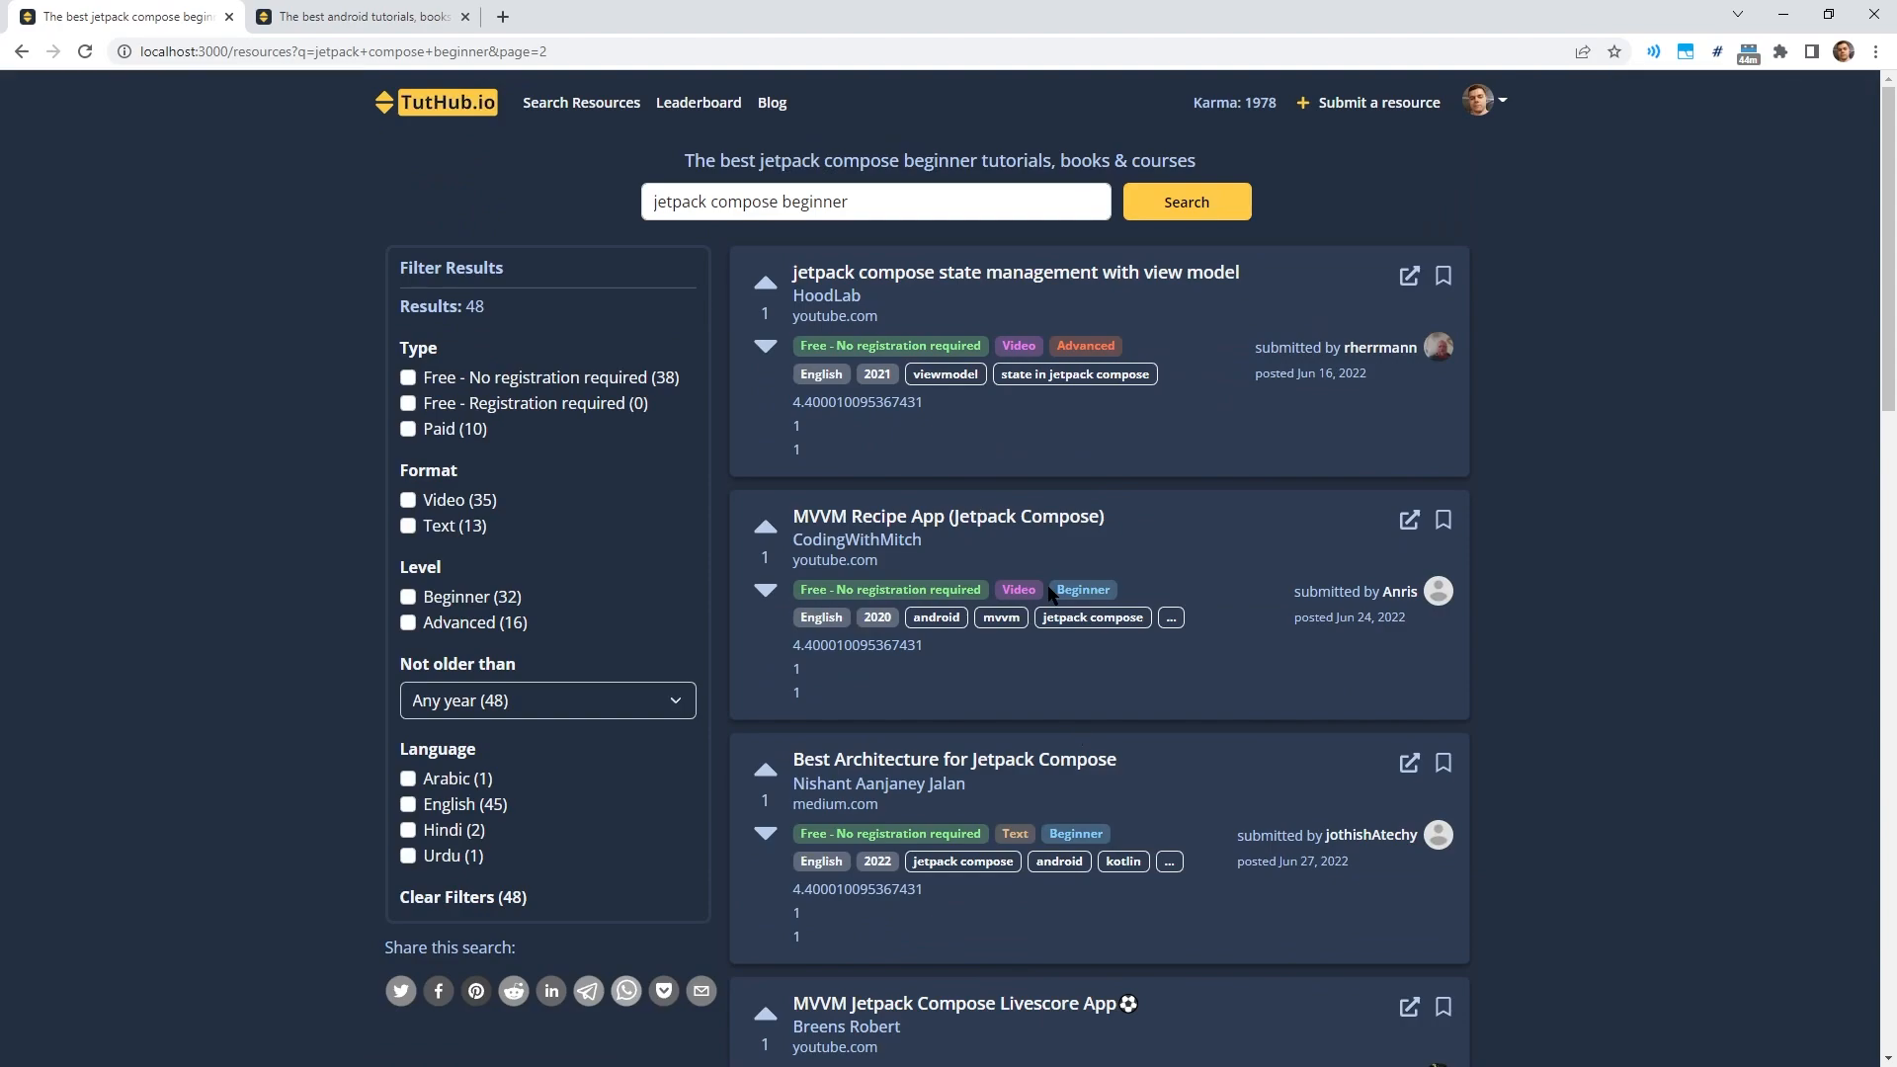
left_click(847, 200)
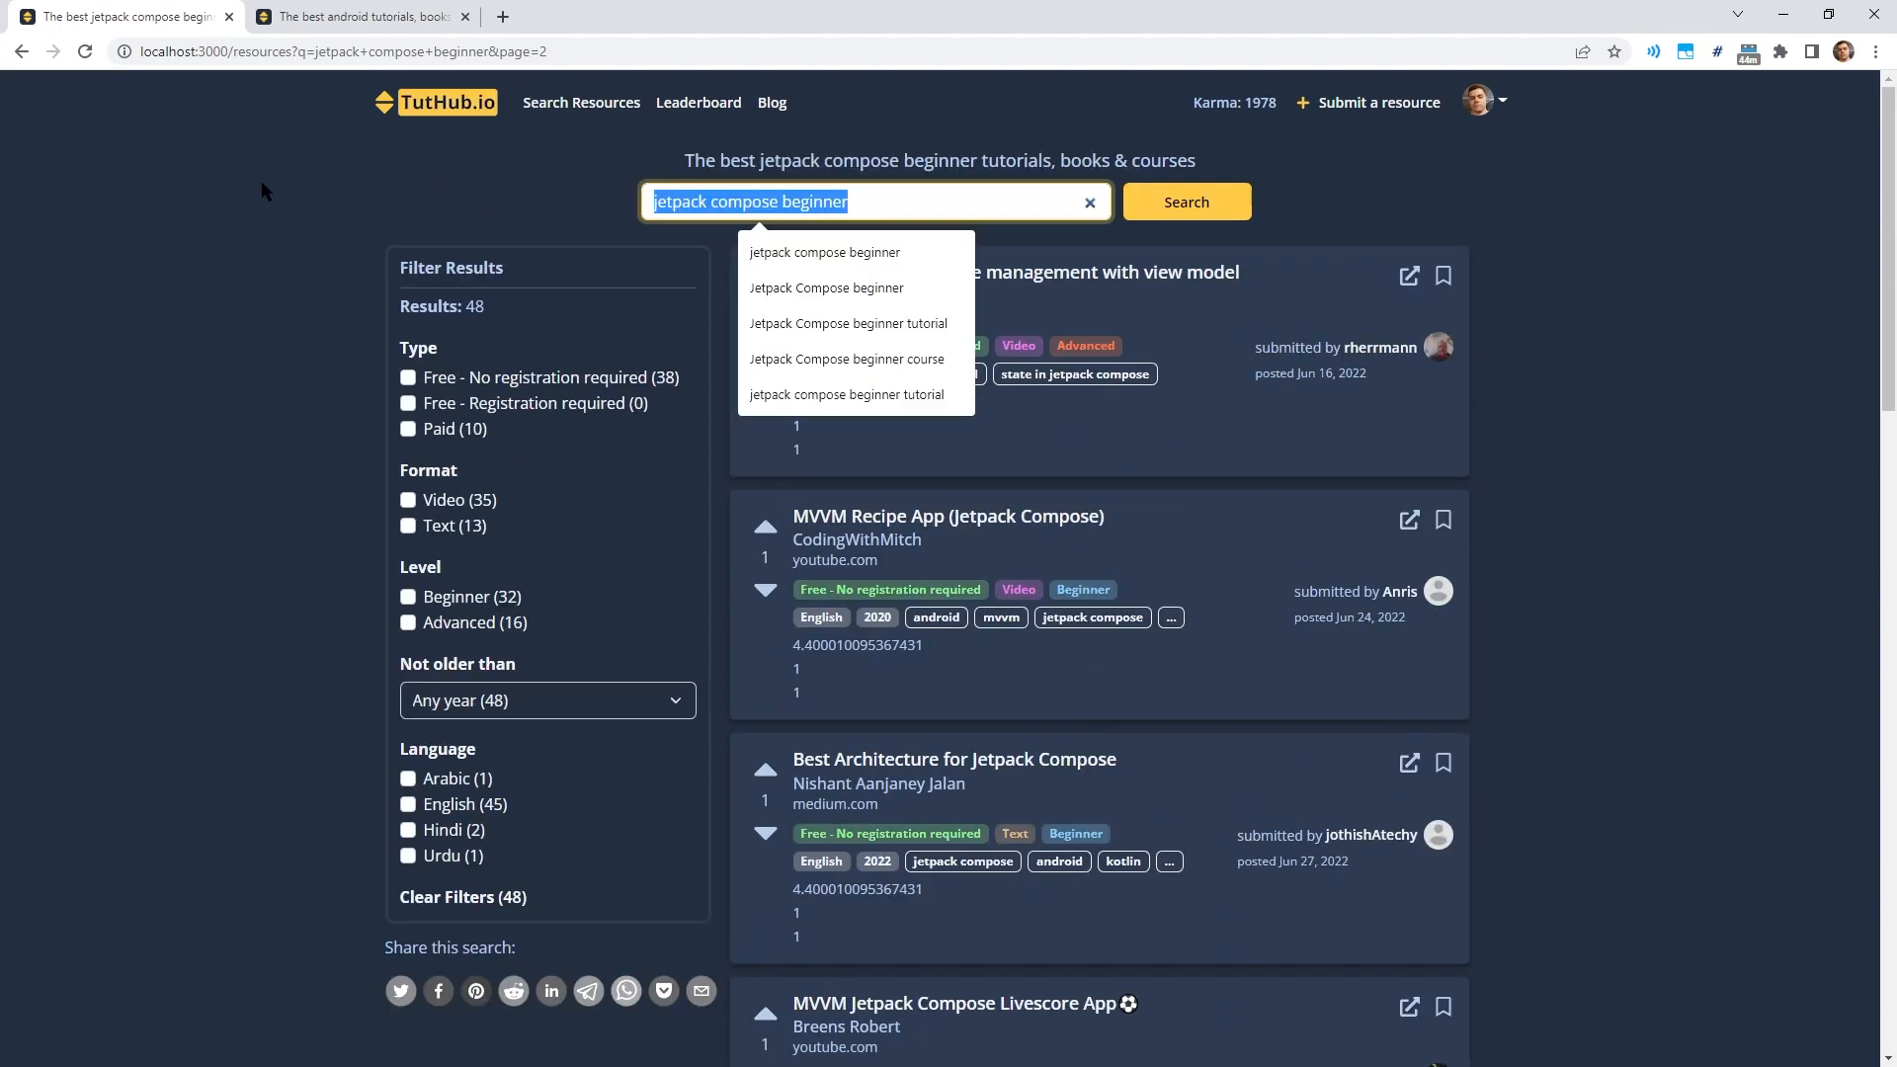
type("TypeScript")
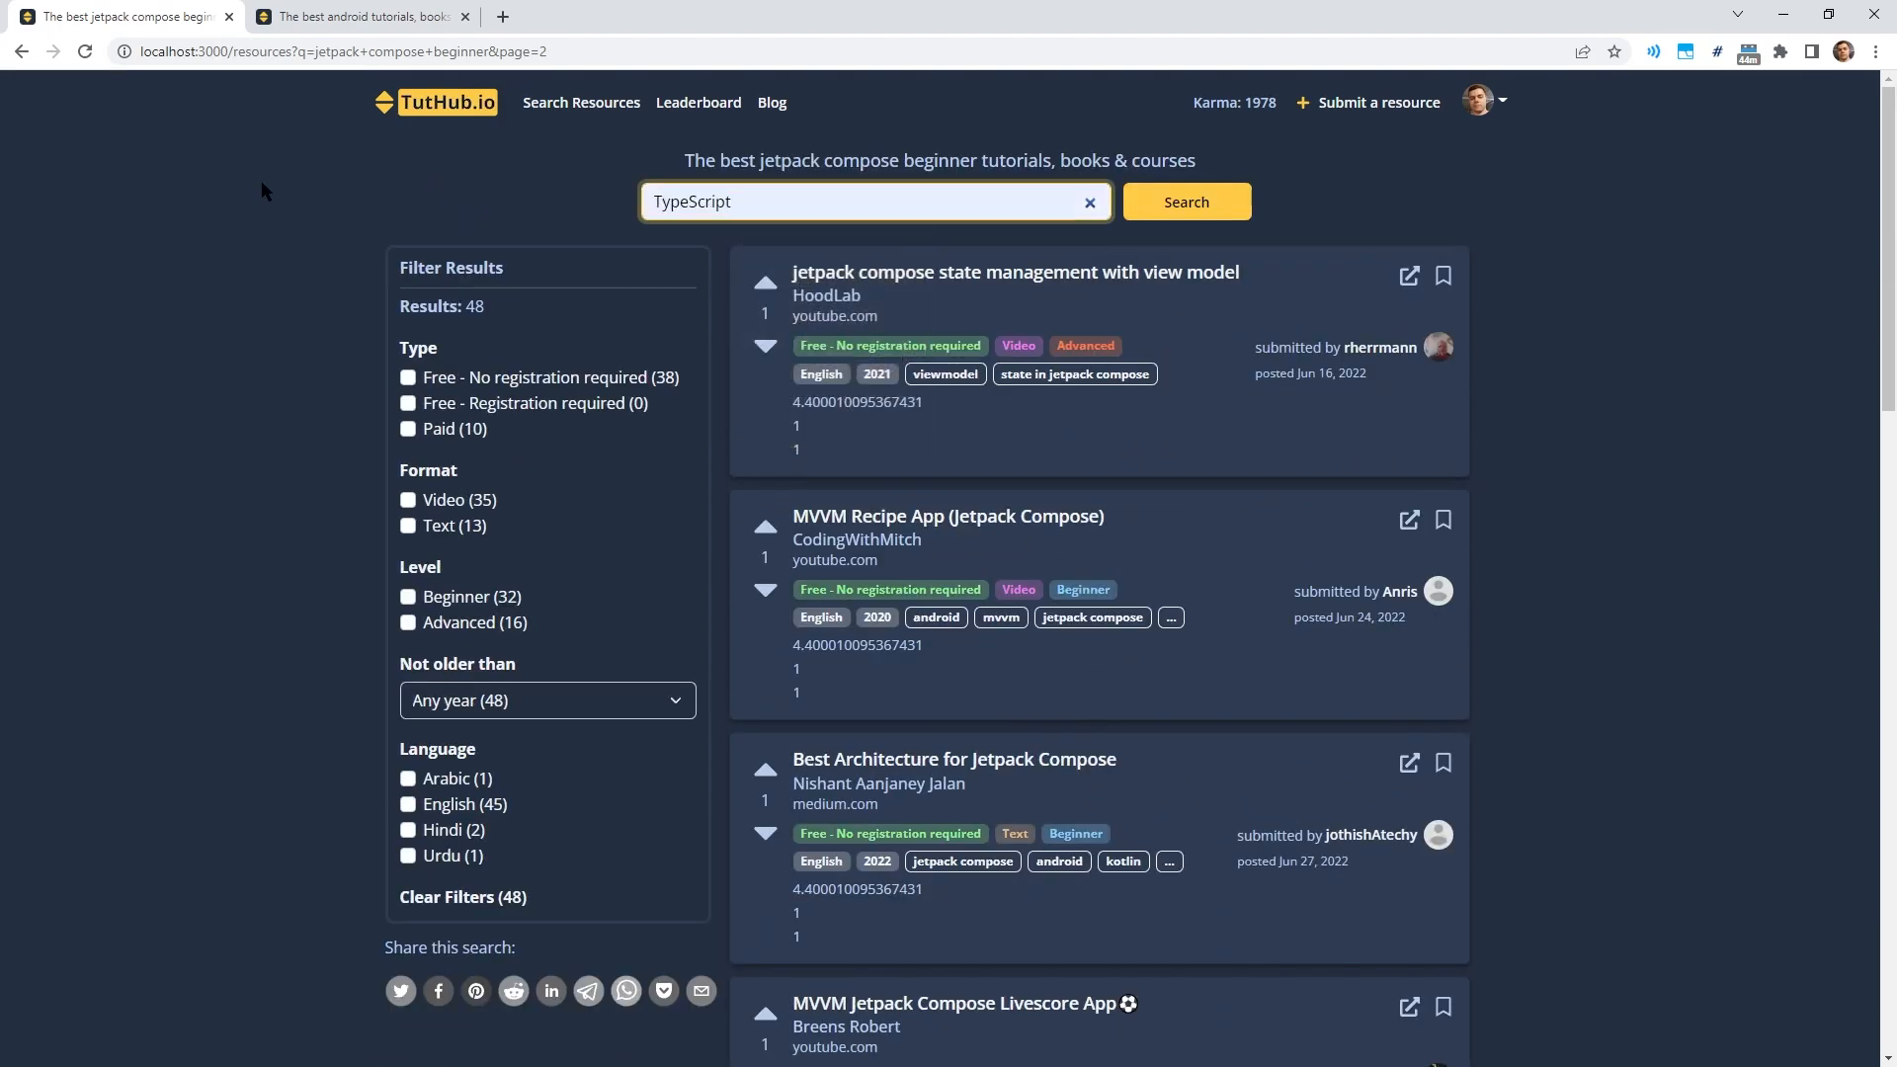
left_click(1185, 201)
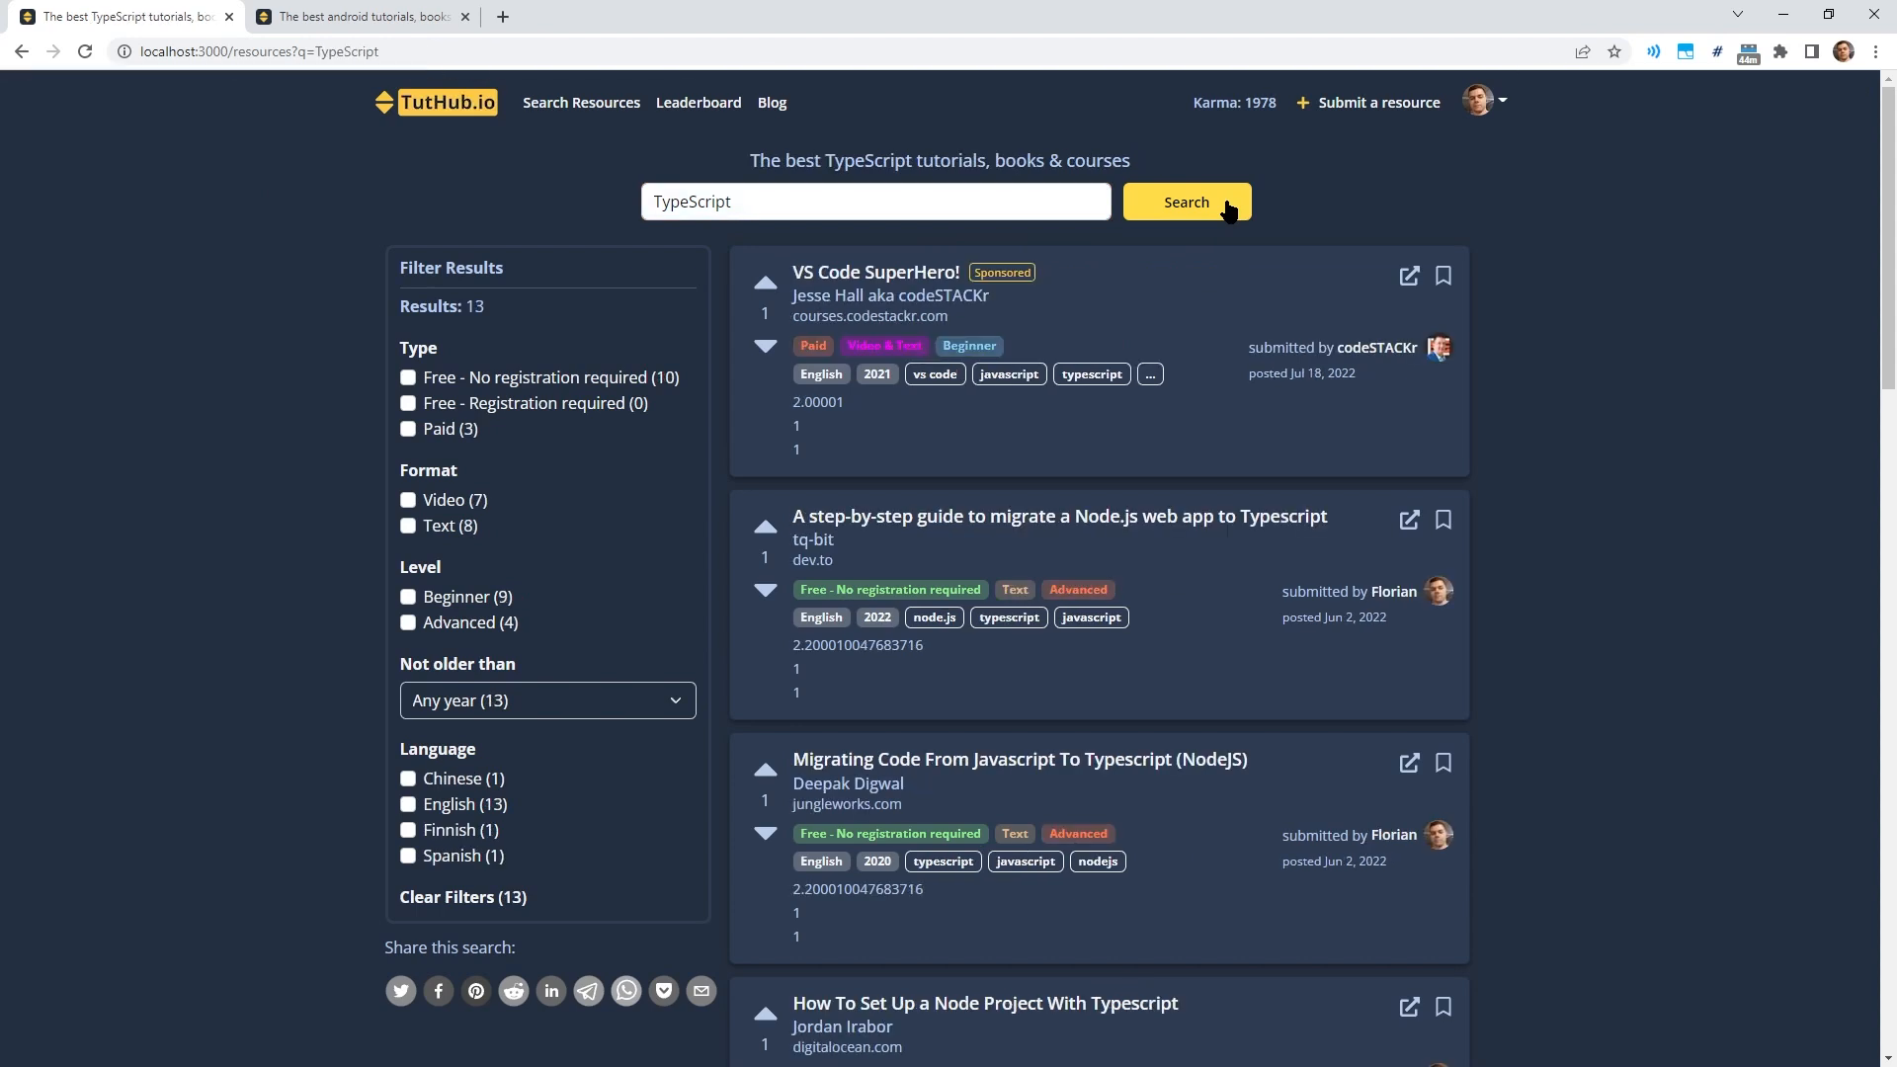
mouse_move(1392, 592)
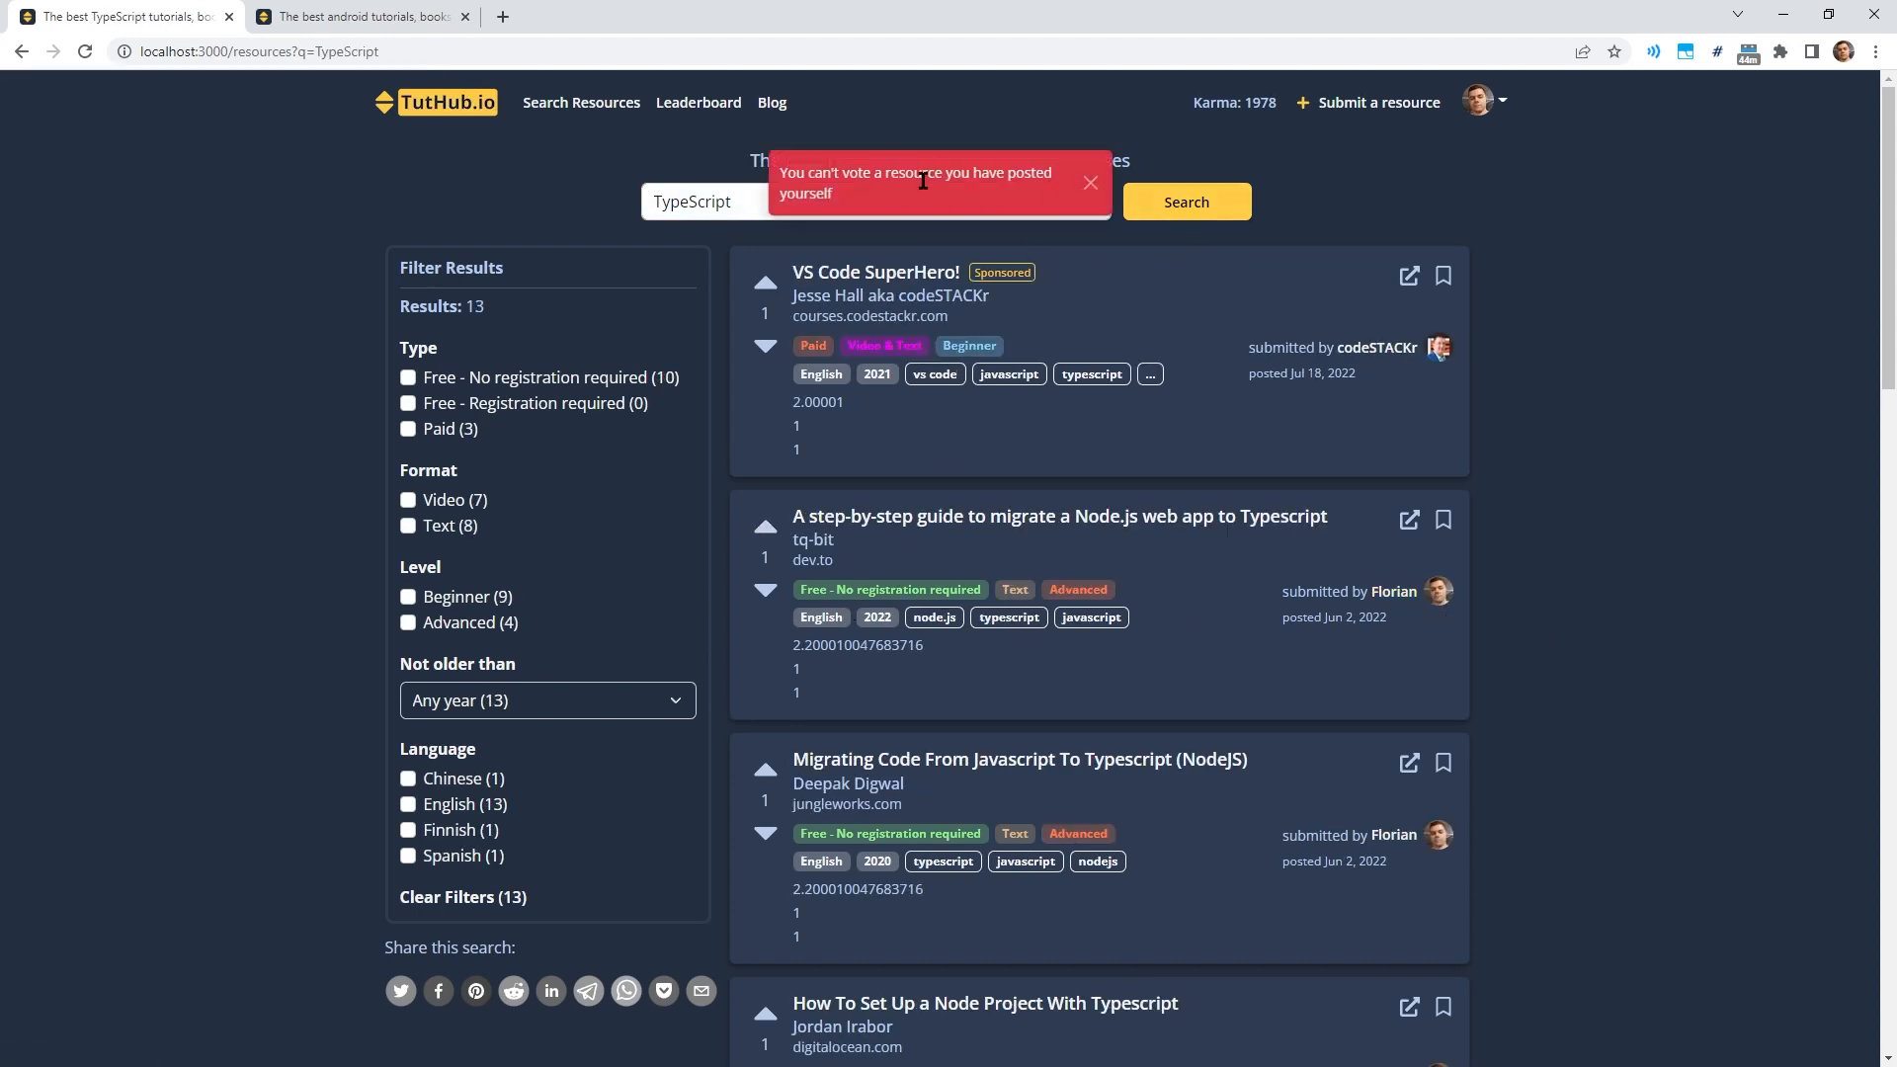
left_click(1088, 183)
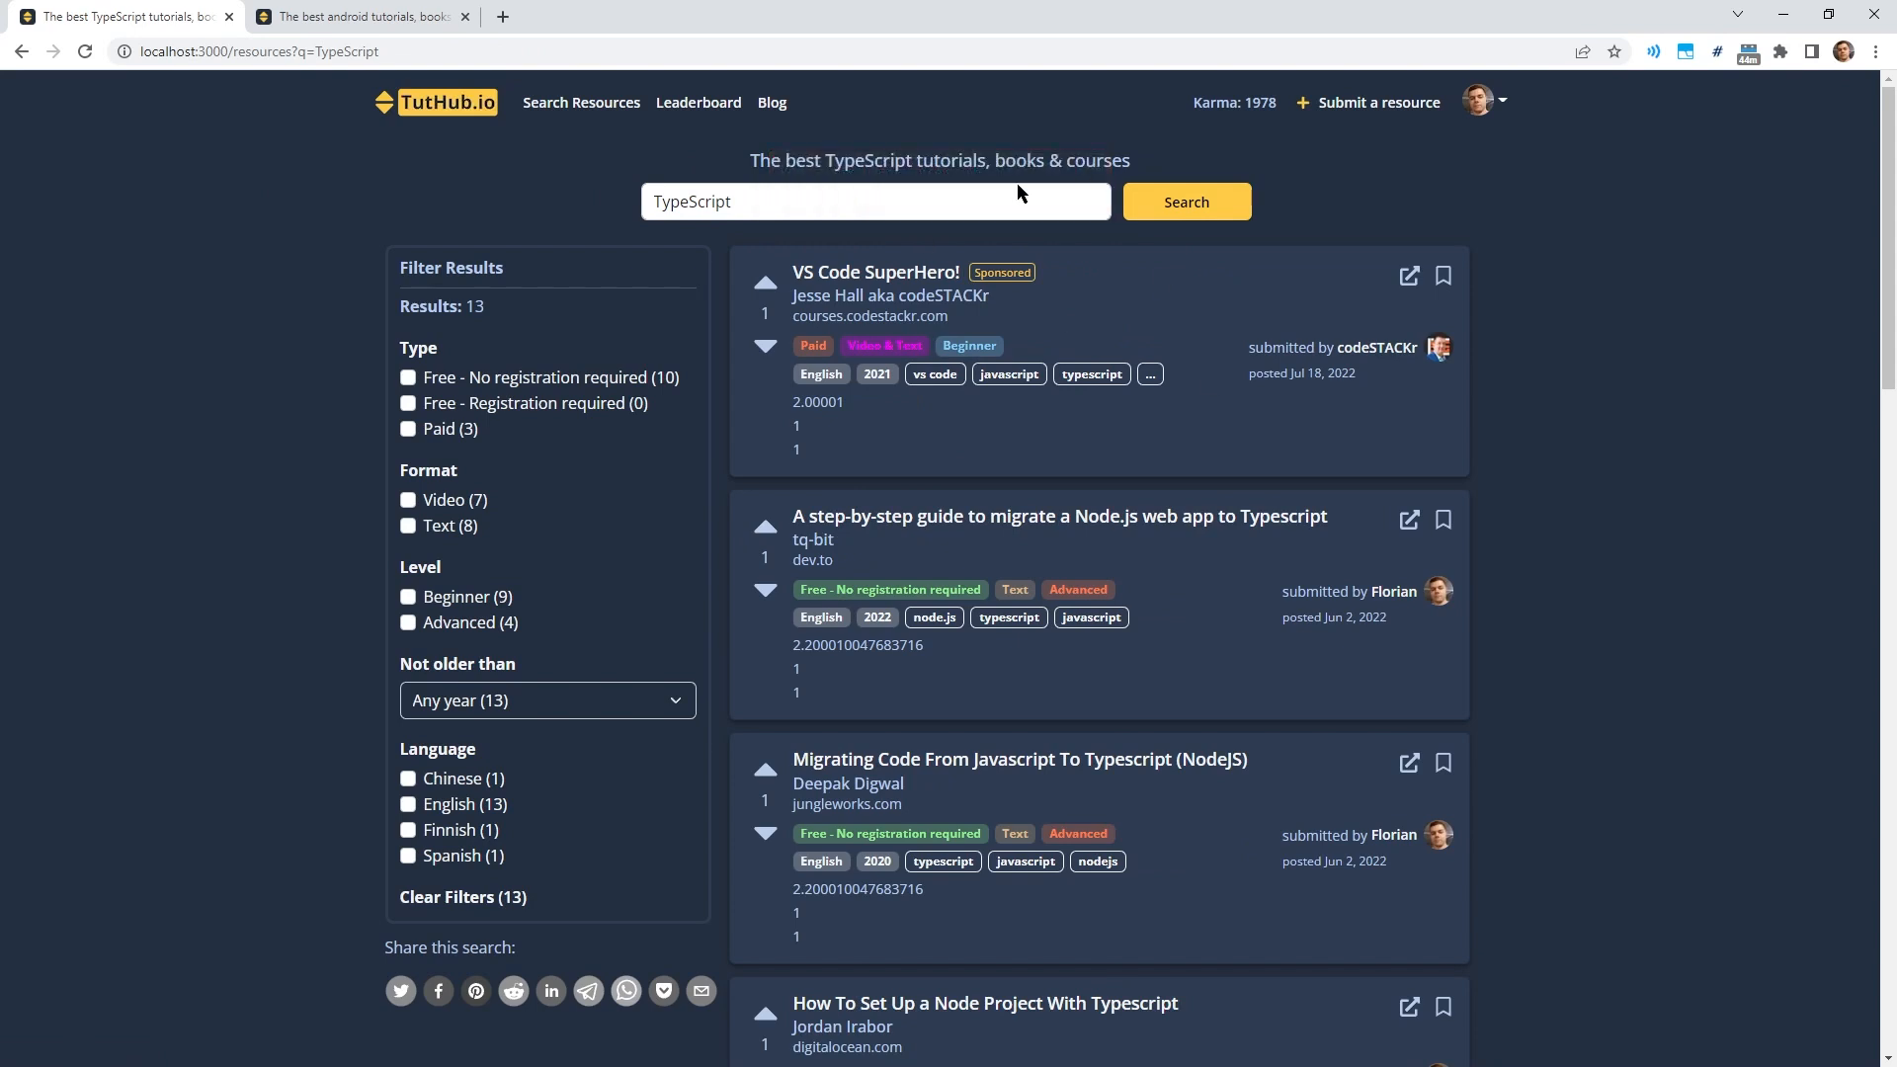
mouse_move(1608, 551)
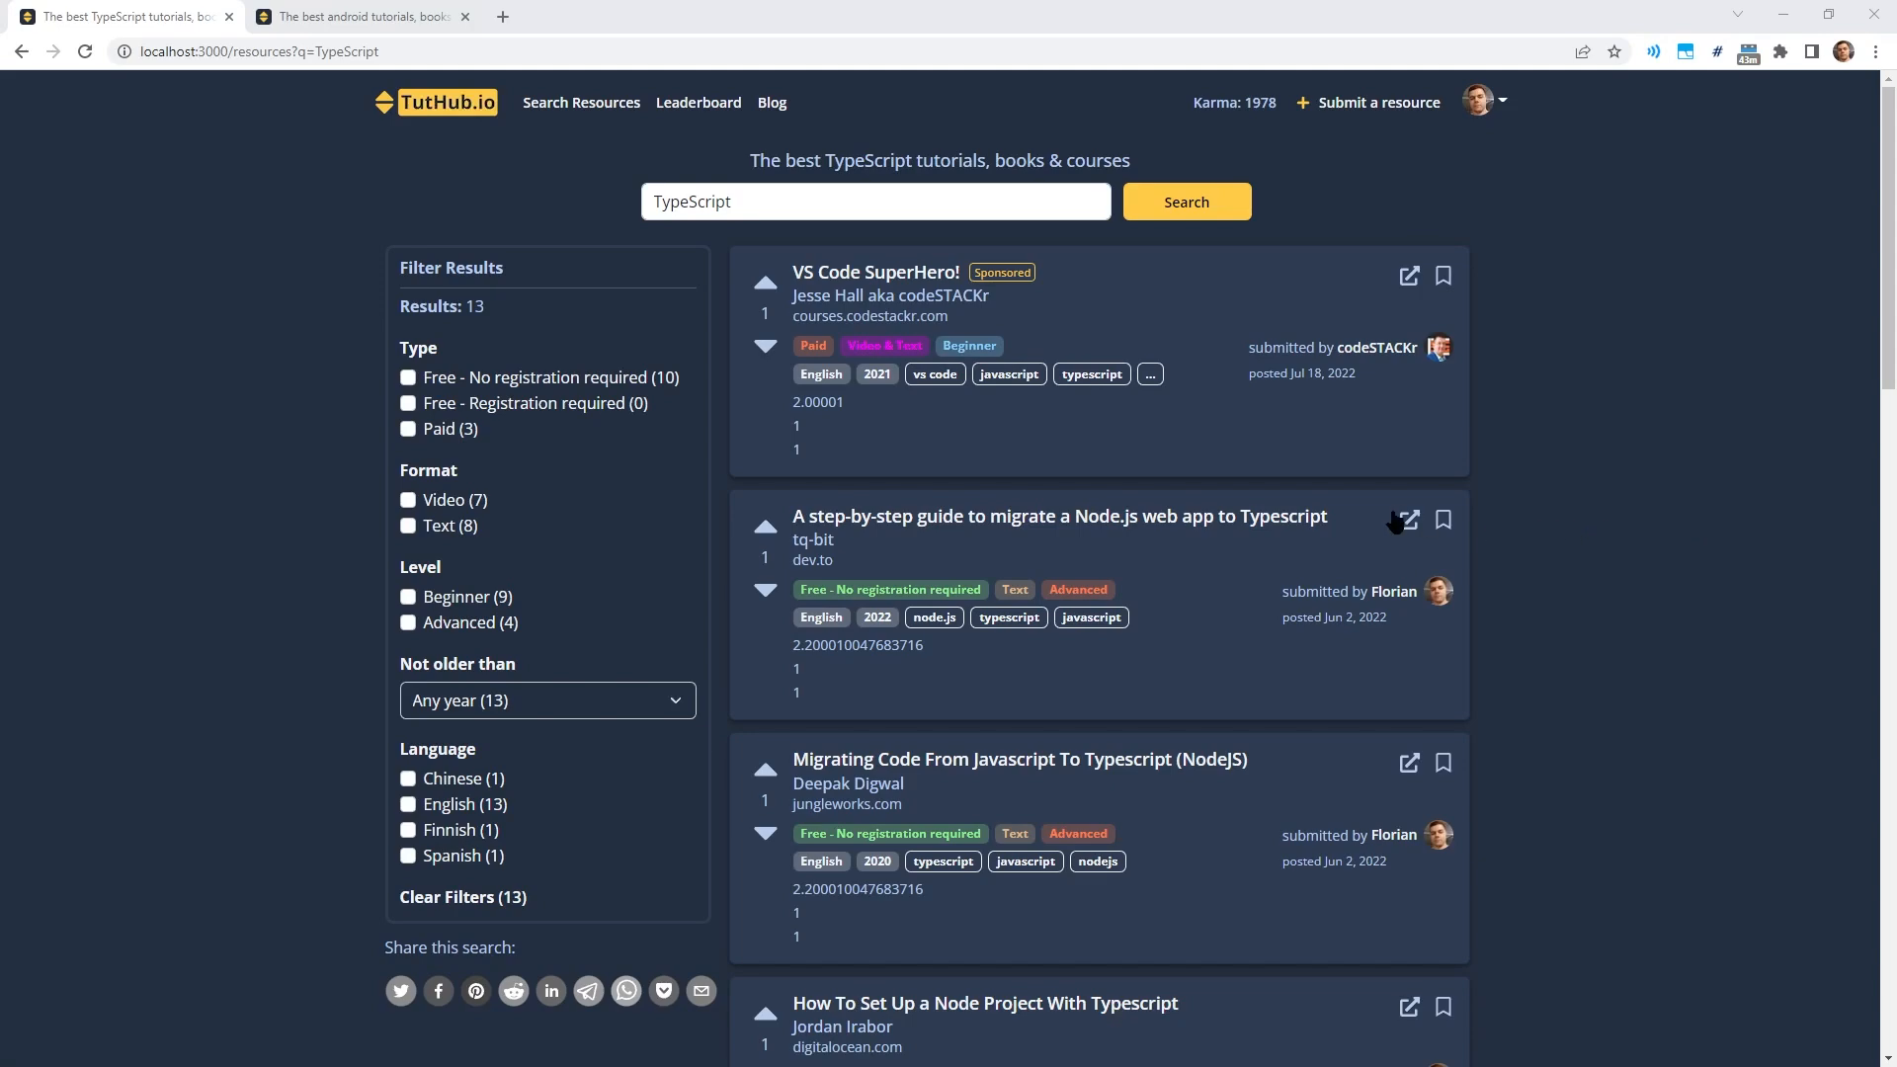
left_click(1057, 517)
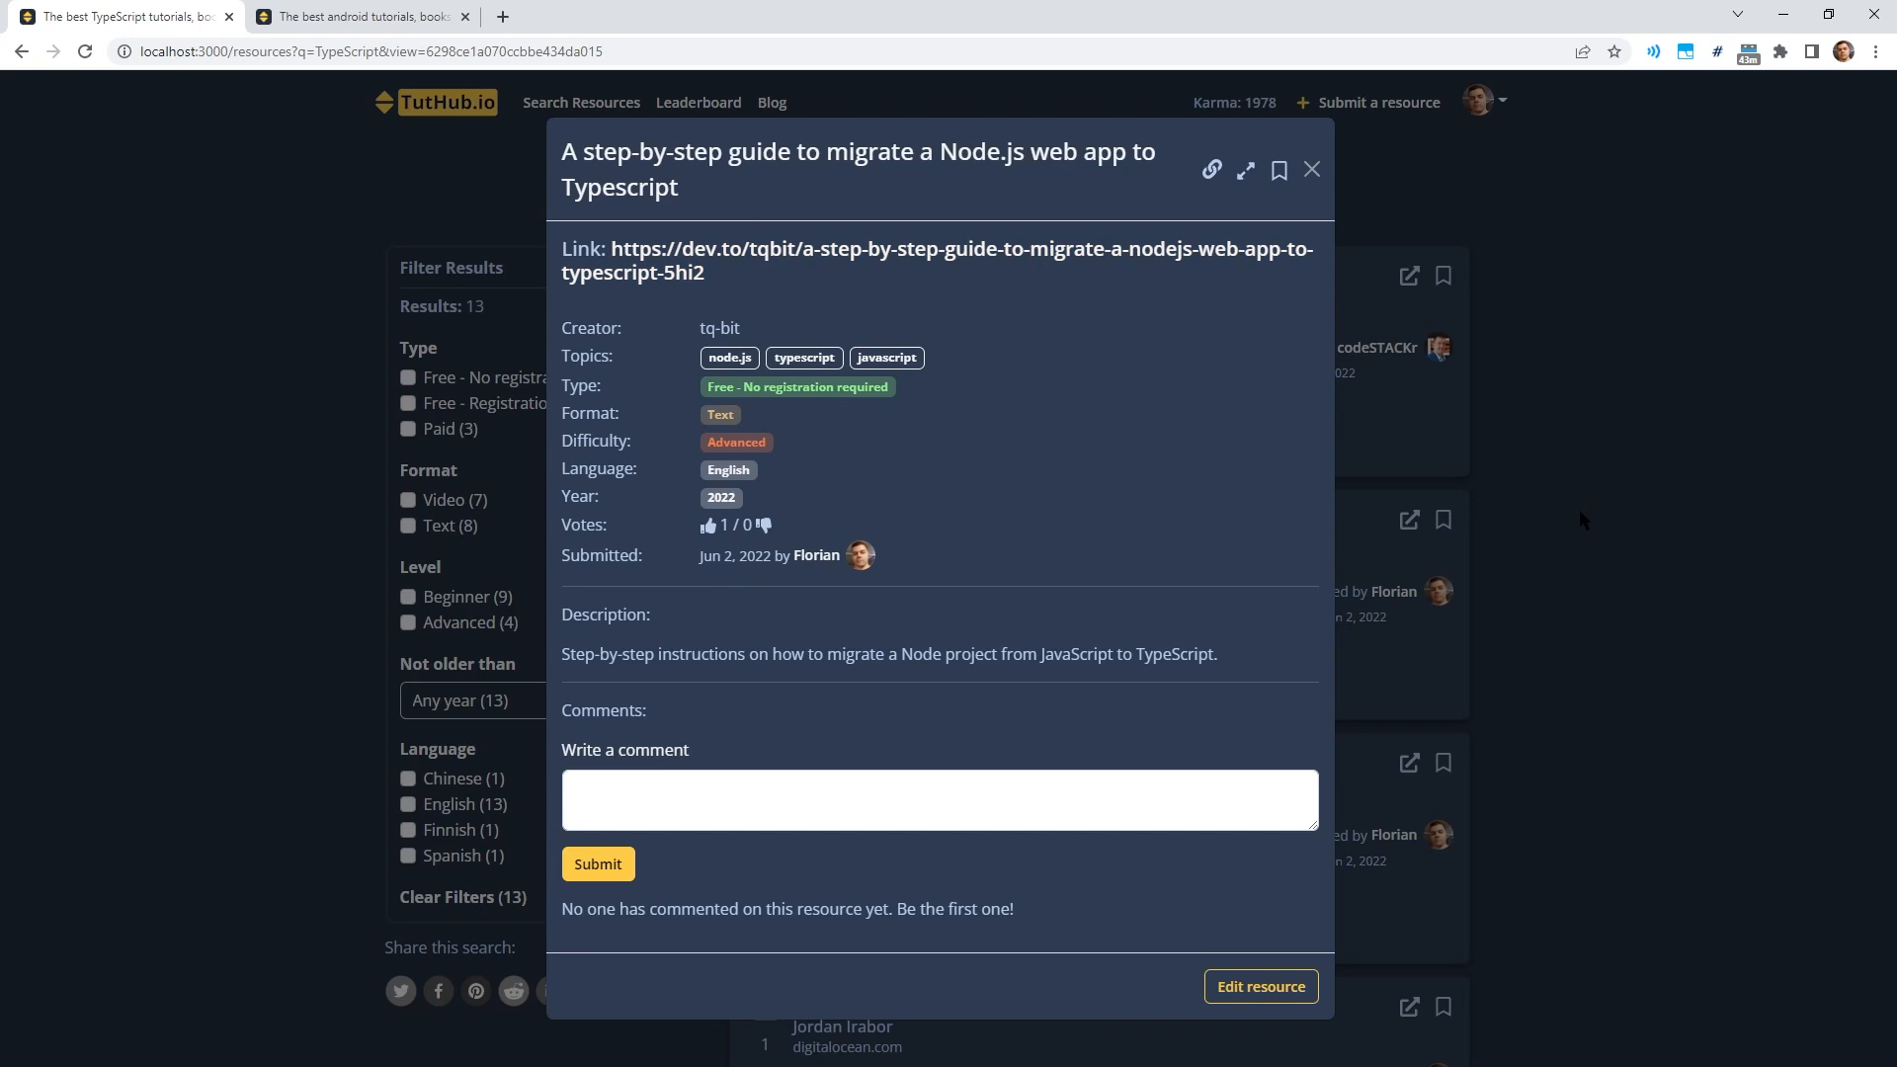
mouse_move(1580, 489)
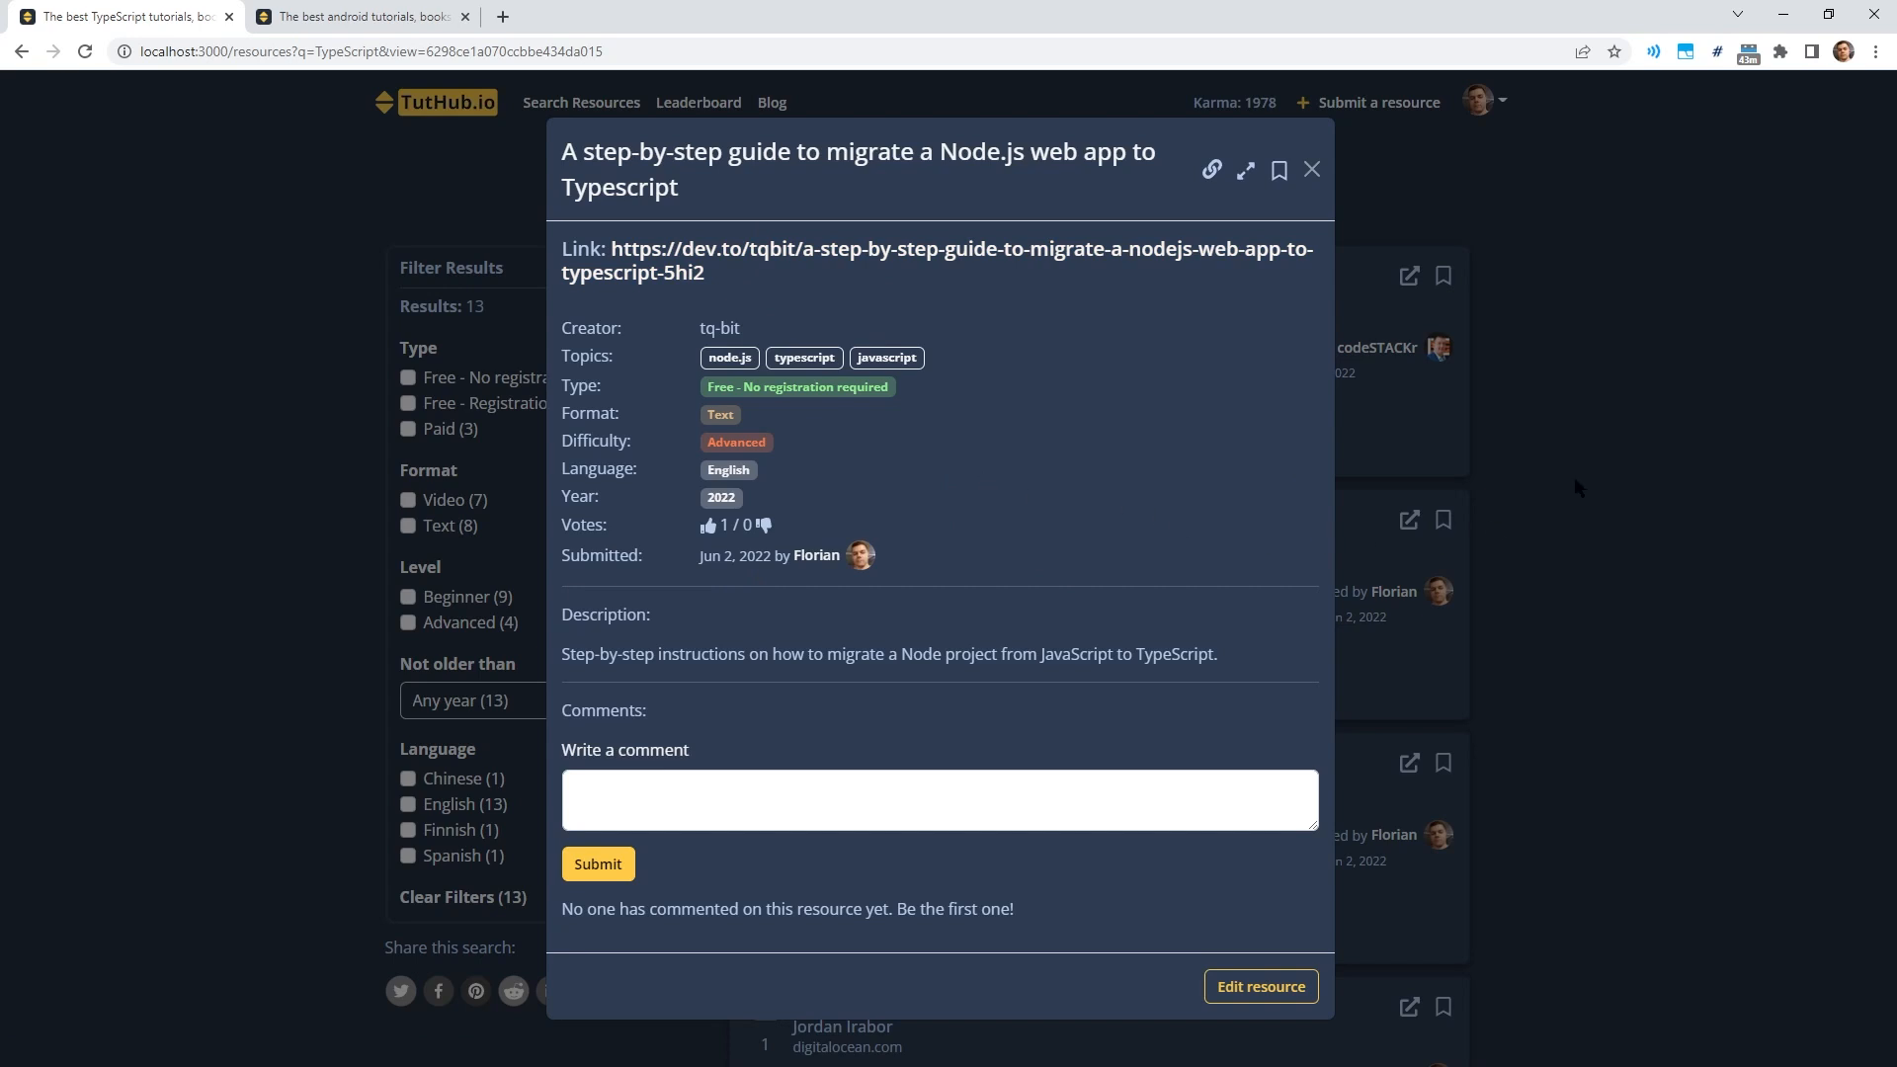
left_click(1311, 169)
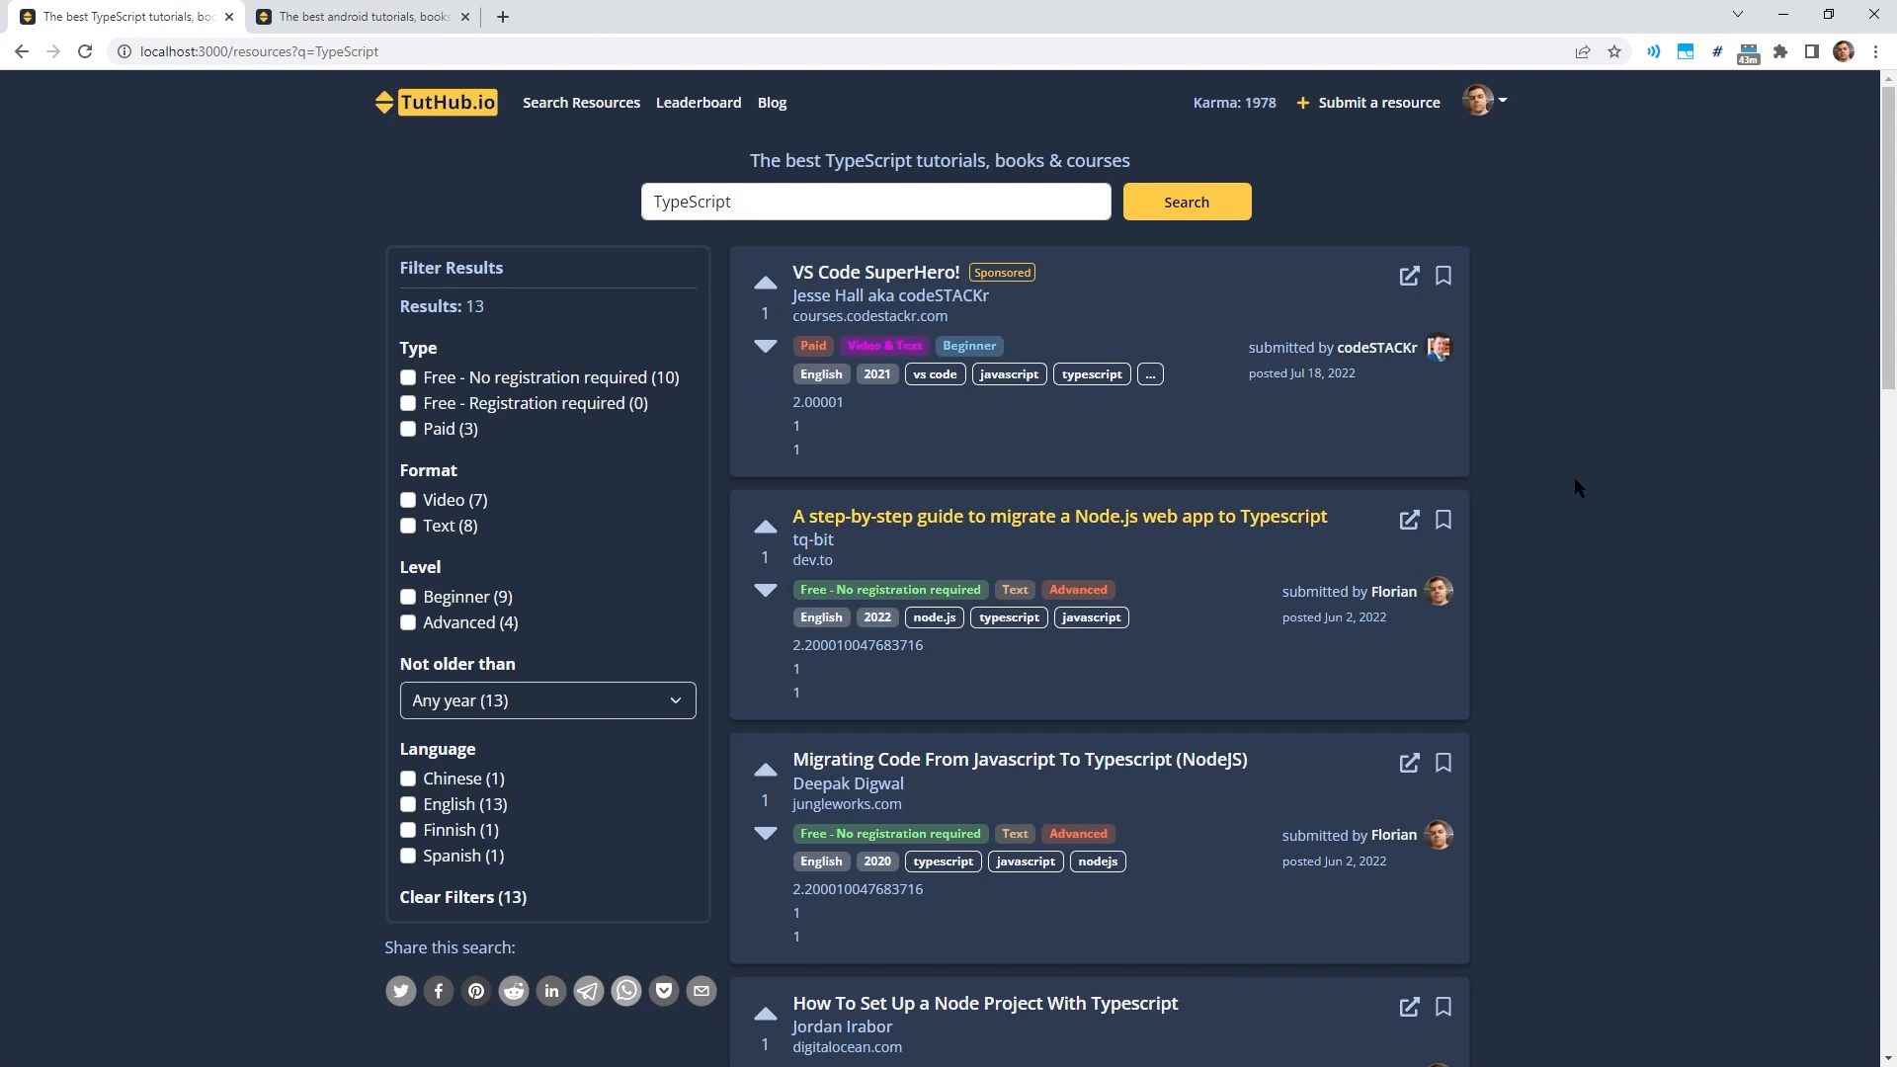
mouse_move(1322, 536)
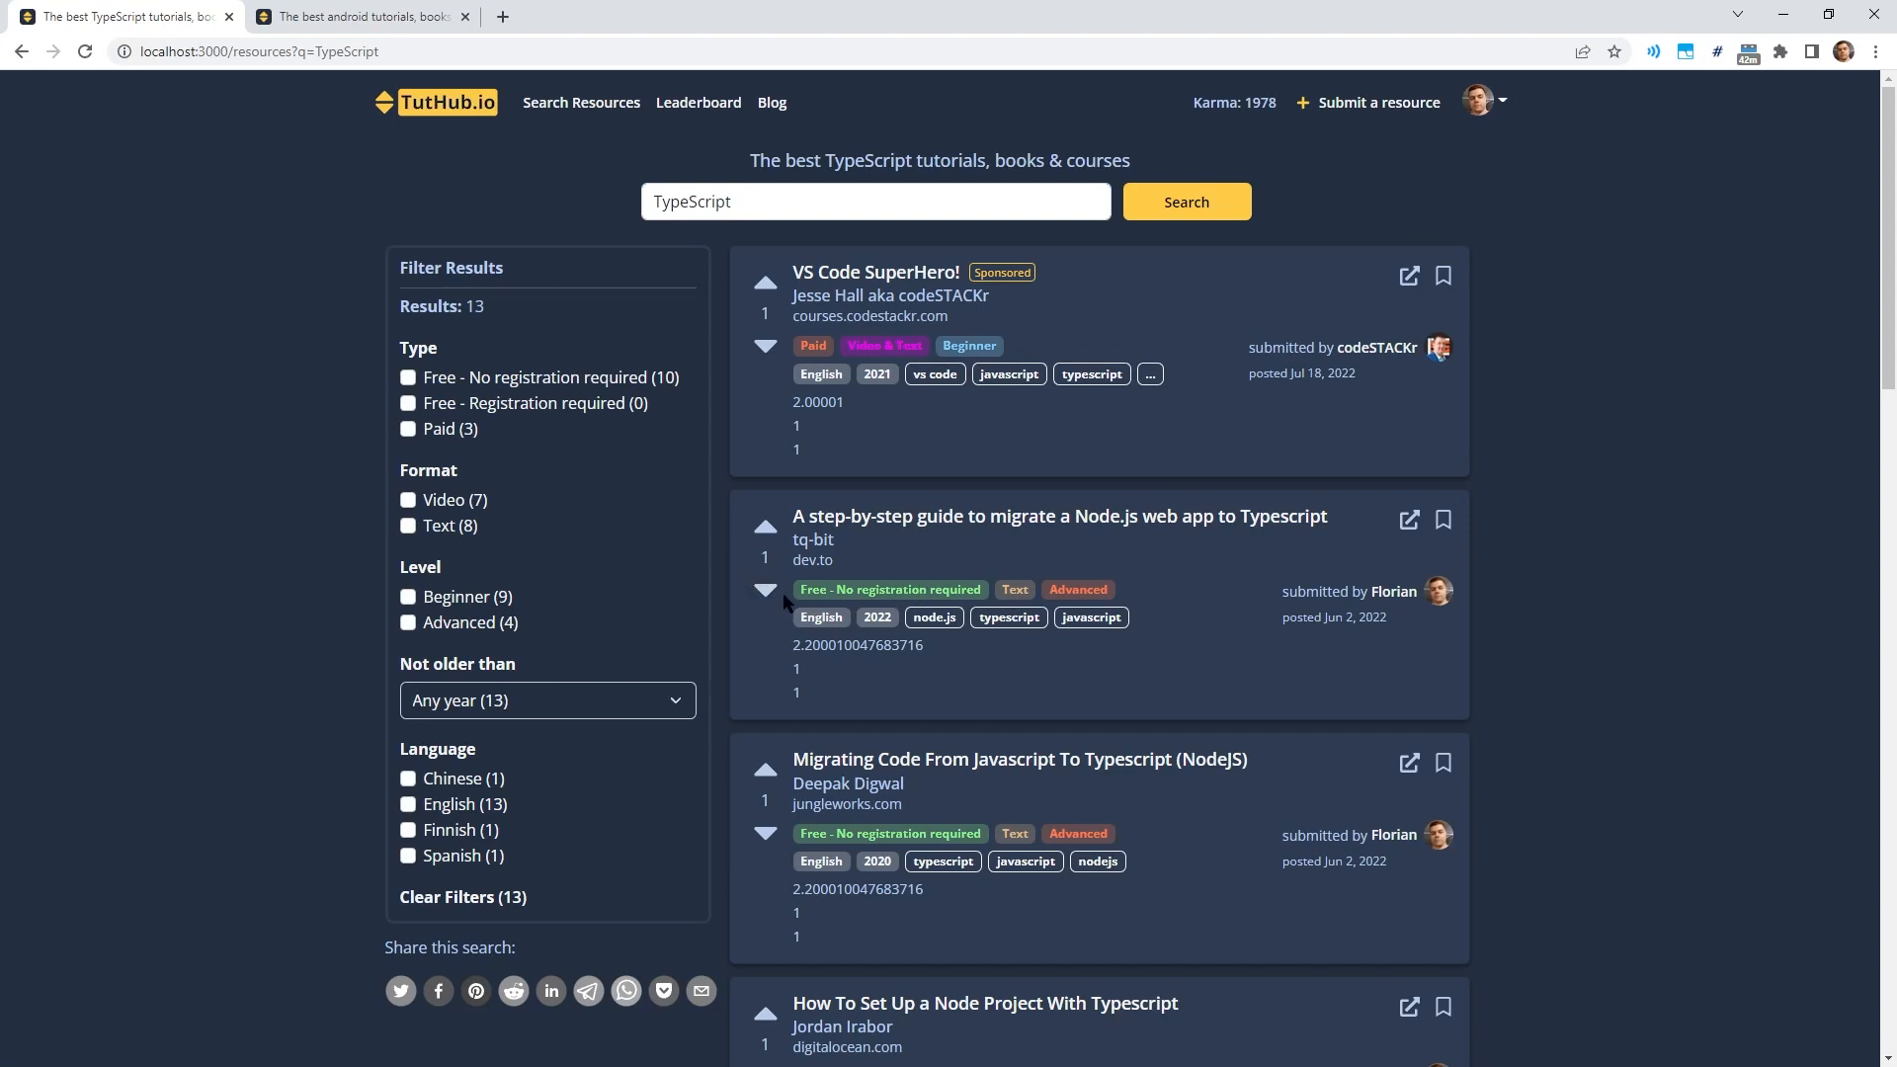
mouse_move(750, 507)
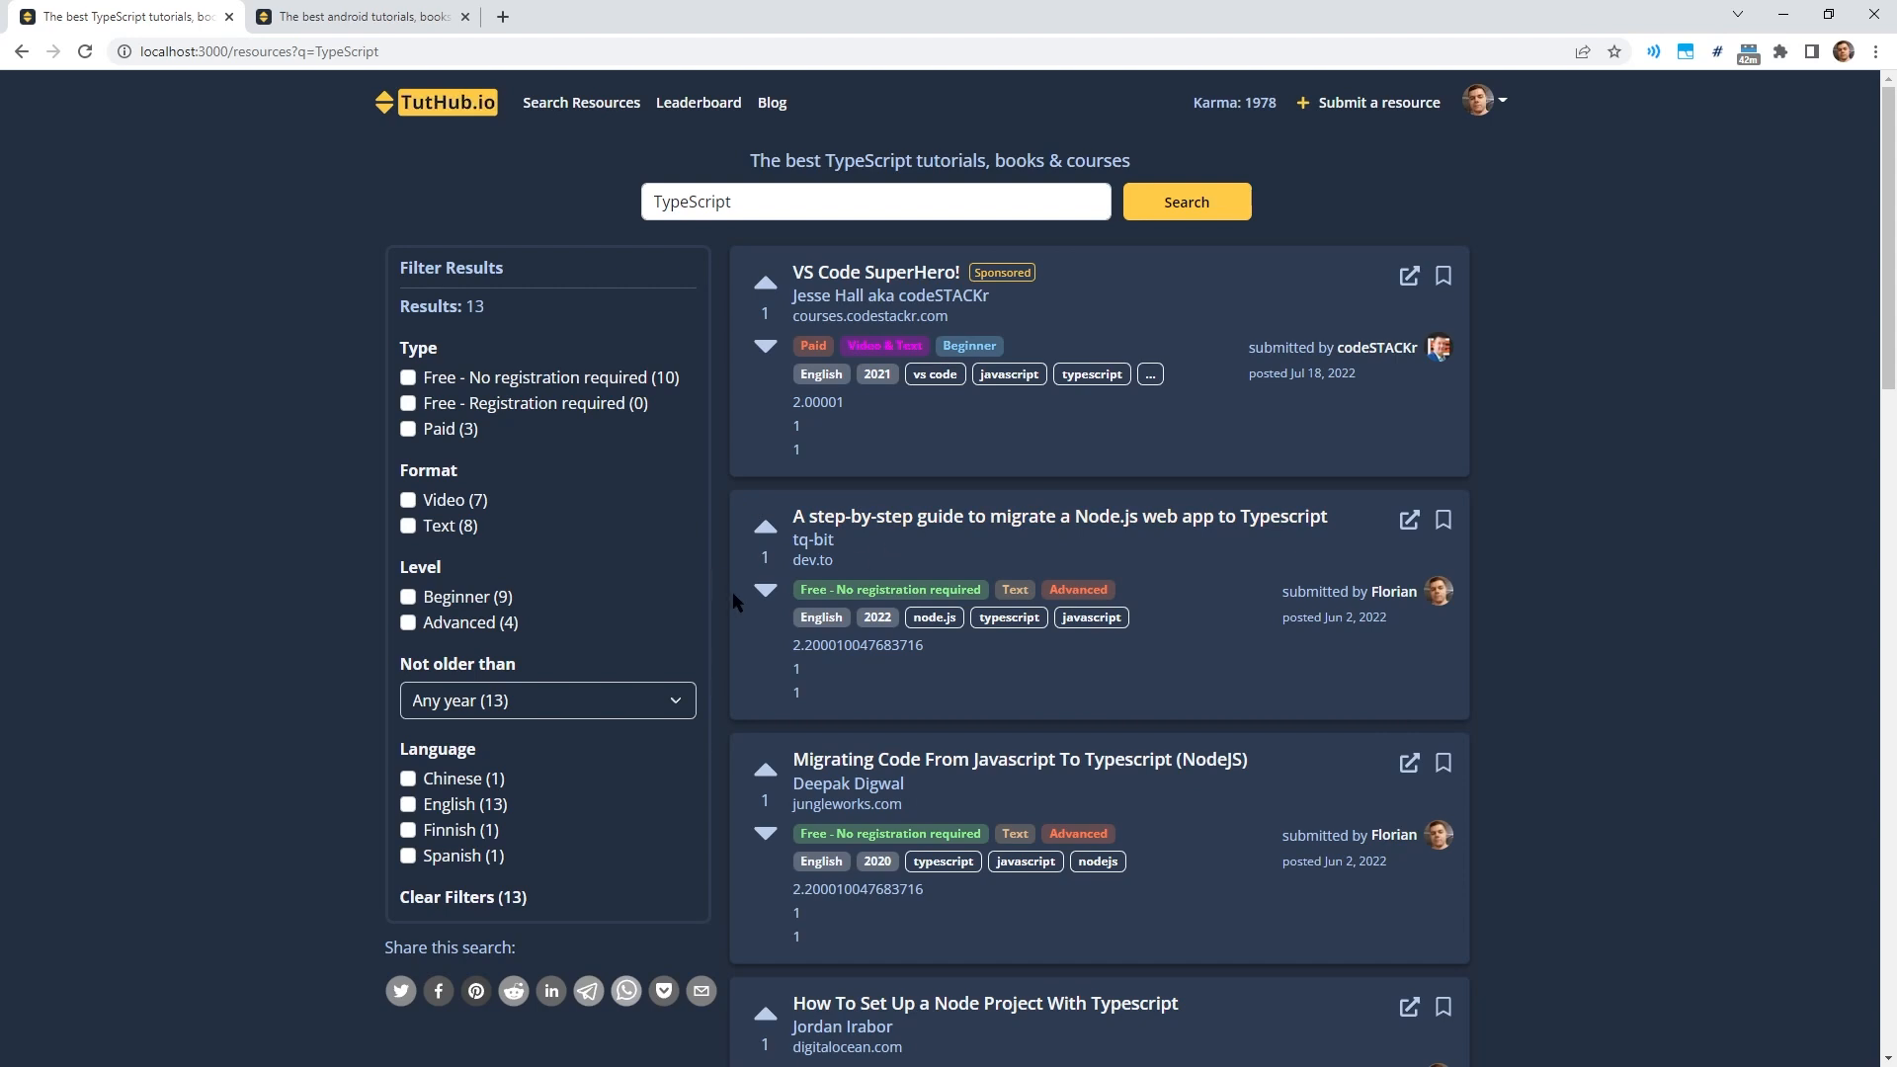
mouse_move(830, 547)
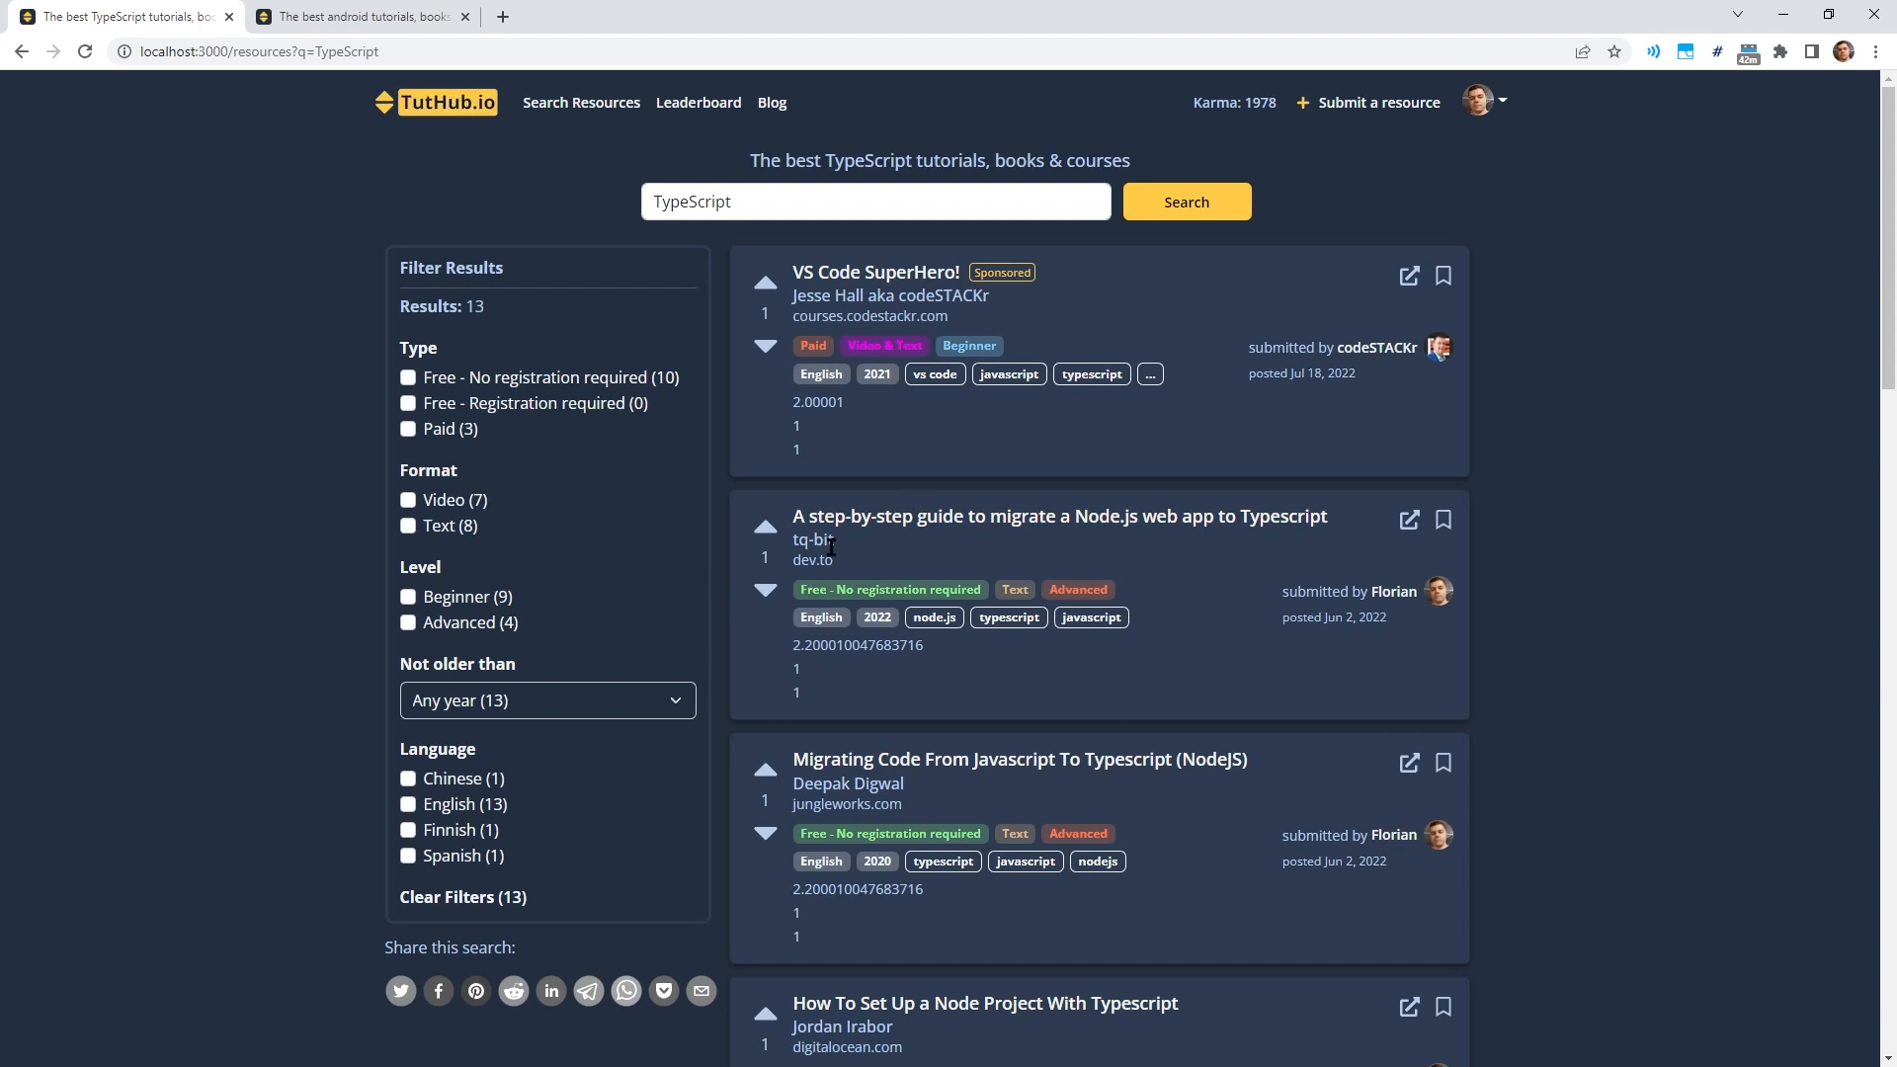
mouse_move(1099, 570)
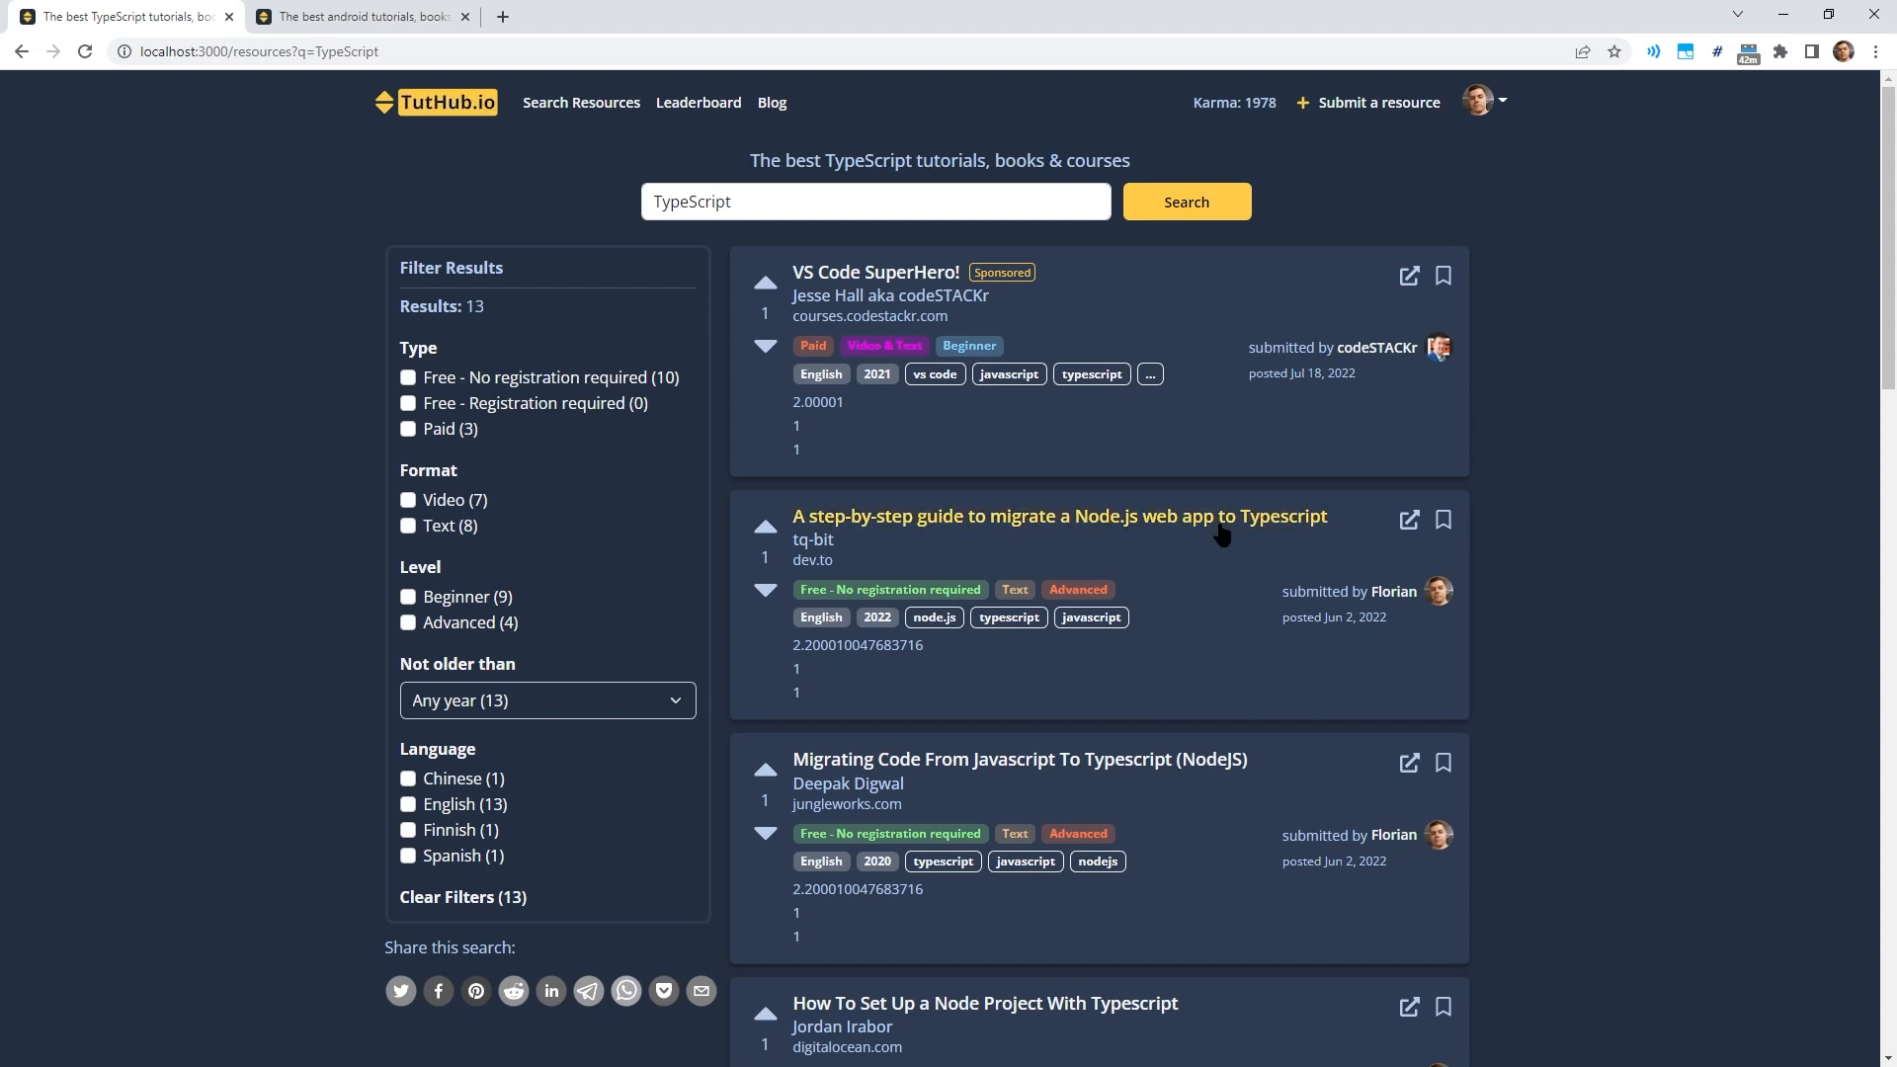
Review Florian's Visited resources tab, then sign out of TutHub.io.
left_click(1392, 592)
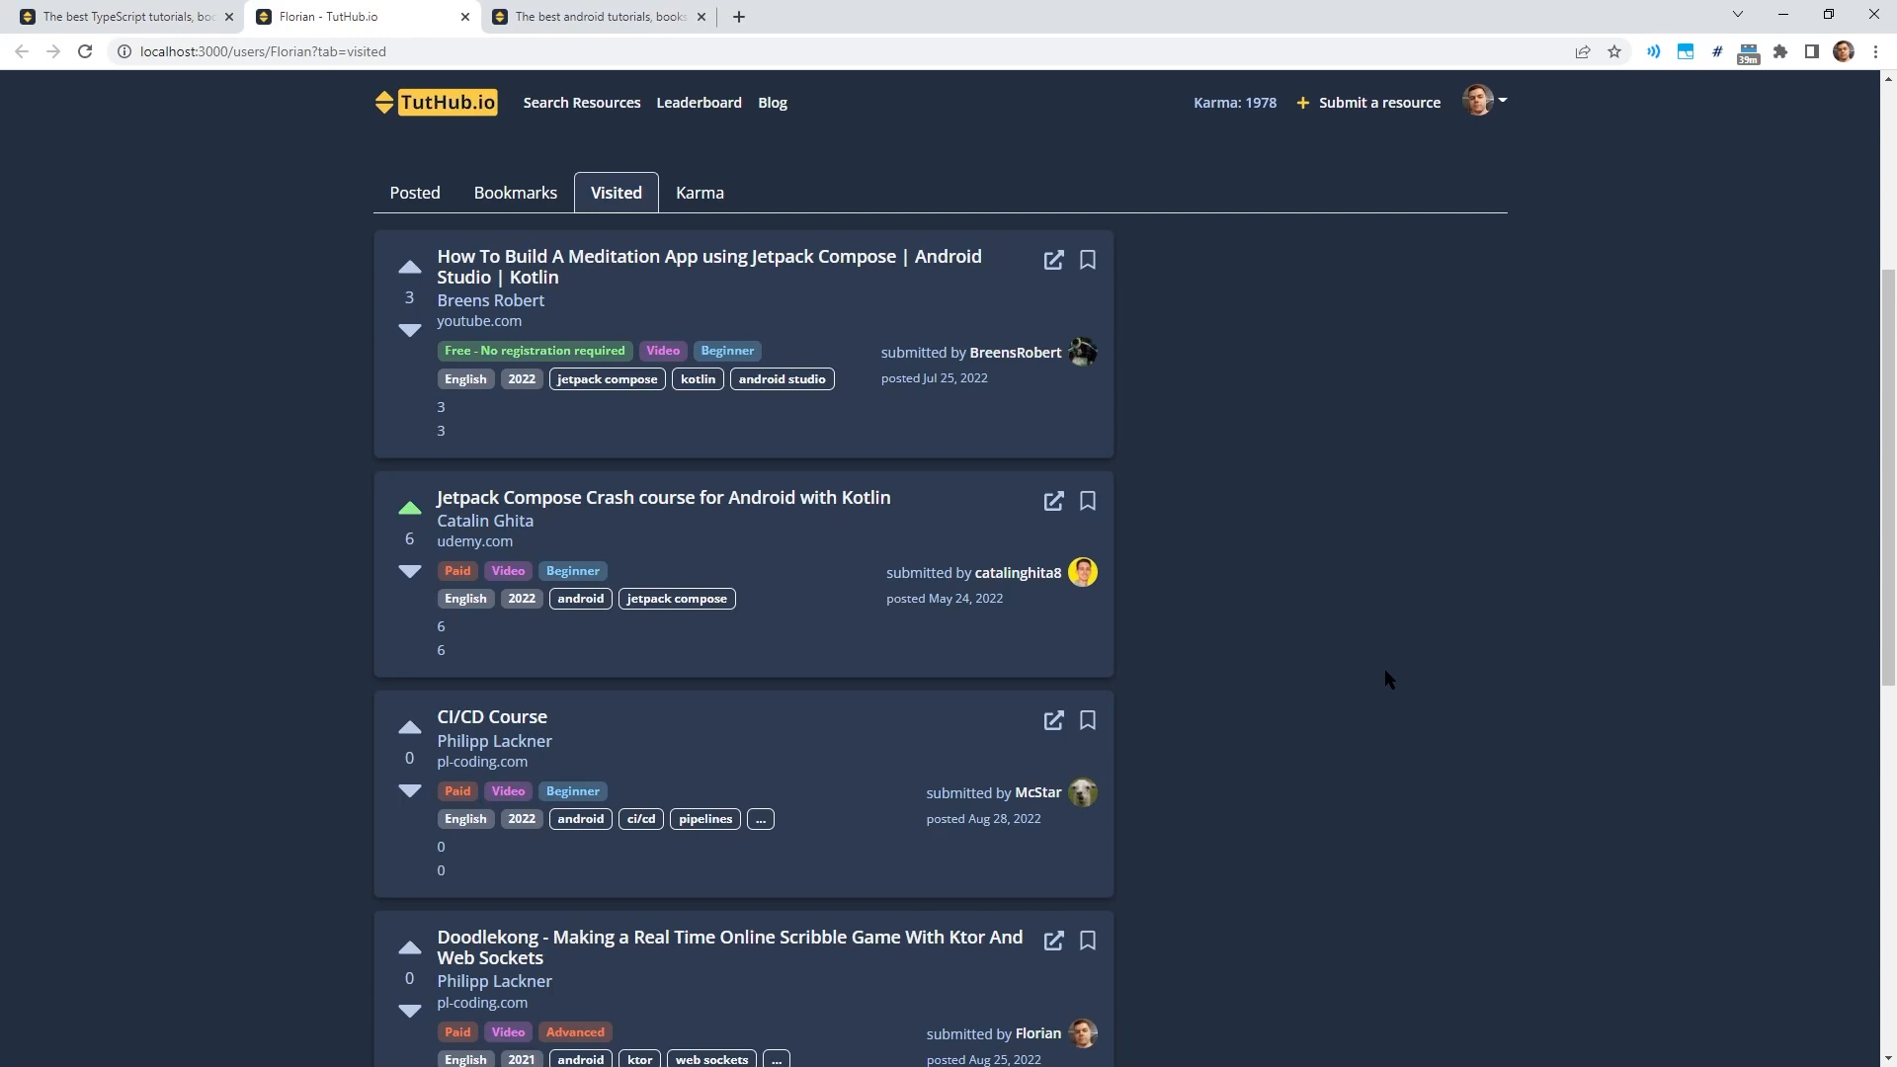
mouse_move(653, 344)
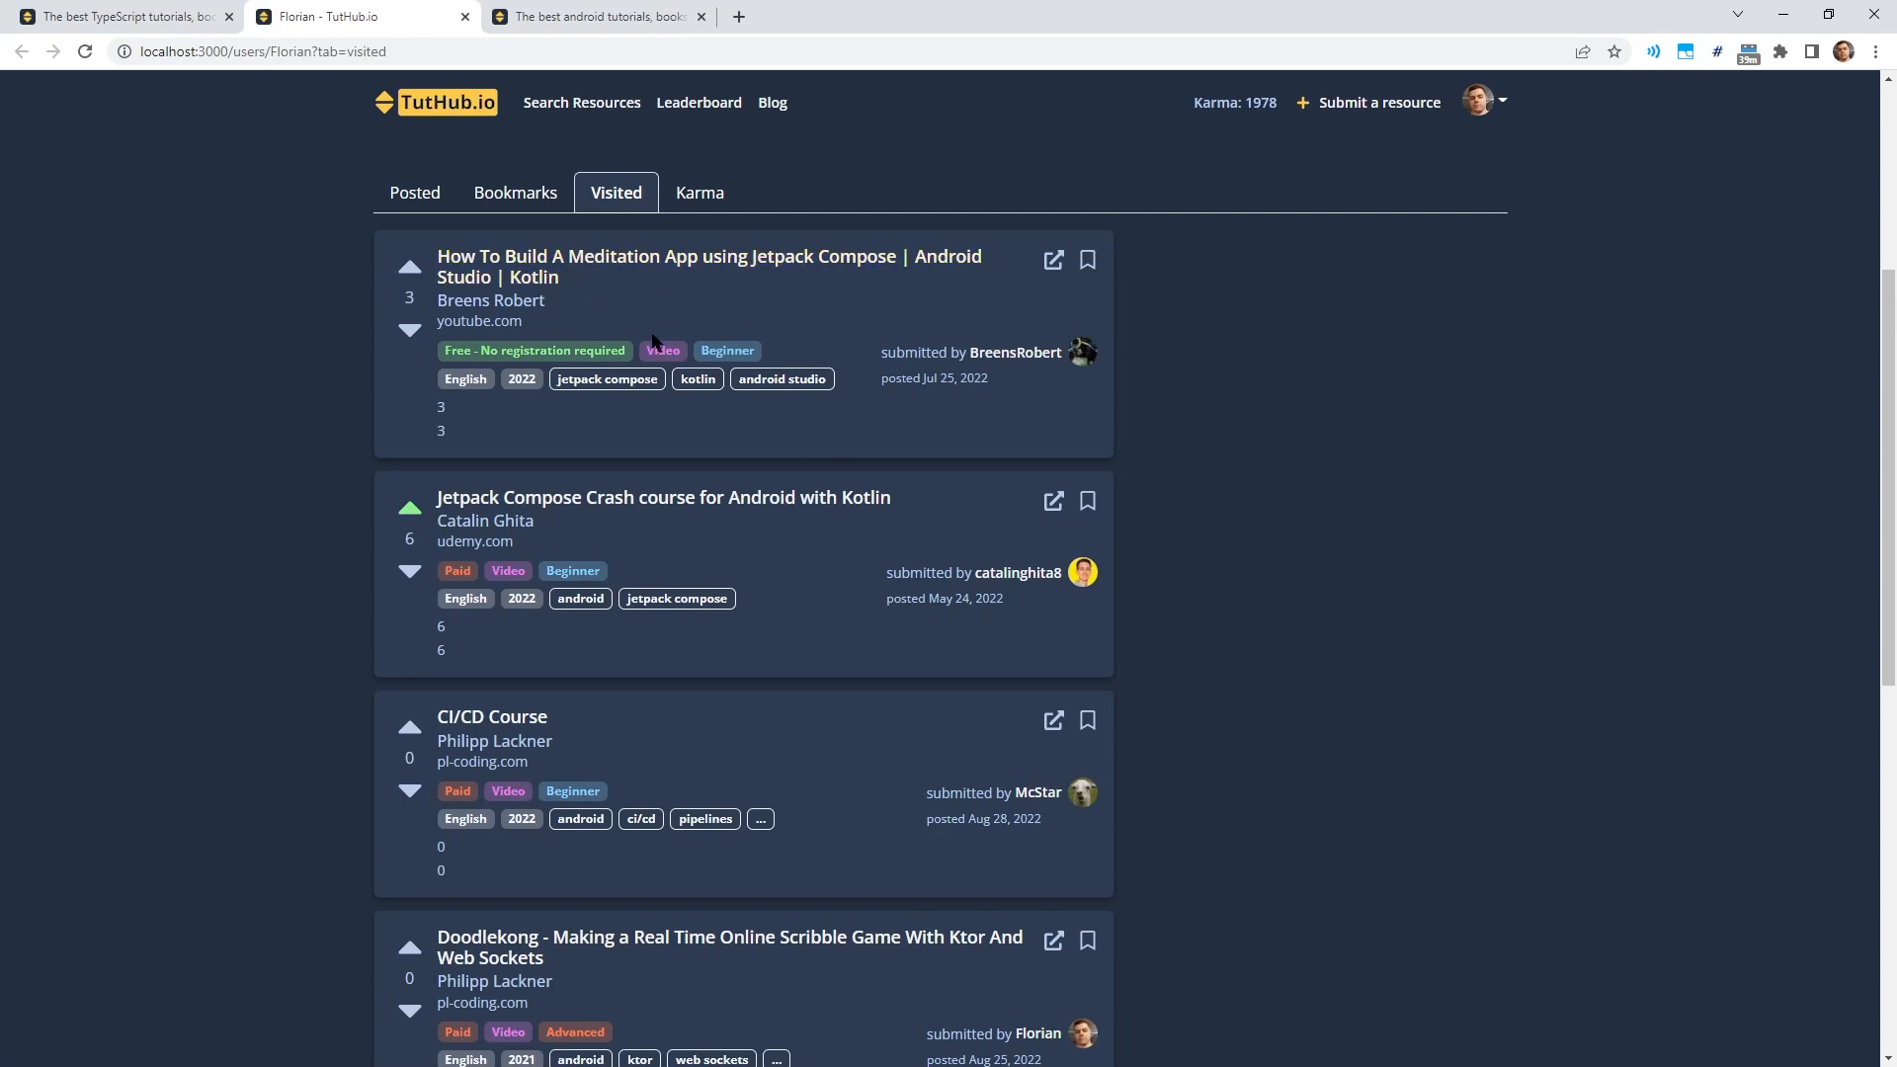
mouse_move(798, 361)
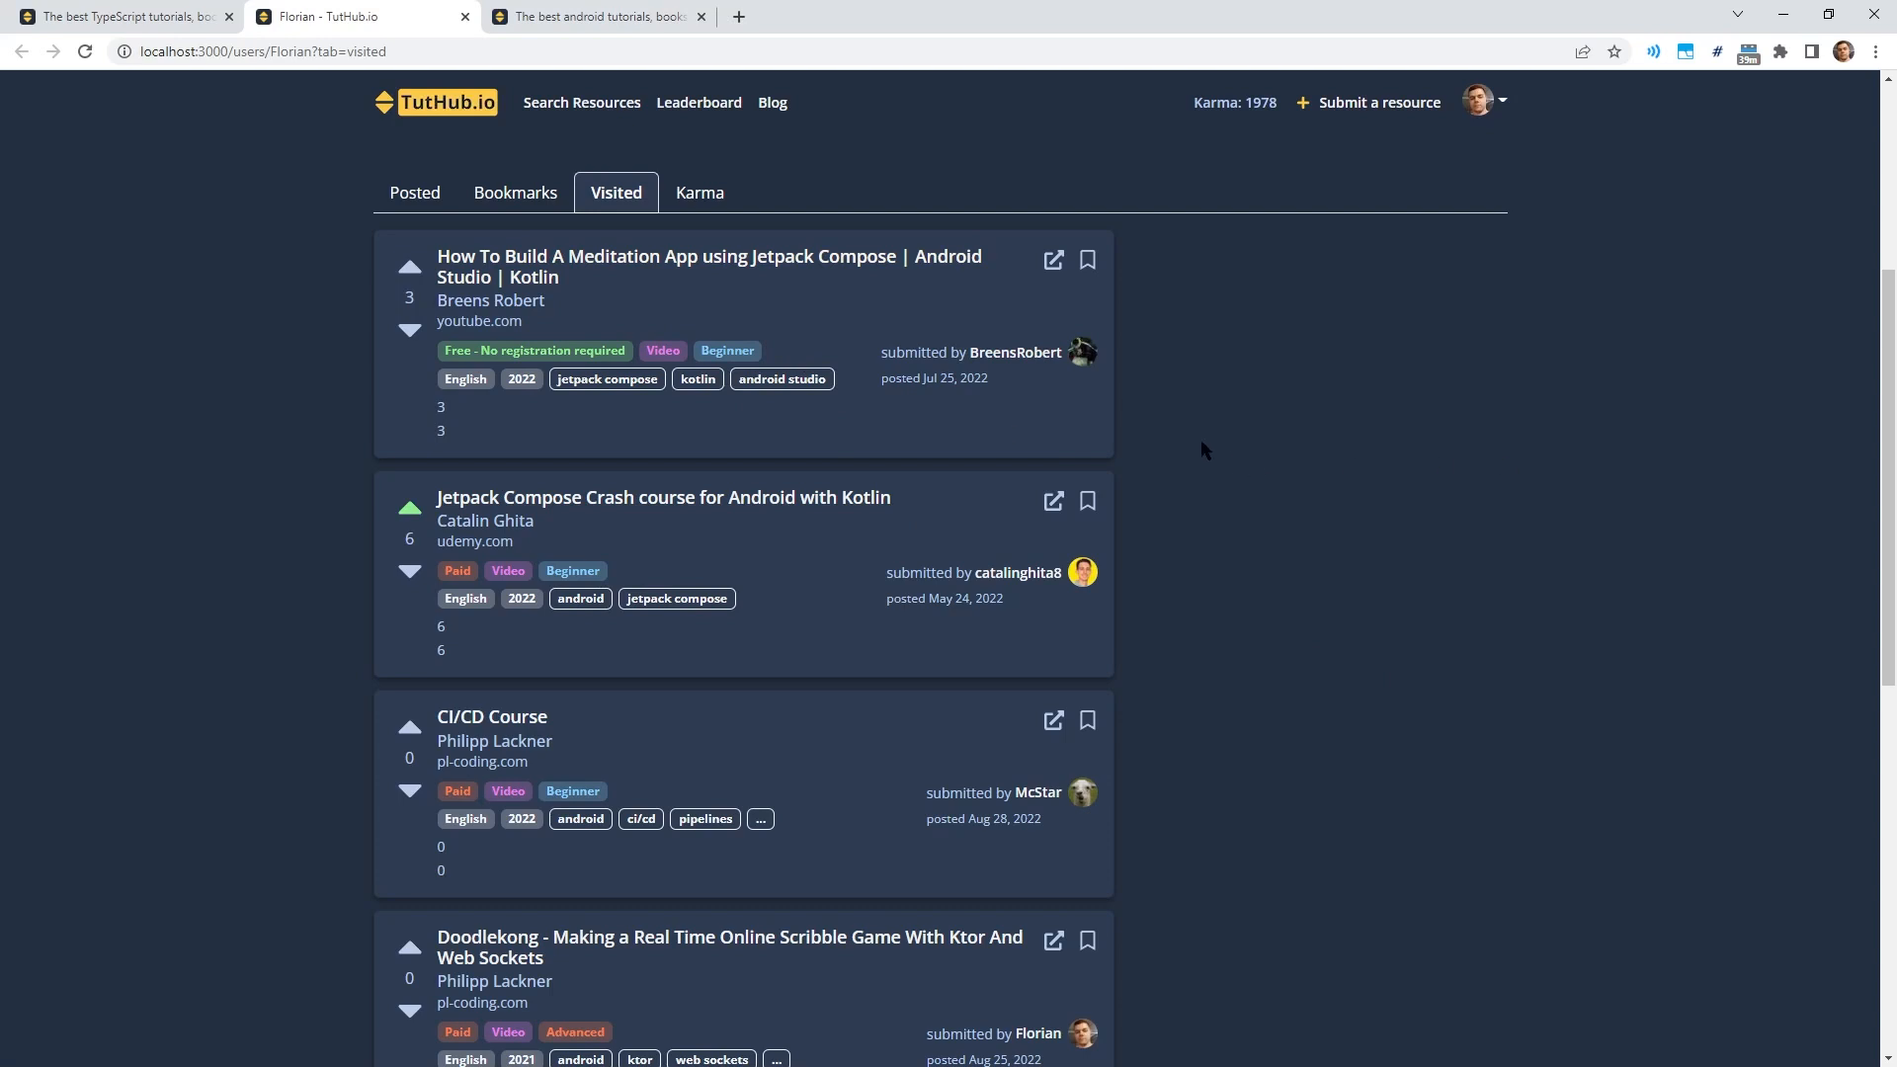
mouse_move(1148, 413)
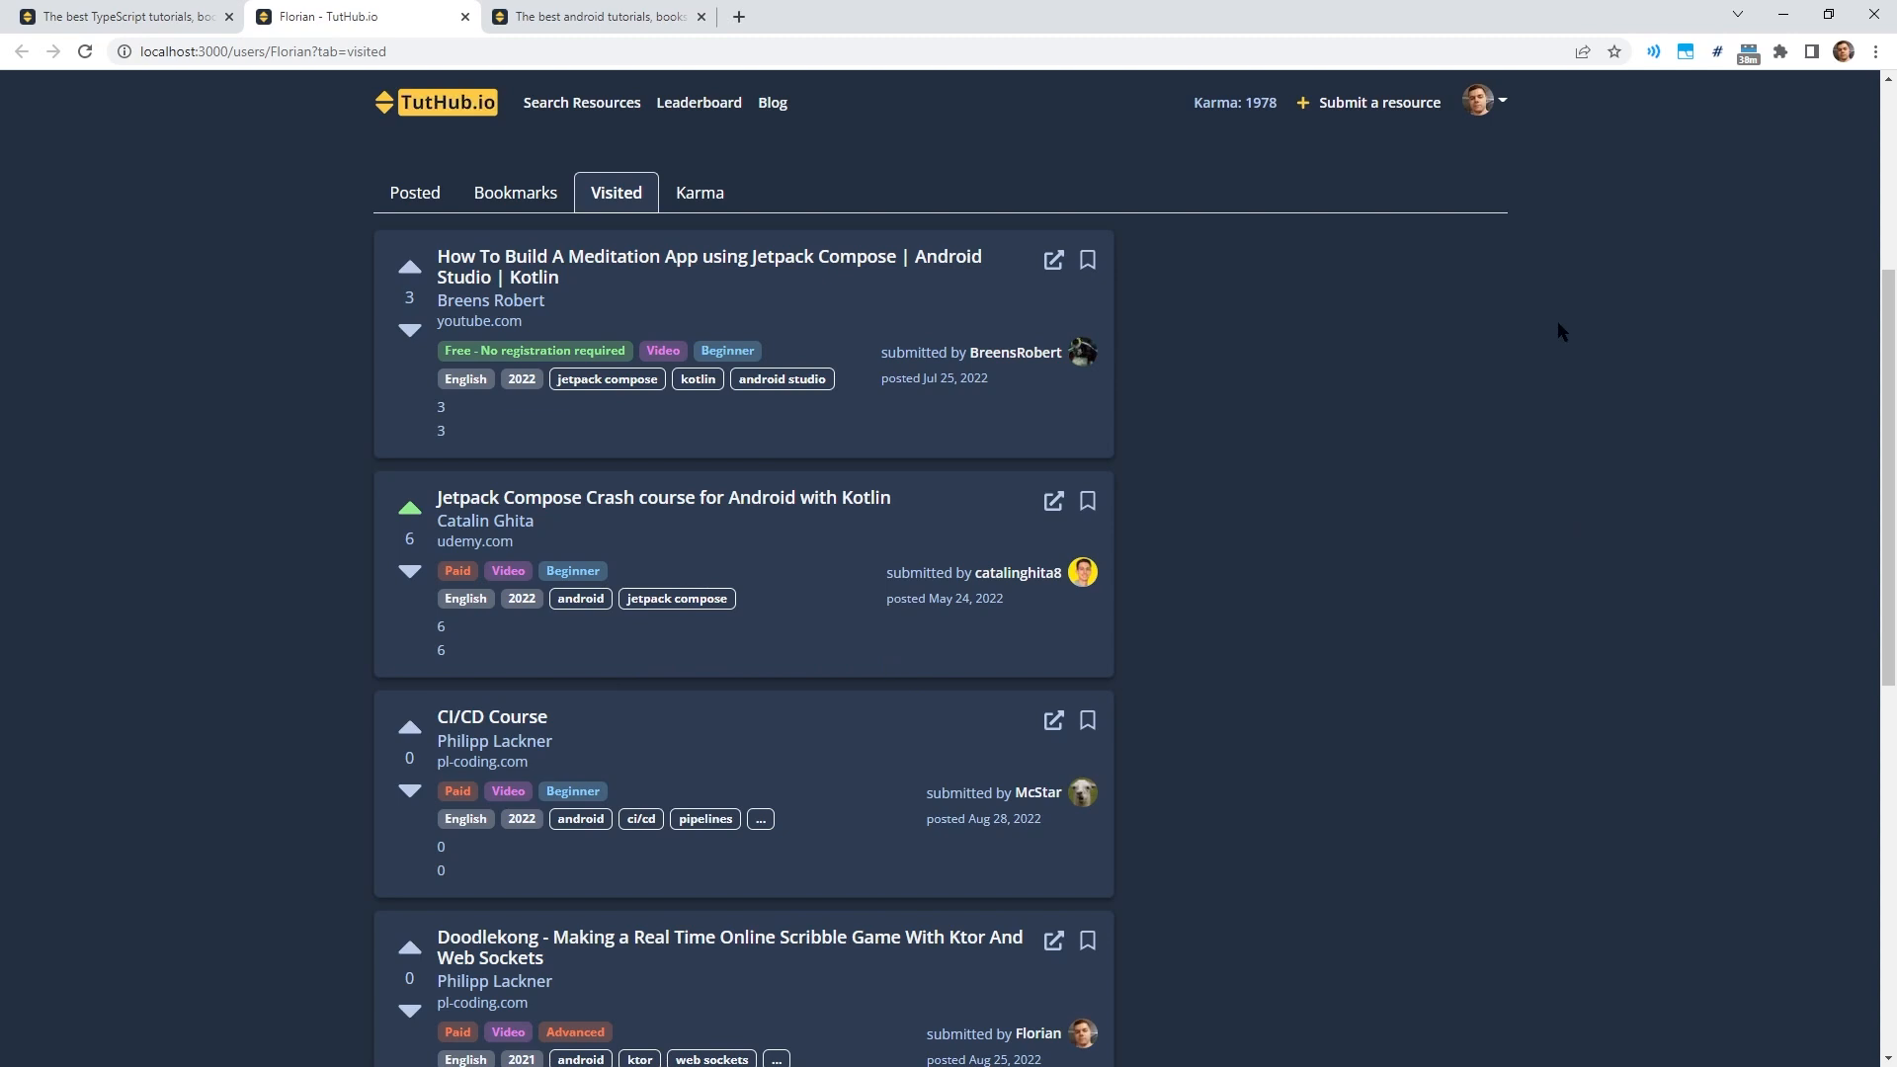
left_click(1484, 102)
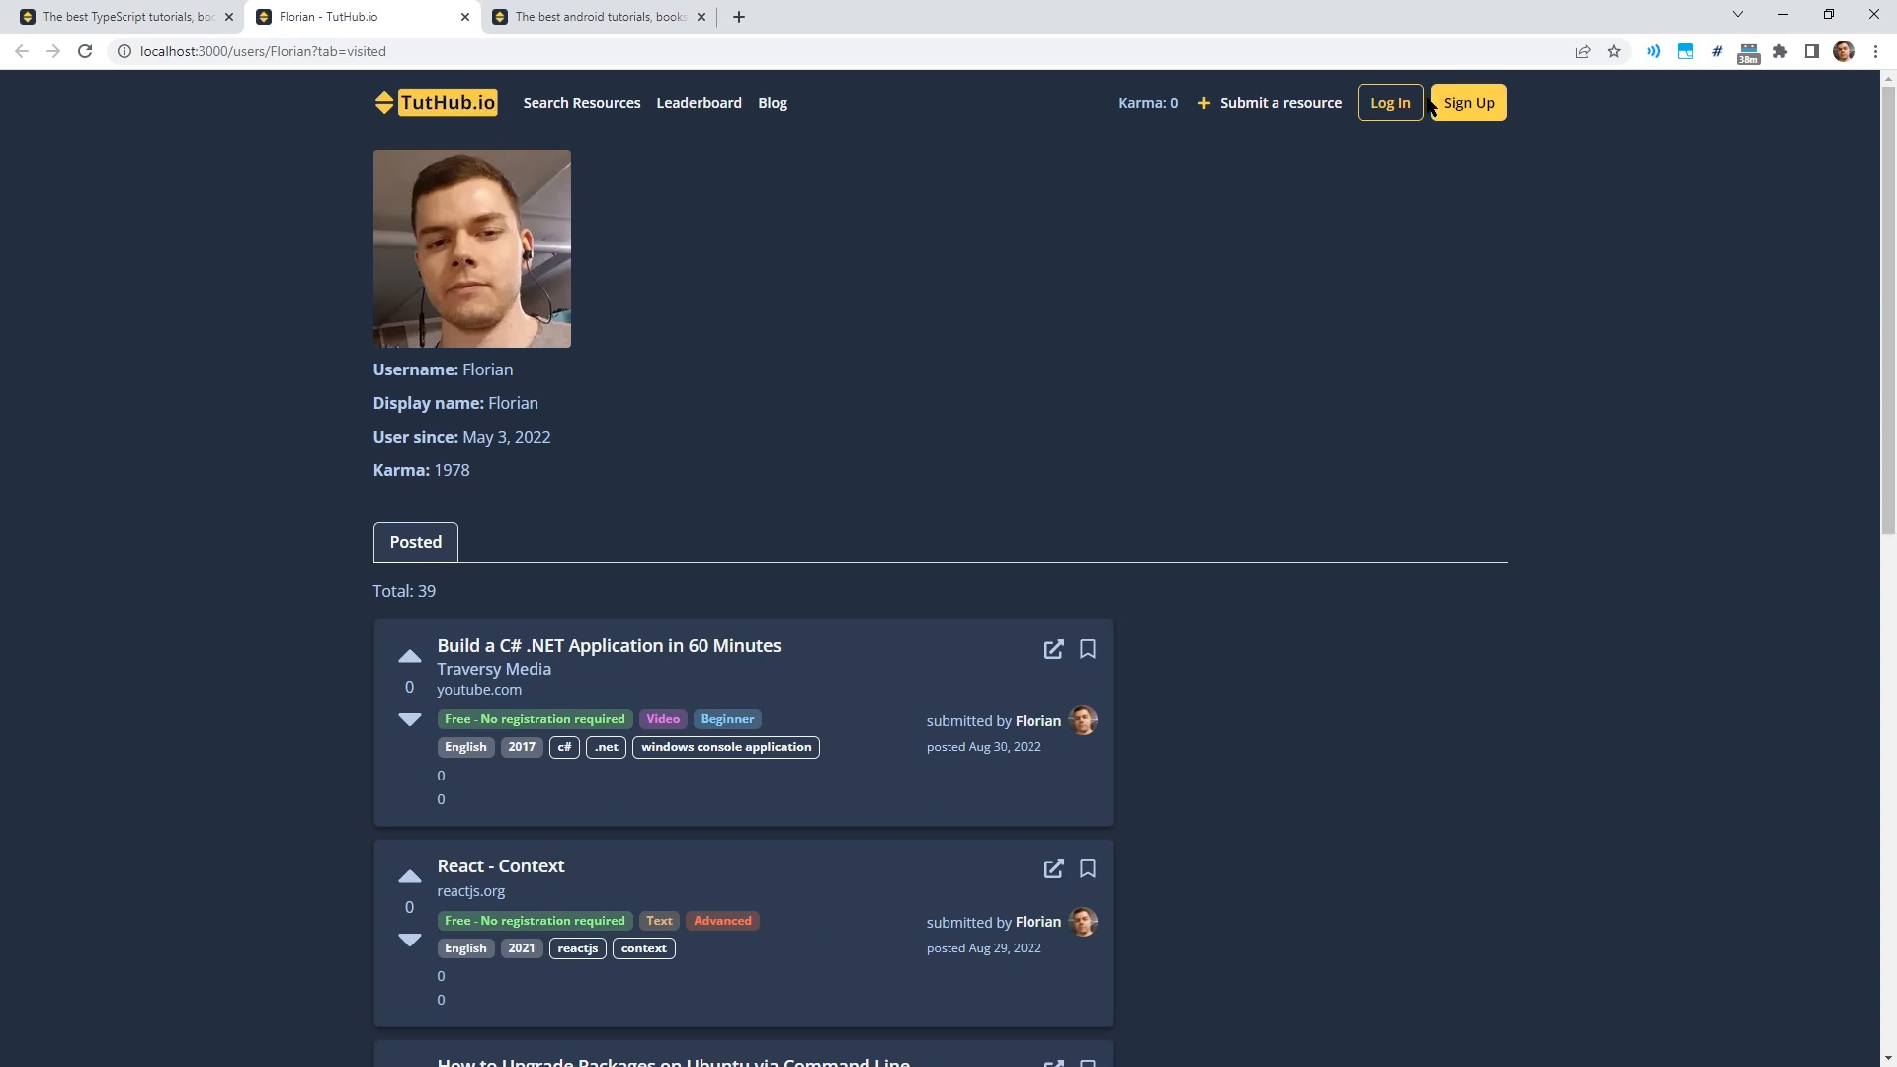
Open the login dialog, dismiss it, and reopen it to show Google sign-in.
left_click(1387, 102)
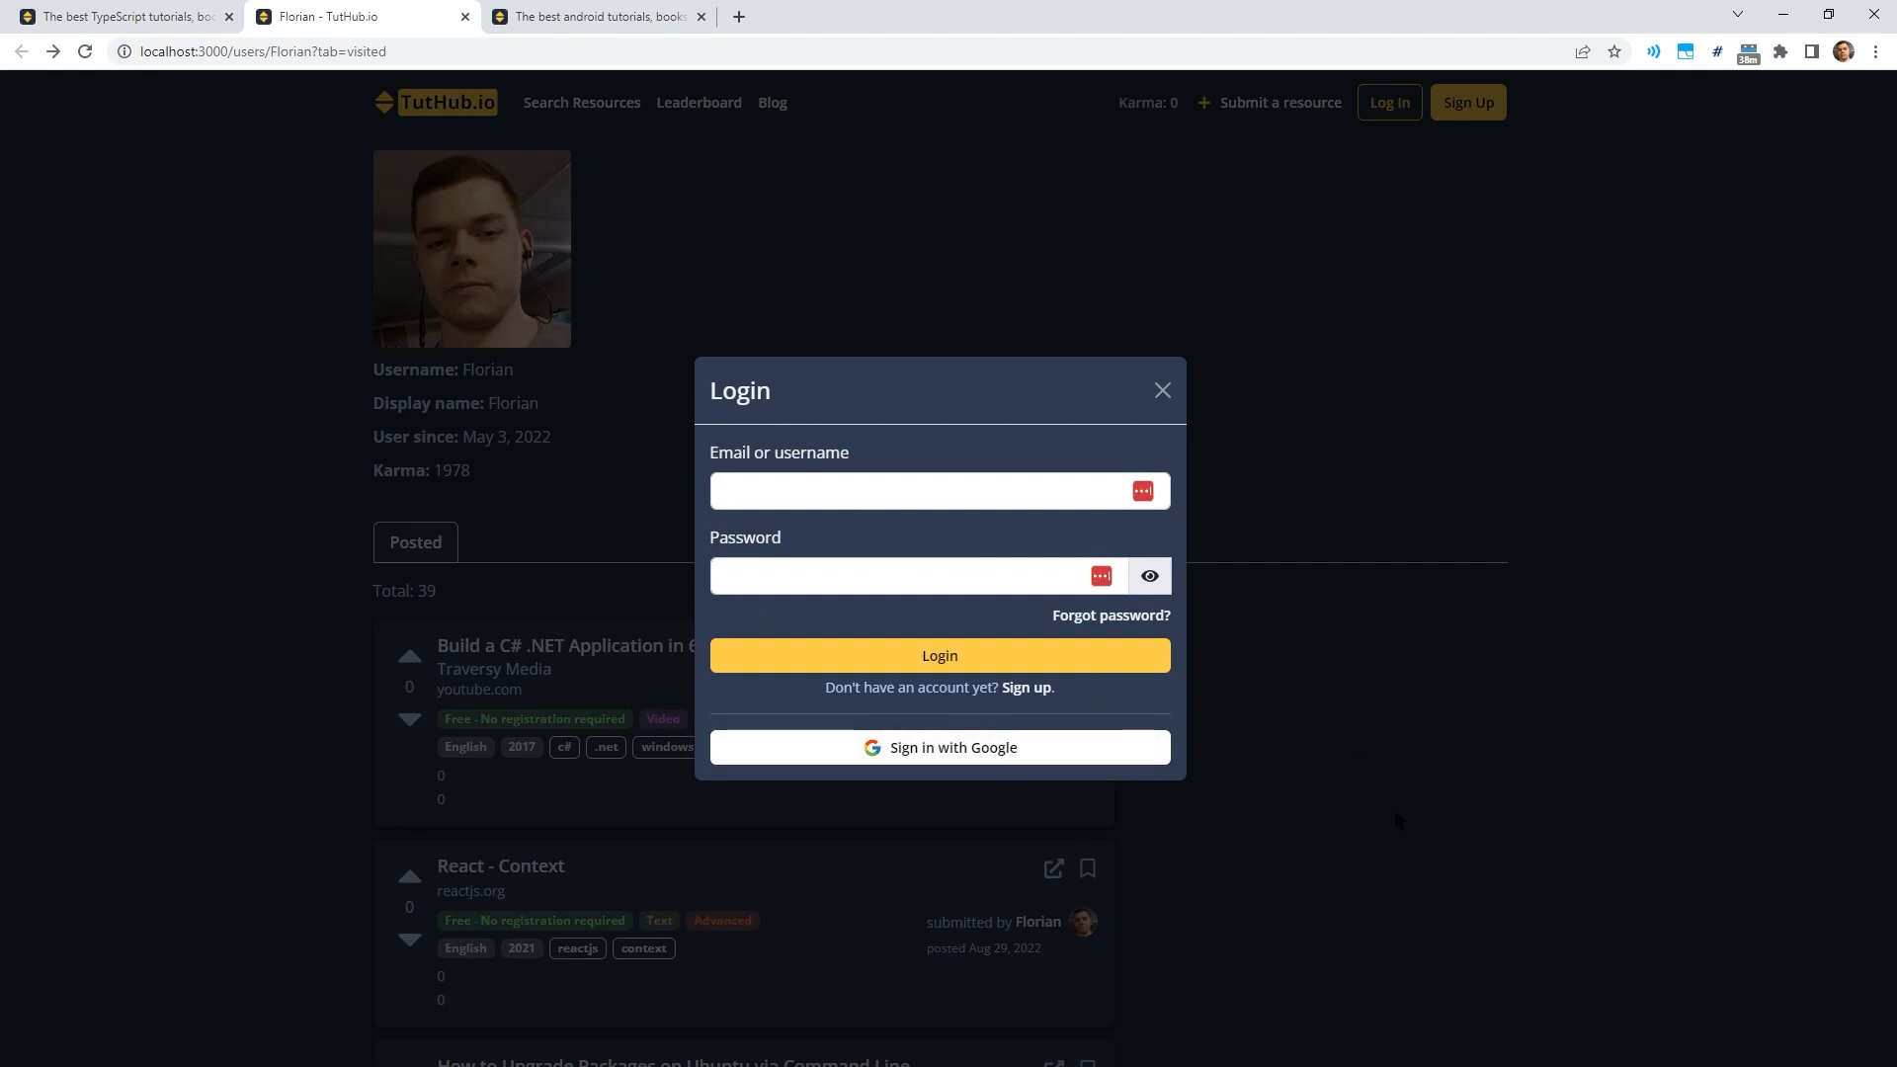
mouse_move(781, 703)
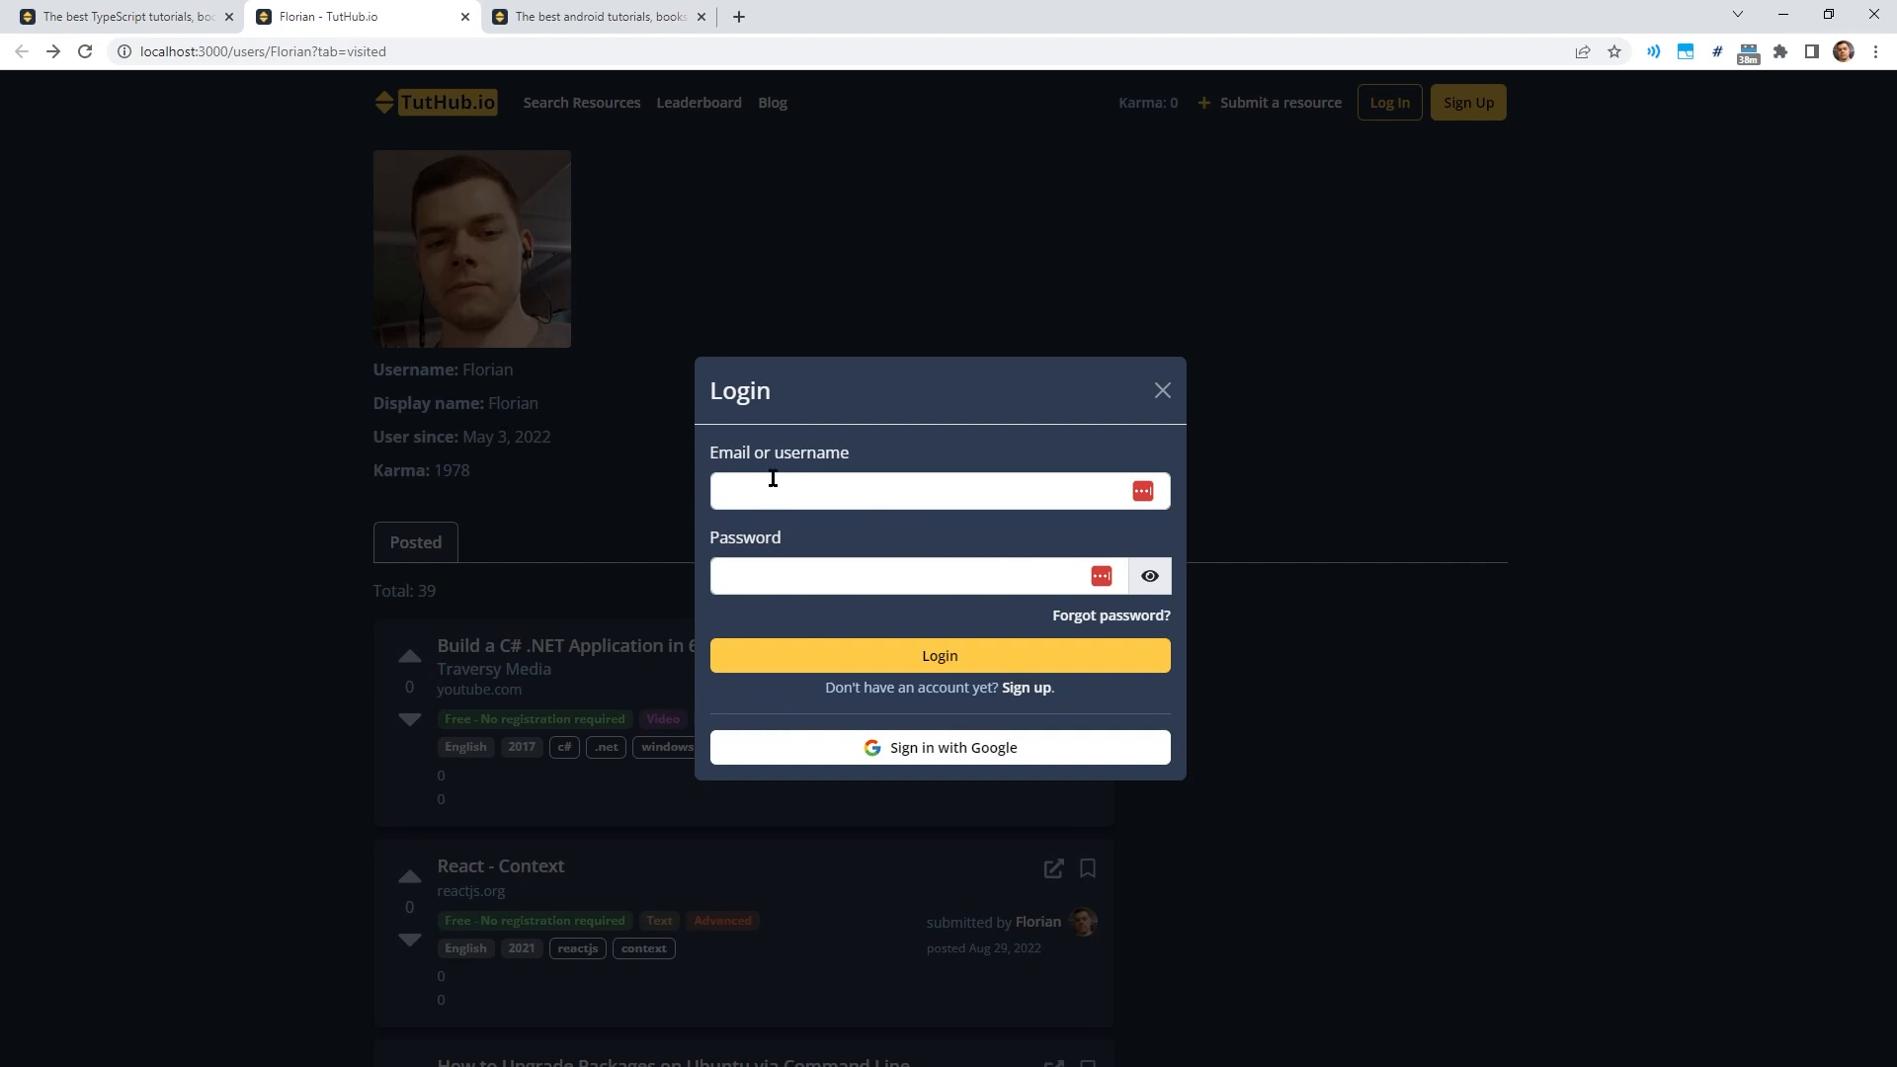
mouse_move(1080, 693)
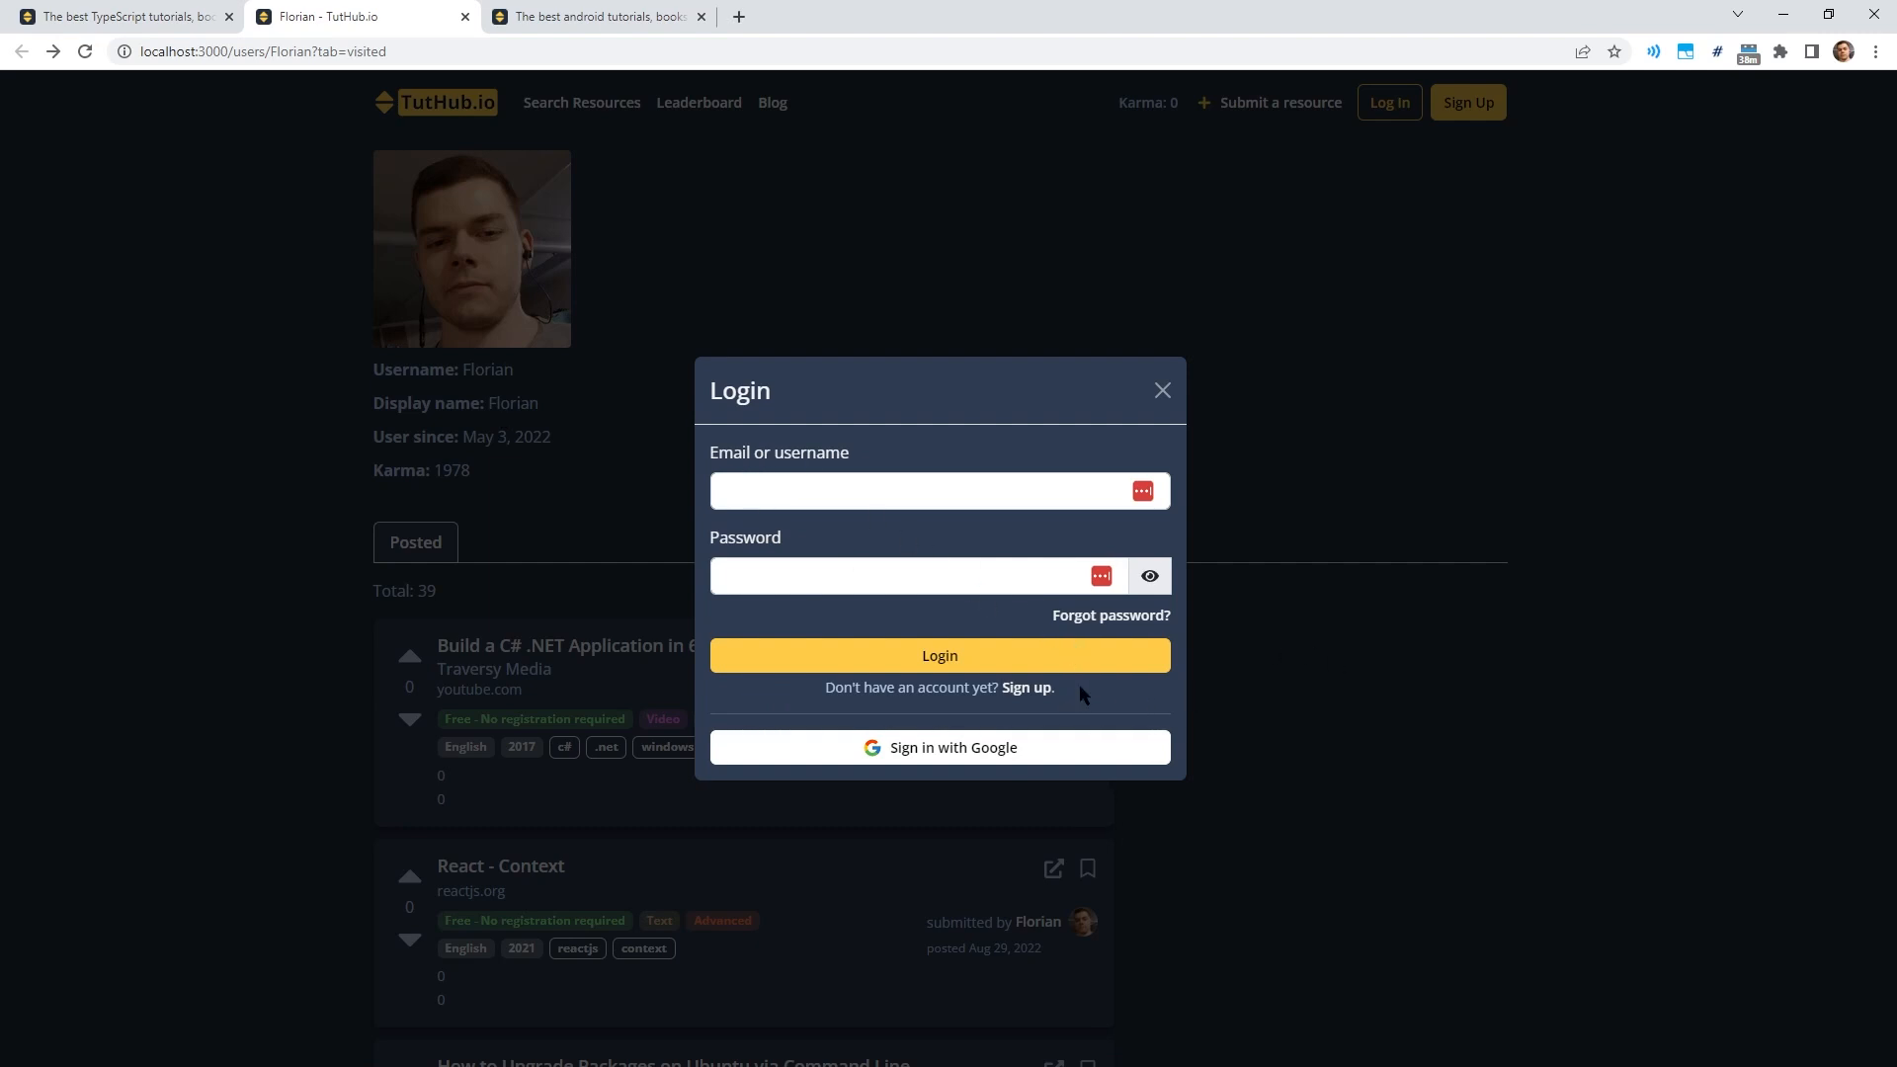
left_click(1160, 389)
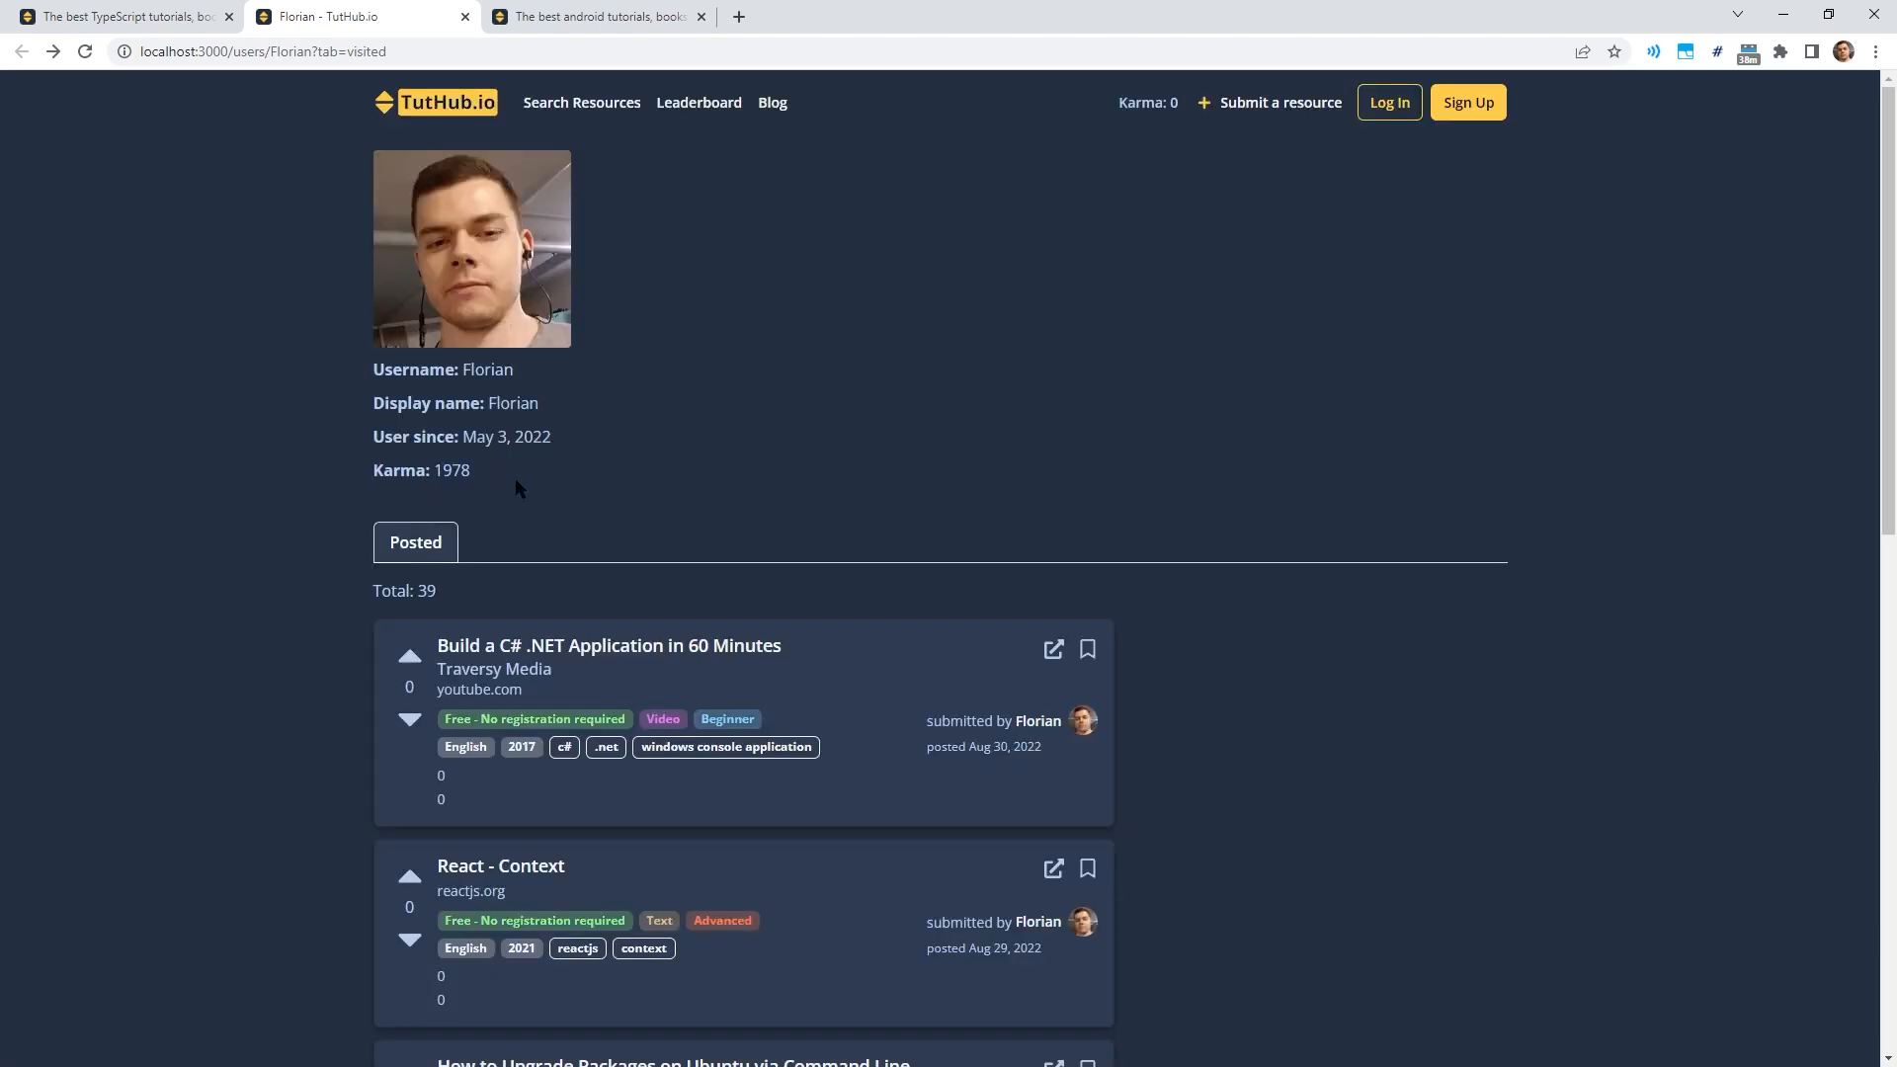
mouse_move(1100, 619)
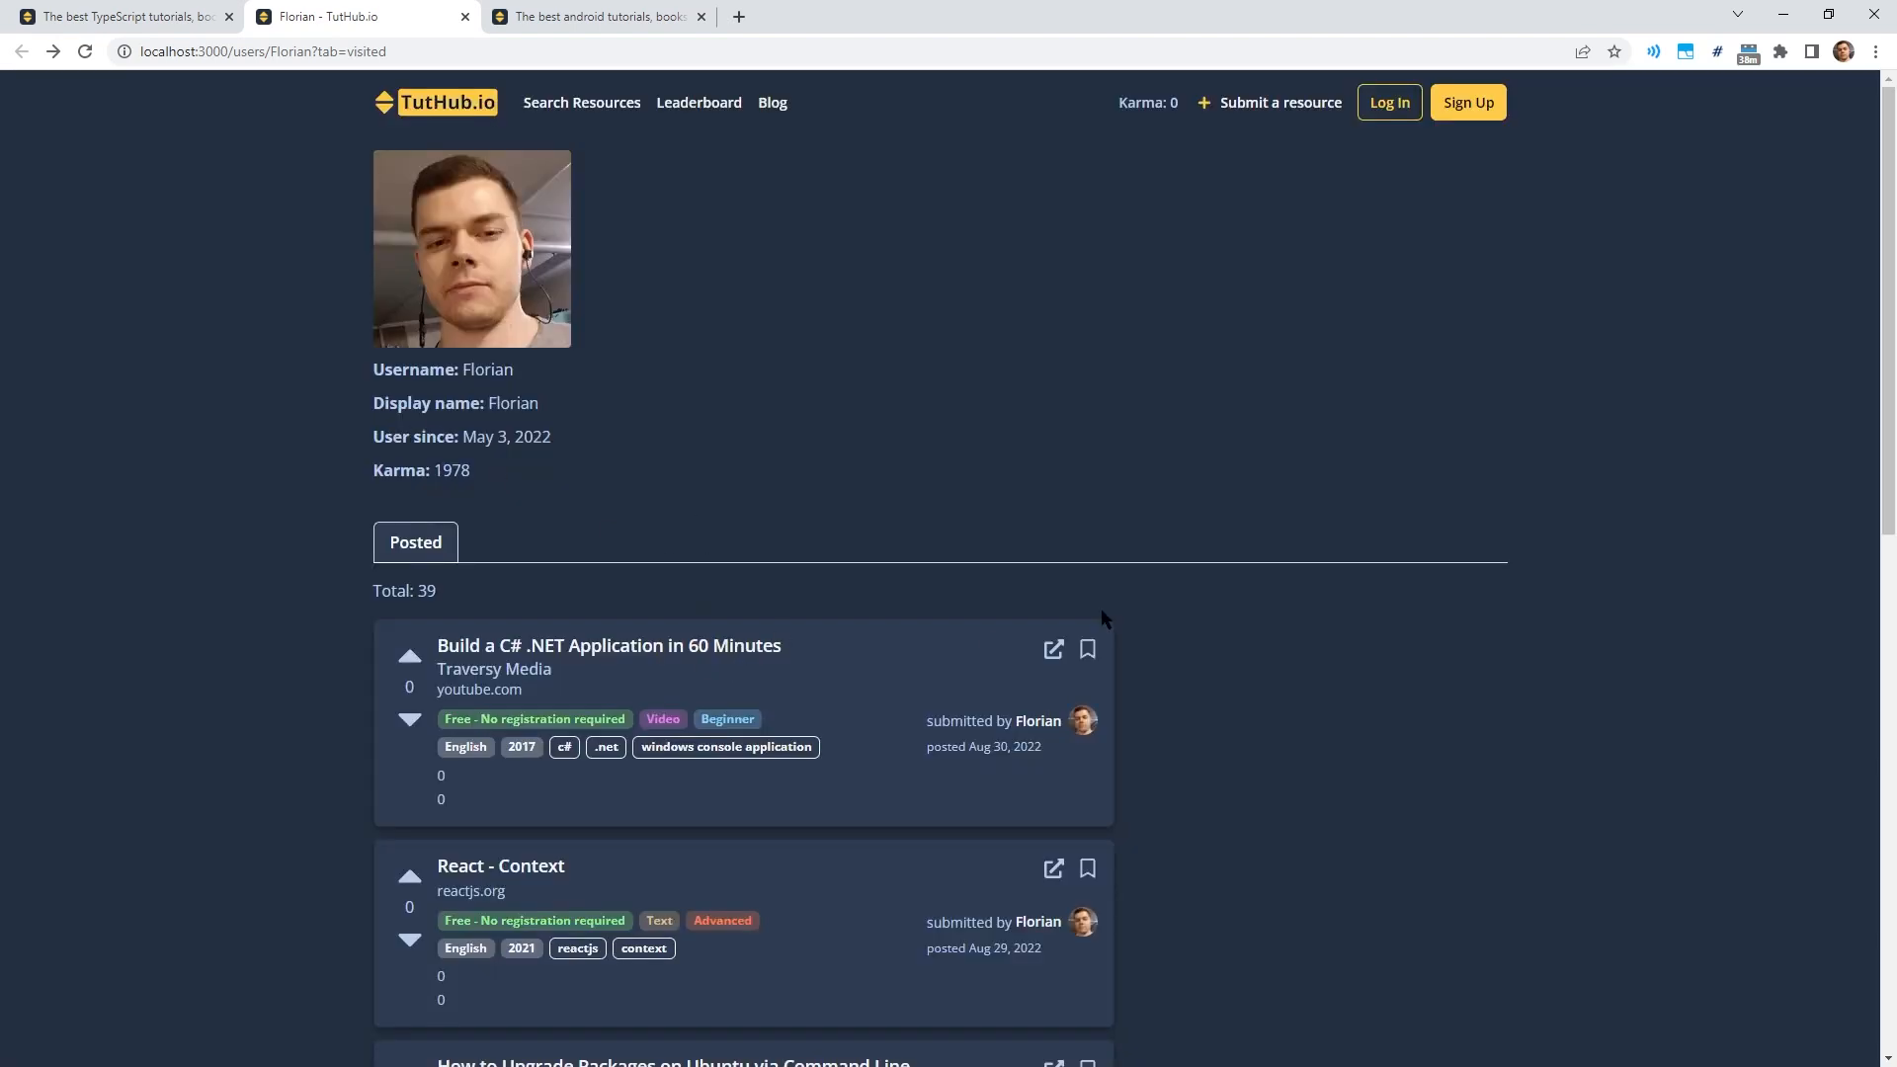
mouse_move(871, 556)
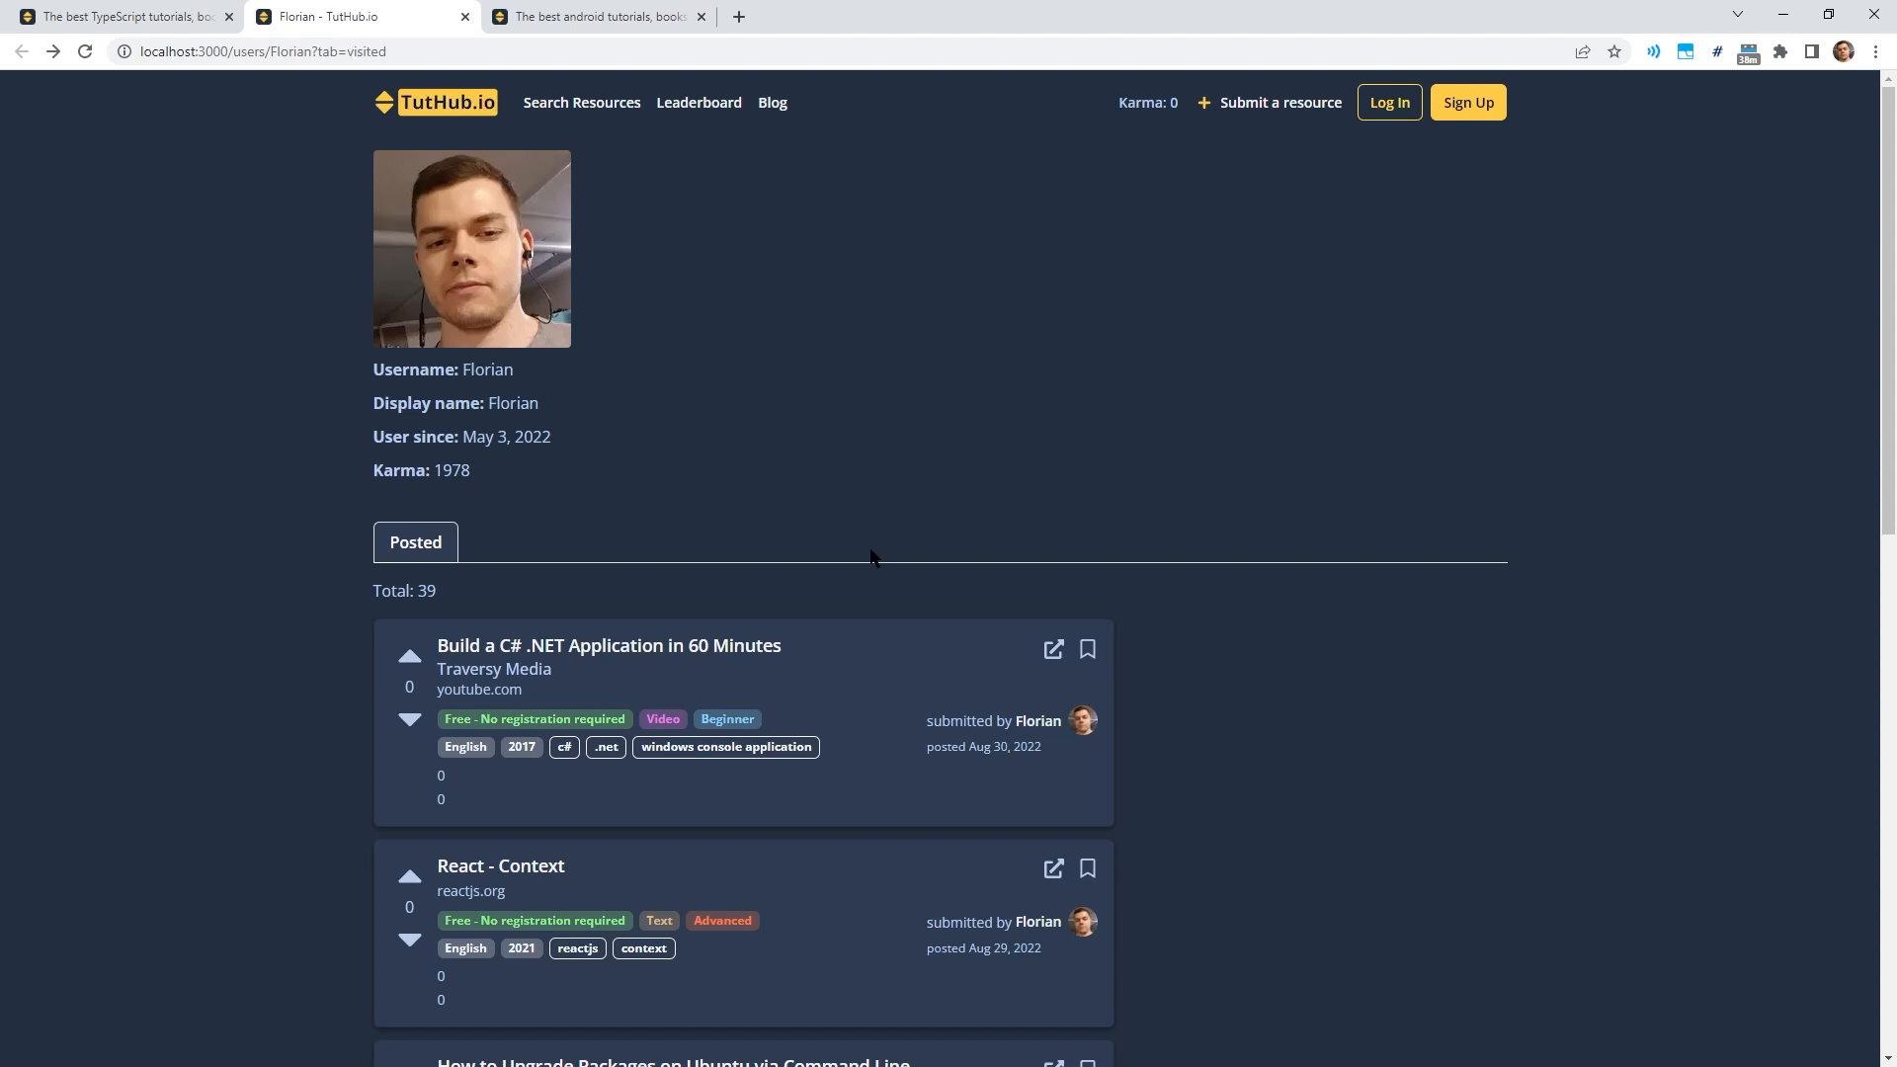
mouse_move(1104, 551)
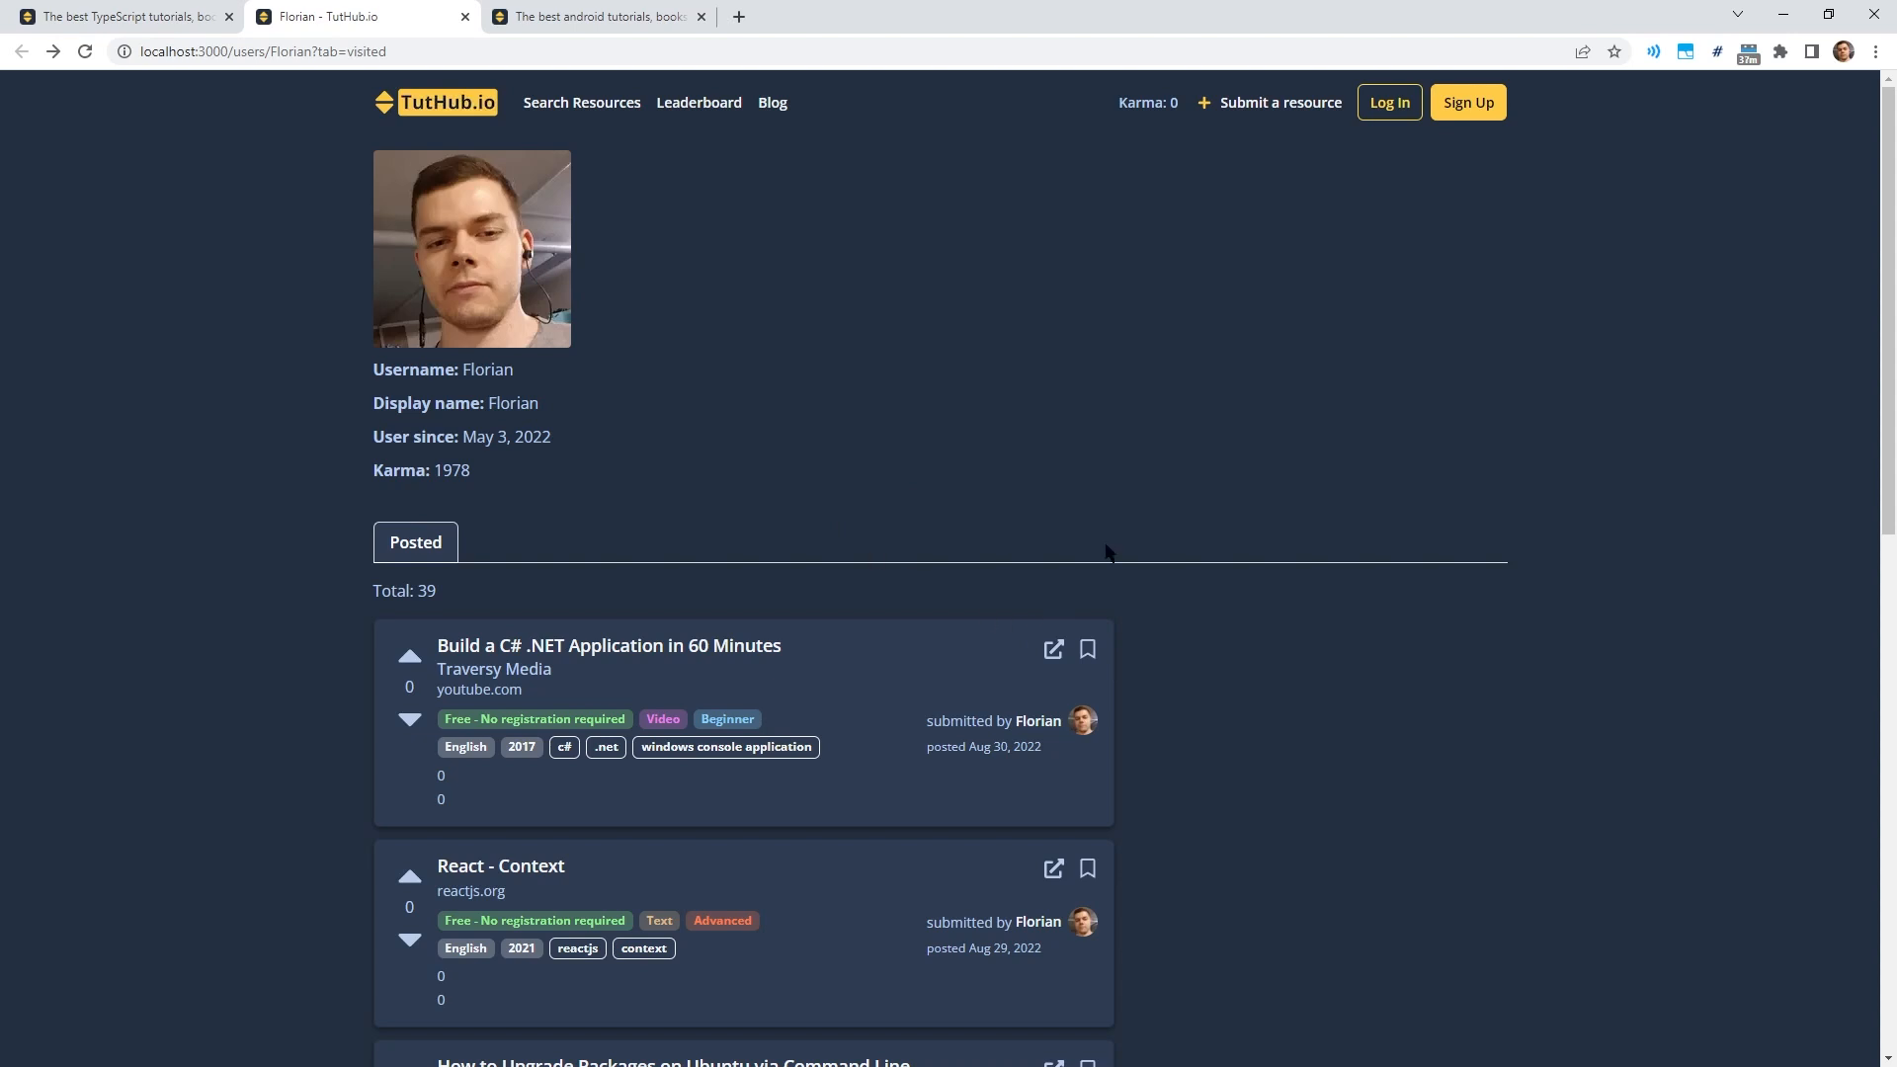
left_click(1387, 102)
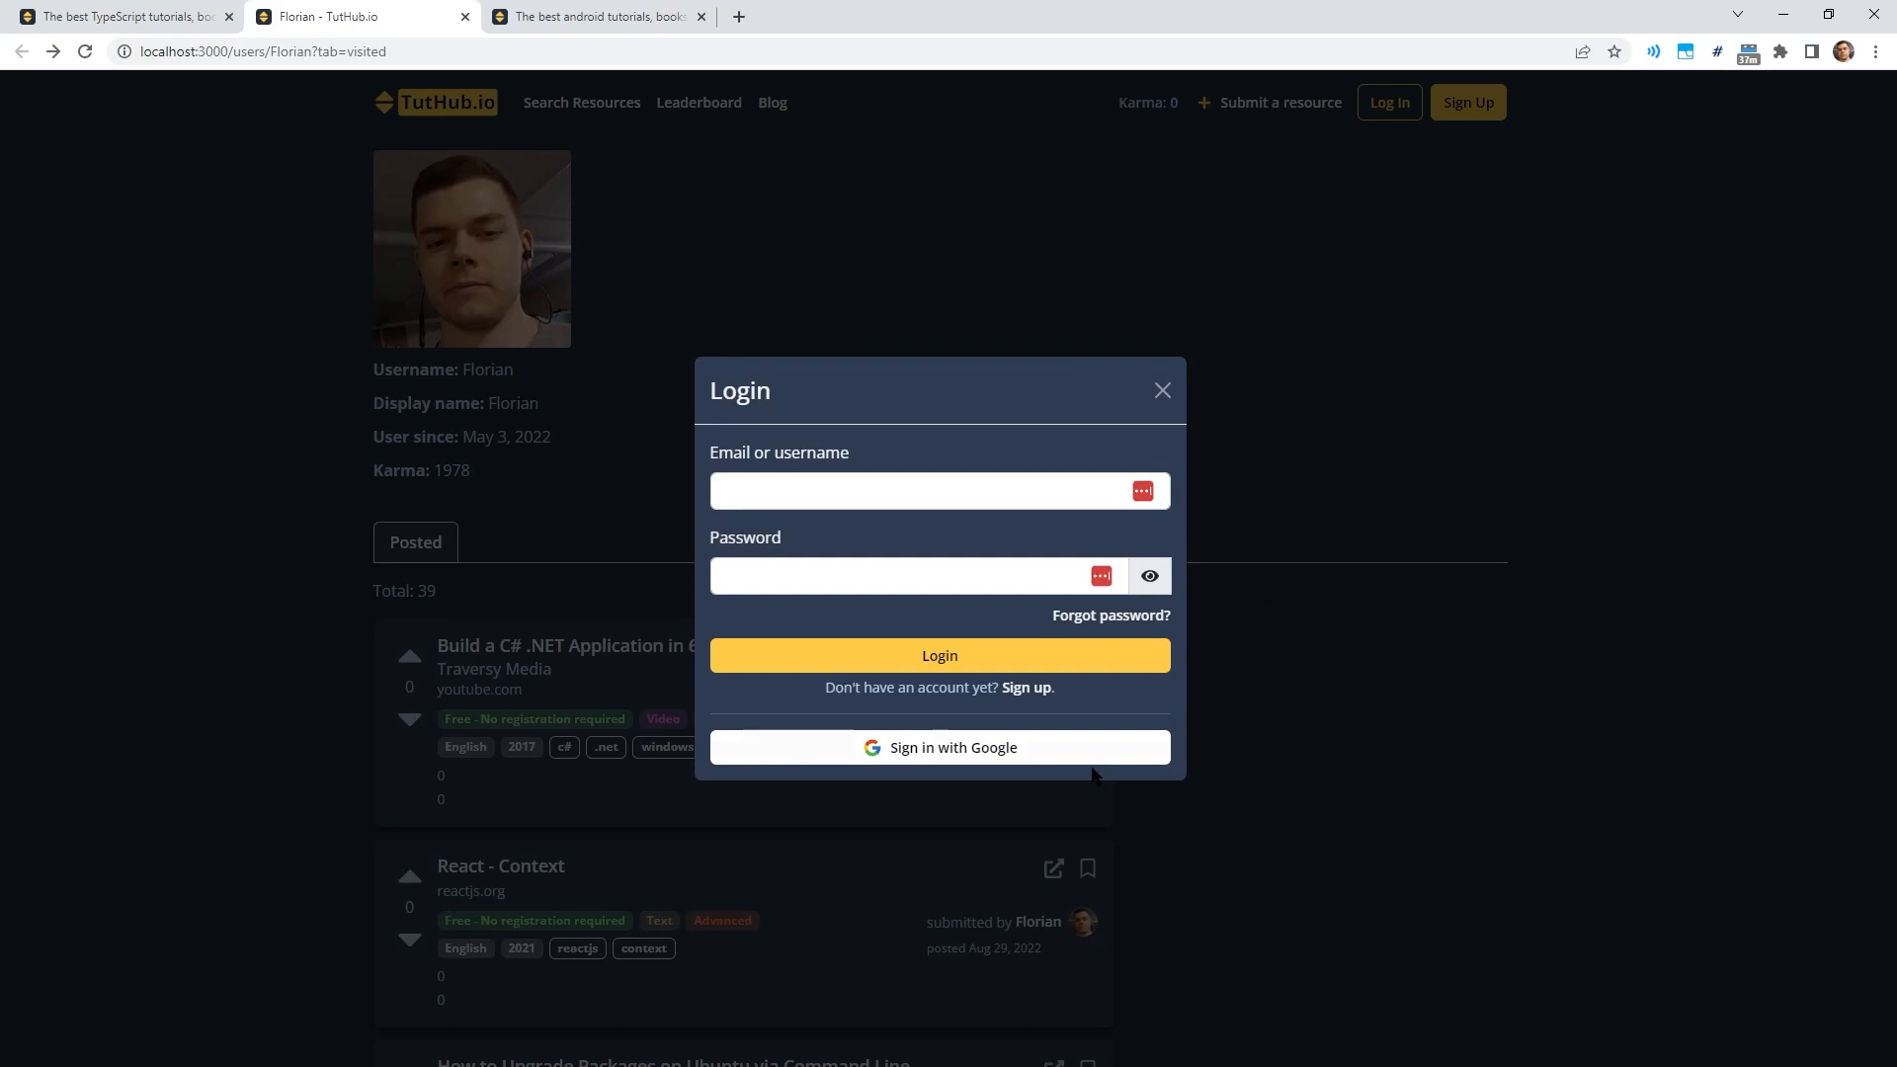
mouse_move(964, 735)
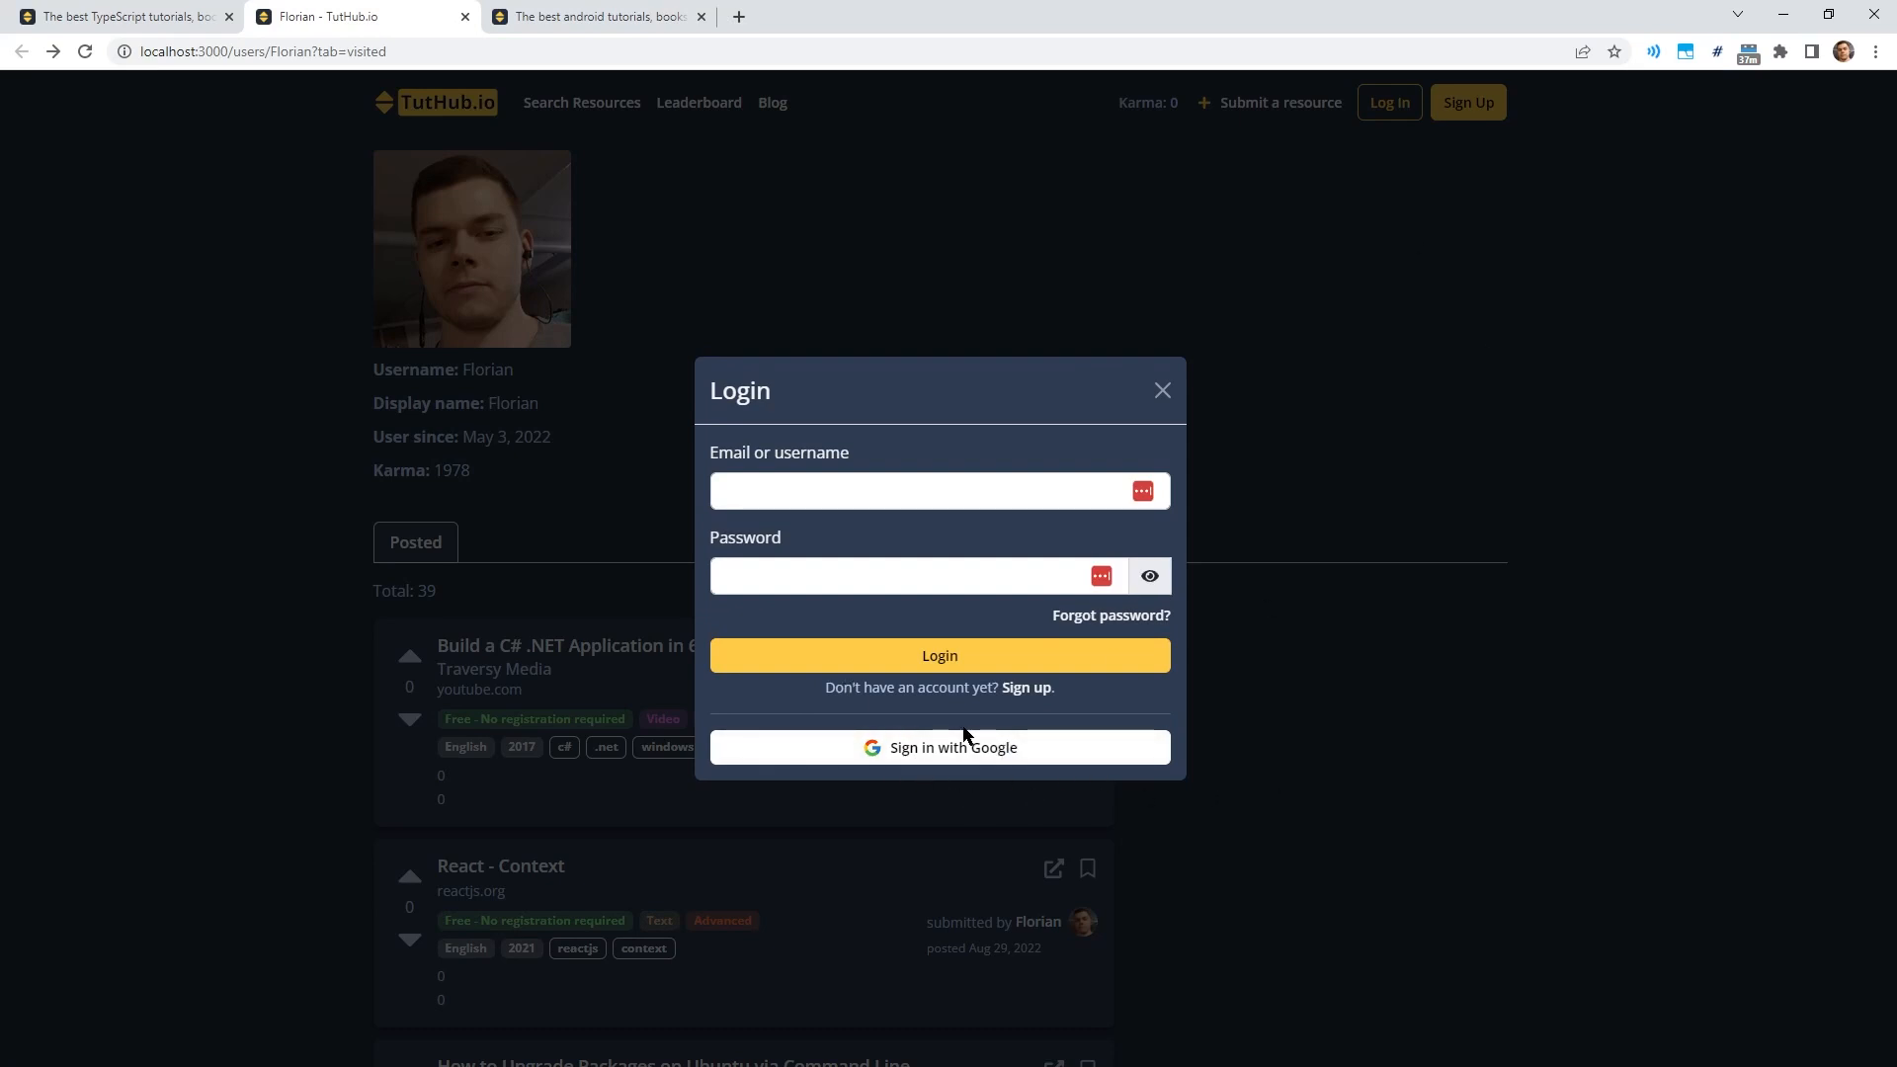
mouse_move(1401, 700)
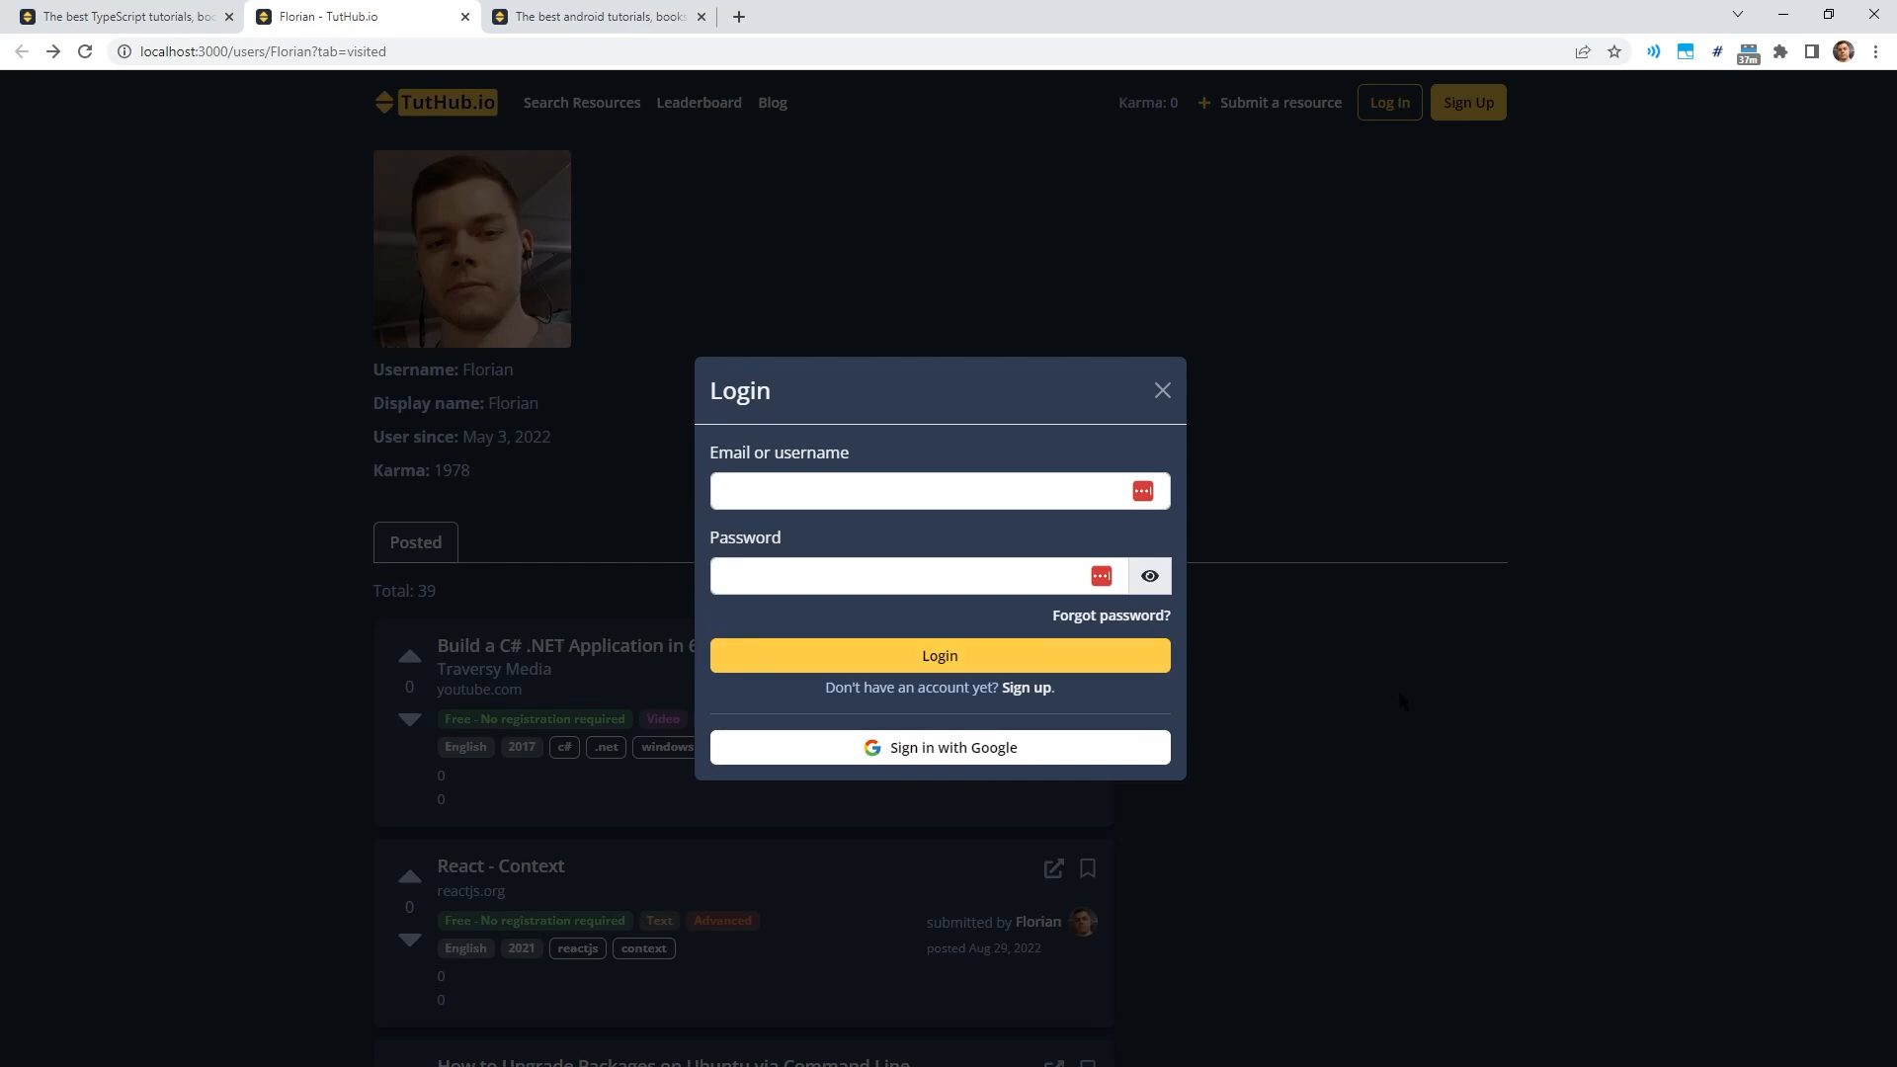